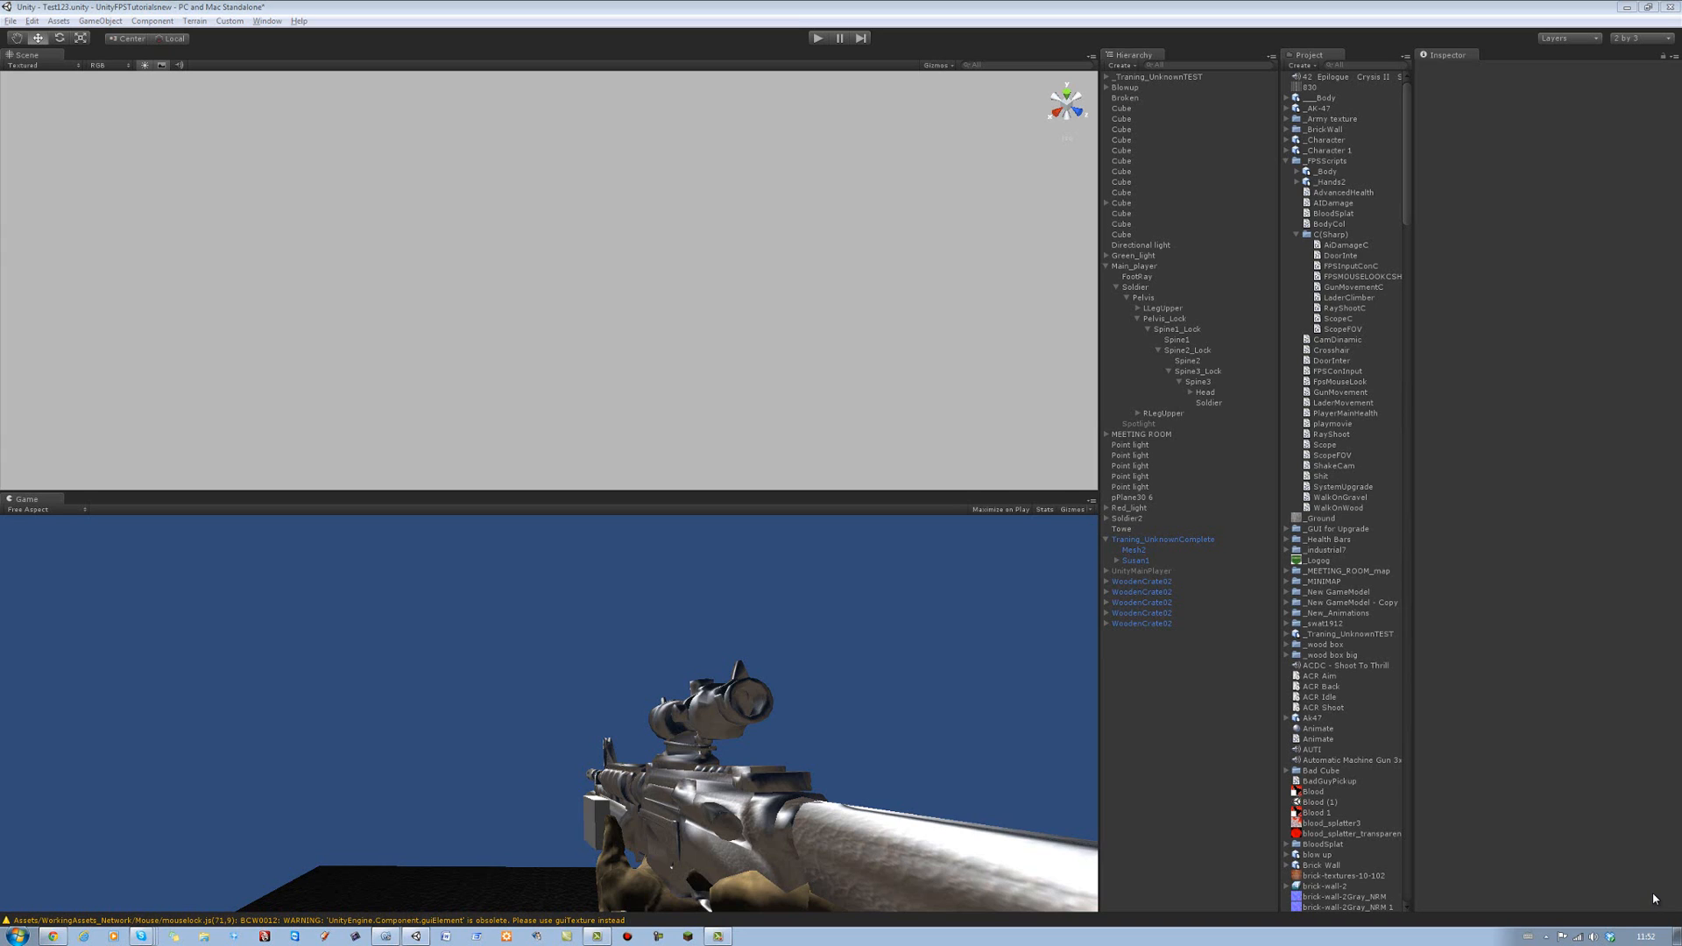
mouse_move(704, 287)
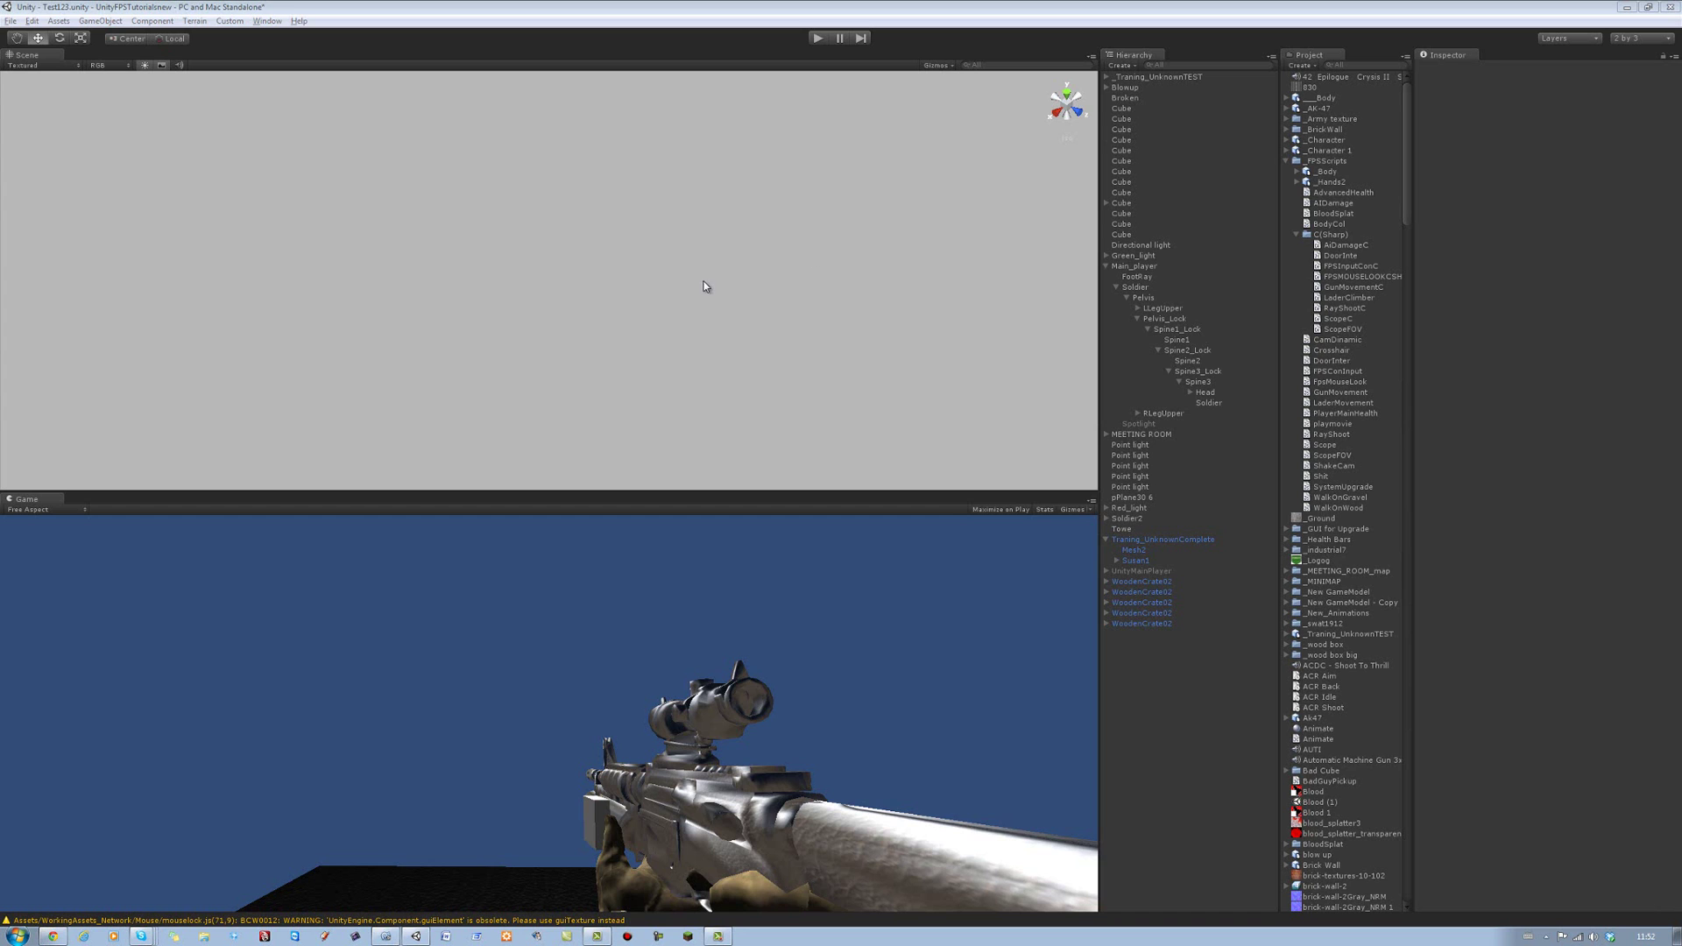
Expand Main_player > Soldier down to RArmHand > M4 and frame the rifle in the Scene view
left_click(1134, 266)
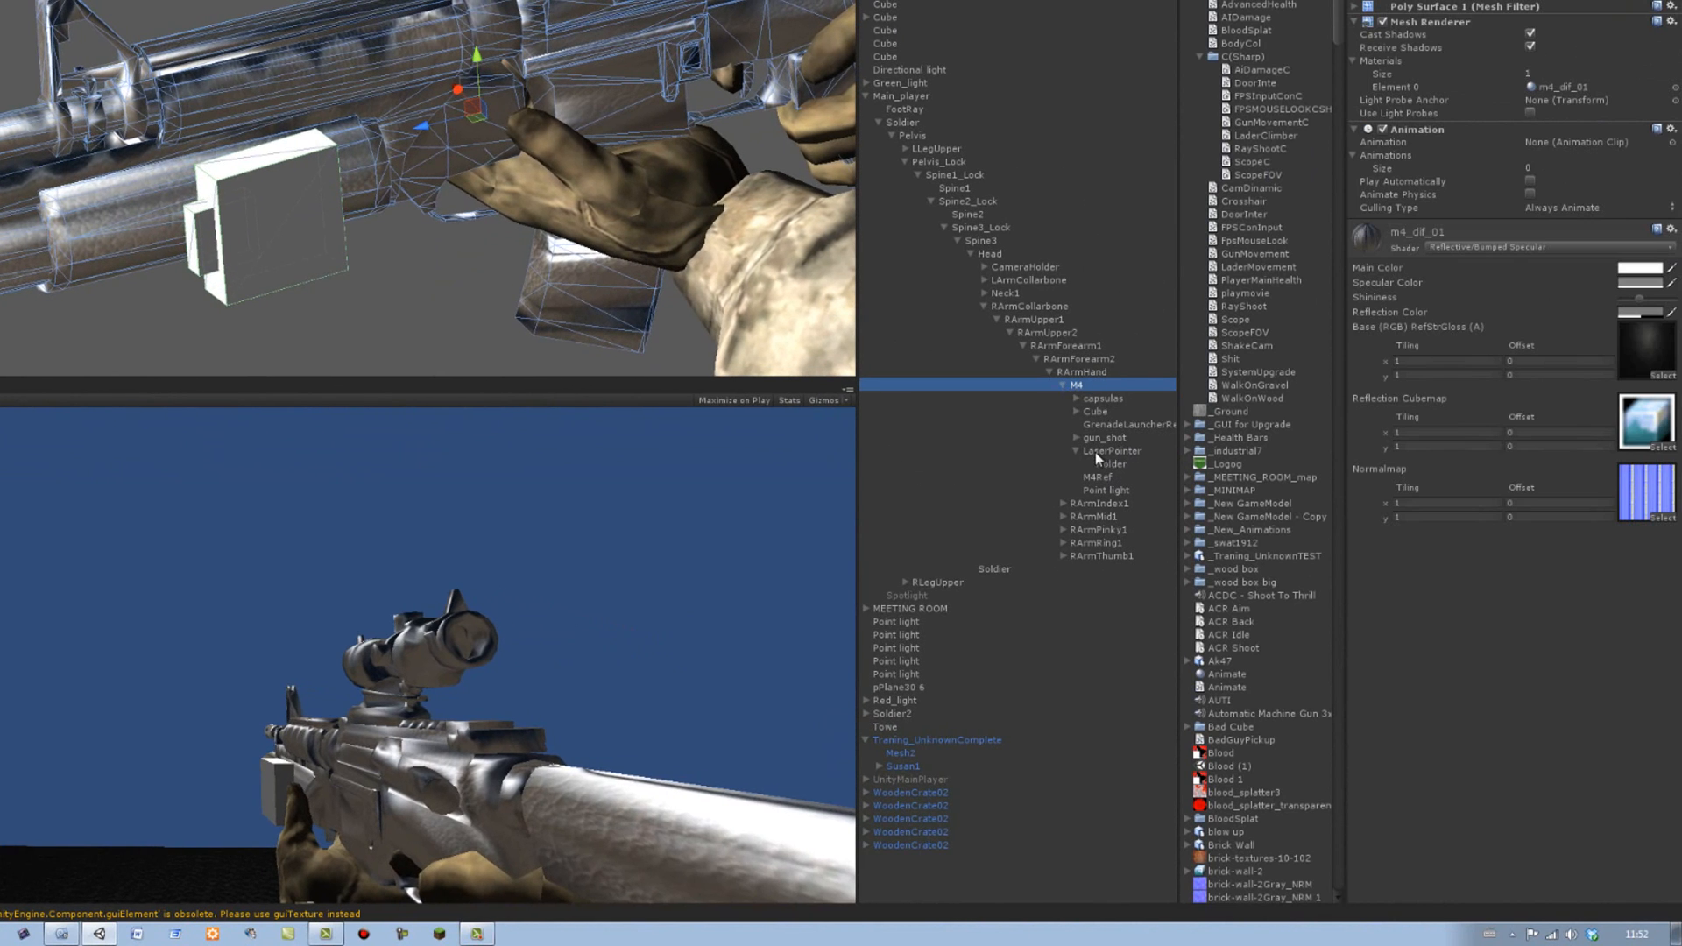
Inspect LaserPointer, then Holder, then LaserPointer again in the Inspector
left_click(1110, 450)
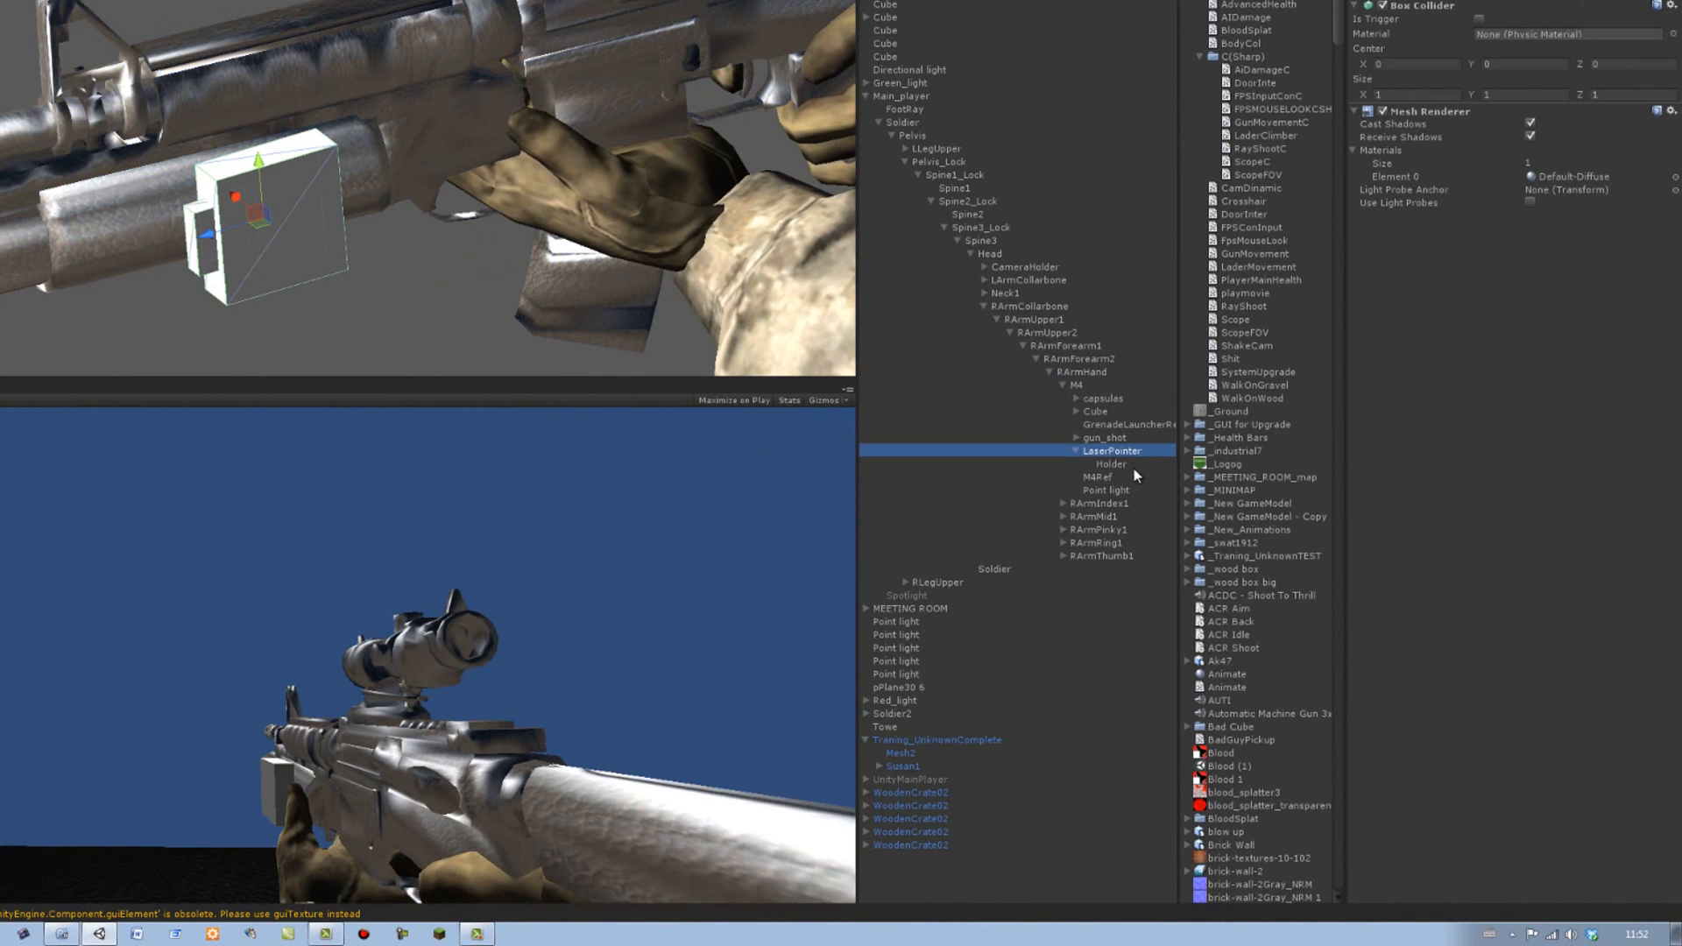
left_click(1110, 463)
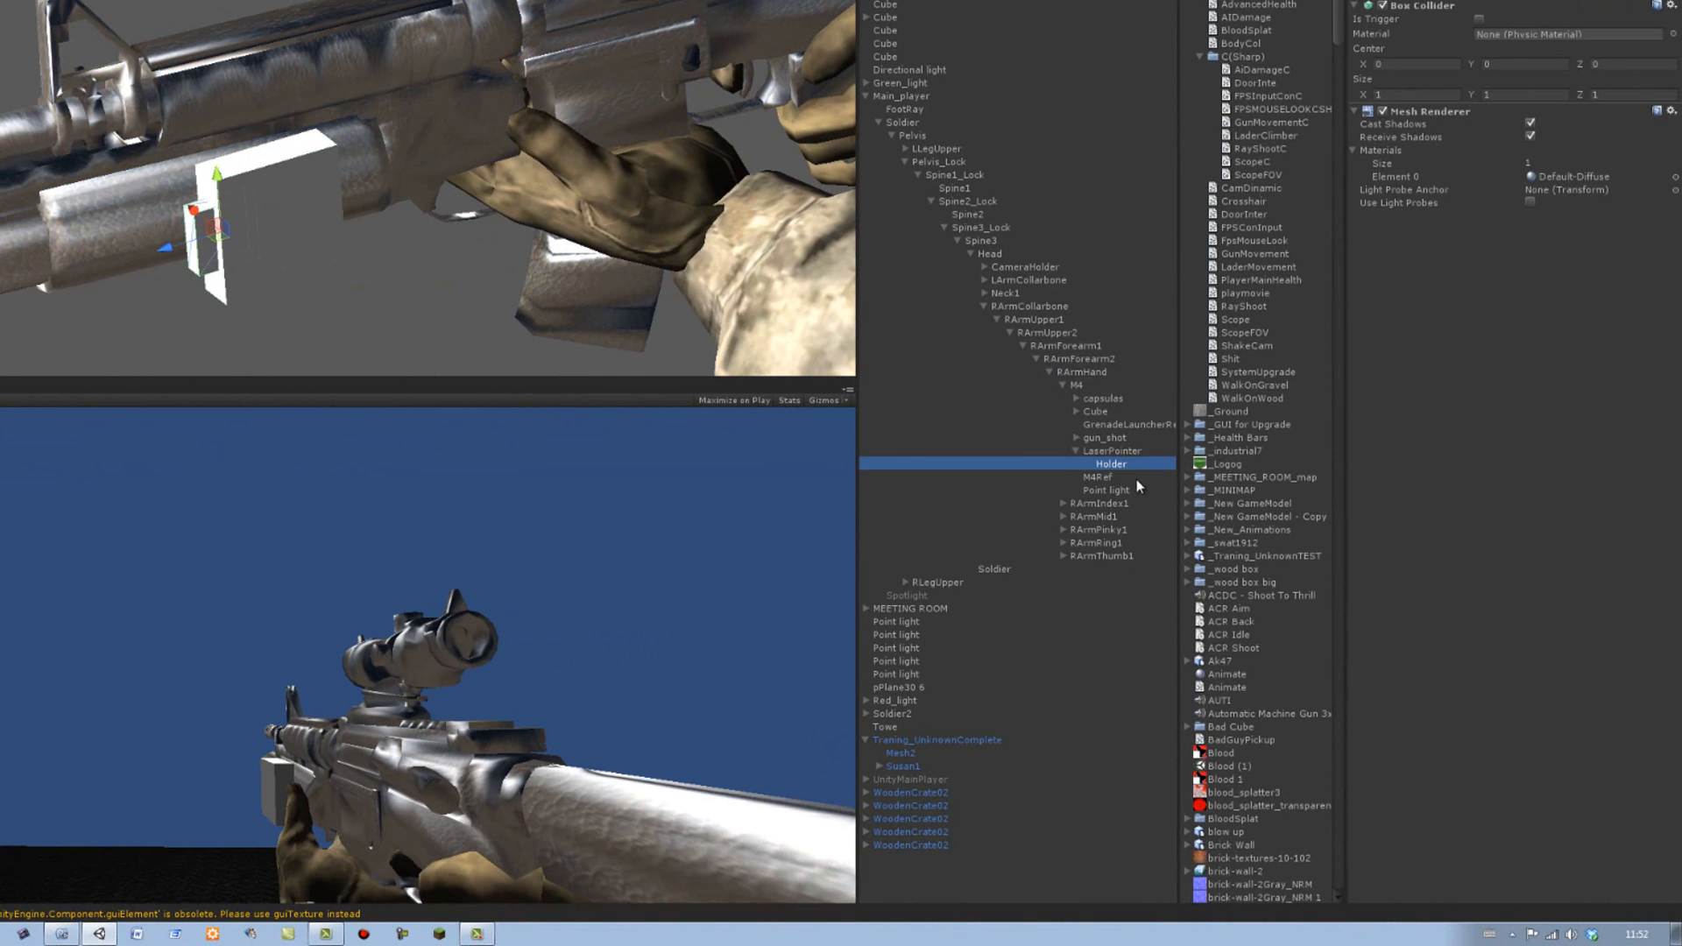
left_click(1105, 450)
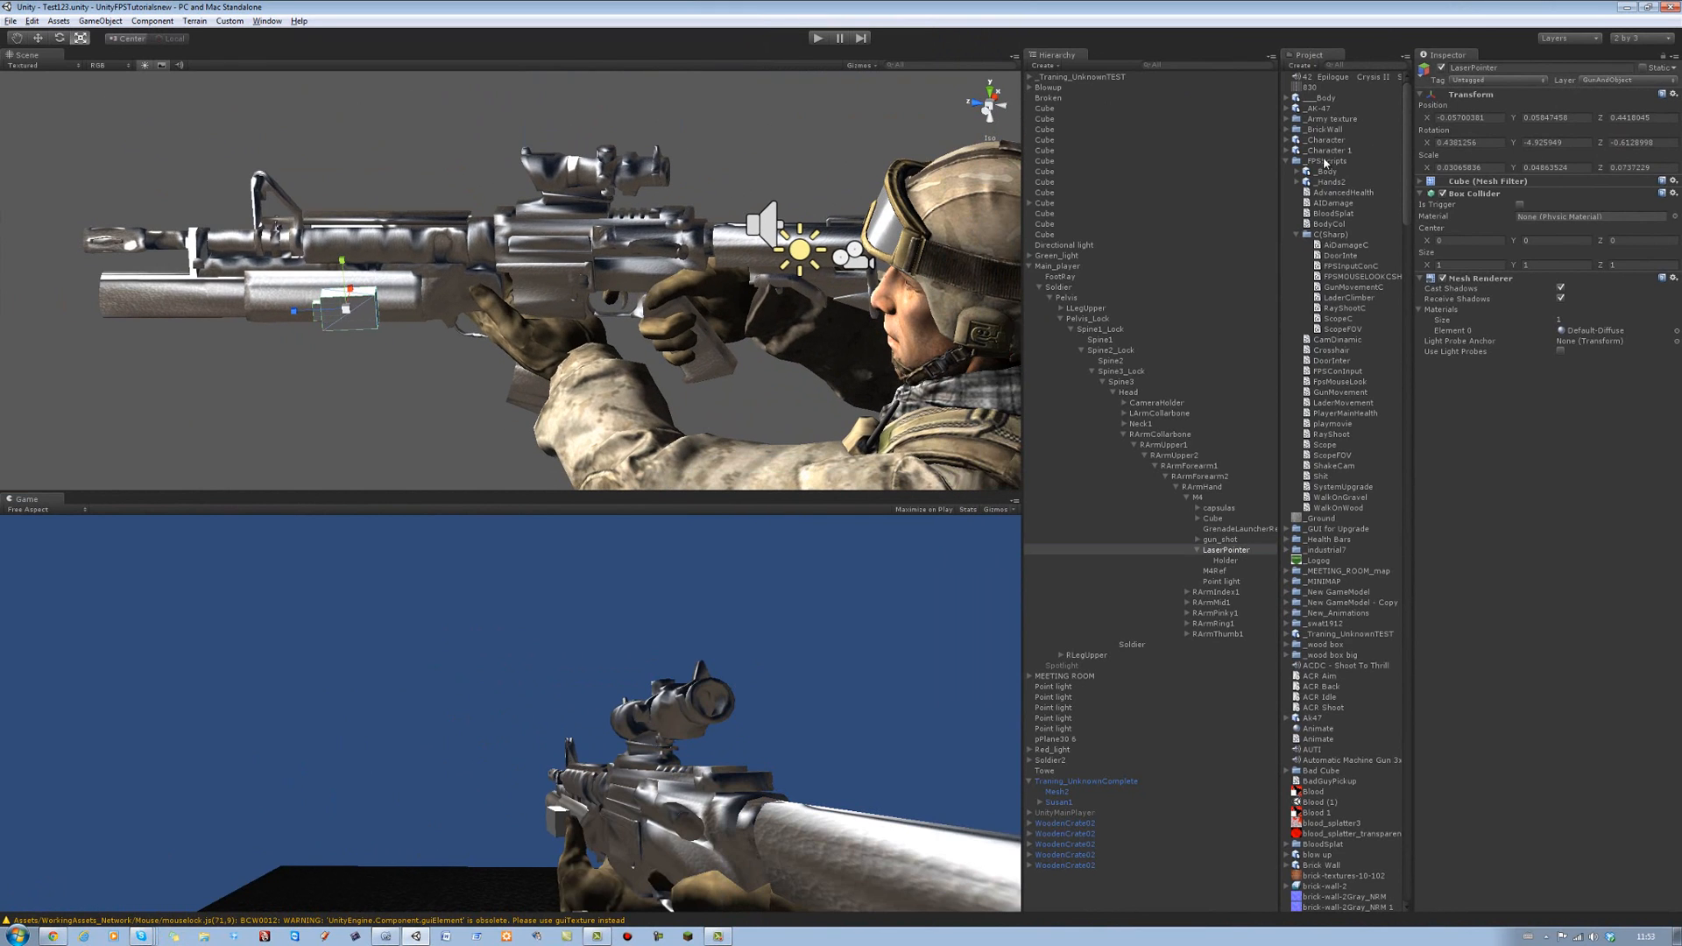
Create a LaserPoint JavaScript in FPSScripts and open it in MonoDevelop
left_click(1324, 160)
type("LaserPoint")
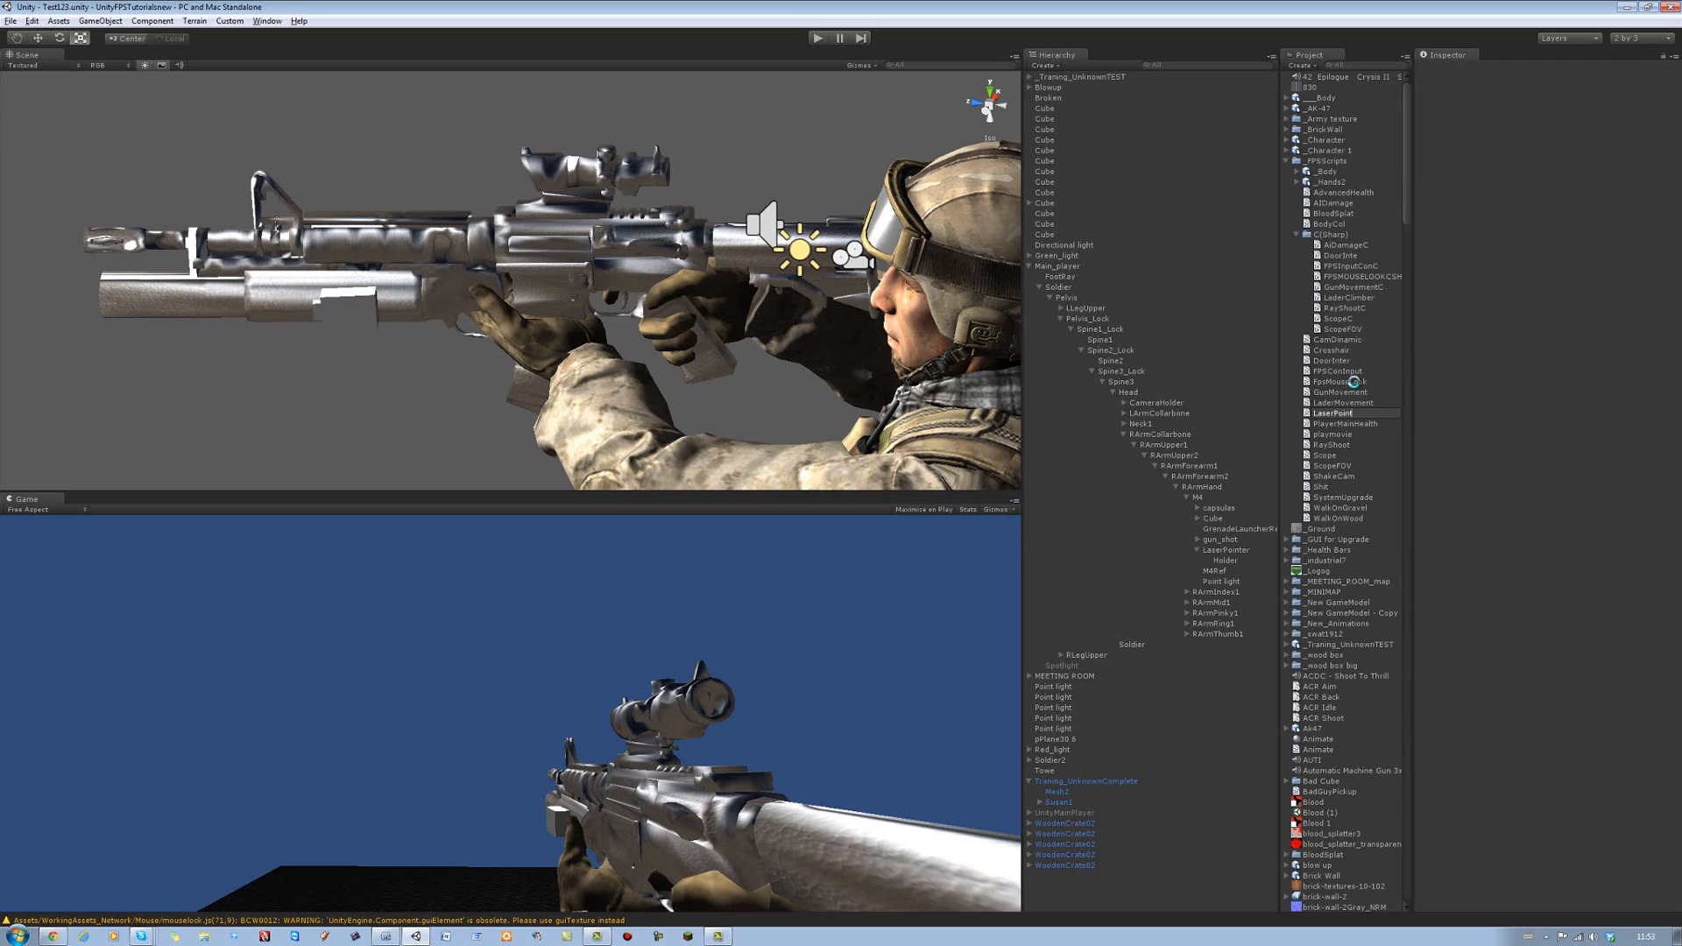
left_click(1332, 413)
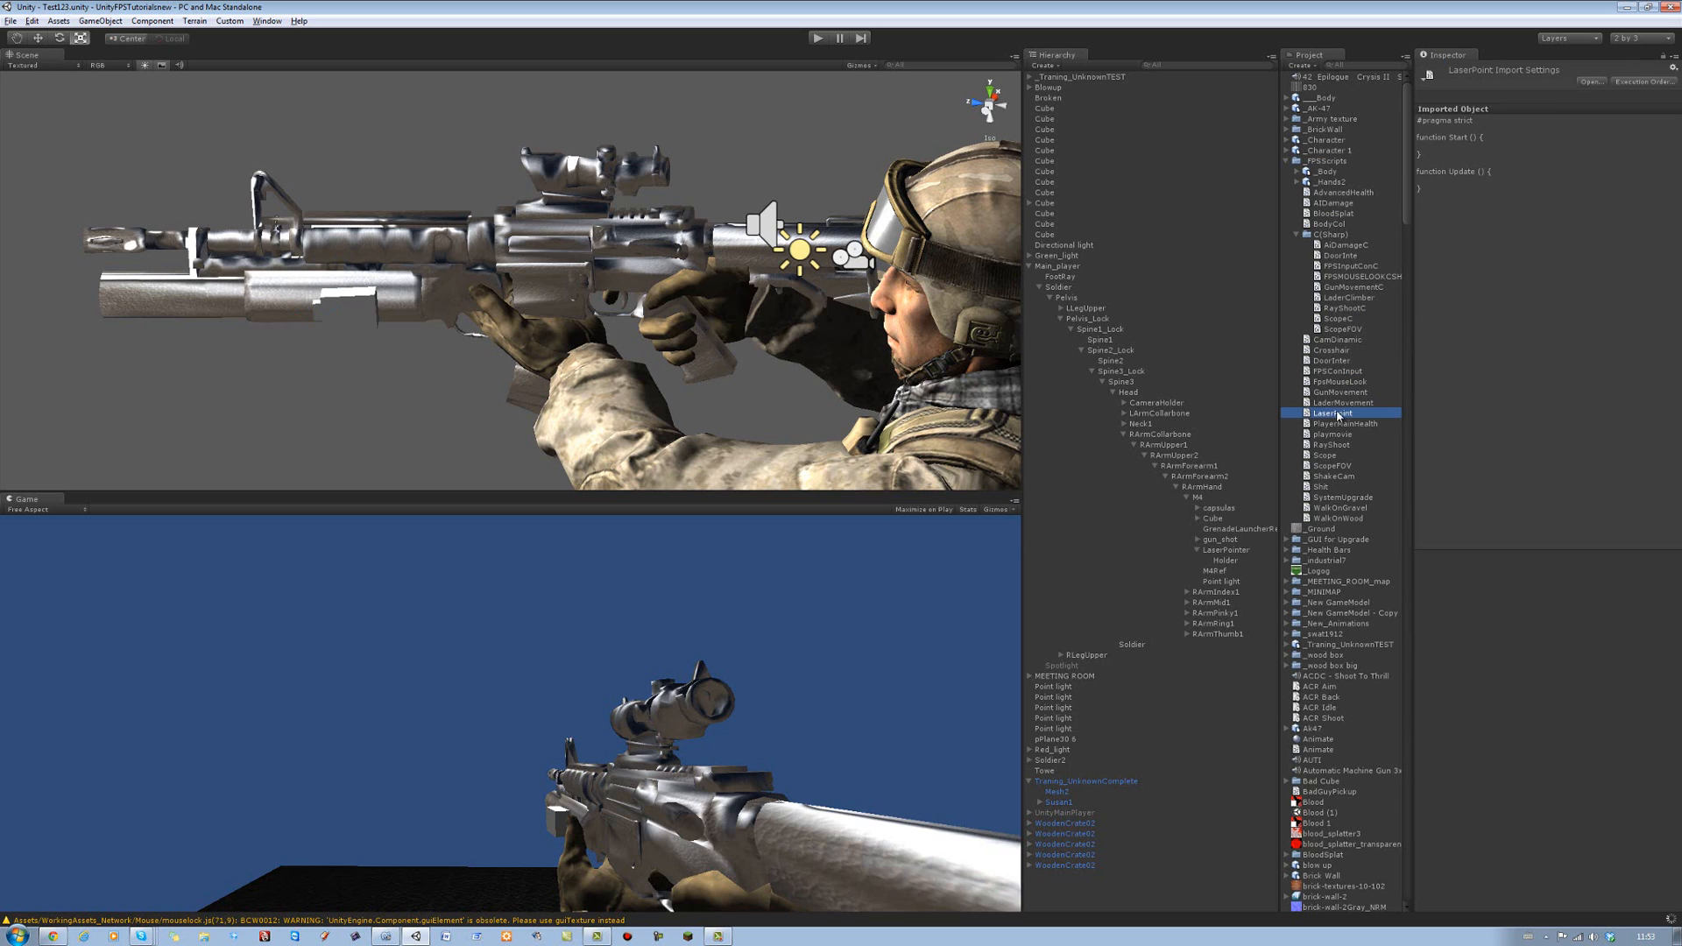
double_click(1325, 413)
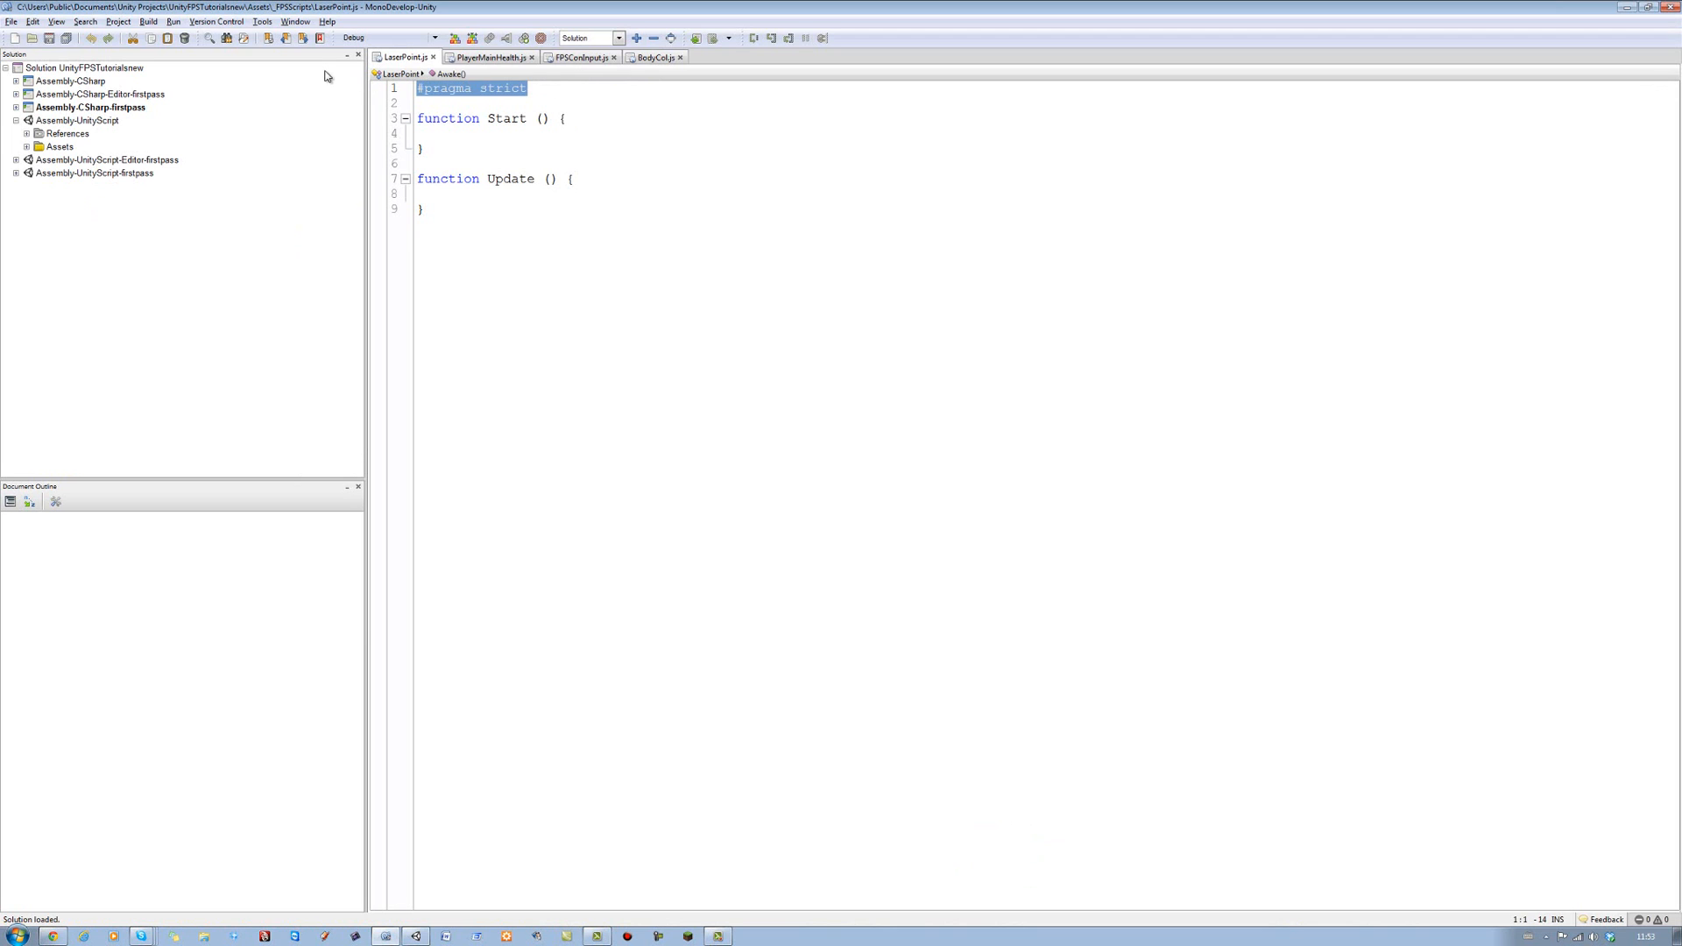
Replace #pragma strict with Color variable declarations, first typing Color.yellow
key("Delete")
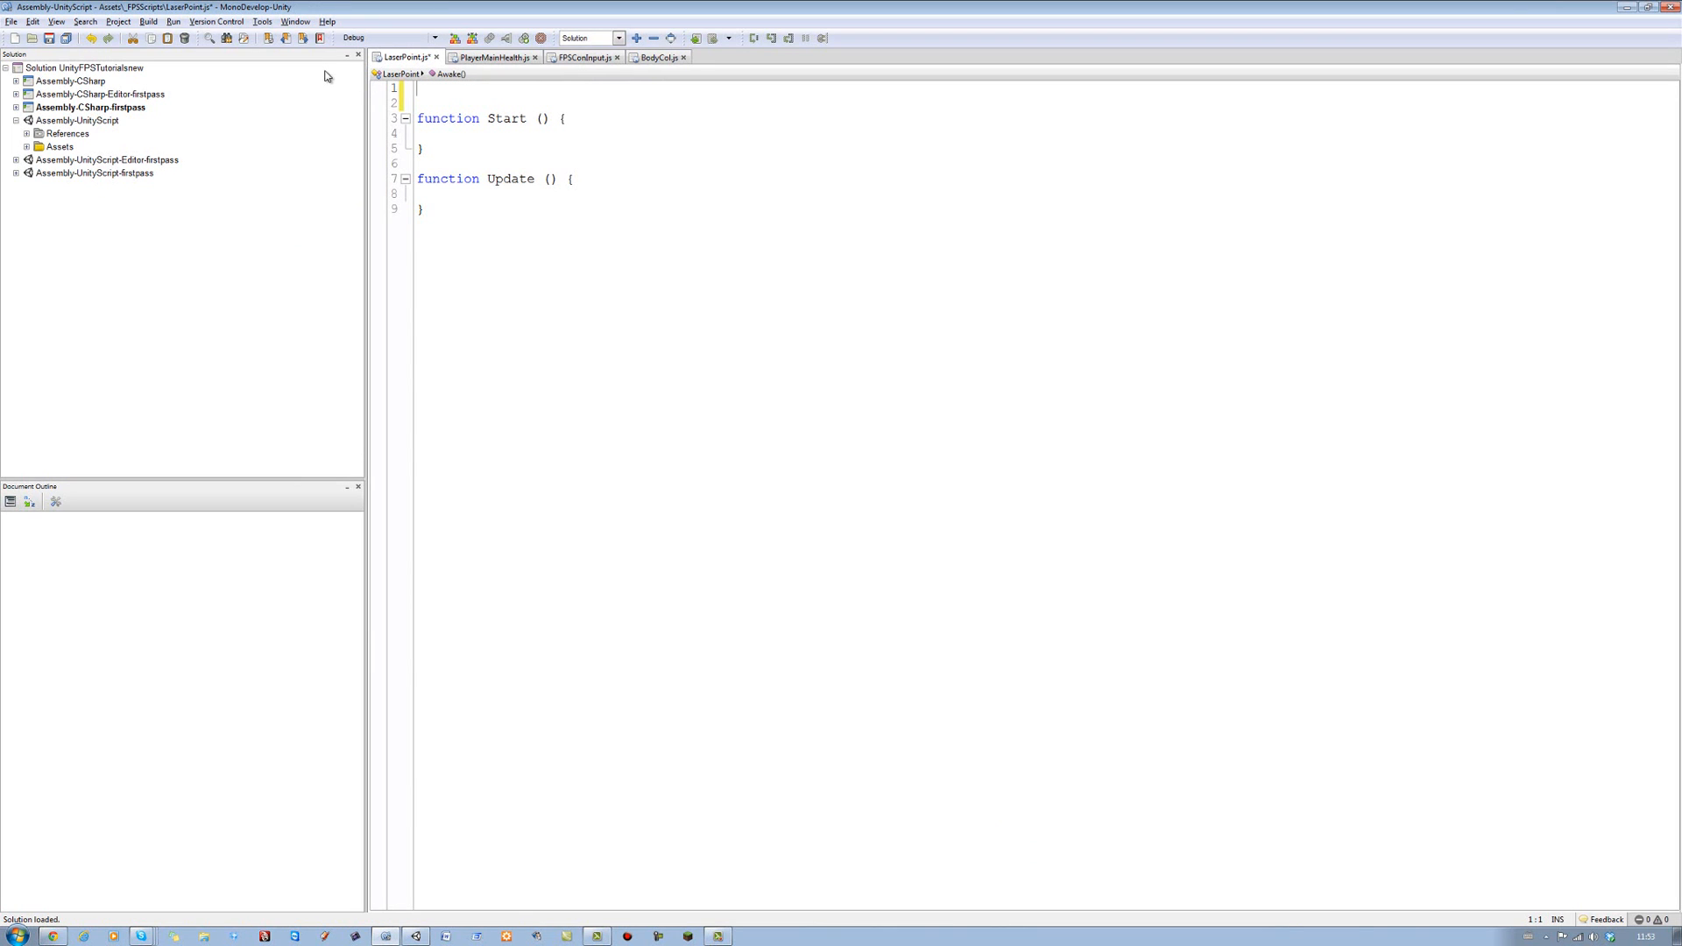
type("var")
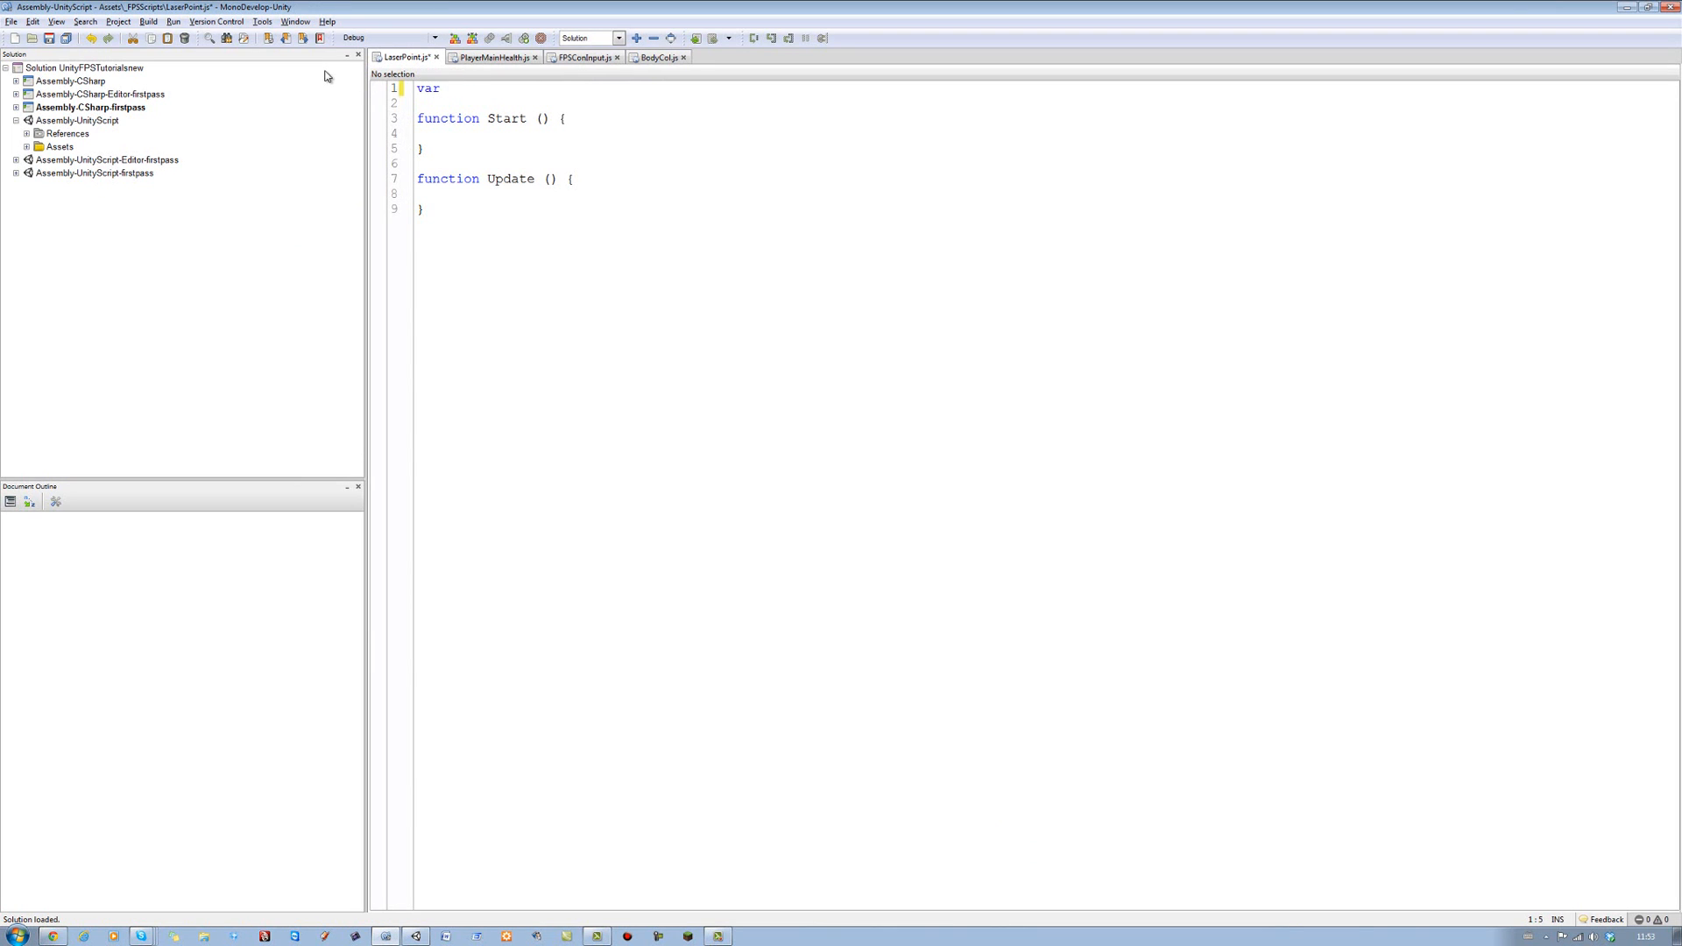
type("C")
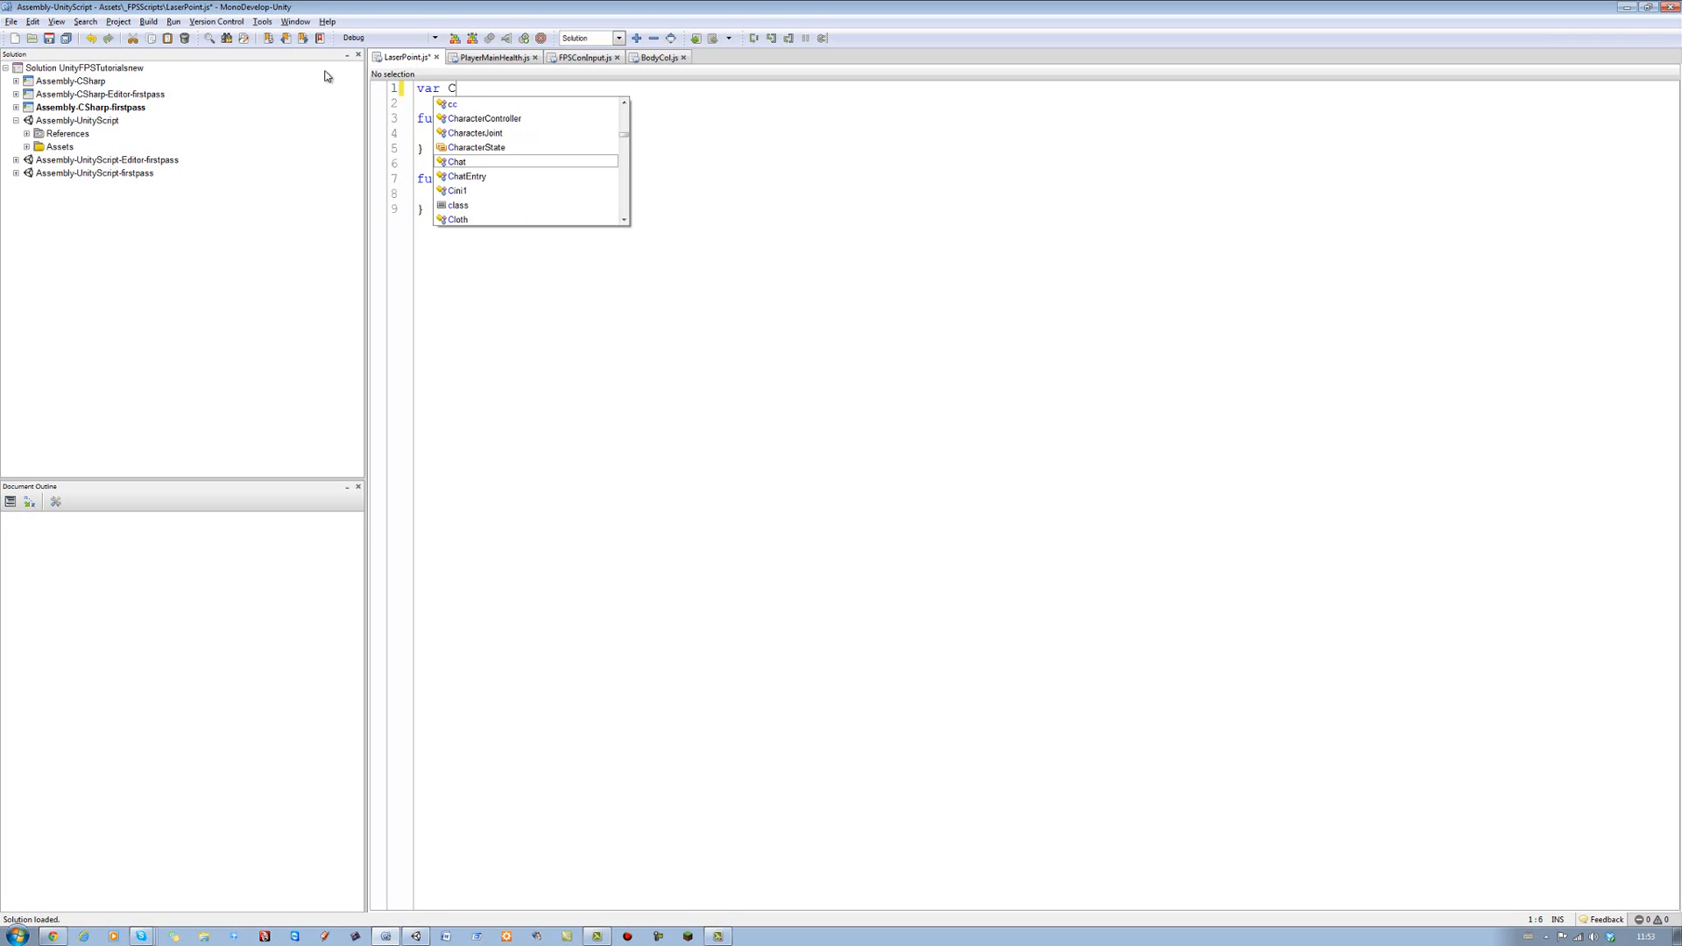
type("o")
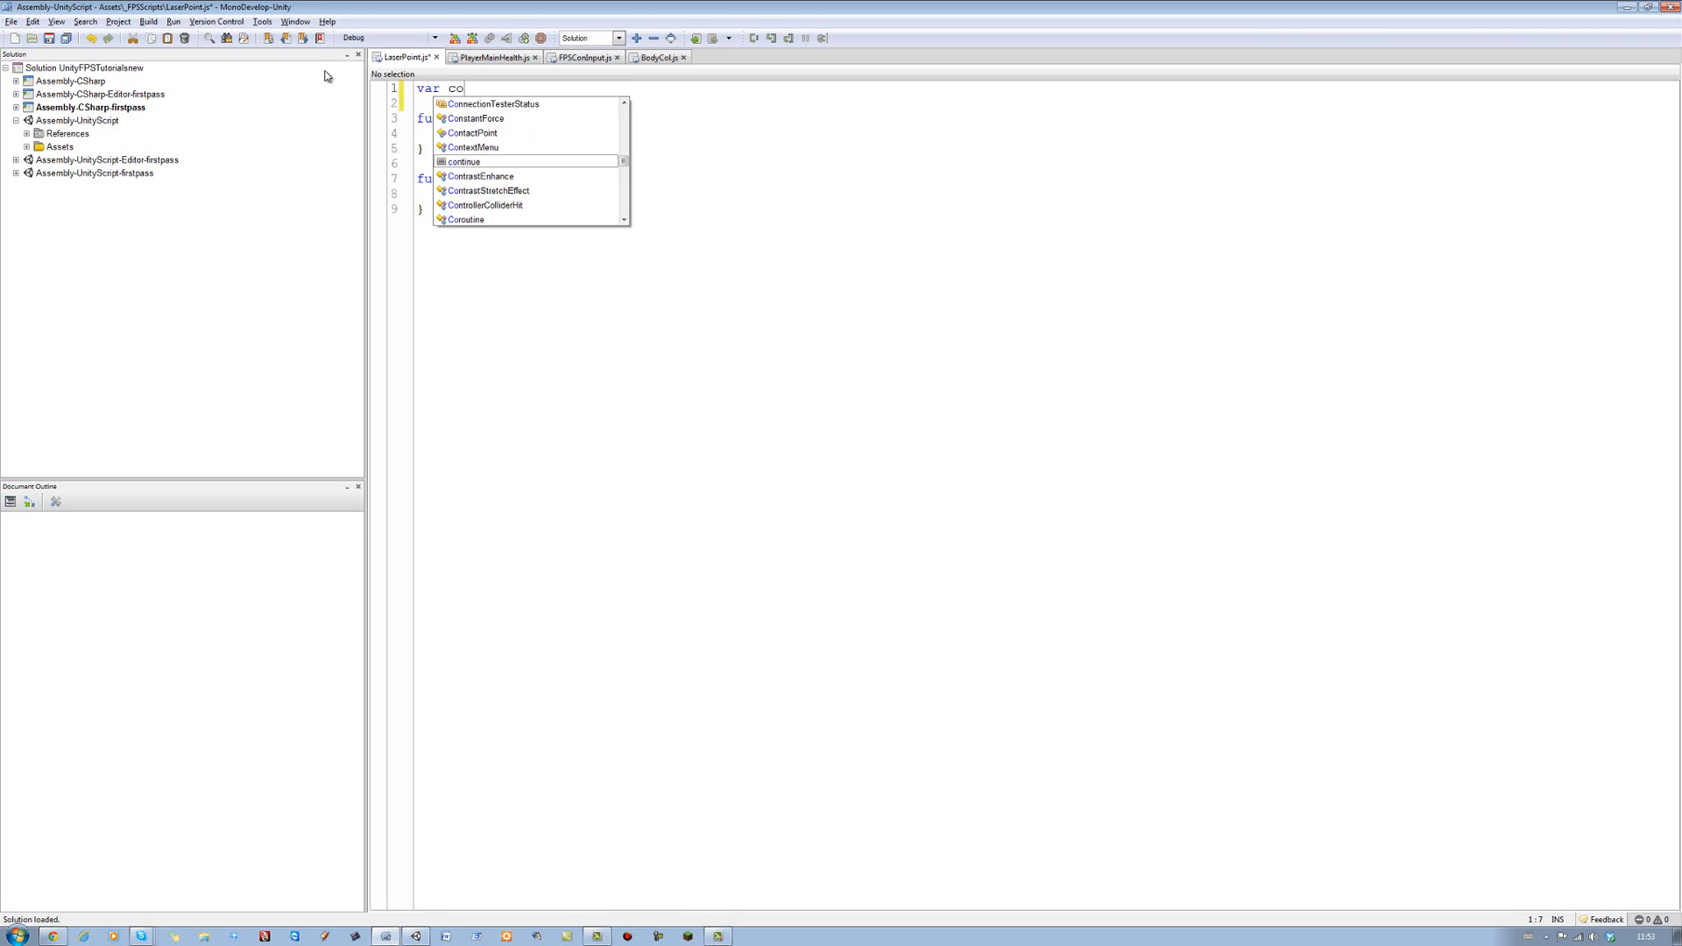
type("lo")
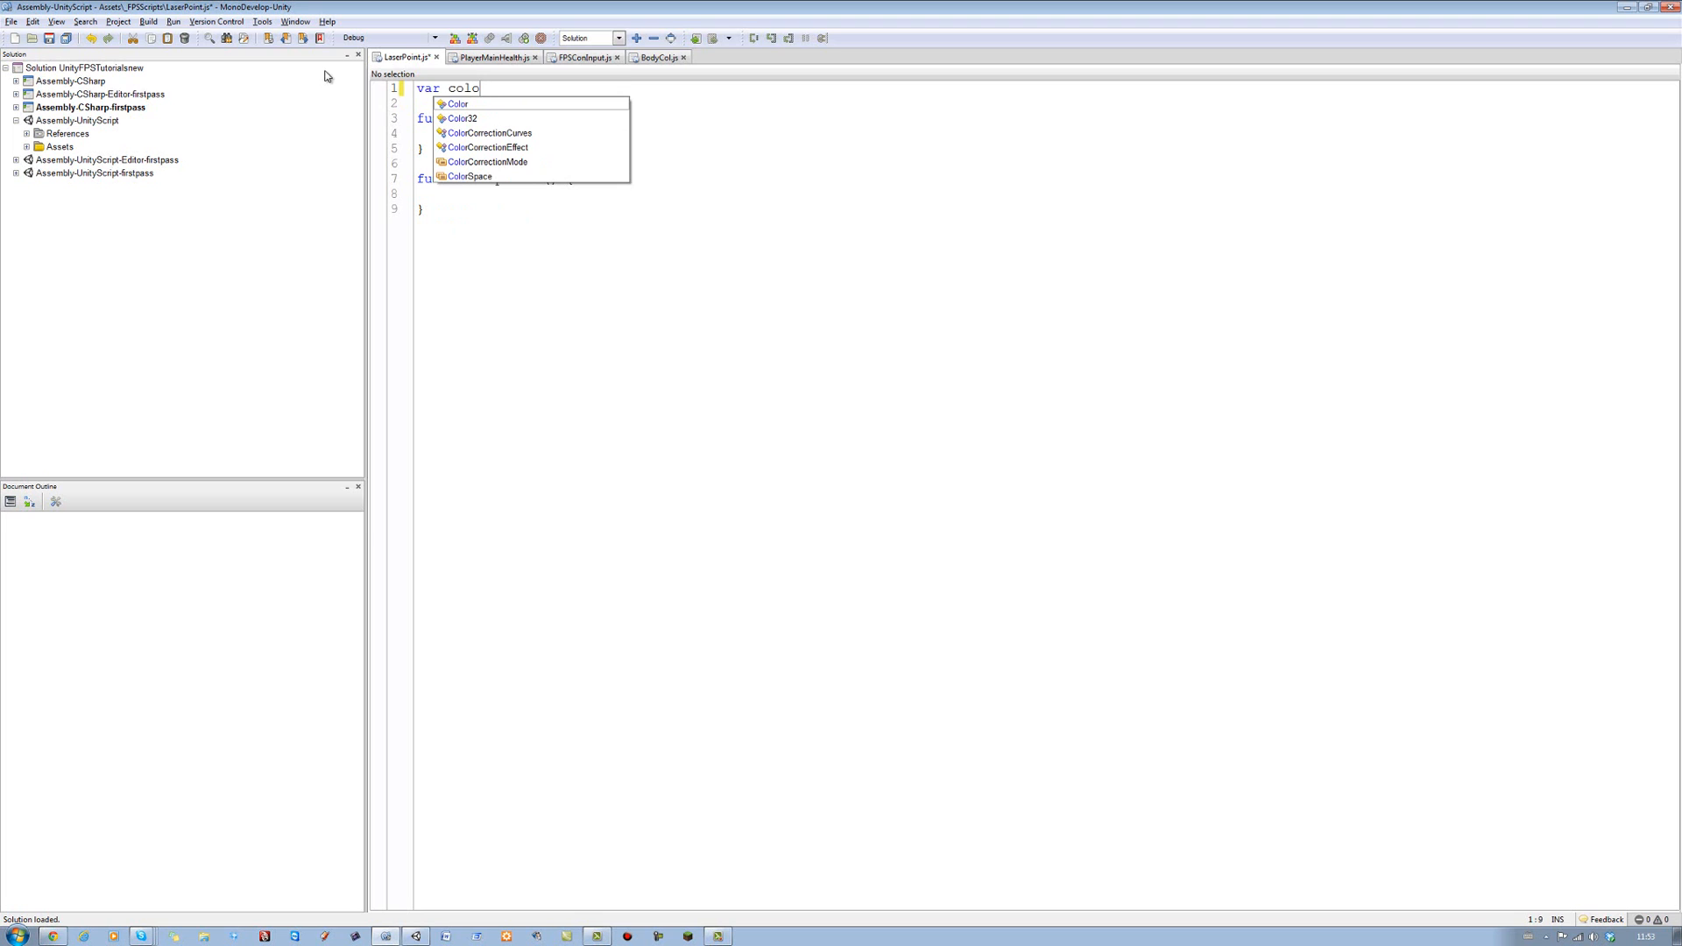
type("r1")
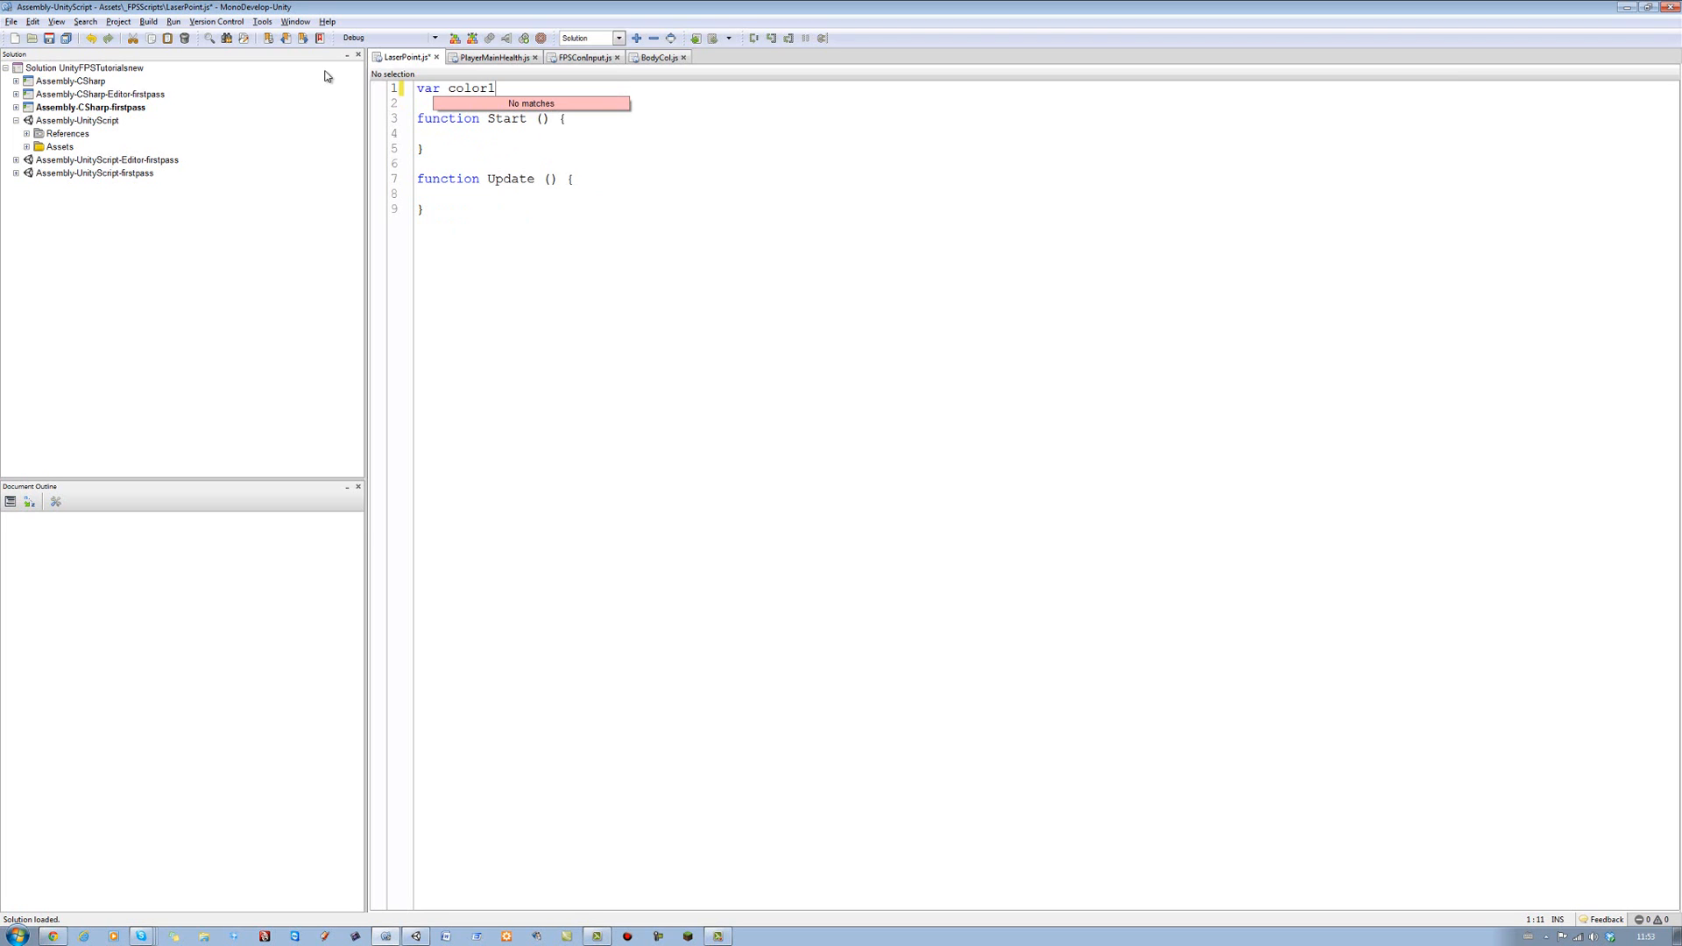
type(": C")
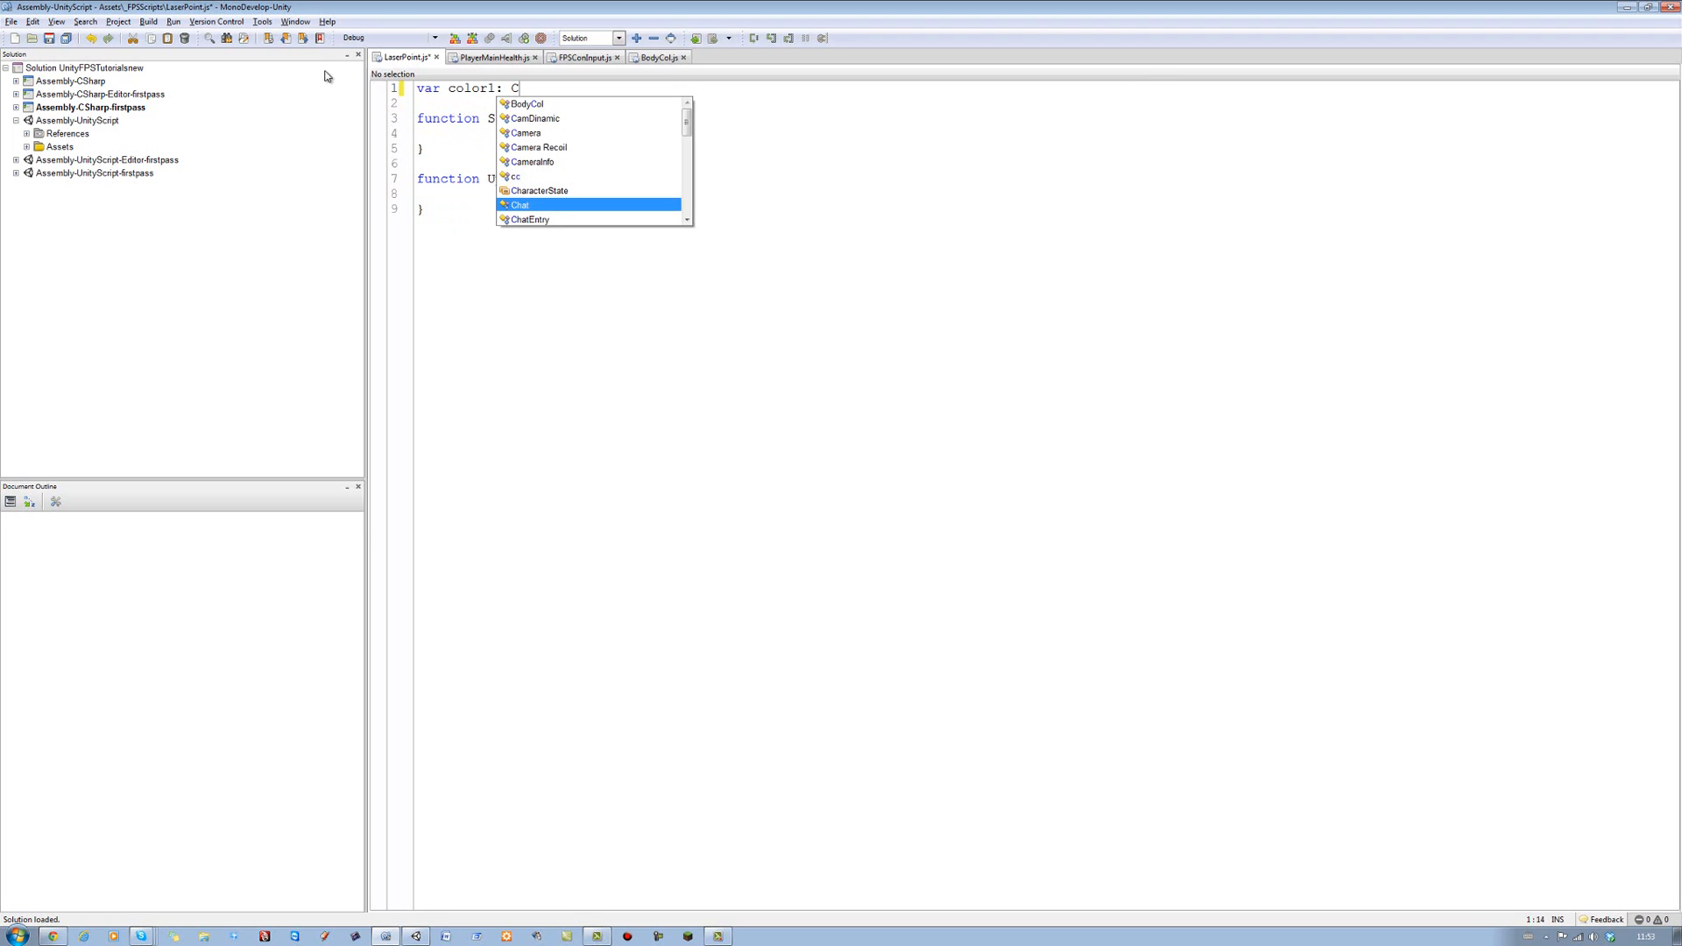
type("oloy")
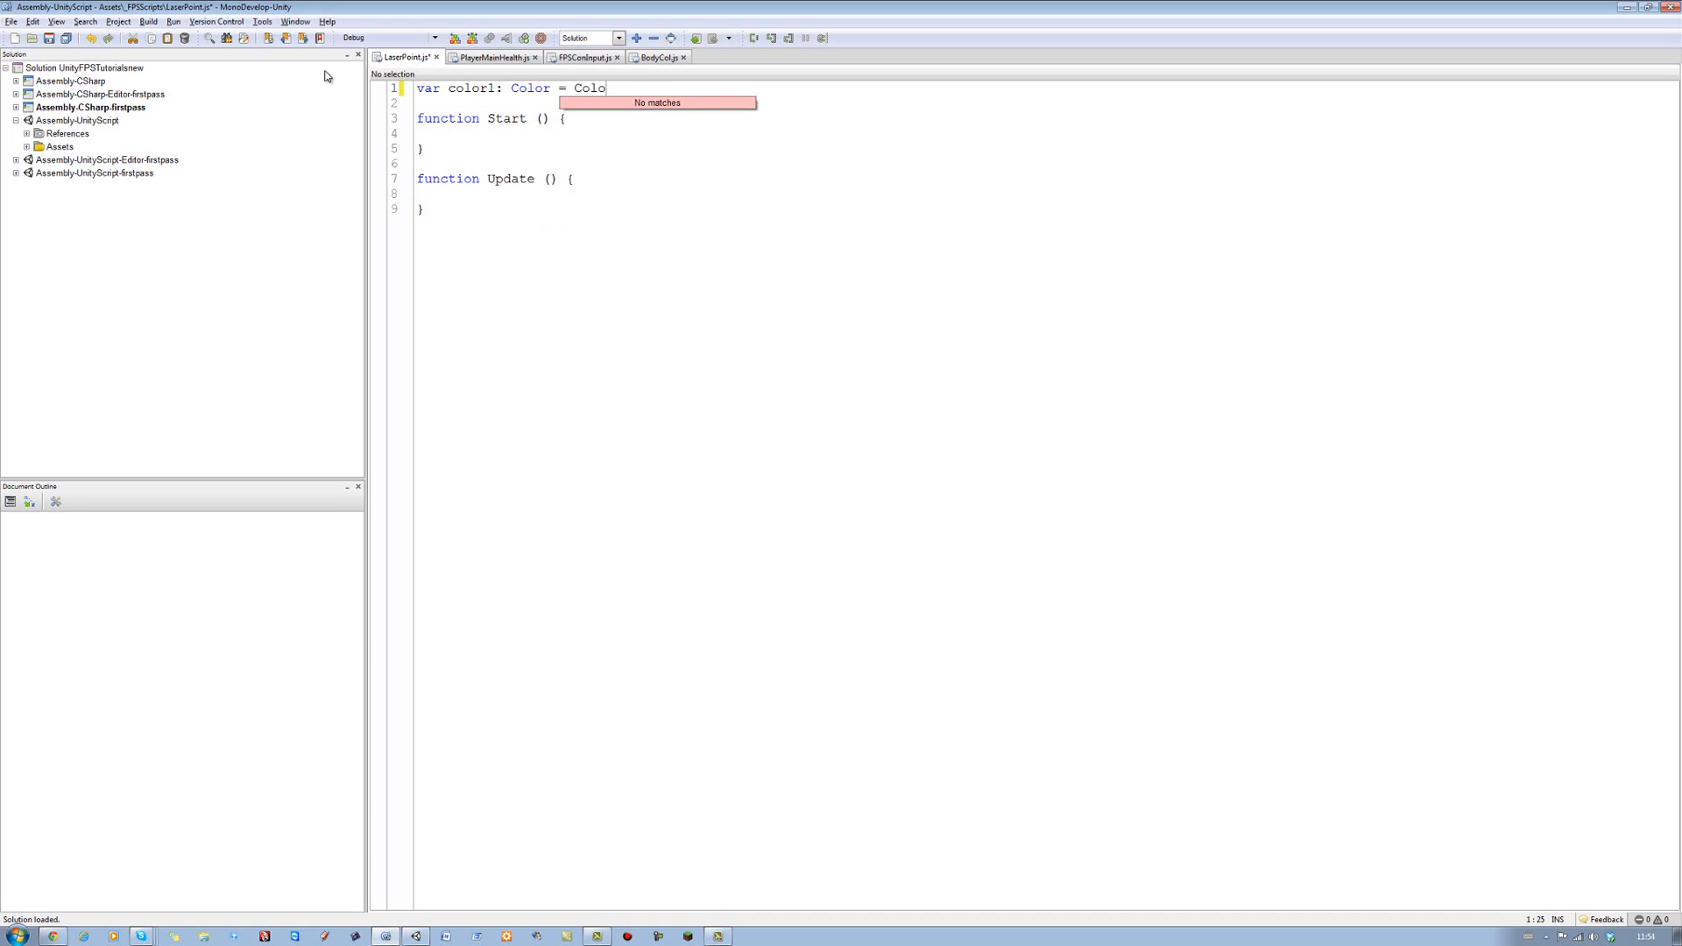
type("r.t")
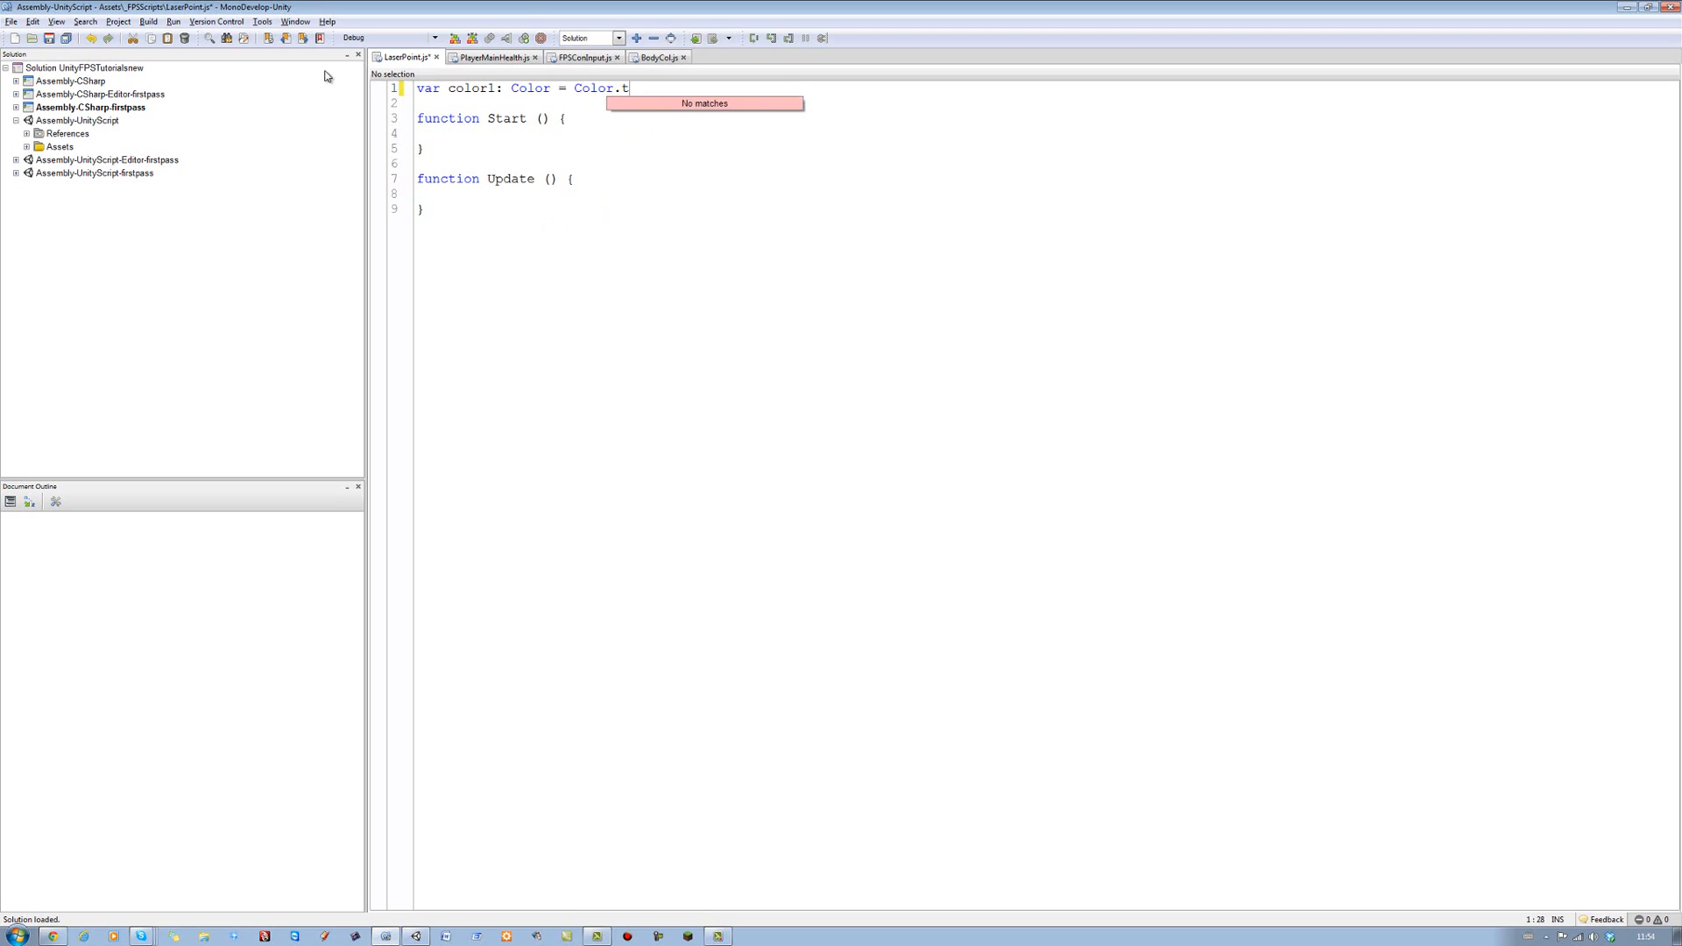
type("y")
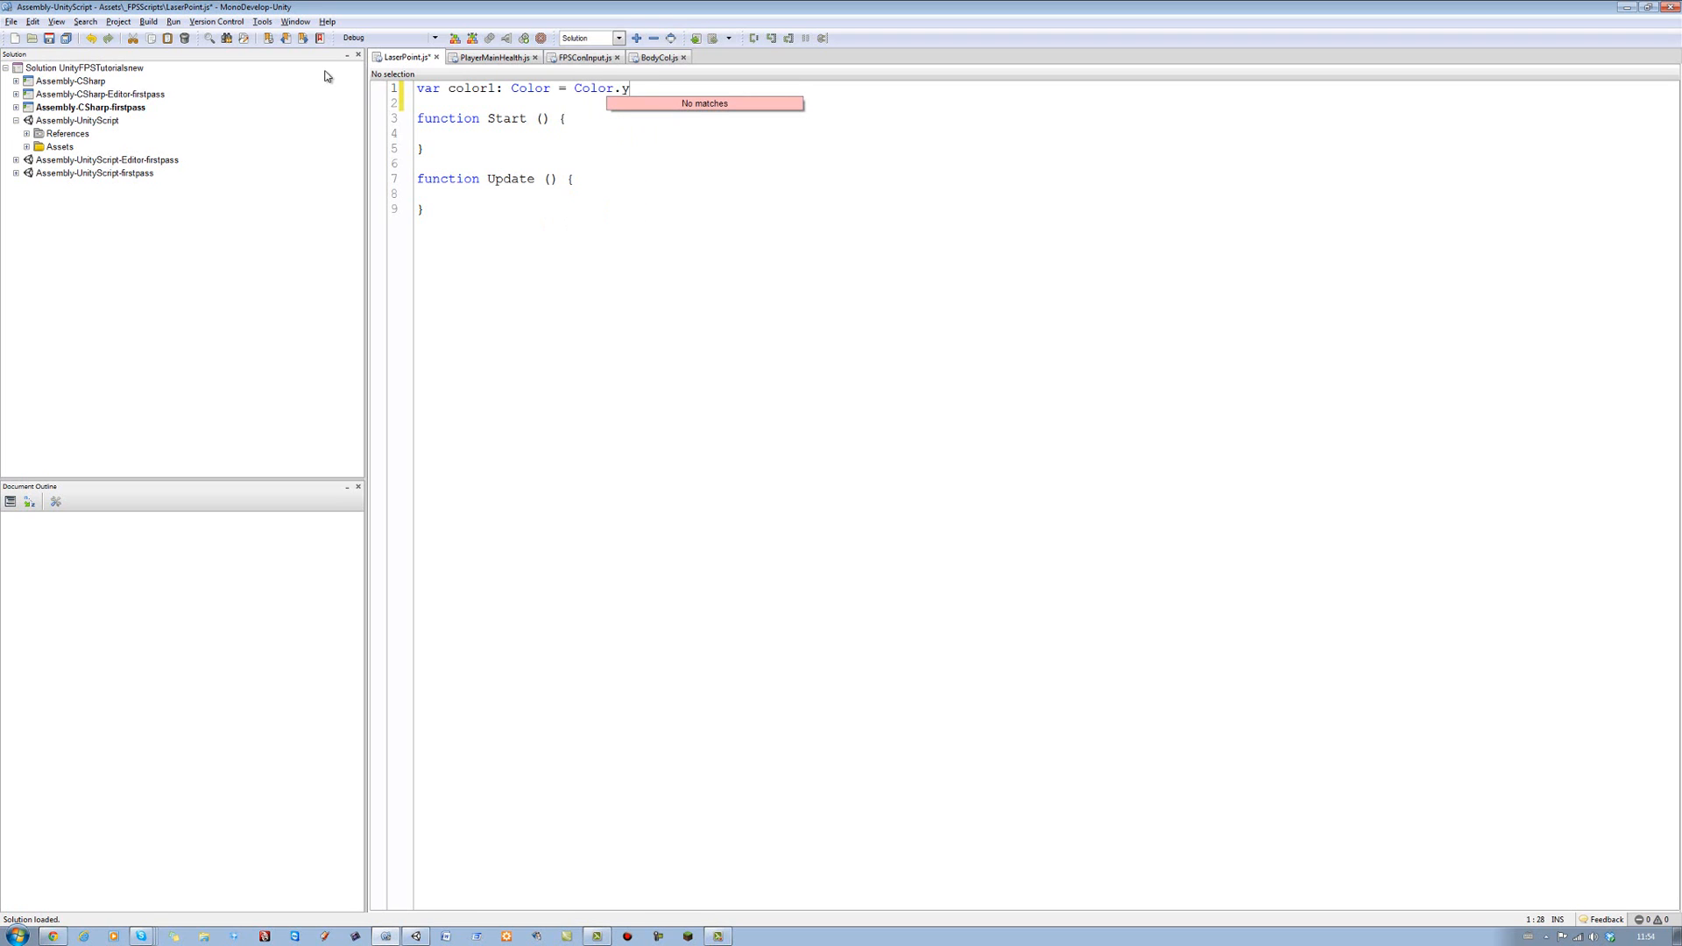
type("ell")
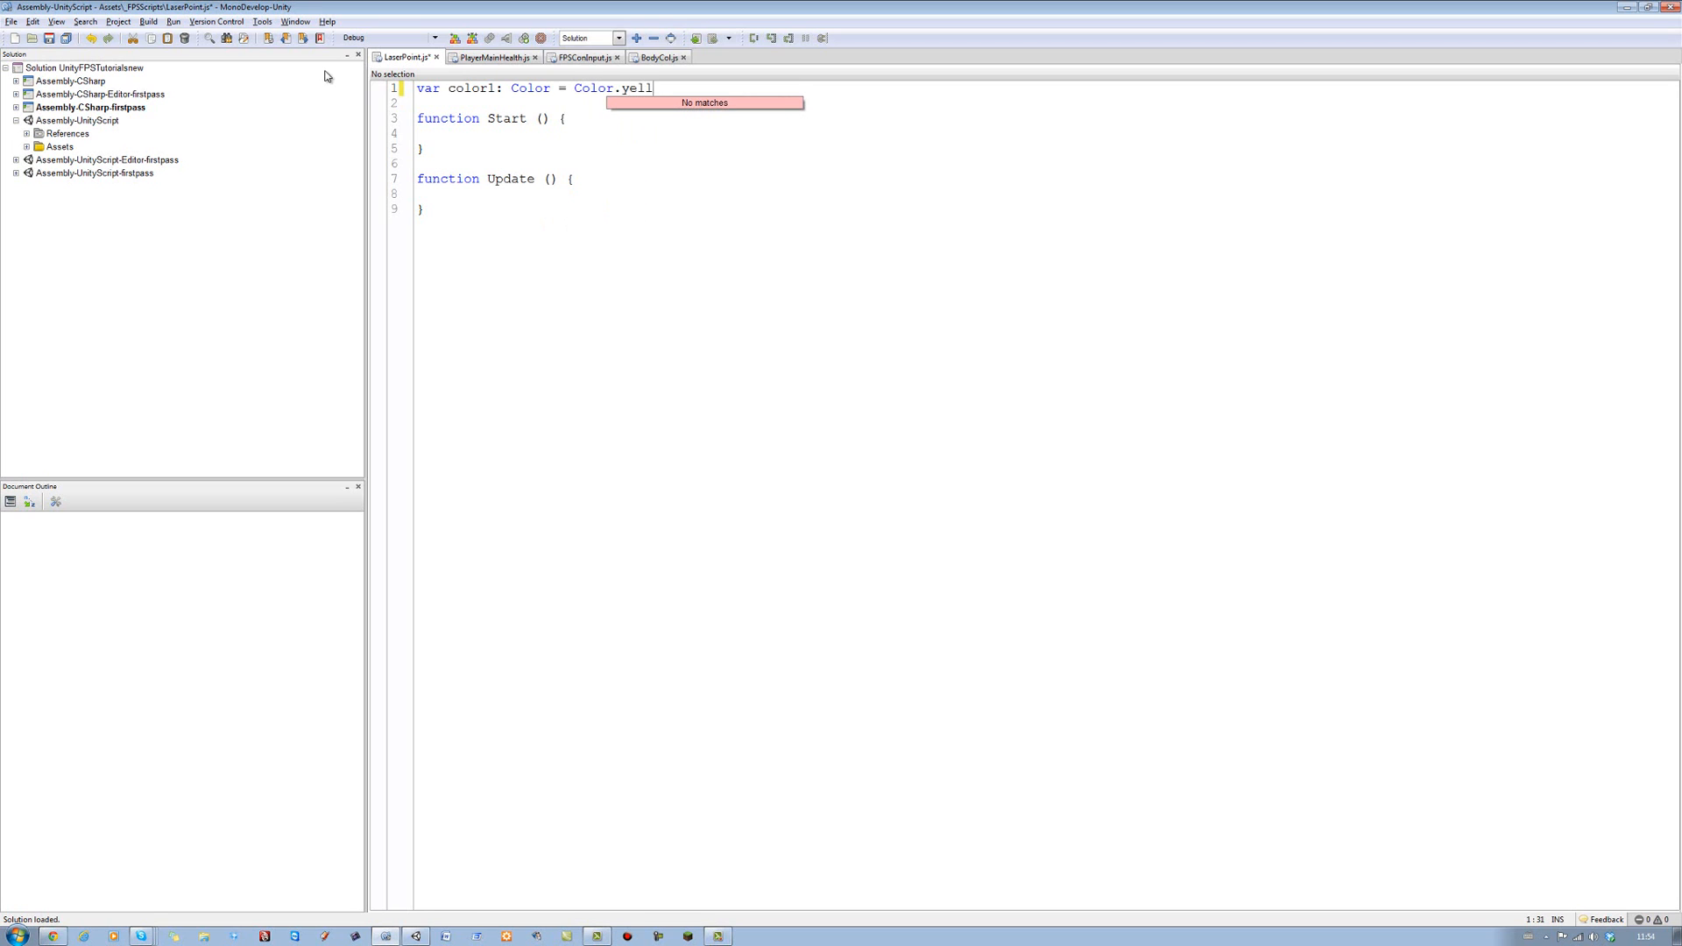
type("ow;")
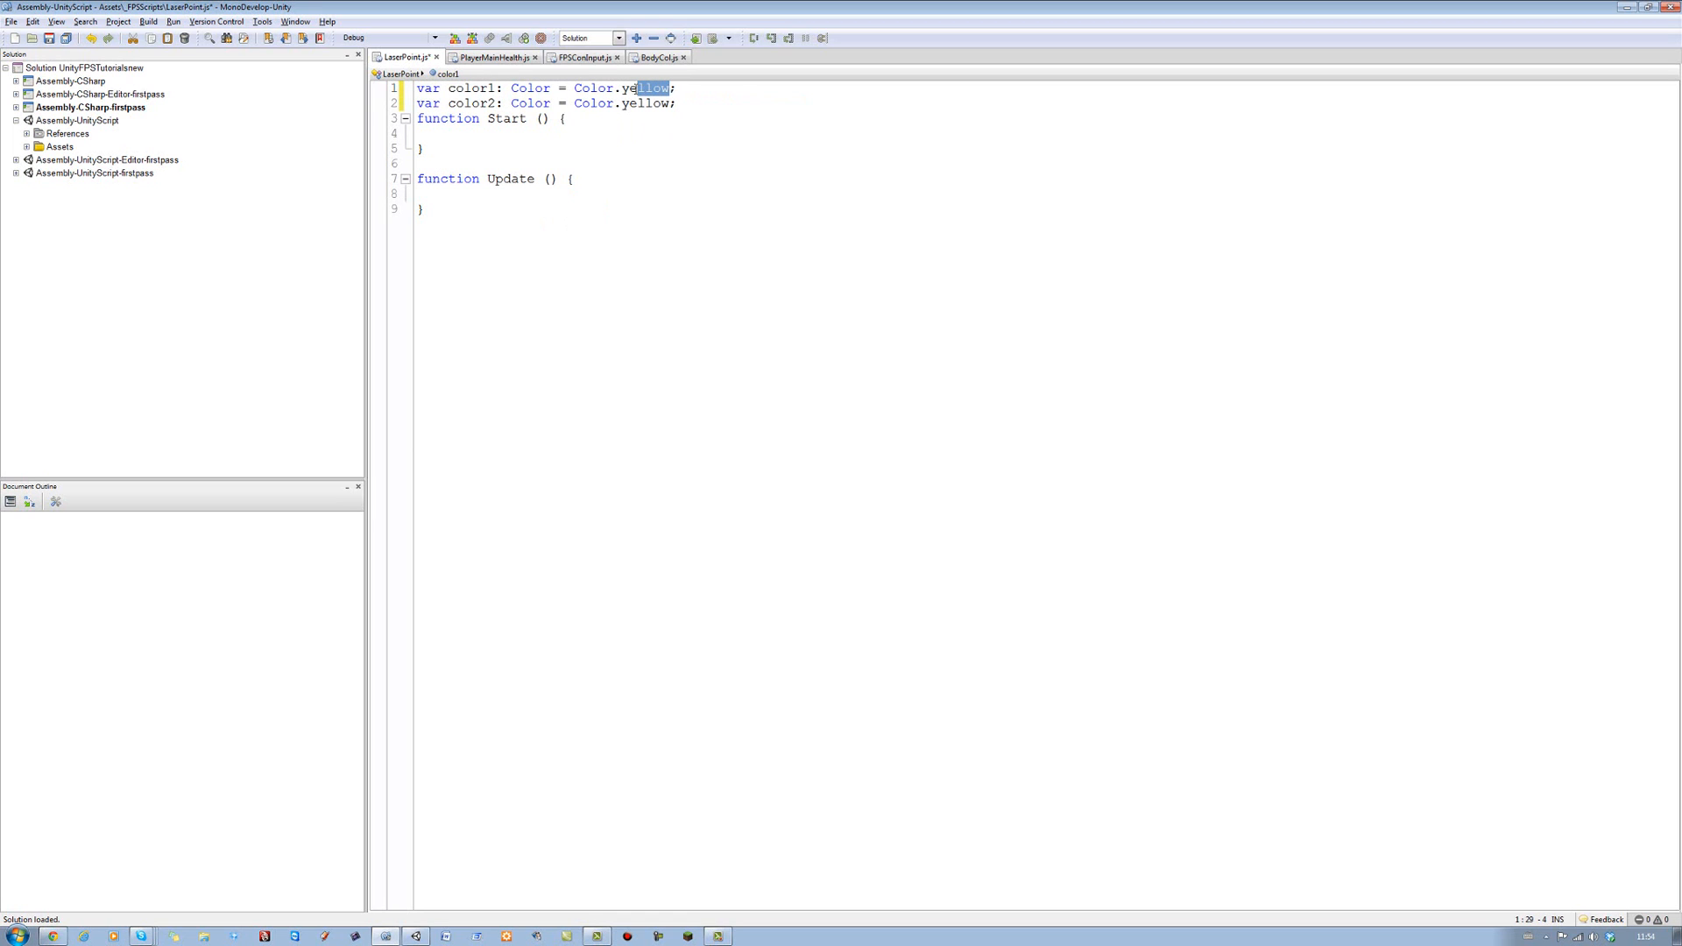
Change the yellow colour to Color.red so both colours are red, and convert line endings
type("red")
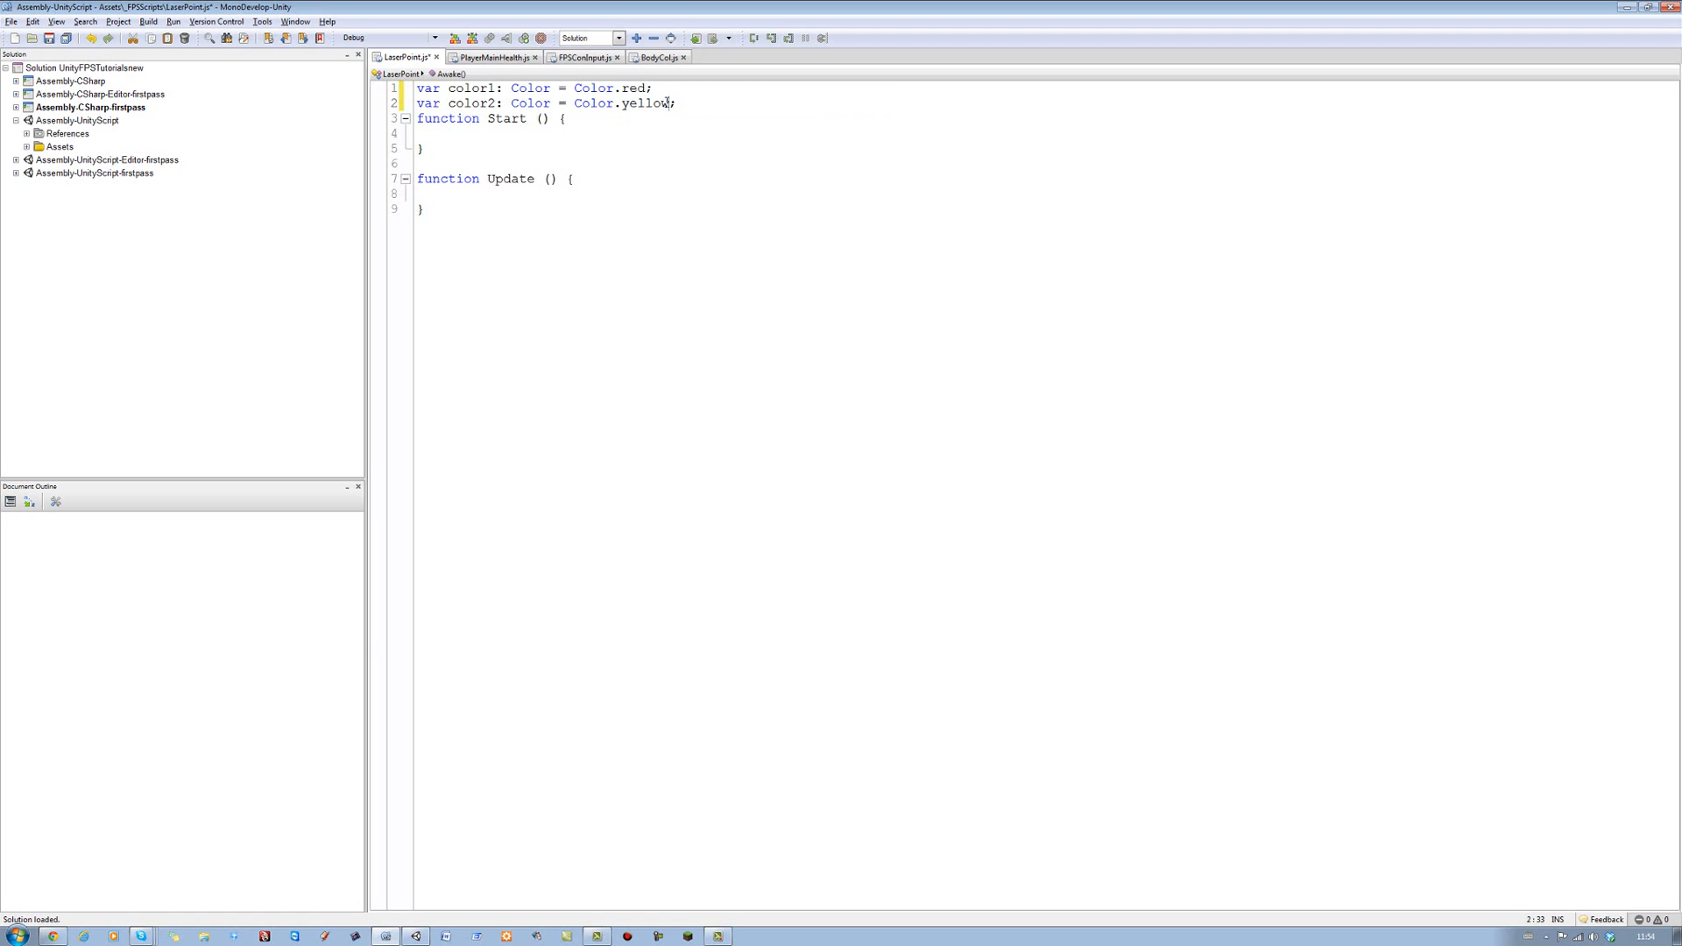
key("BackSpace")
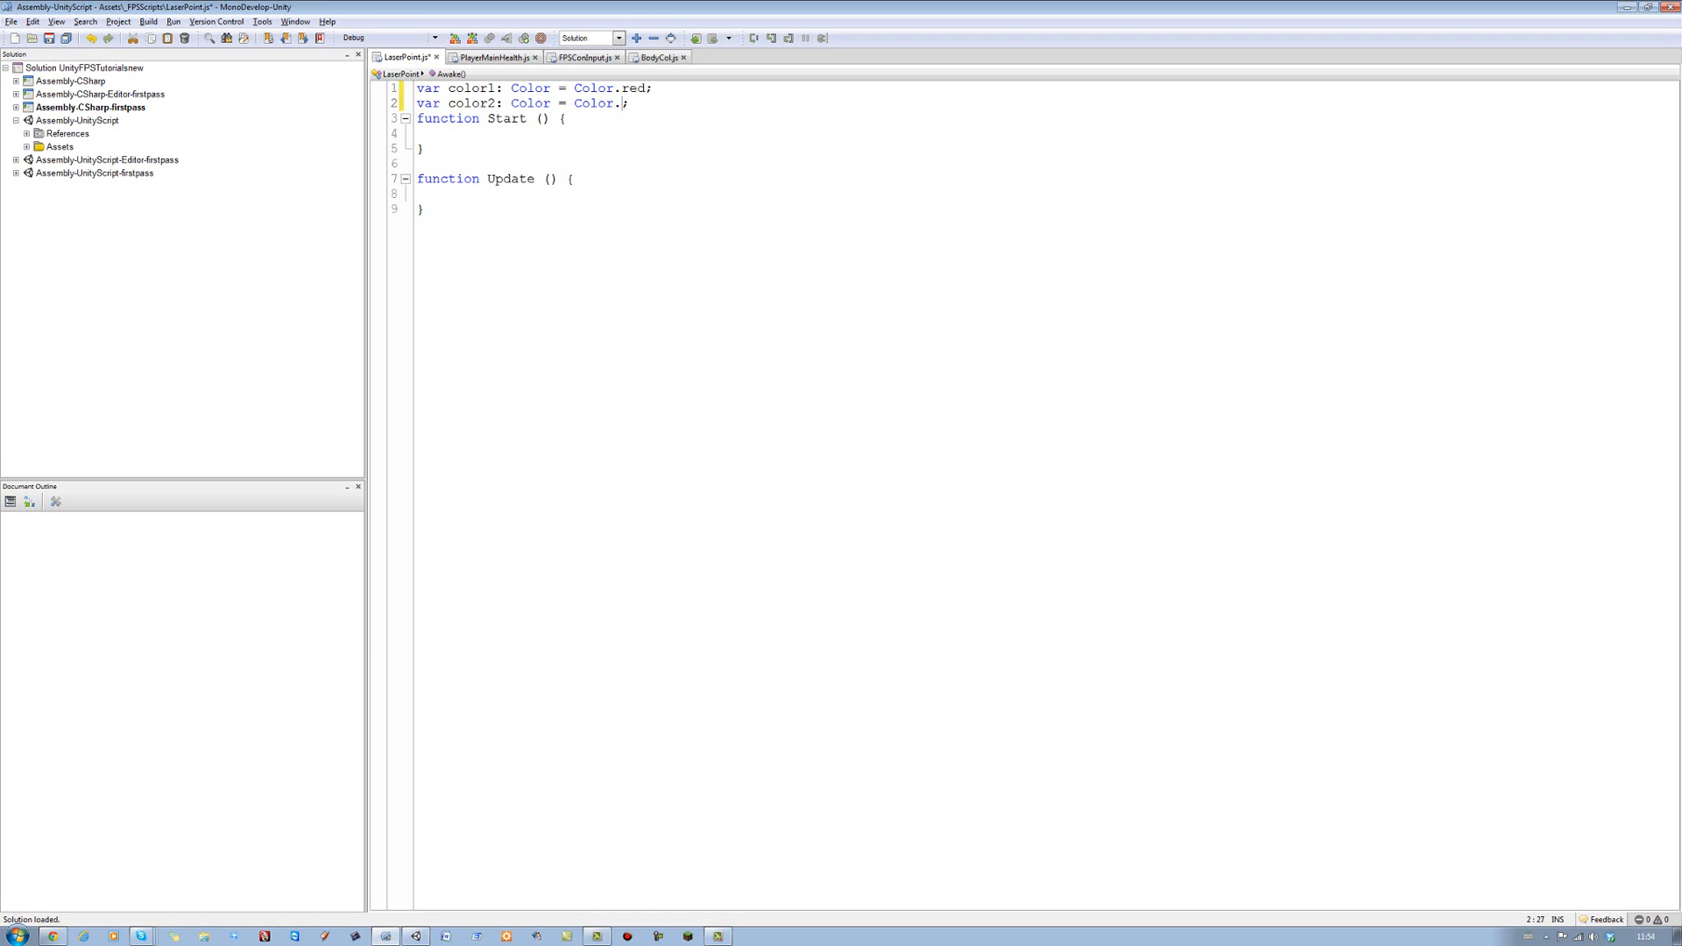
type(".")
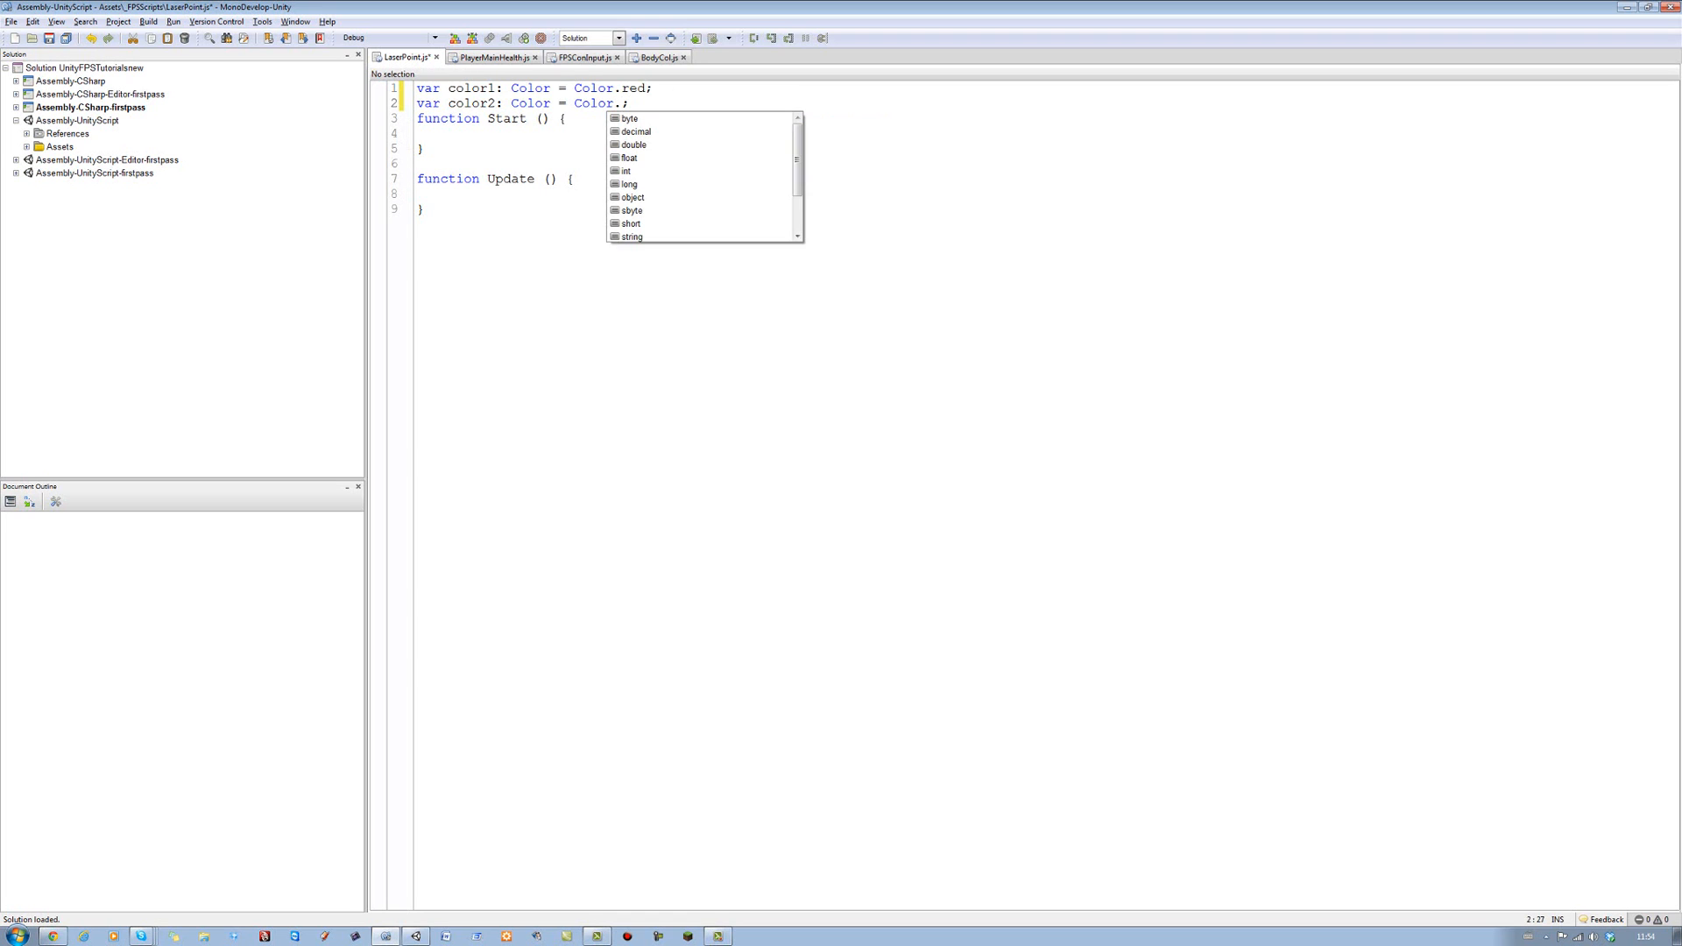
type("red")
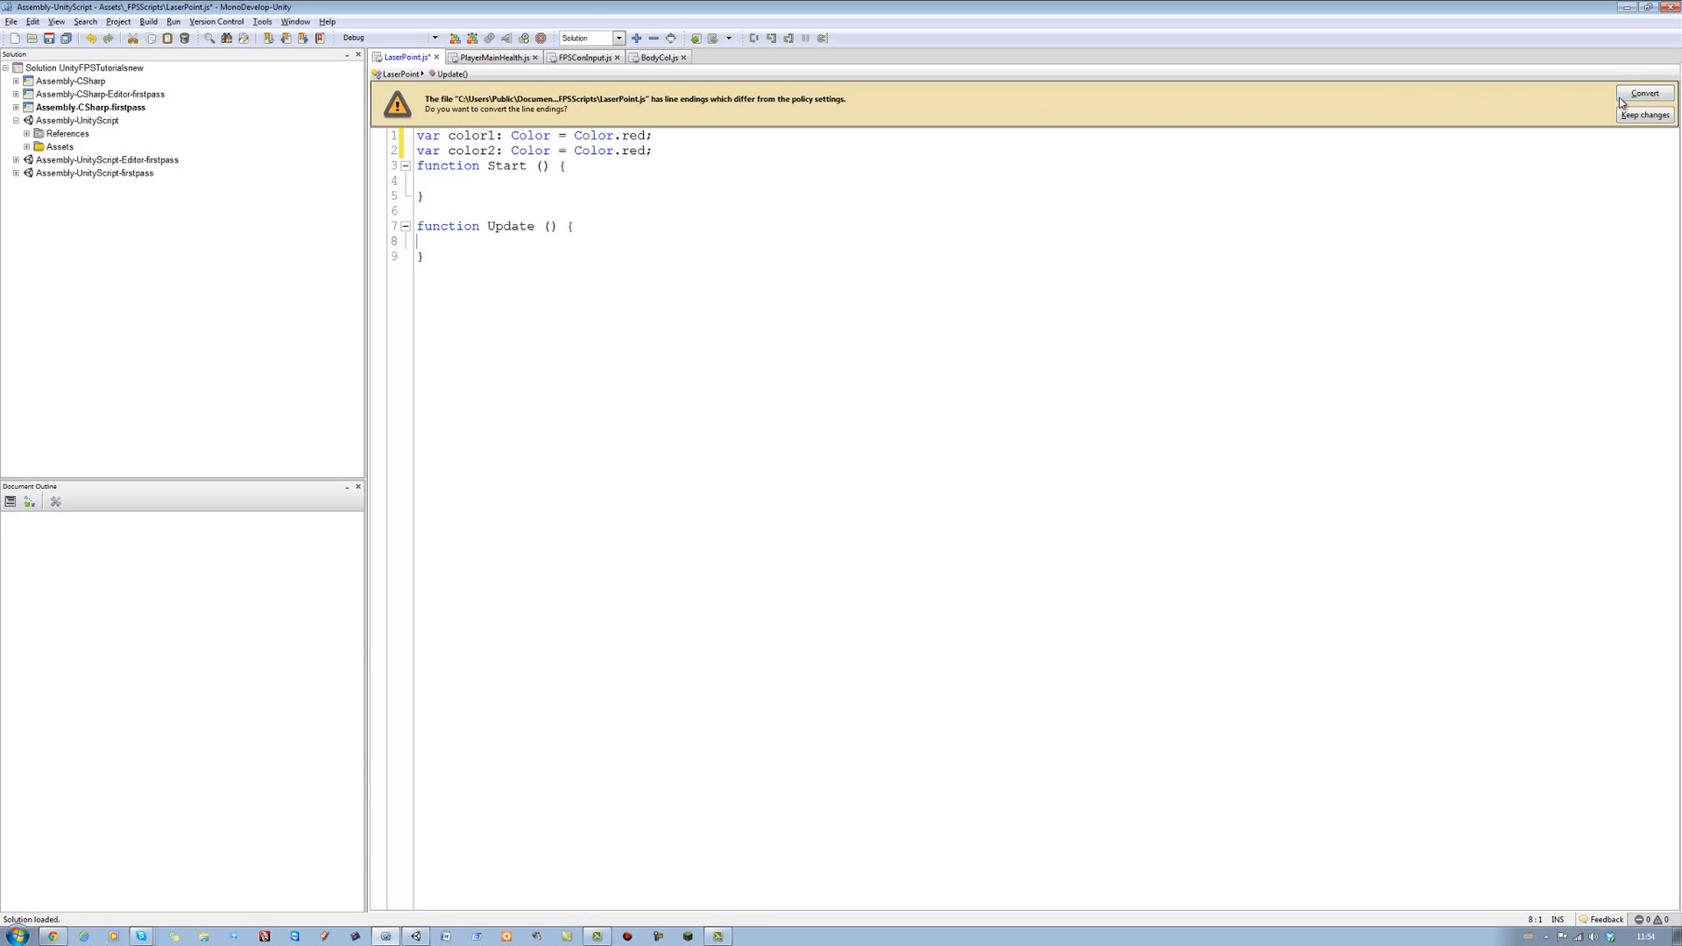
left_click(1645, 94)
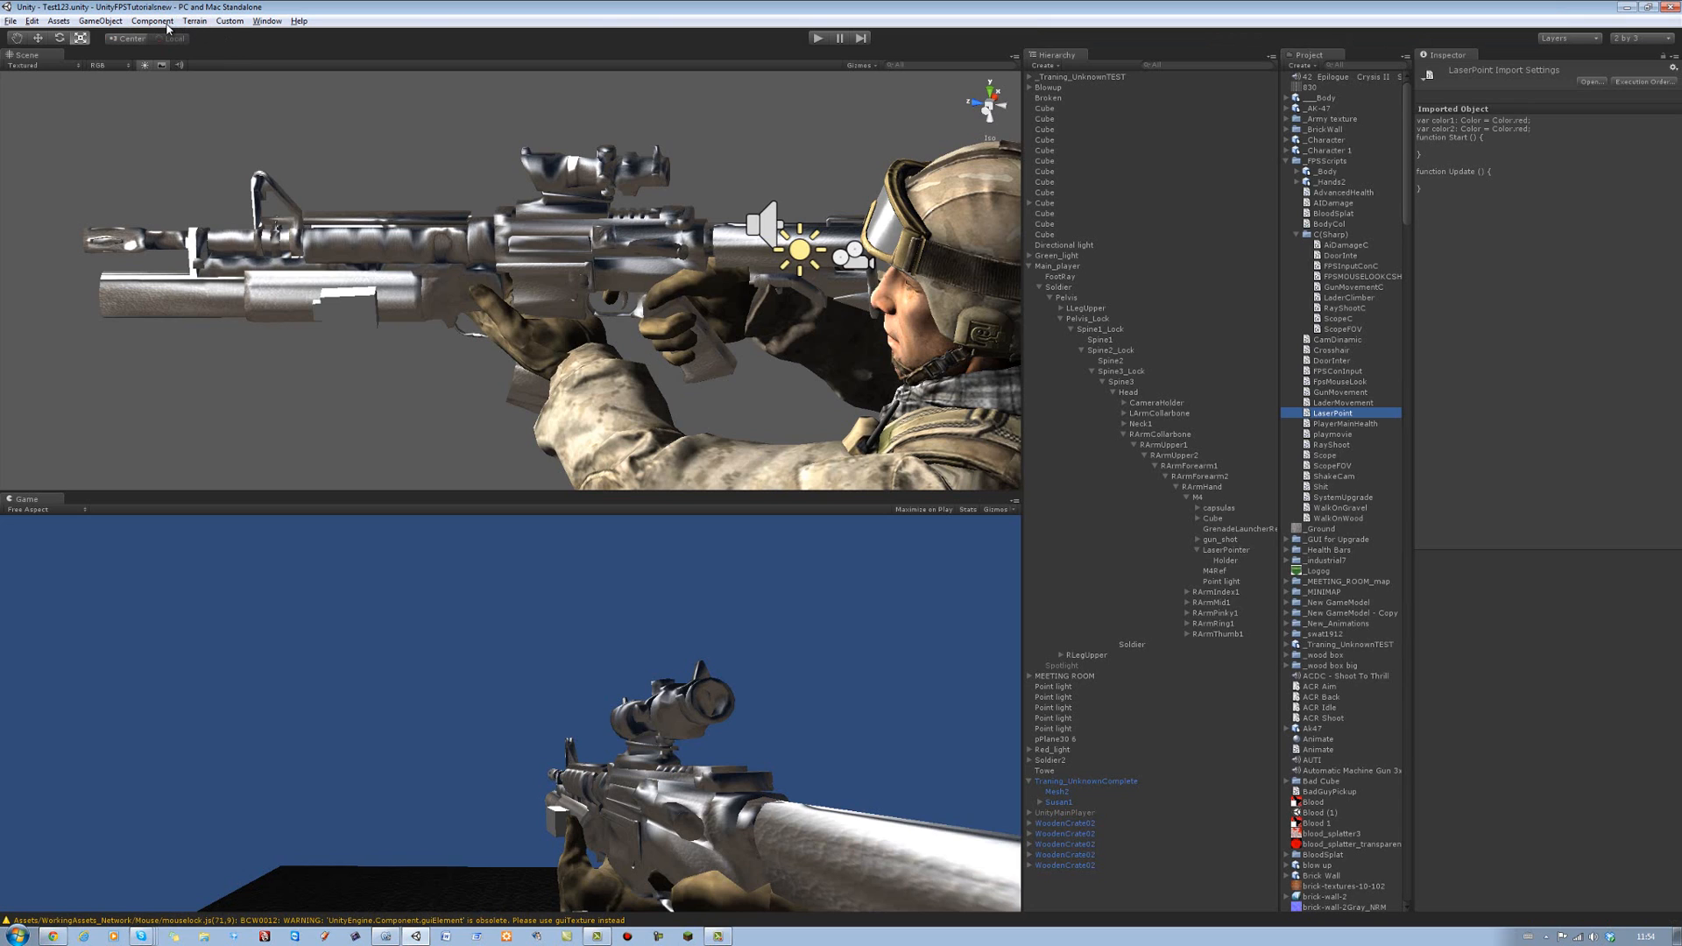
Browse the Component menu categories, including Terrain, looking for Line Renderer
left_click(165, 22)
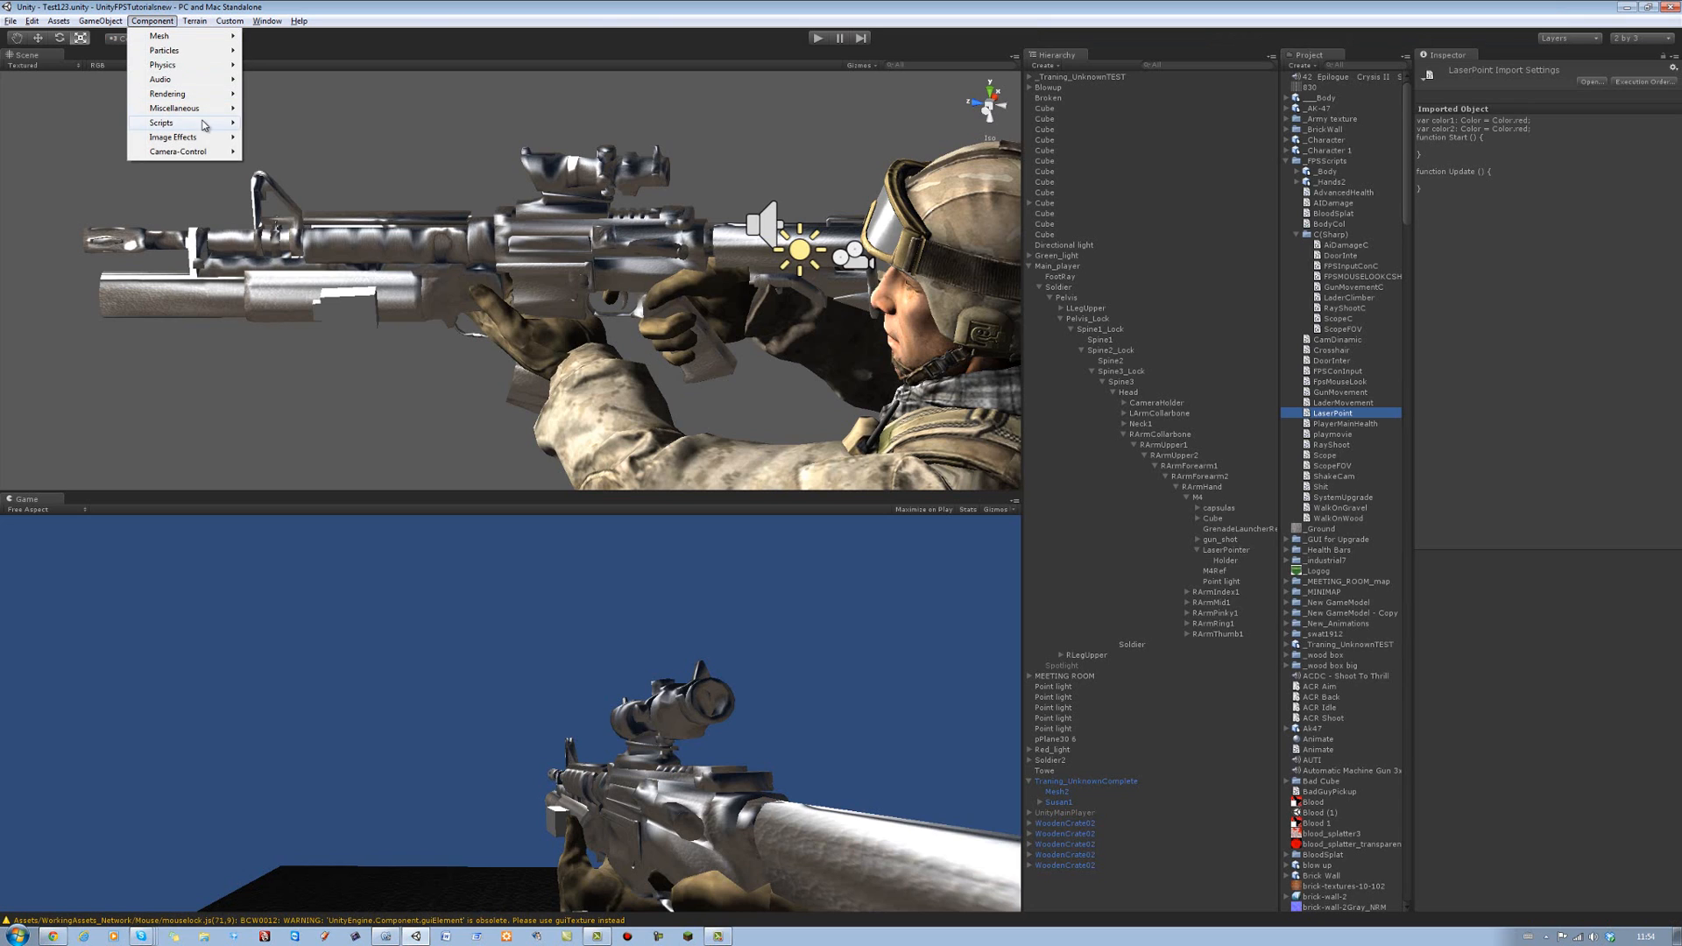
left_click(196, 23)
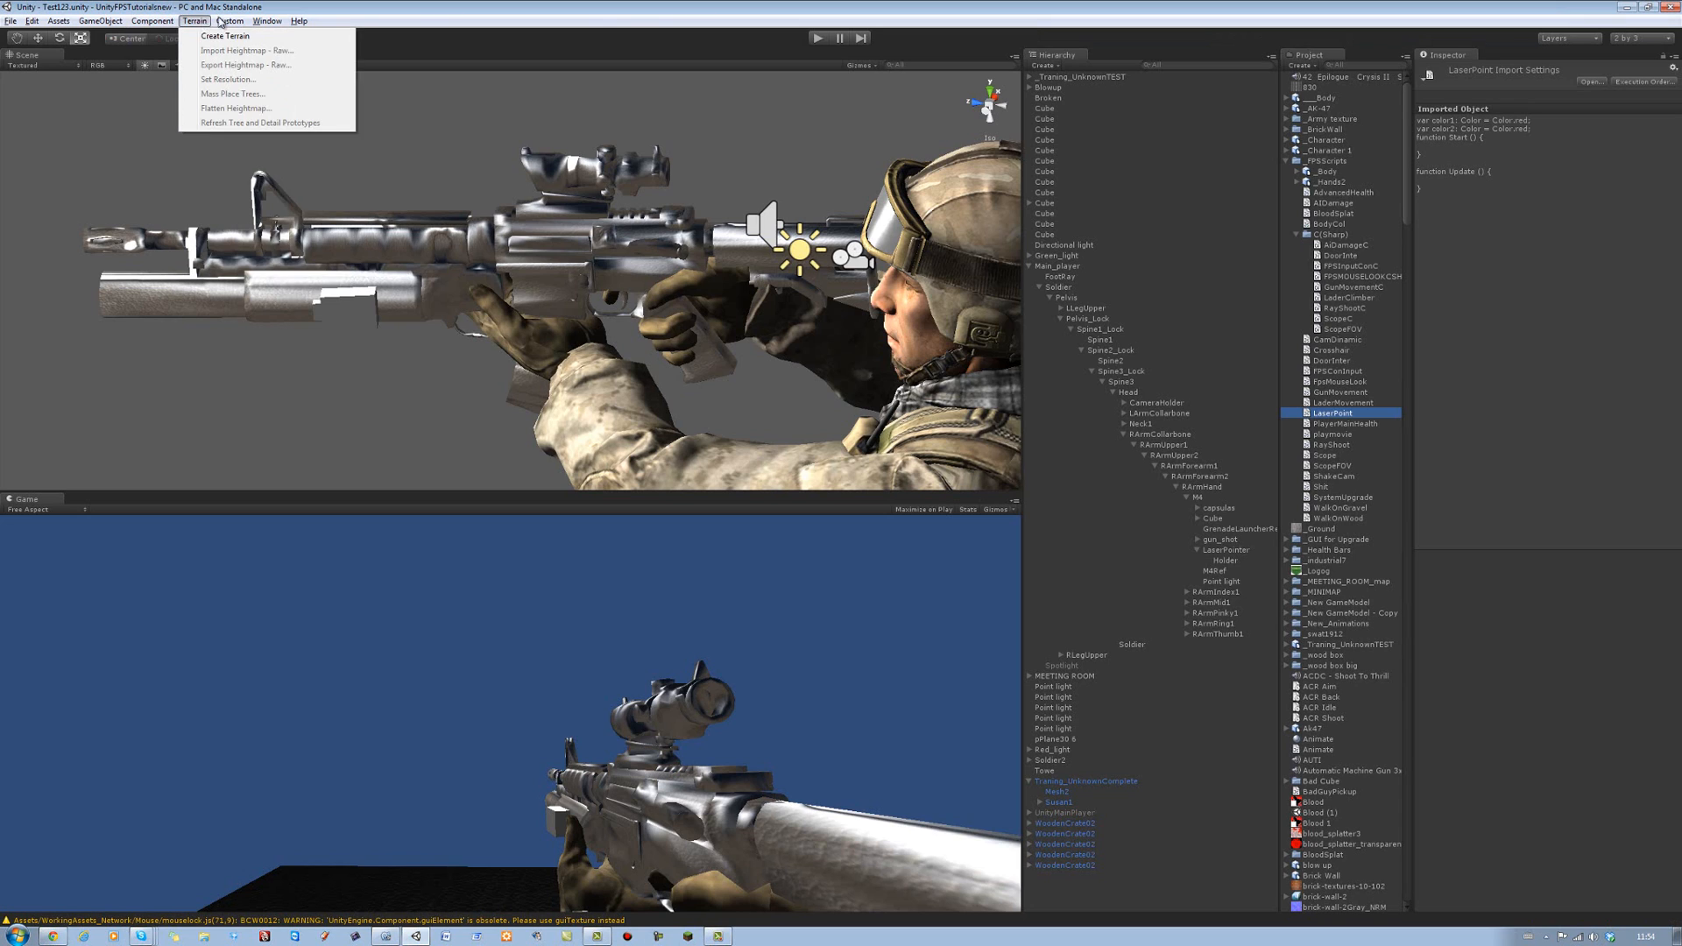
left_click(152, 21)
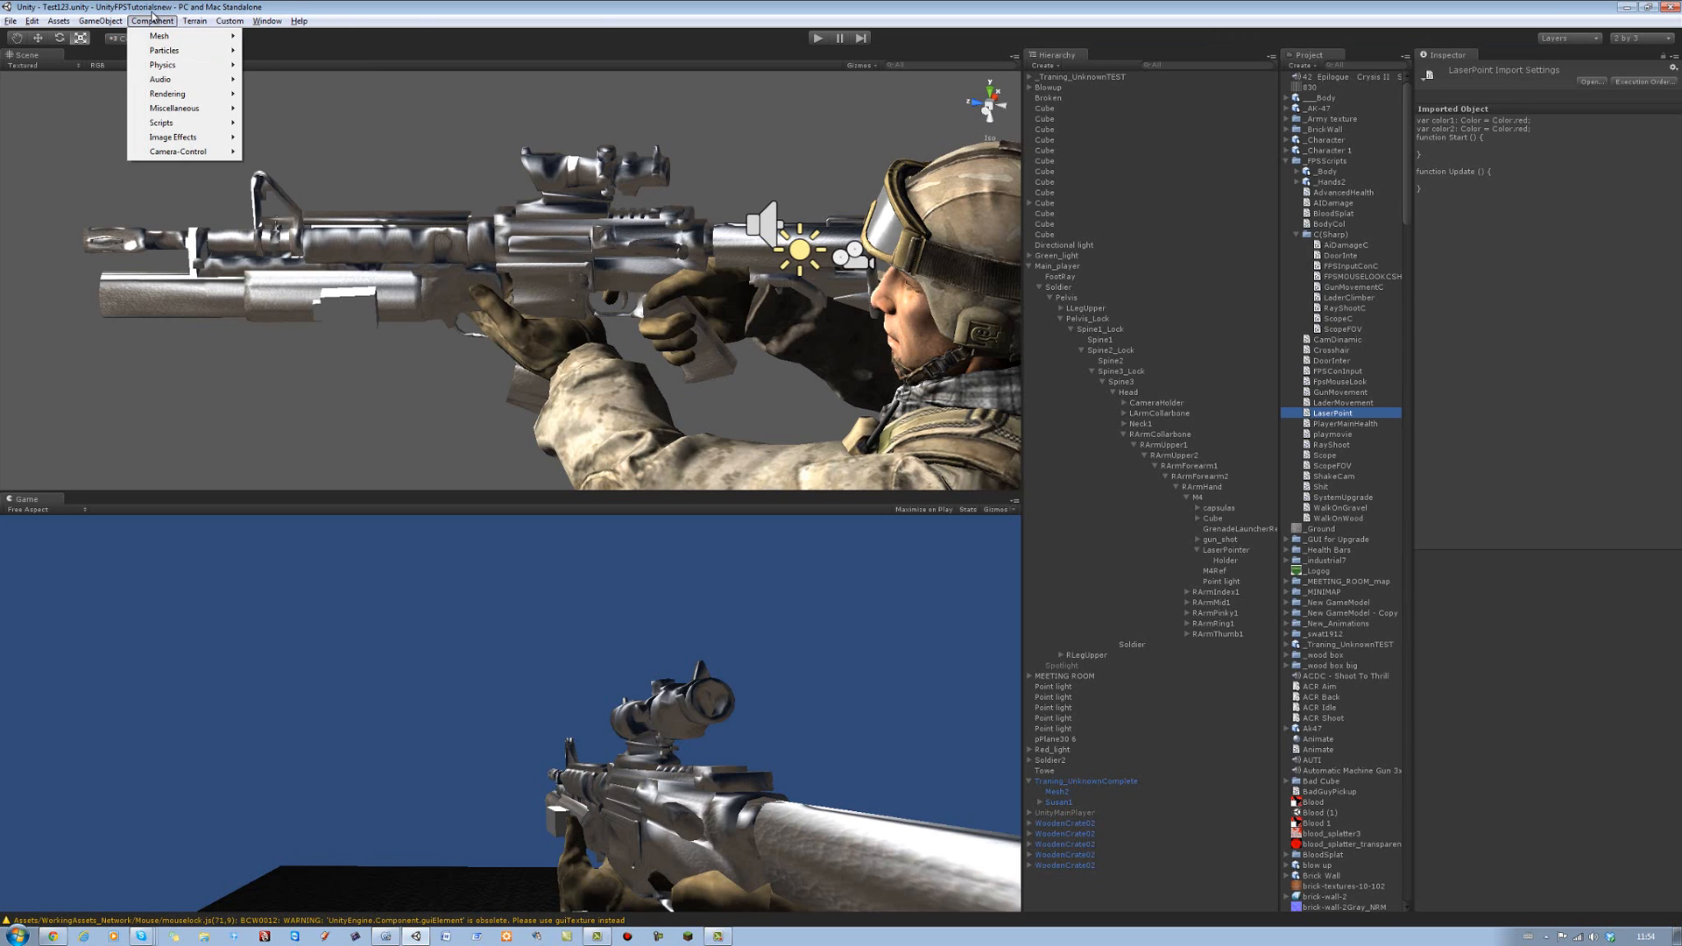
mouse_move(166, 52)
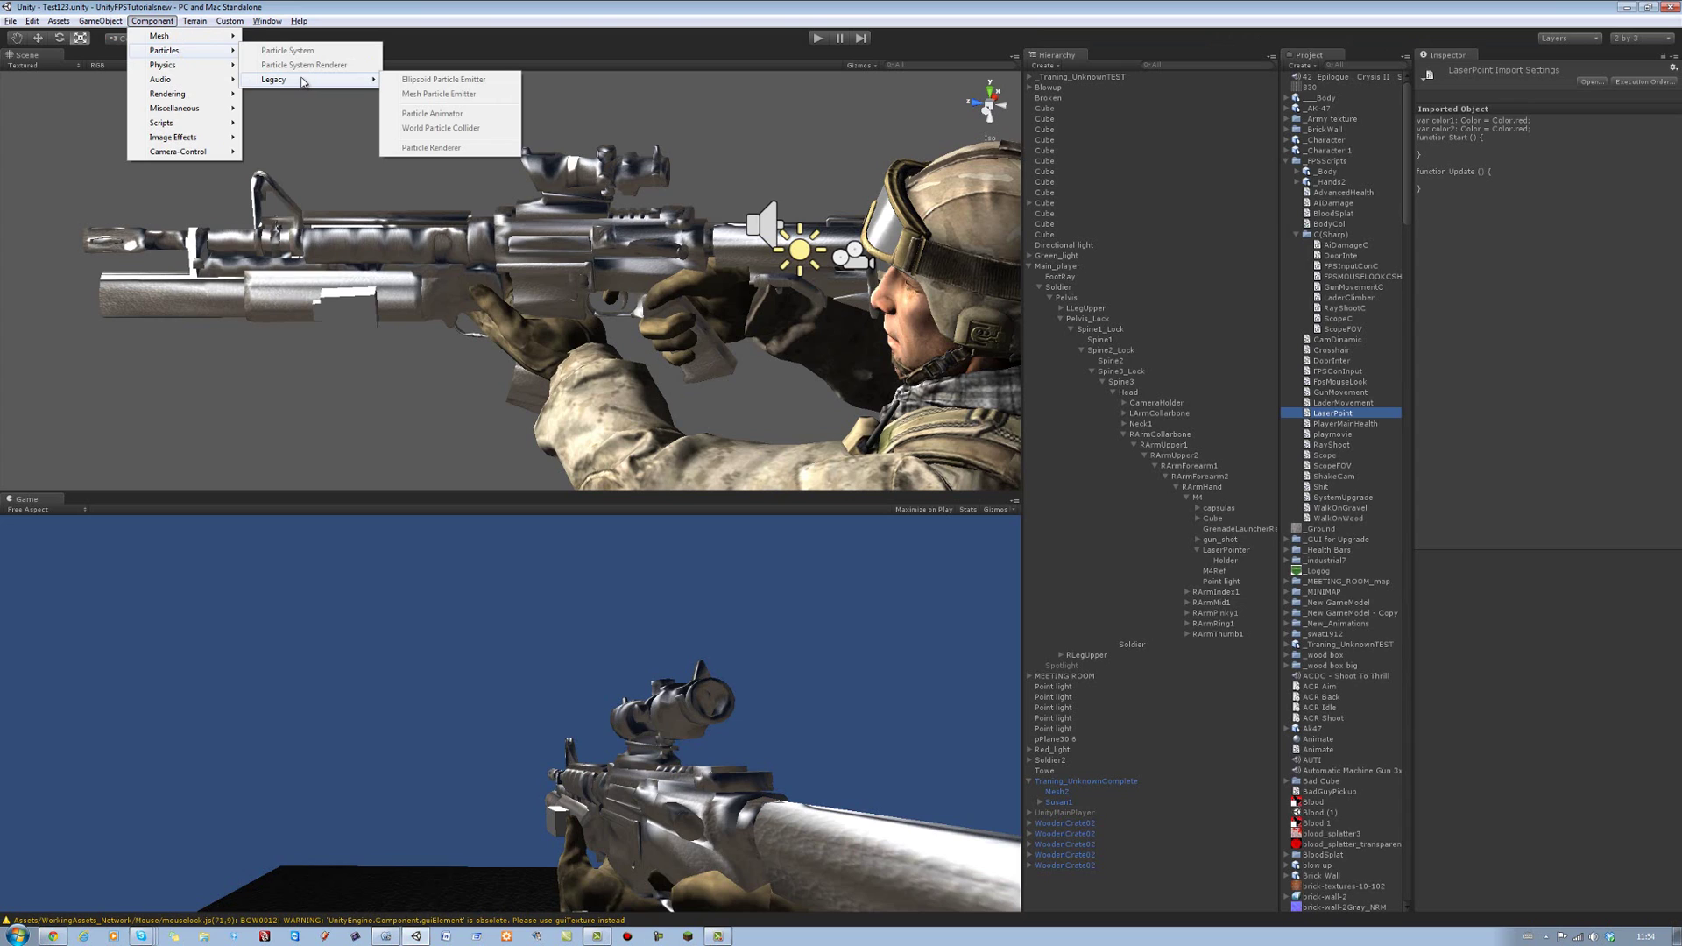
mouse_move(197, 38)
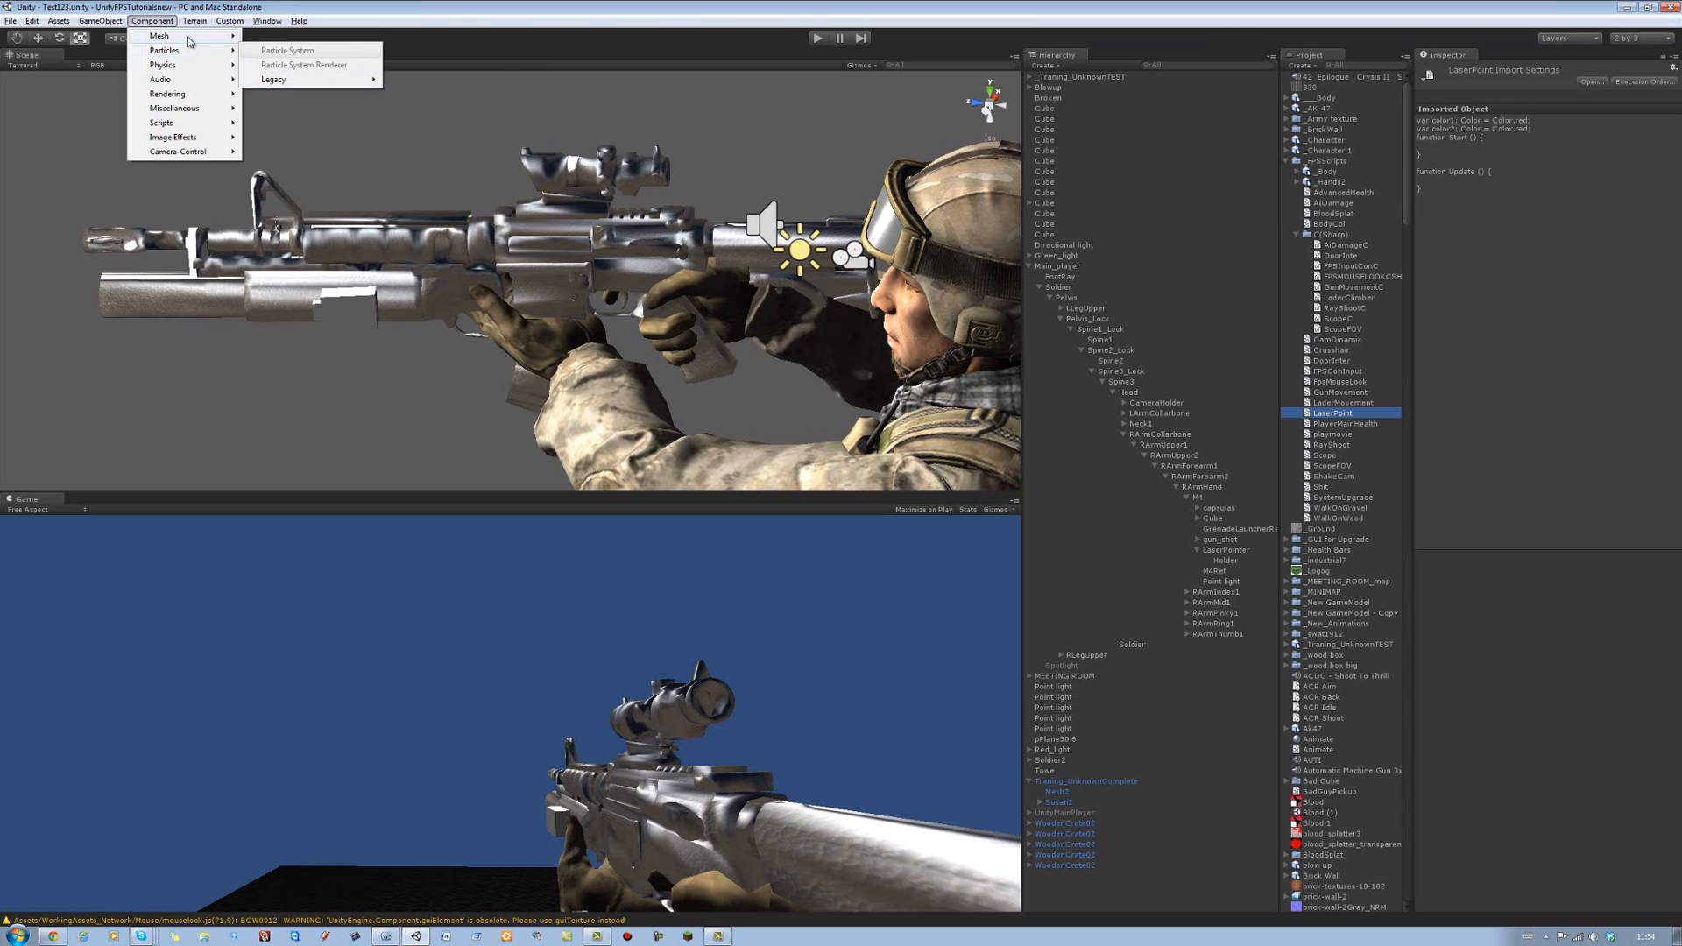
mouse_move(199, 70)
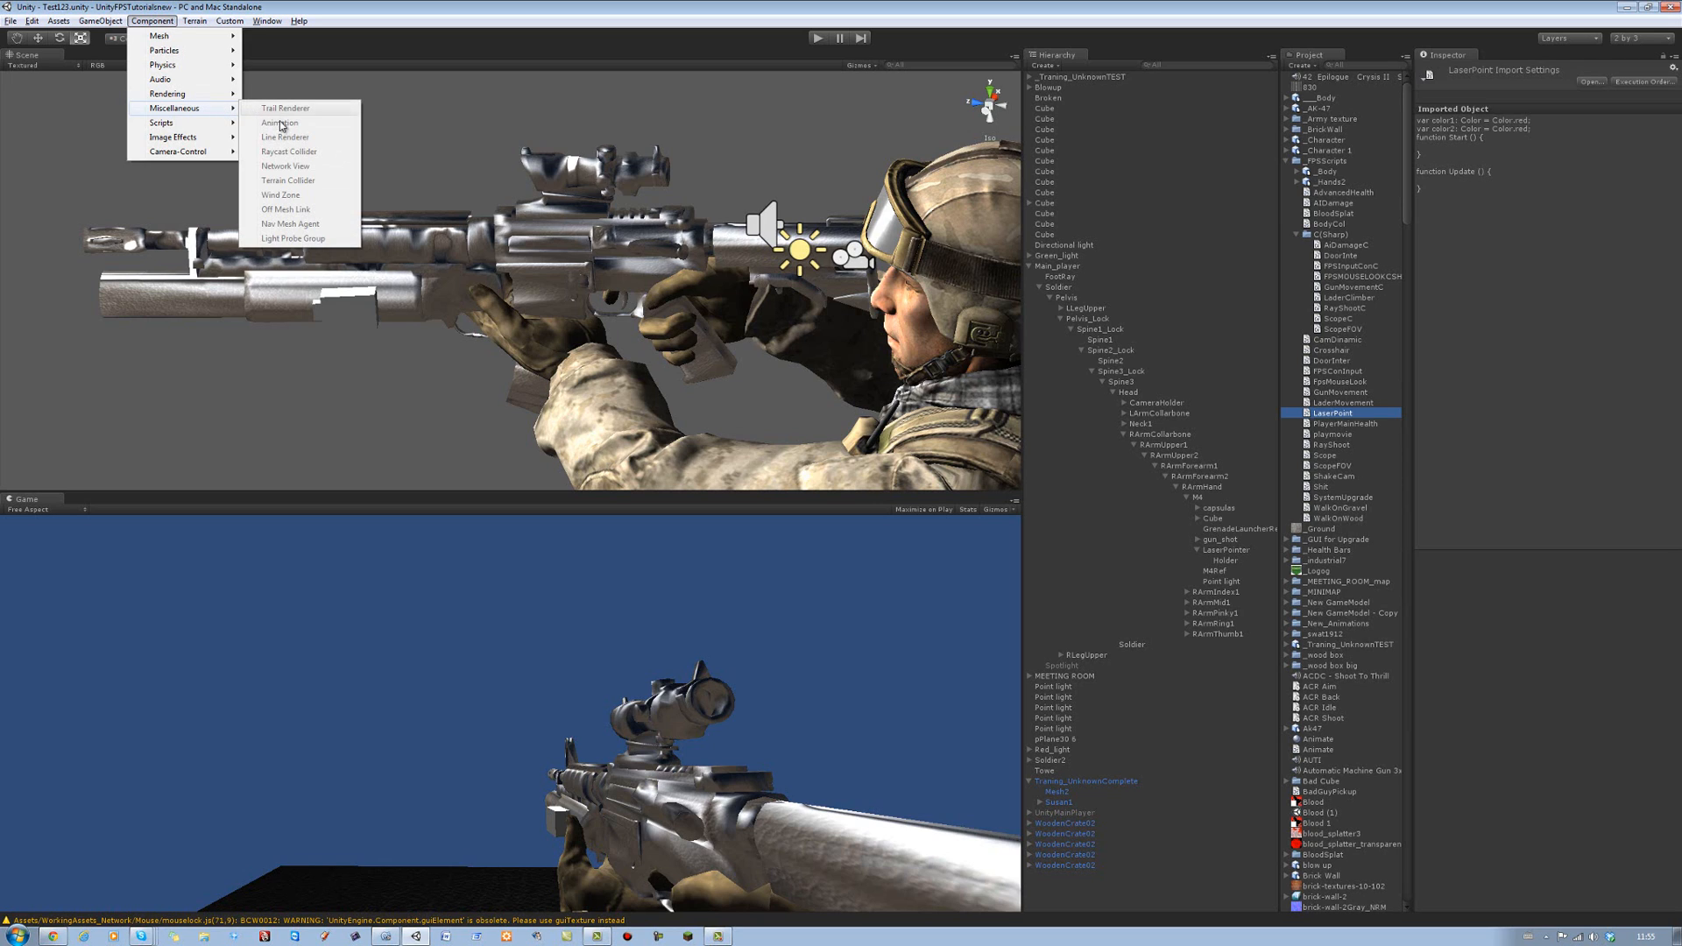
mouse_move(285, 136)
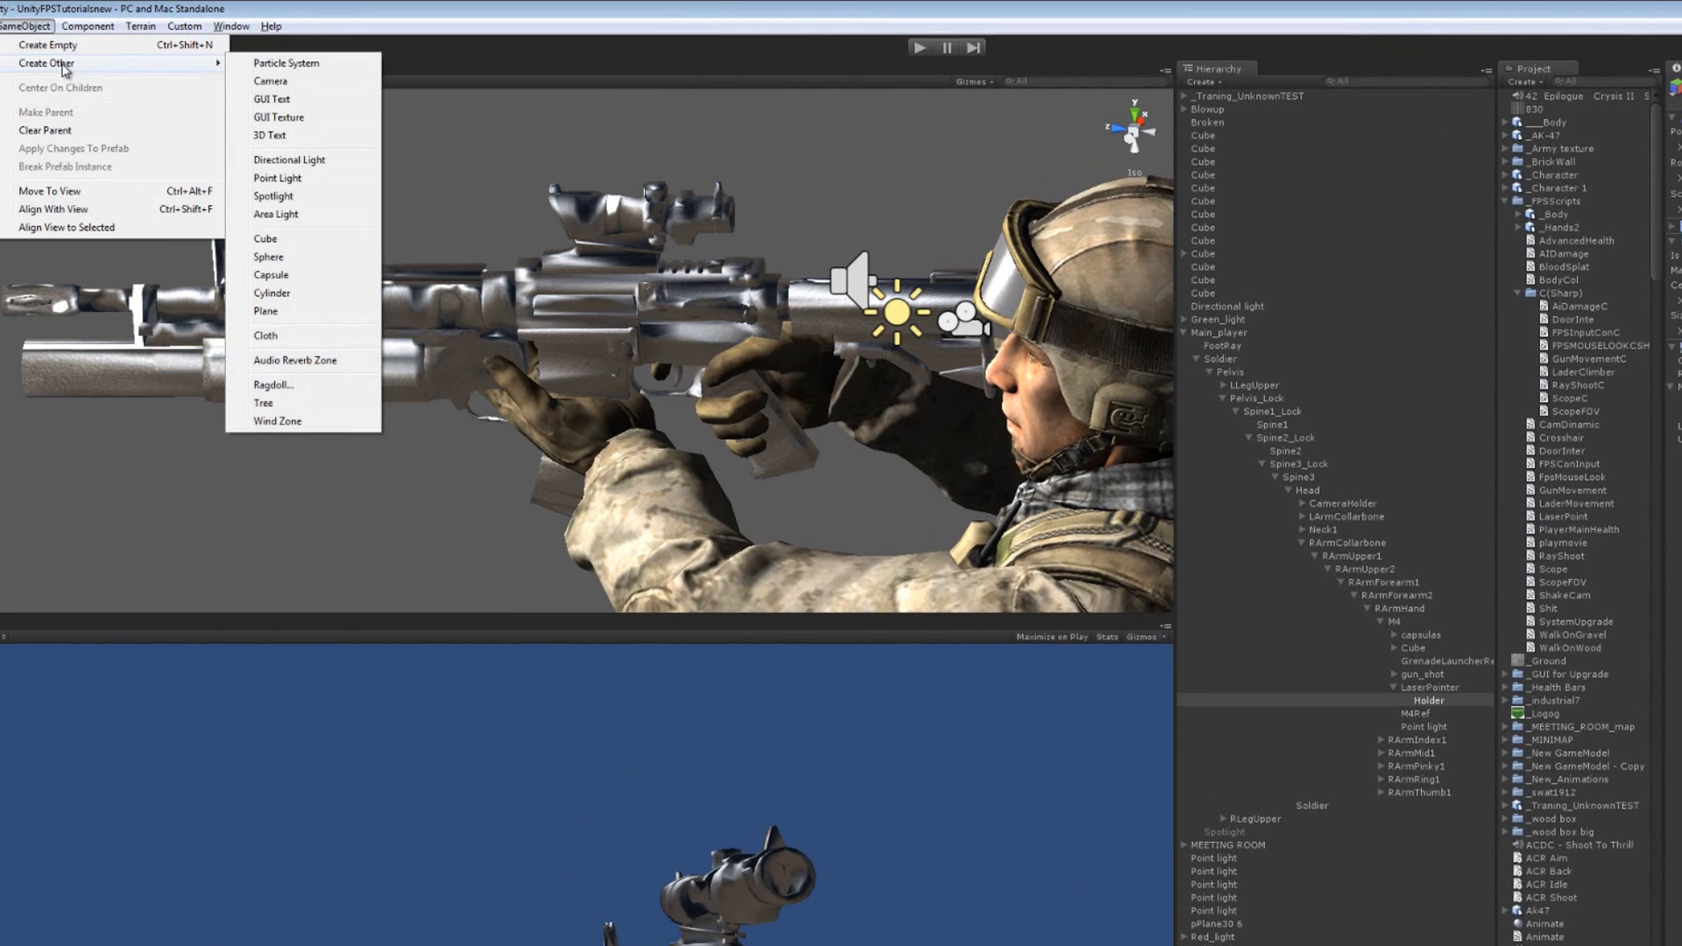
Trial-add a component to Holder from Component > Miscellaneous, then remove the Line Renderer
left_click(91, 25)
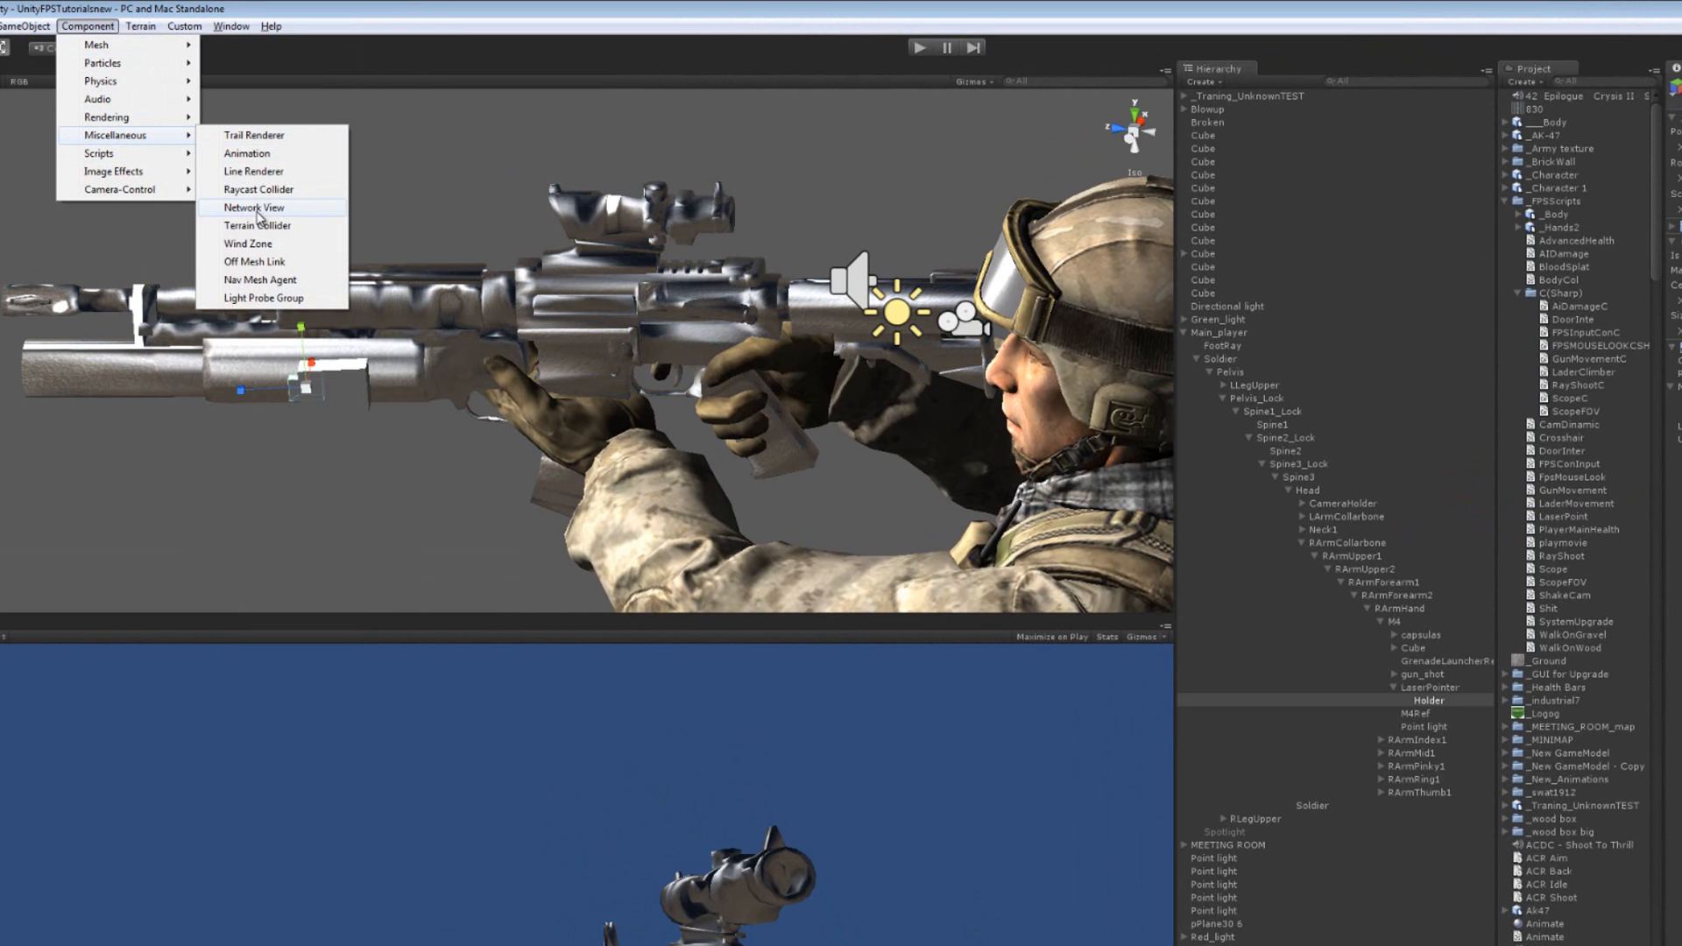
left_click(257, 189)
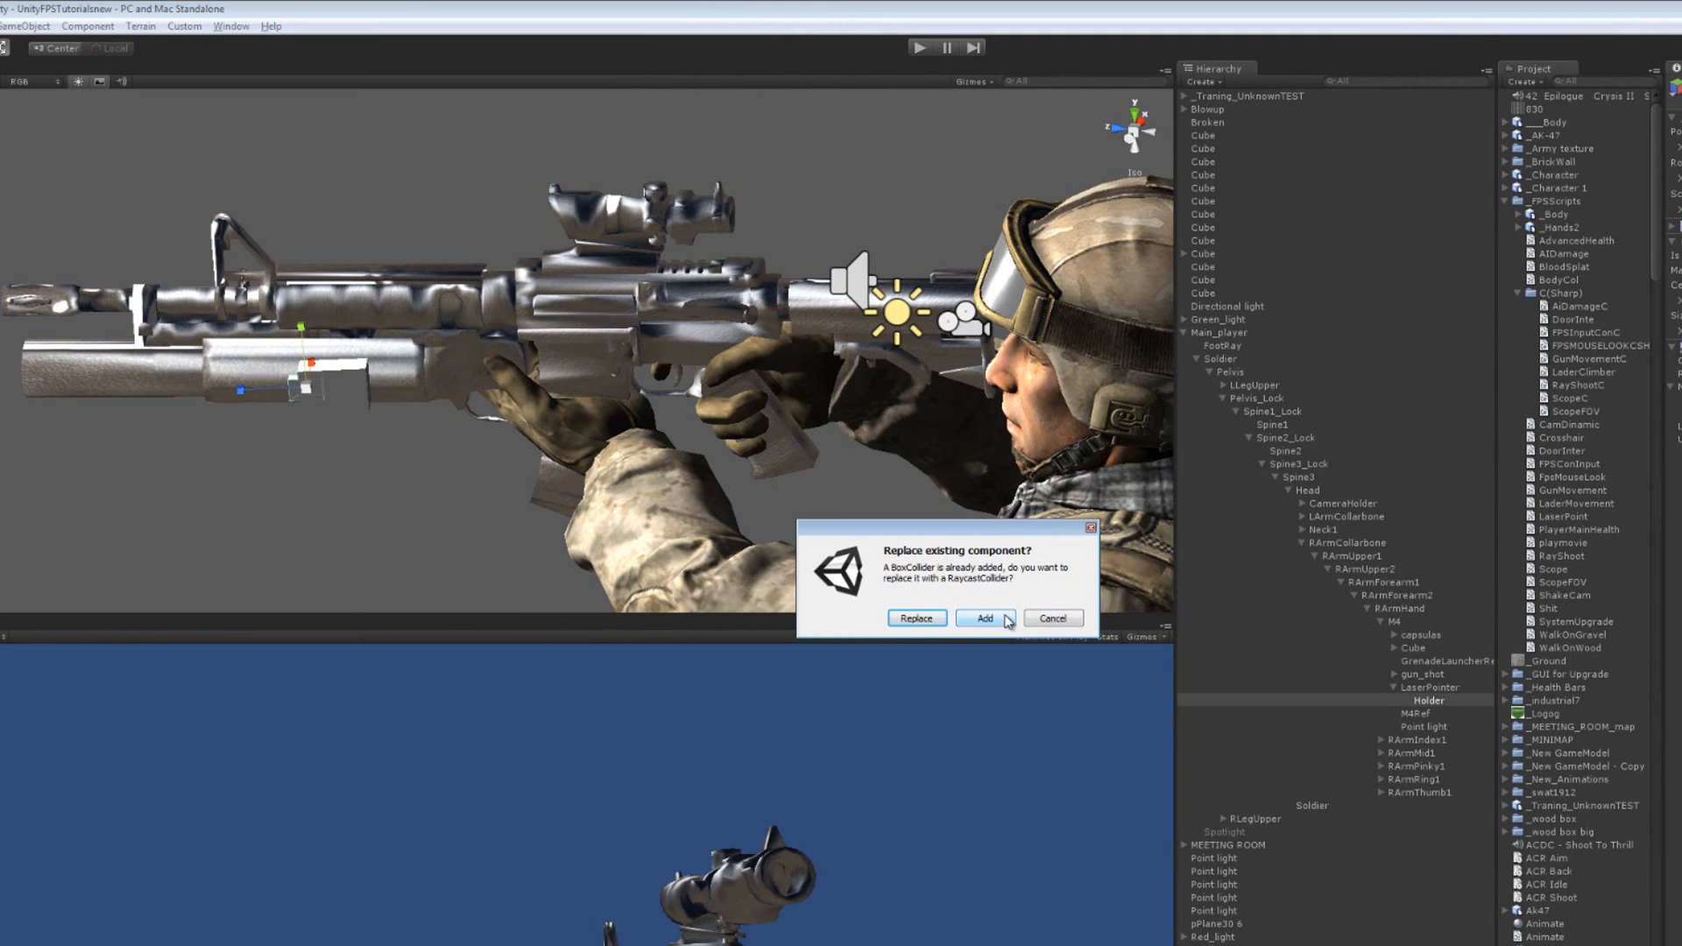
left_click(86, 27)
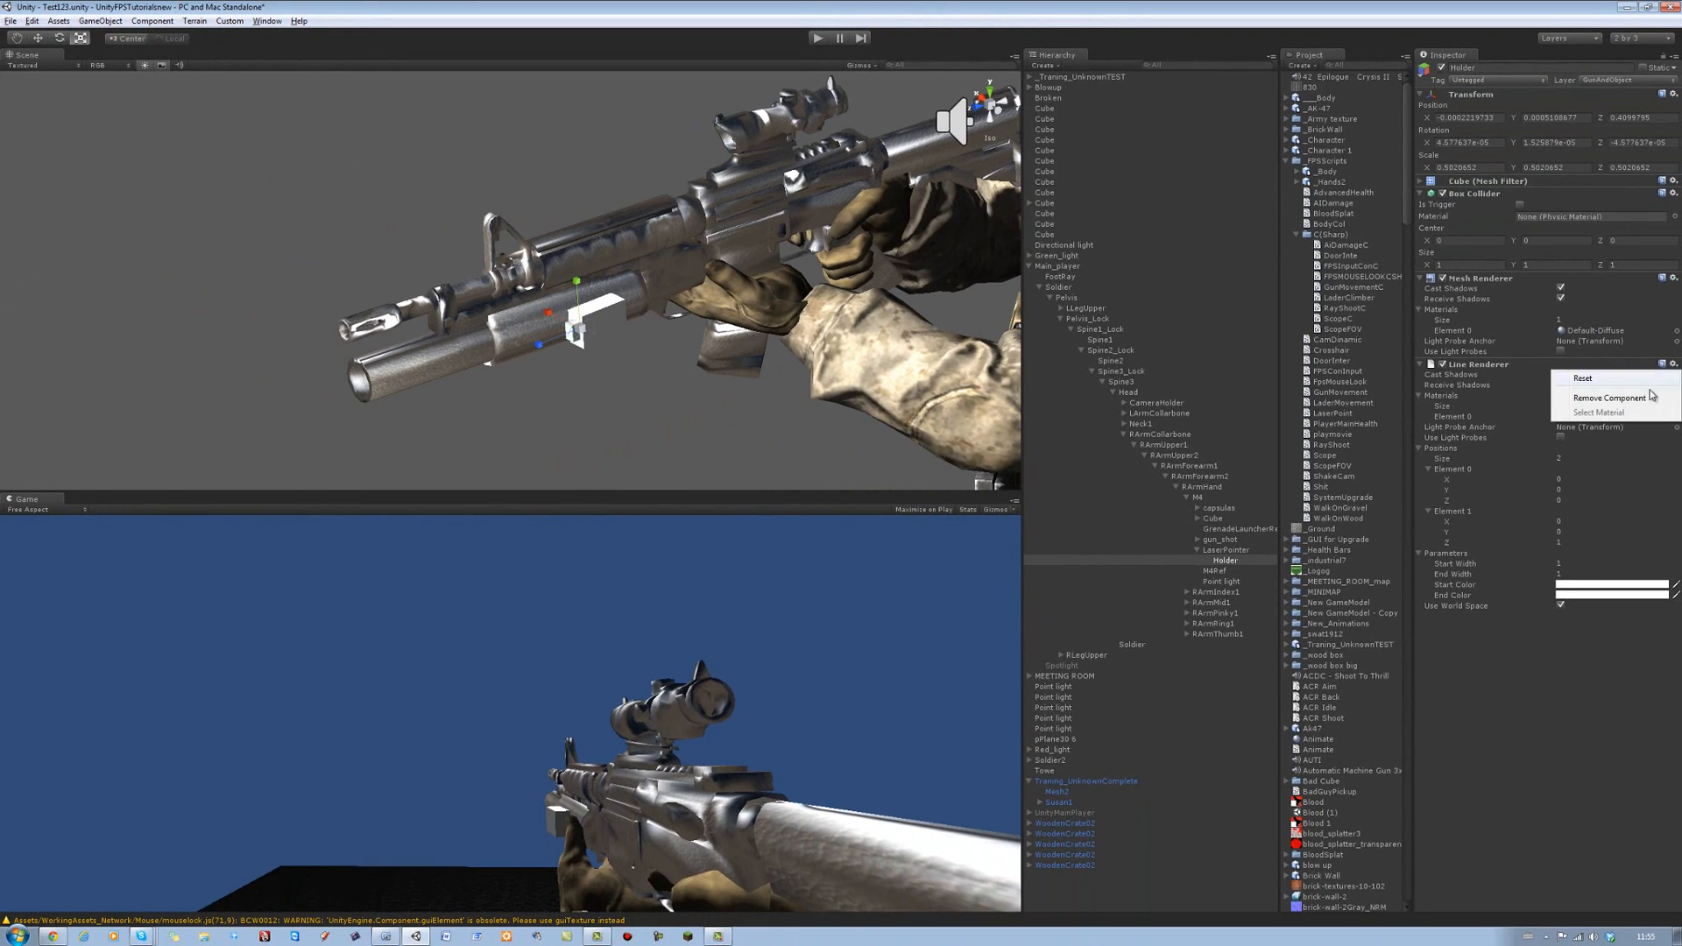
left_click(1598, 398)
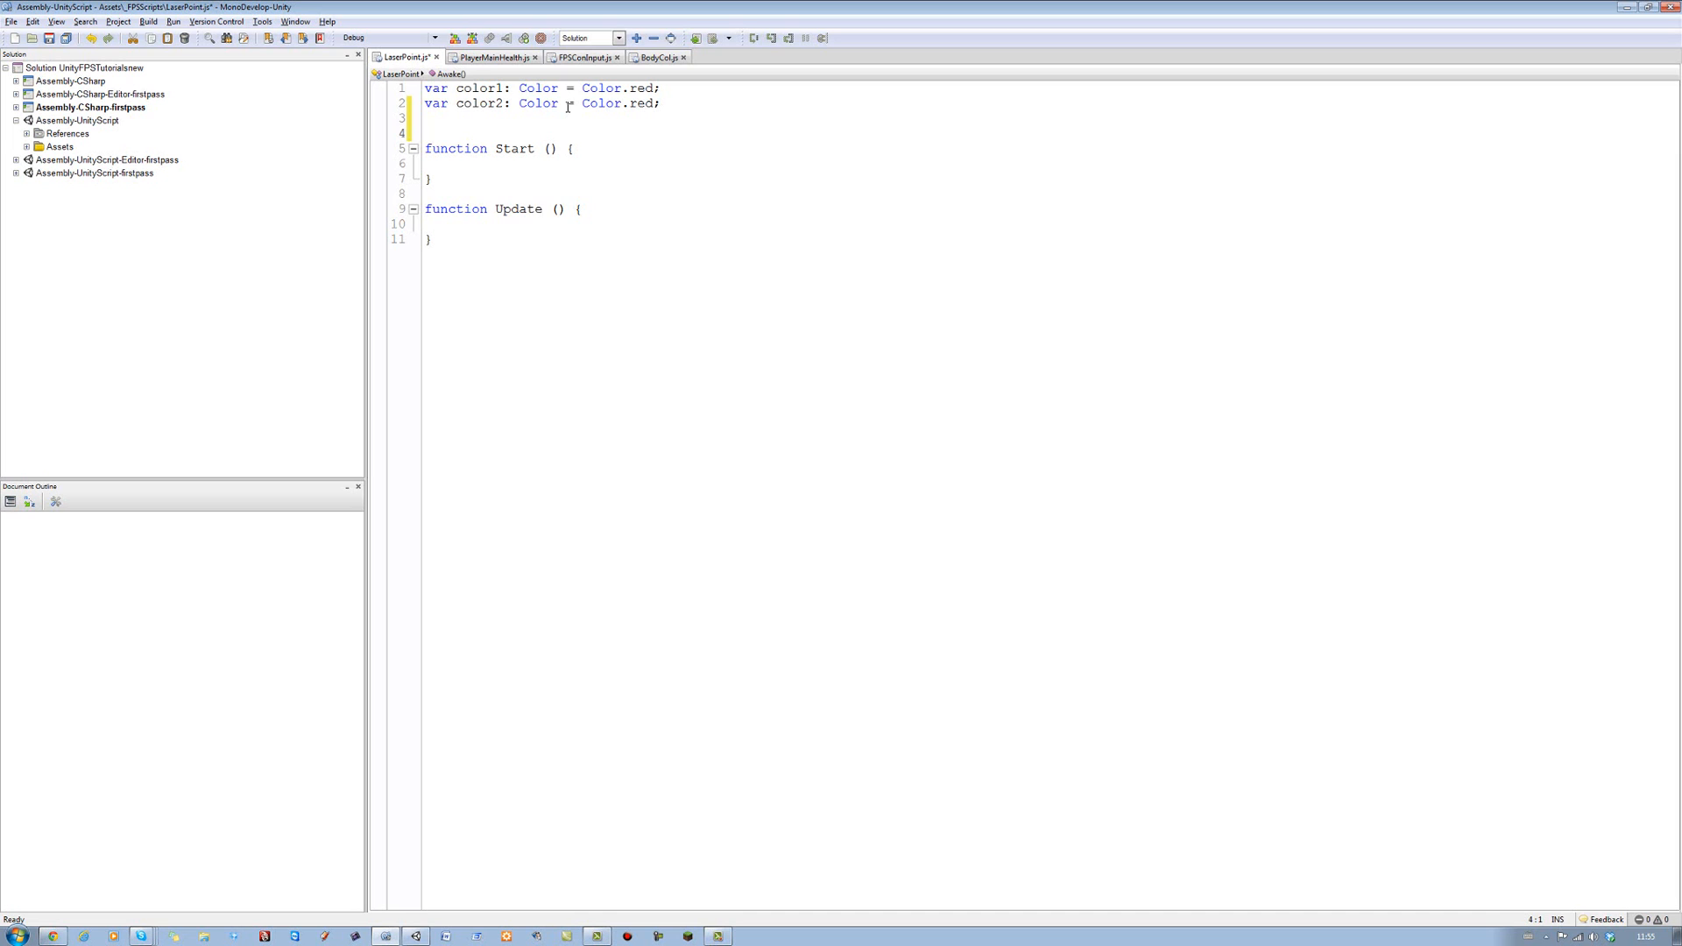
Declare 'var lineRenderer : LineRenderer;' in LaserPoint.js
type("var L")
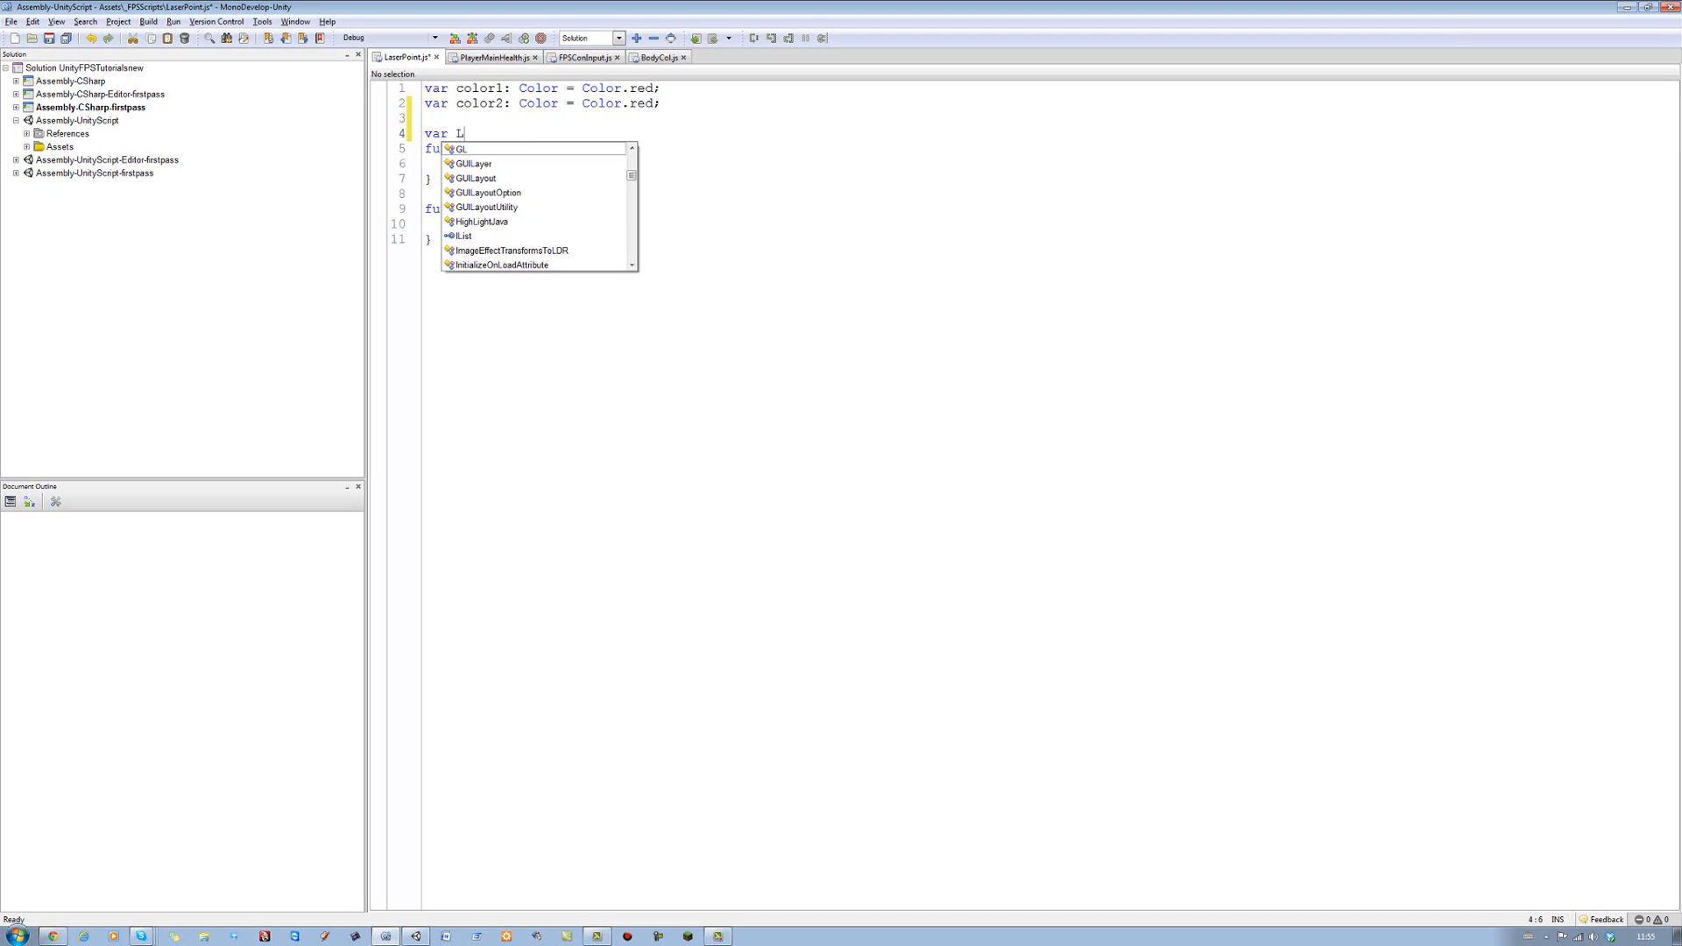
type("ibe")
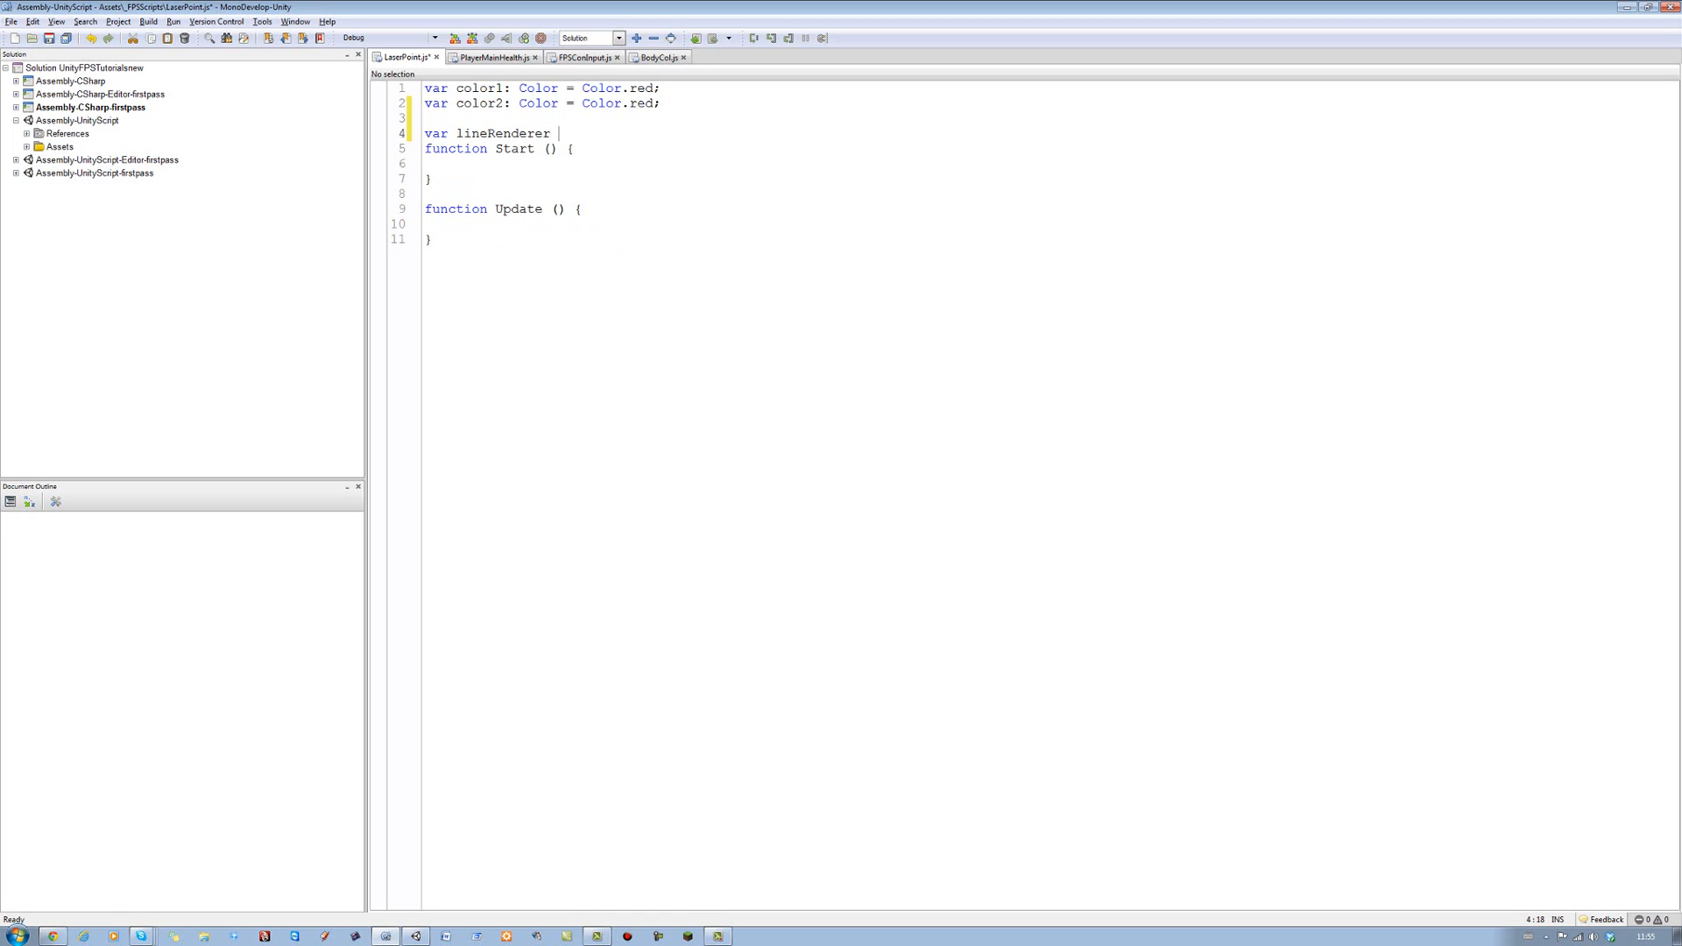
type(":")
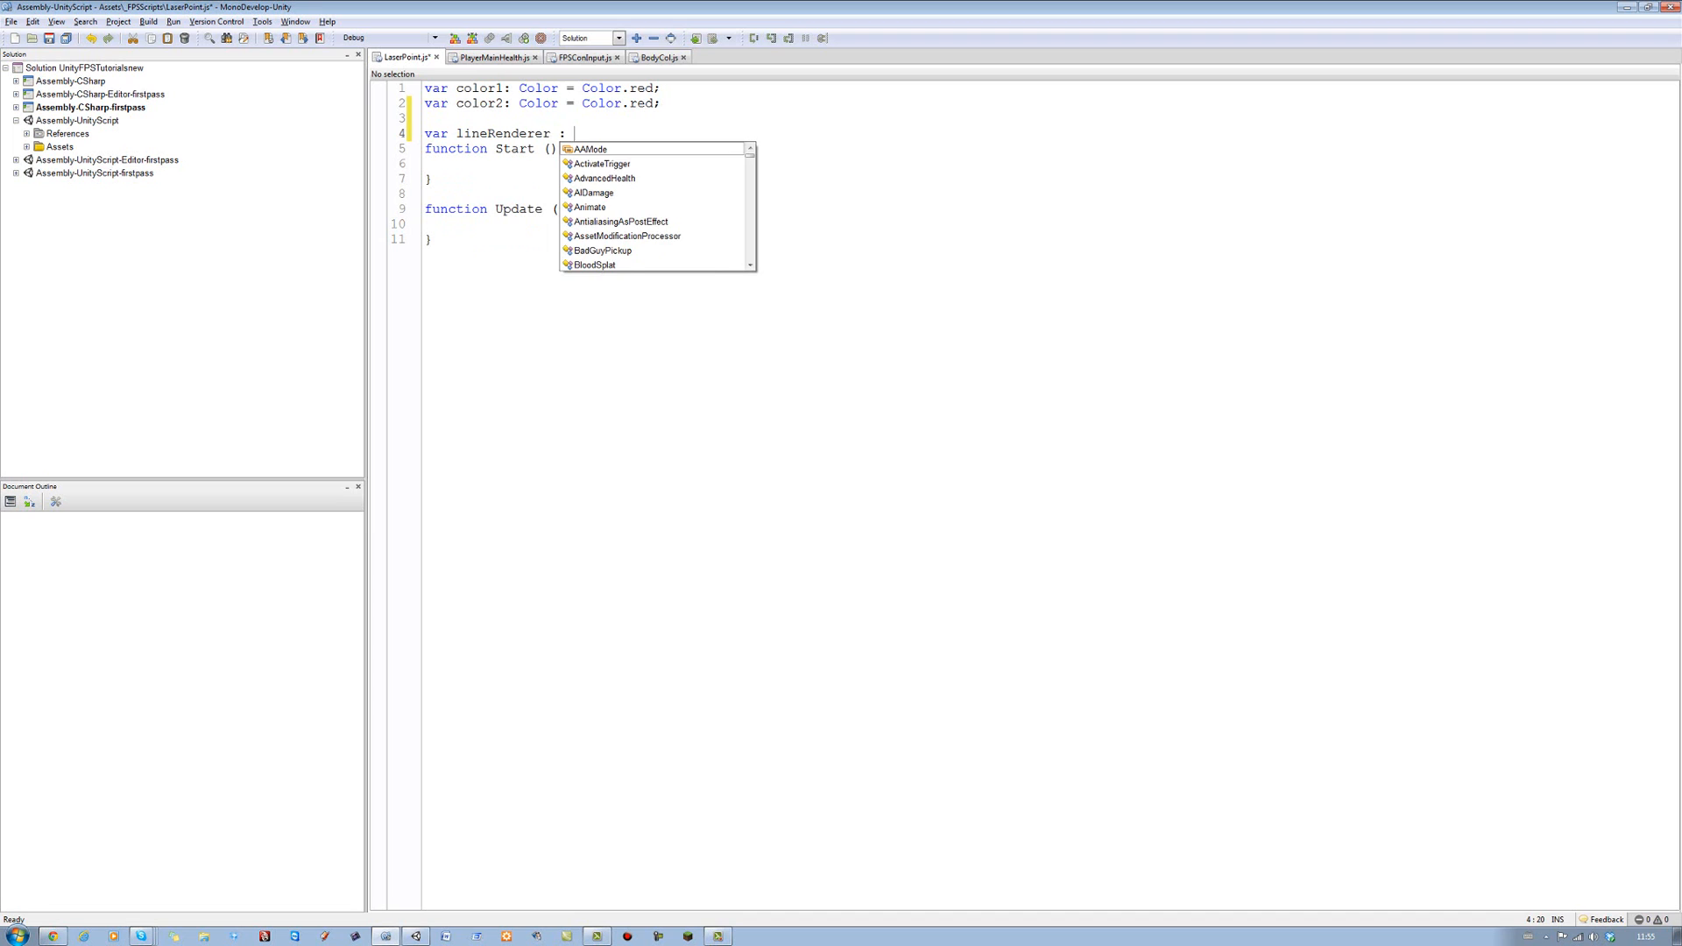
type("Li")
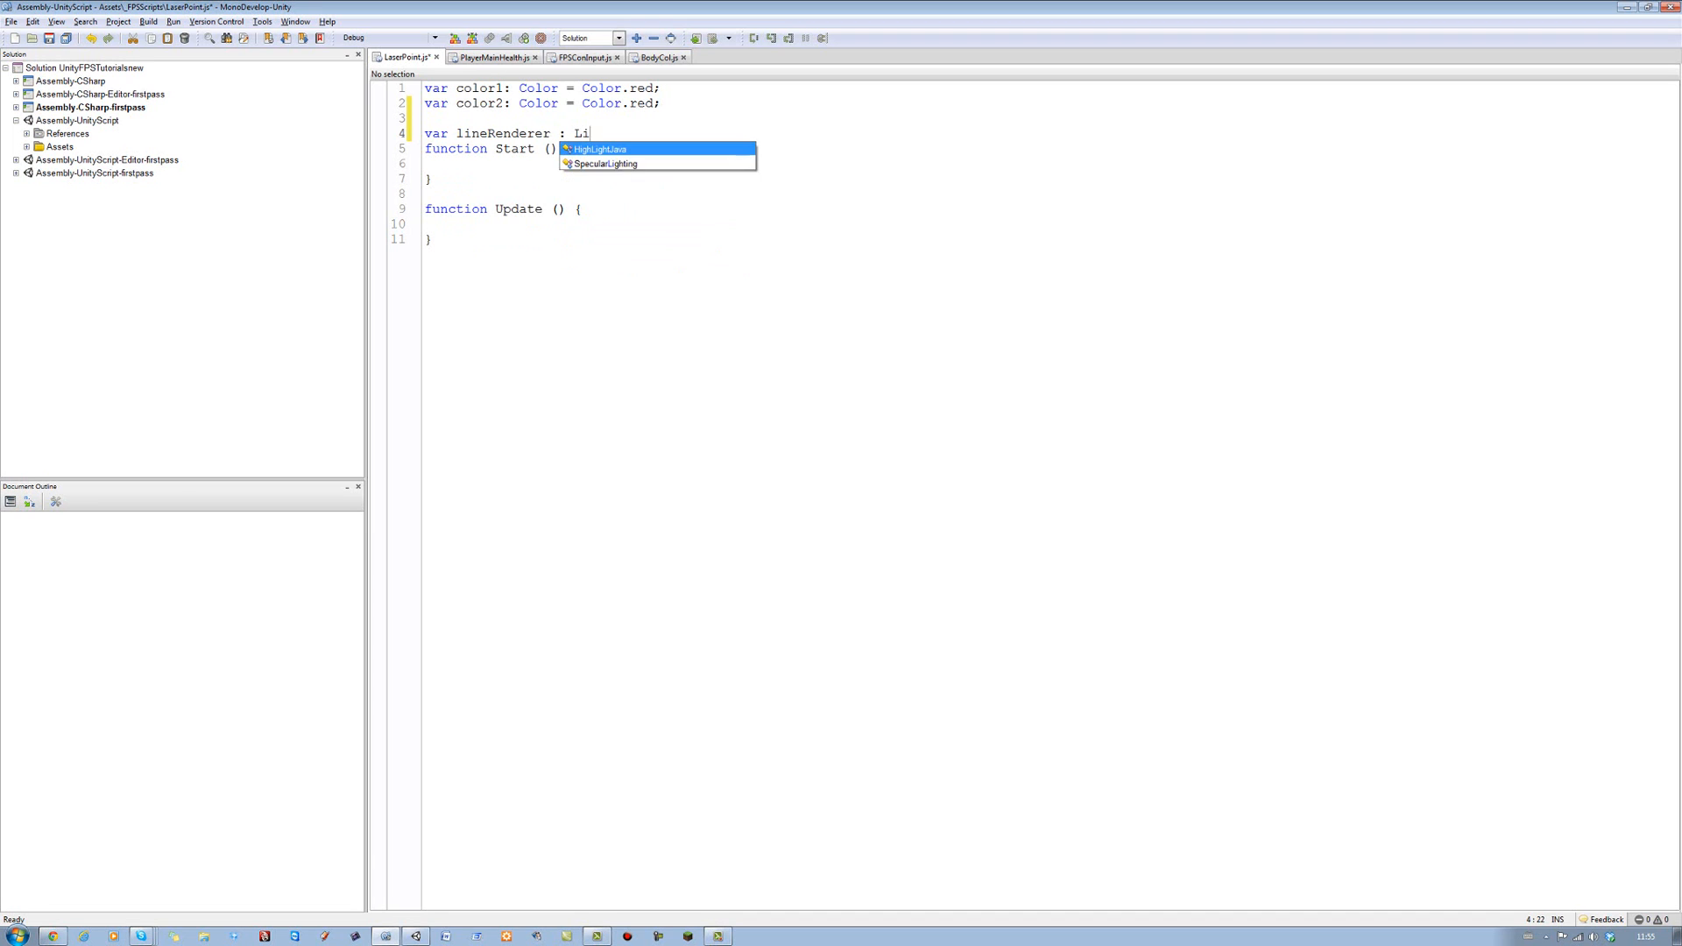
type("ne")
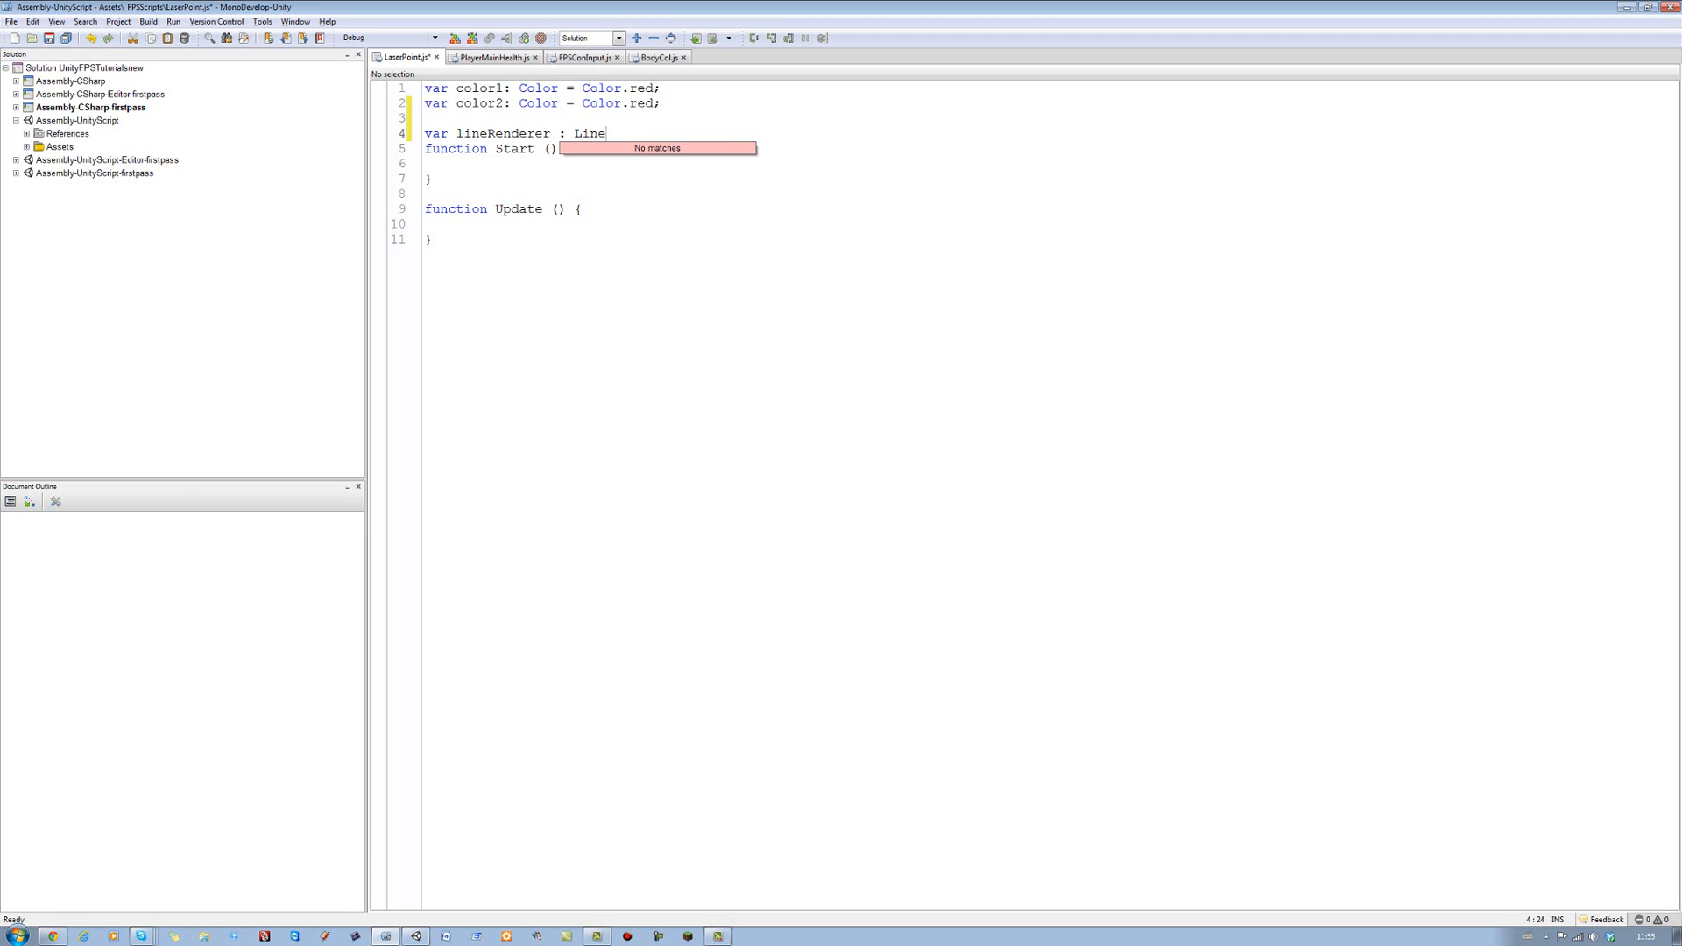
type("Rend")
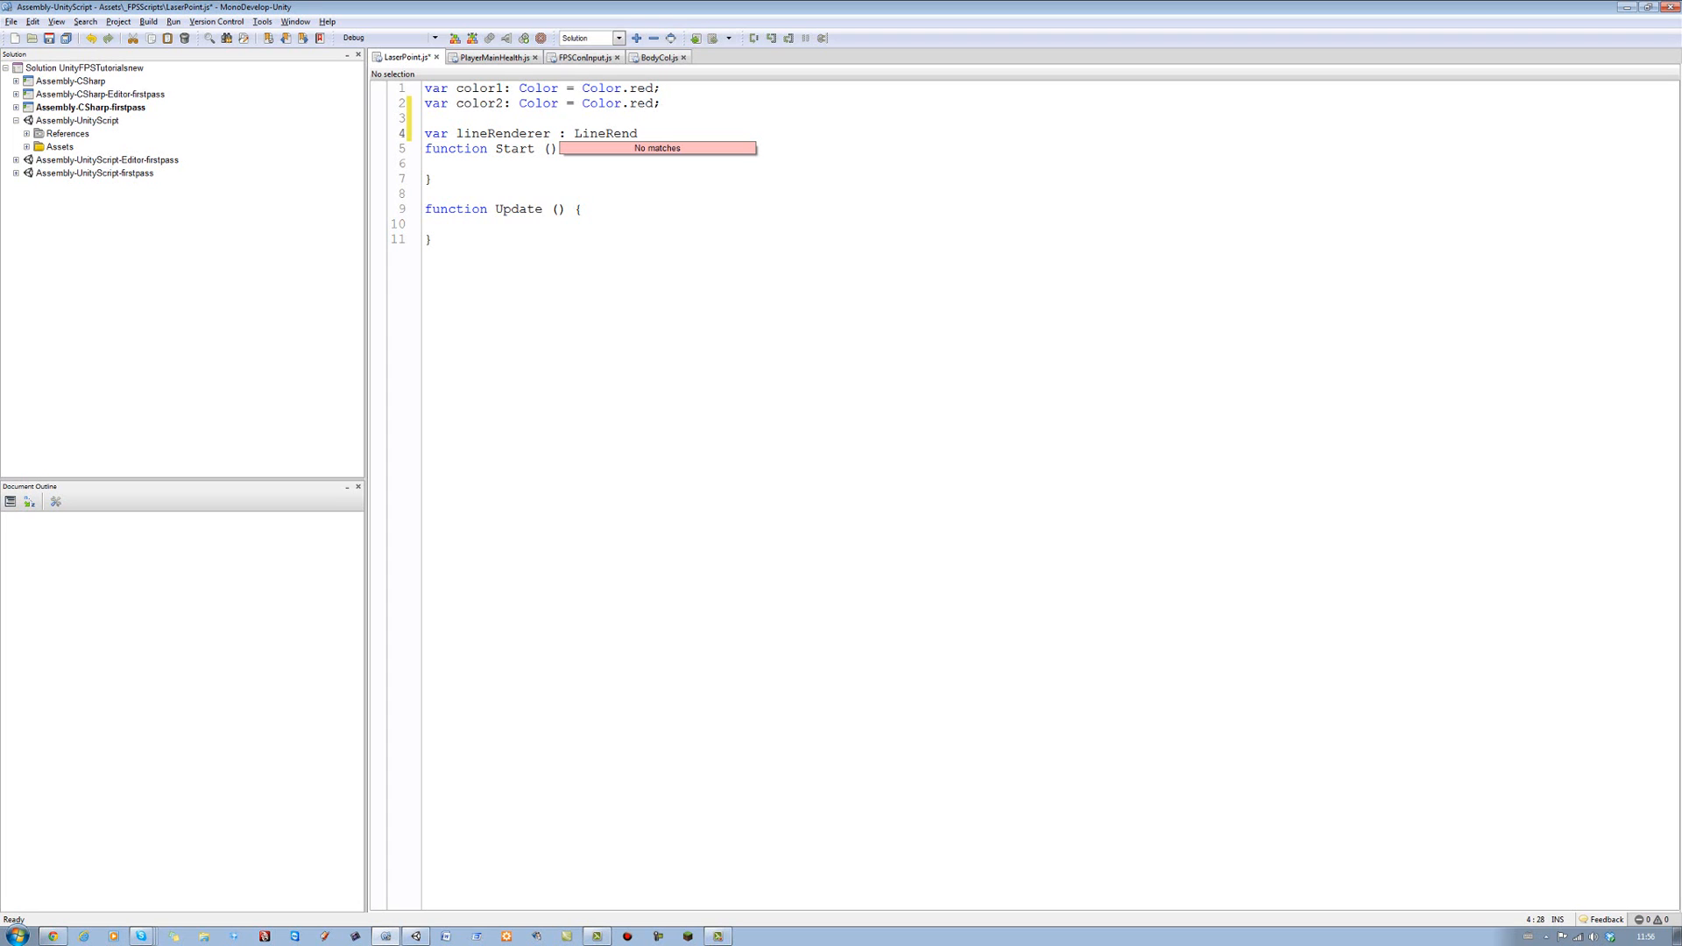
type("erer;")
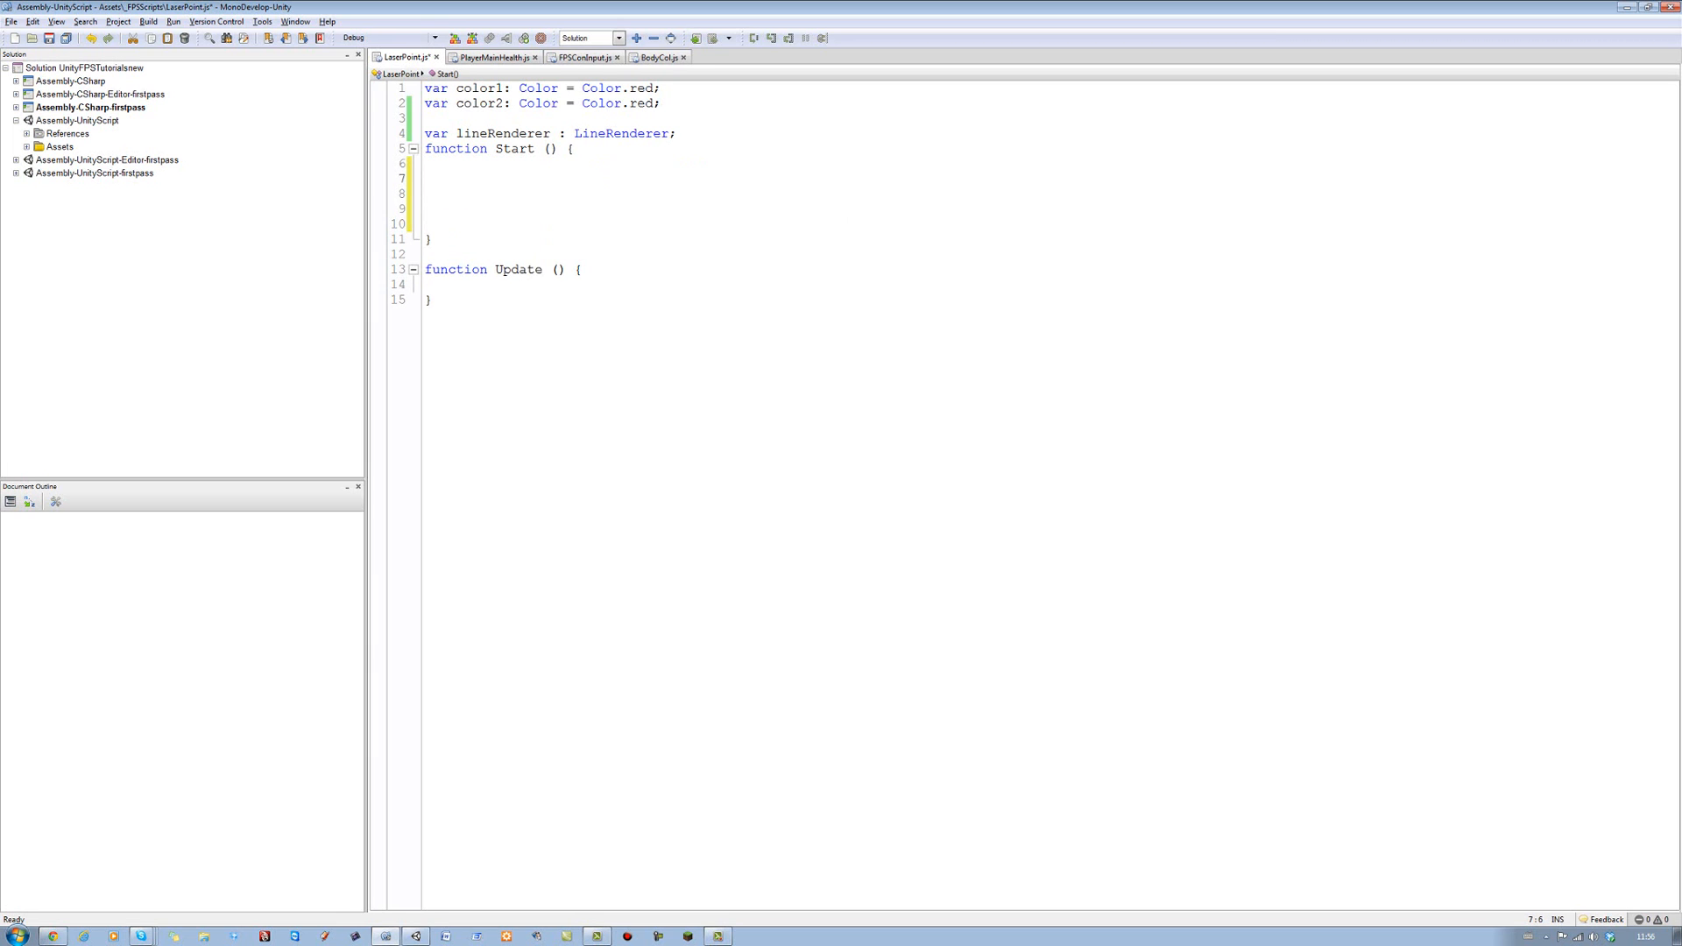
In Start, assign lineRenderer = gameObject.AddComponent(LineRenderer) and save
type("lineRenderer =")
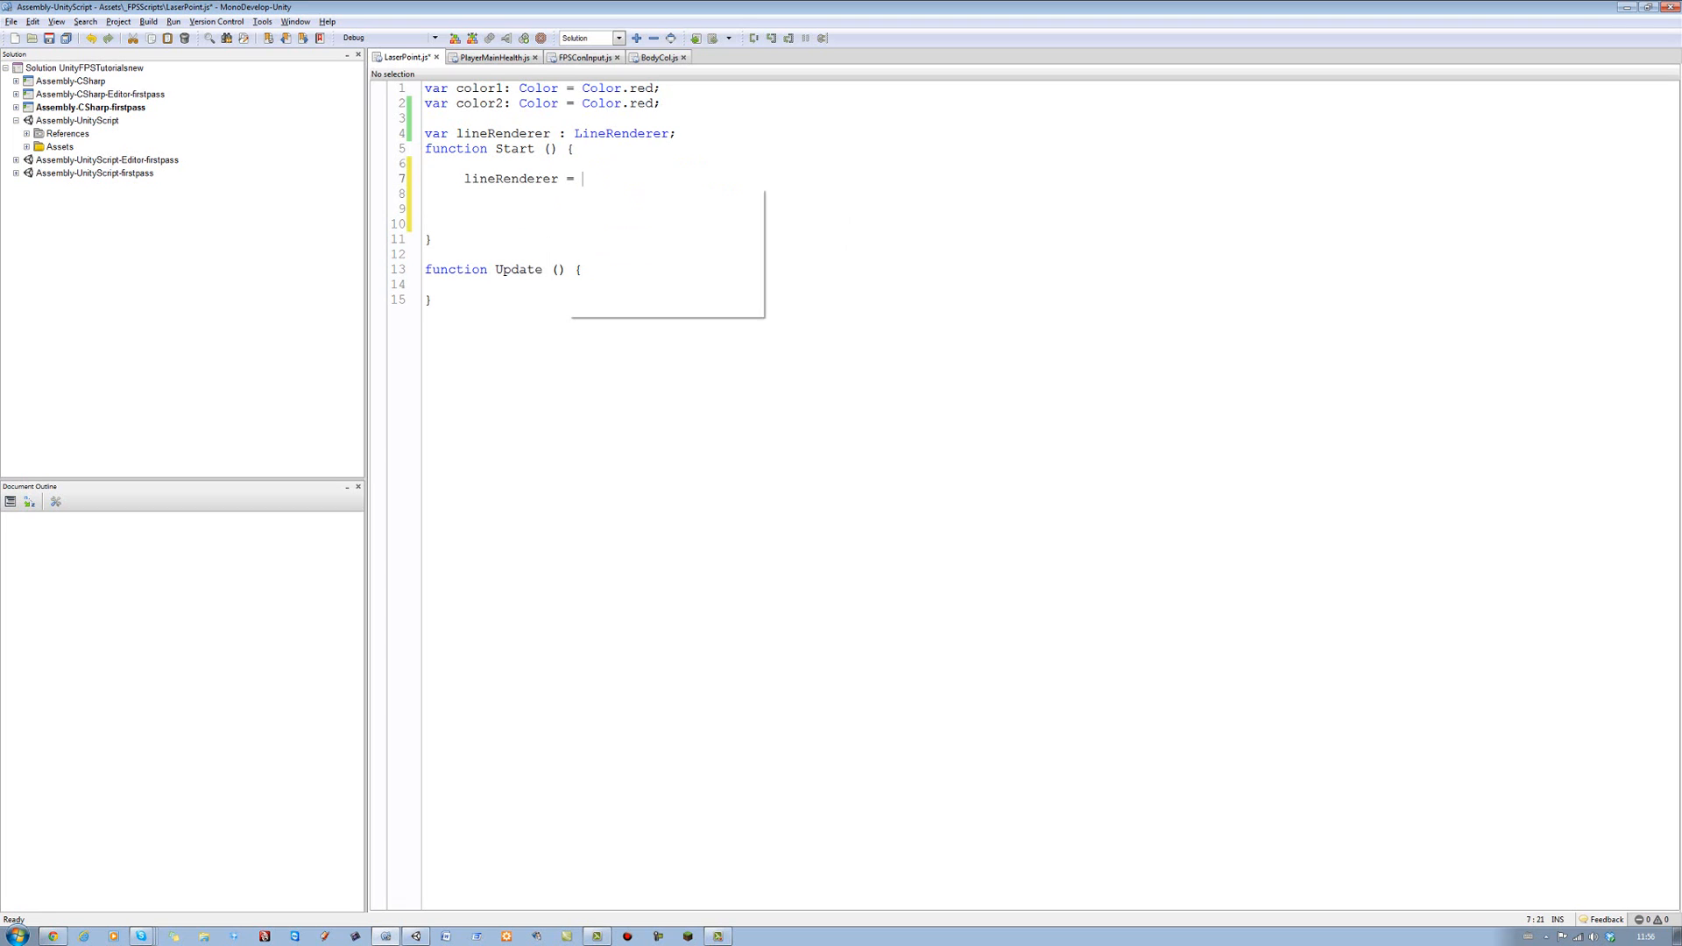
type("gameObject")
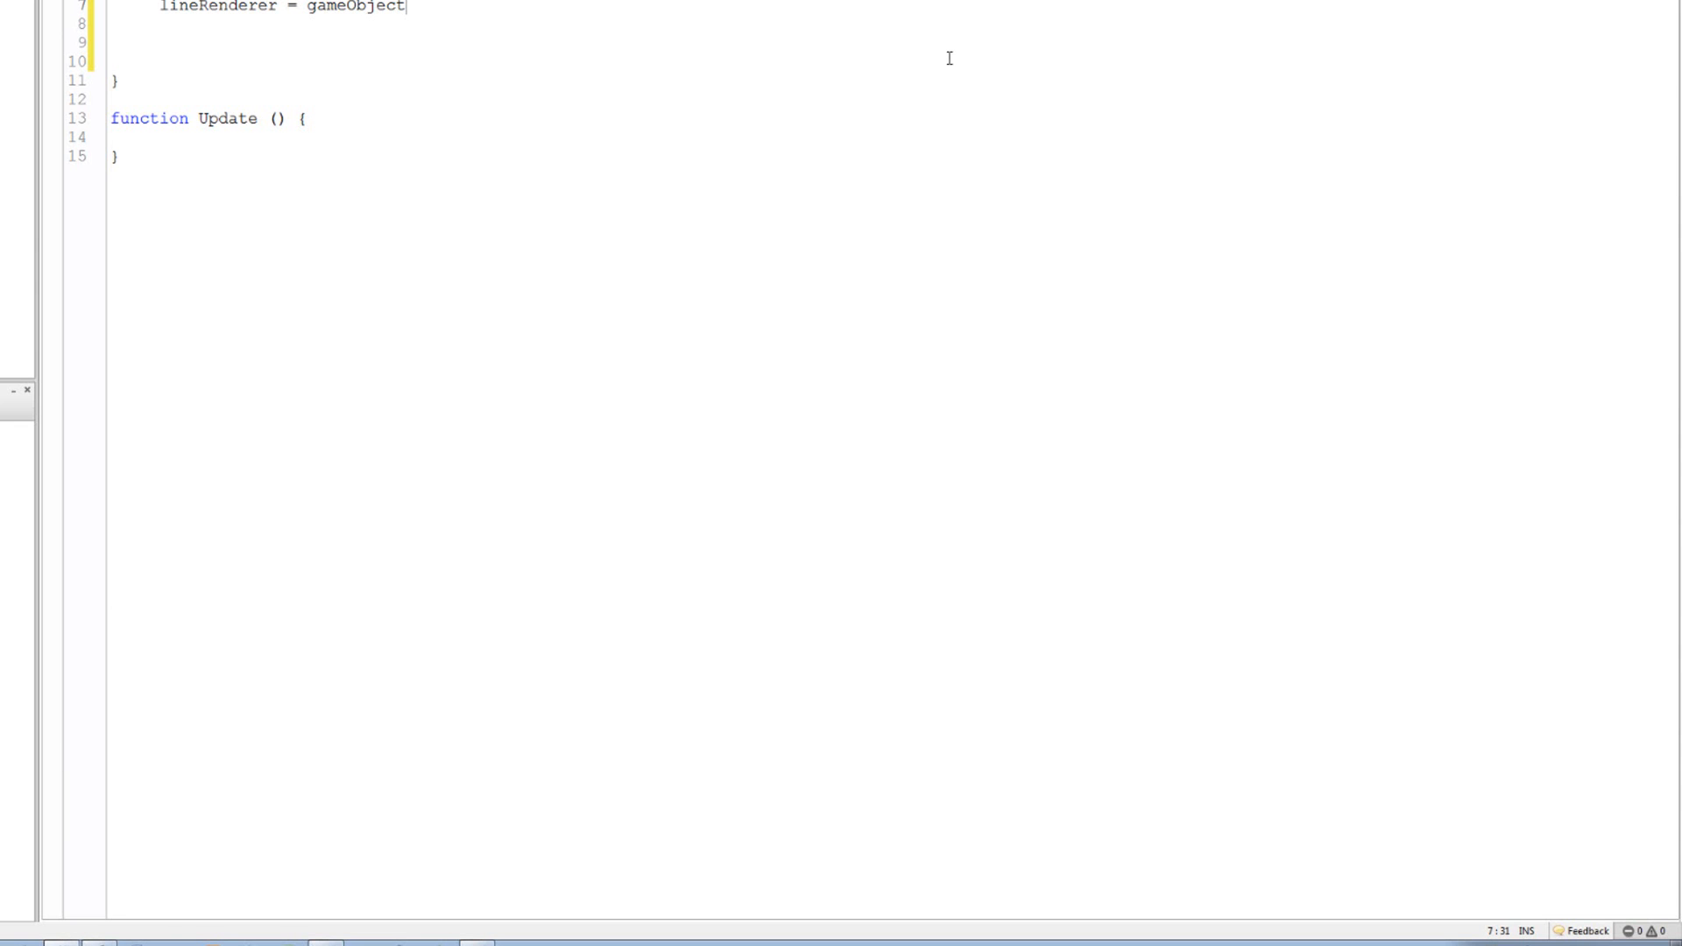
type(".a")
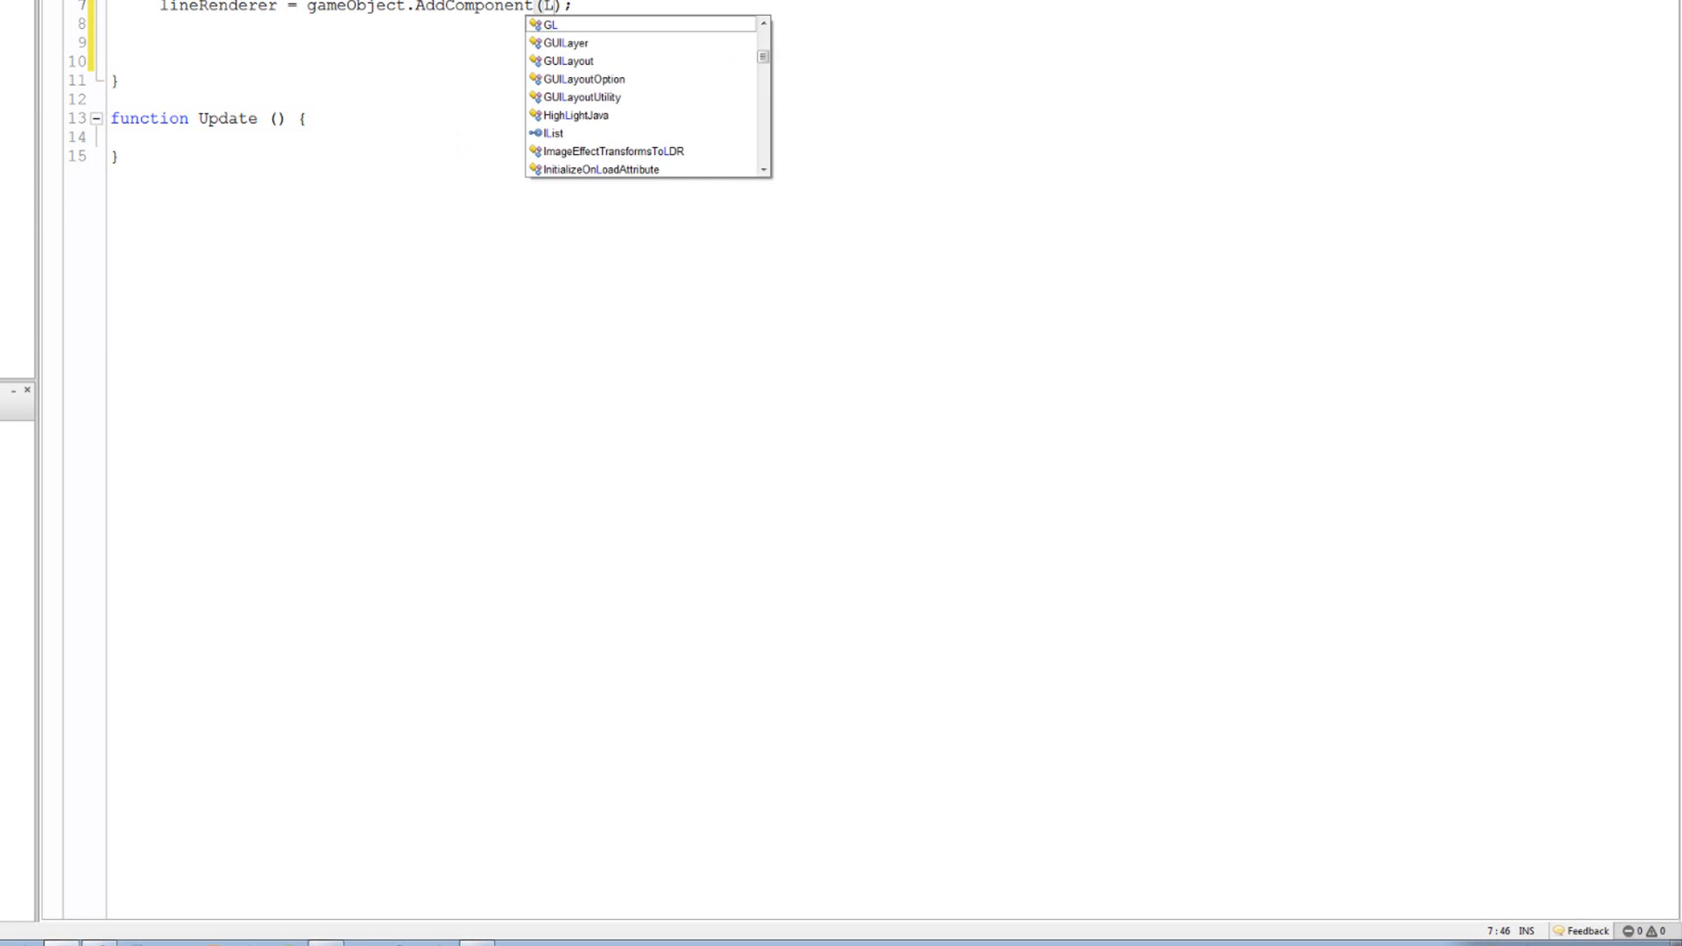
type("ineRenderer")
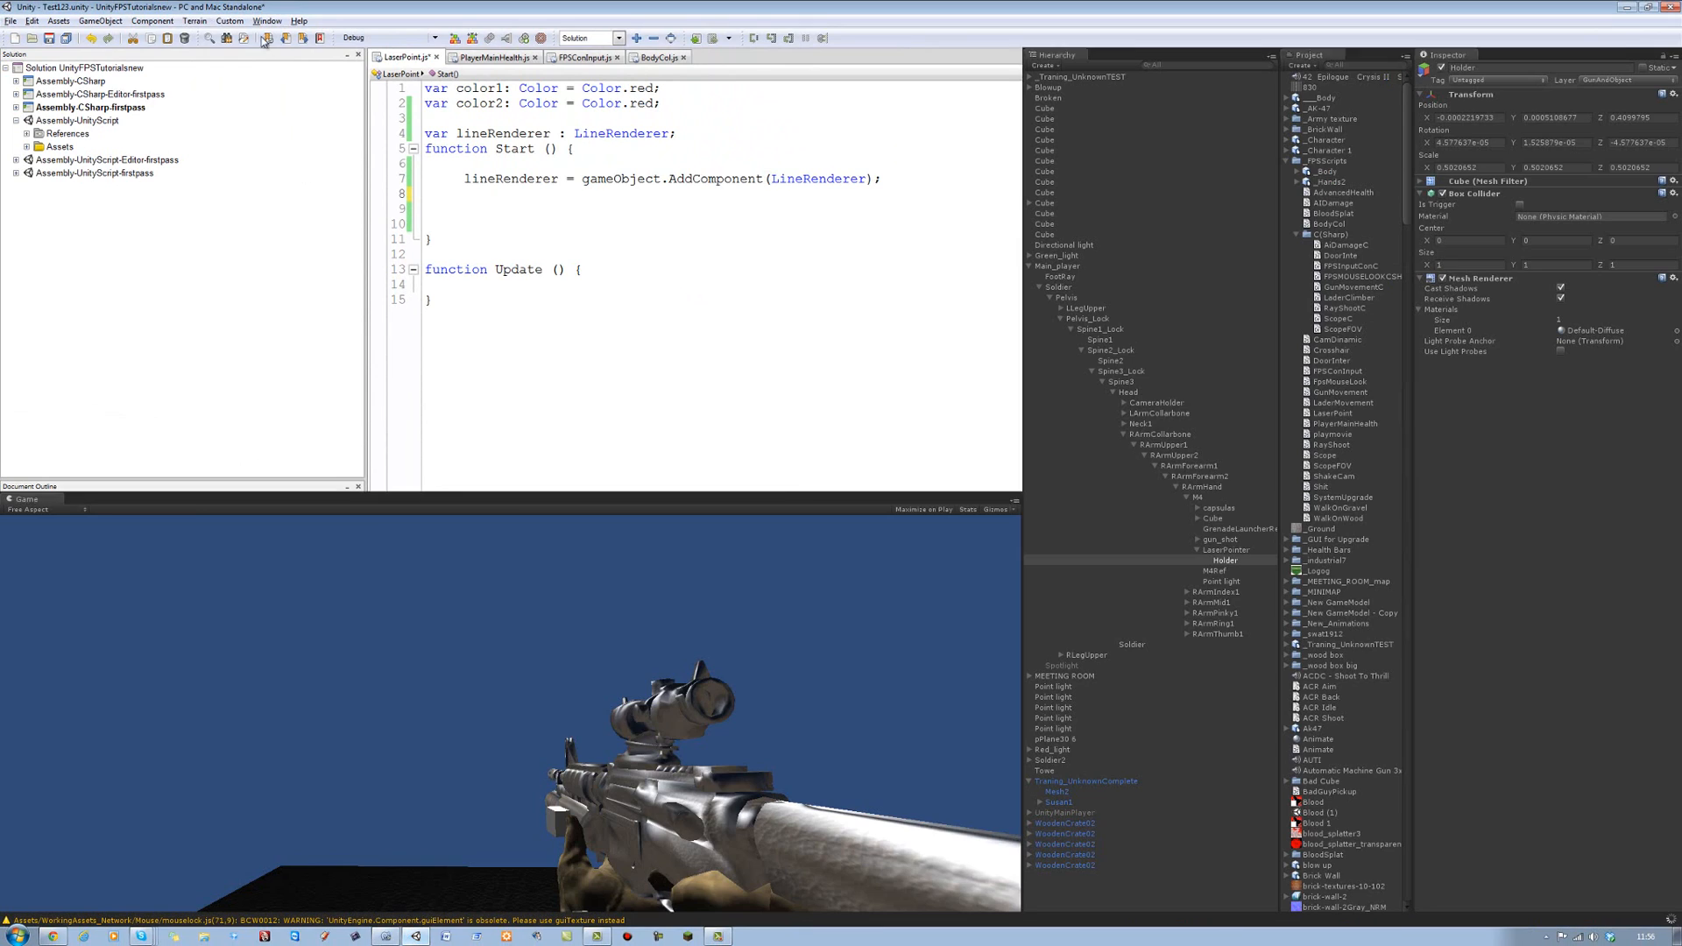
left_click(158, 23)
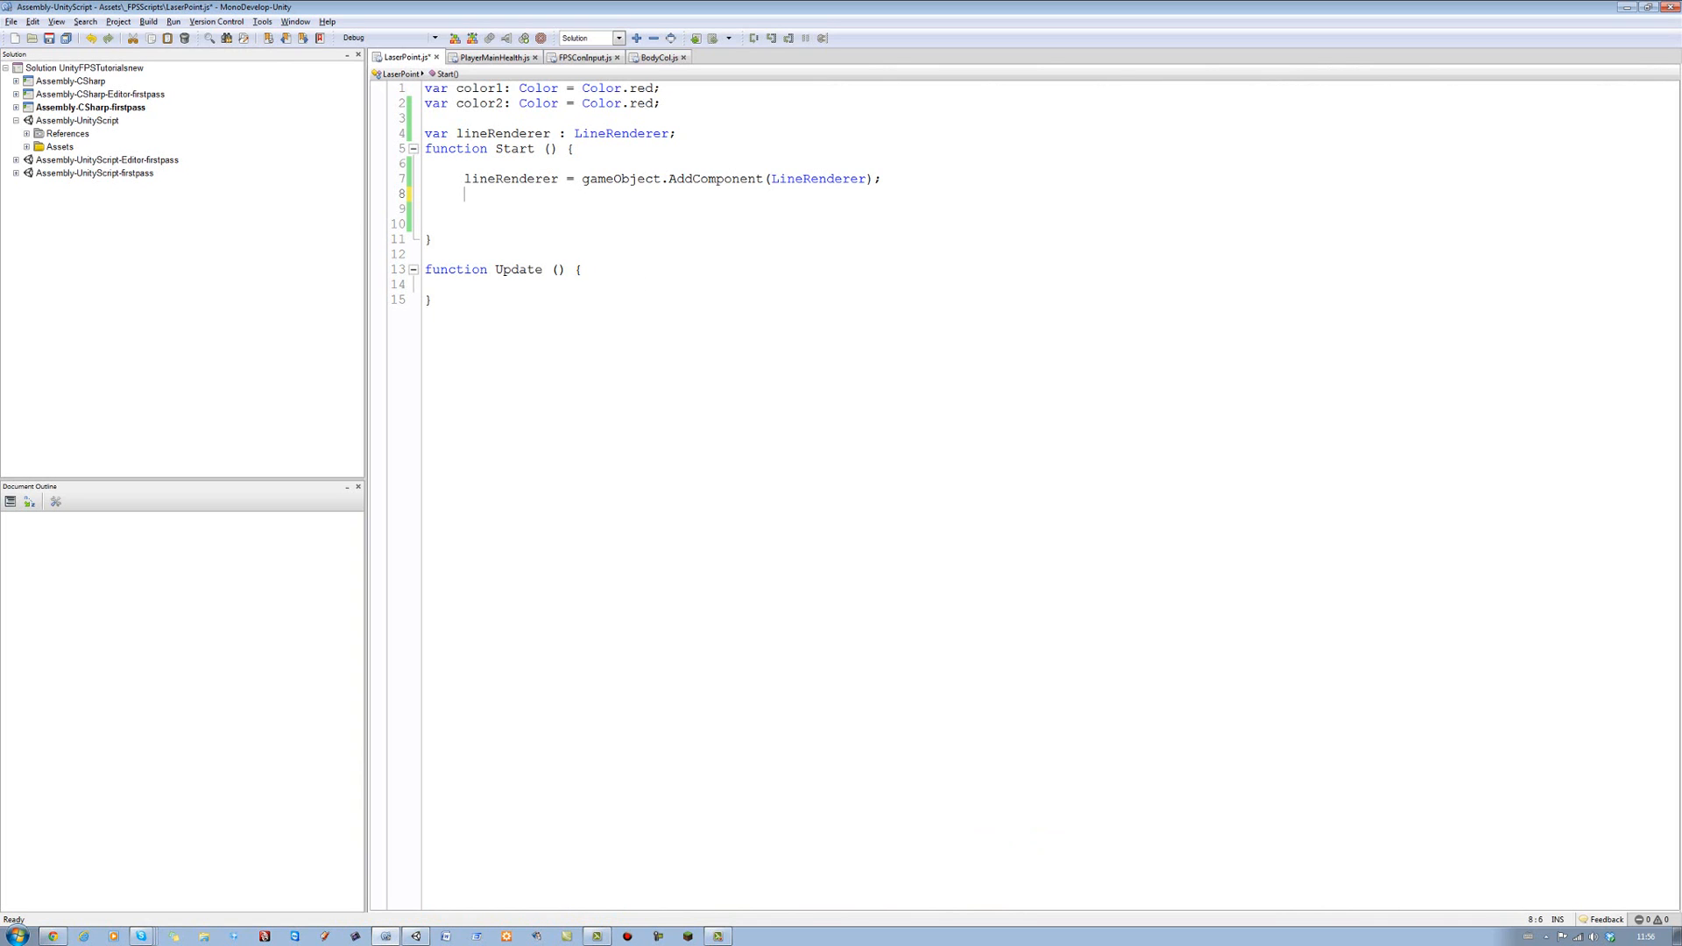
mouse_move(514, 223)
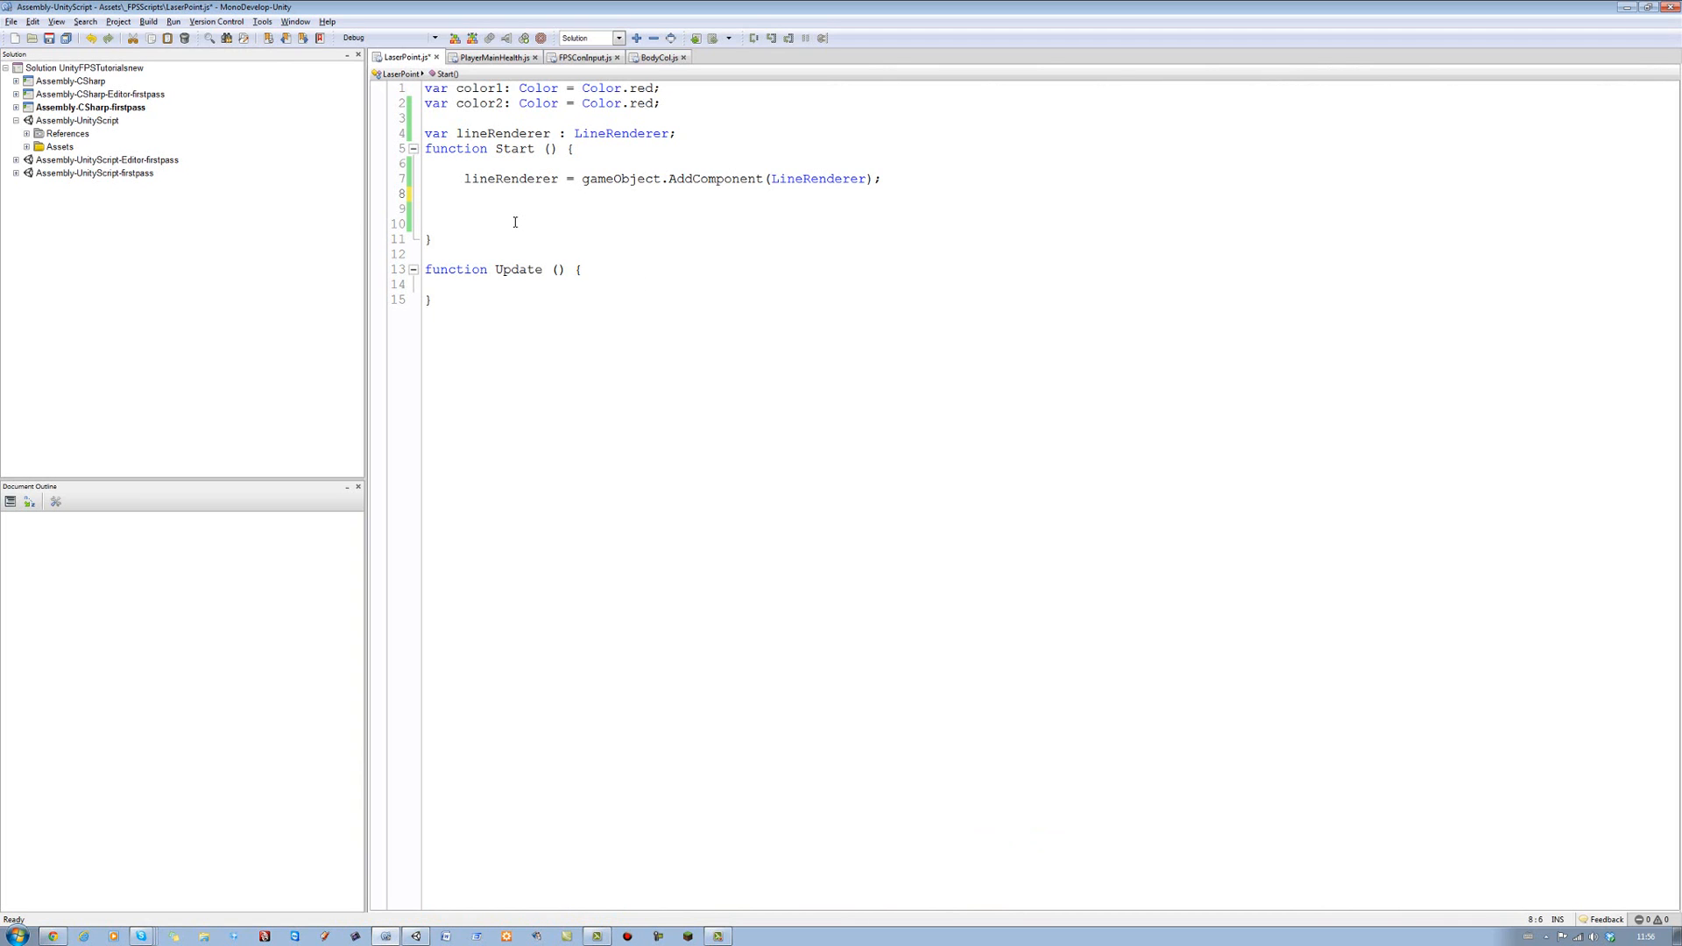
In Start, assign lineRenderer.material = new Material(Shader.Find())
type("lineRenderer")
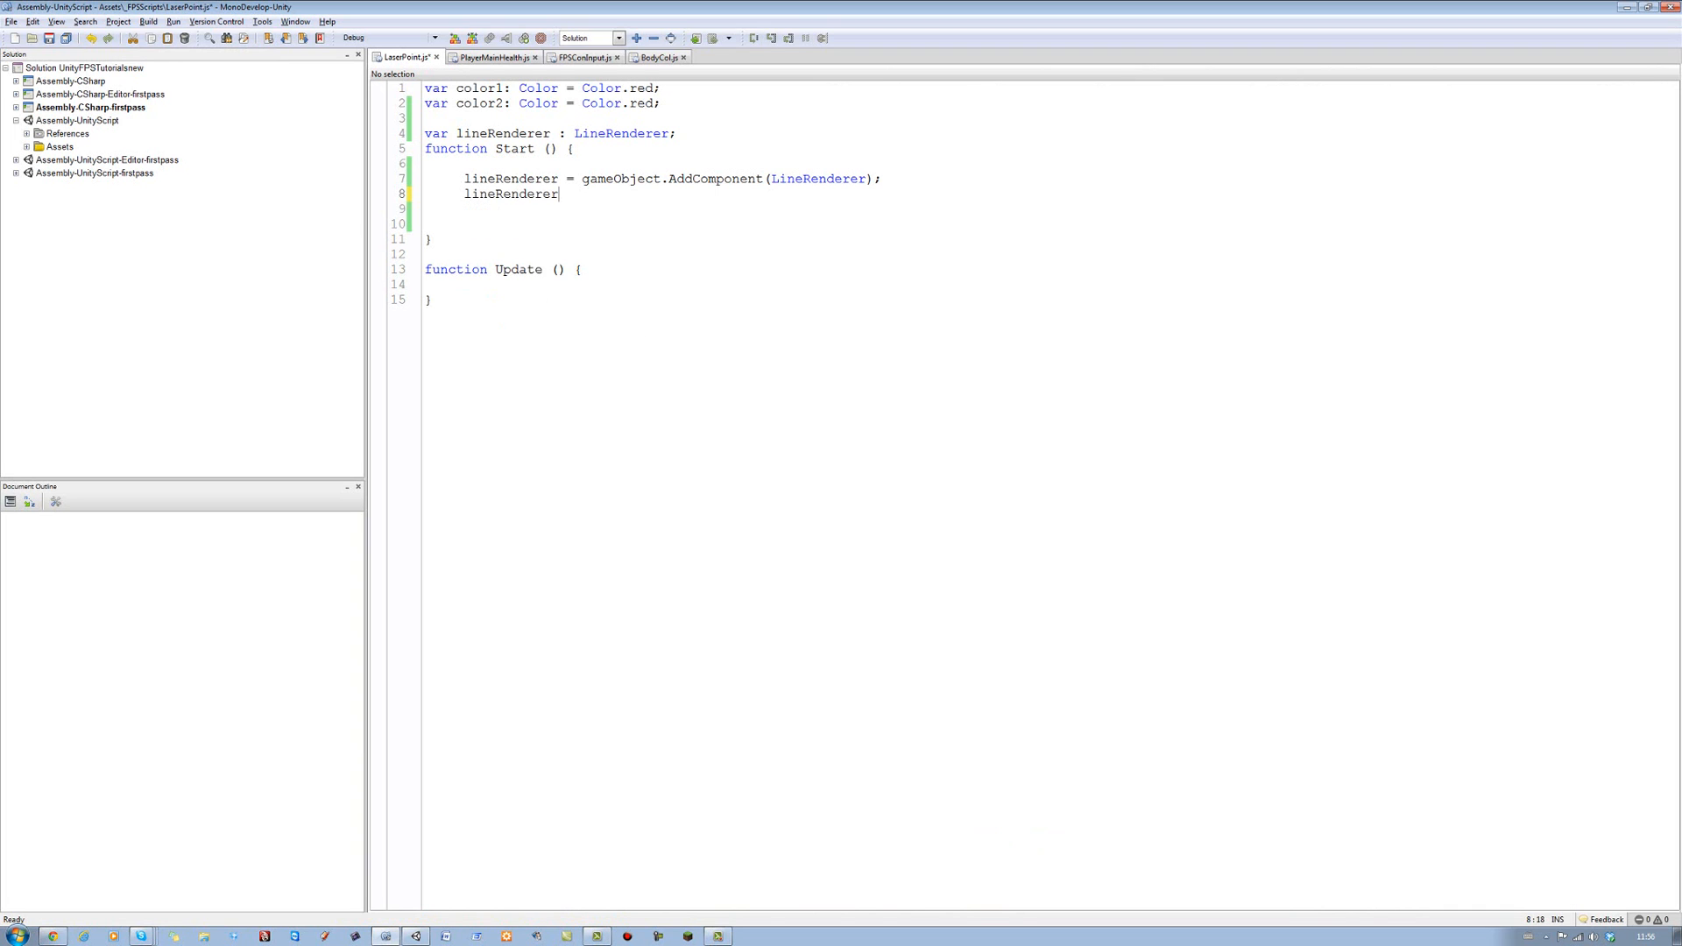
type(".material")
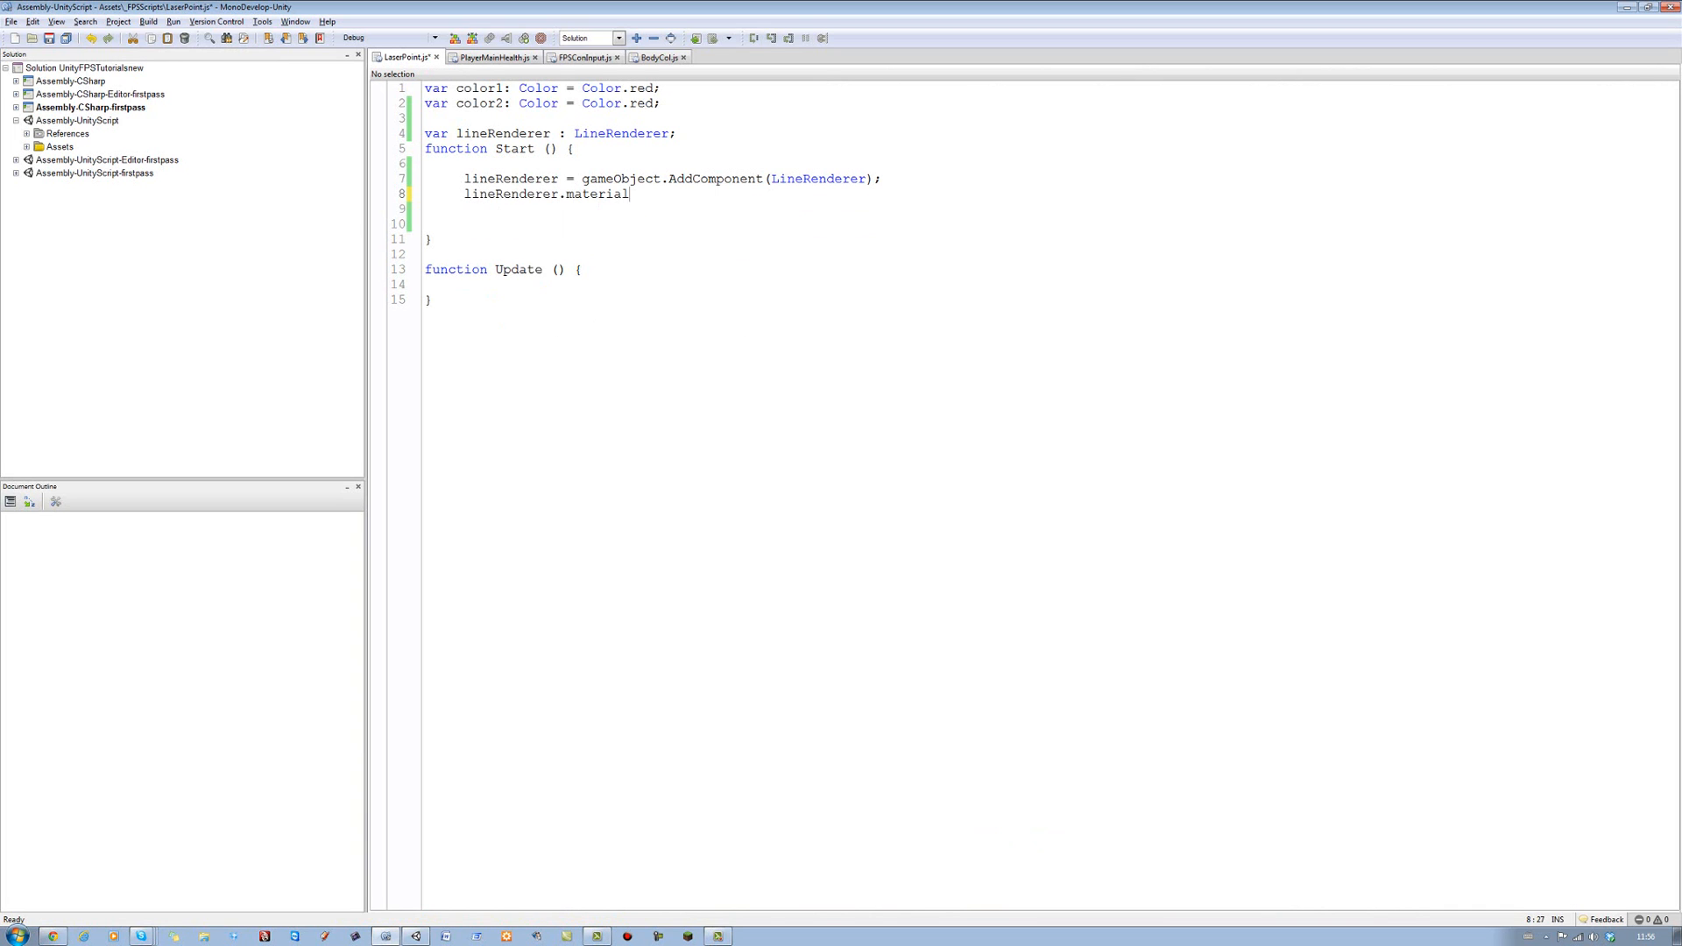
type("=")
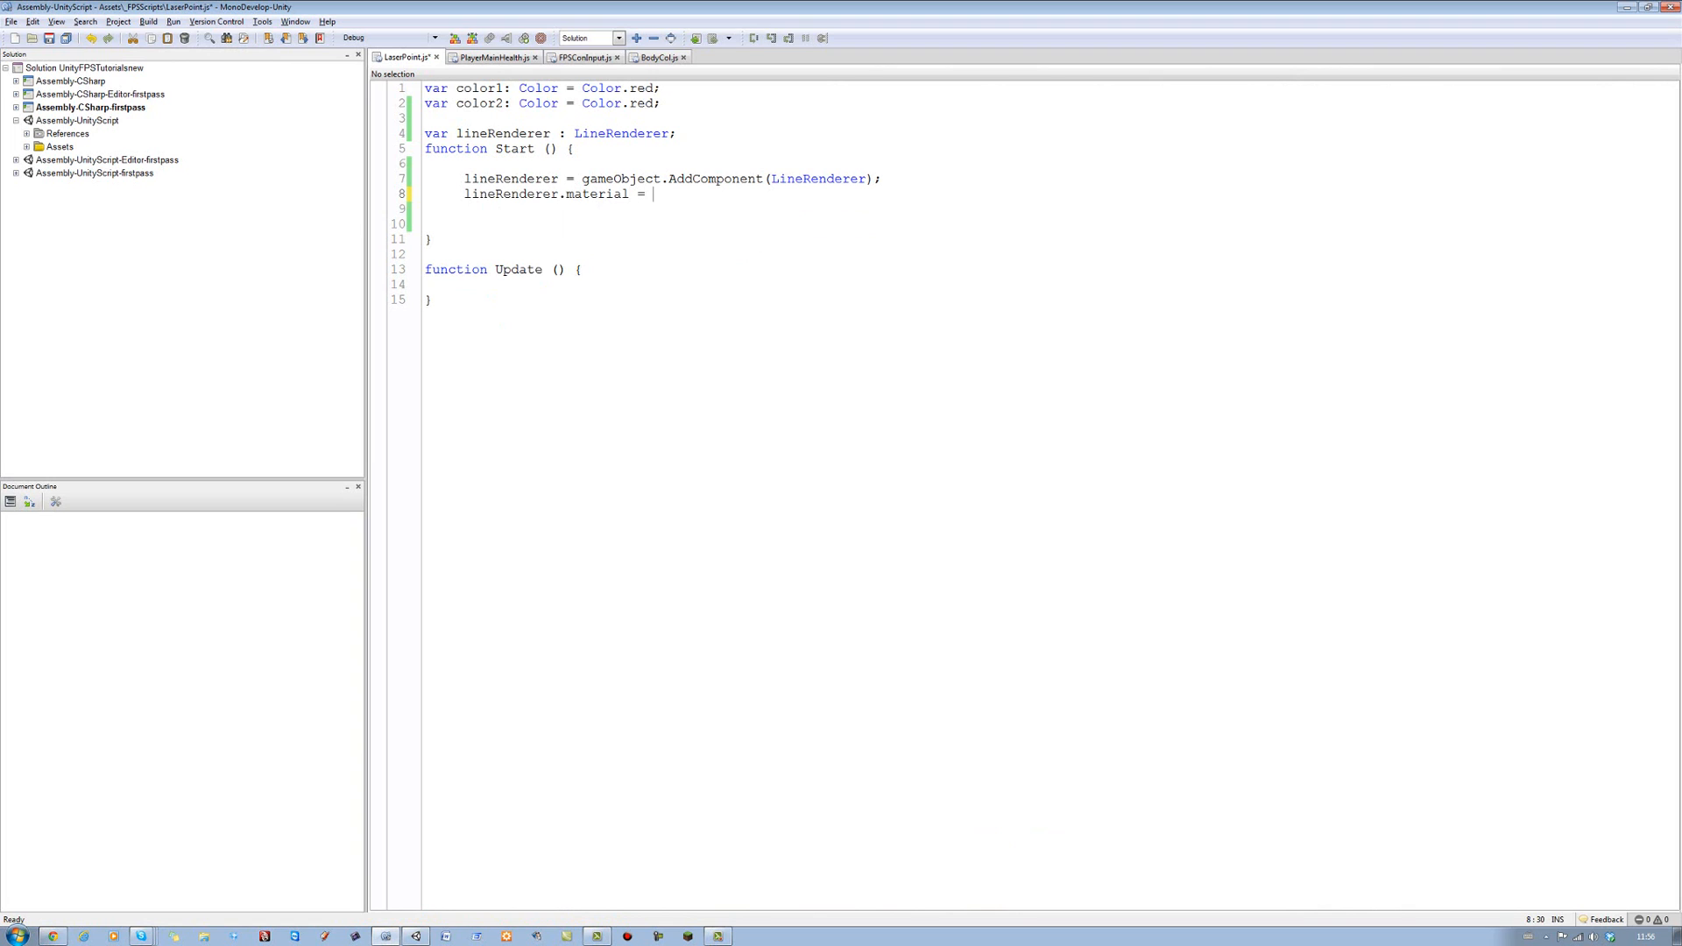
type("new m")
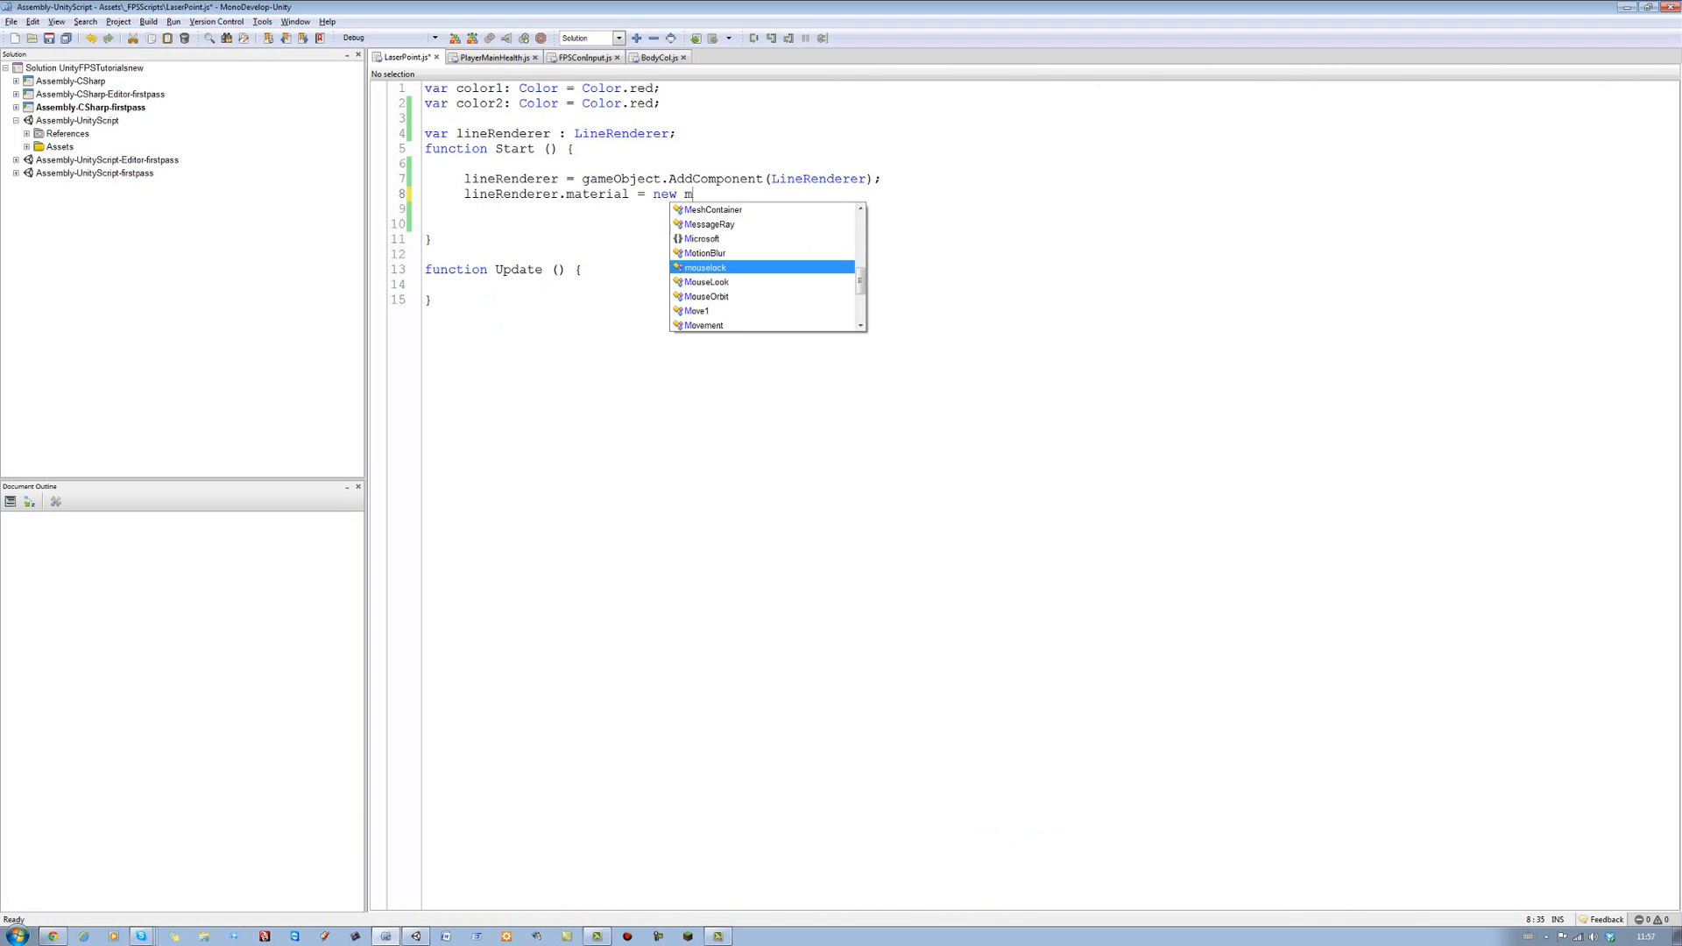
type("e")
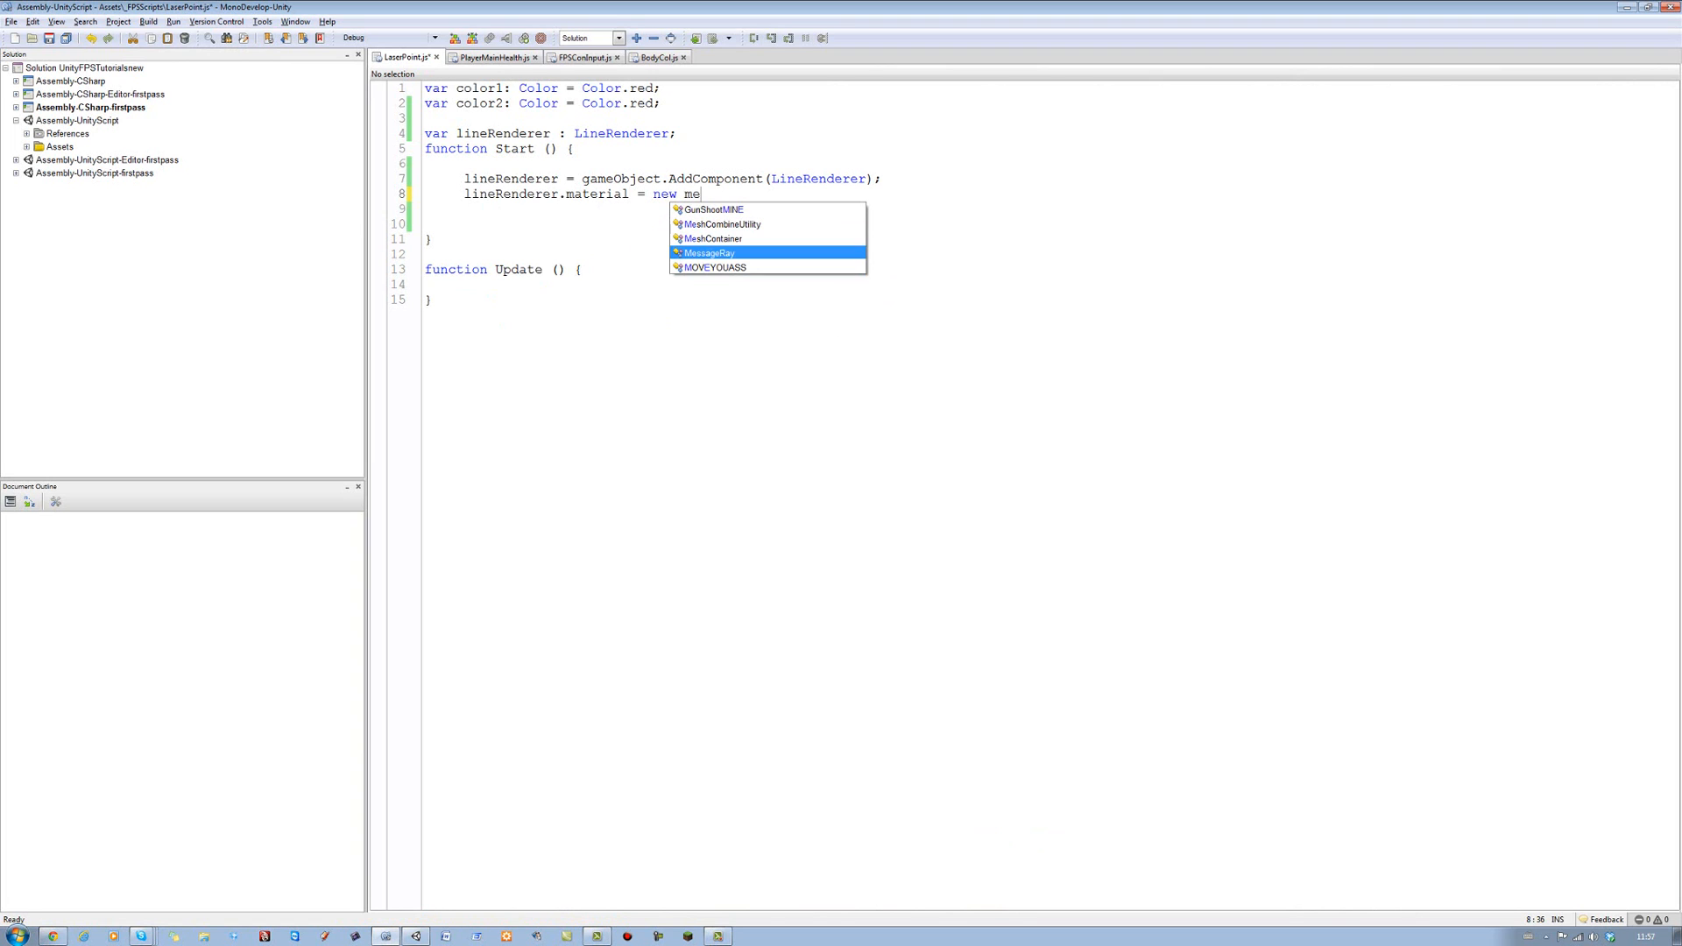
type("M")
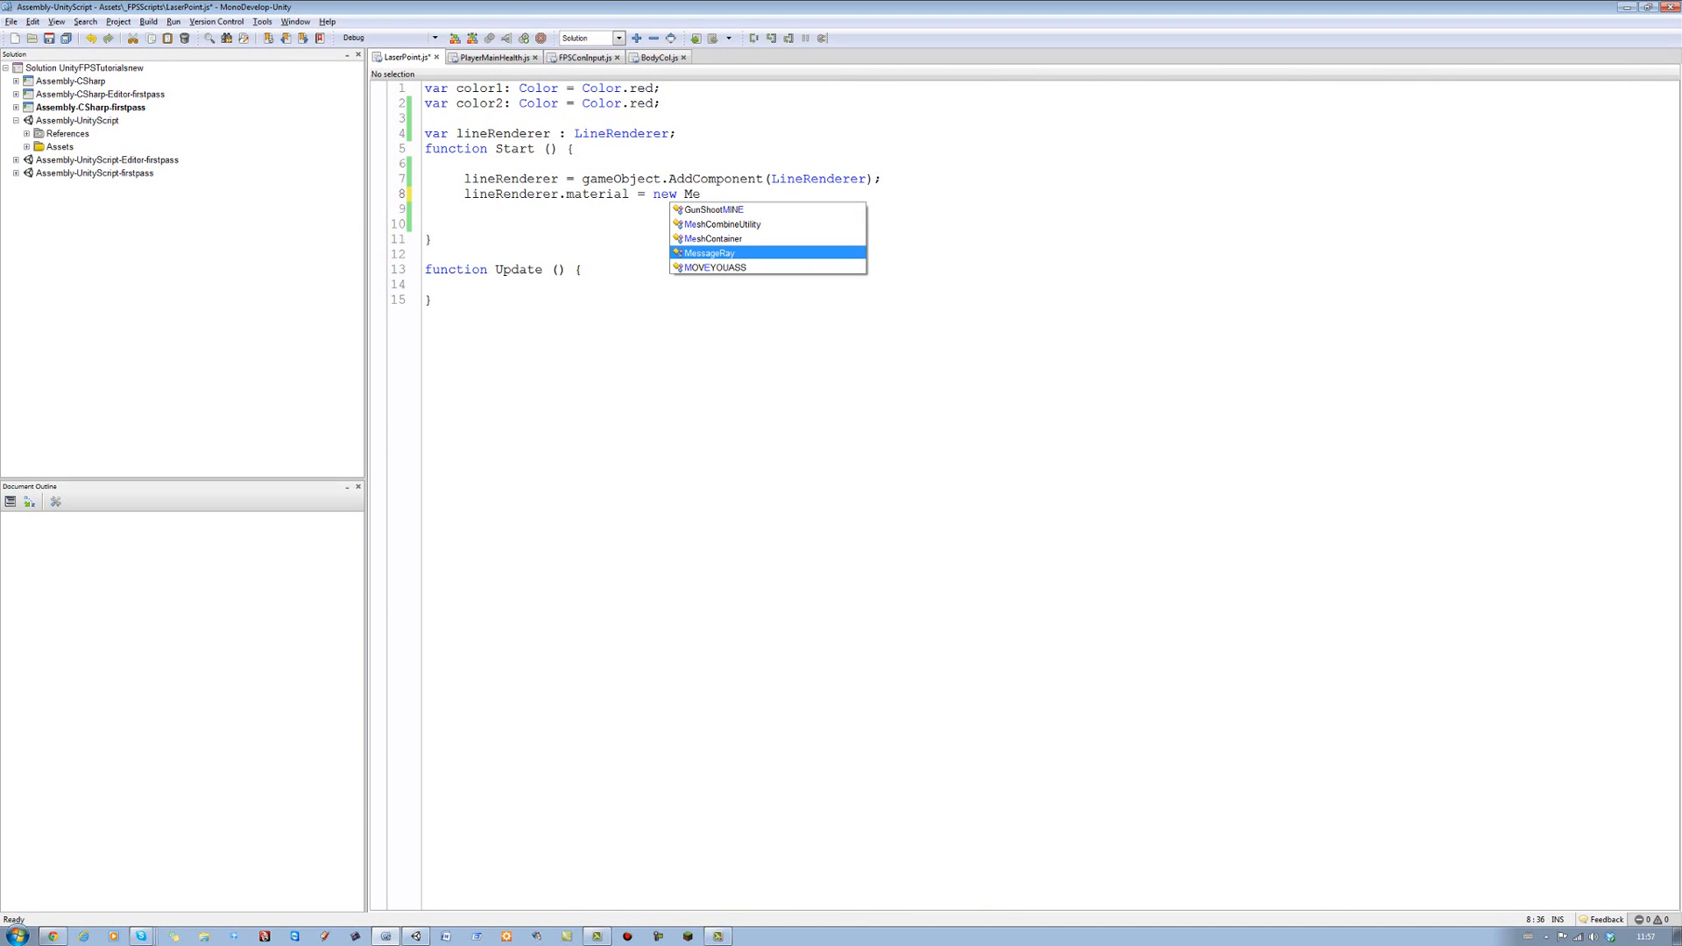
type("at")
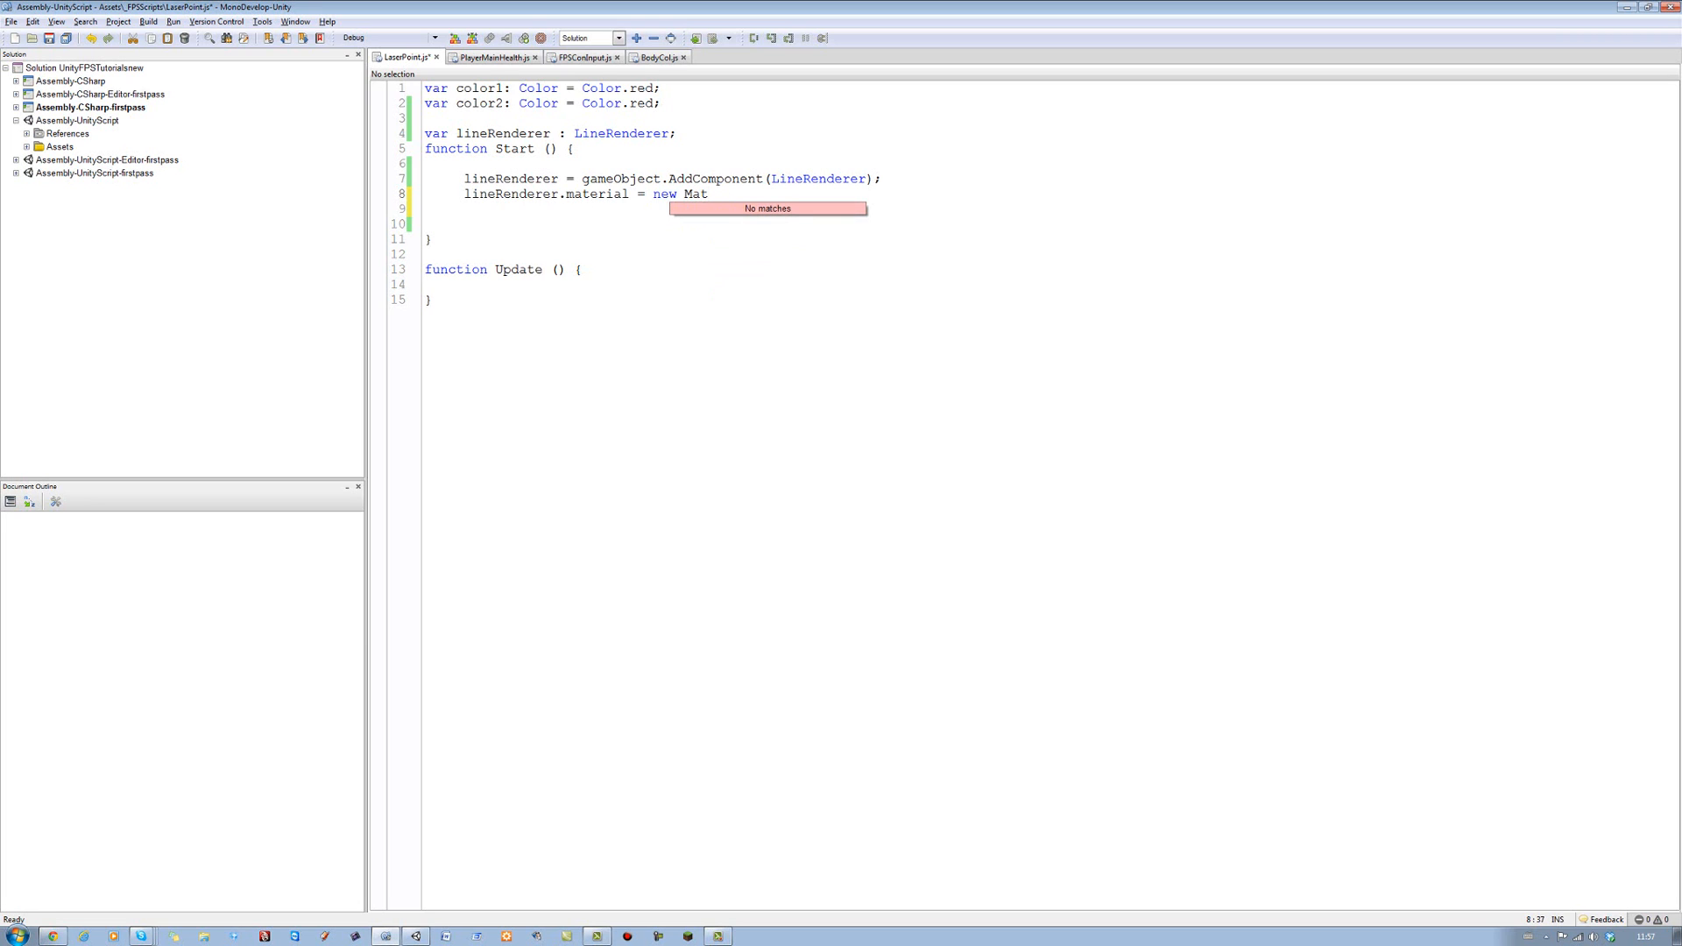
type("erial")
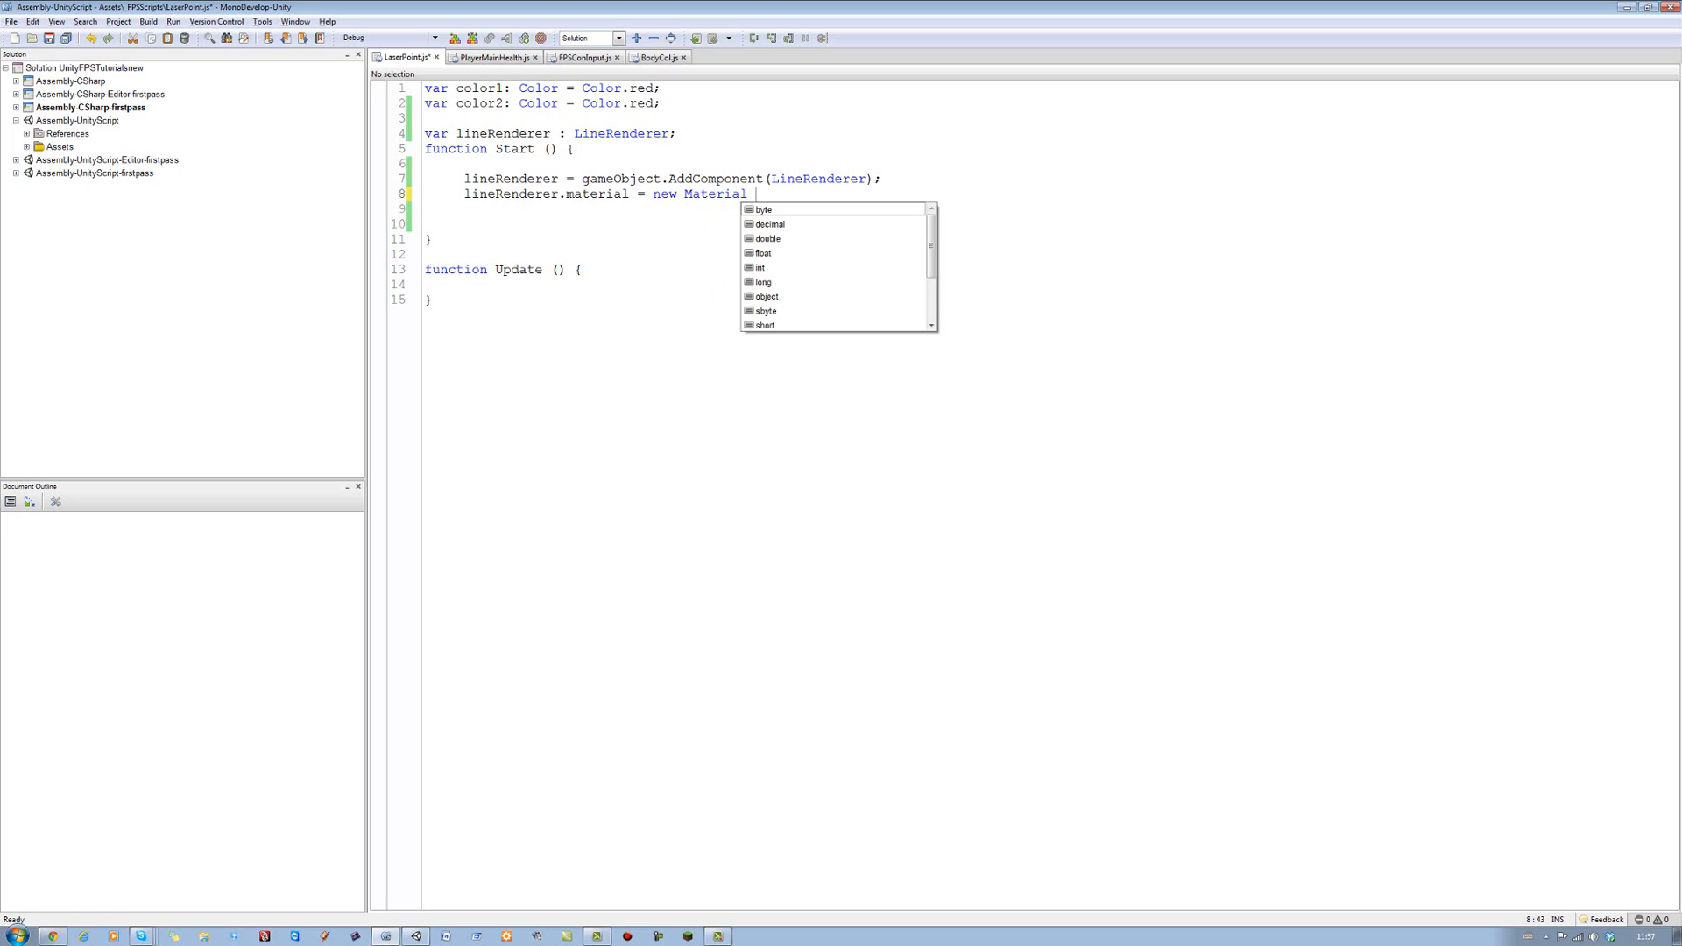
type("(")
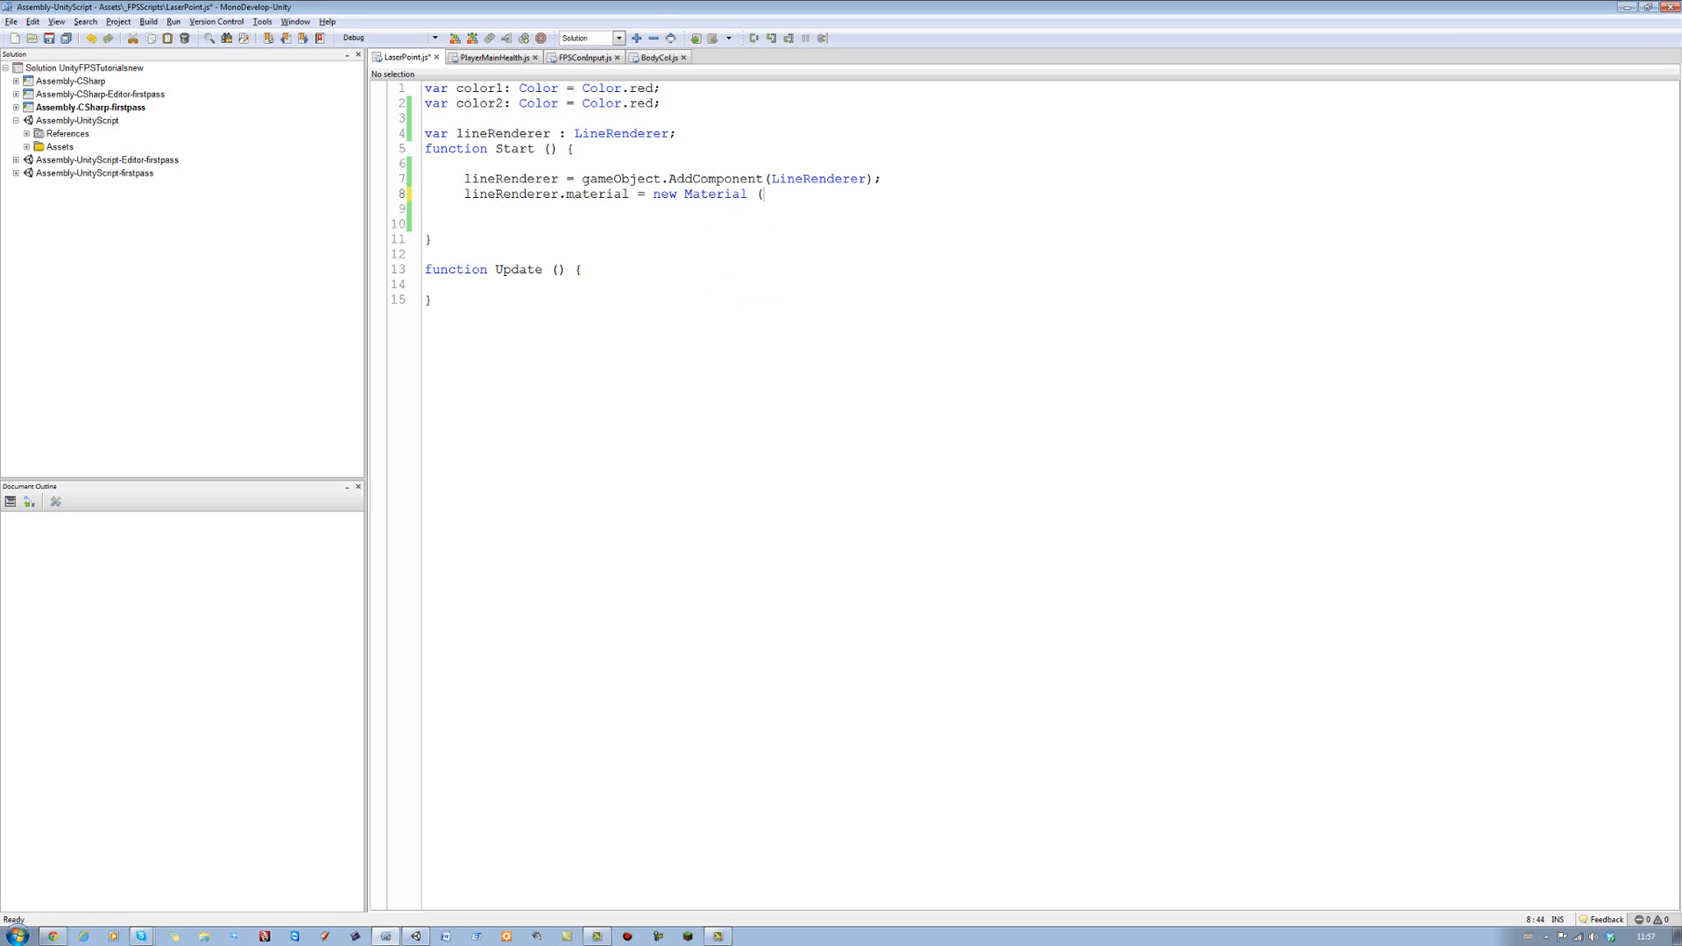
type("Sh")
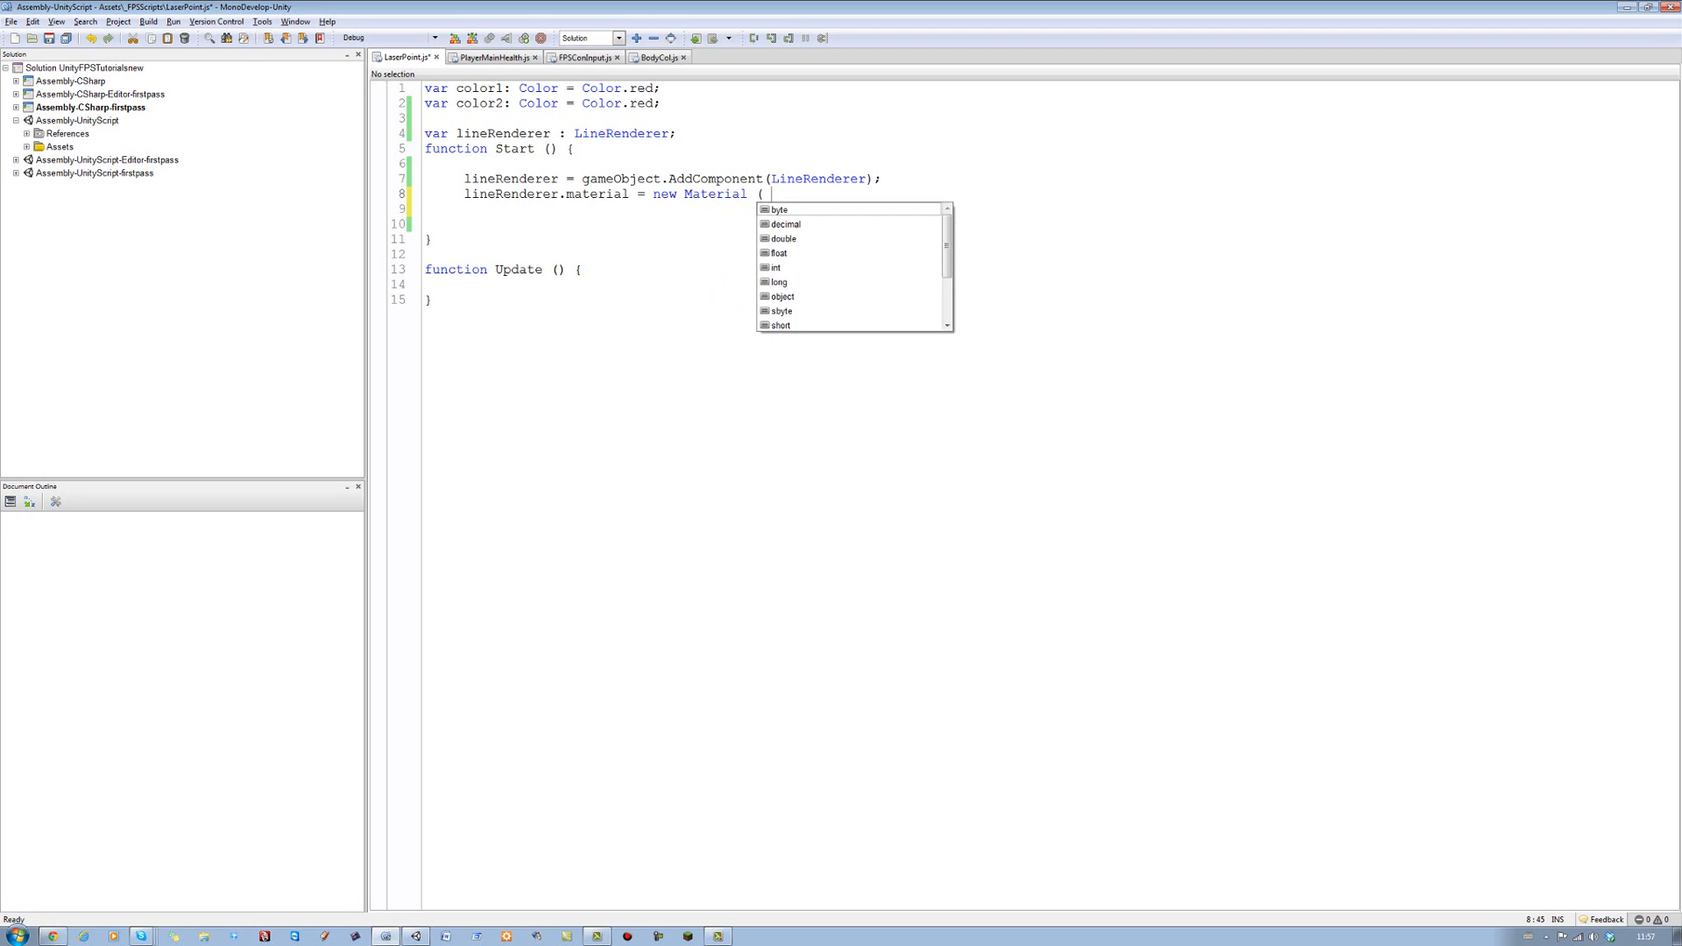
type("Shader")
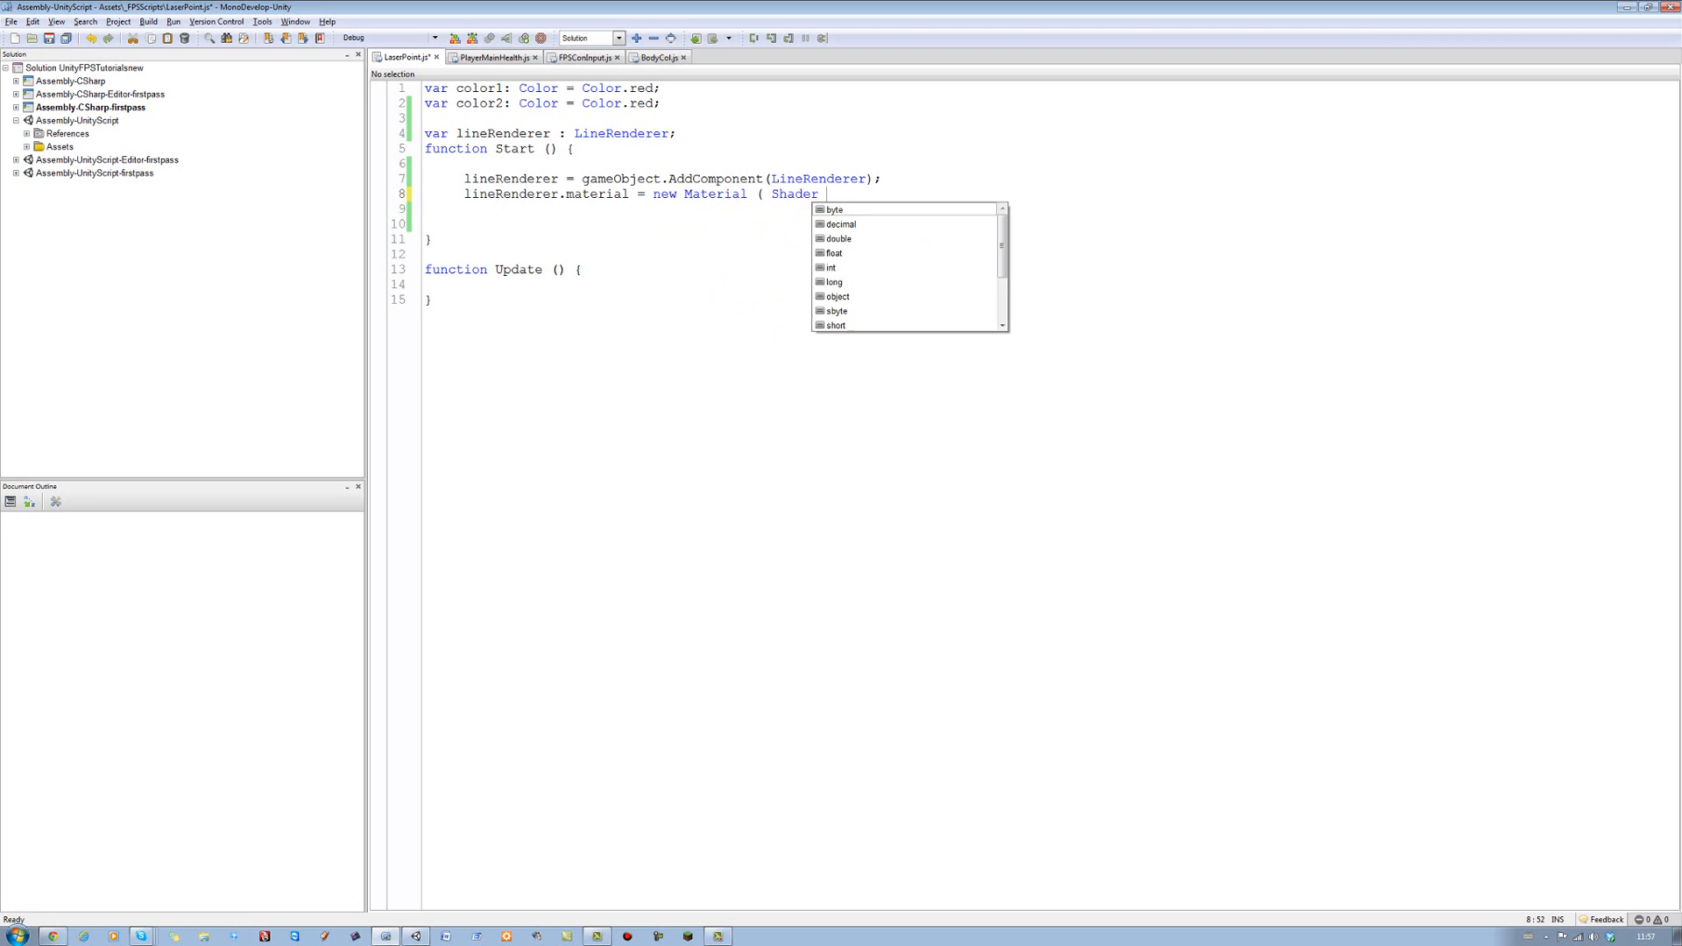
type(".find")
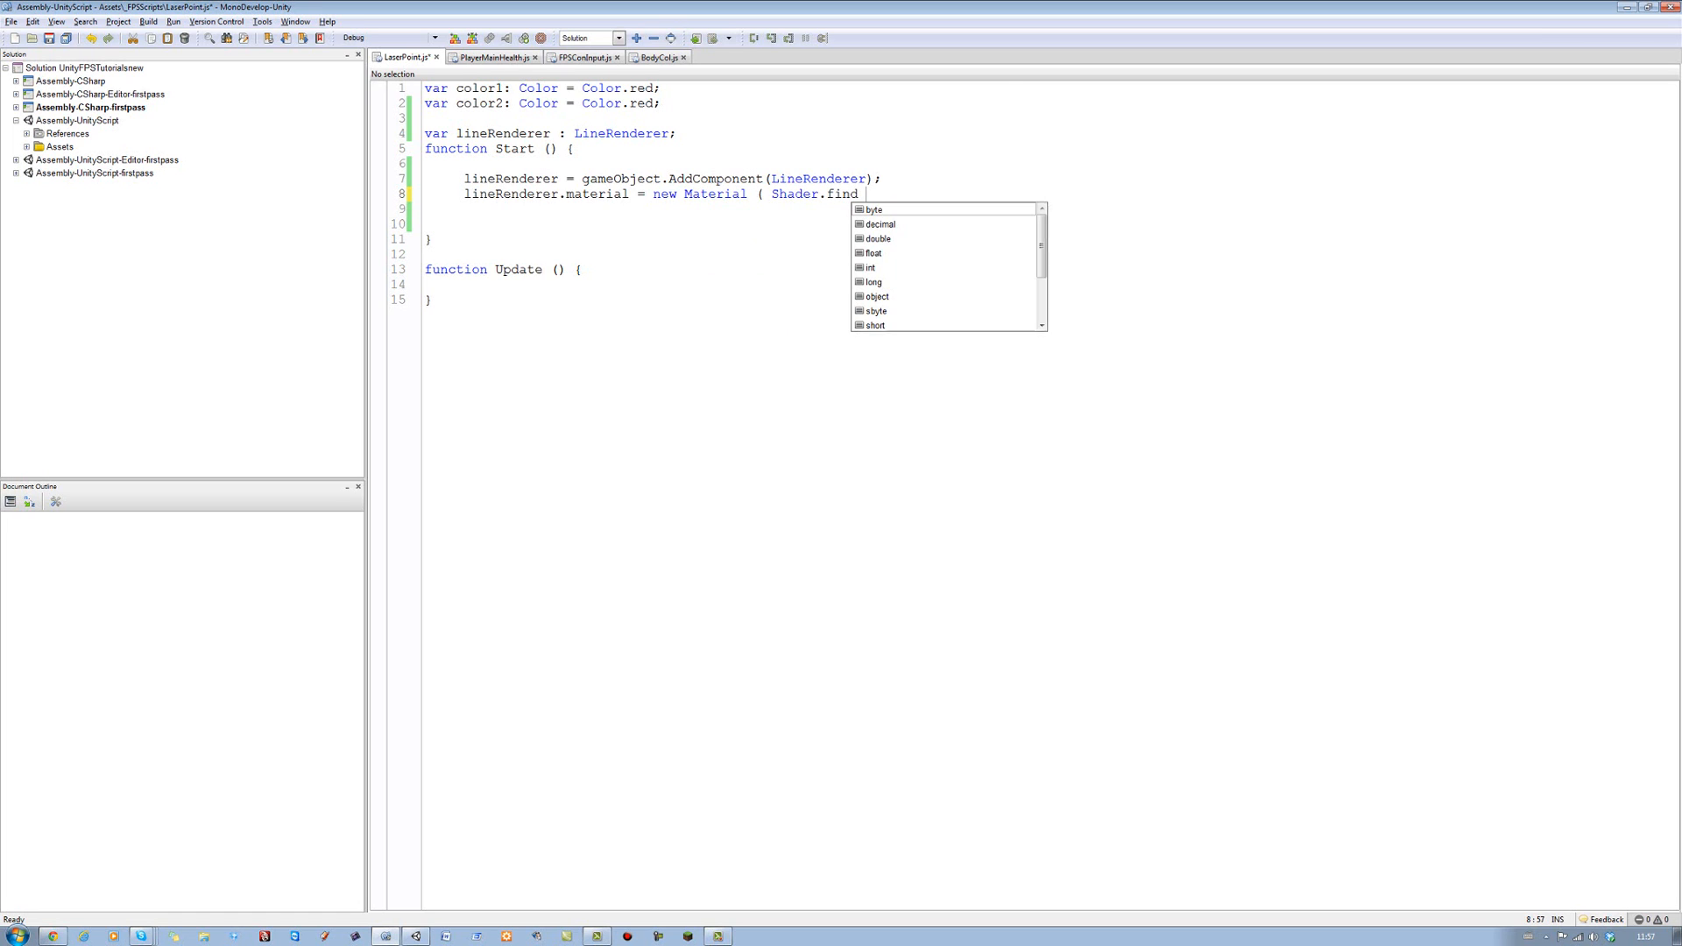
type("()")
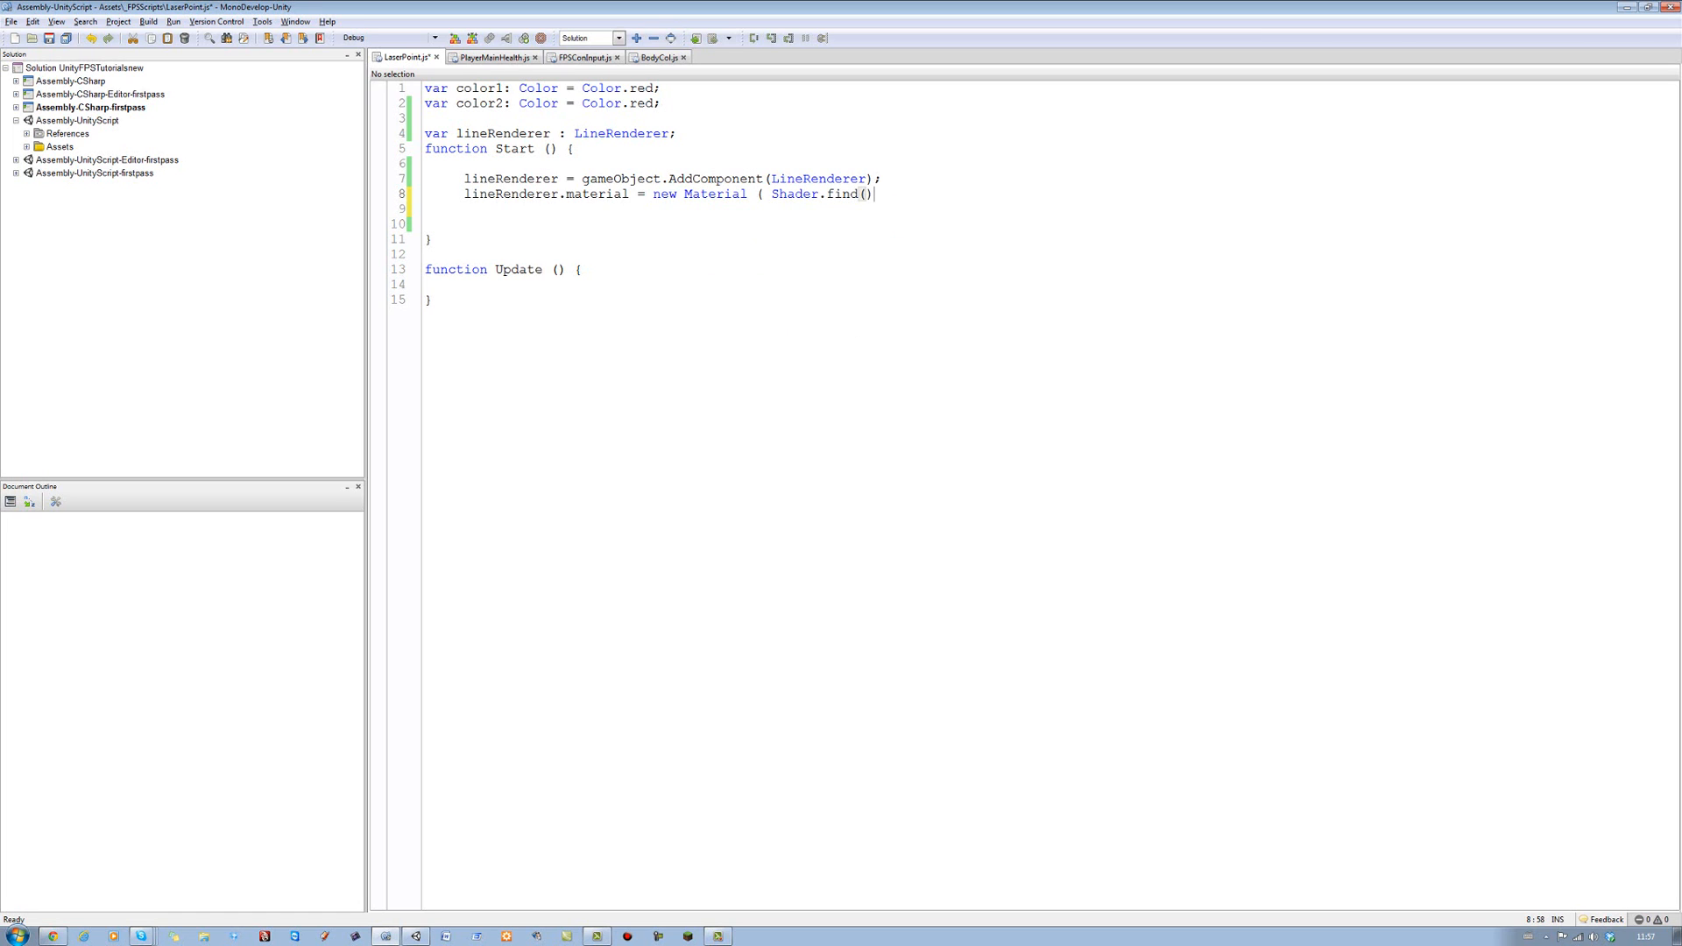
type(");")
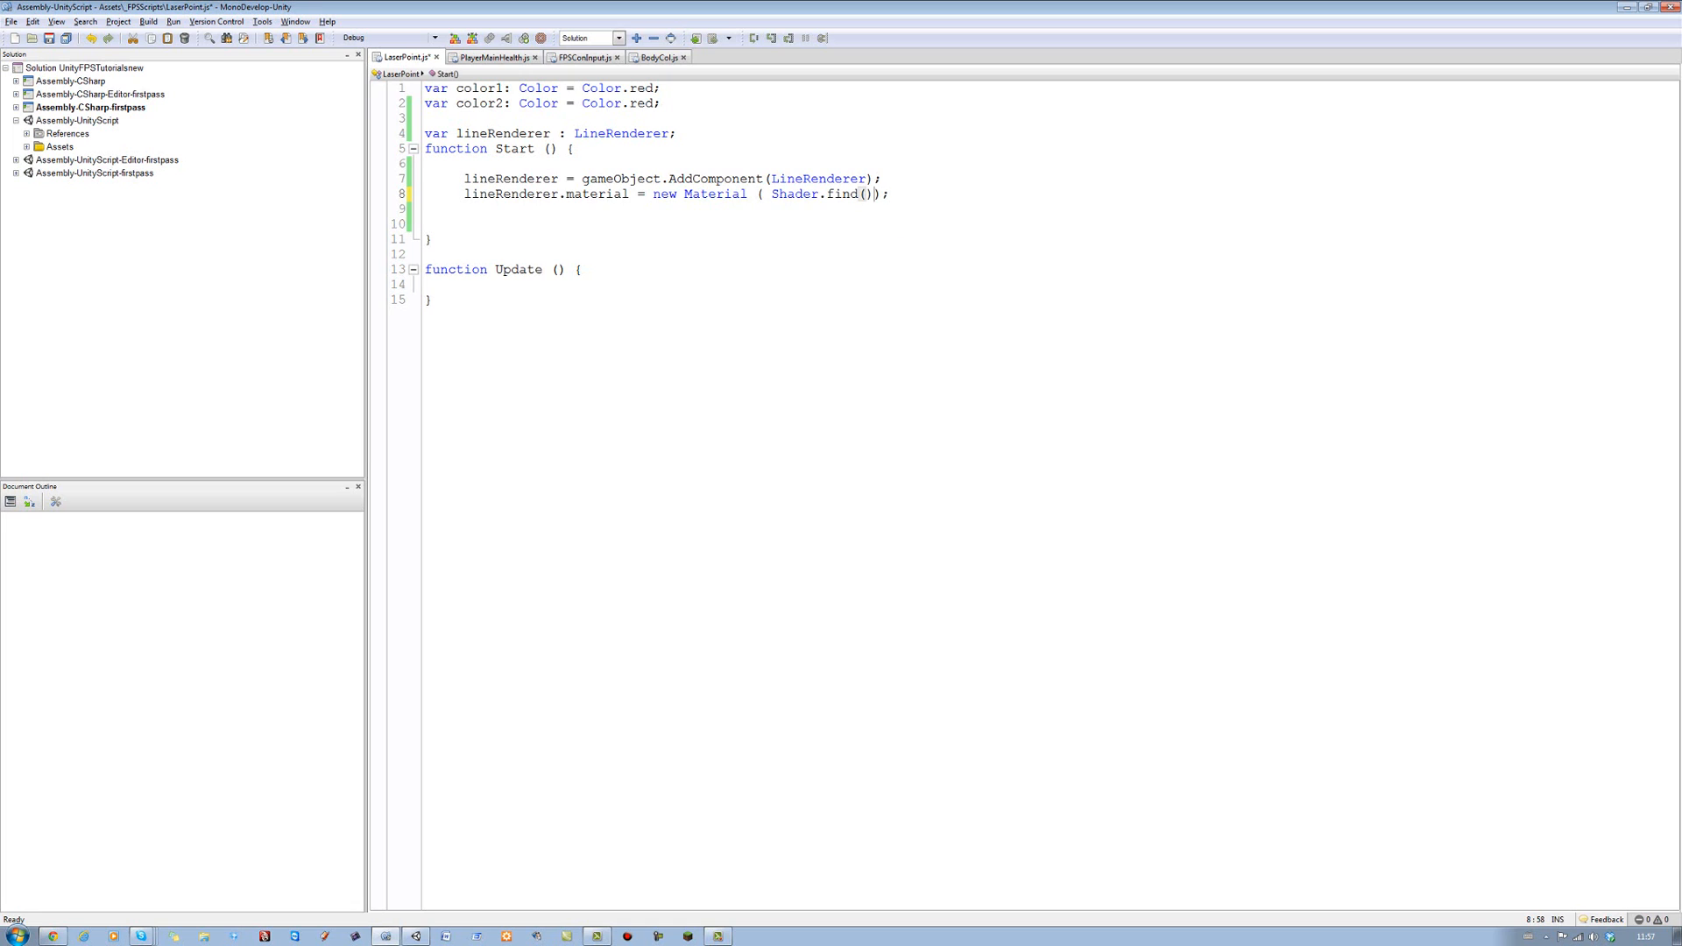
Pass the shader path "Particles/Additive" to Shader.Find
type("\"\"")
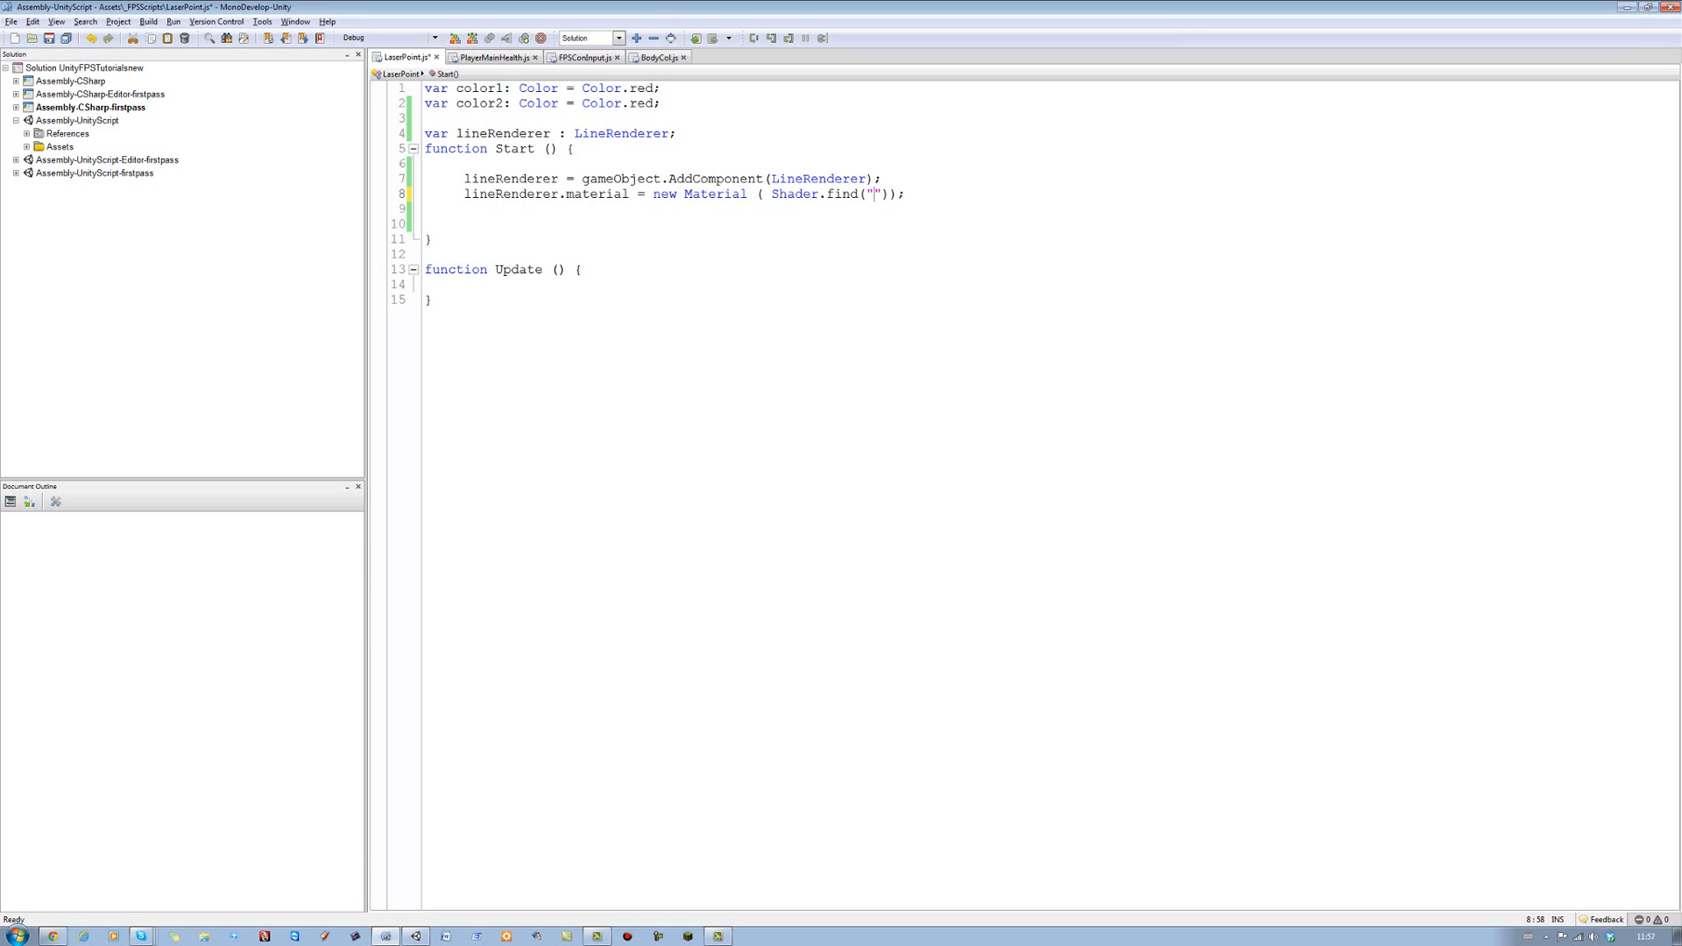
type("Pa")
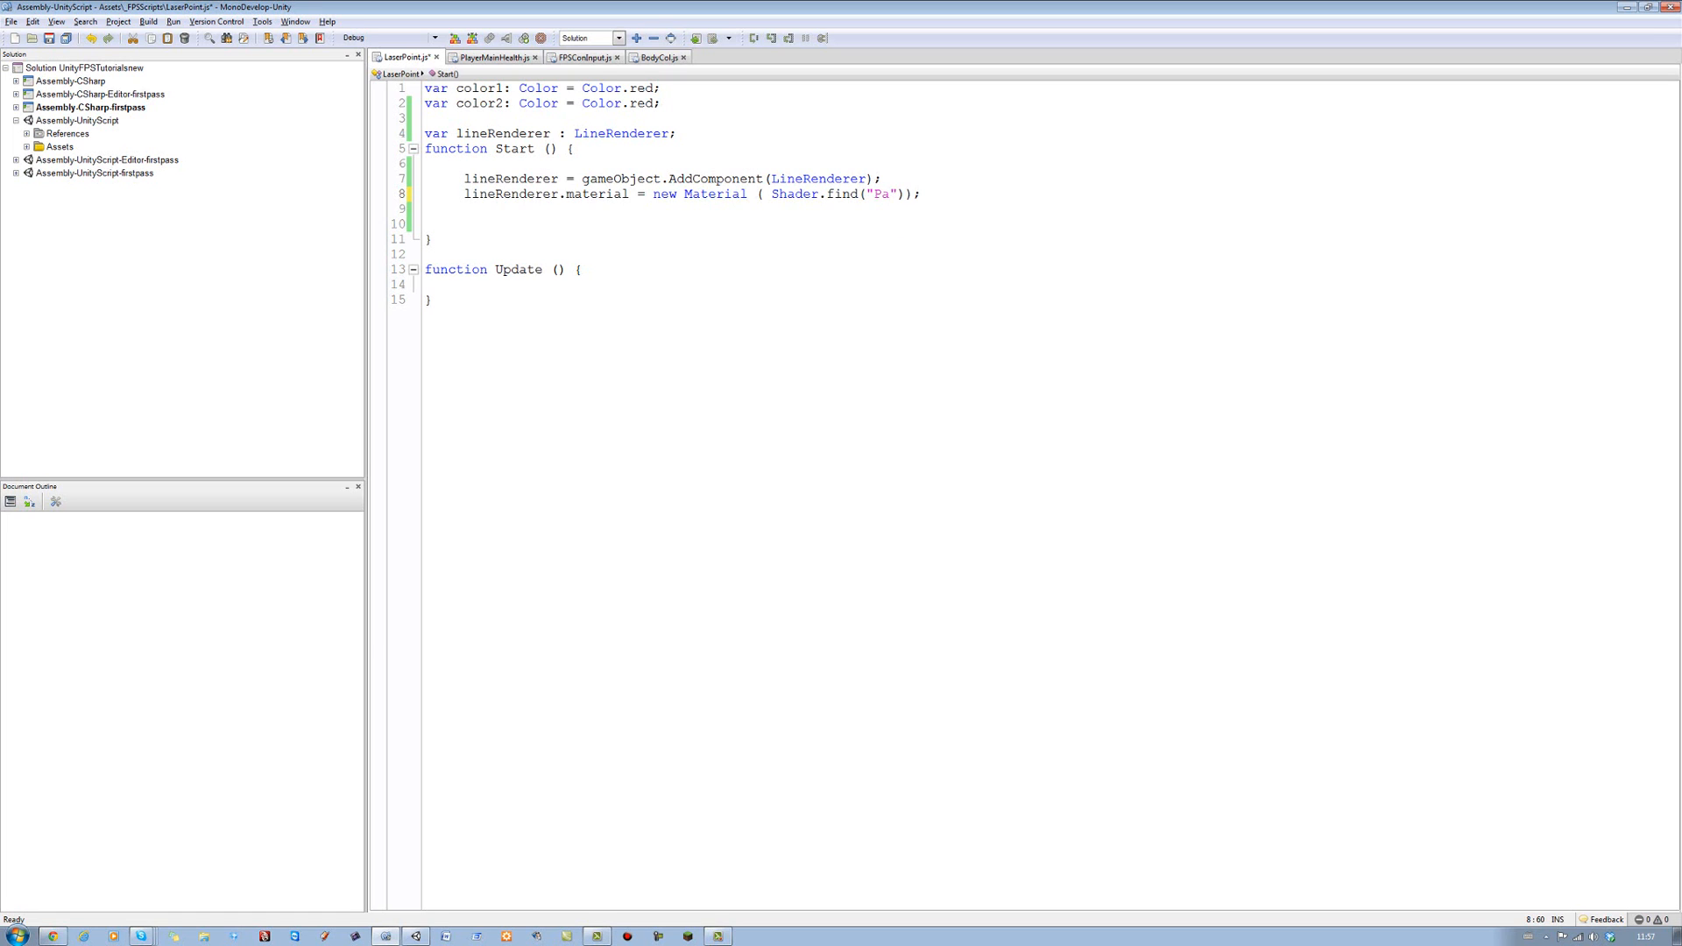
type("r")
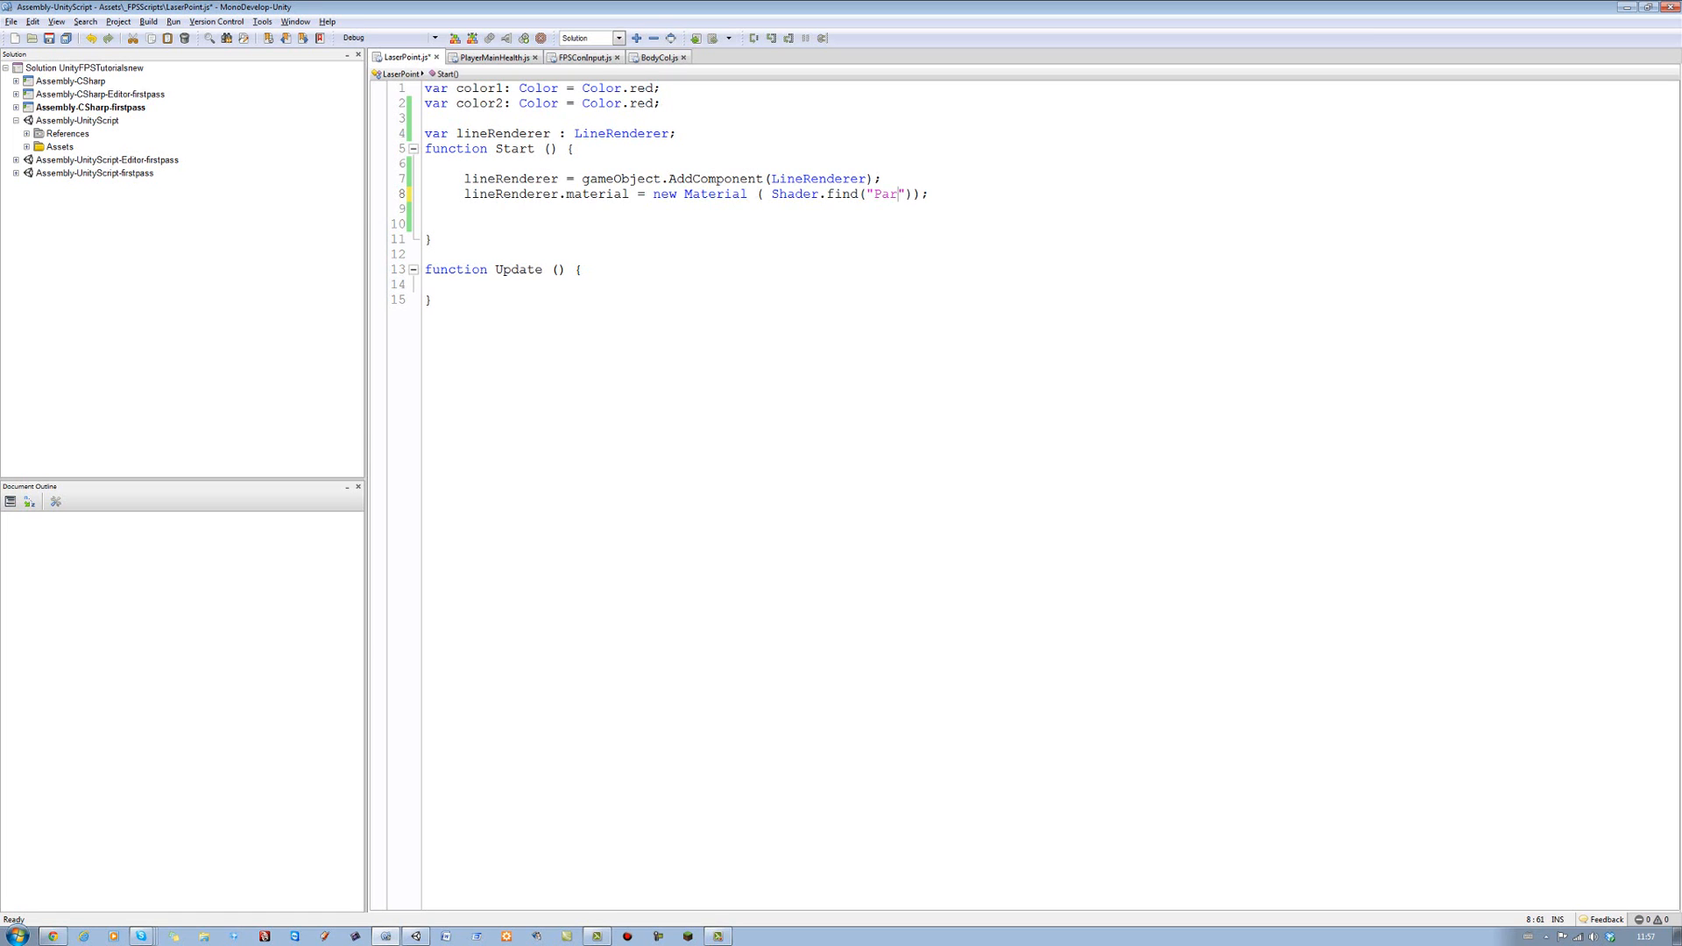
type("ti")
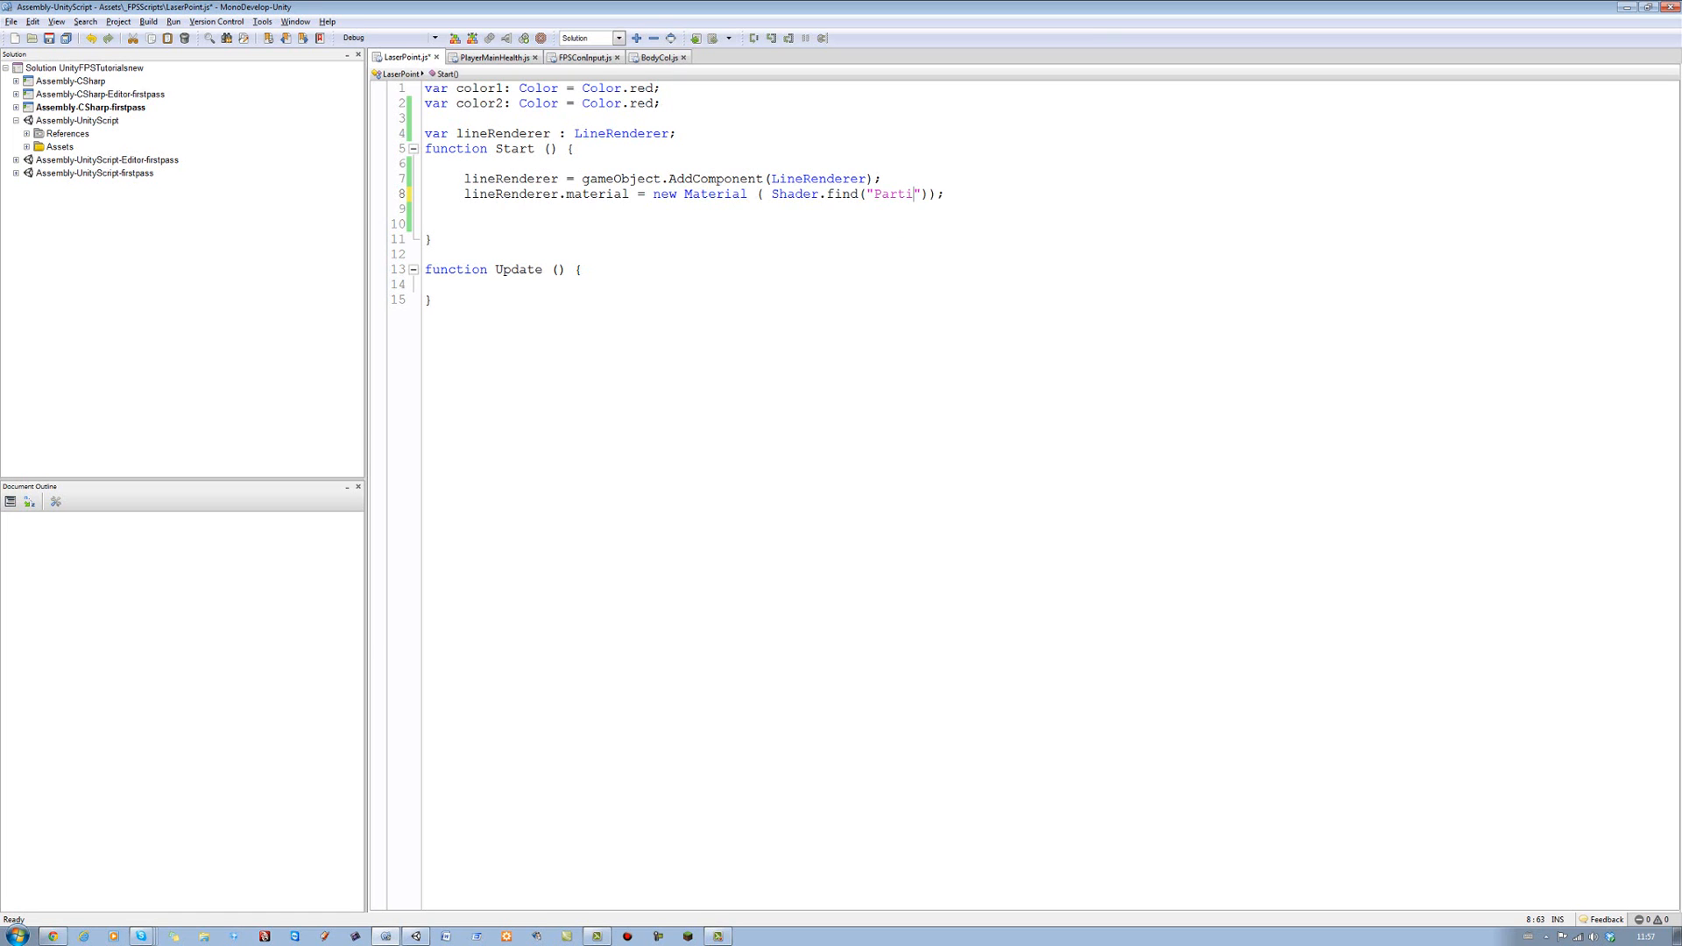
type("cles")
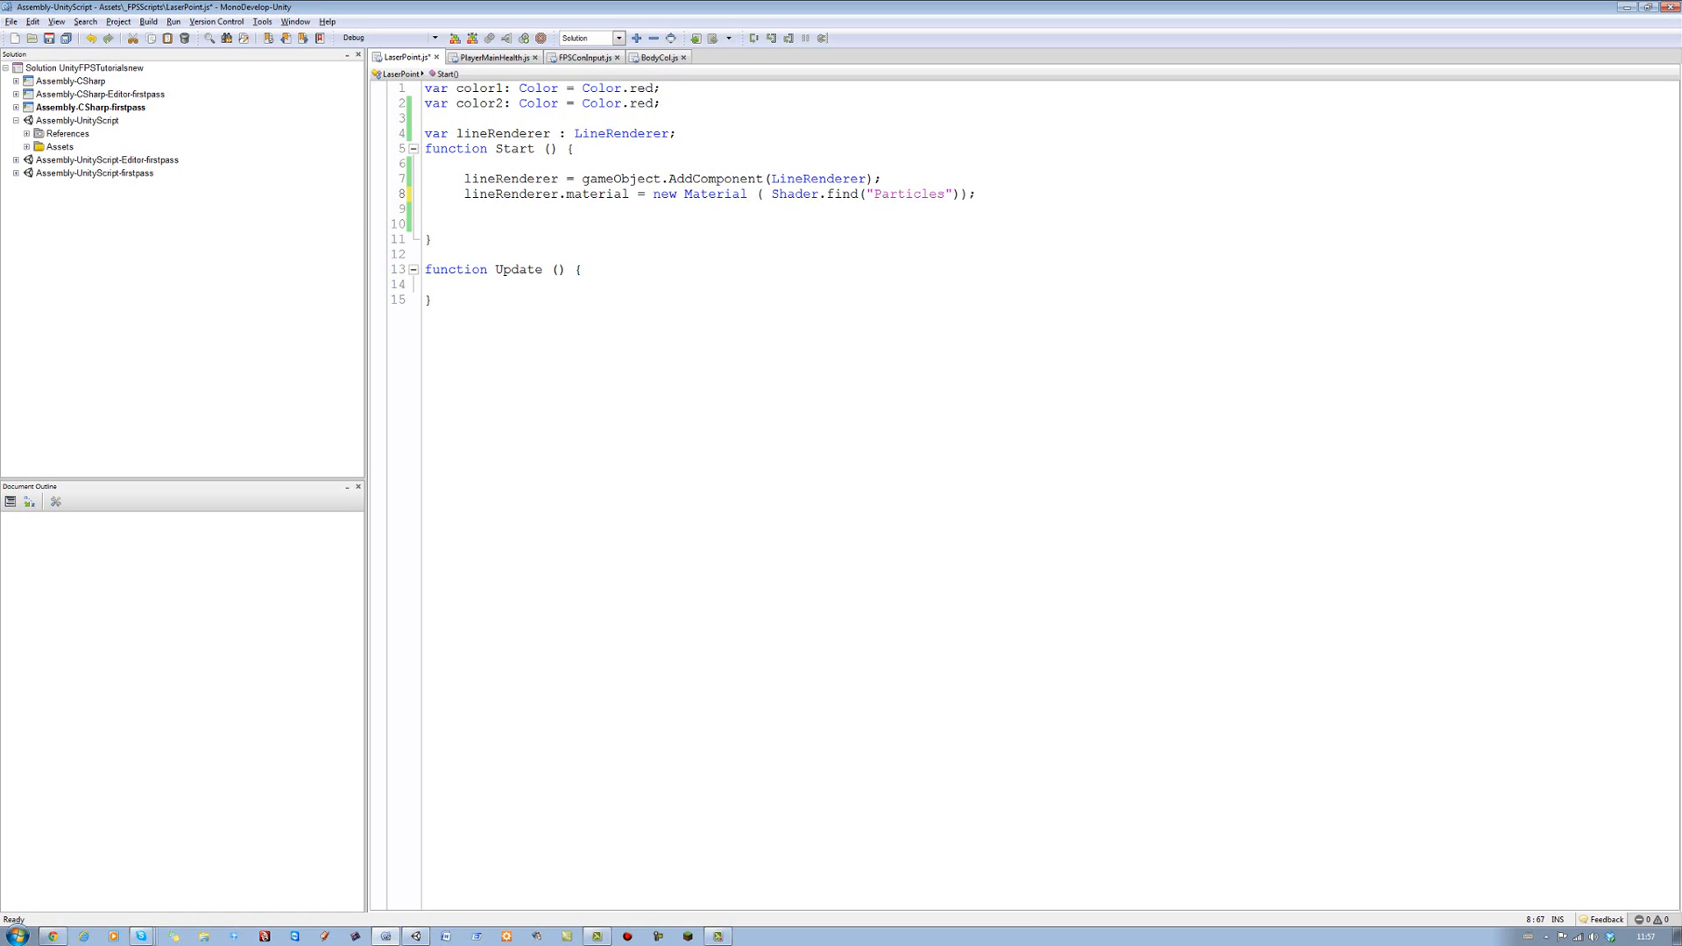
type("/")
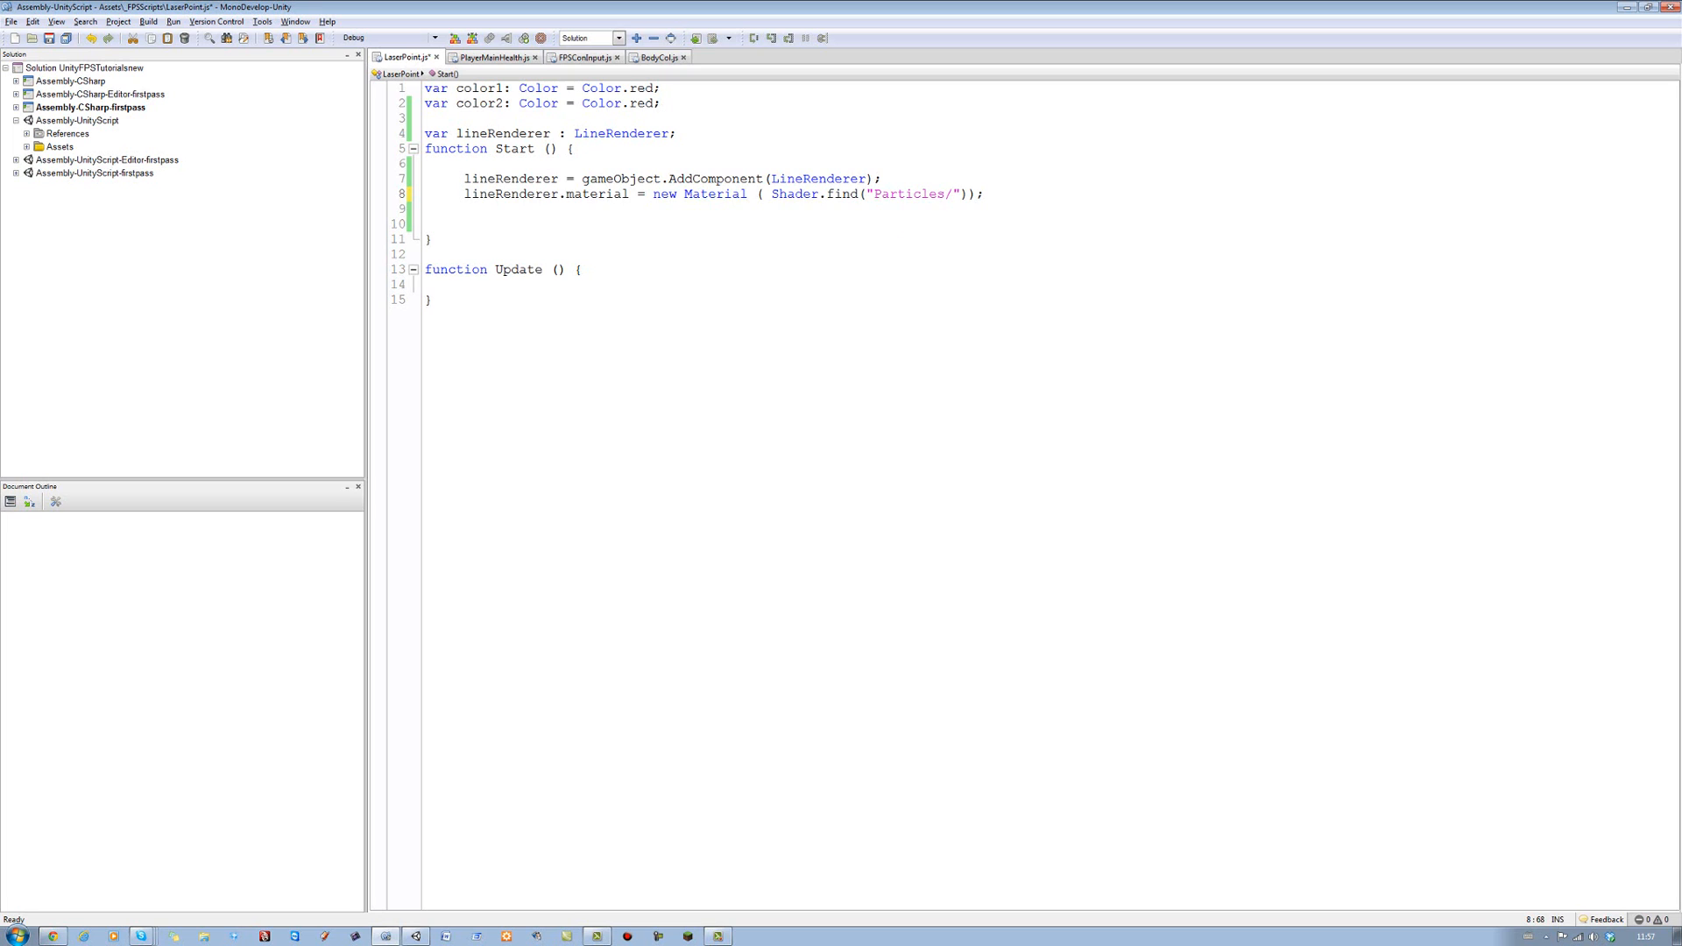
type("a")
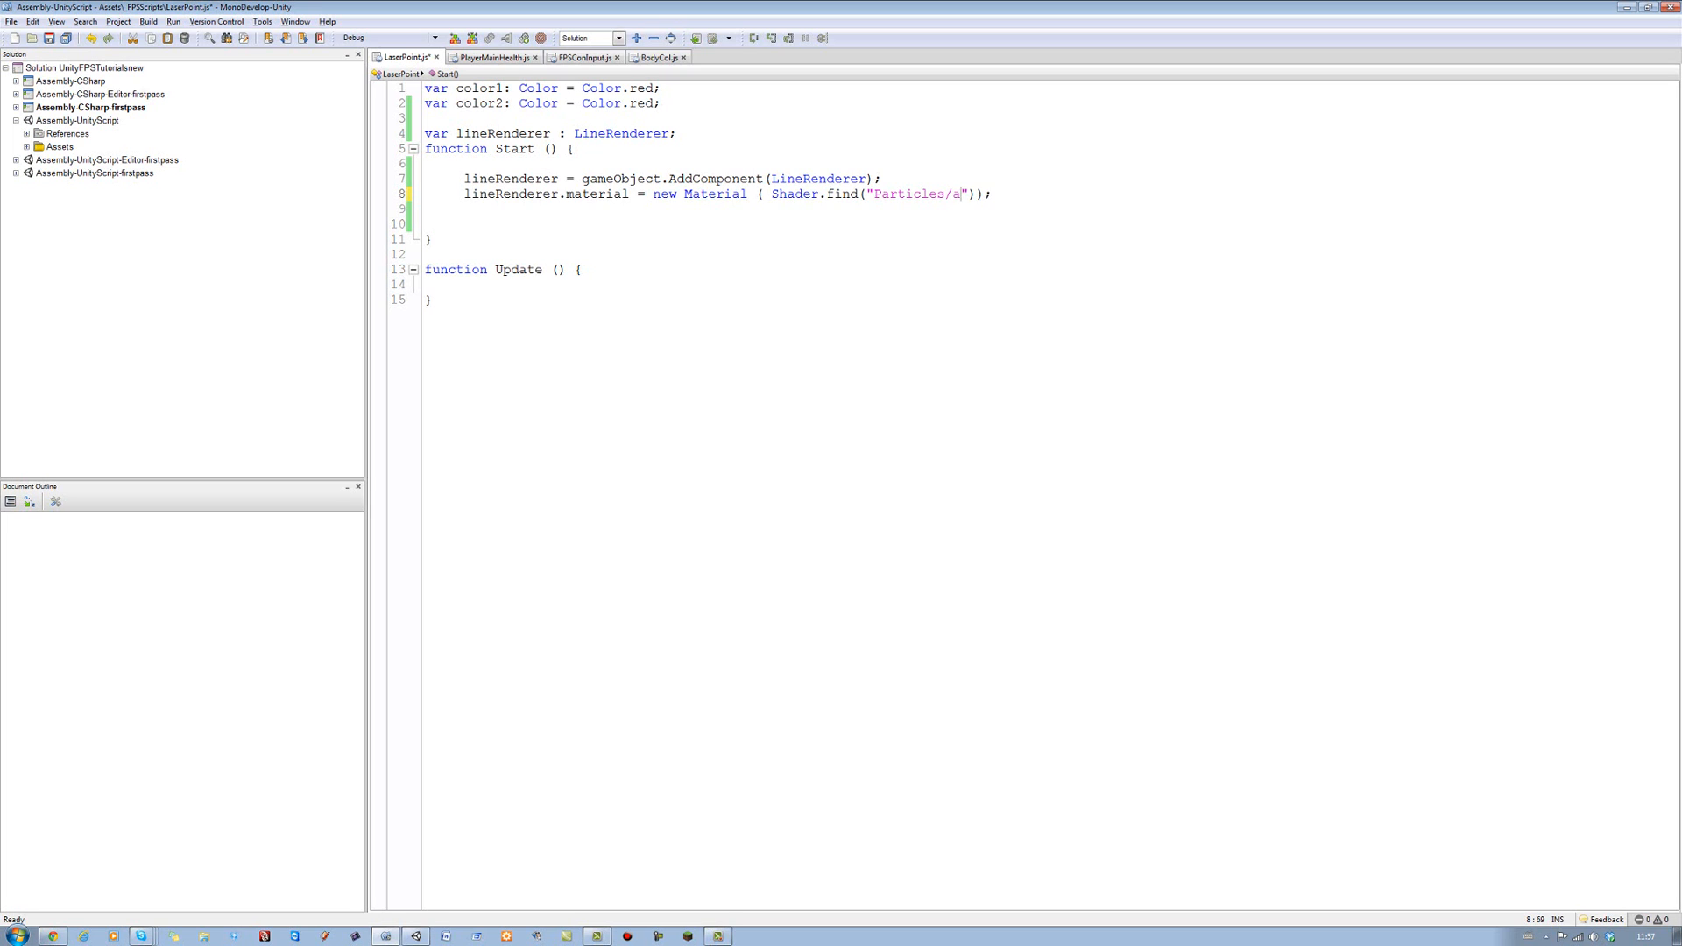
type("dd")
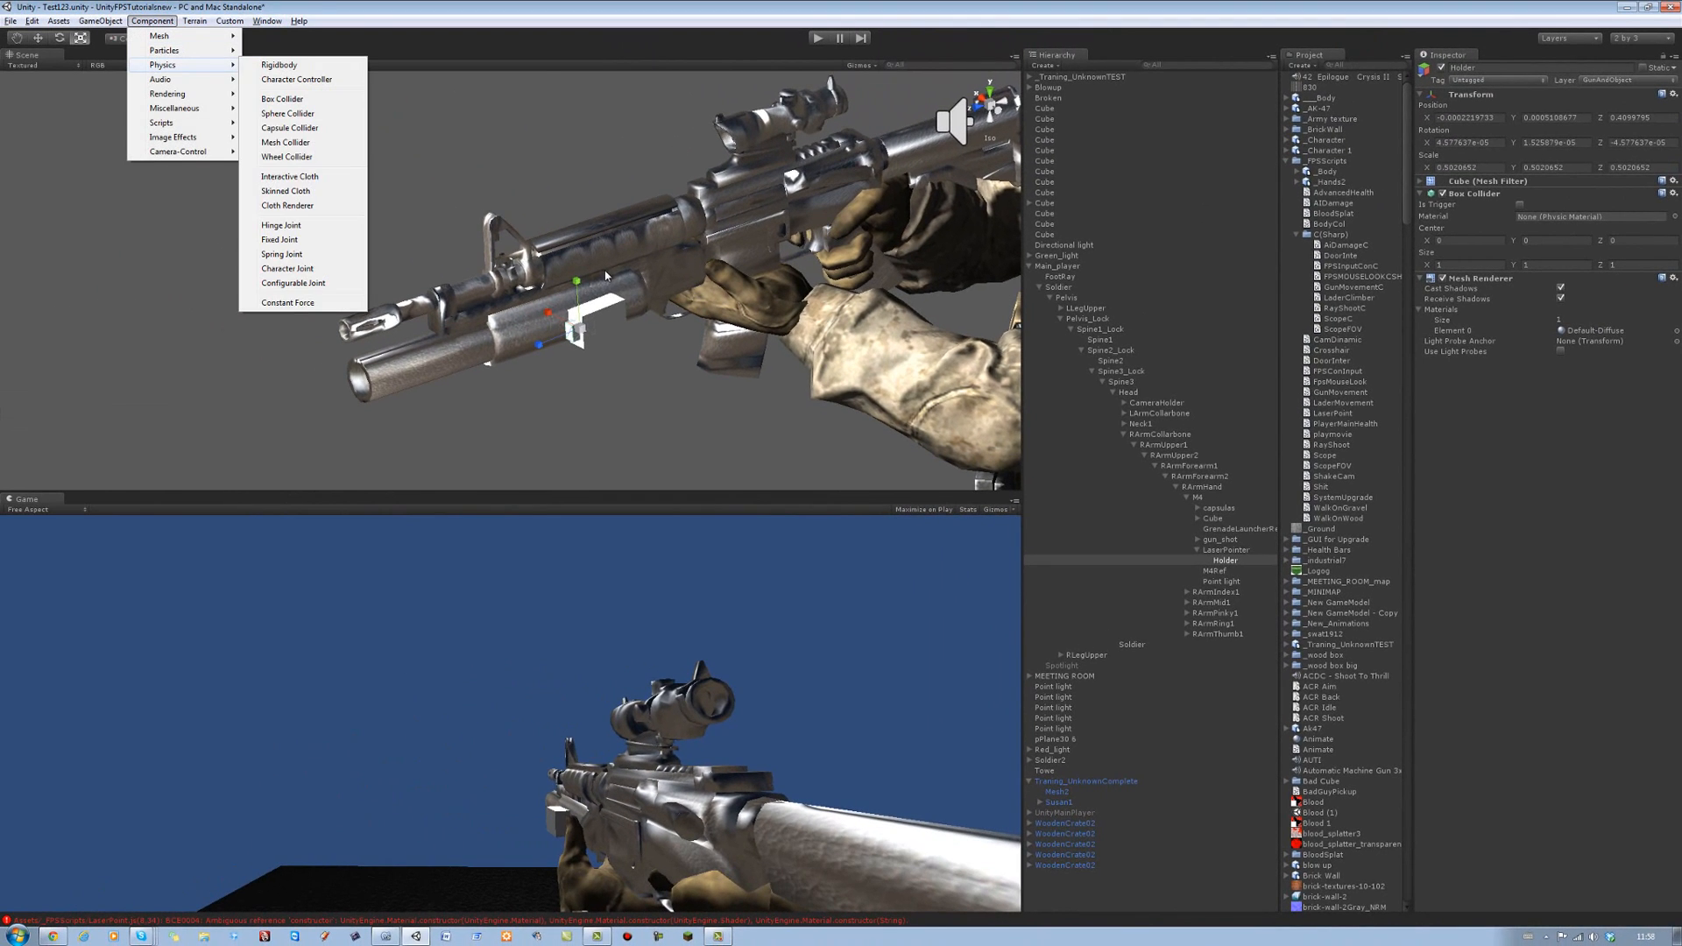
mouse_move(287, 203)
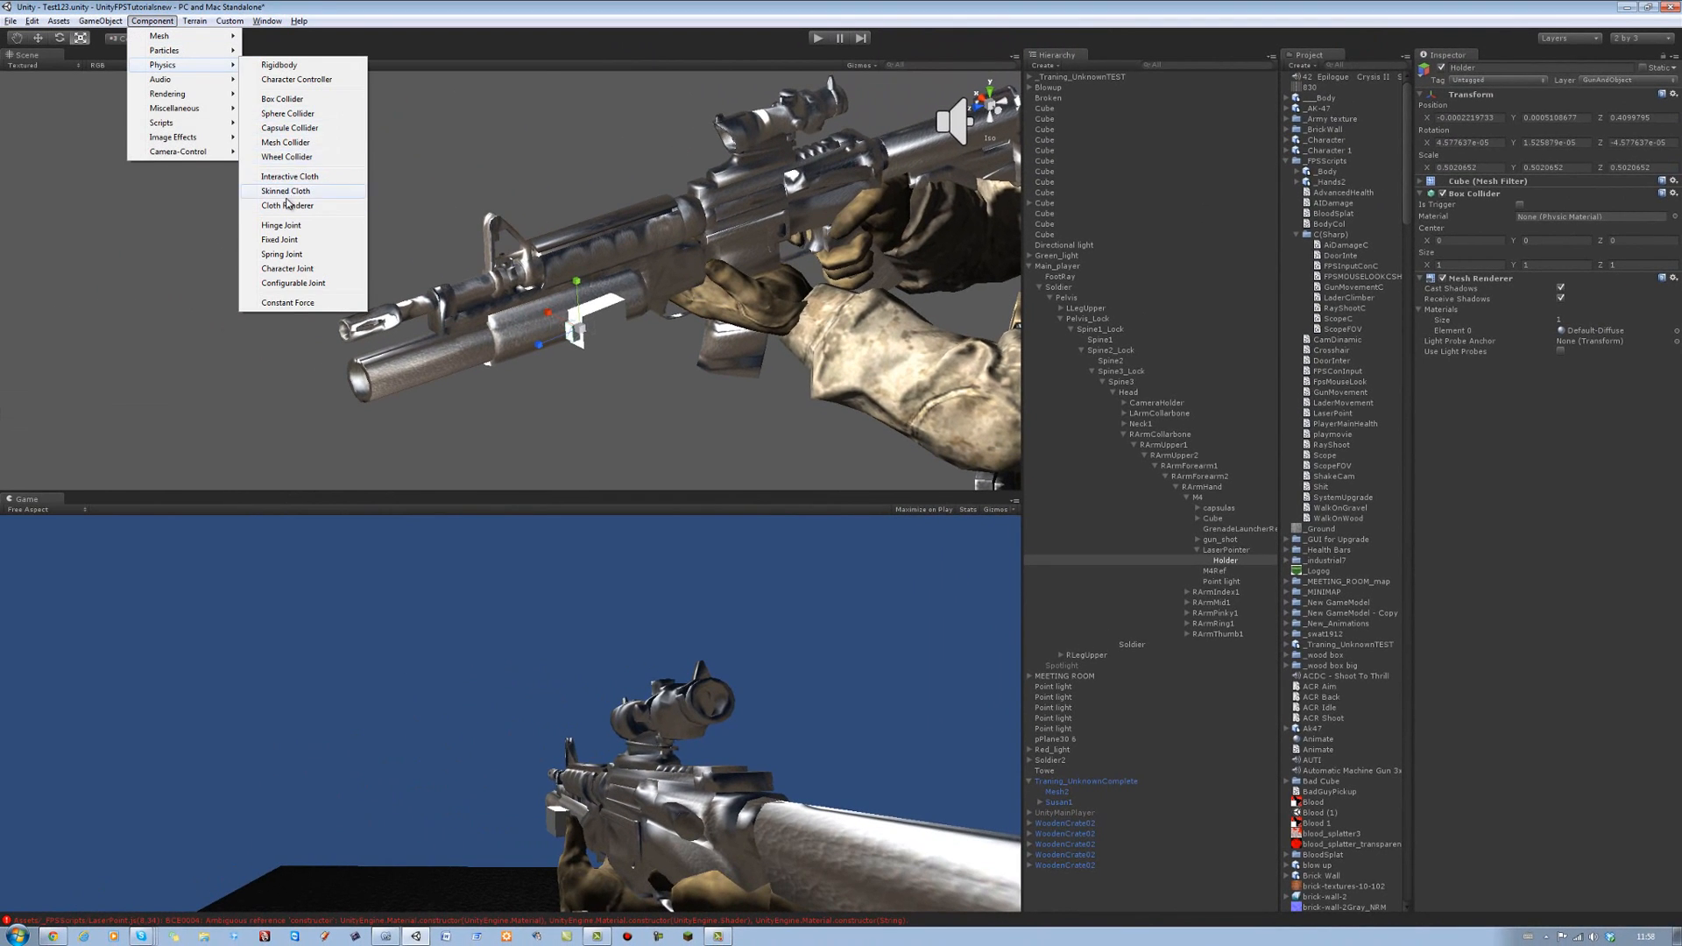
mouse_move(295, 113)
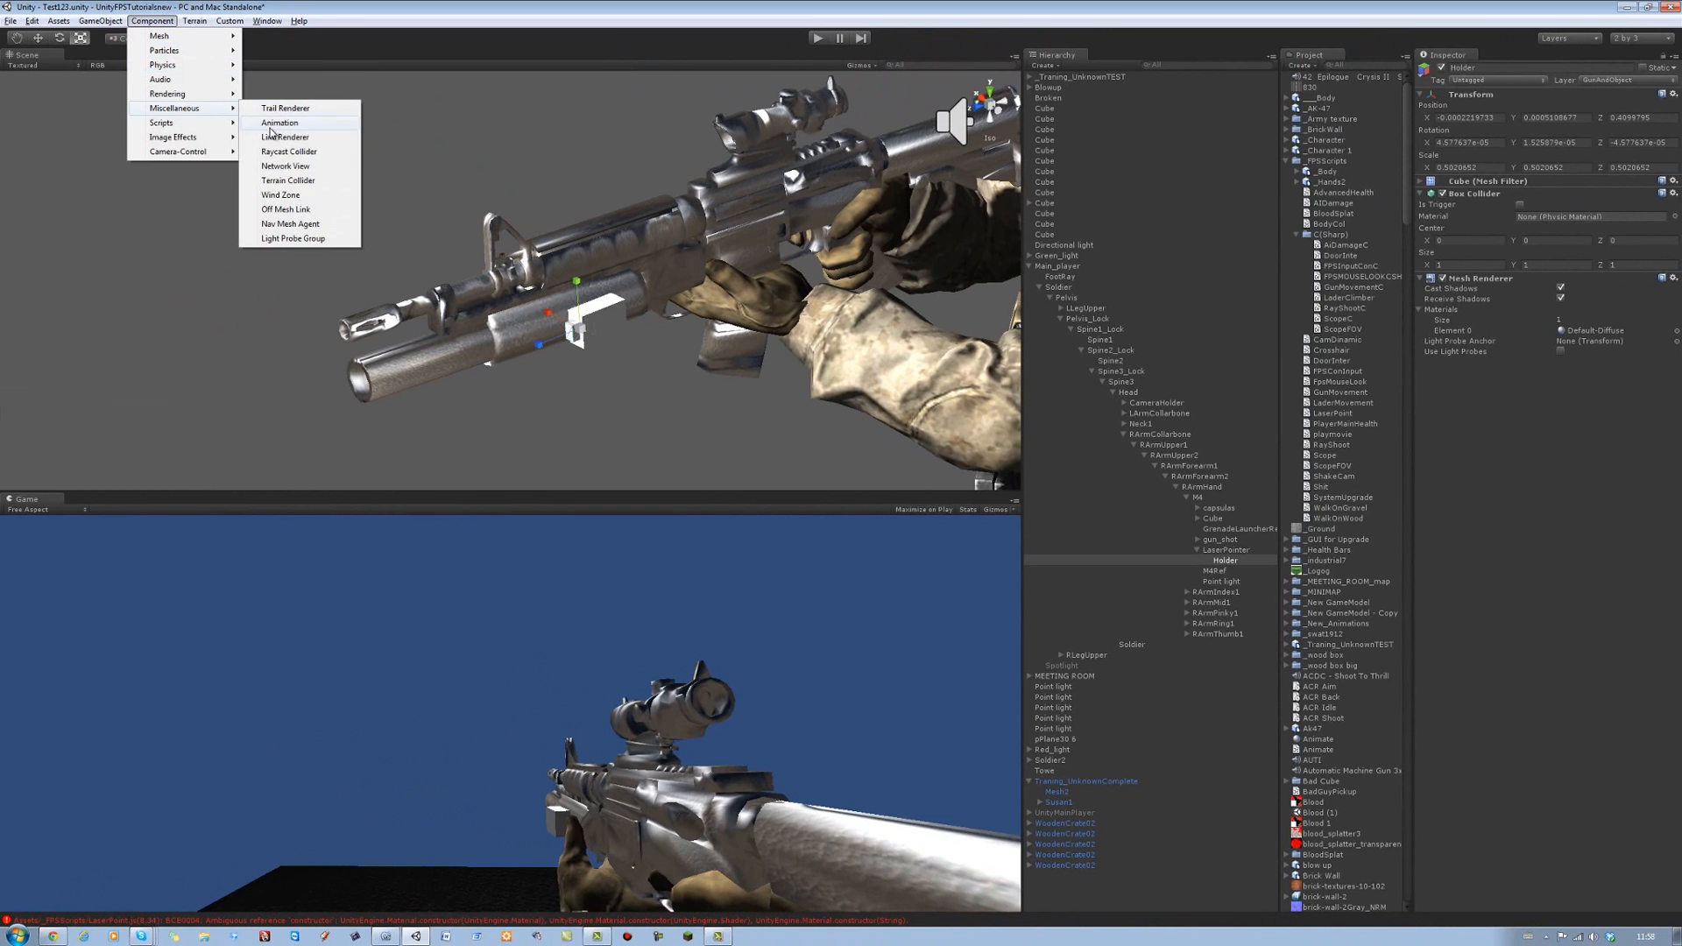
Add a Line Renderer to Holder and open its Element 0 material selector
left_click(284, 137)
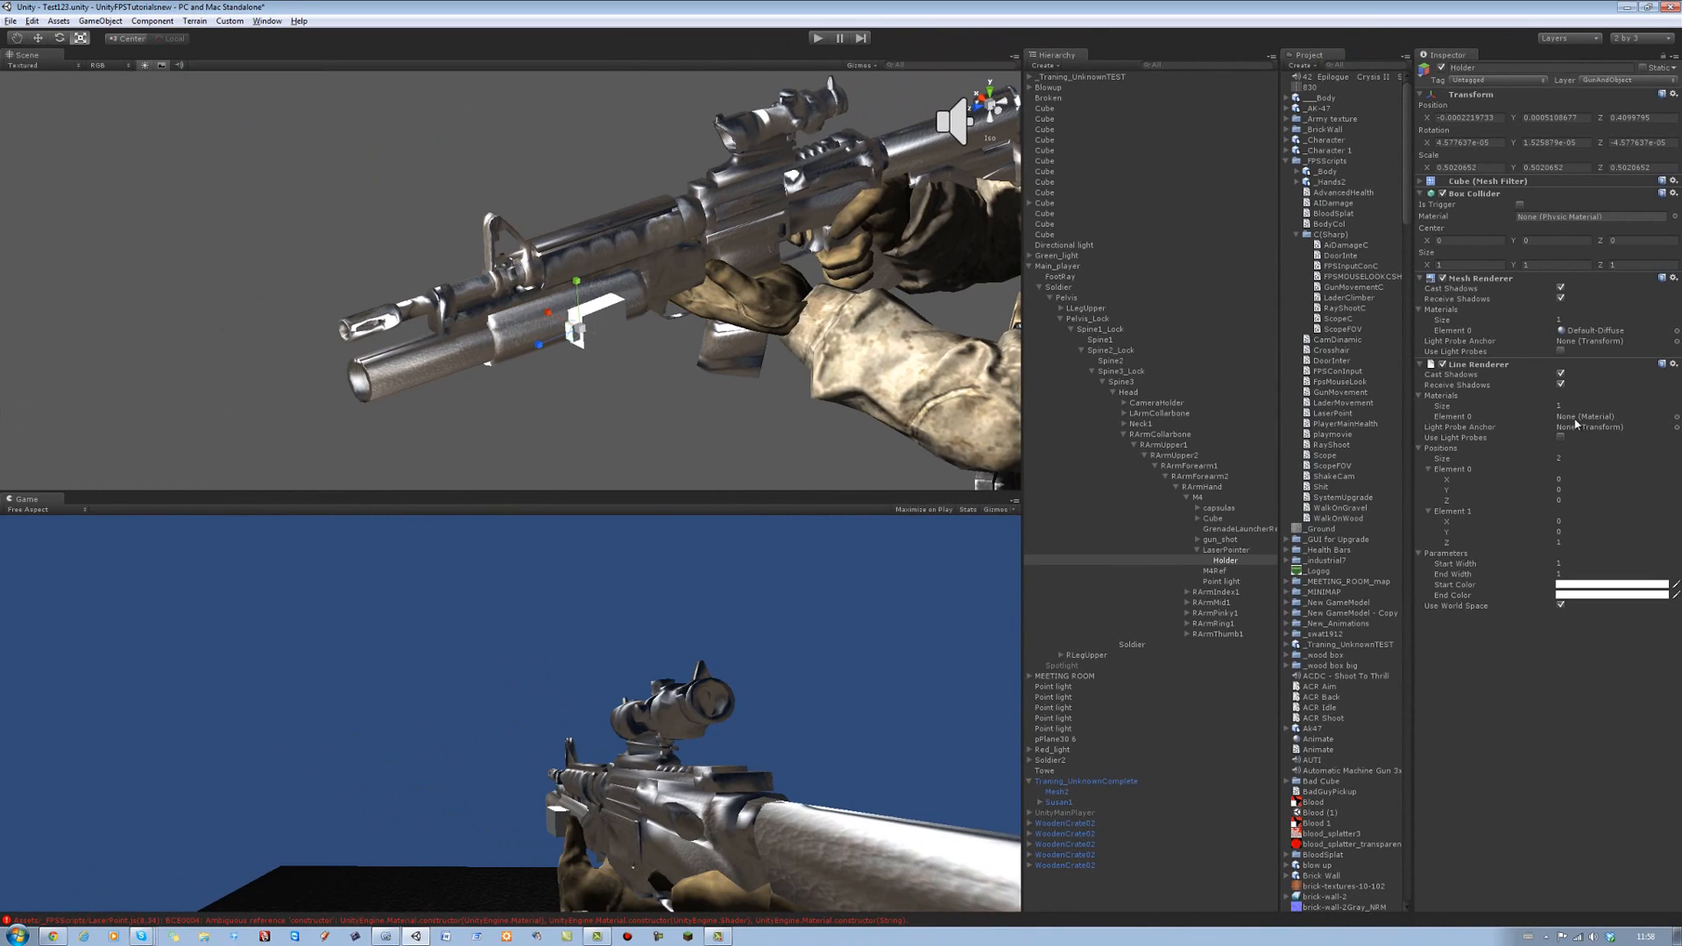
mouse_move(1662, 428)
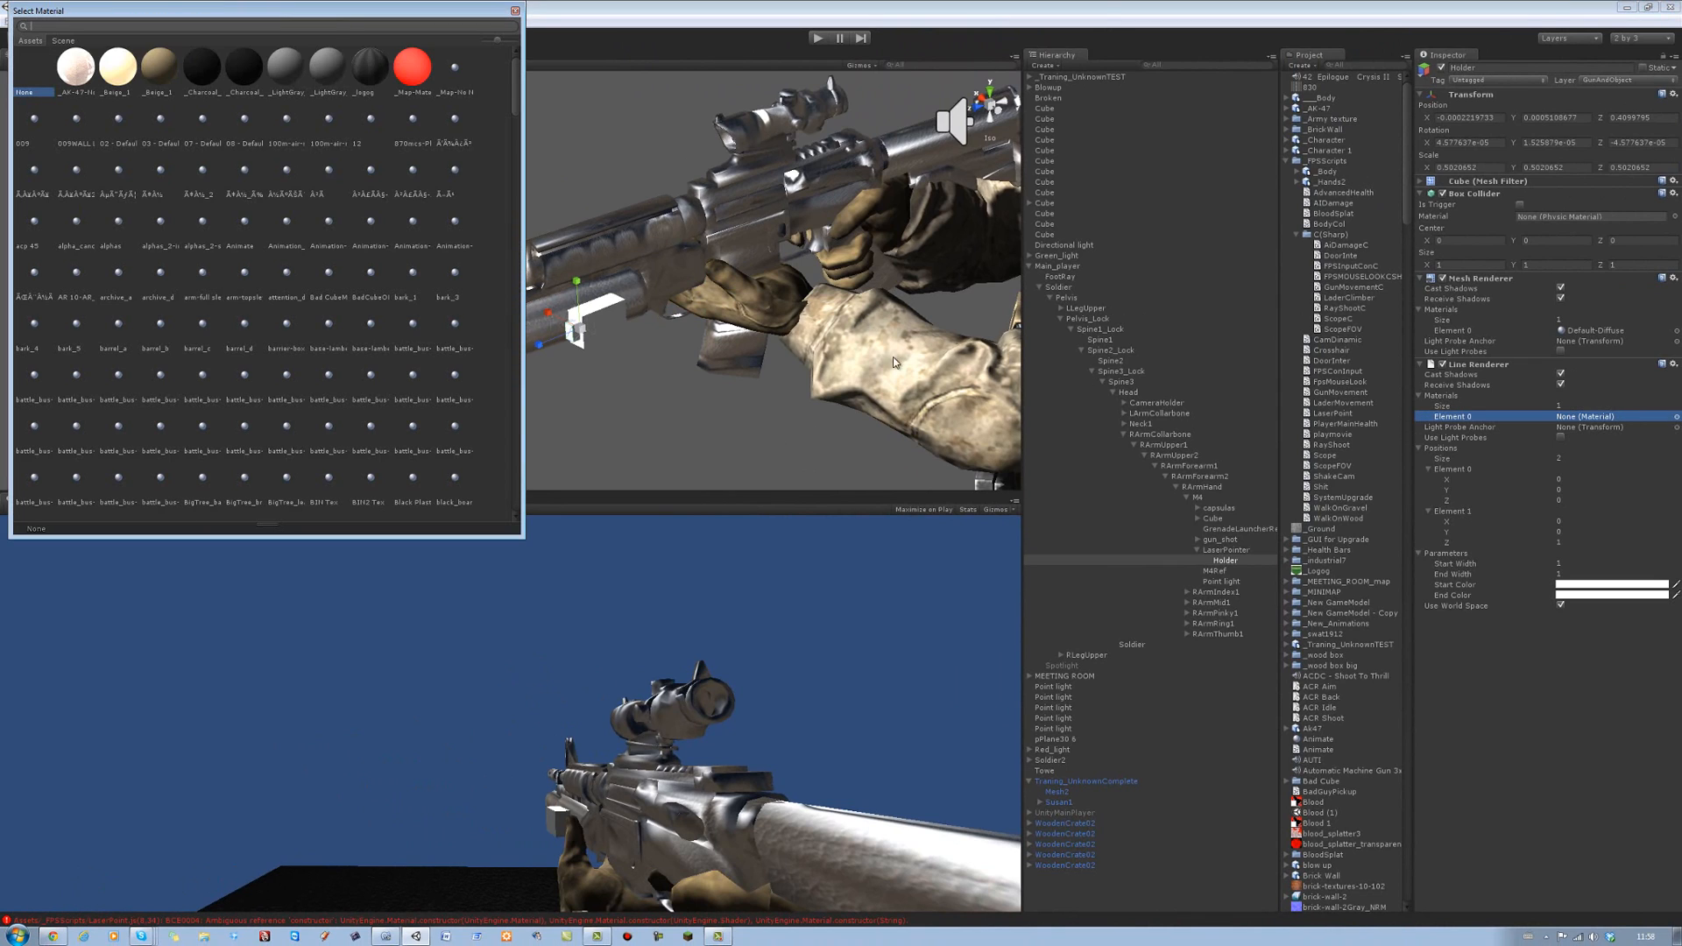
left_click(410, 68)
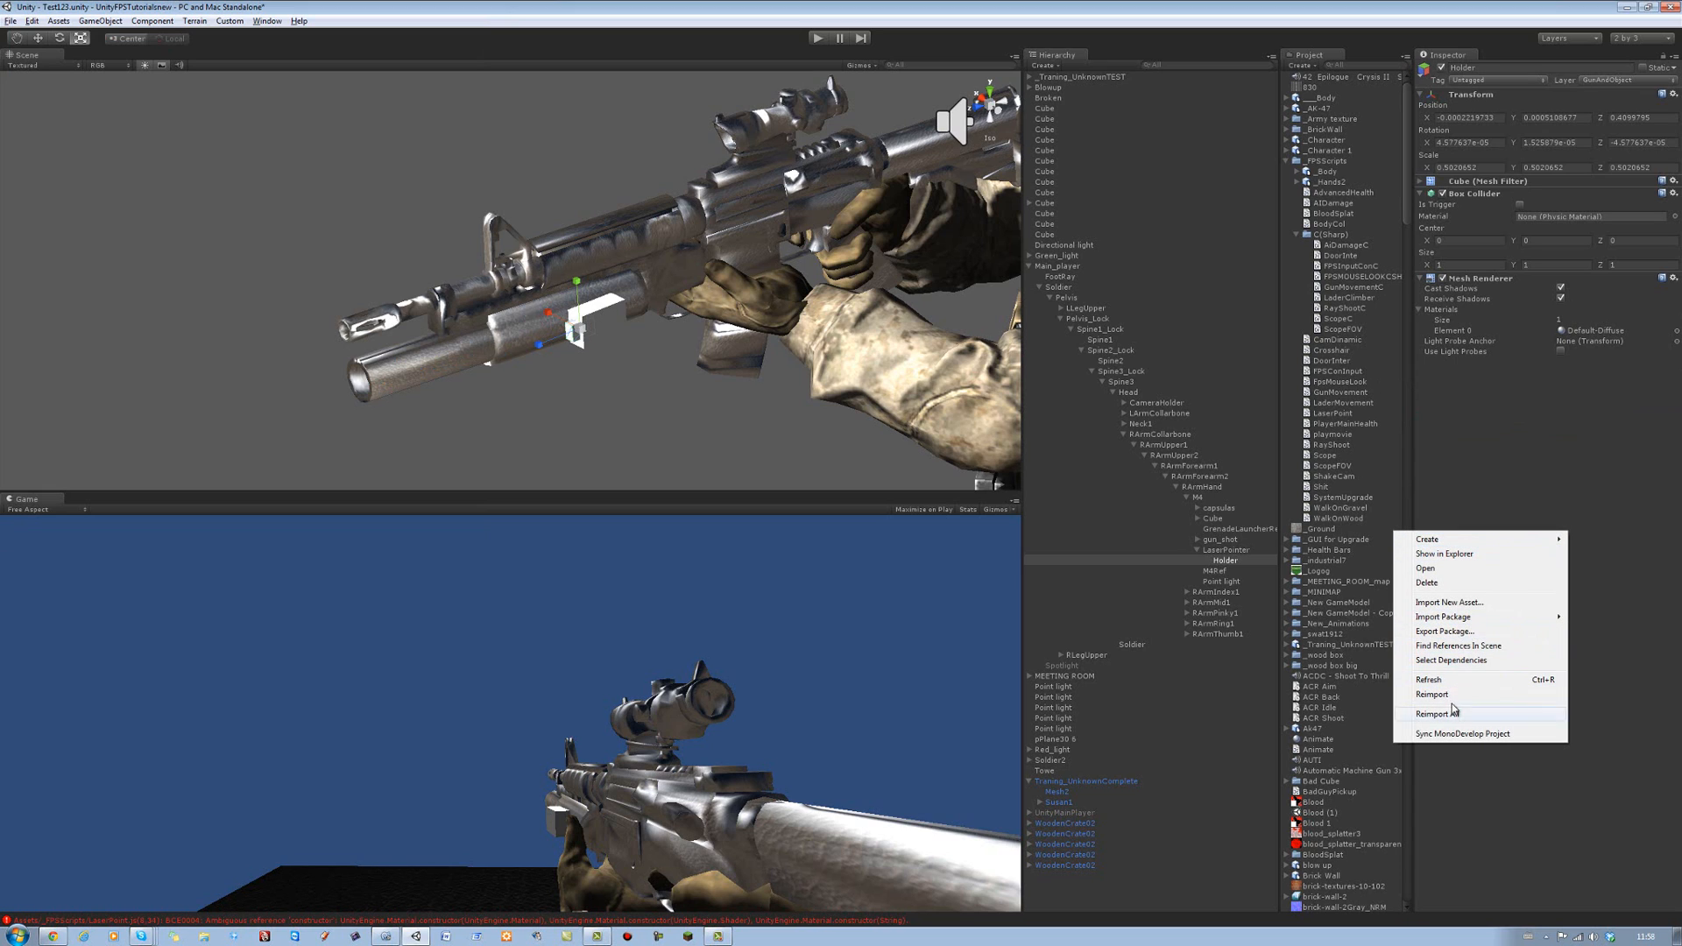
mouse_move(1443, 617)
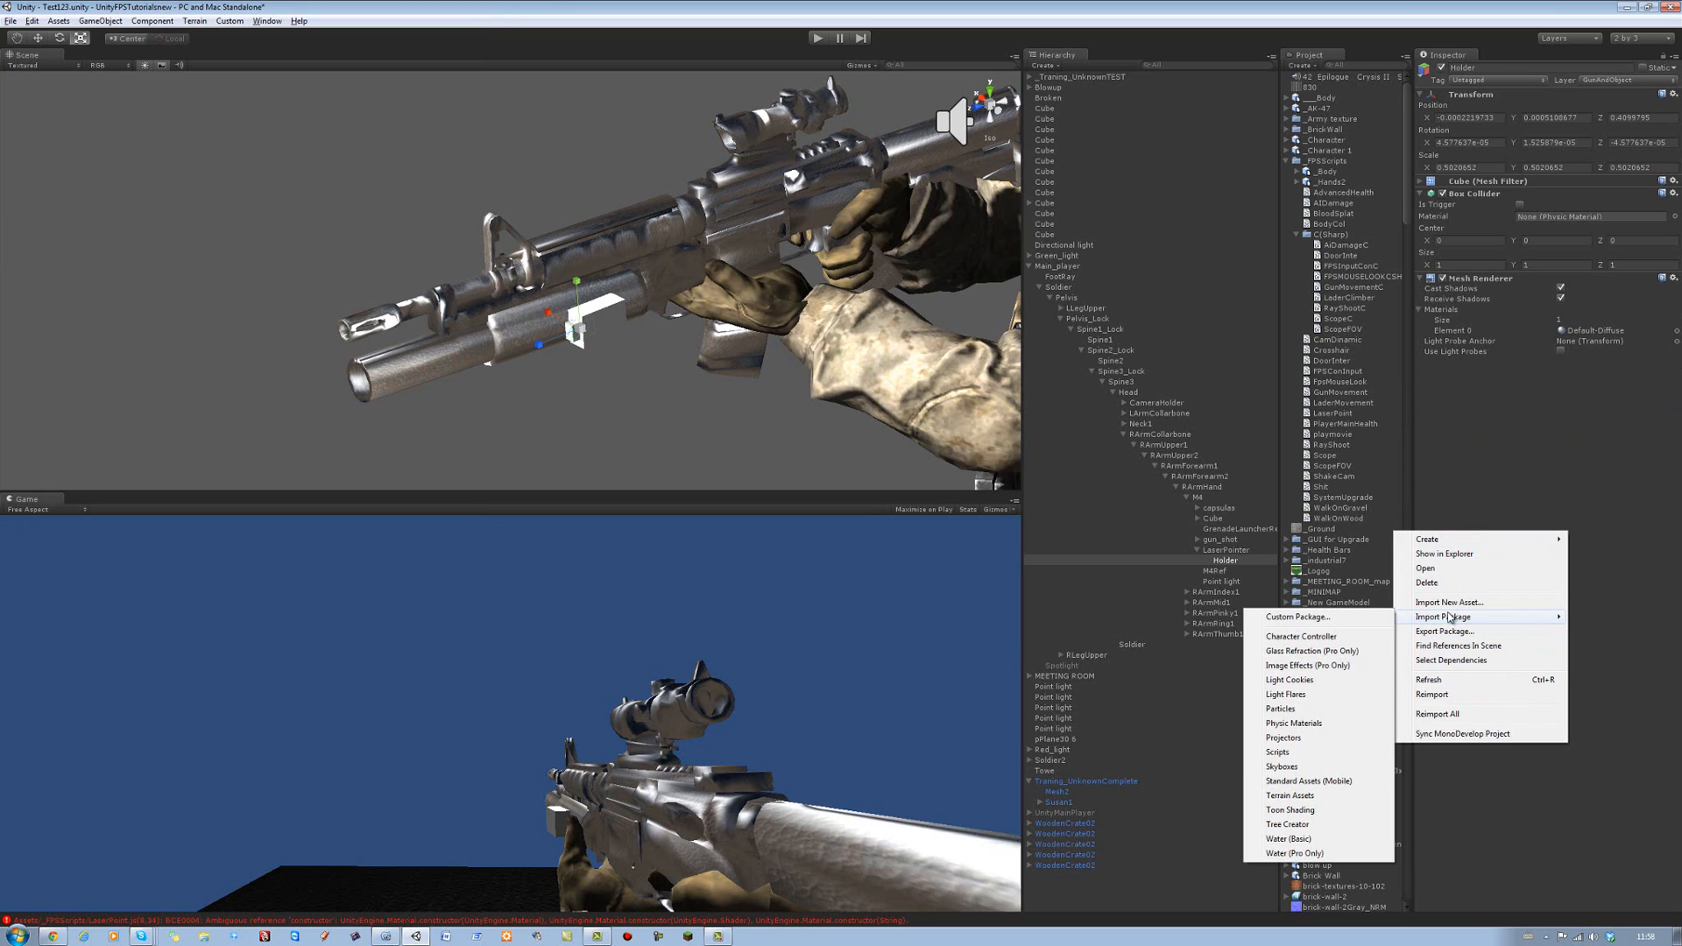
Create a New Material asset from the Project panel's Create menu
left_click(1427, 539)
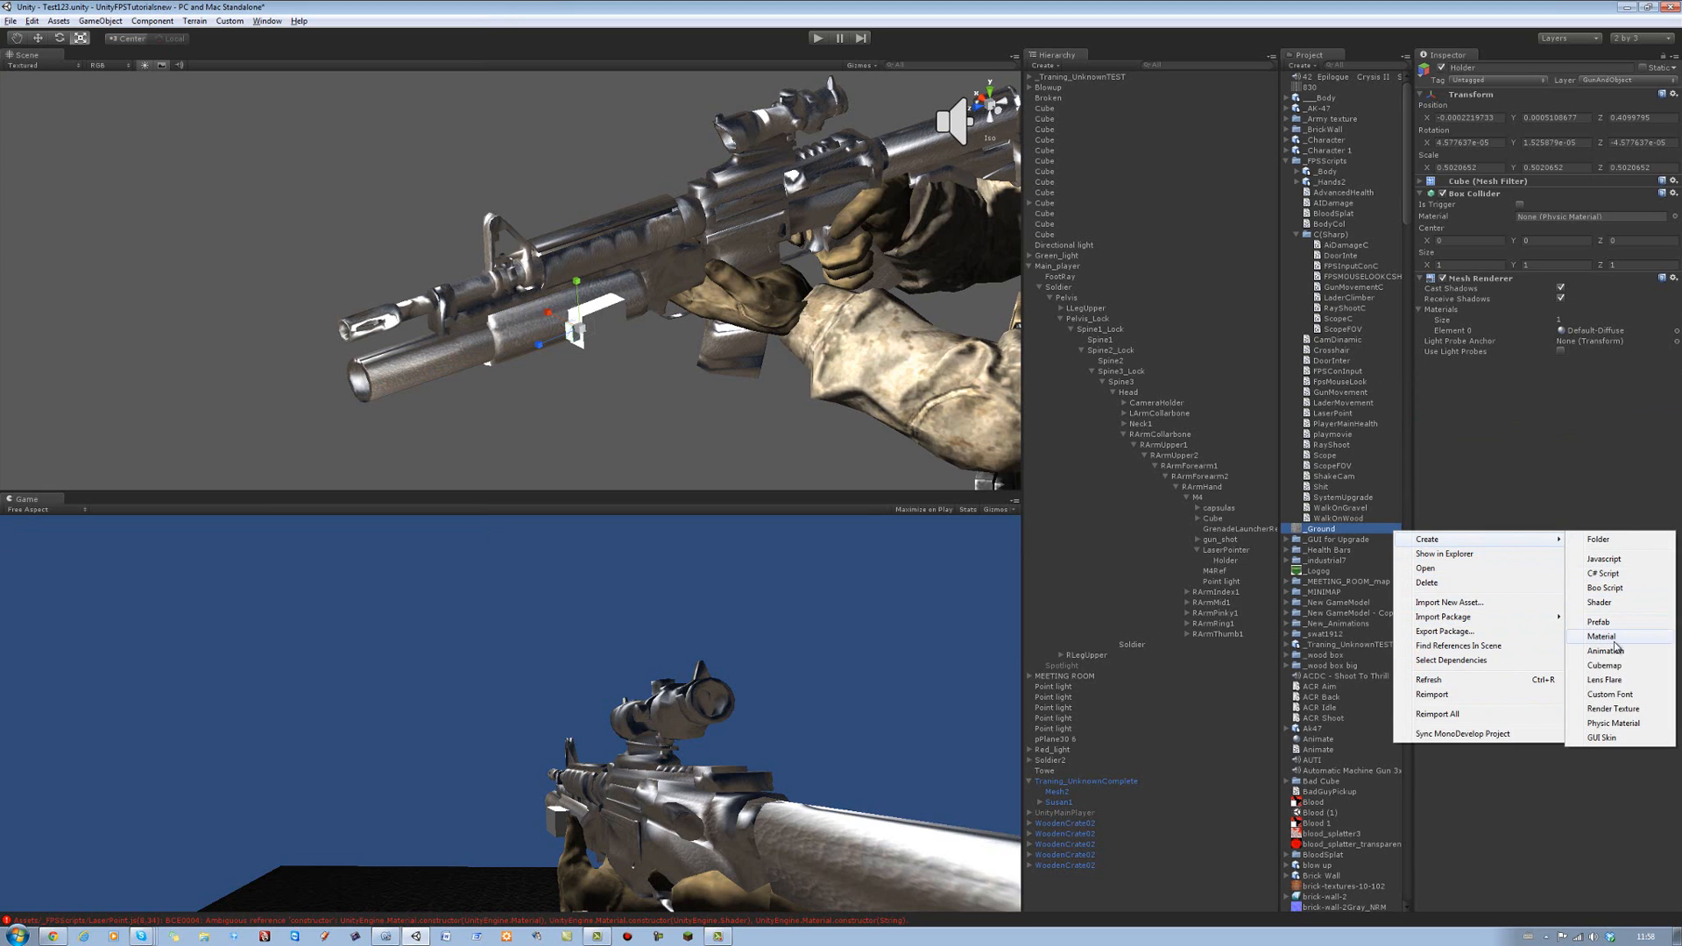
left_click(1600, 635)
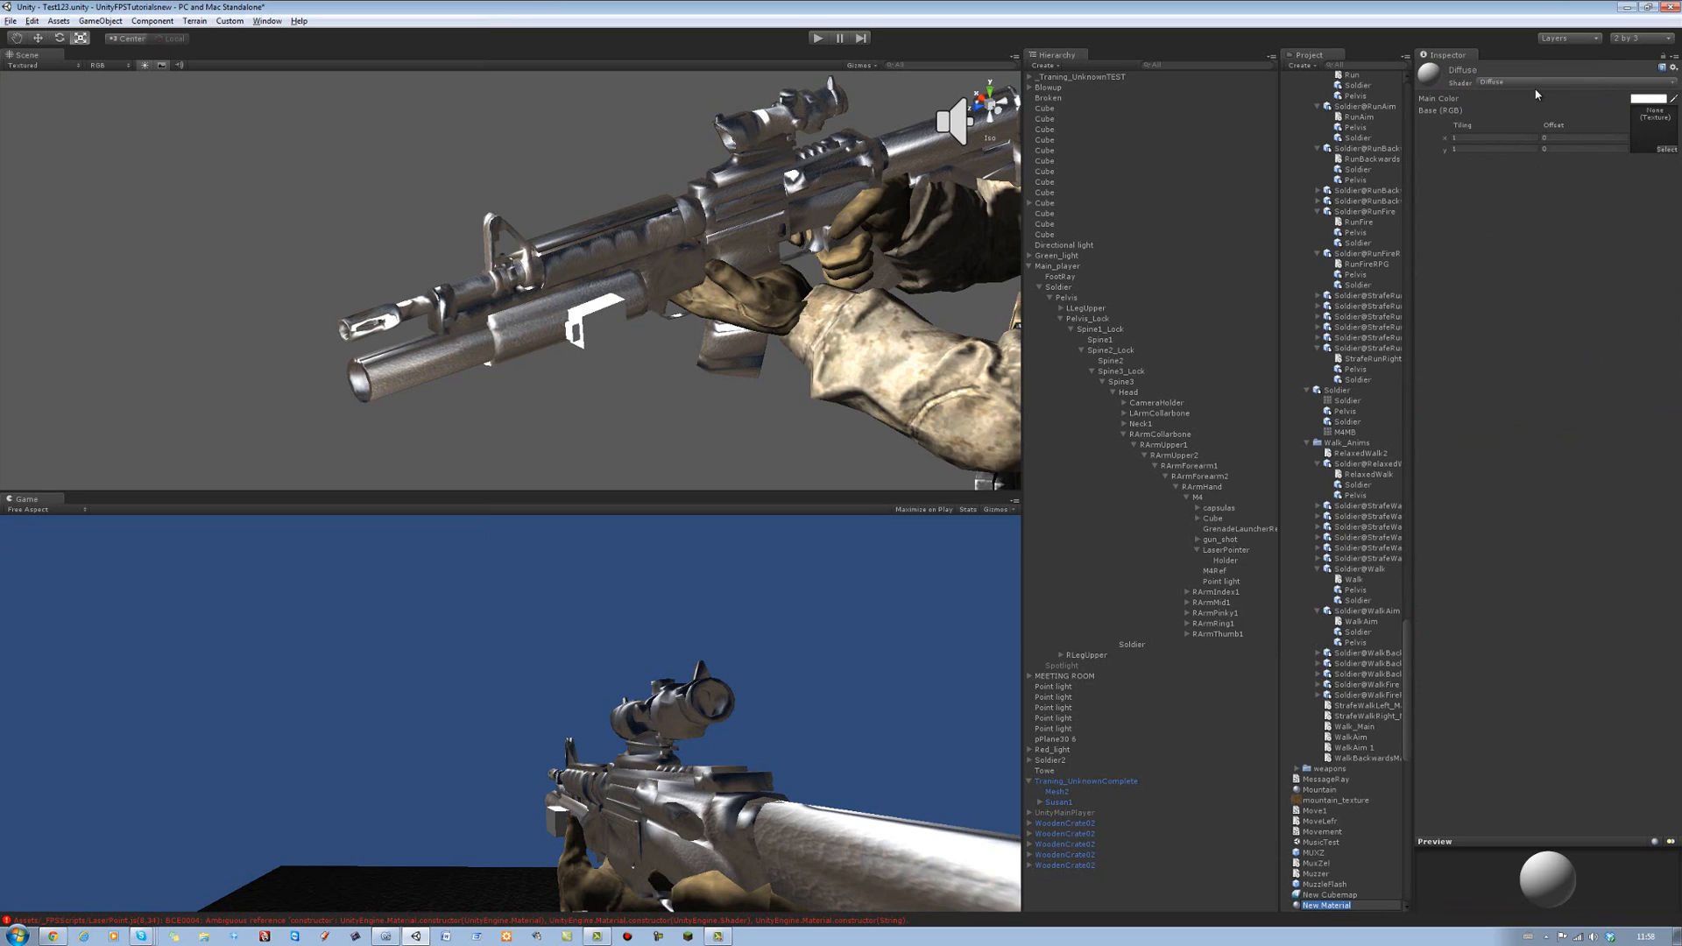
mouse_move(1410, 280)
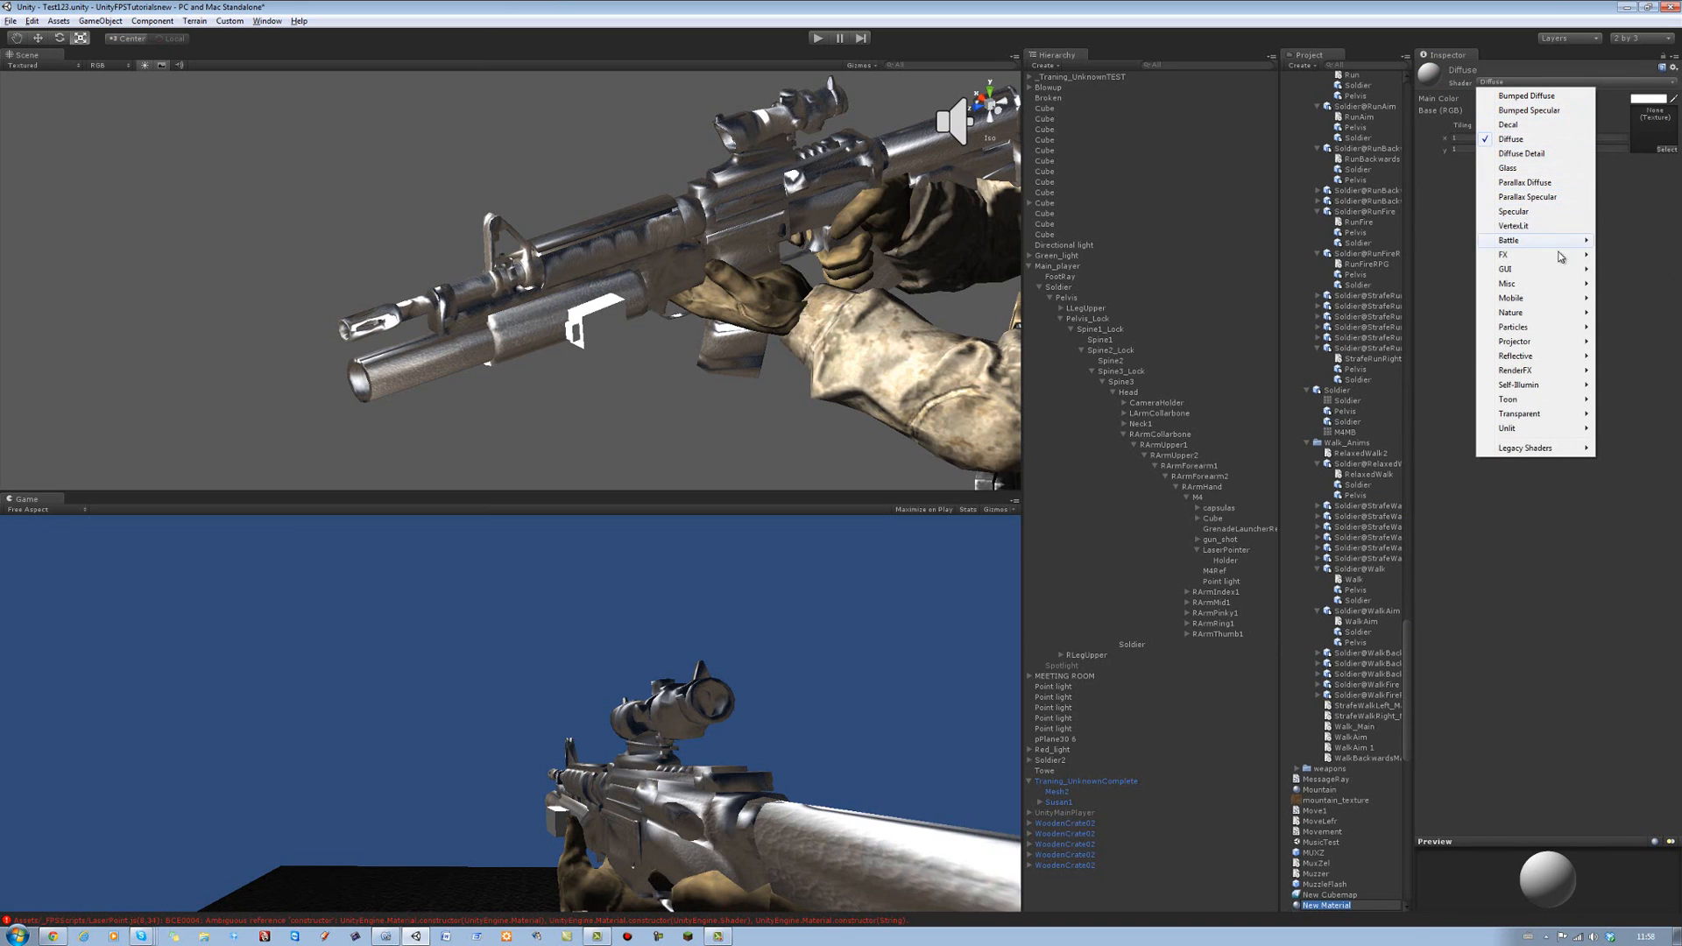
mouse_move(1514, 341)
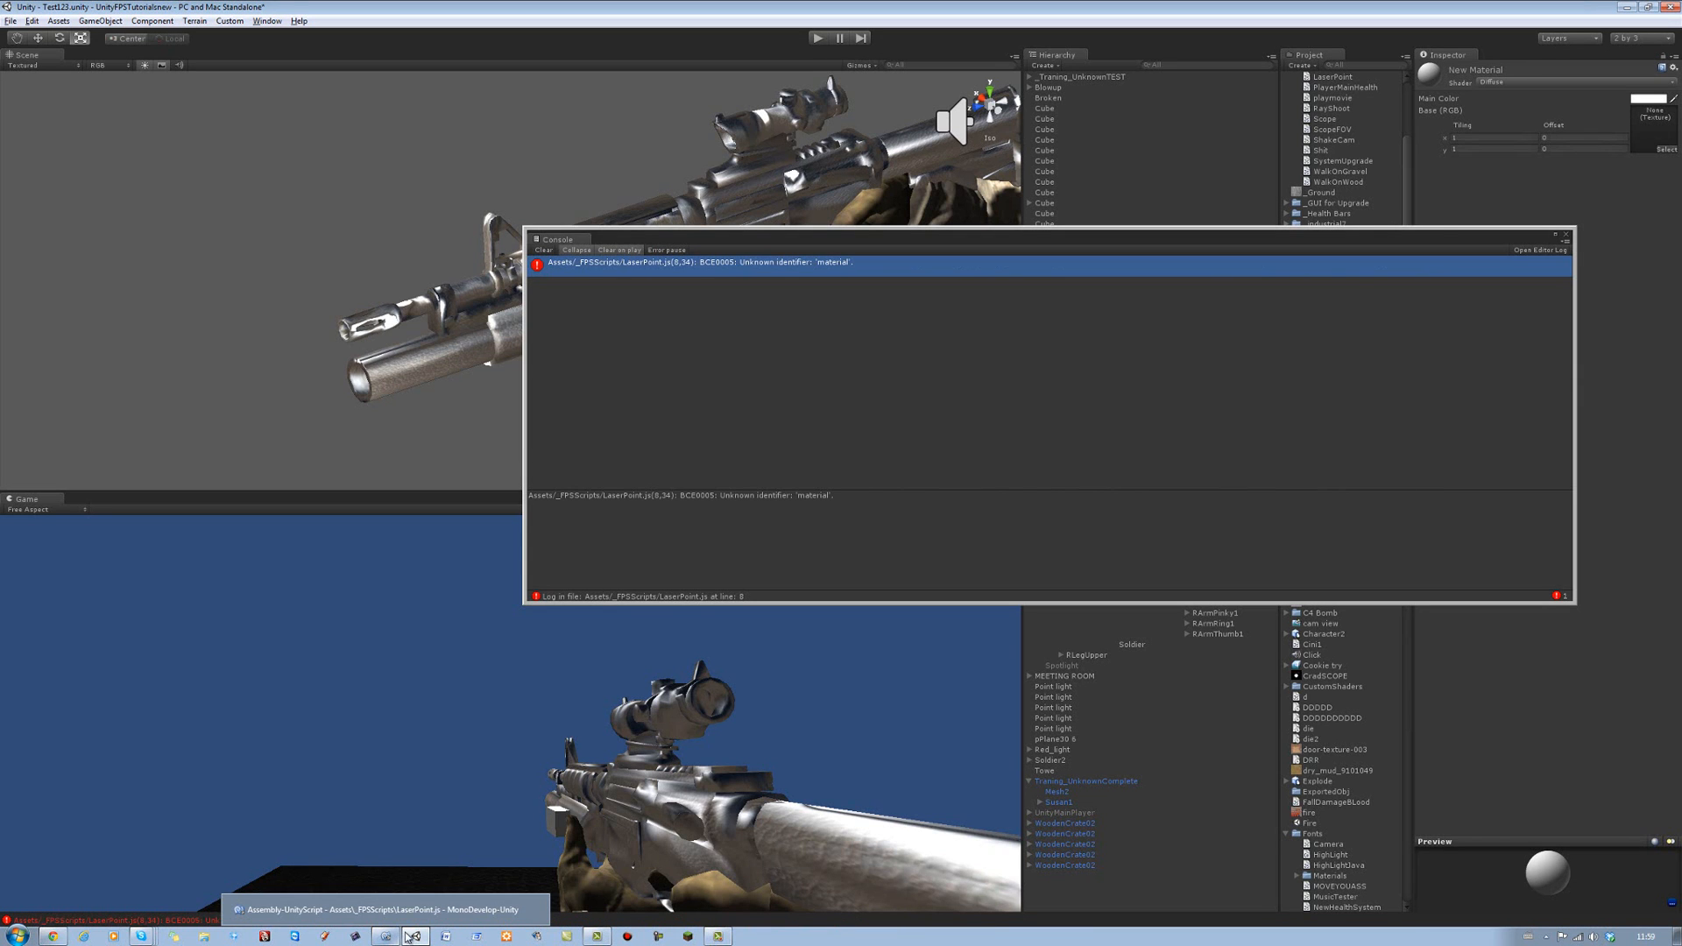
Return to the LaserPoint script after seeing the unknown 'material' console error
left_click(410, 934)
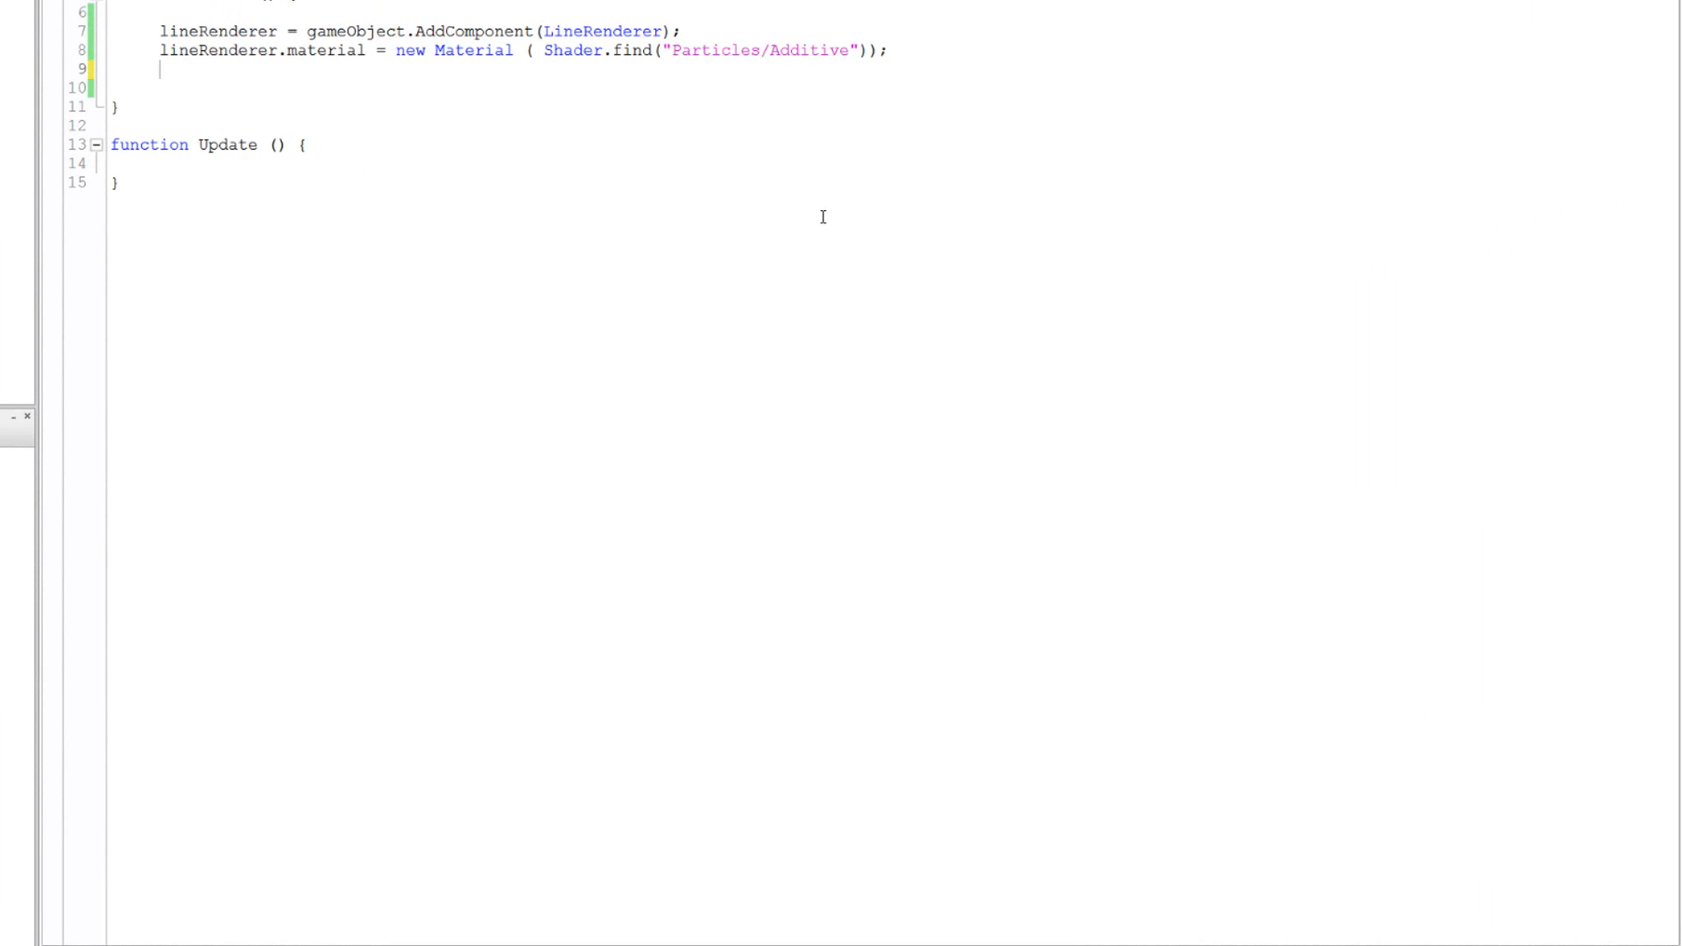
Add lineRenderer.SetColors(color1, color2); on line 9 of Start
type("lineRenderer")
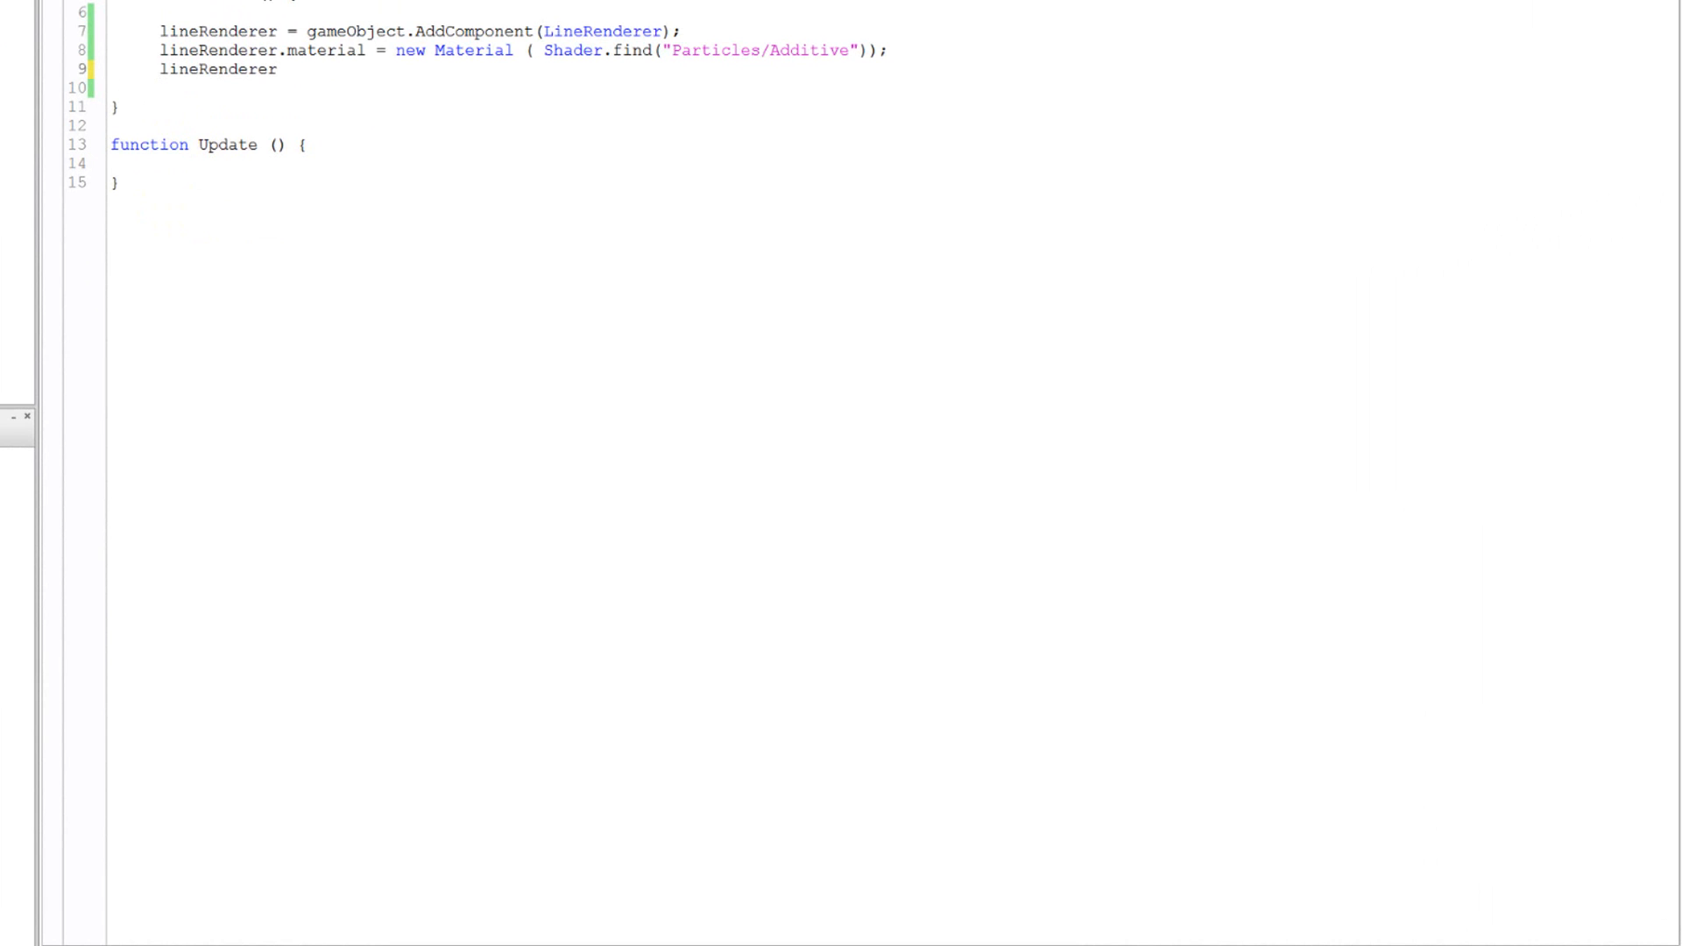
type(".s")
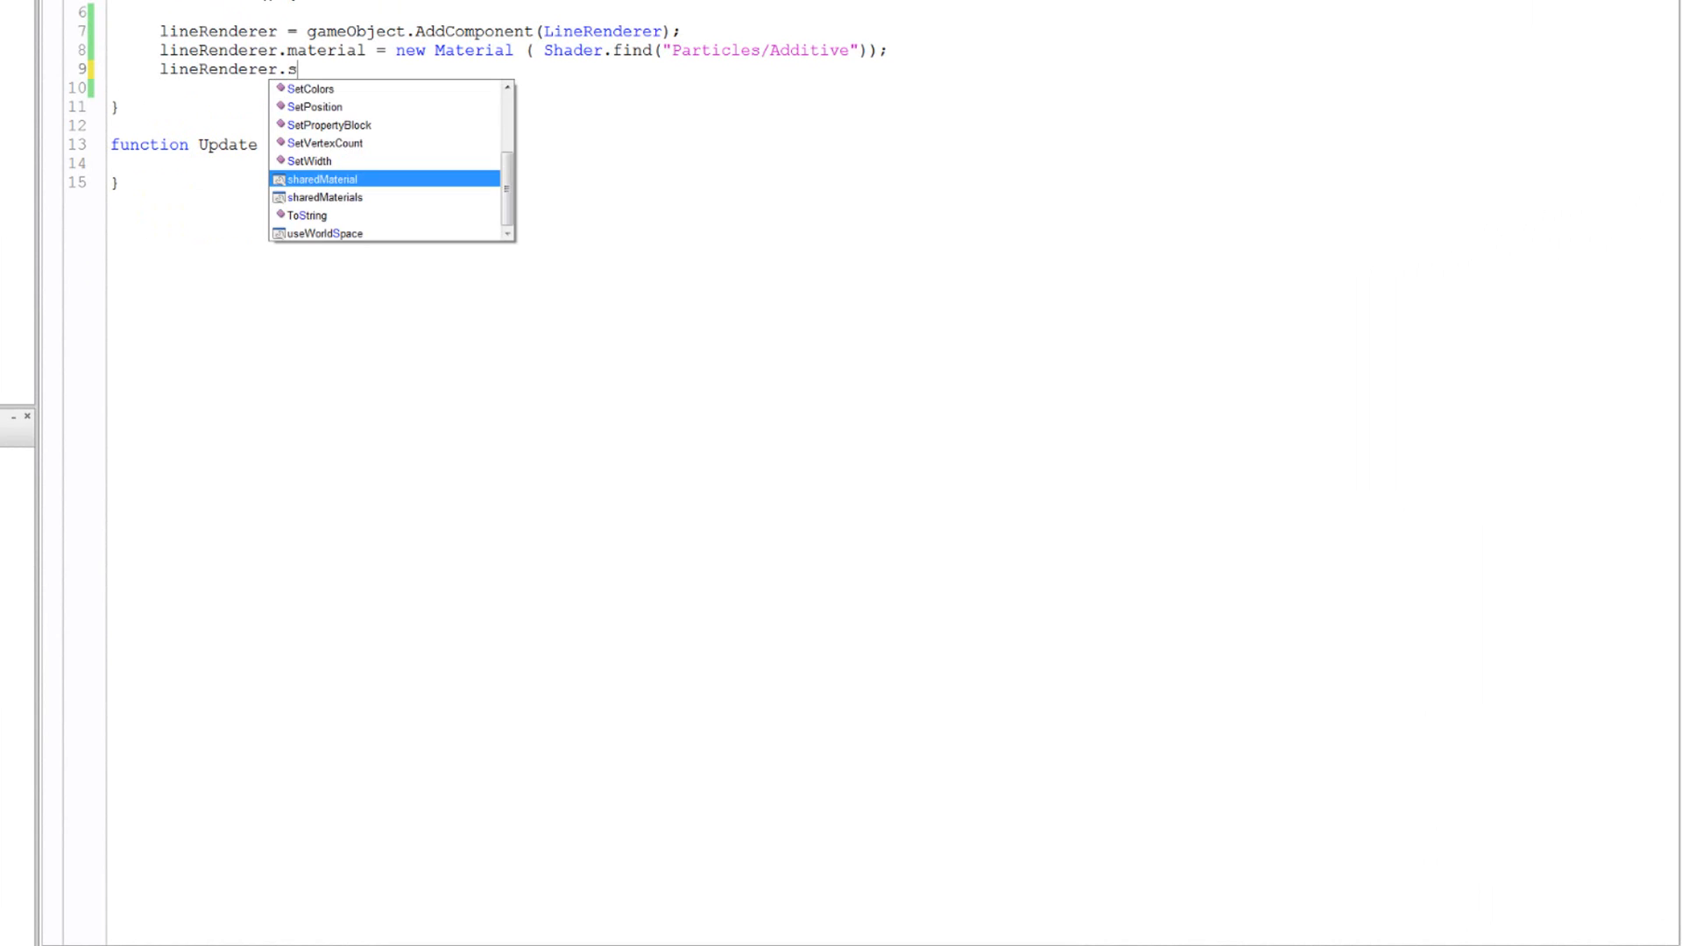
type("etColor")
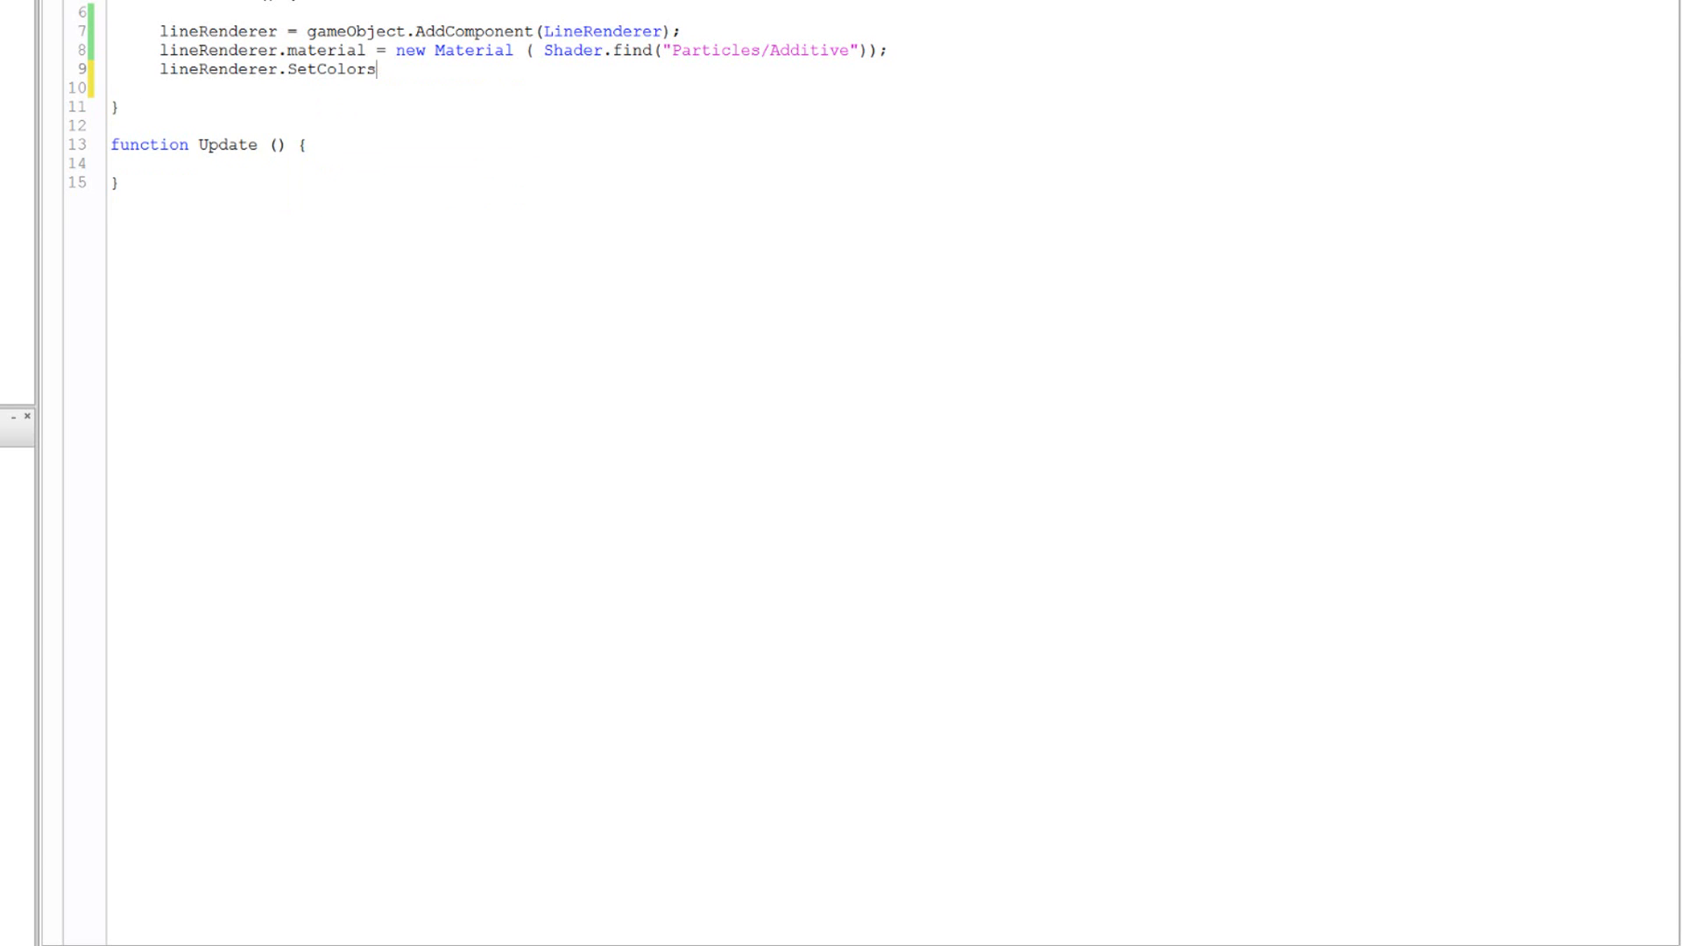
type("();")
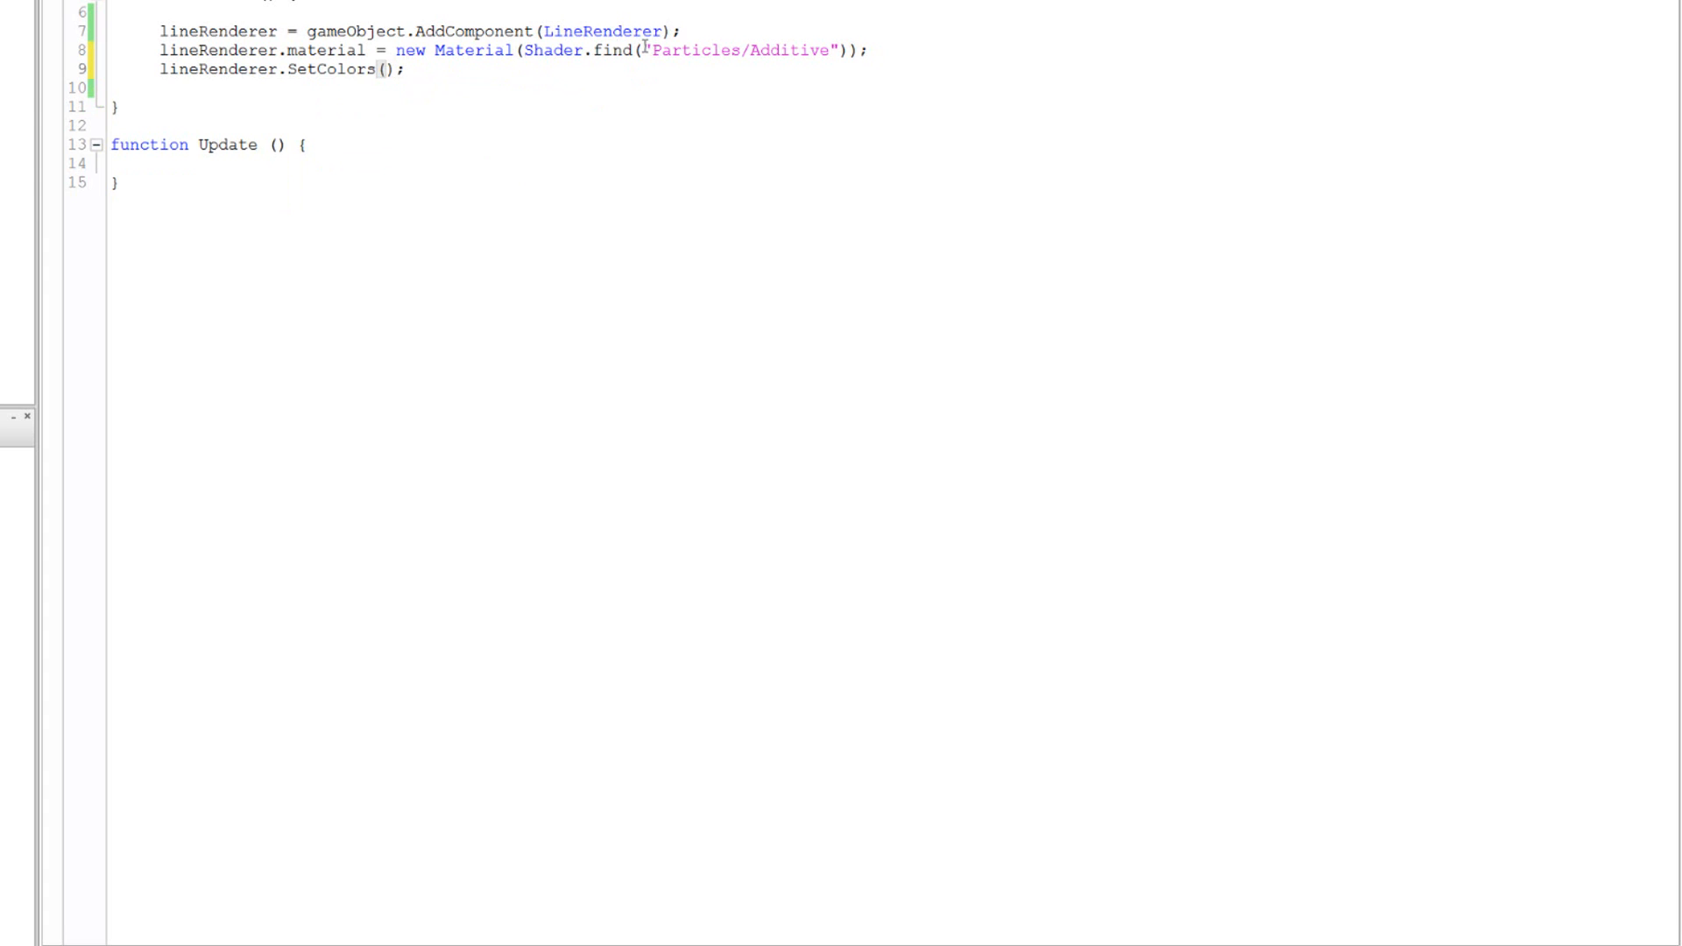
type("color")
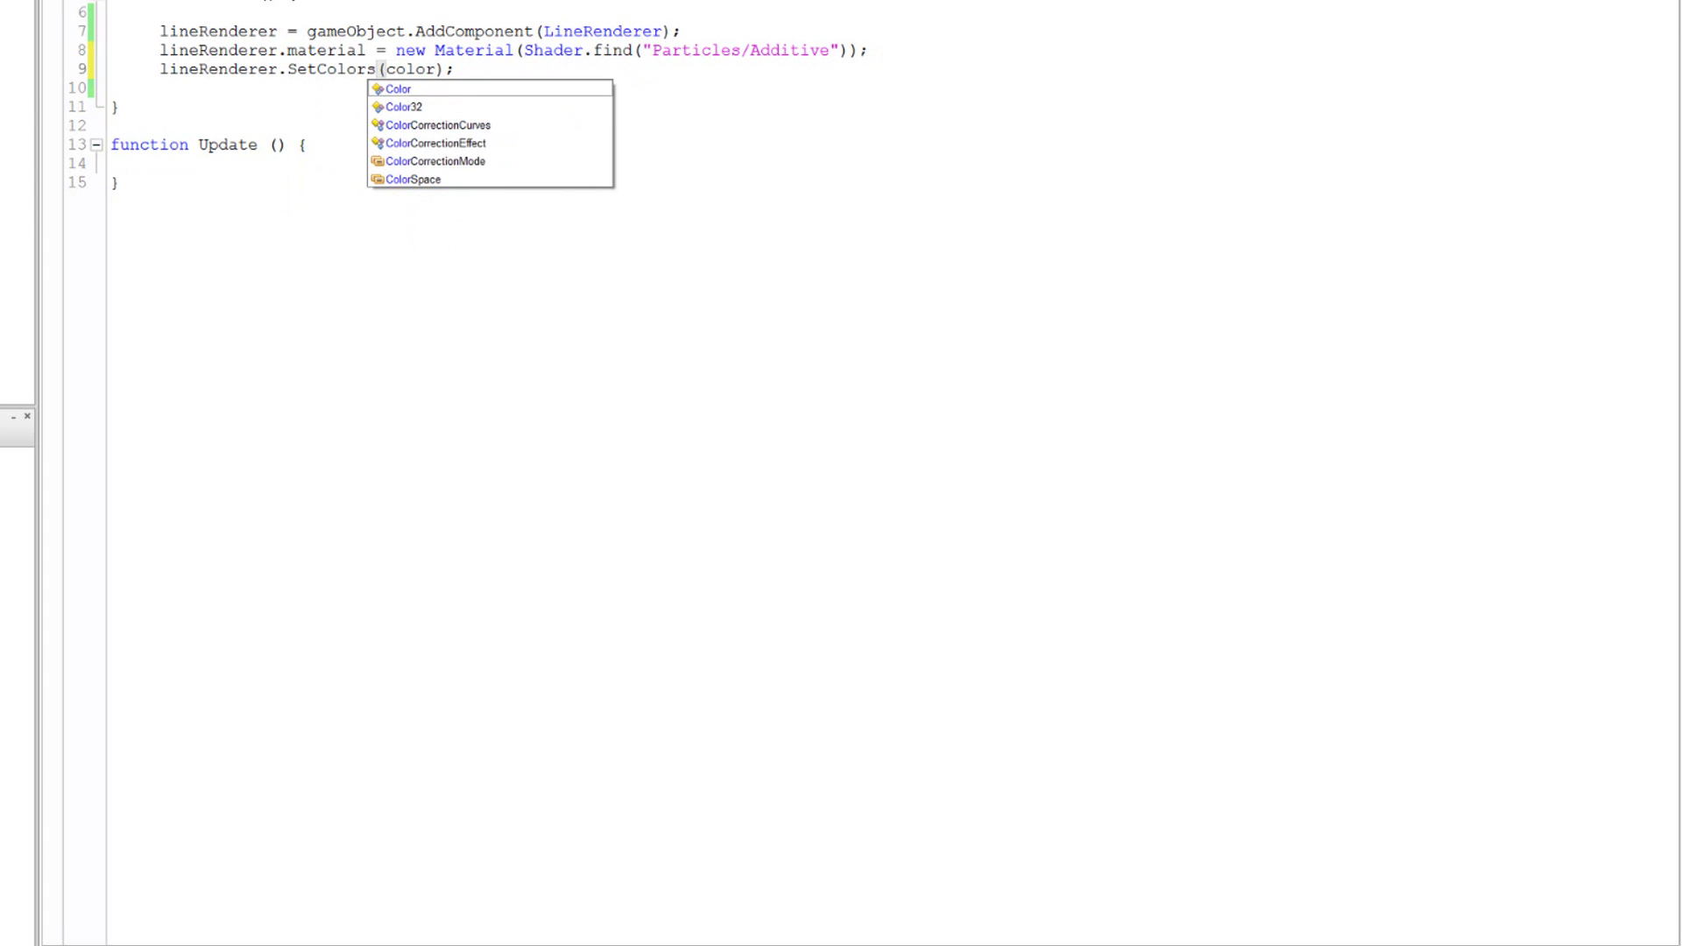
type("1")
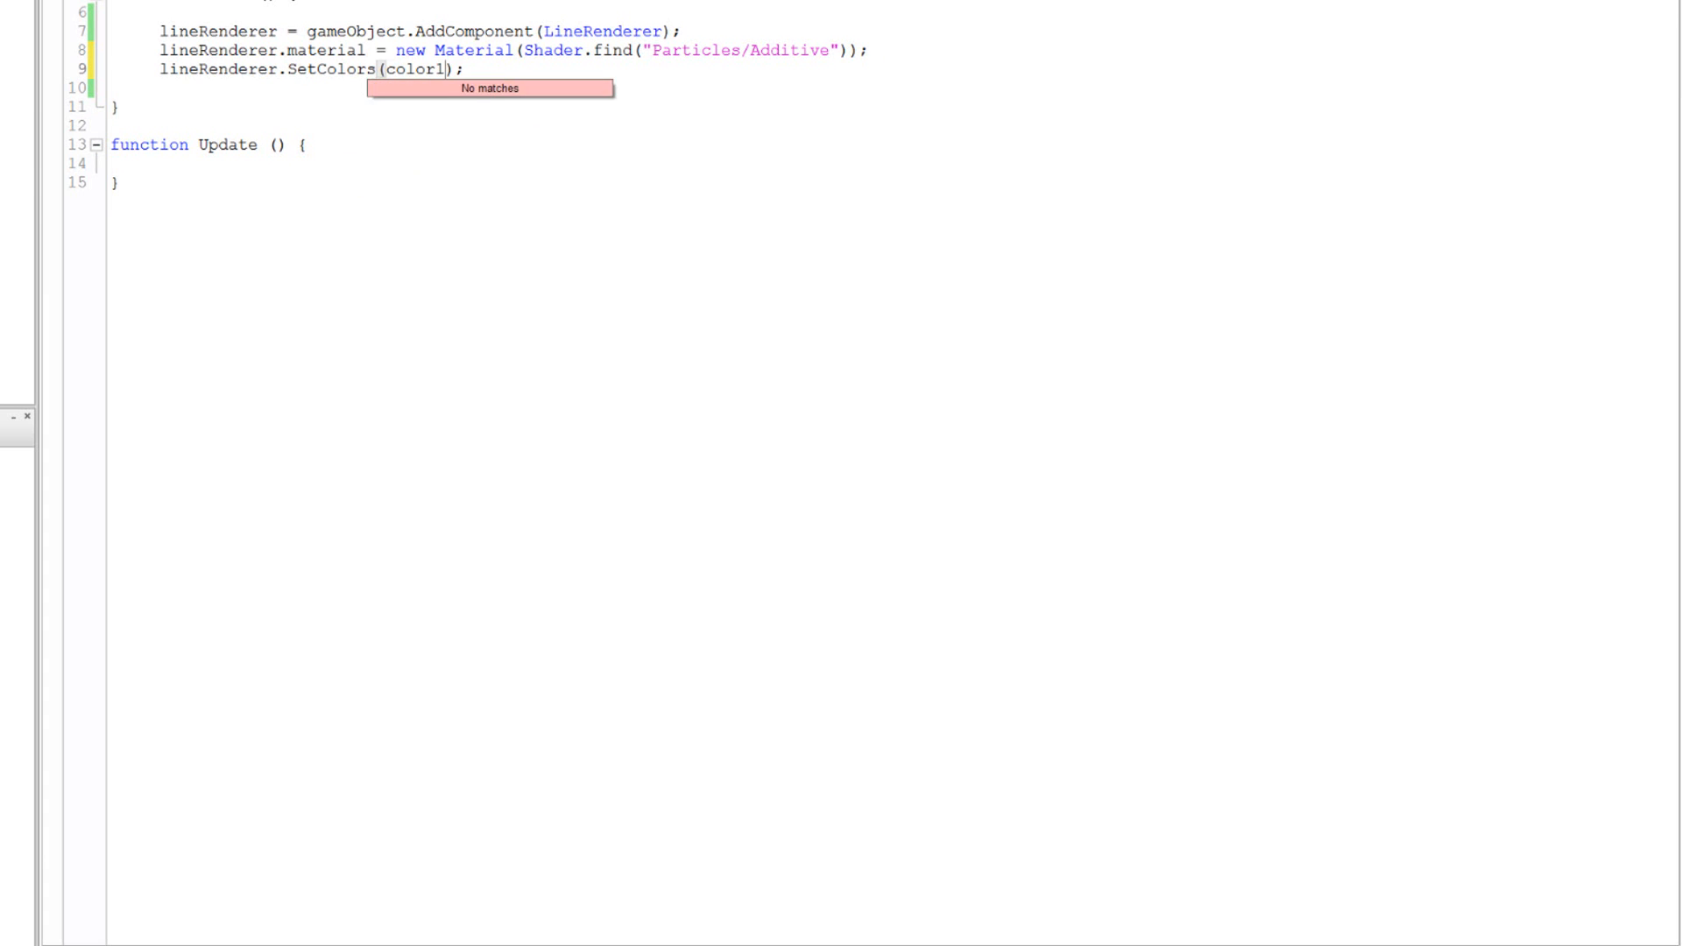
type(", color2")
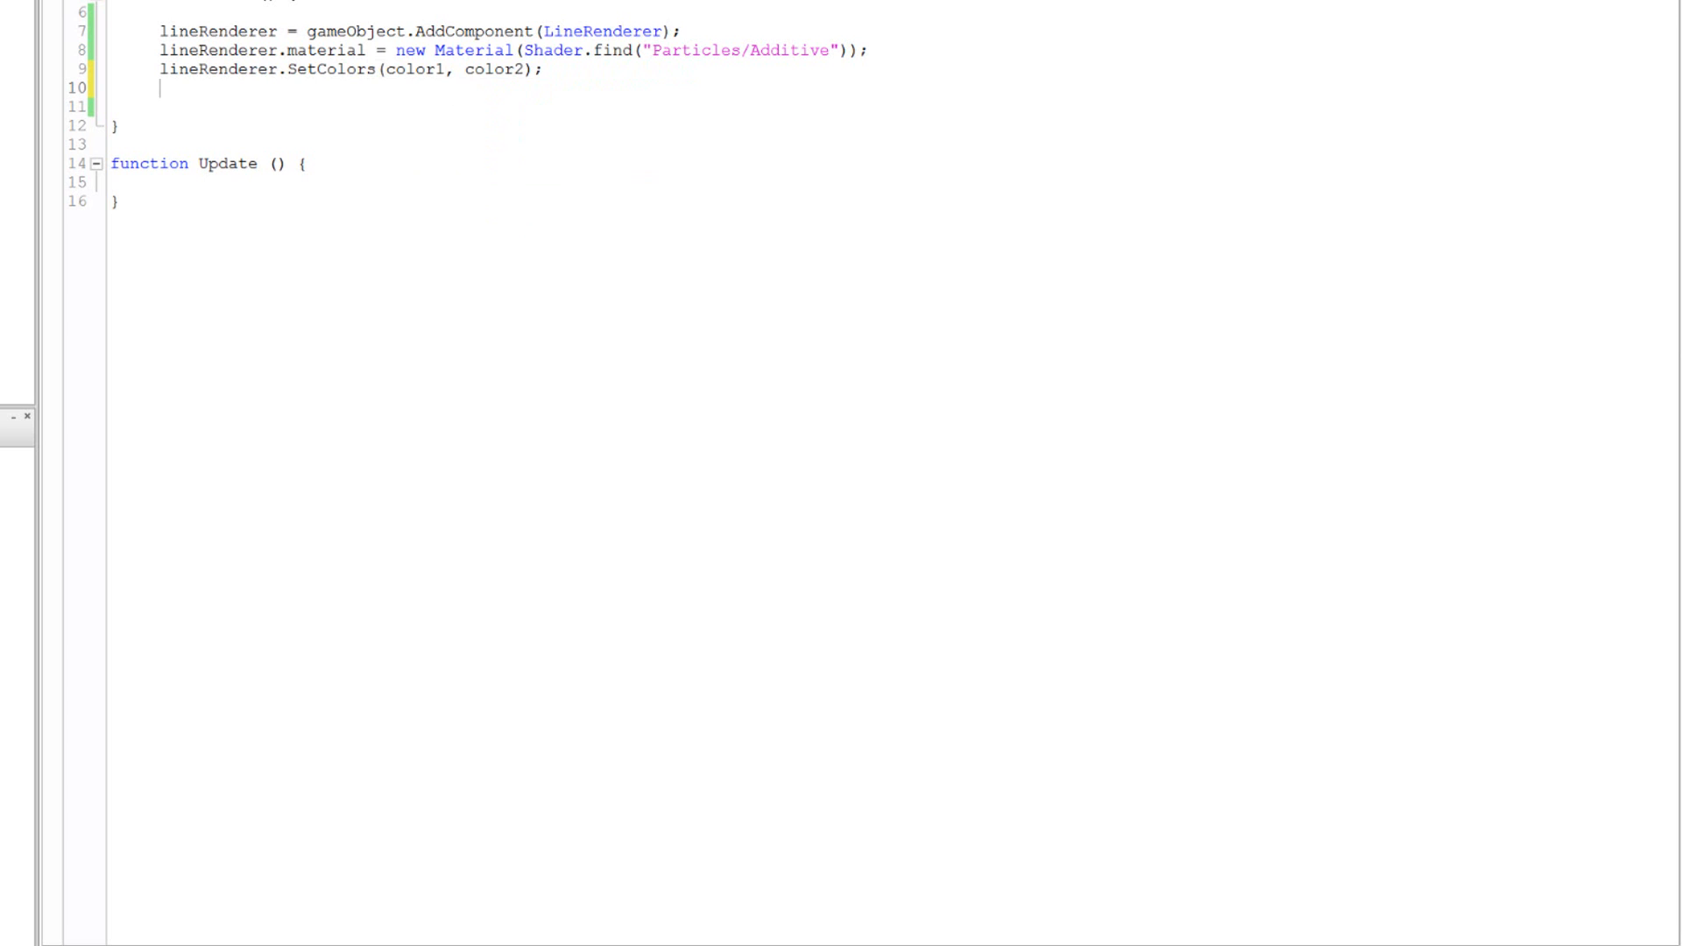
Add lineRenderer.SetWidth(1,1); to Start
type("lind")
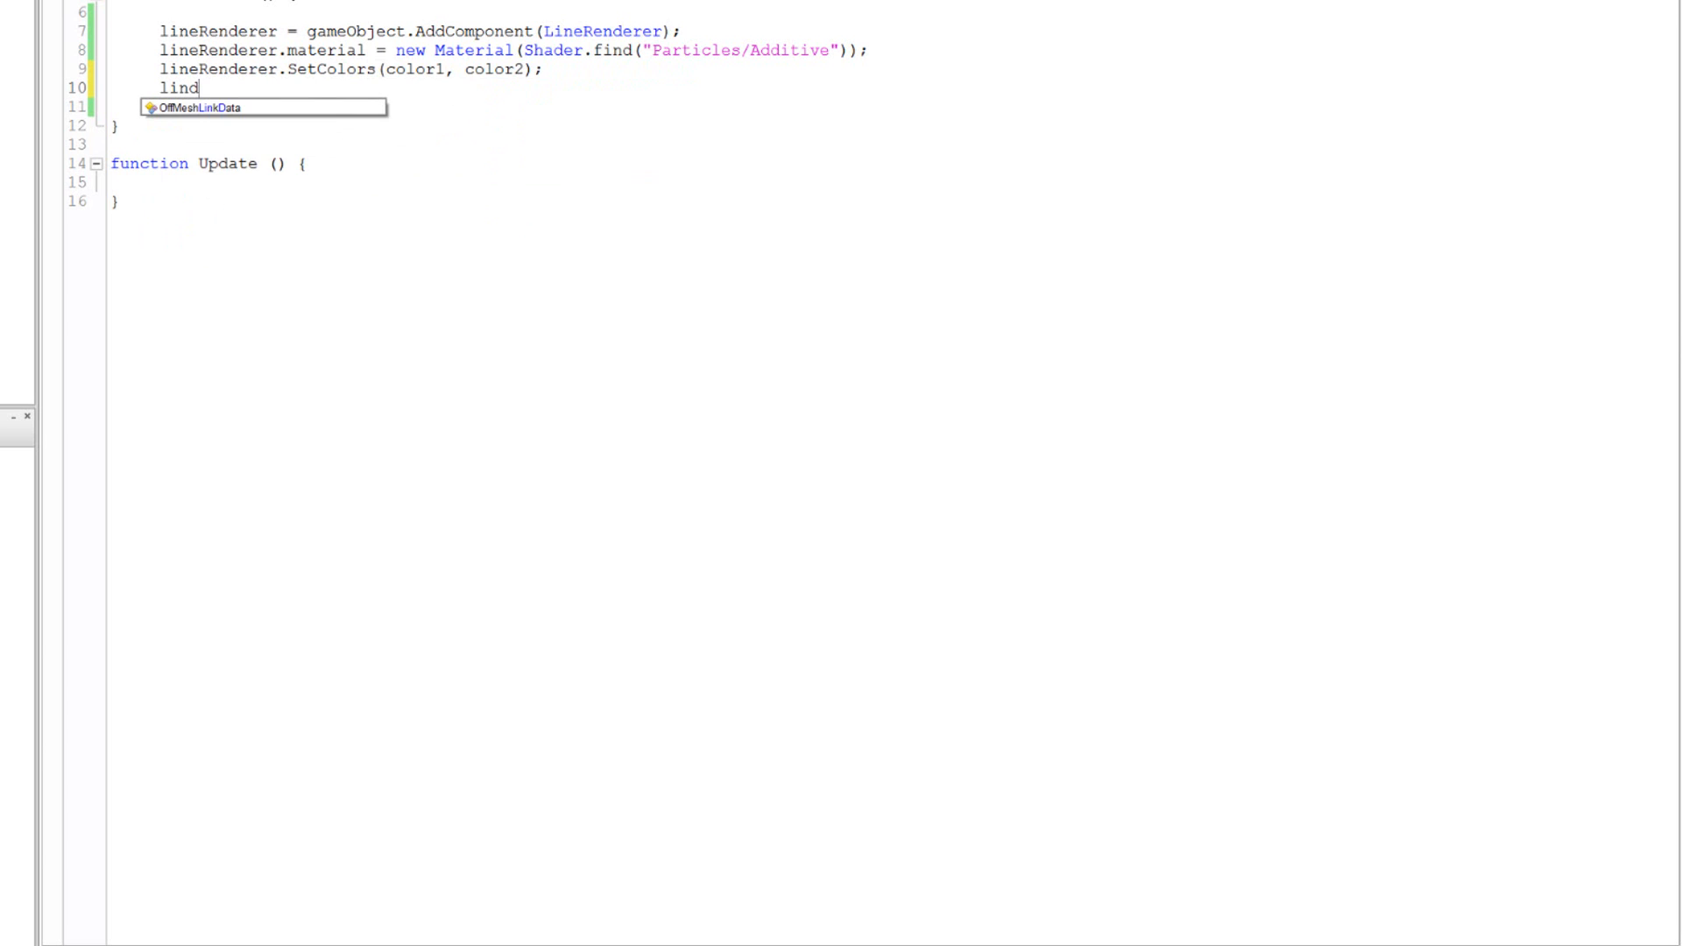
key("BackSpace")
type("eRenderer.SetWidth(")
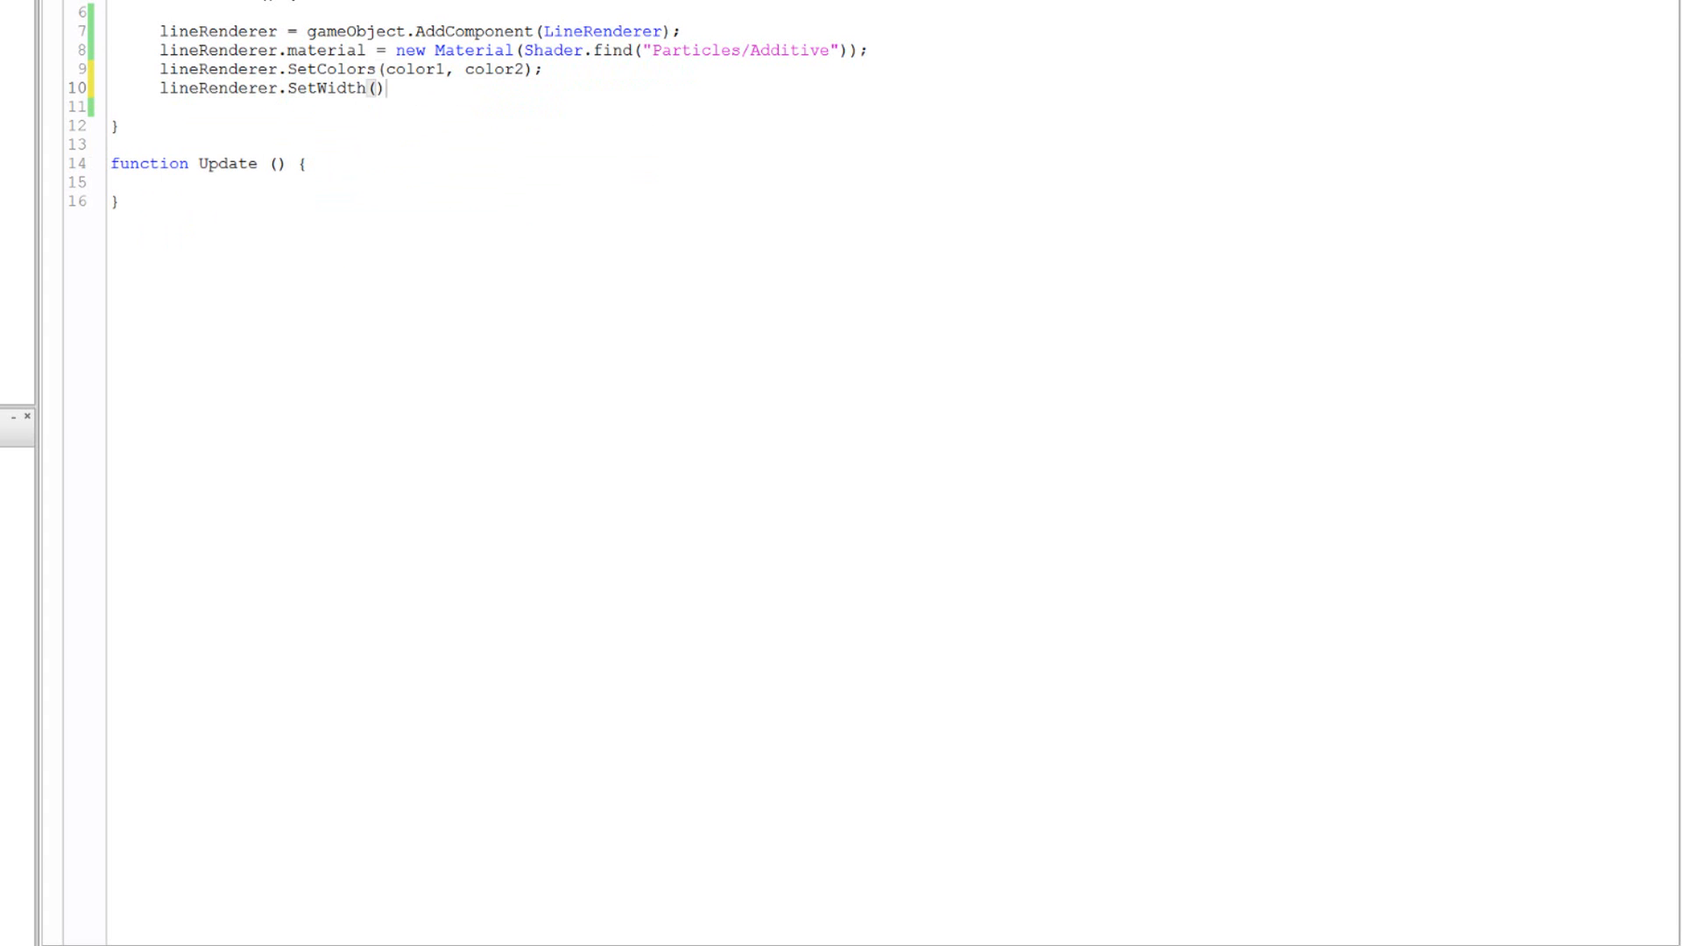
type(";")
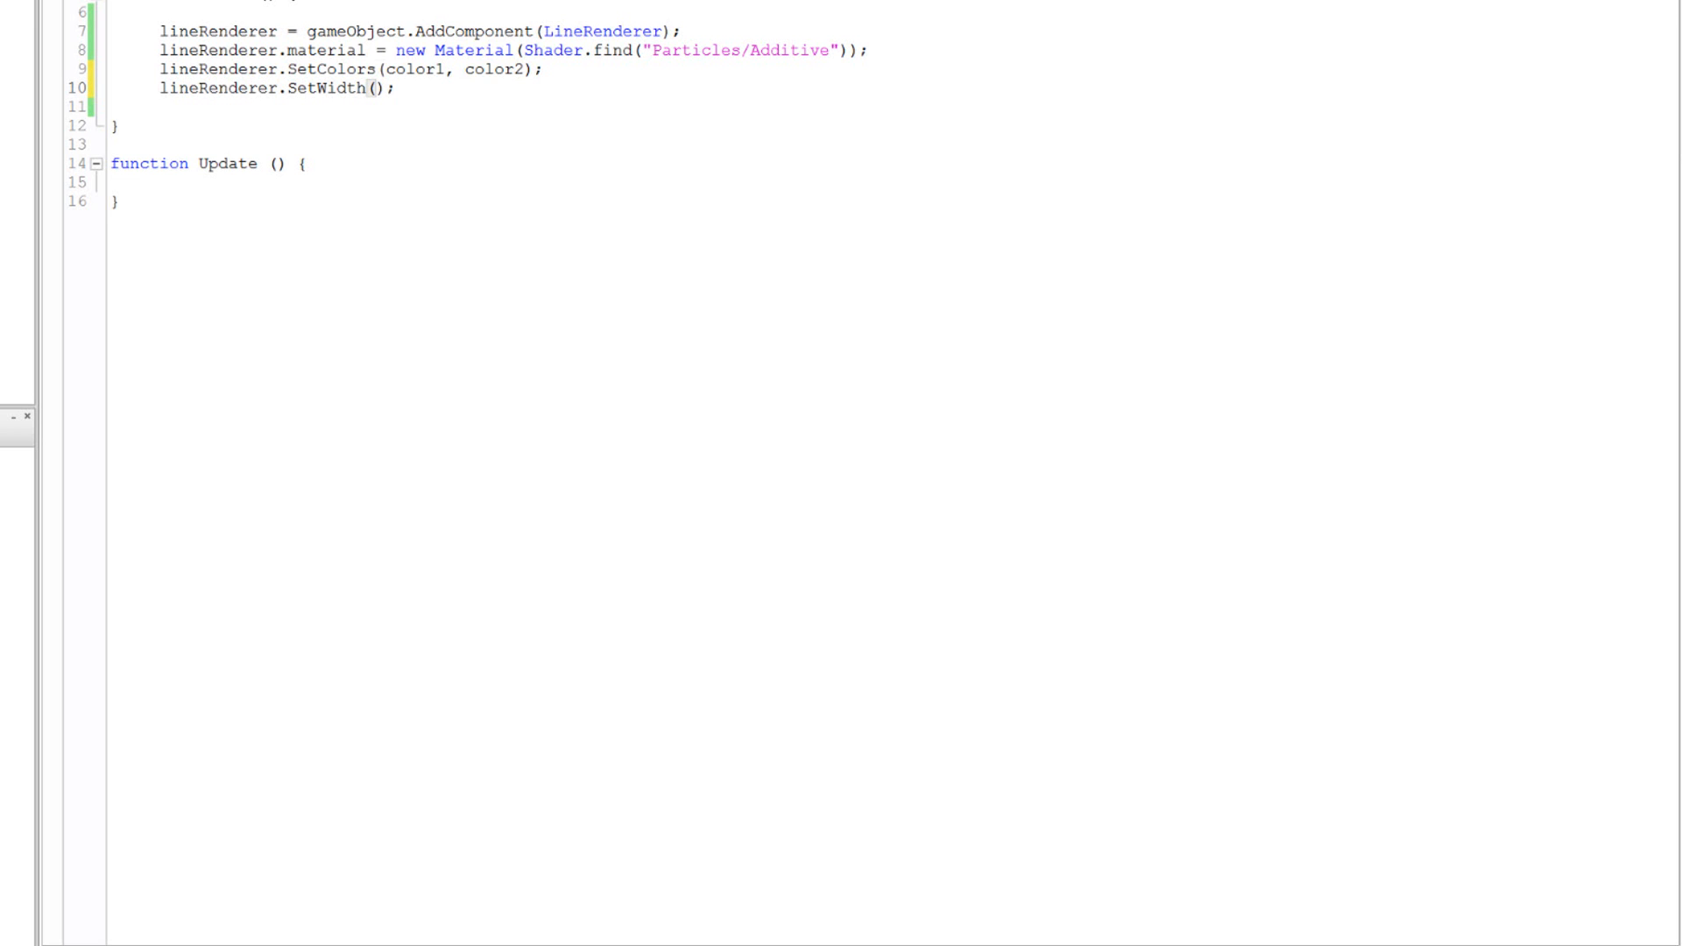
type("1,")
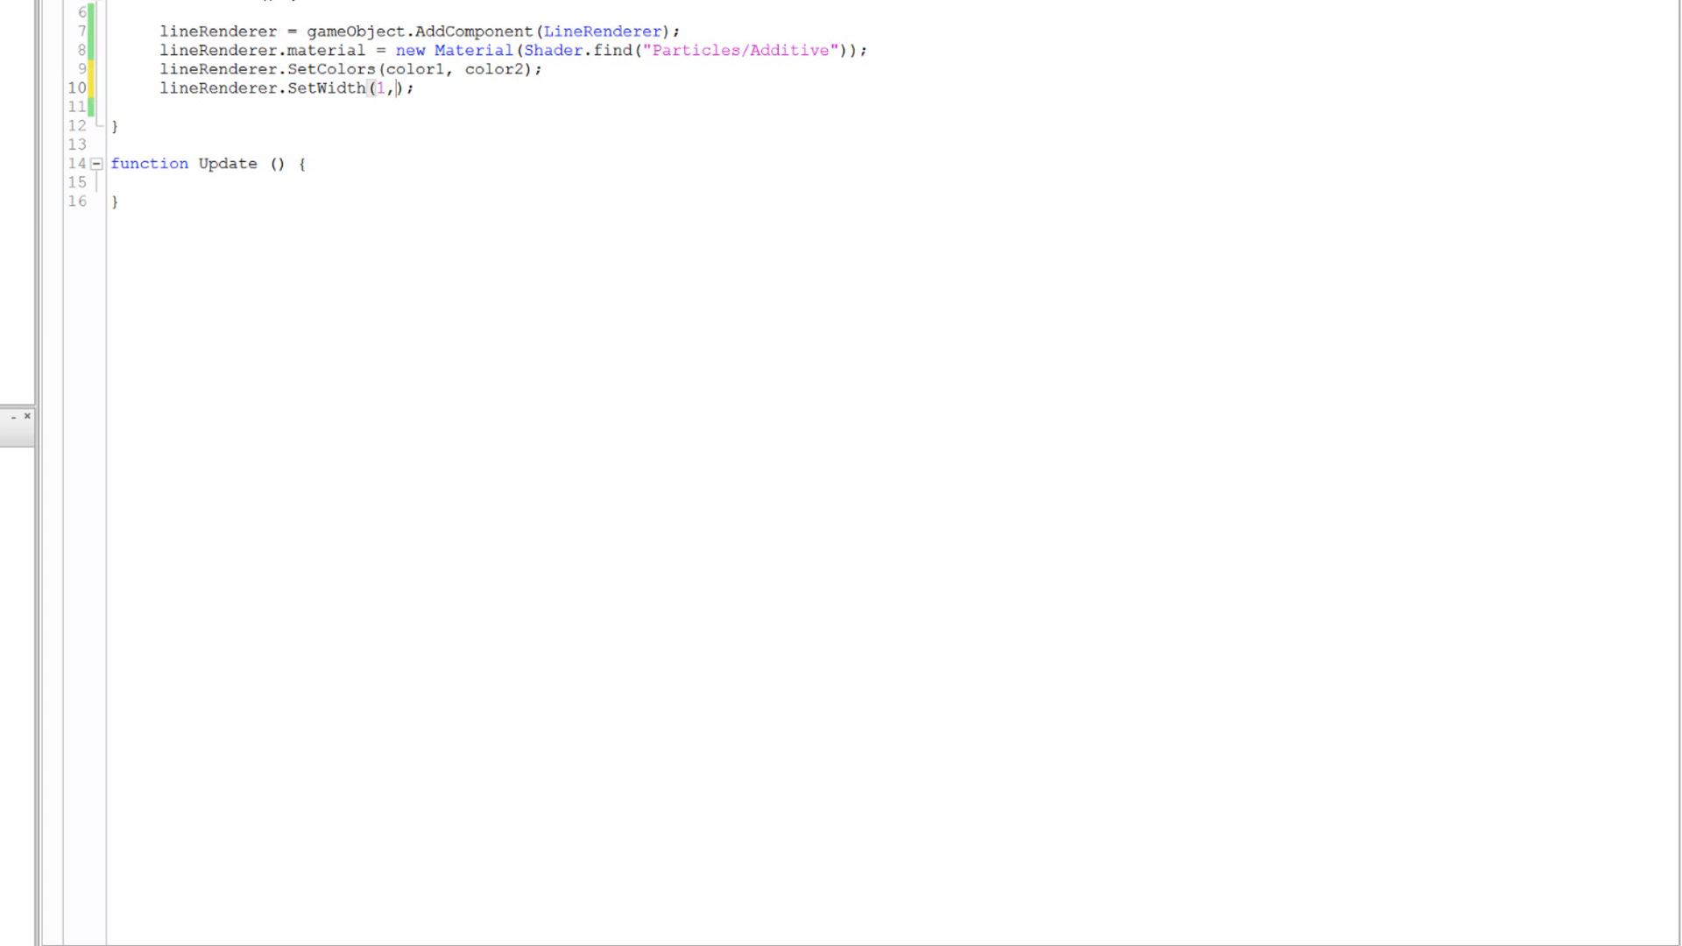
type("1")
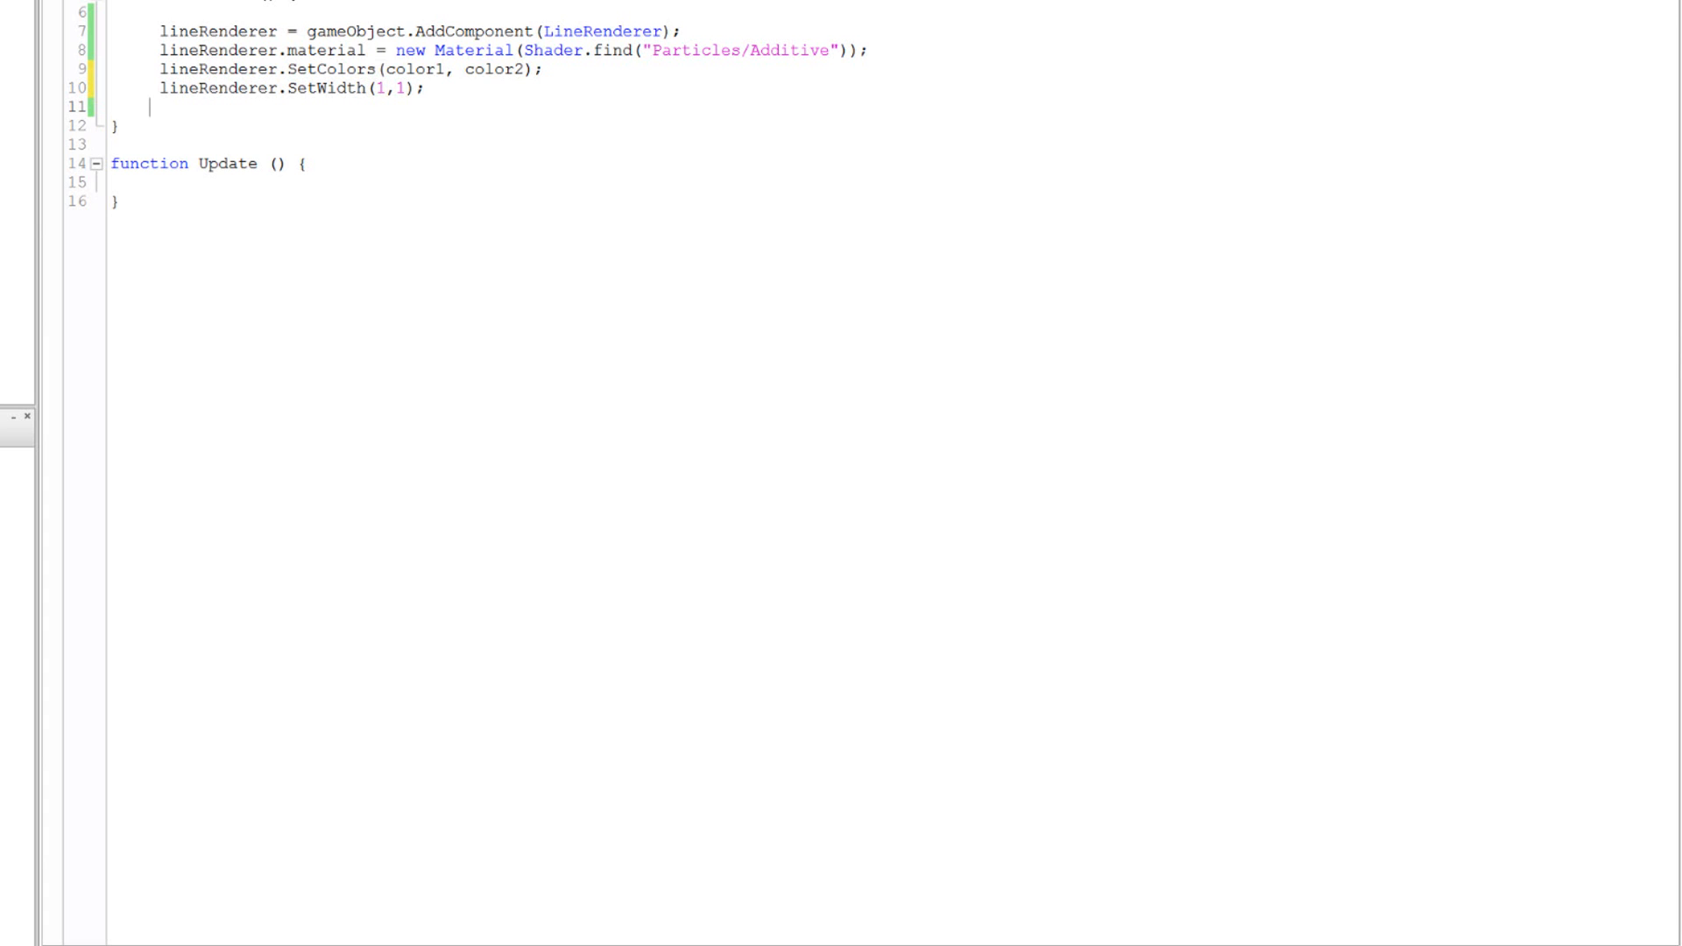
Add lineRenderer.SetVertexCount(2); at the end of Start
type("lineRenderer")
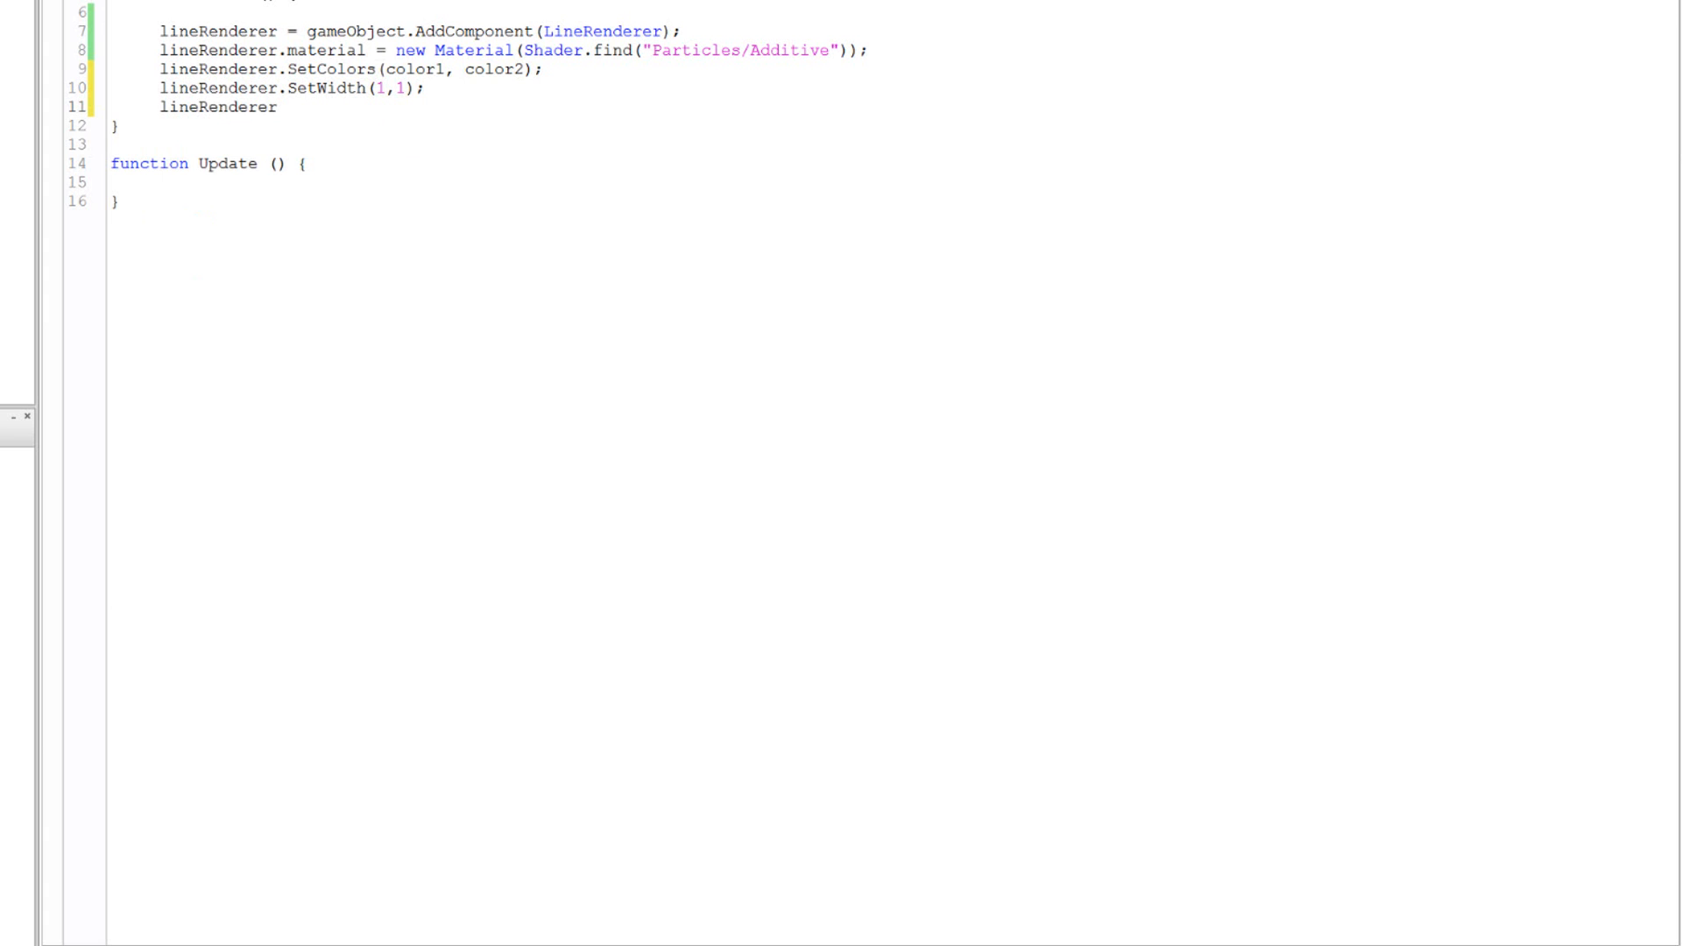
type(".")
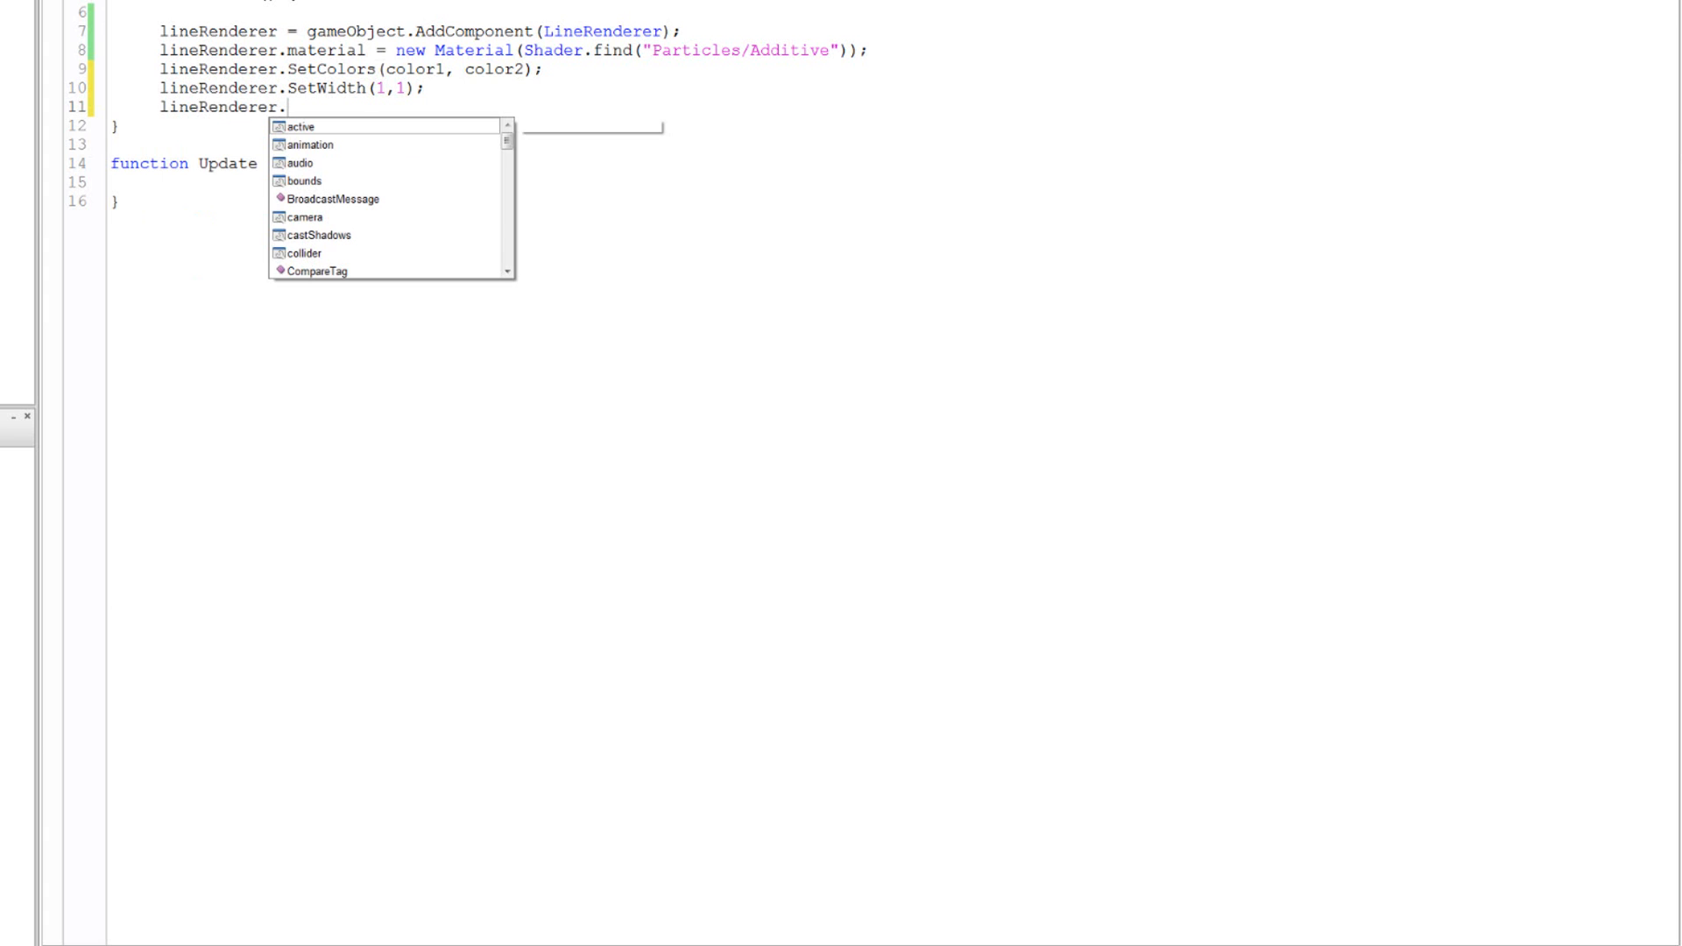
type("sey")
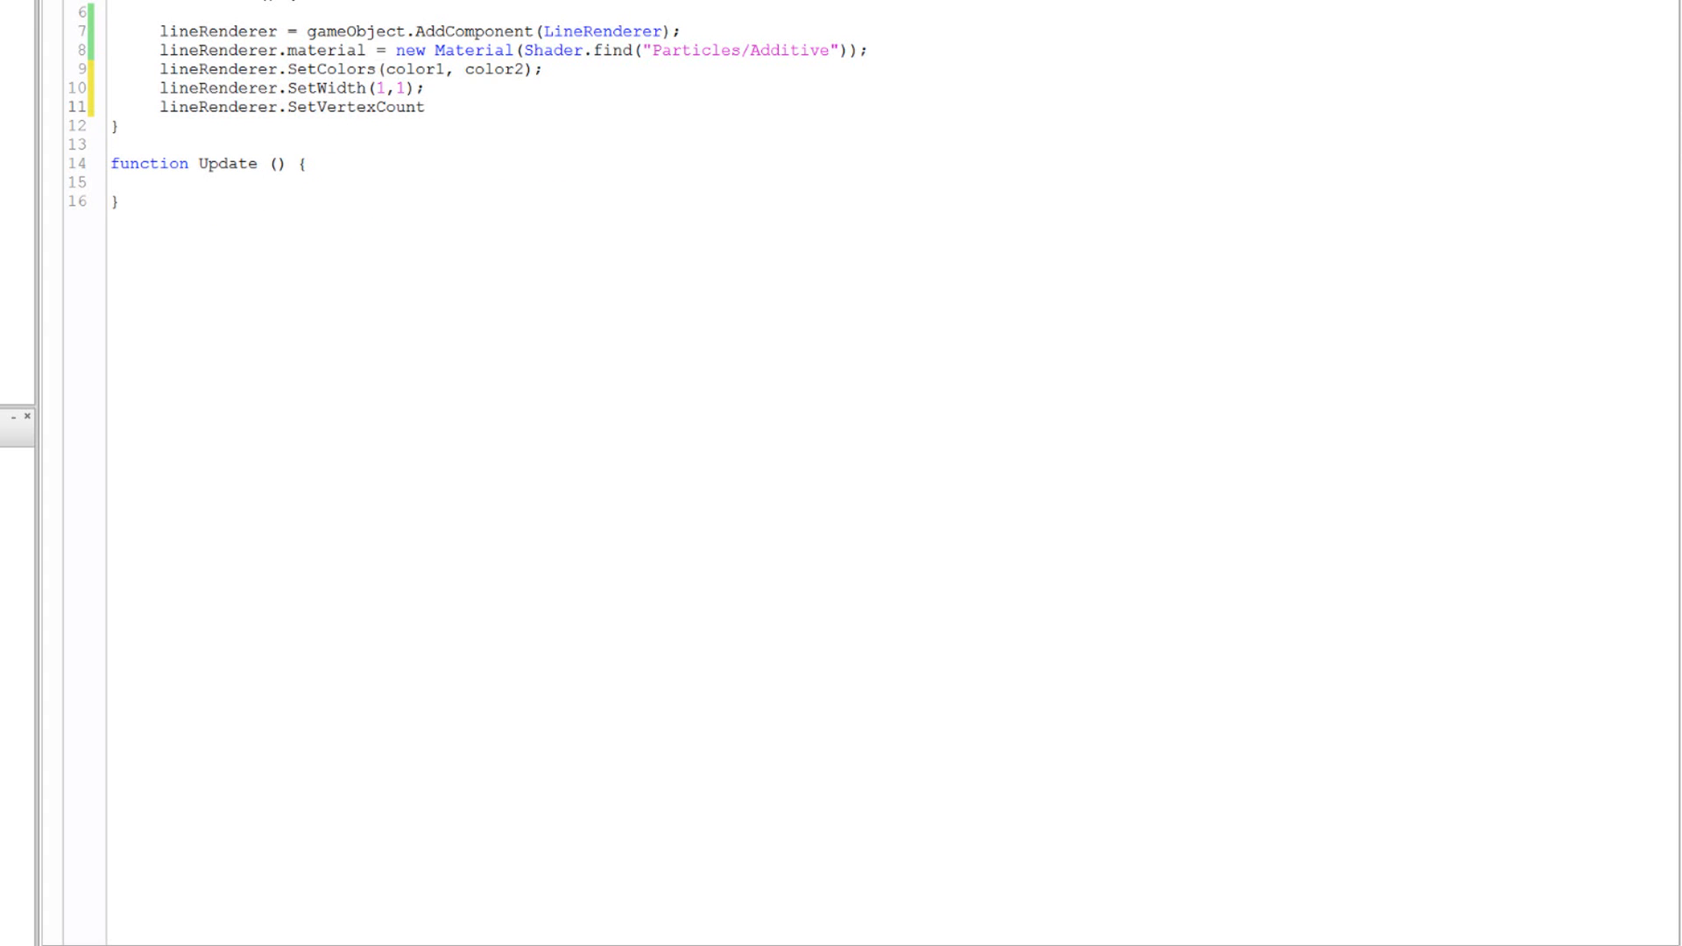
type("()")
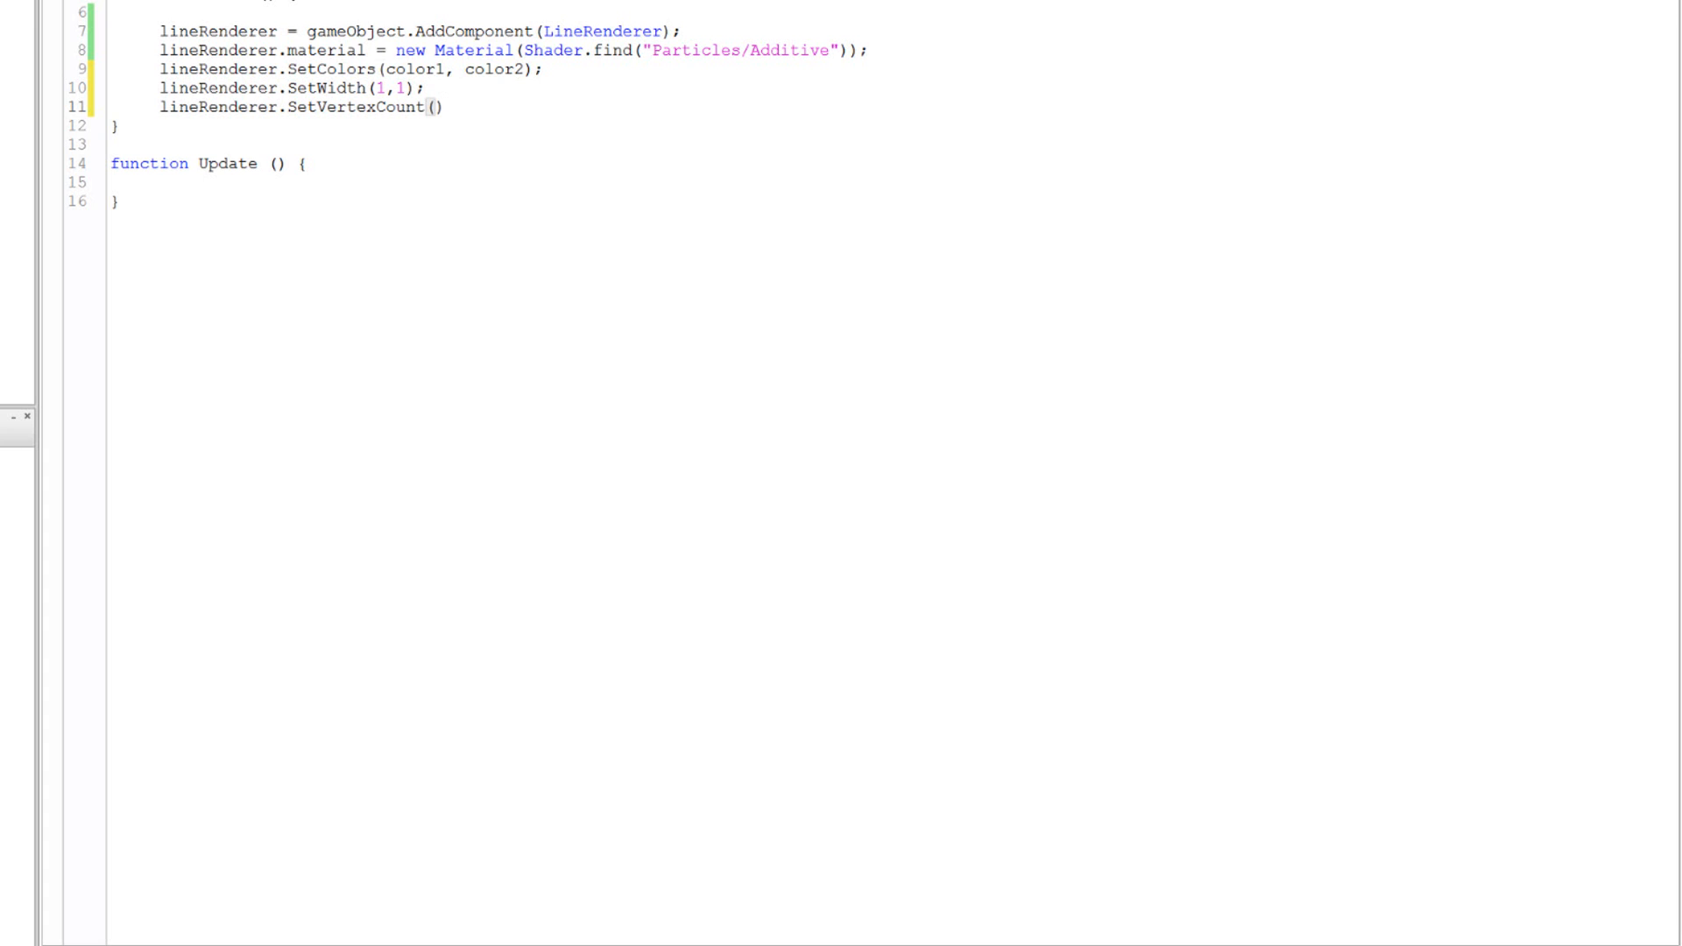
type(",")
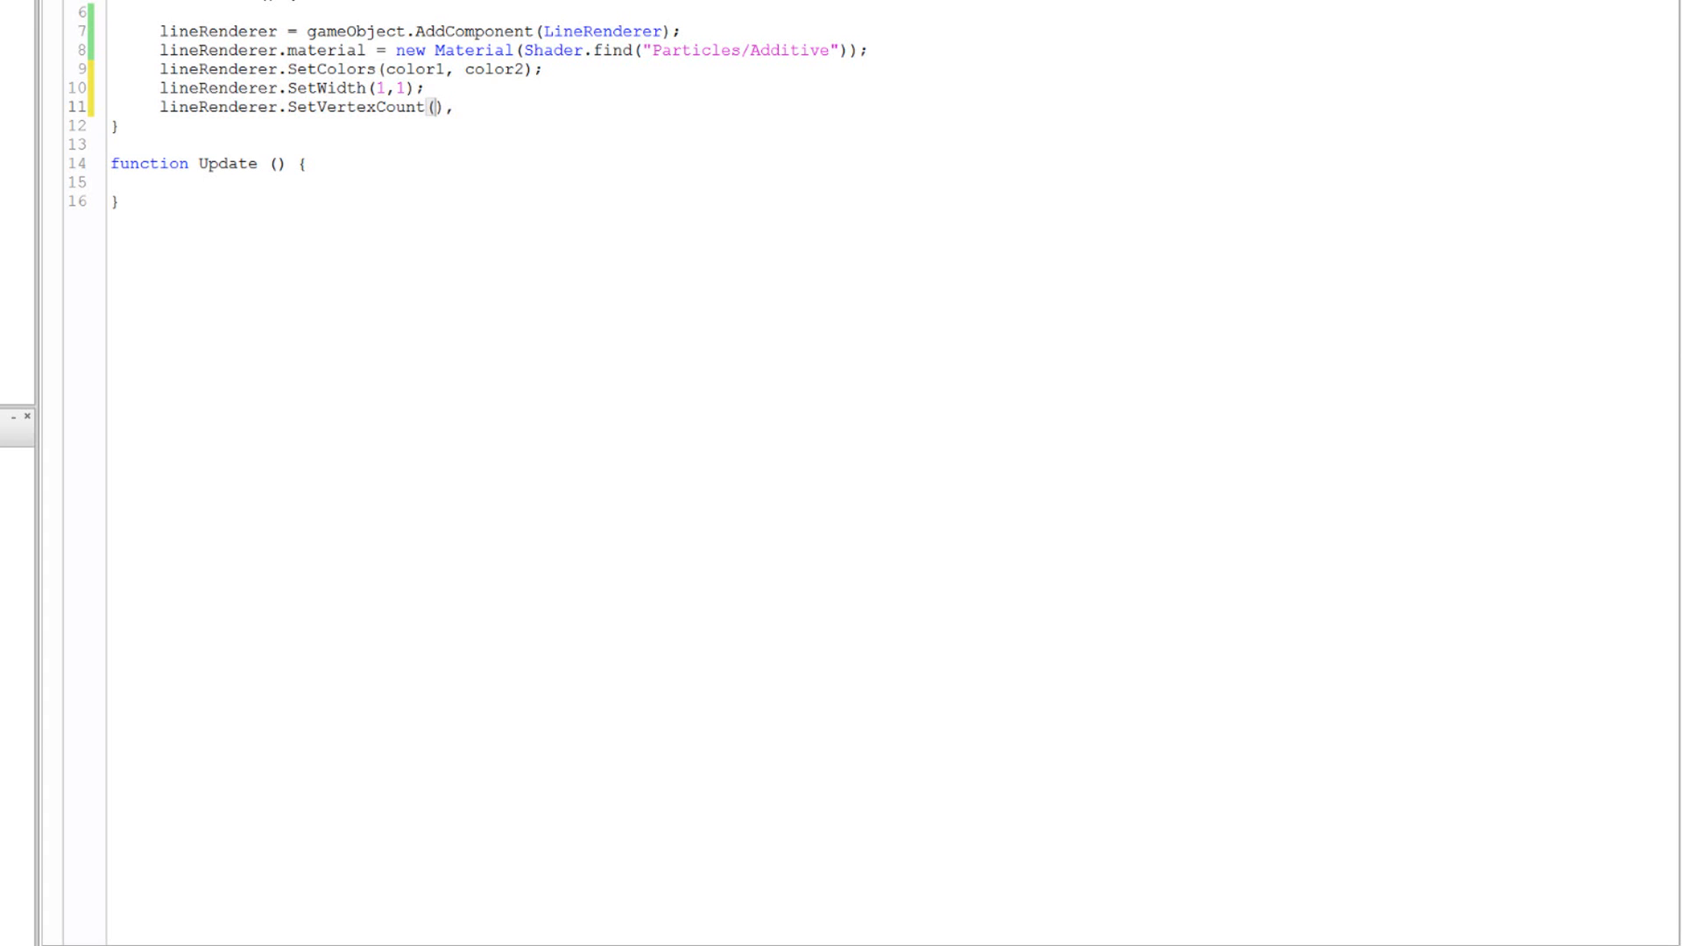
type("2")
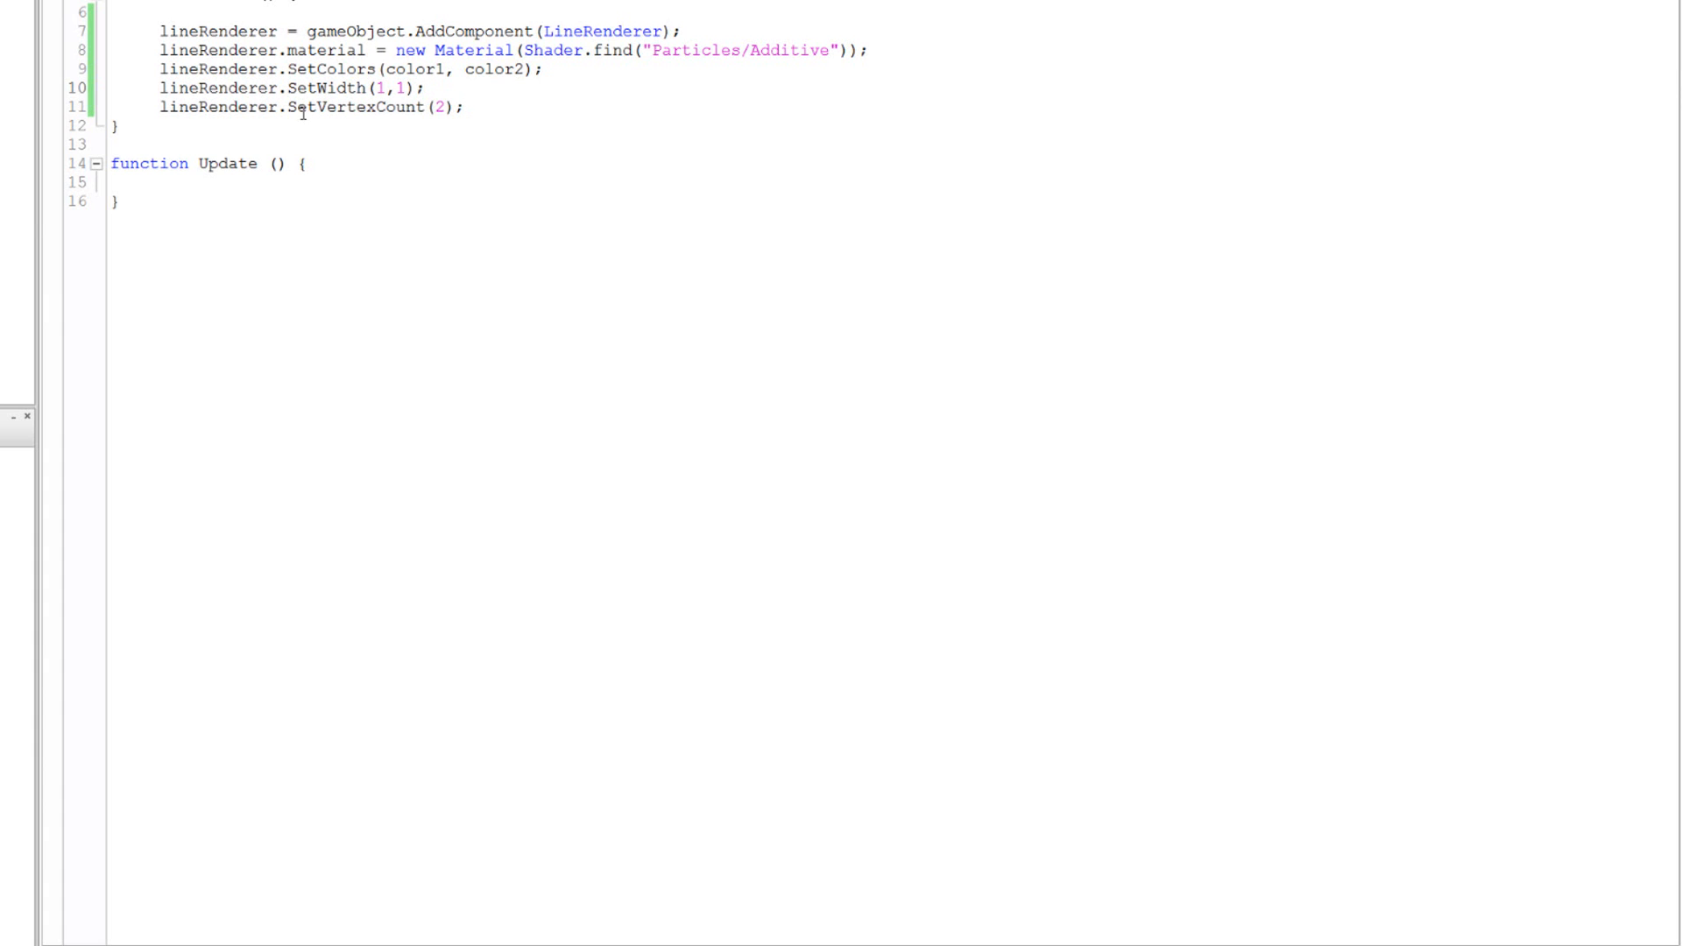
left_click(24, 932)
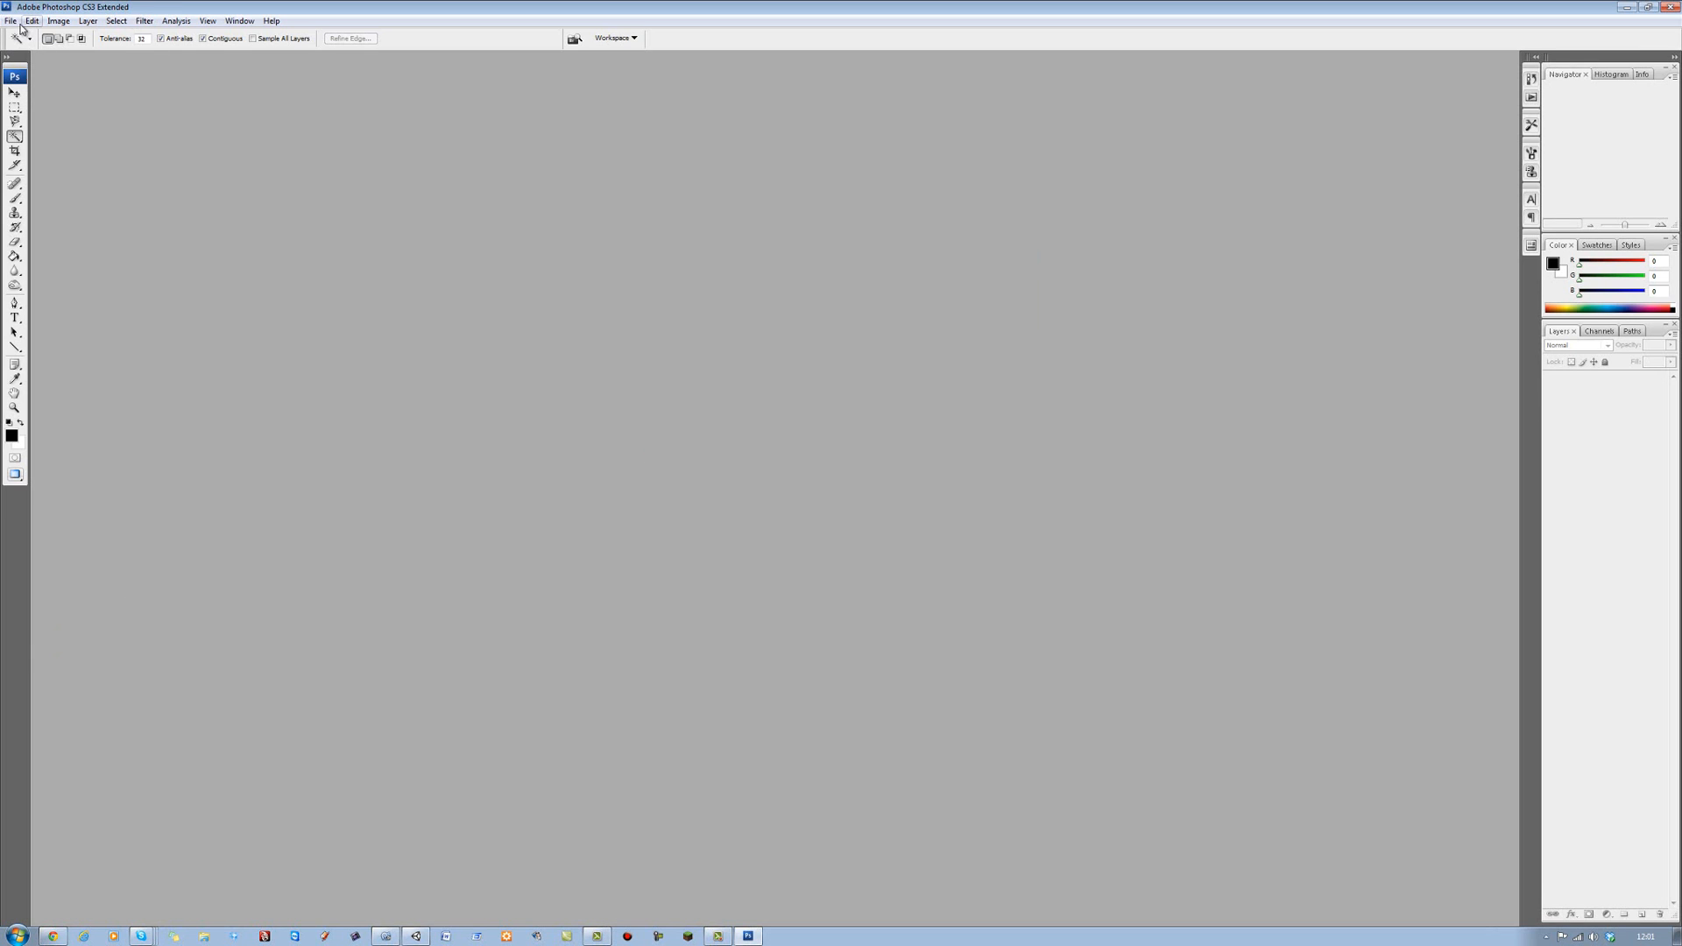
Create a new blank Photoshop canvas and dot points with the Brush tool
left_click(10, 16)
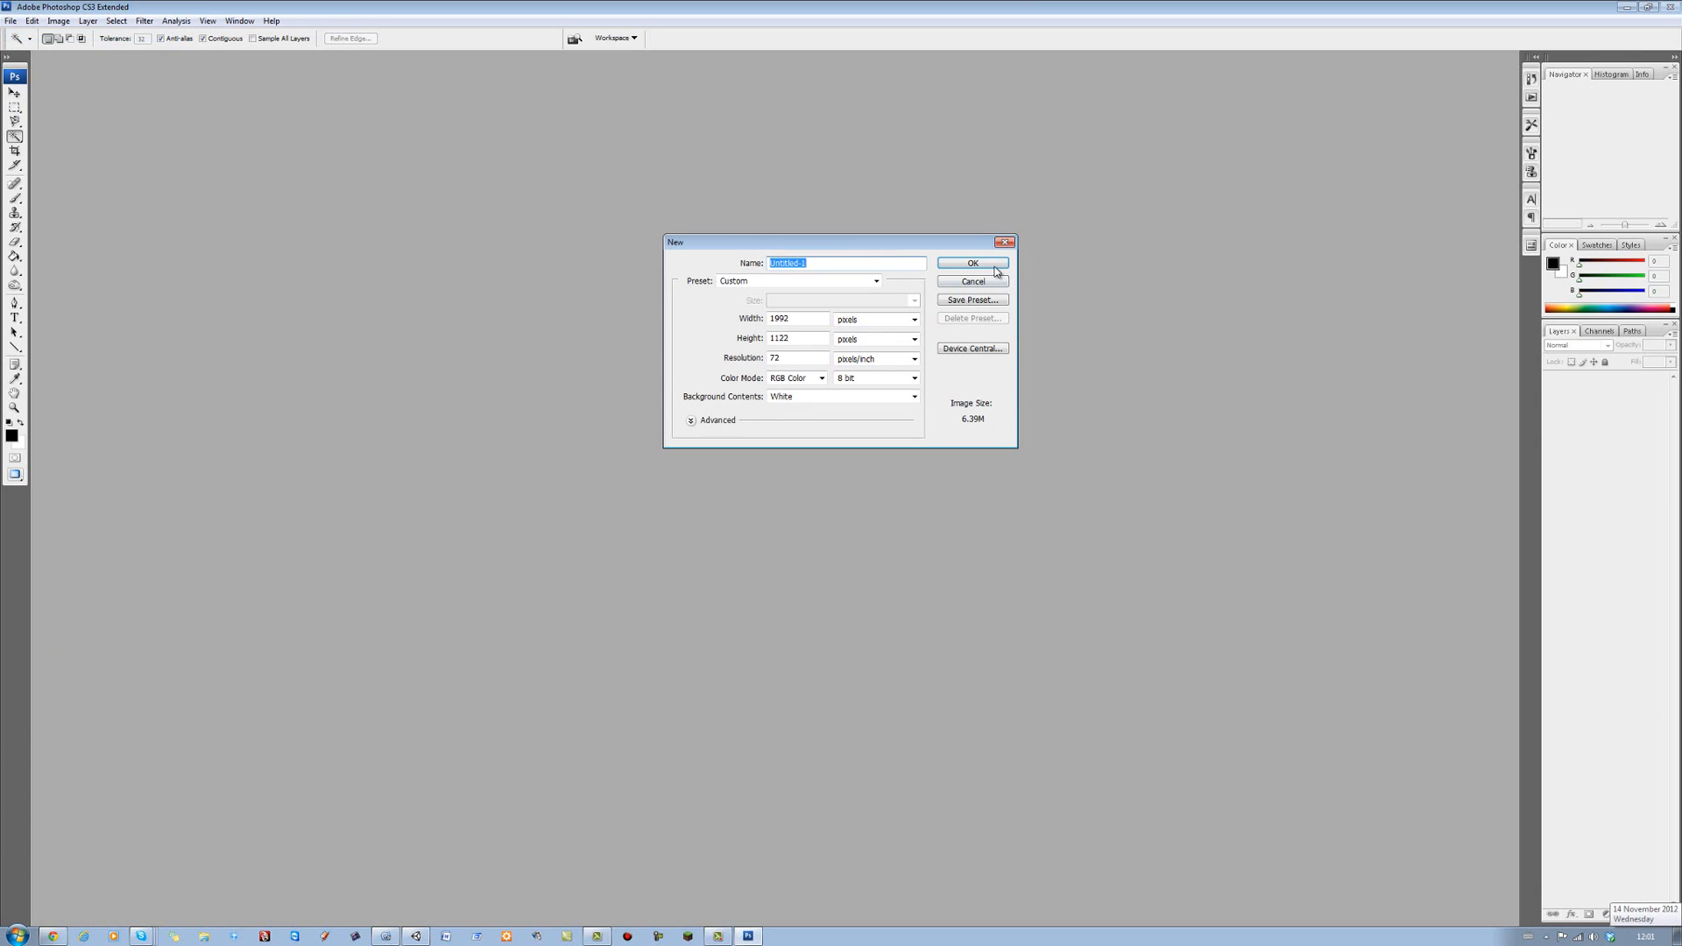
left_click(970, 264)
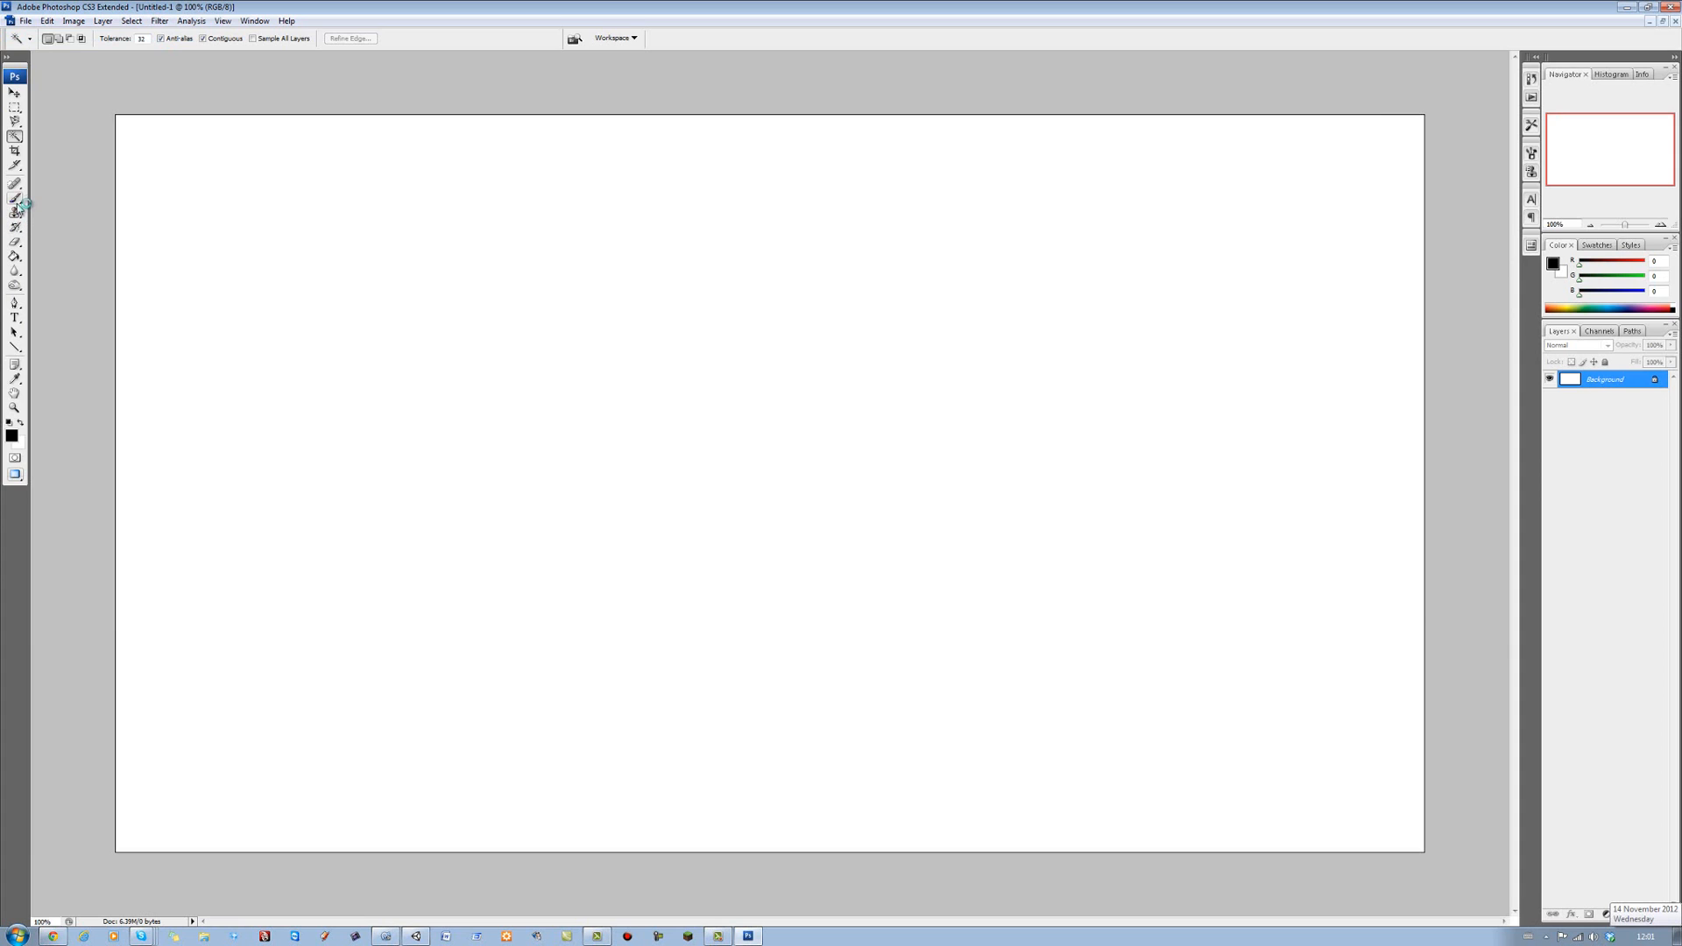
left_click(12, 199)
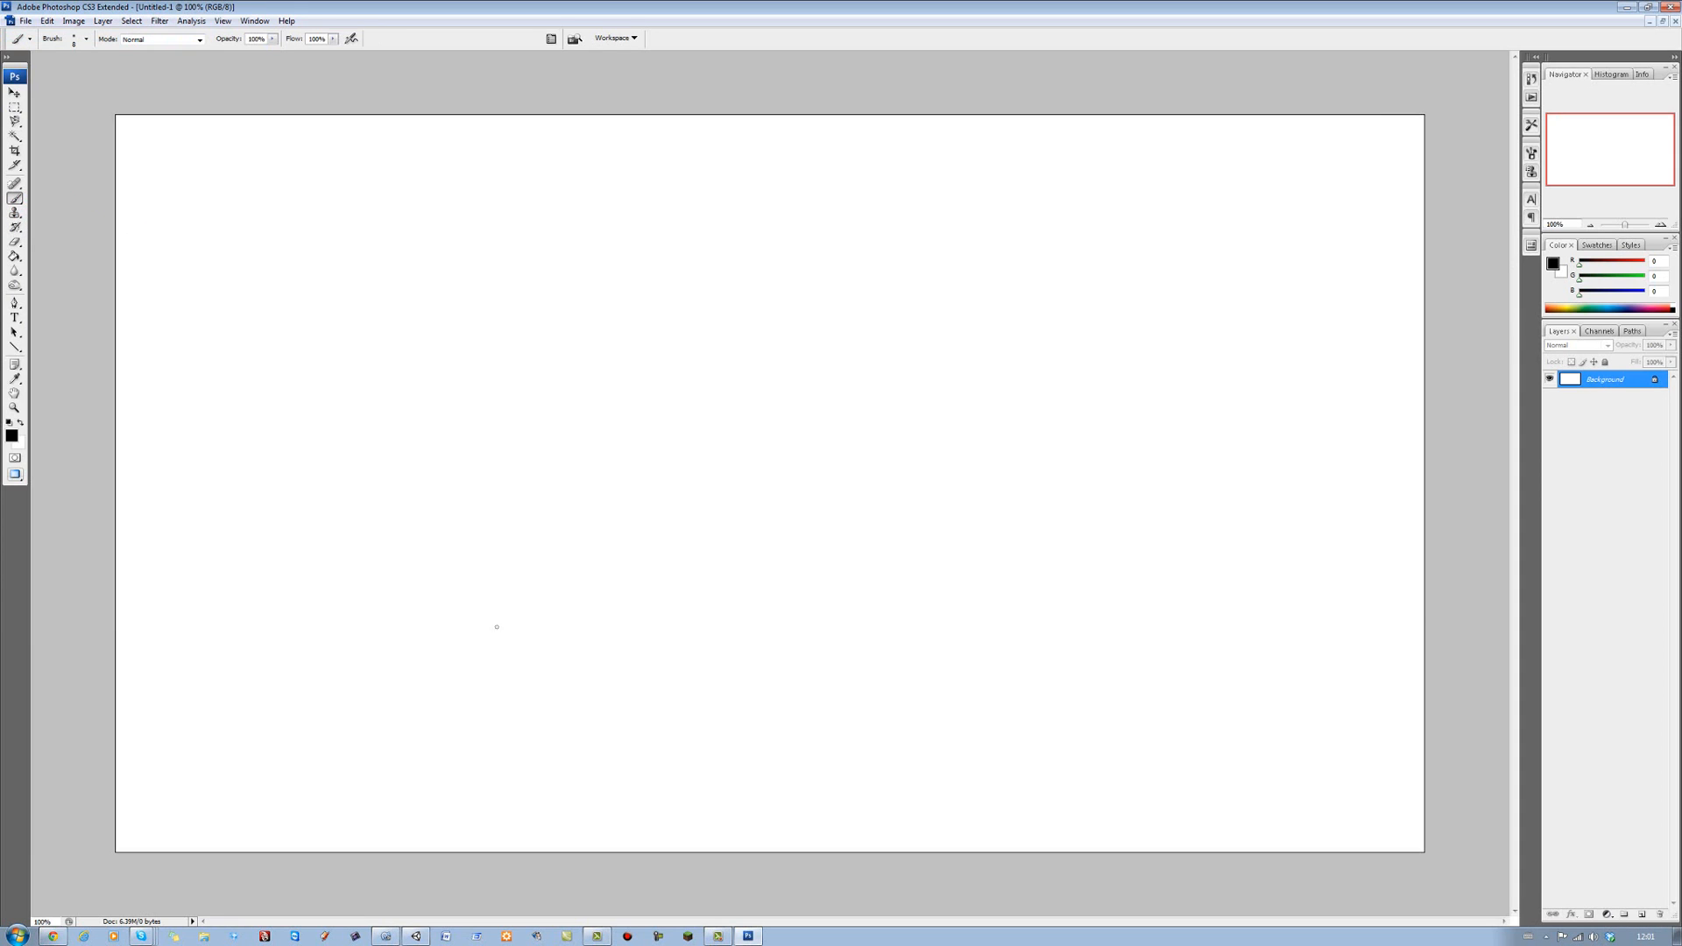
mouse_move(436, 700)
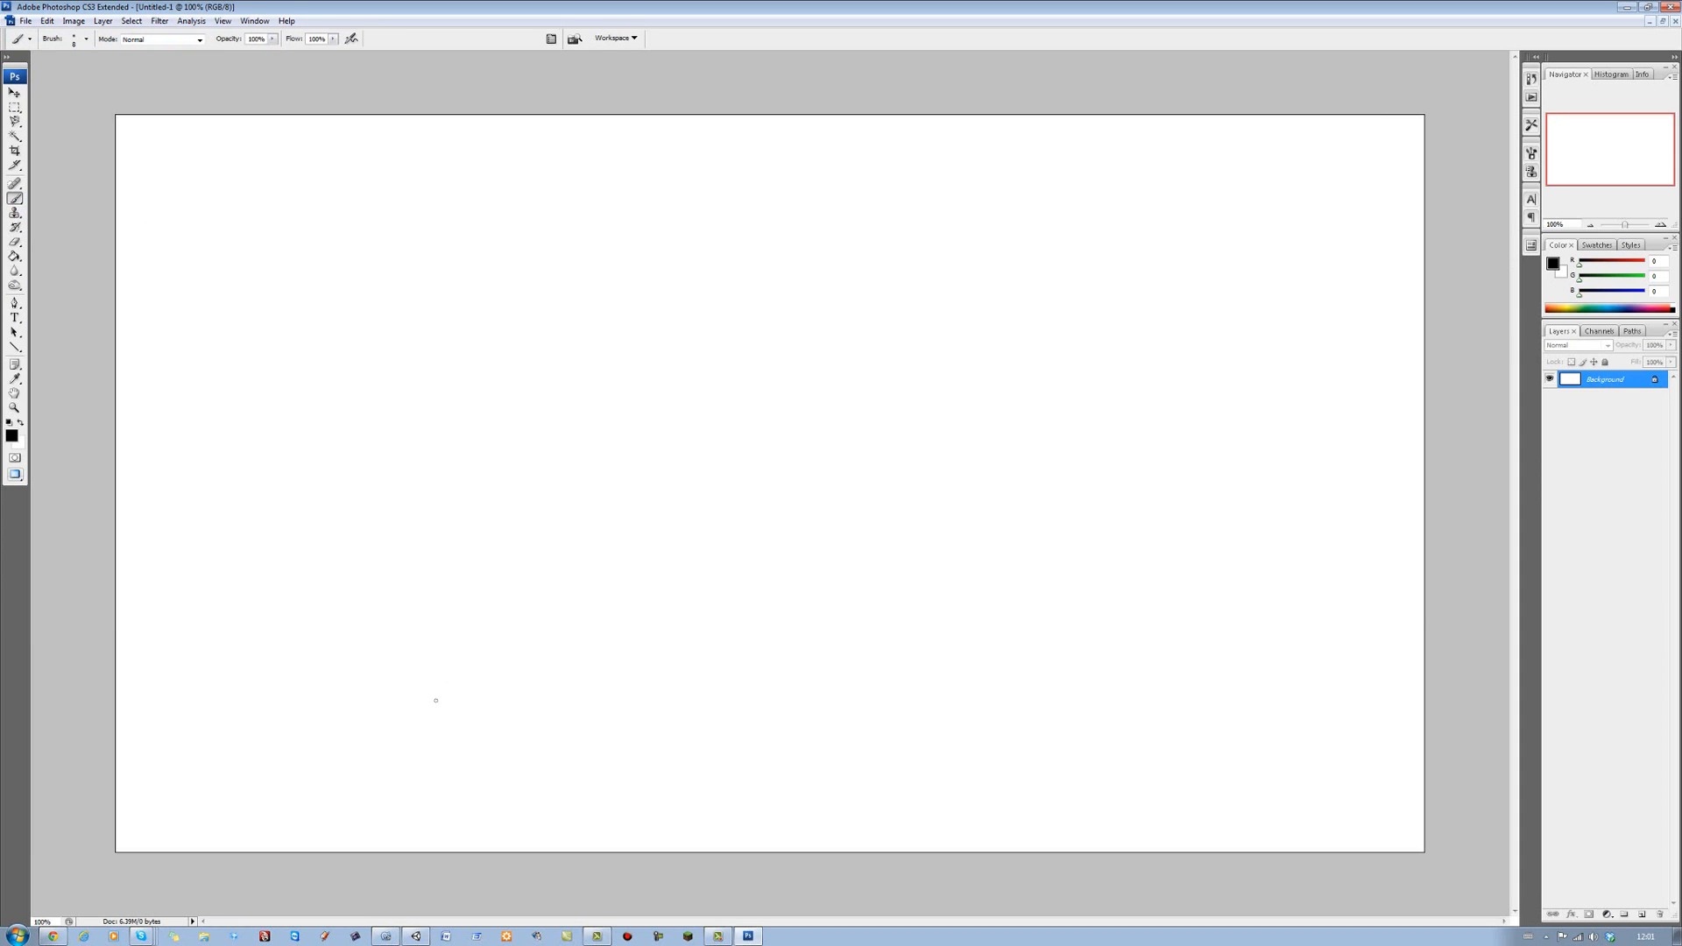
left_click(662, 485)
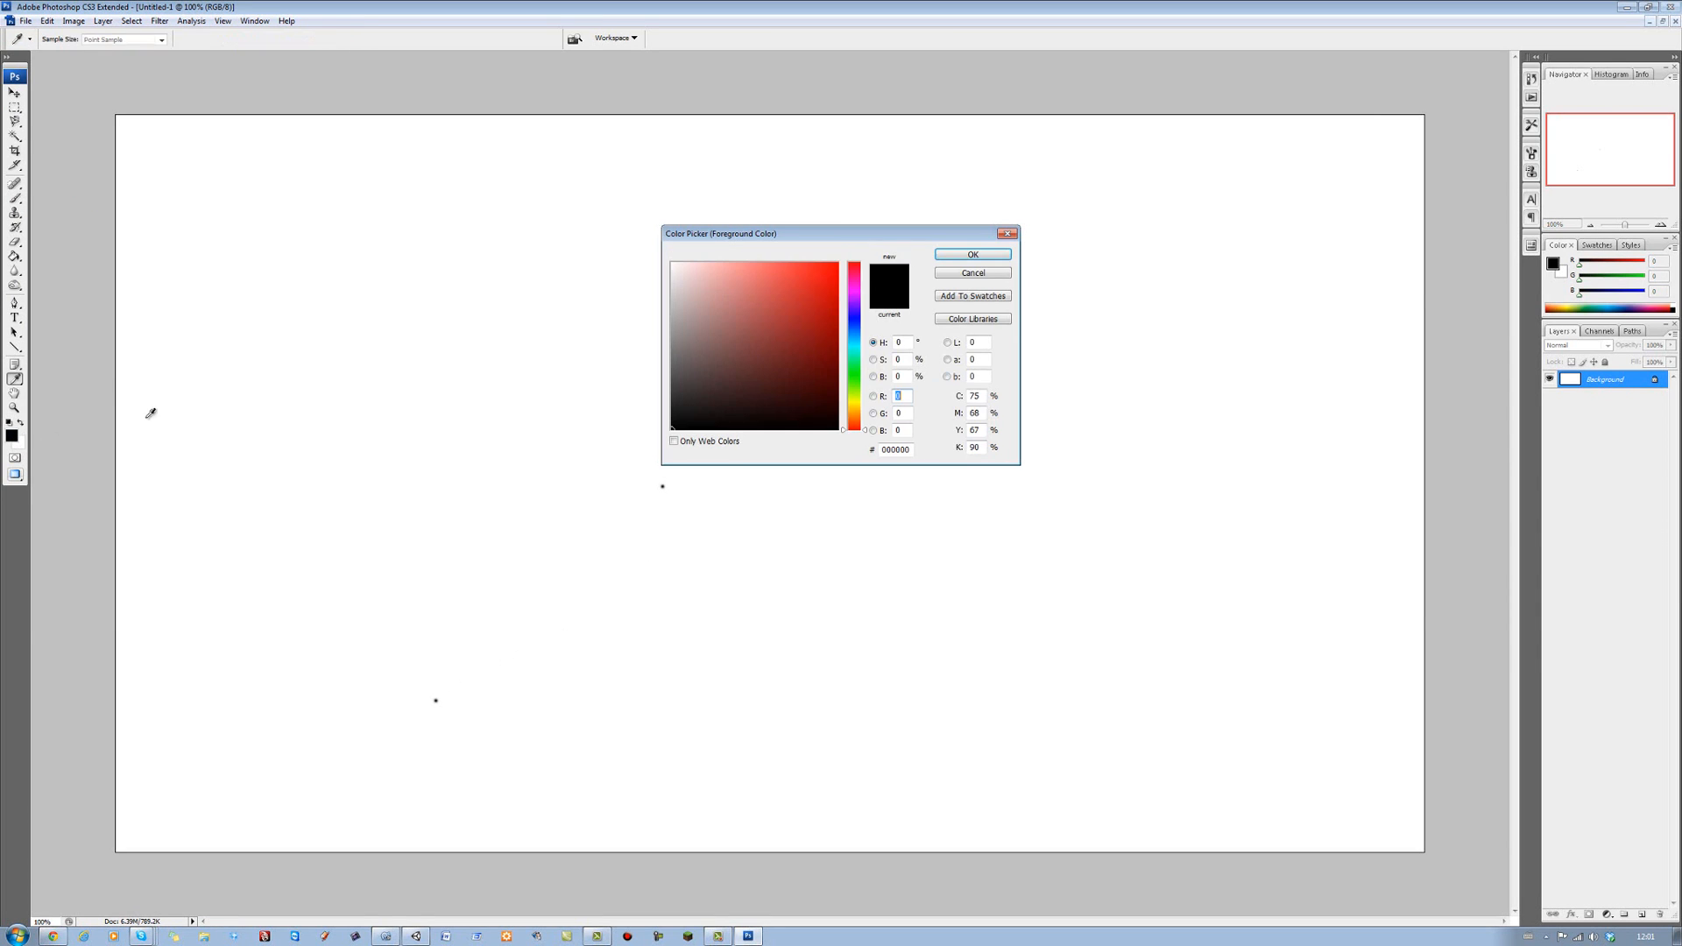
Pick red as the painting colour and draw strokes joining the points
left_click(972, 253)
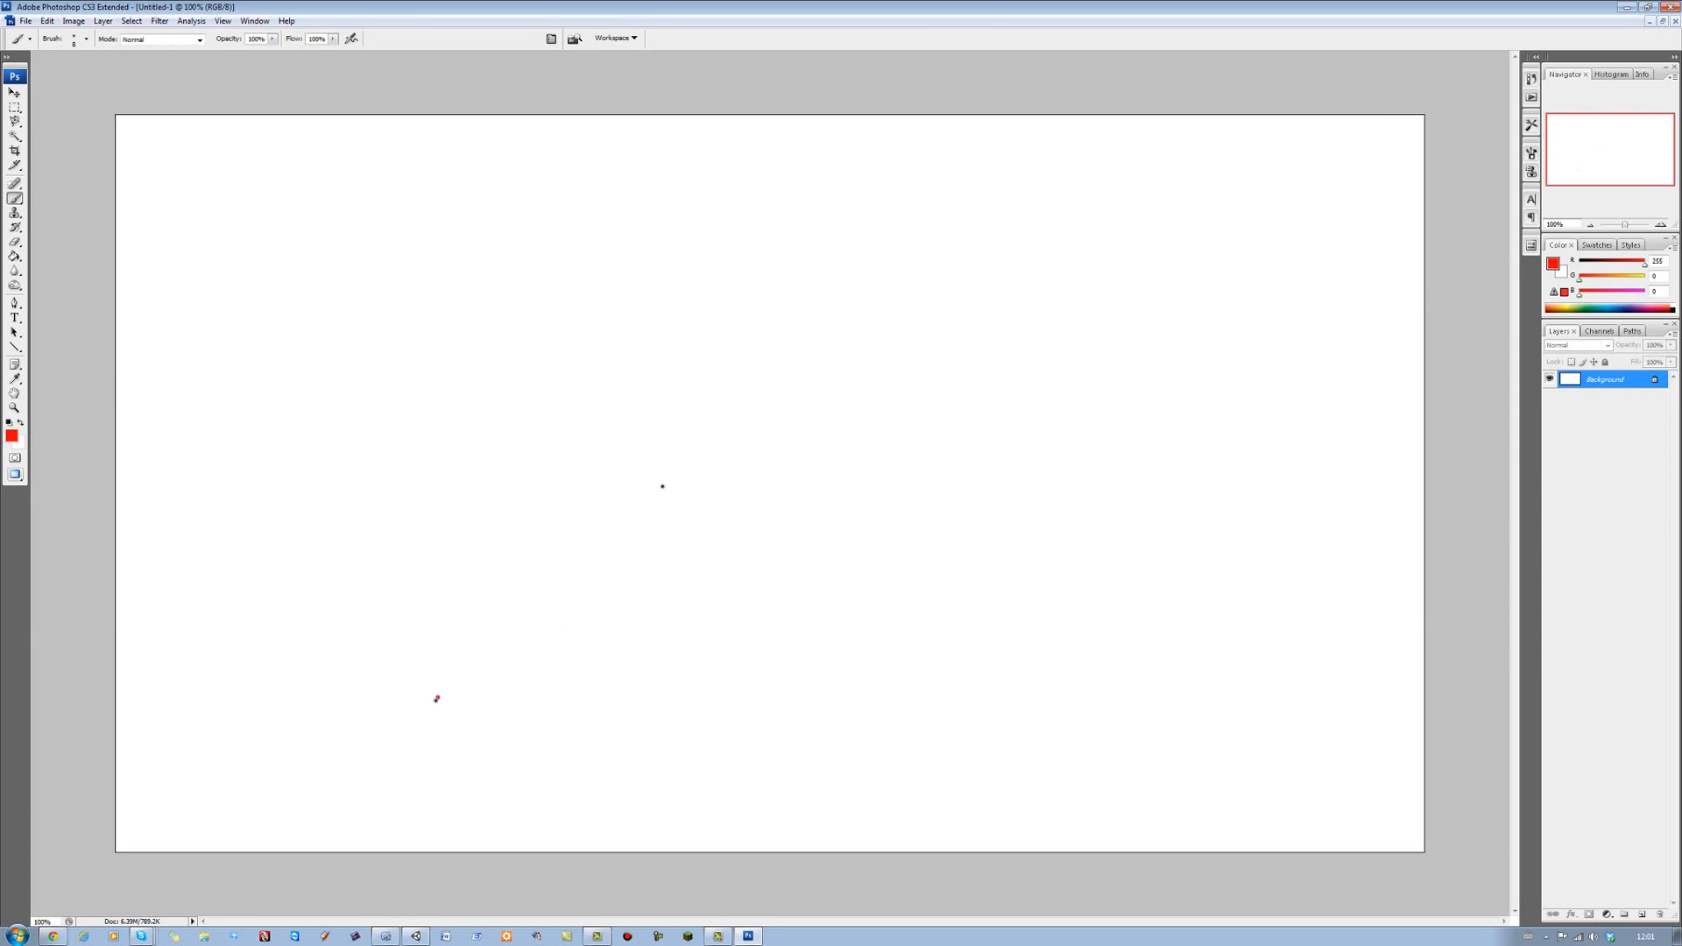
left_click_drag(435, 698, 662, 489)
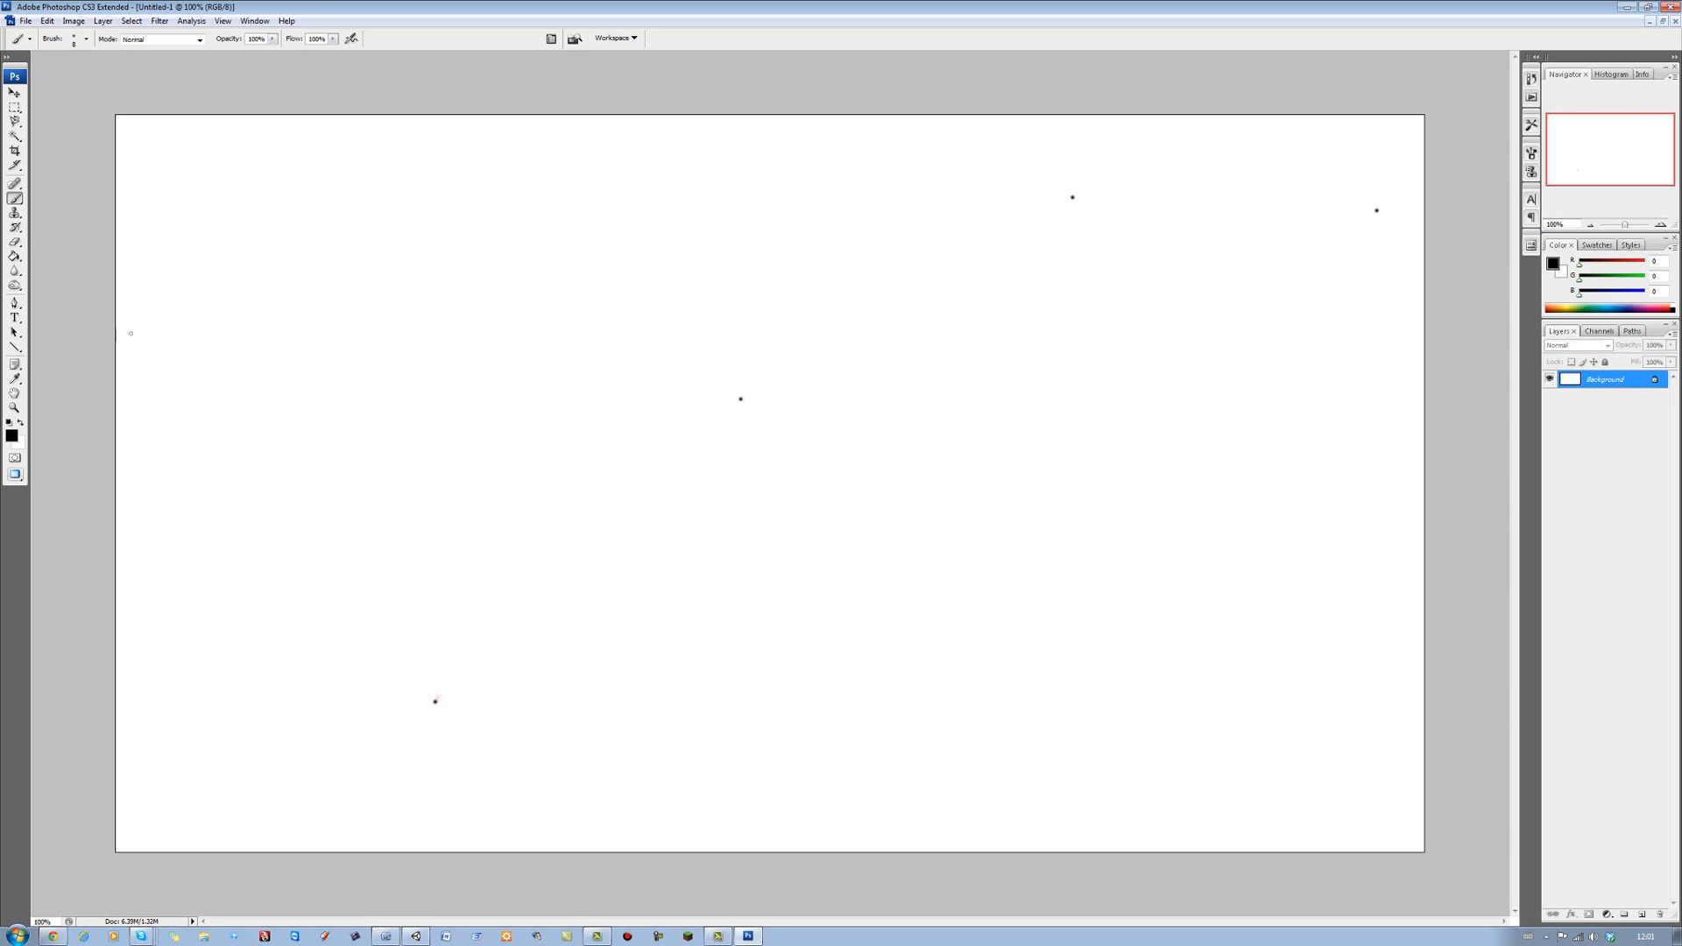
left_click(11, 433)
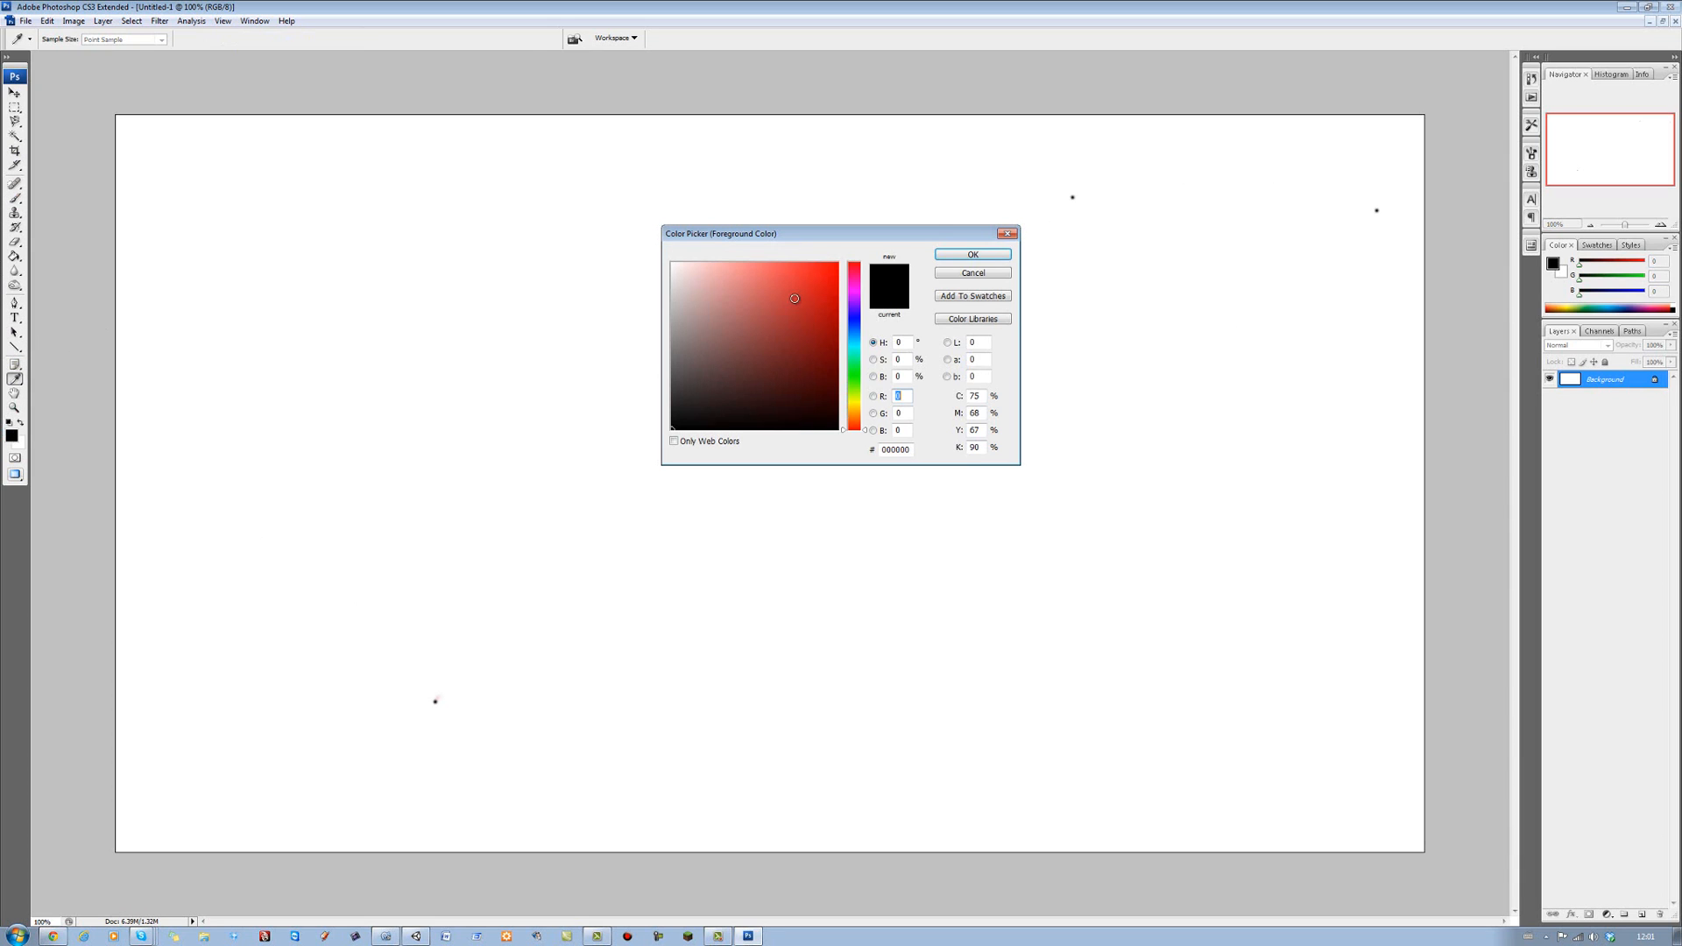
left_click(972, 253)
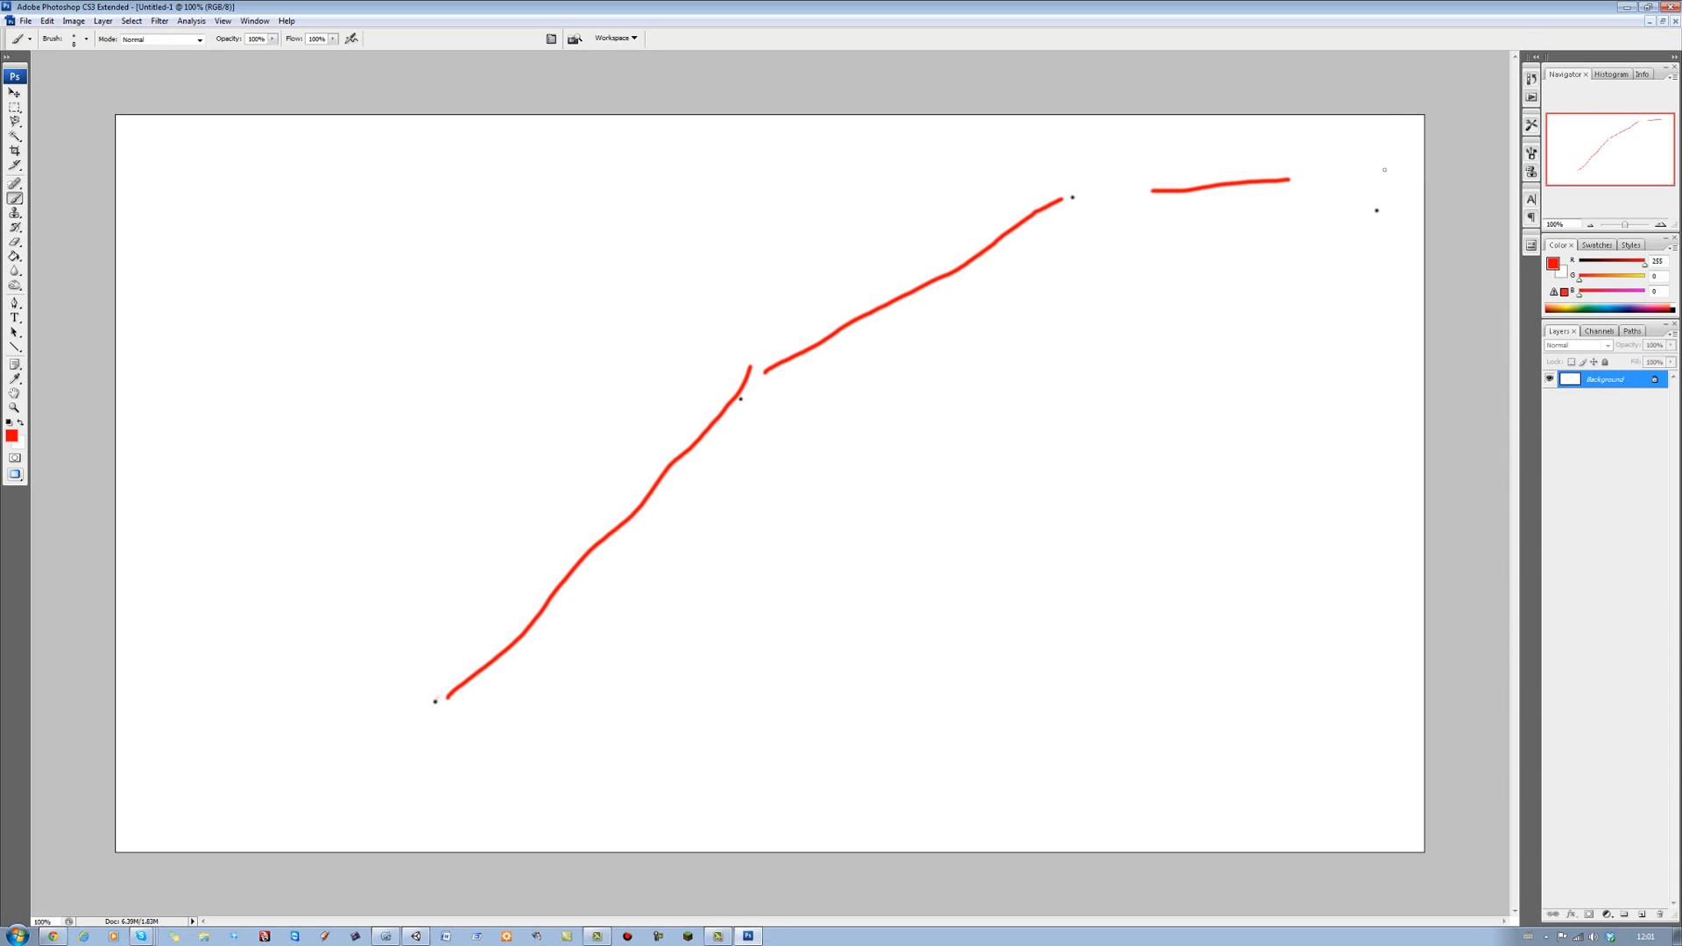
left_click(1659, 9)
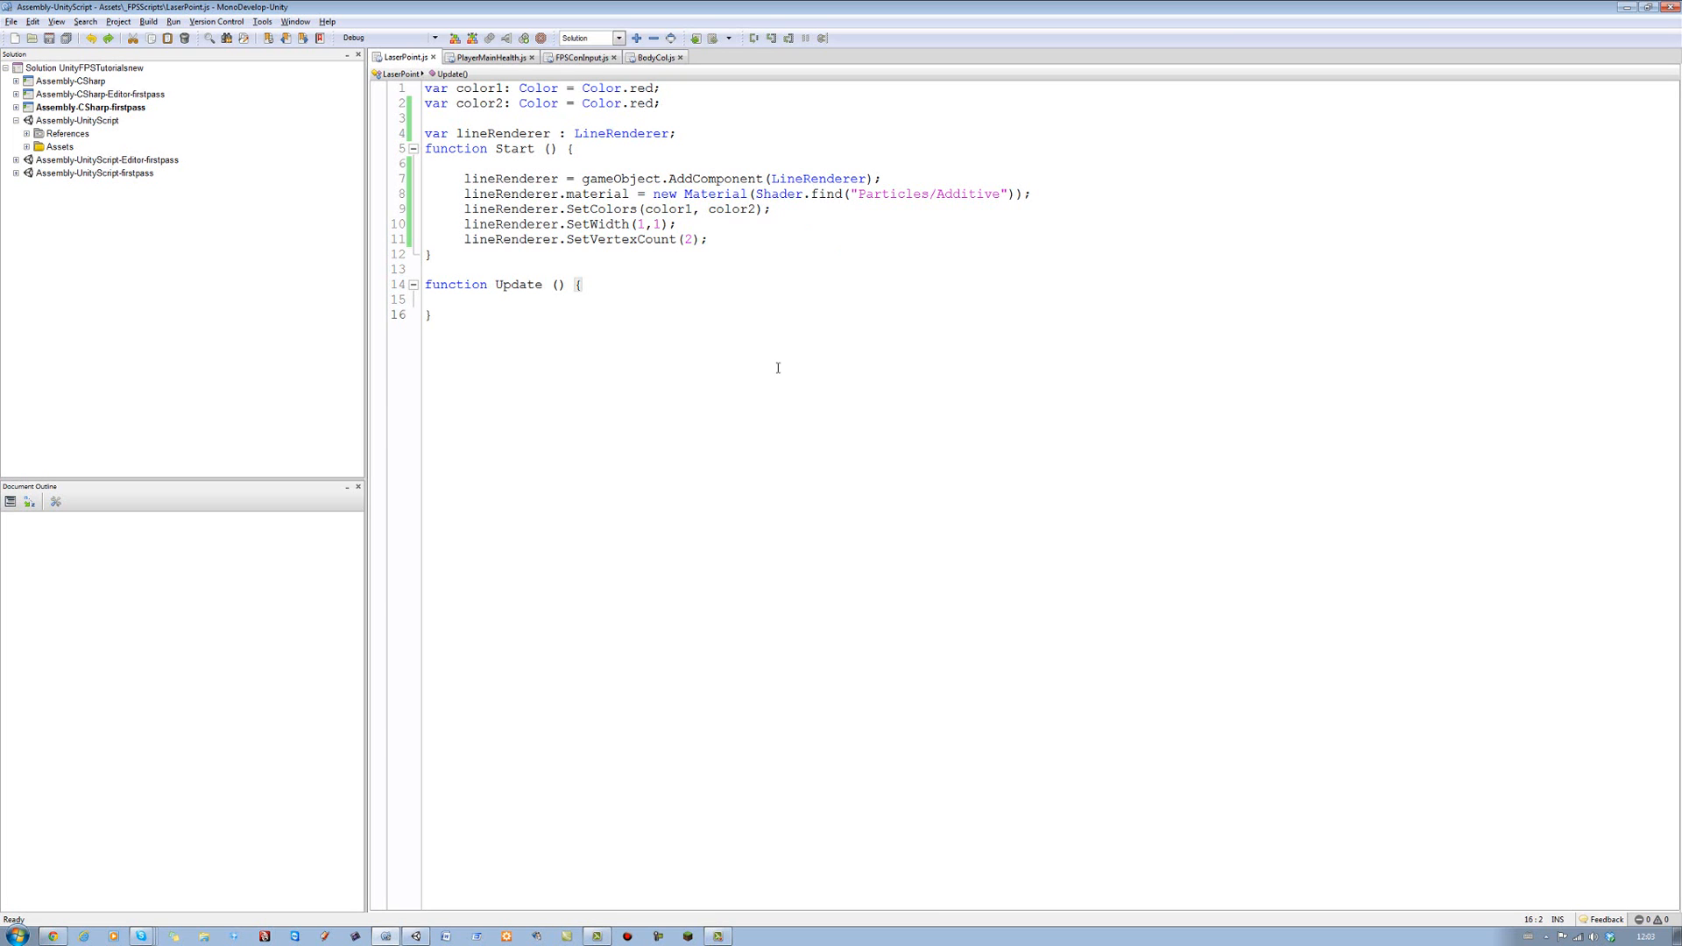
Check the BCE0004 Material constructor error, then change Shader.find to Shader.Find
left_click(413, 935)
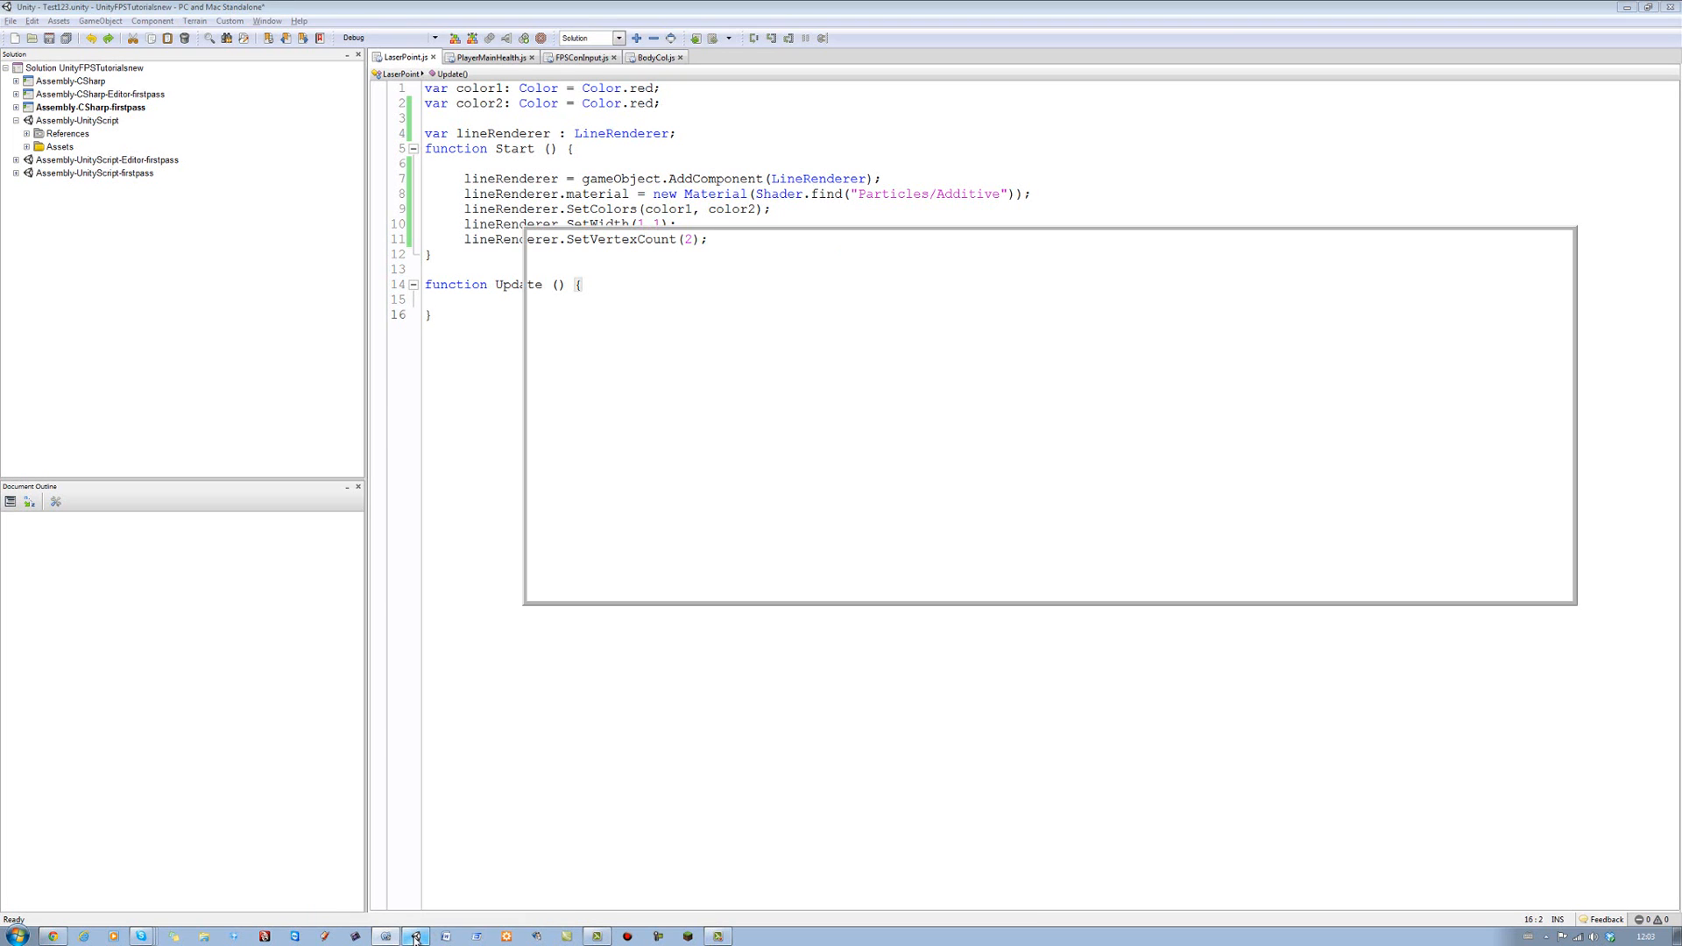
left_click(416, 933)
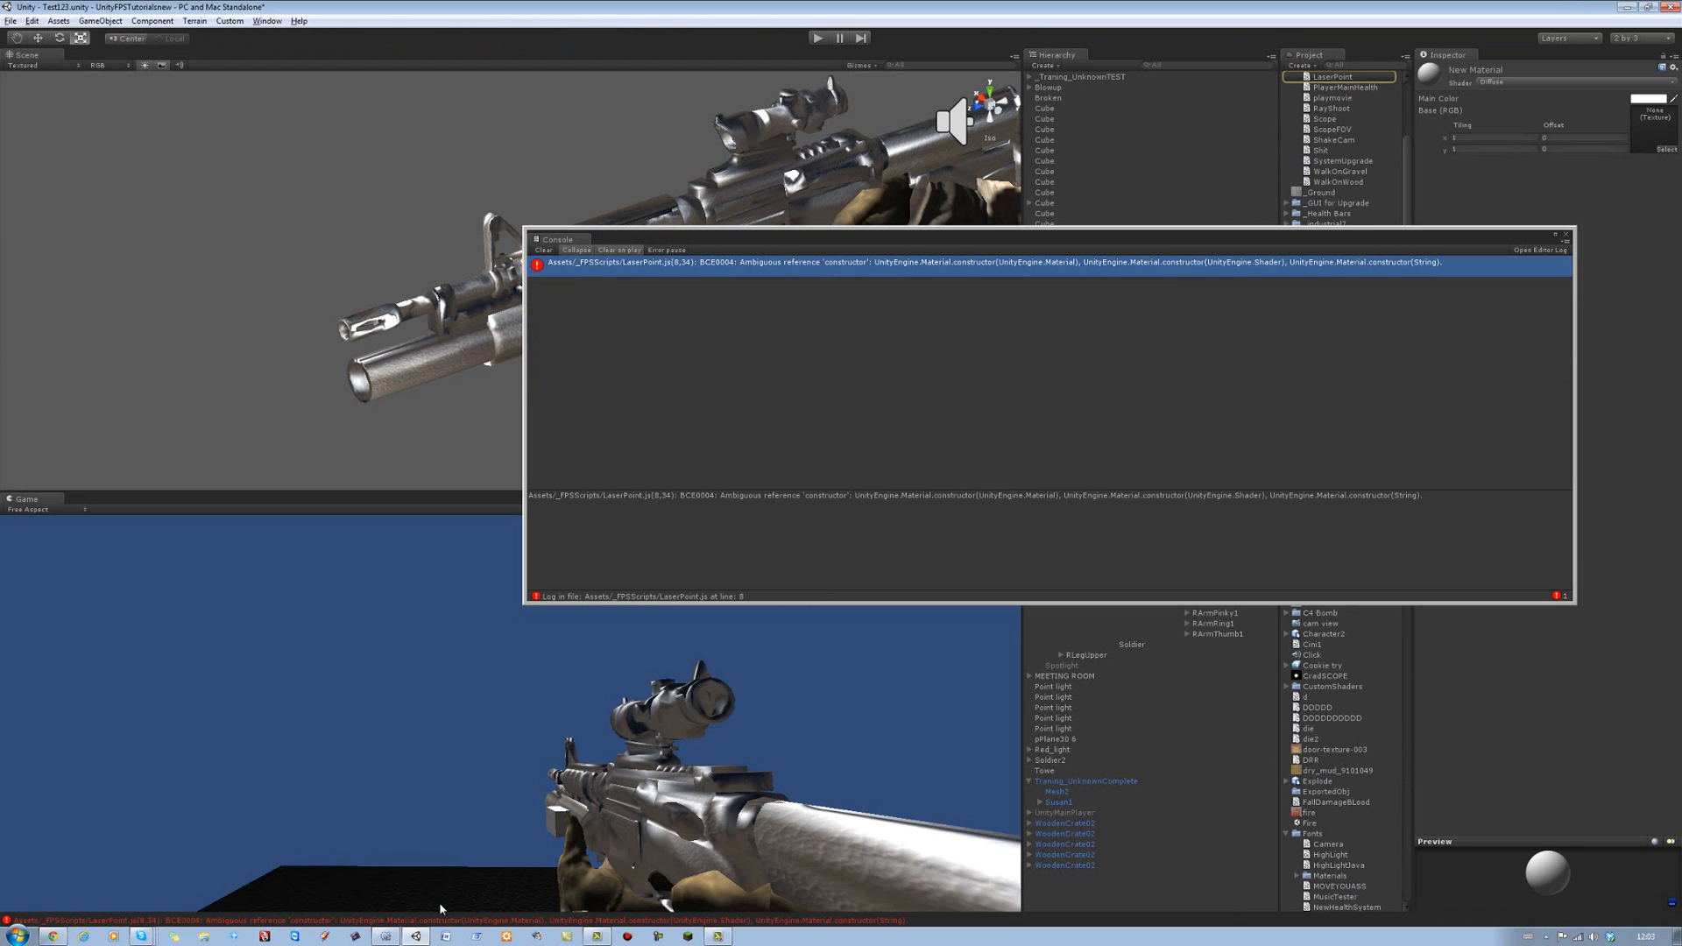
mouse_move(974, 248)
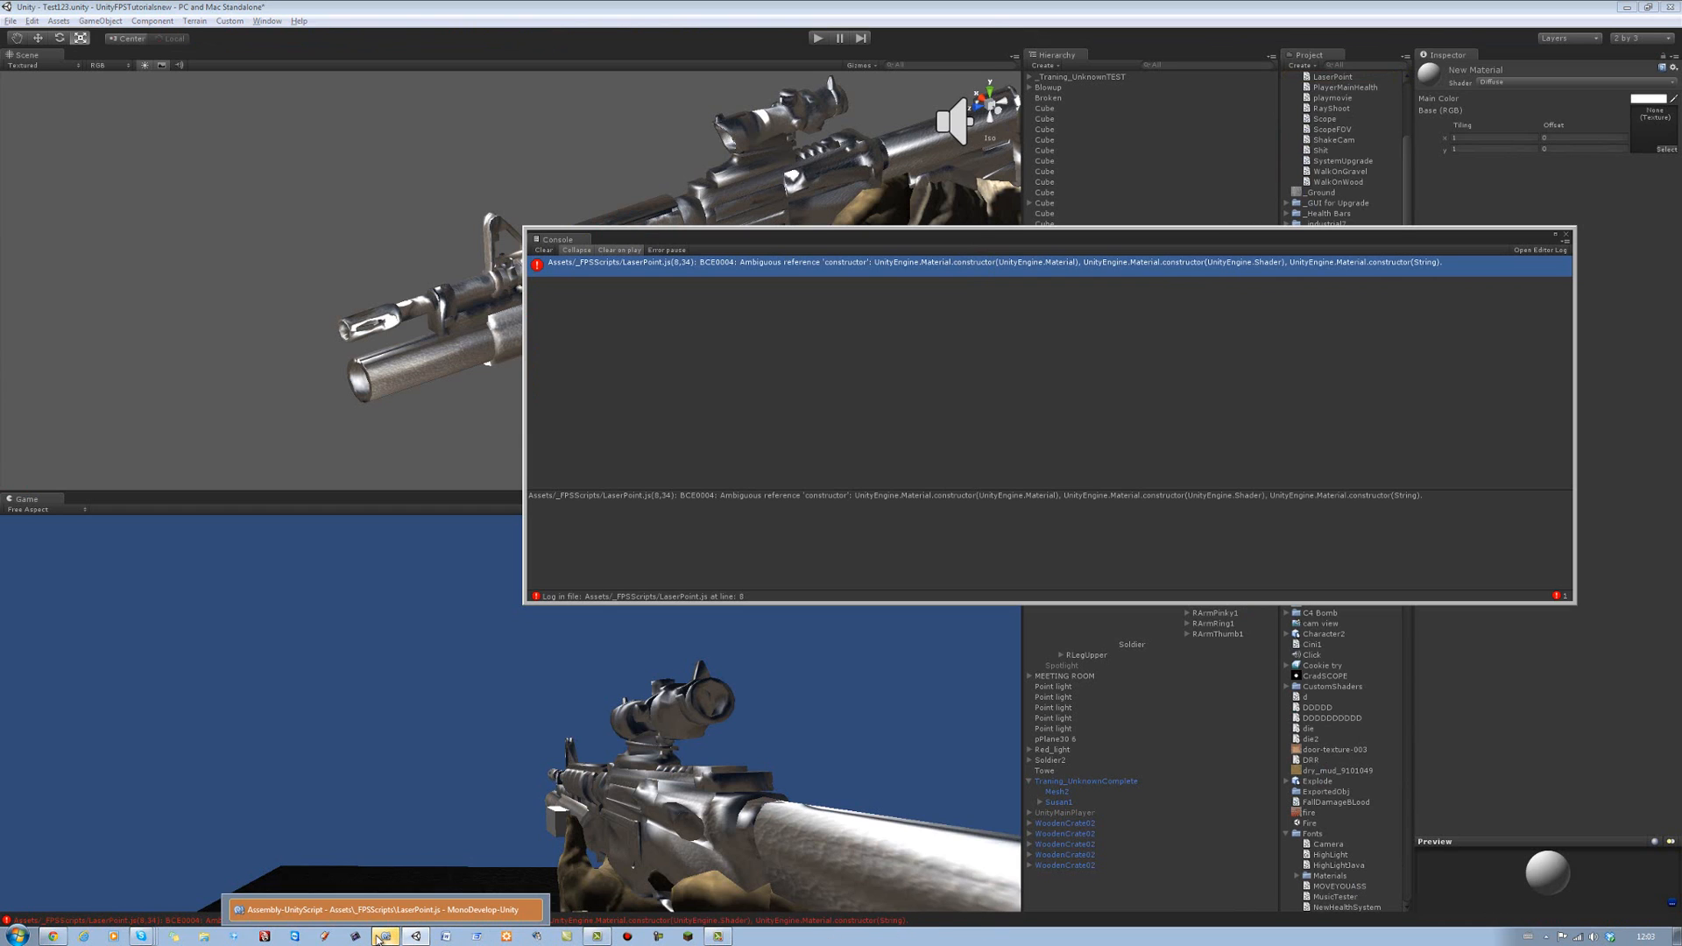
left_click(390, 935)
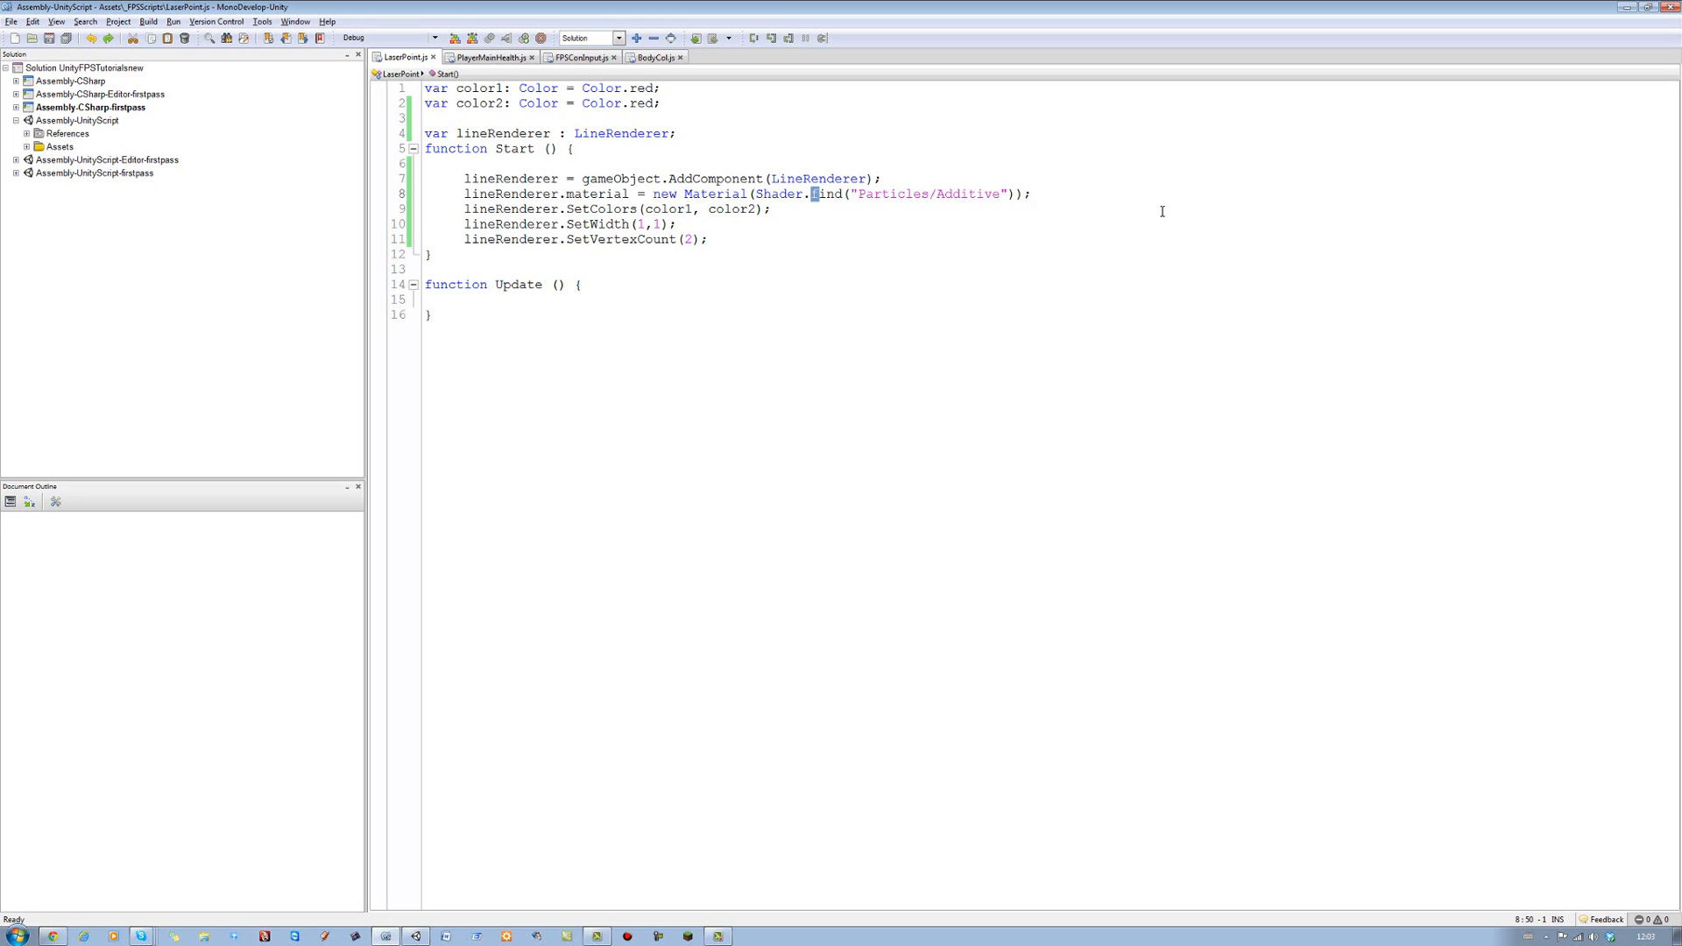
key("Backspace")
type("F")
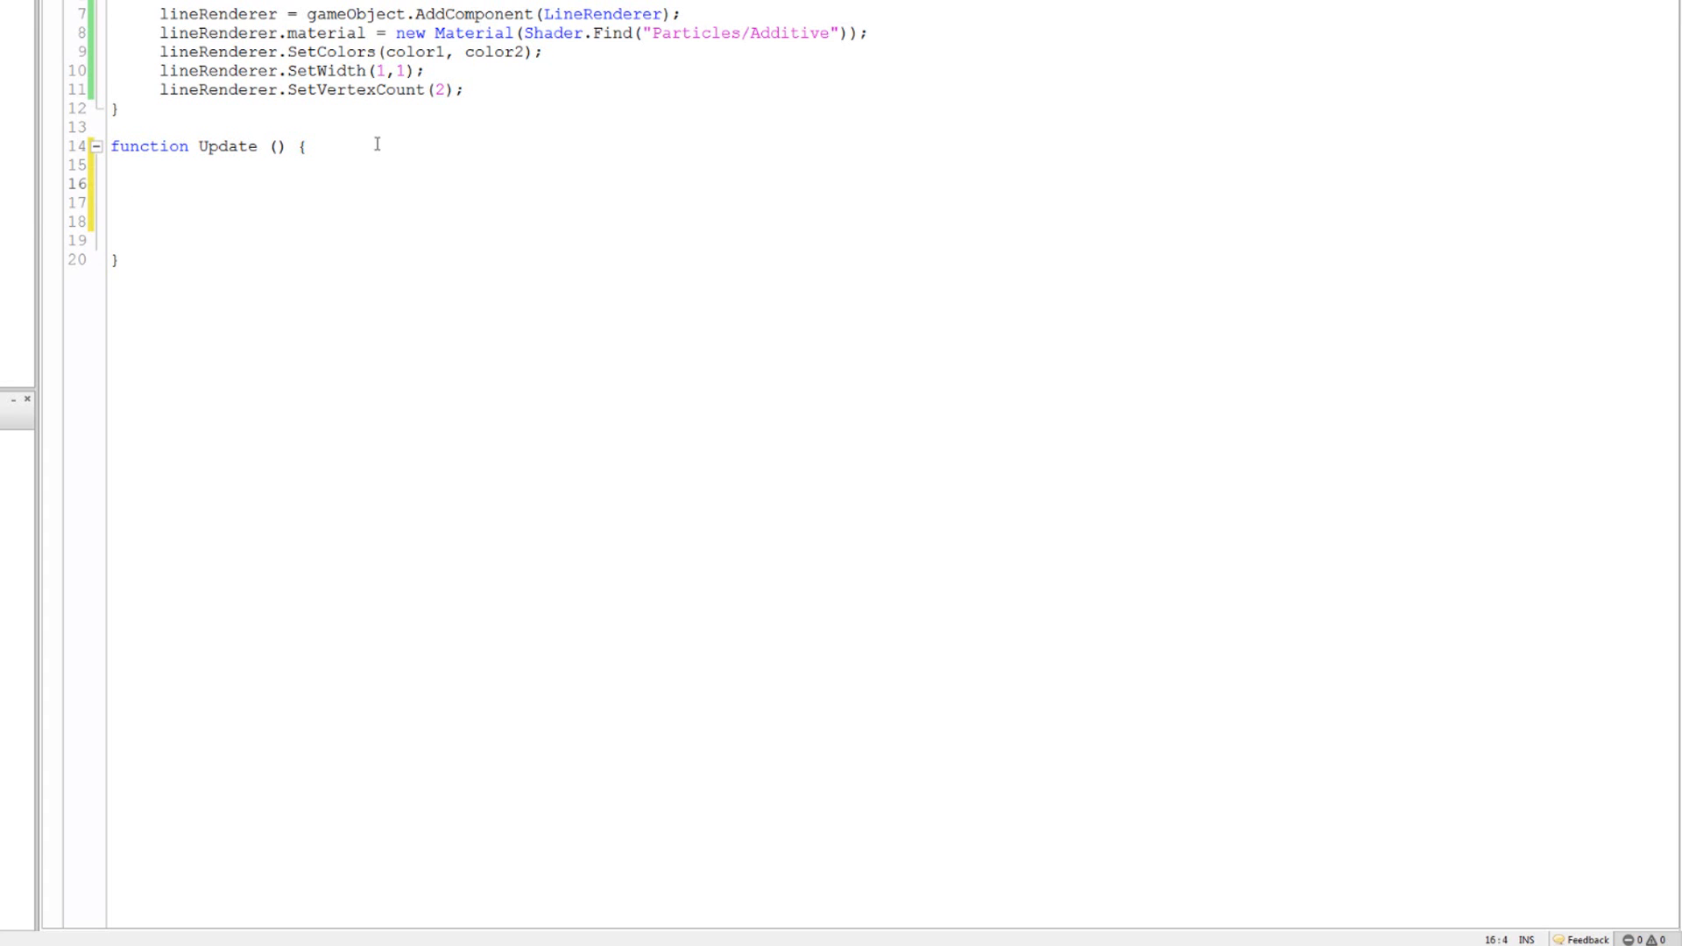
Begin typing var origin = transform... in Update
type("var")
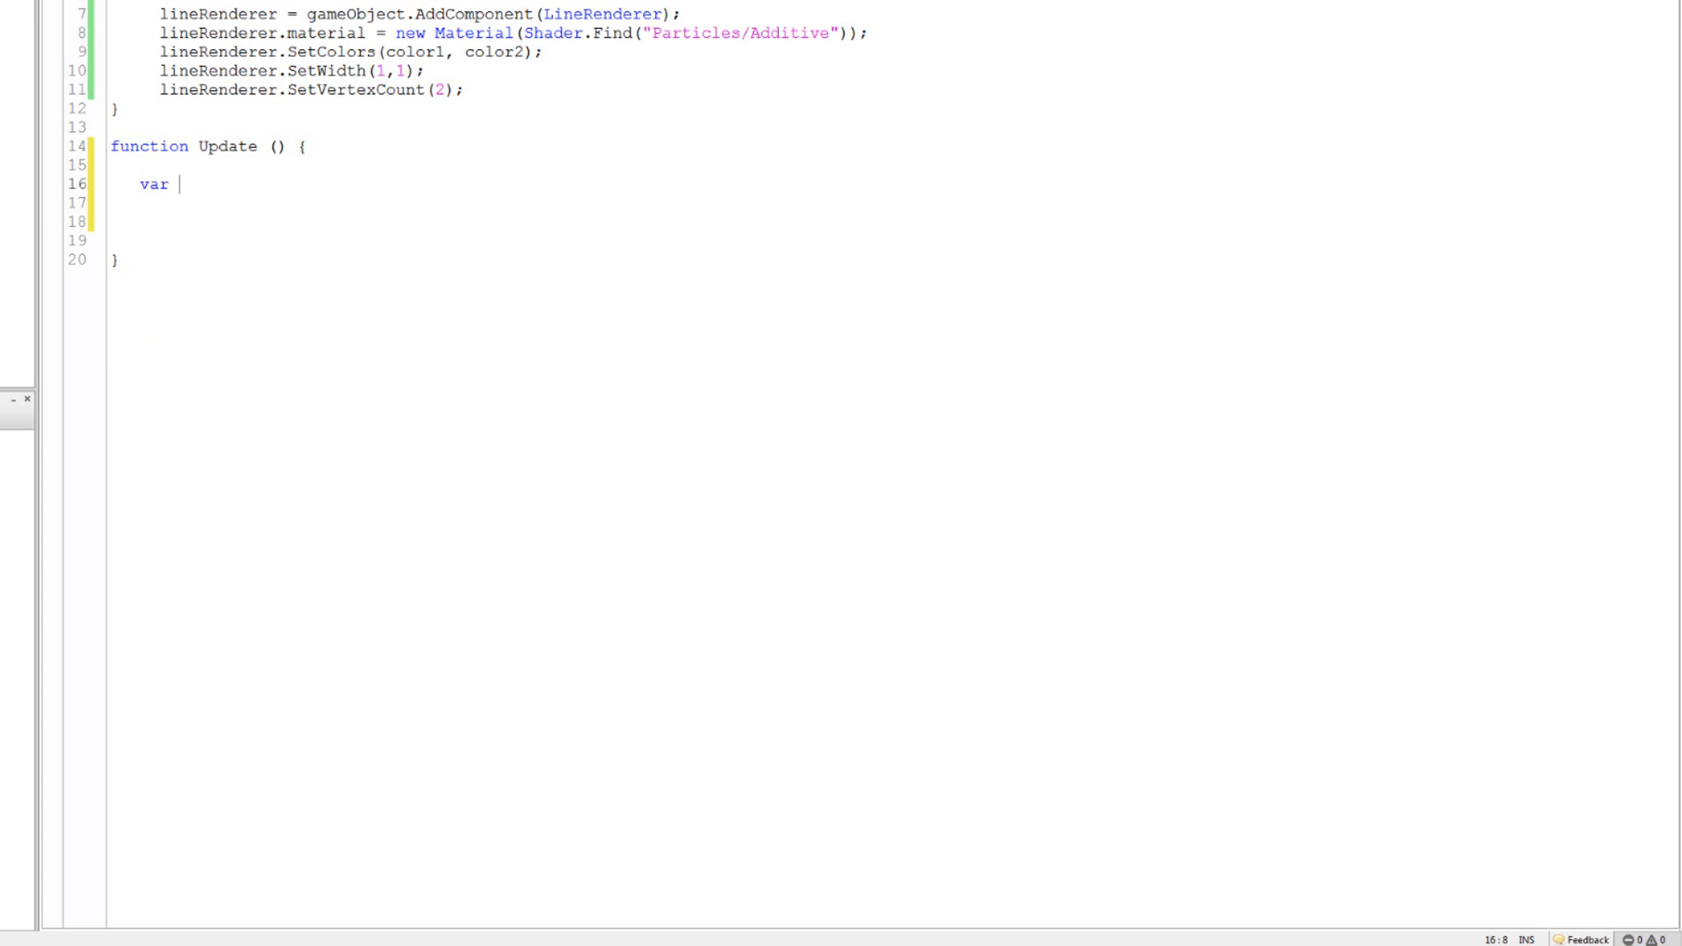
type("origin")
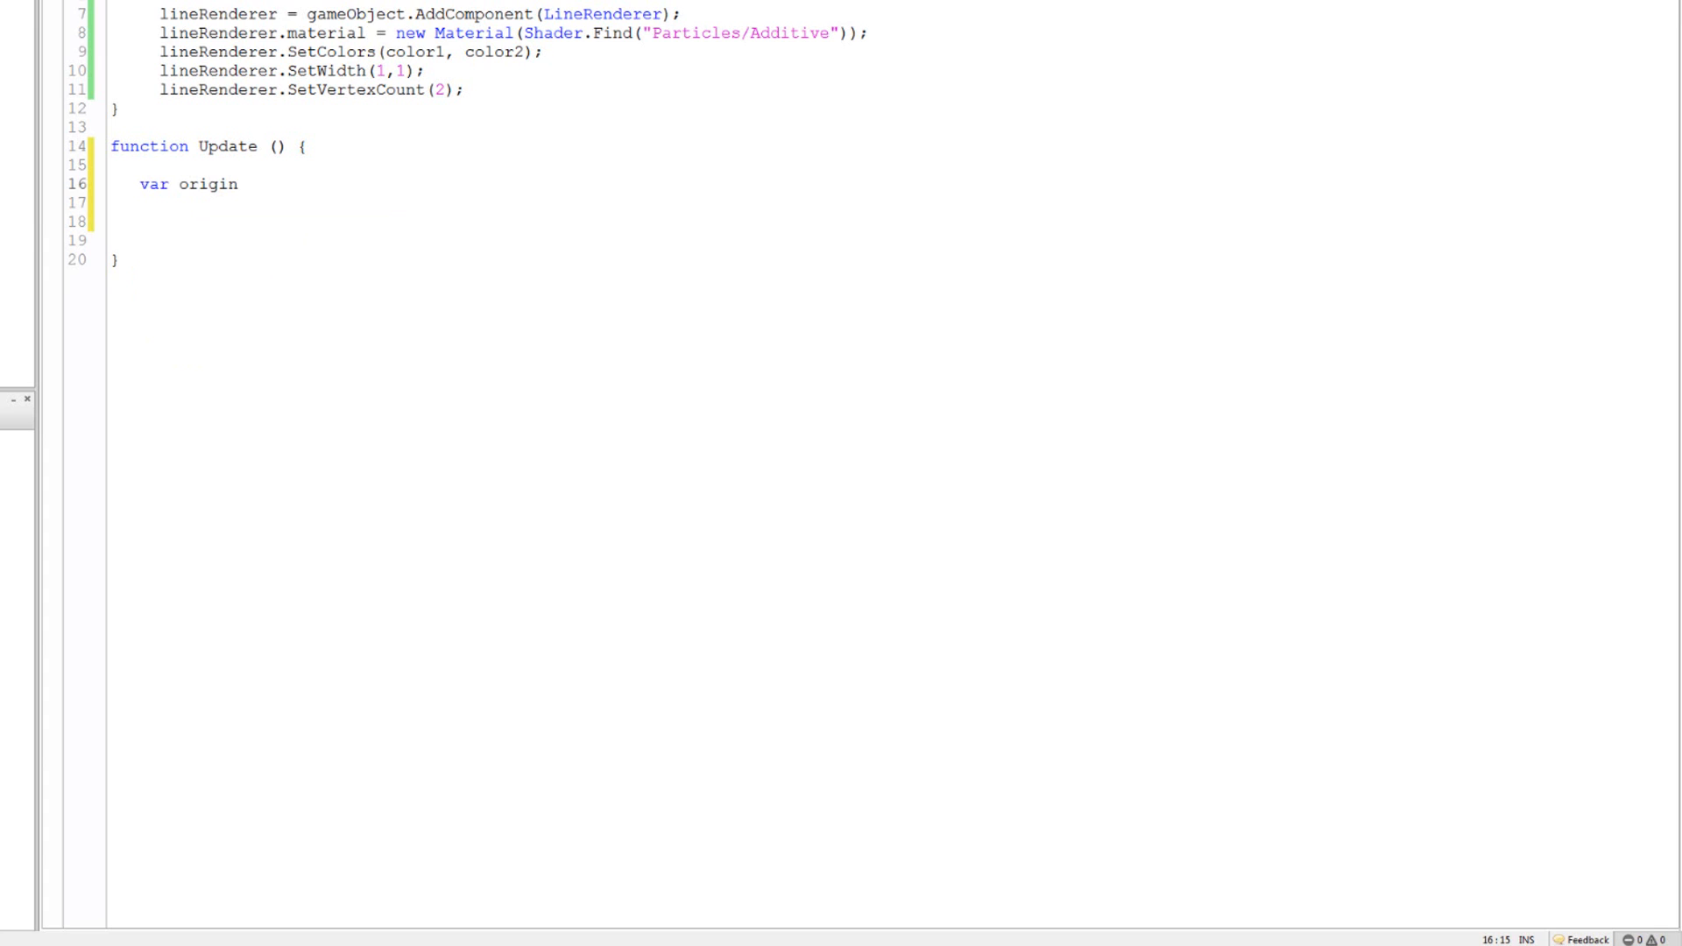
type("= f")
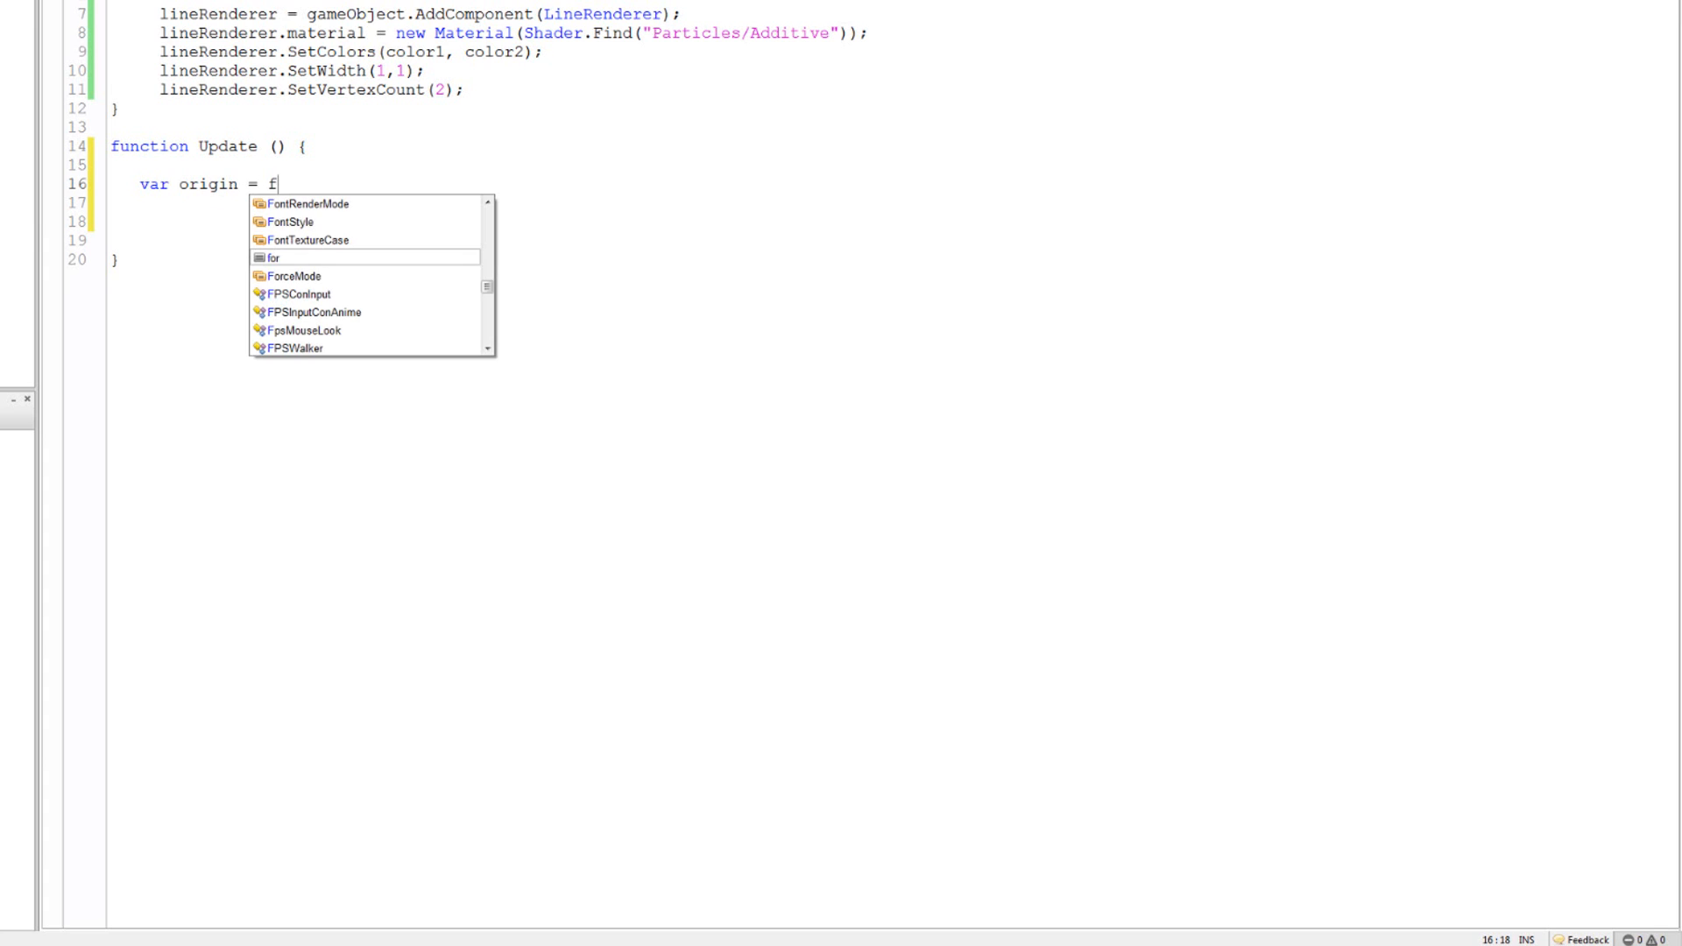
type("ran")
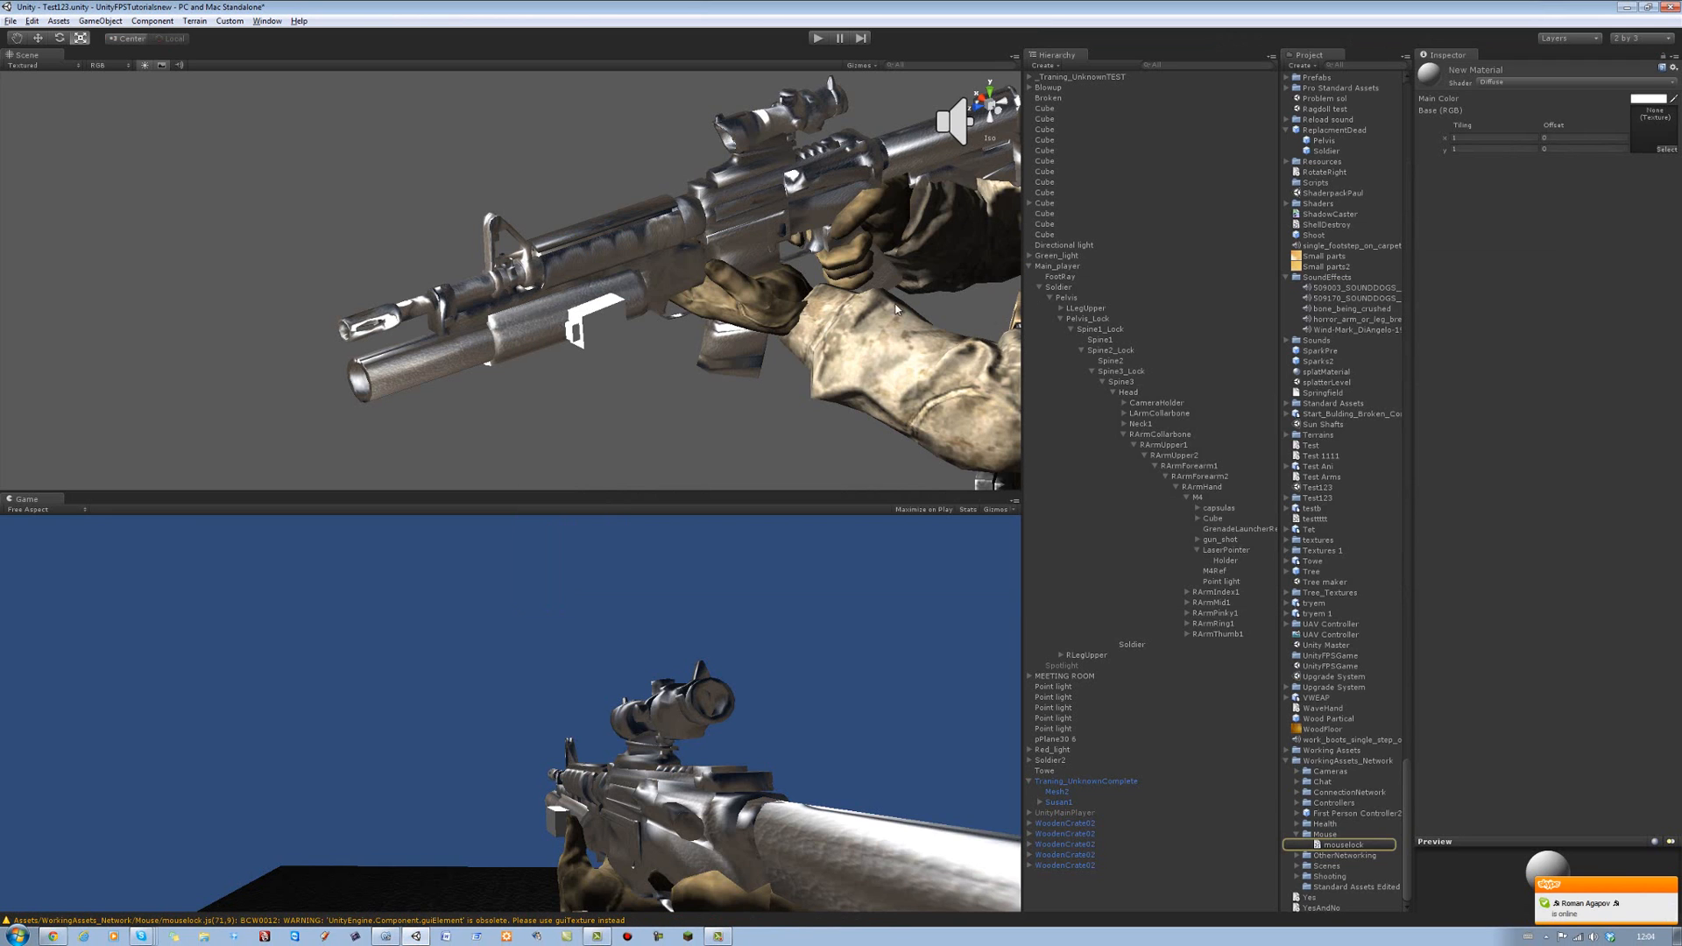
Select LaserPointer to view its Transform, then complete origin = transform.position
left_click(1228, 549)
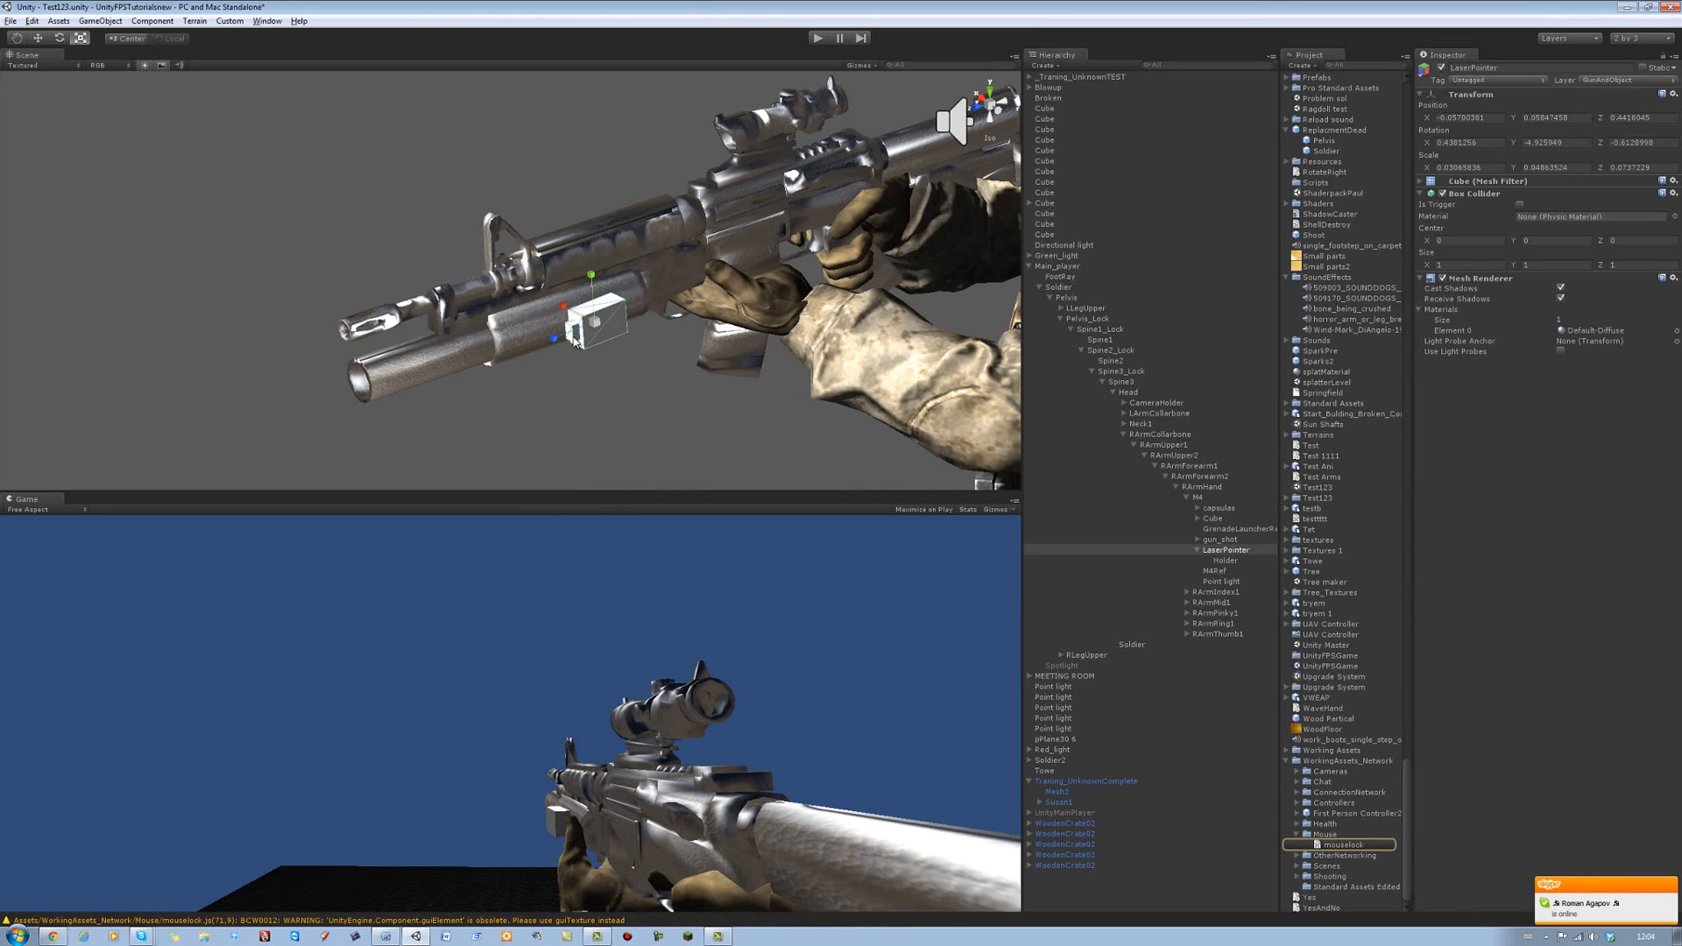
left_click(1224, 559)
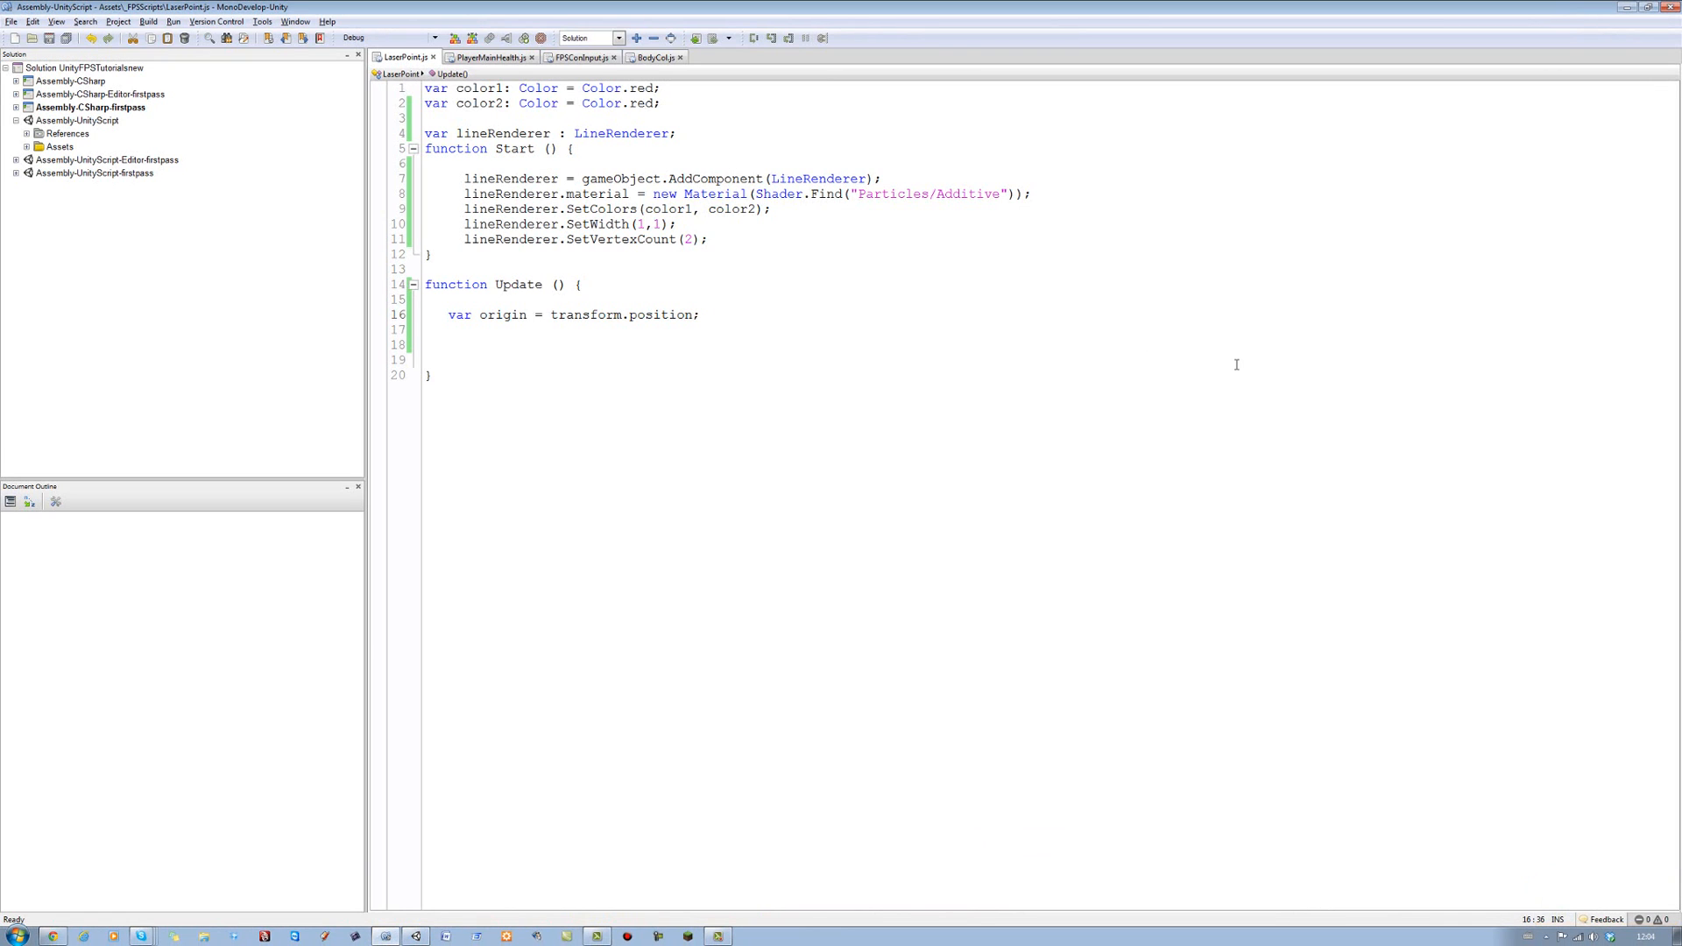
key("Return")
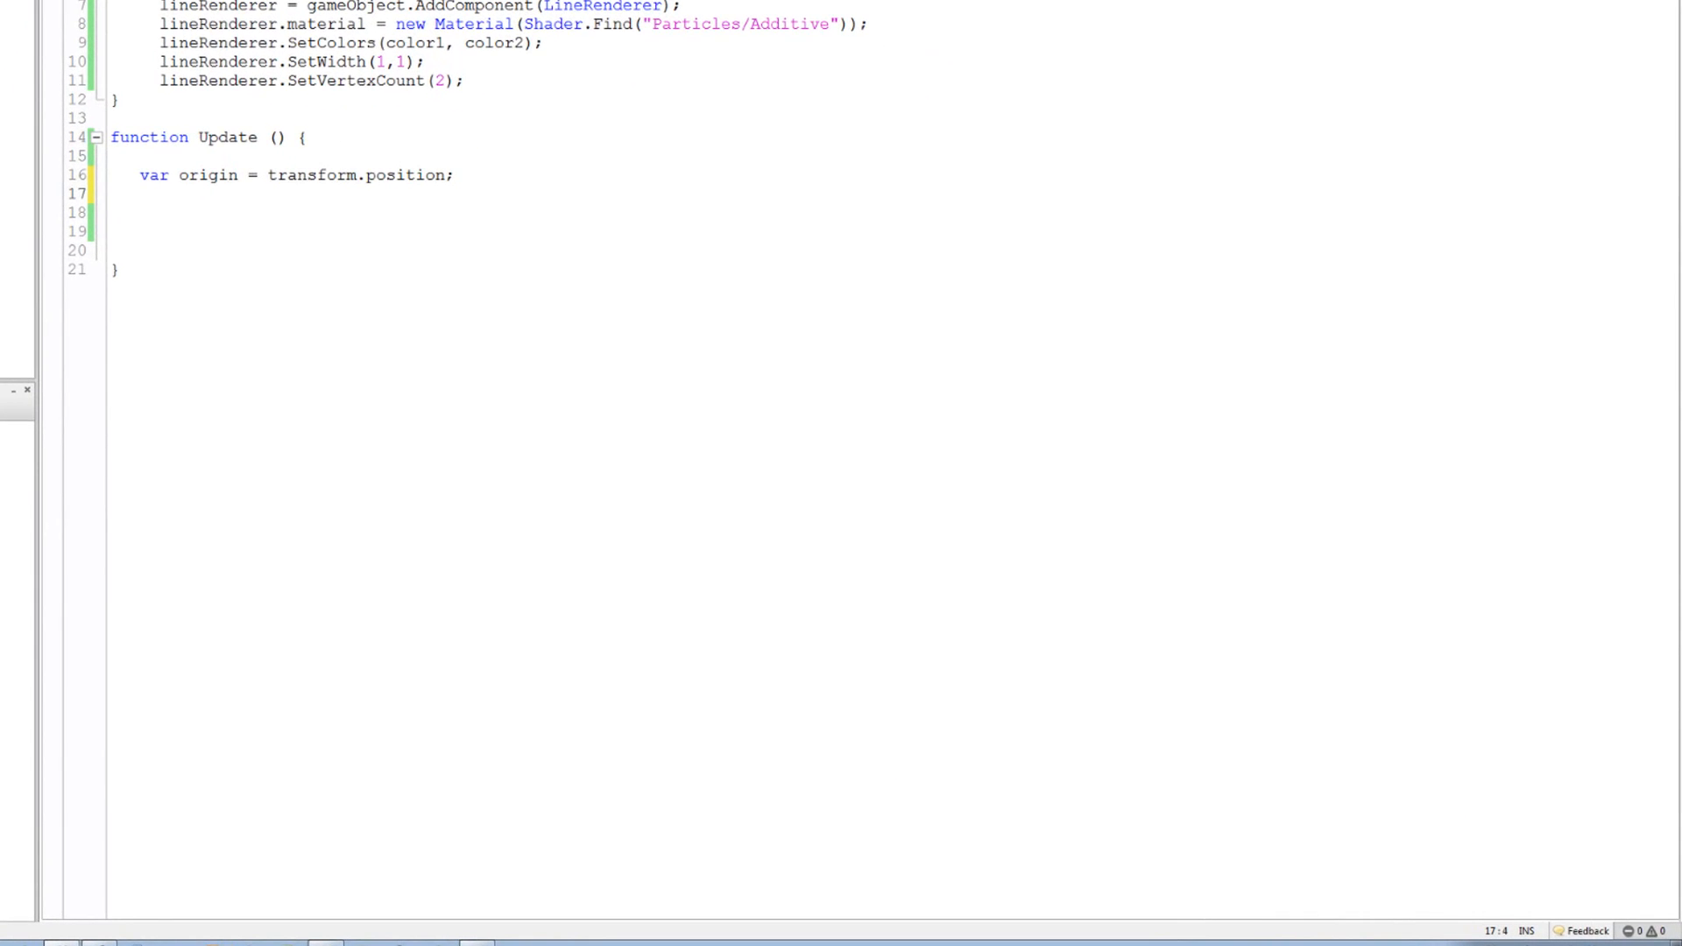
Declare var direction = transform.forward; in Update
type("var di")
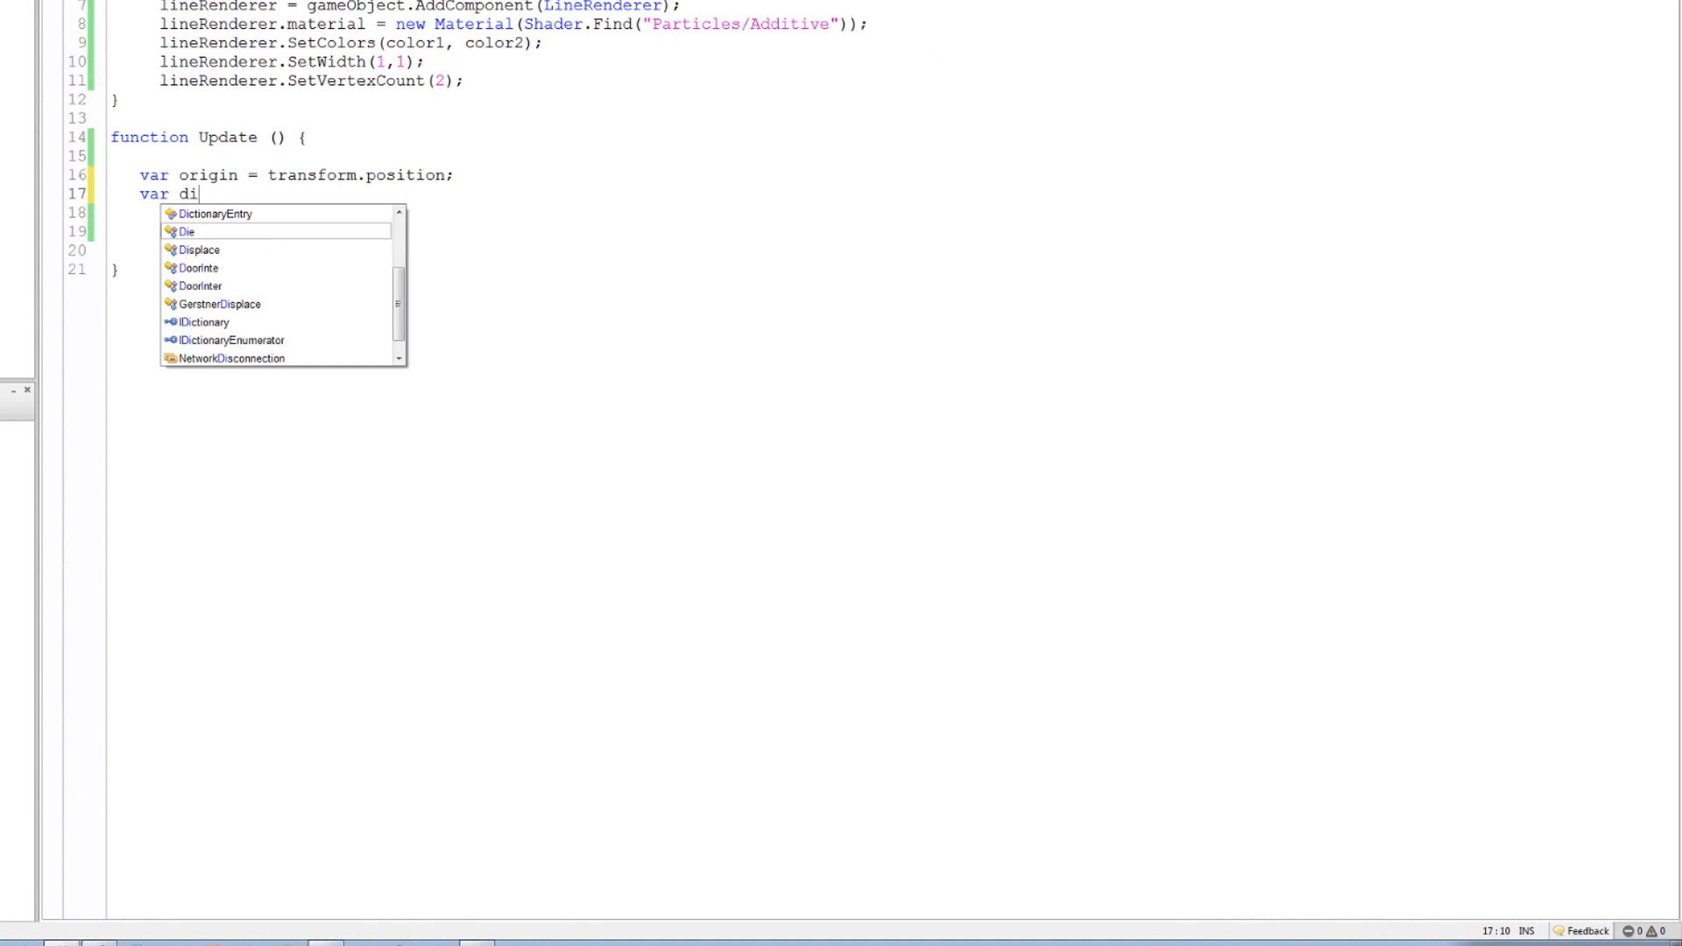
type("rection")
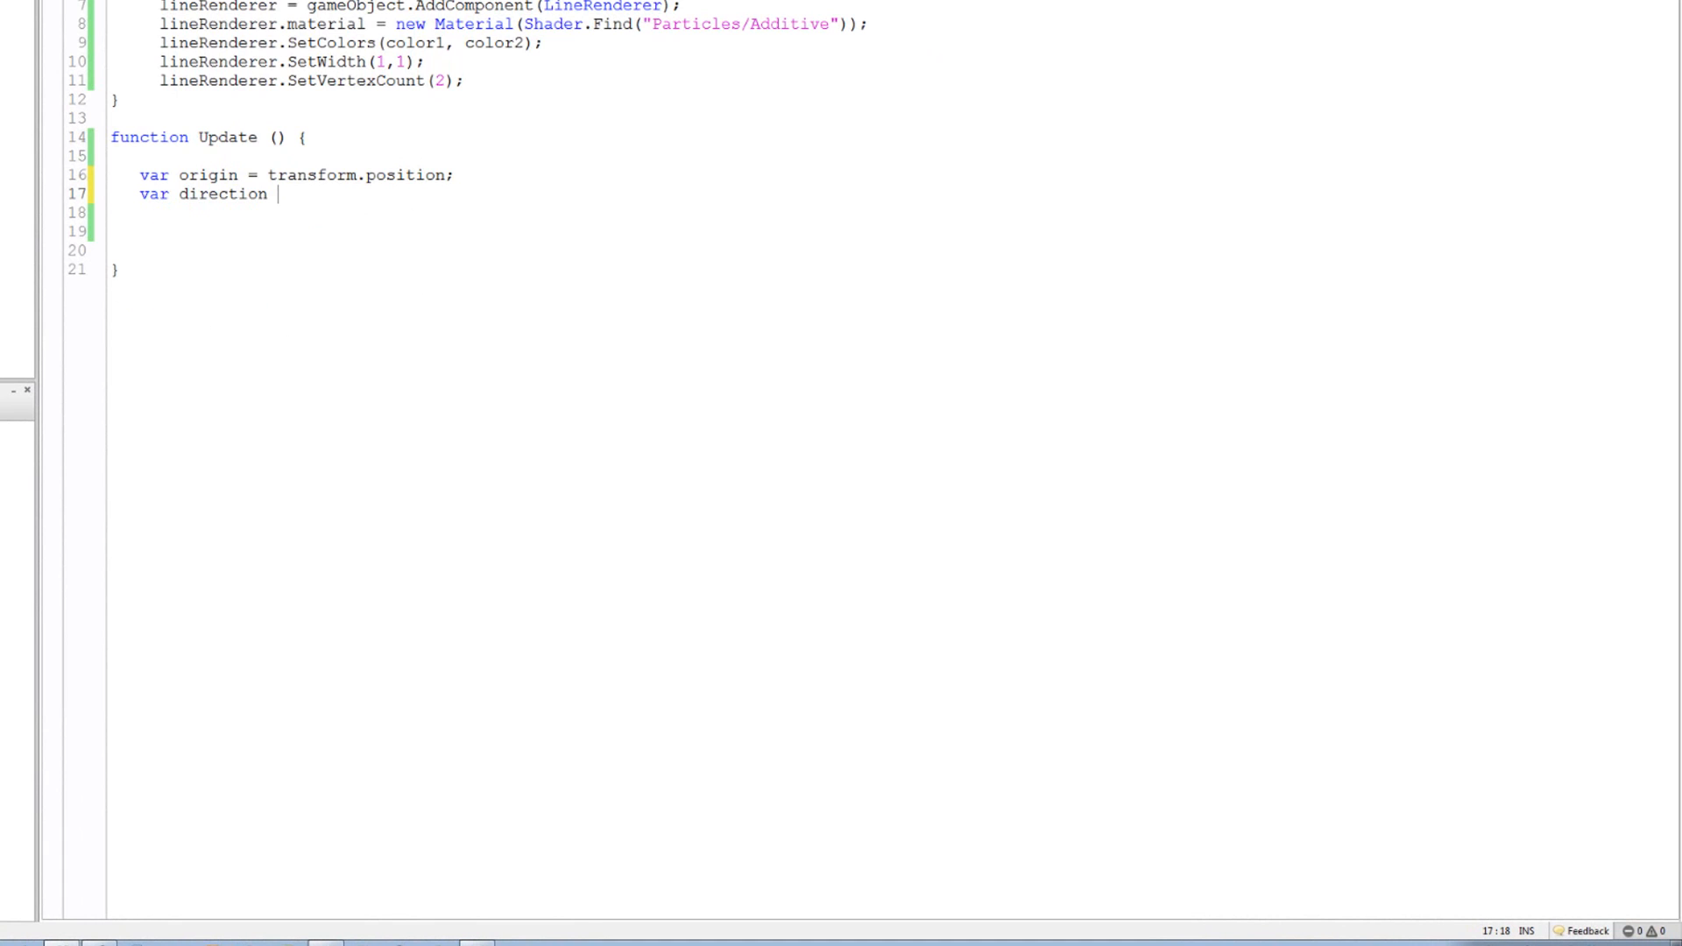
type("= transform.")
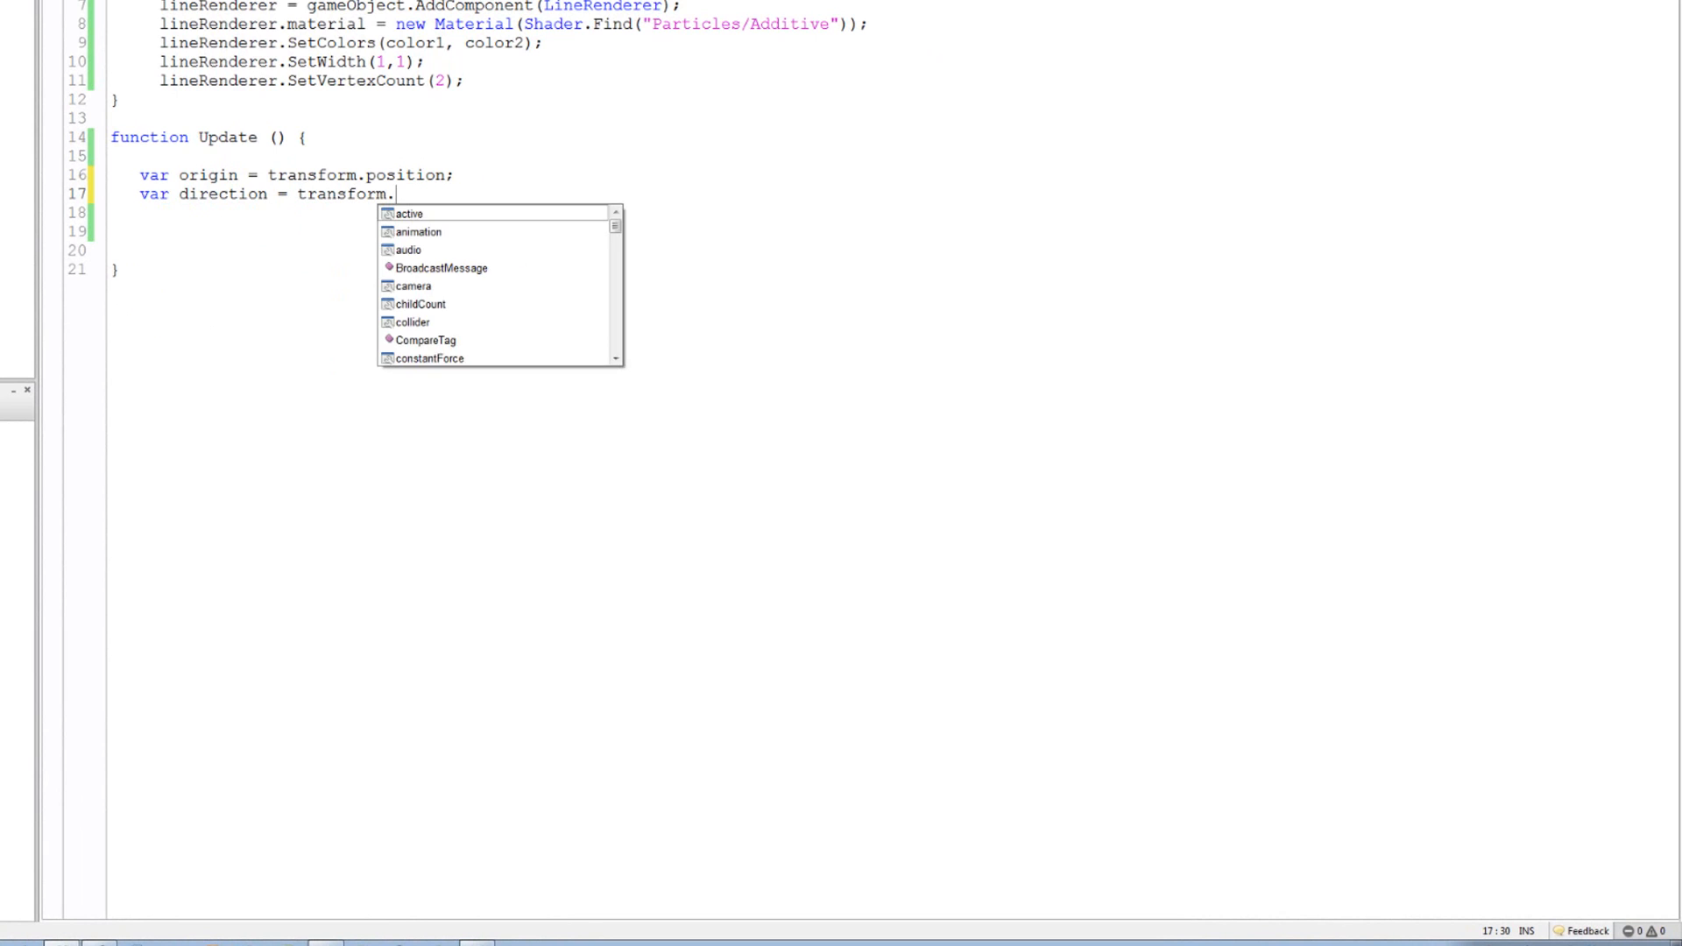
type("forward;")
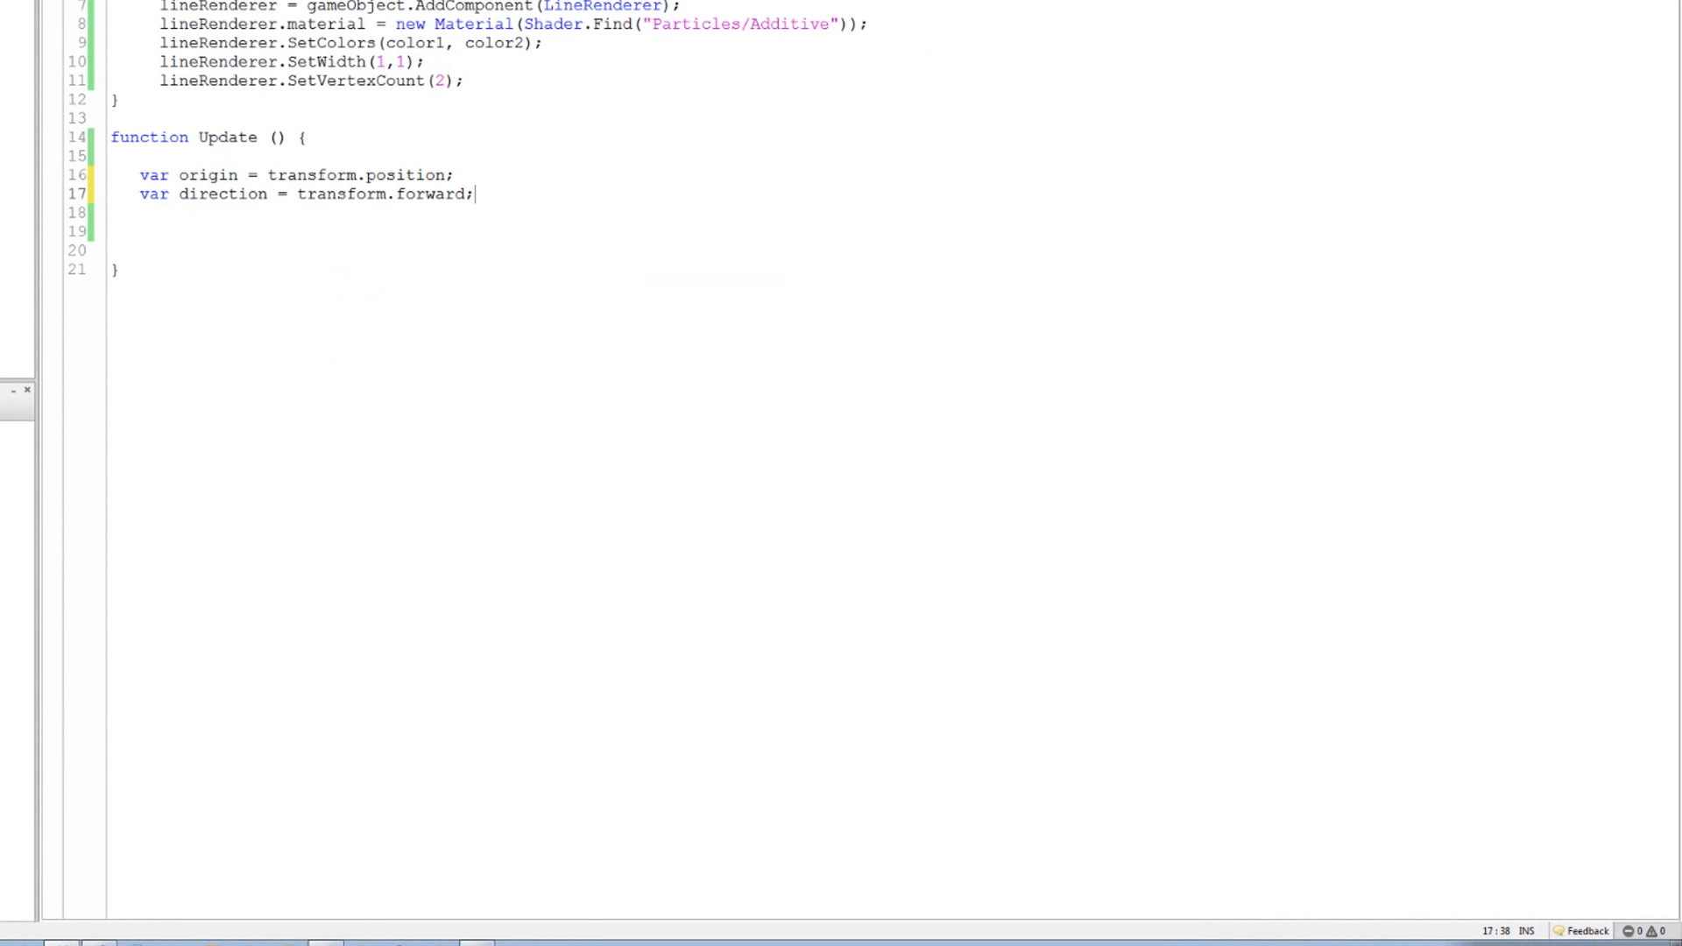
key("Enter")
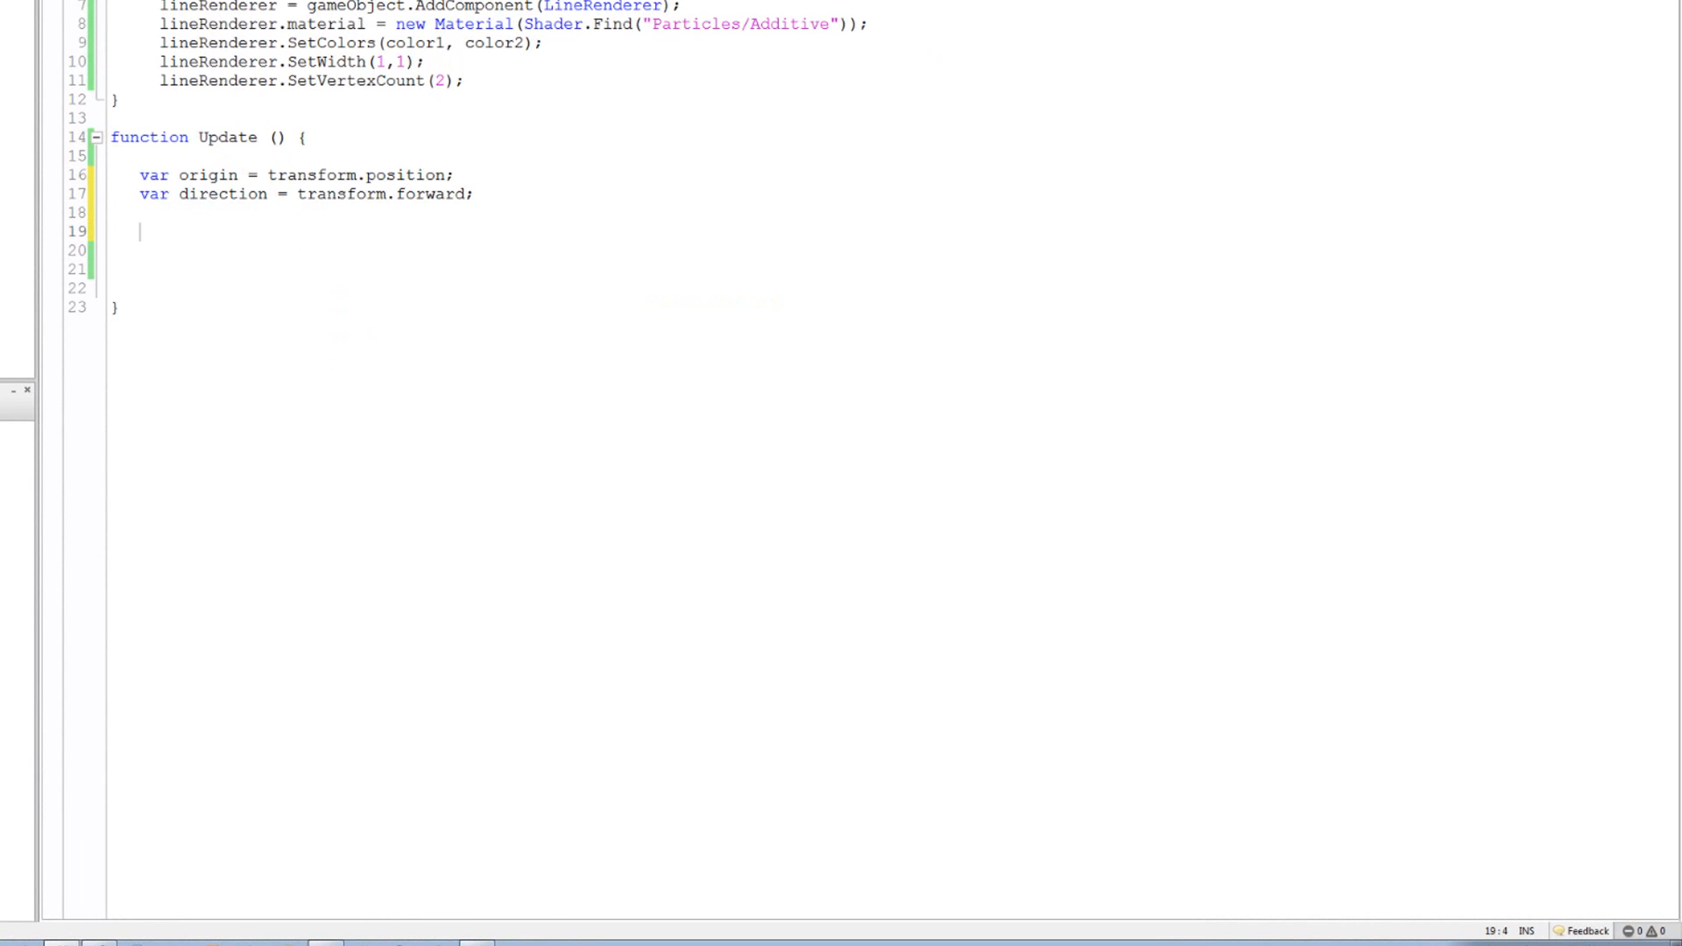
key("Home")
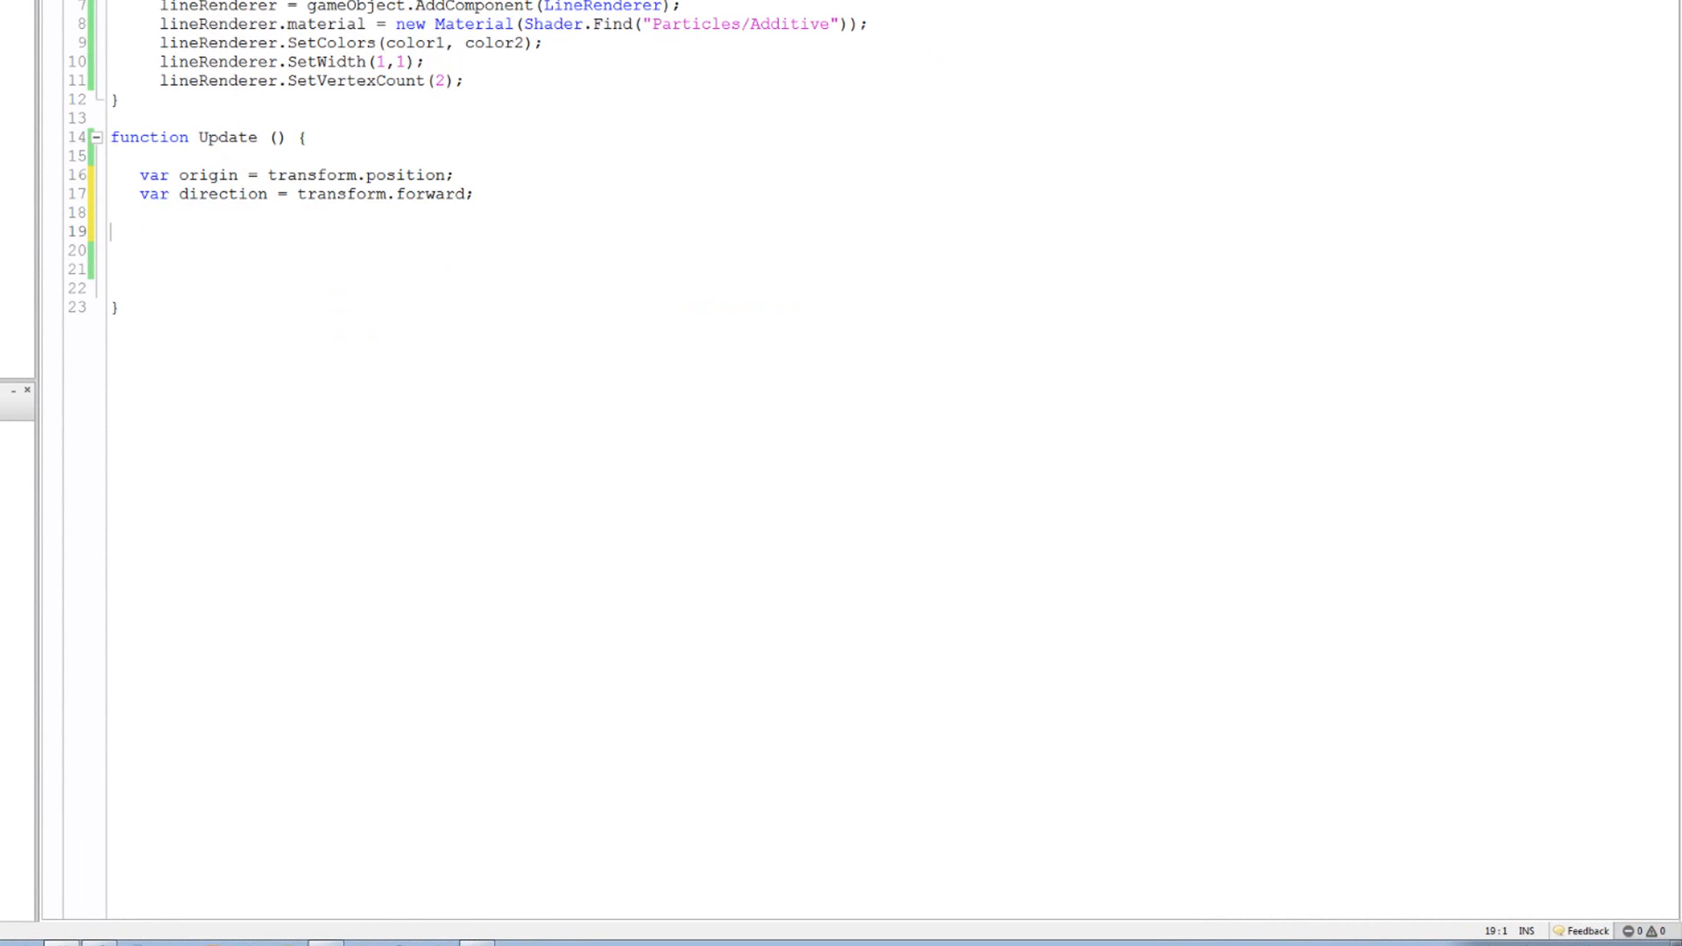
Declare var endPoint = origin + direction * 100000;
type("var end")
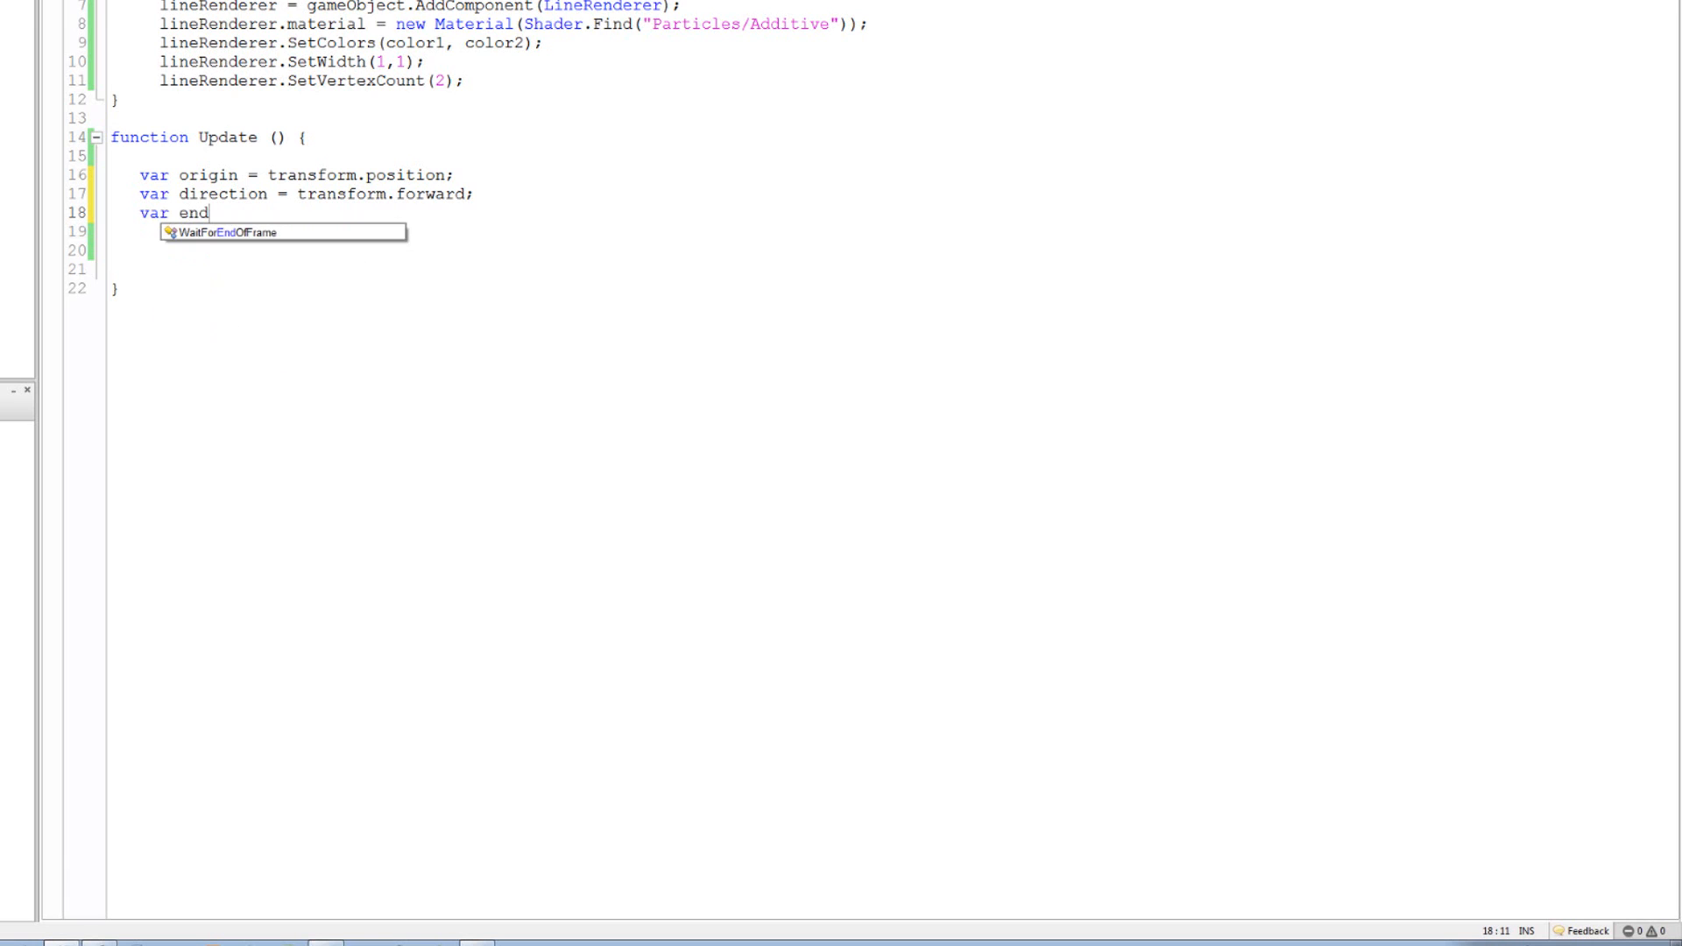
type("Point =")
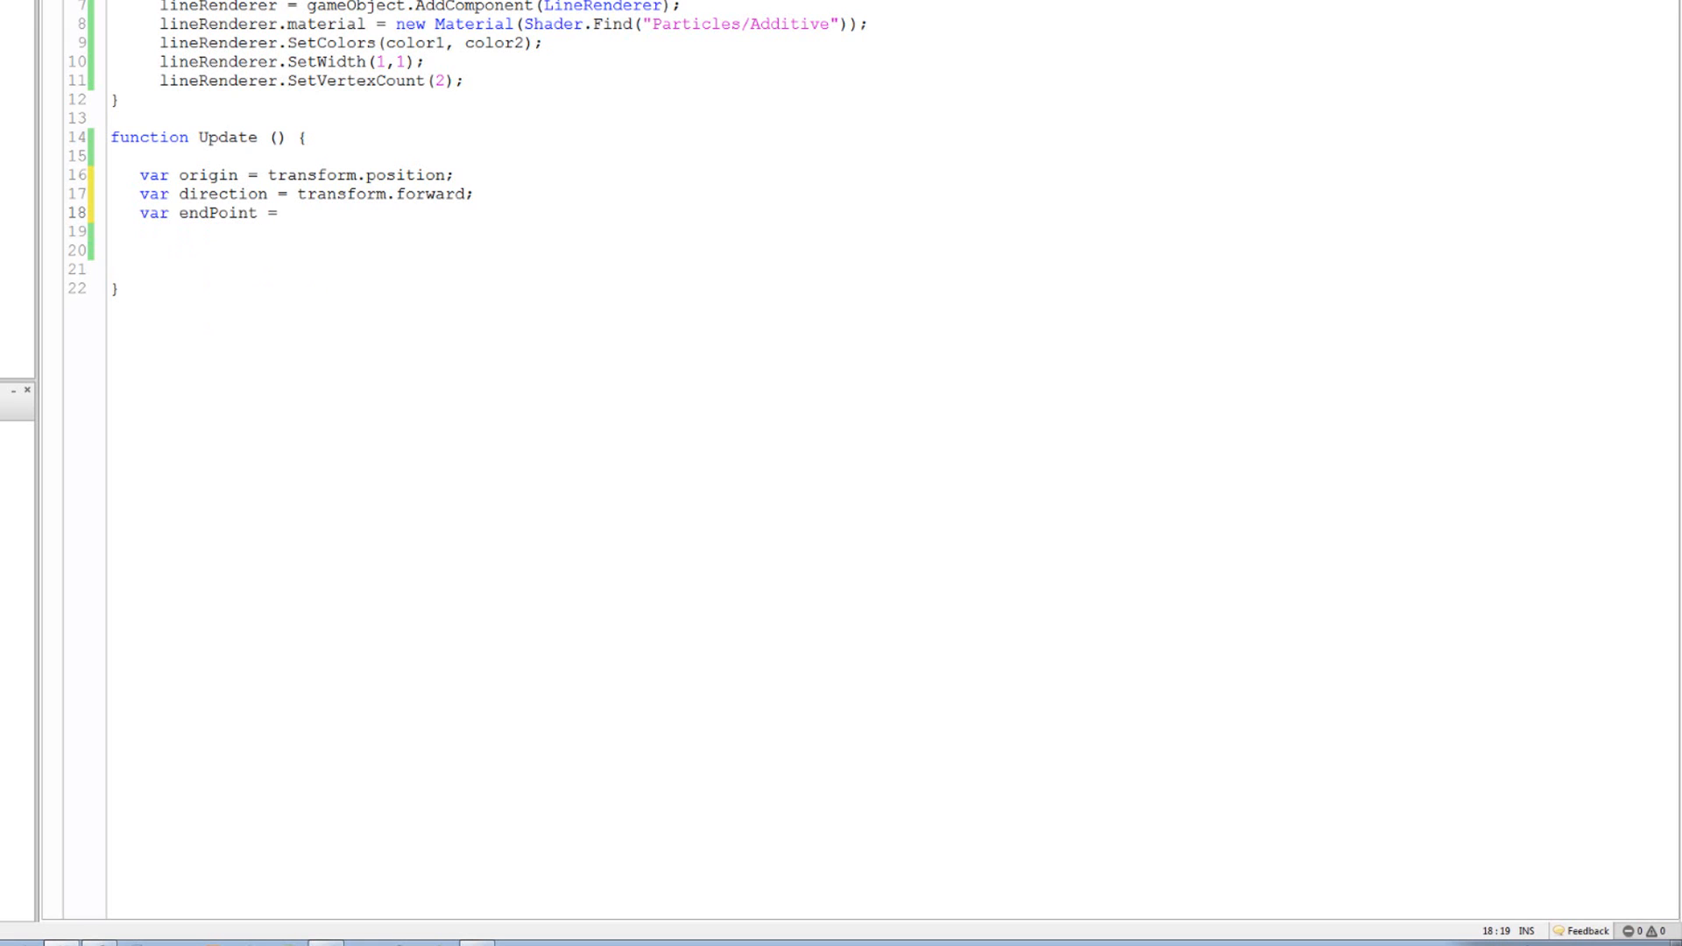
type("orgi")
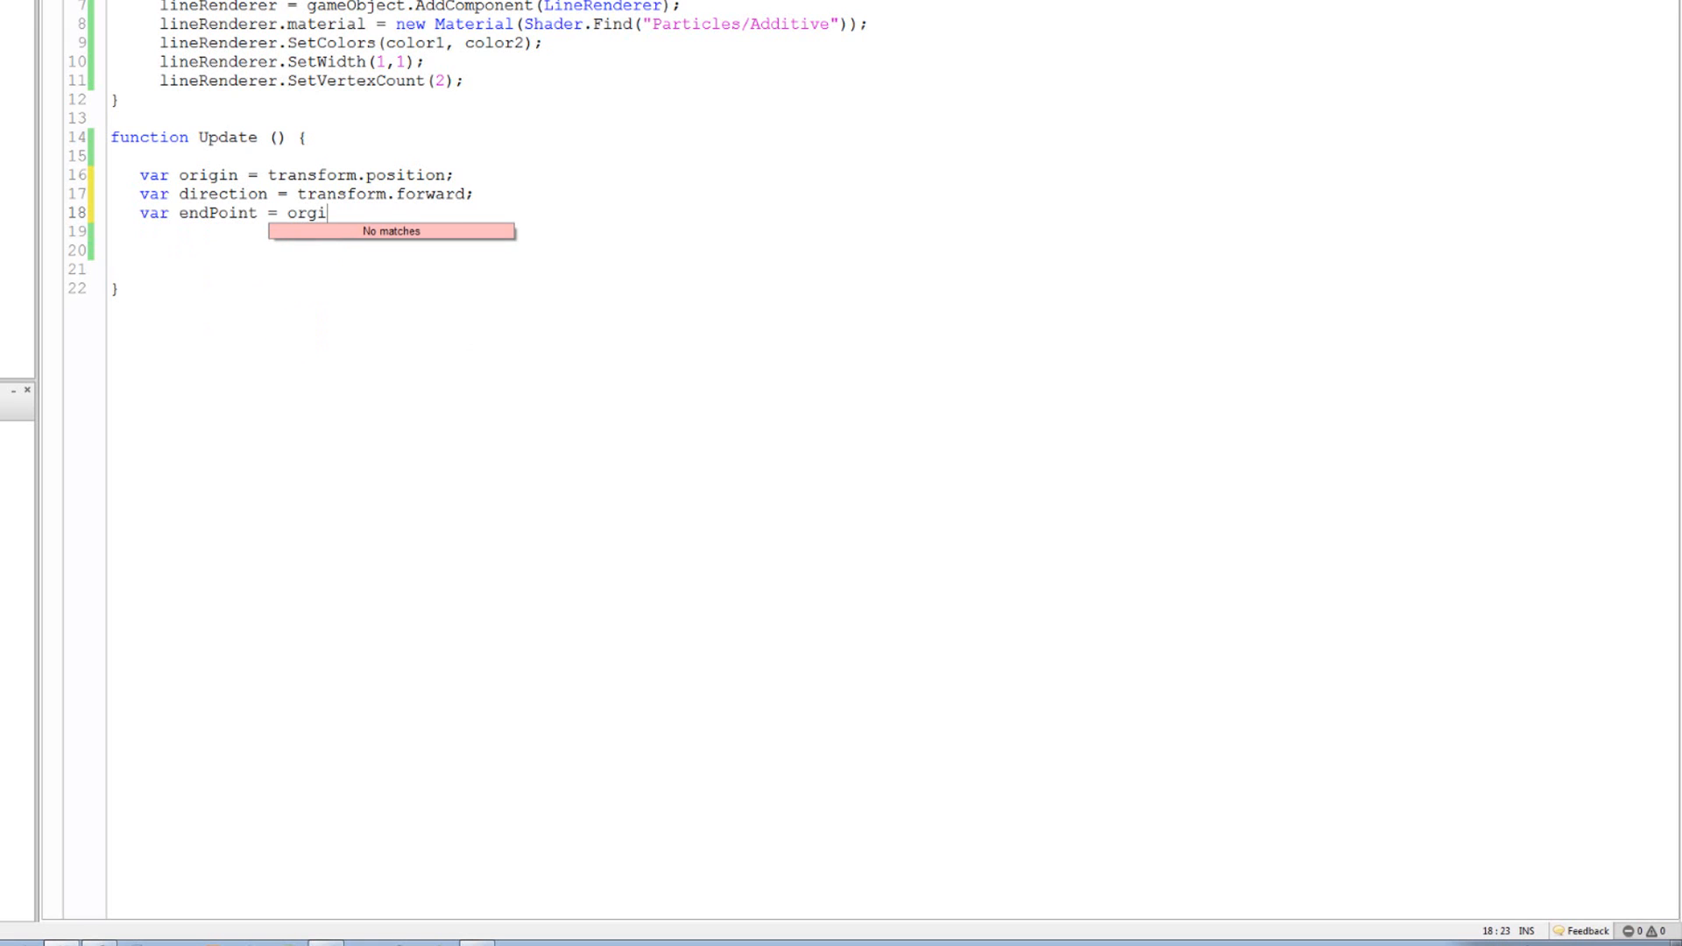
key("Backspace")
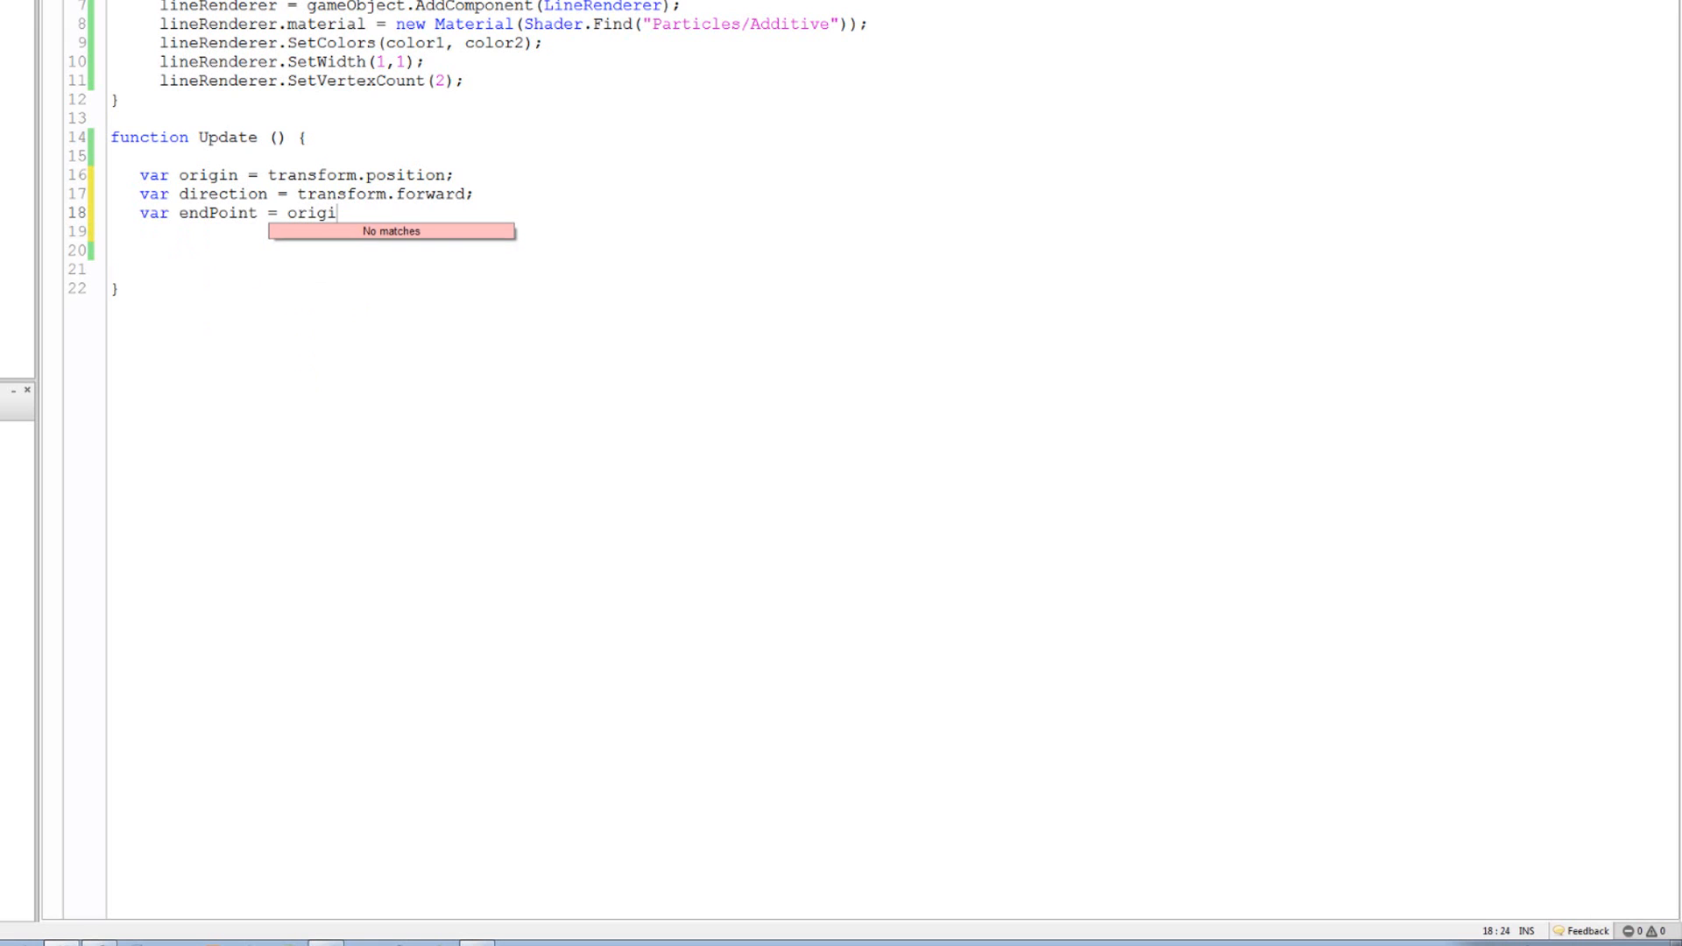
type("n +")
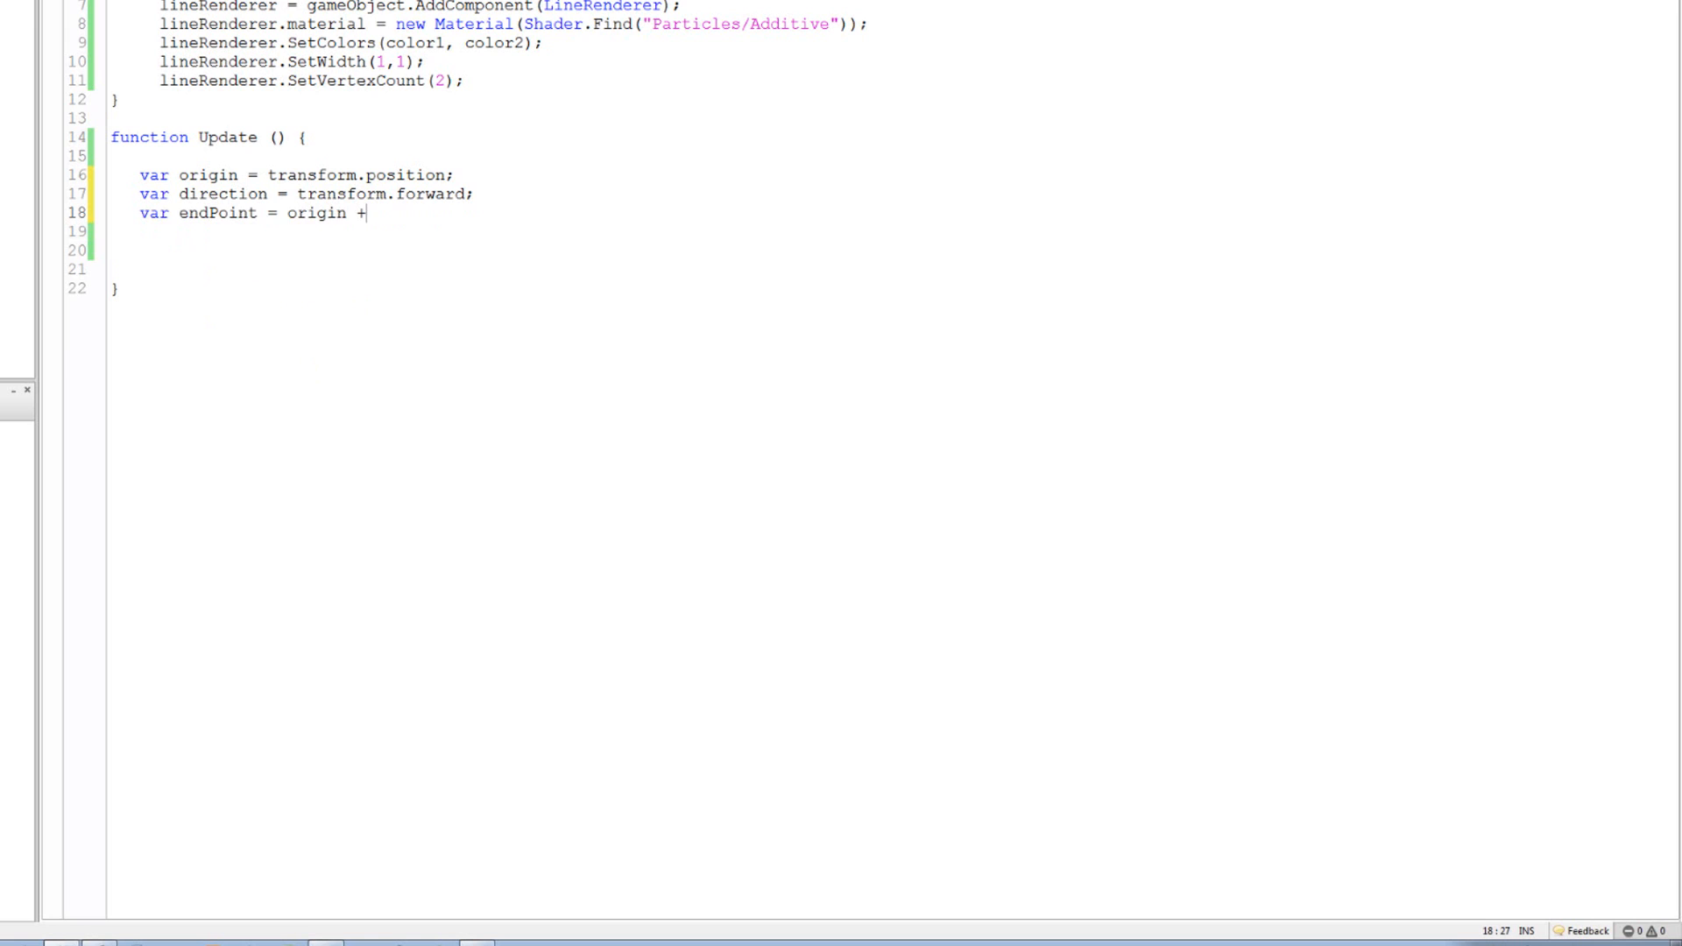
type("dire")
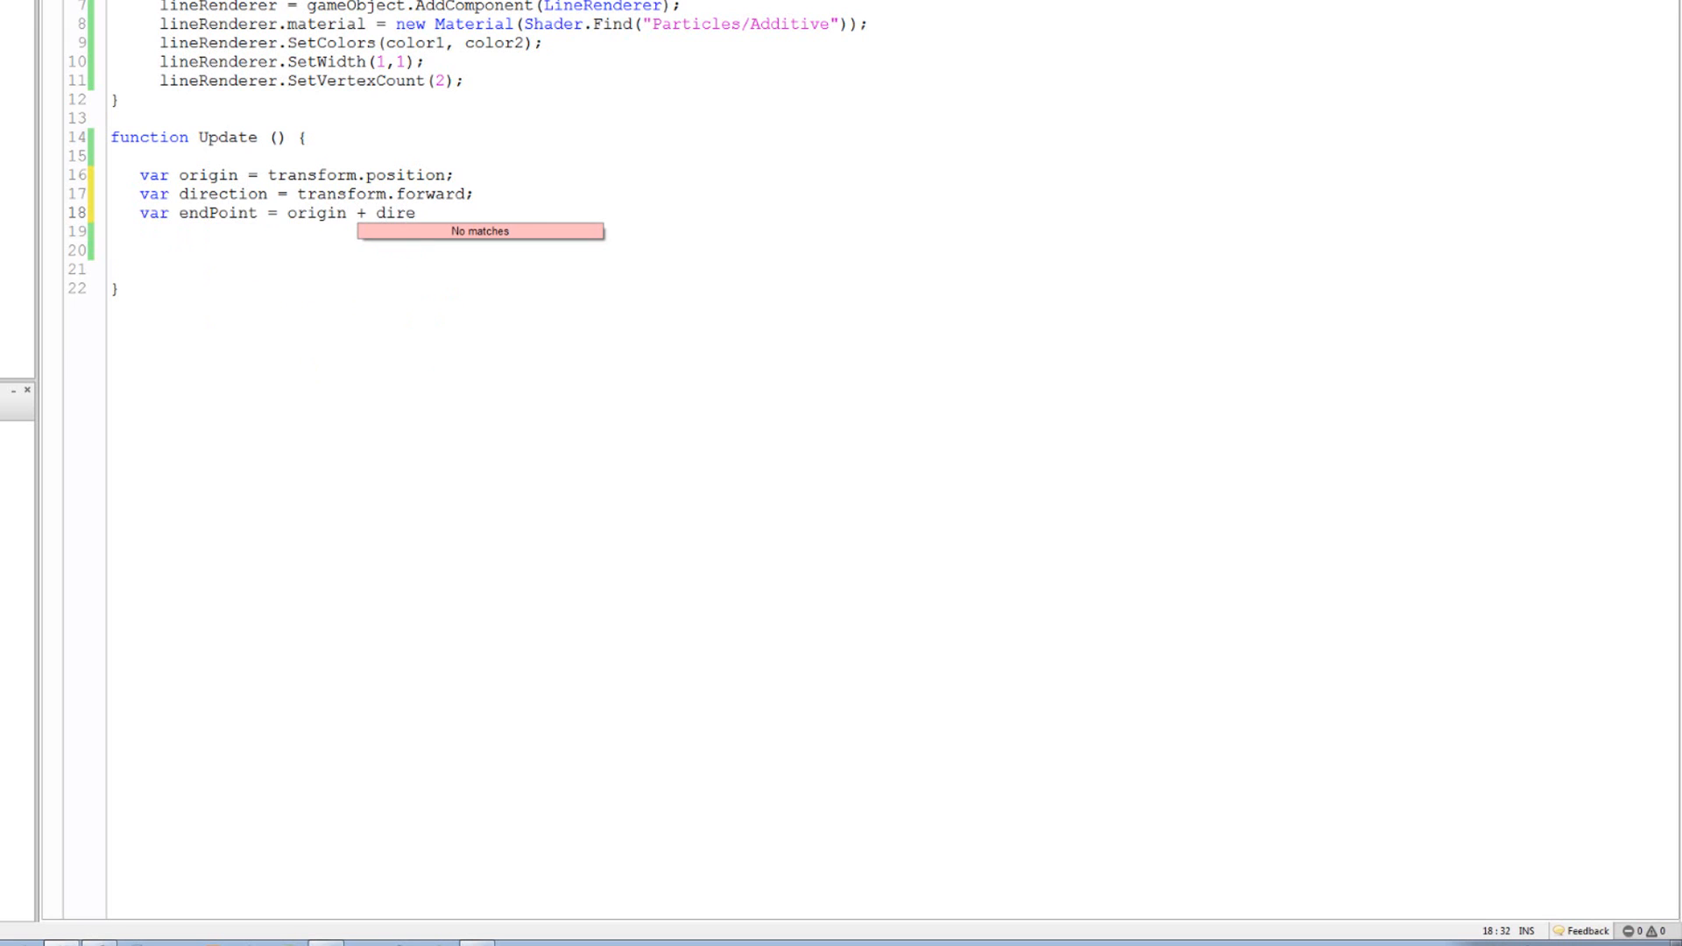
type("ction *")
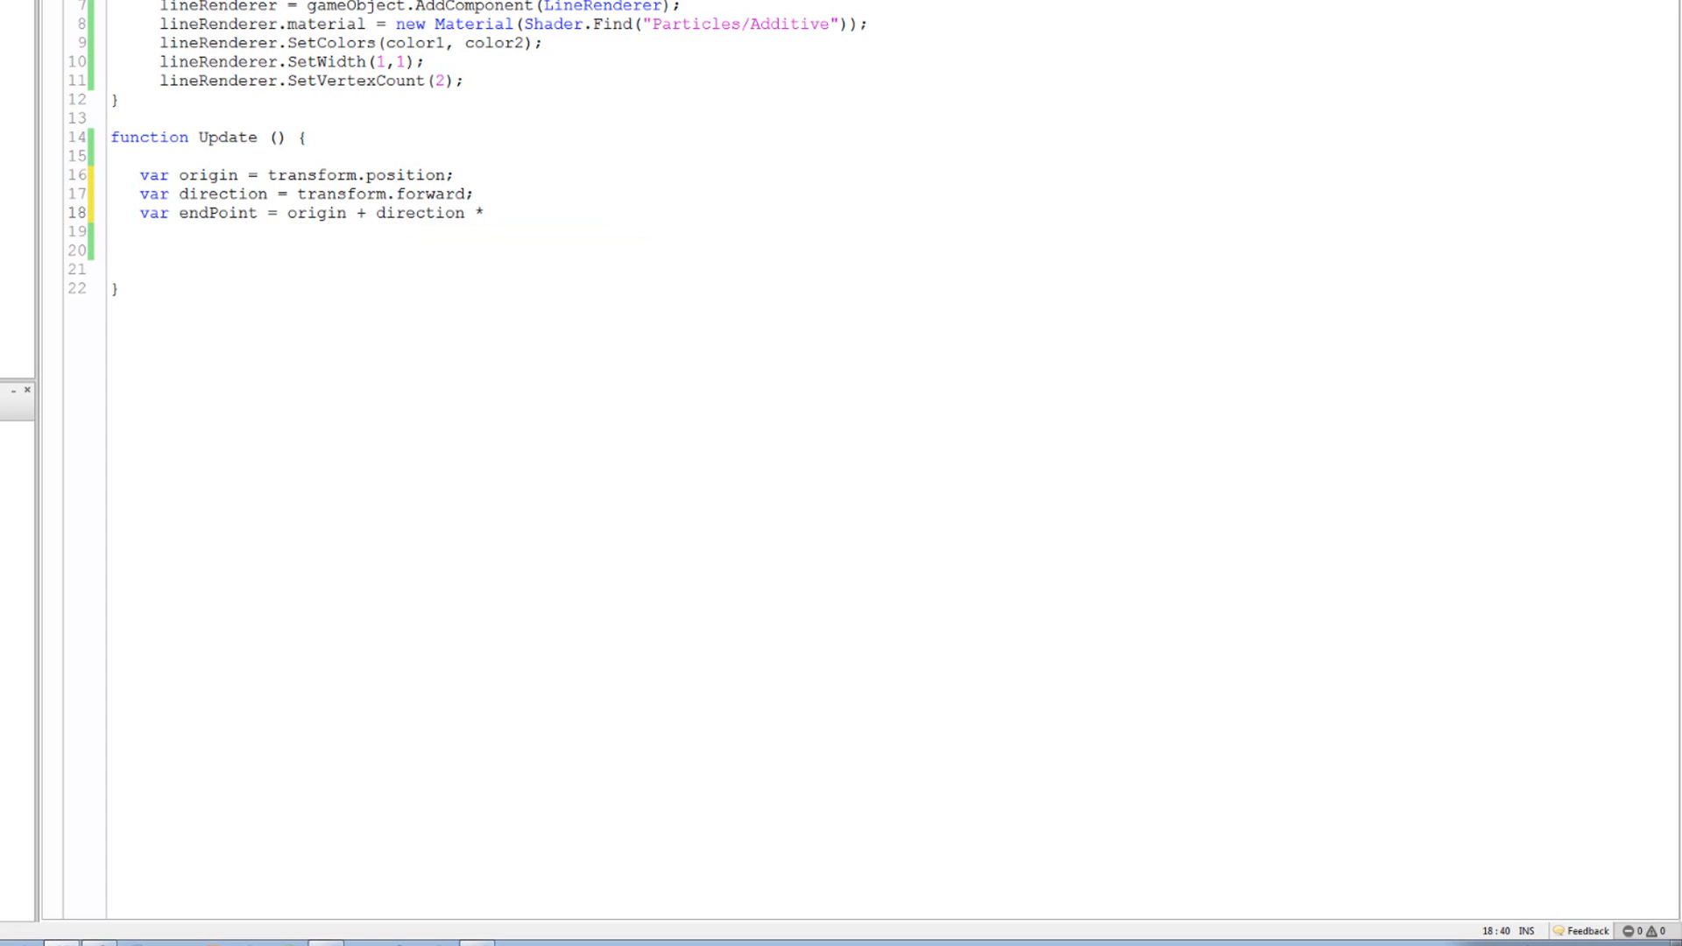
type("10")
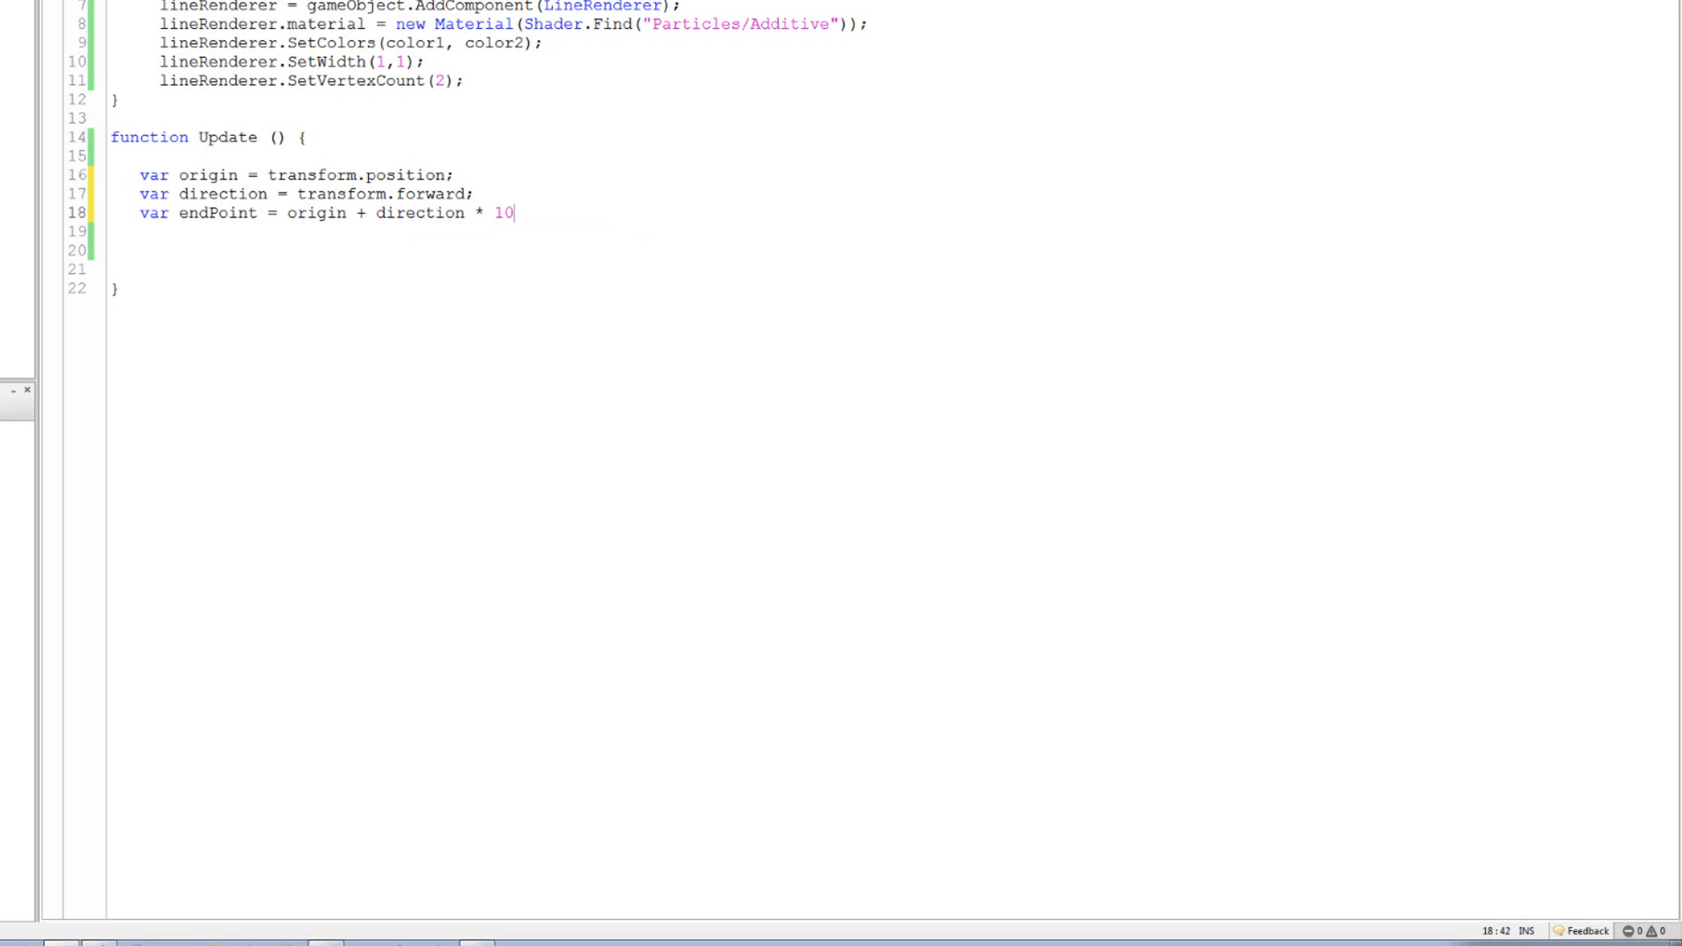
type("0000;")
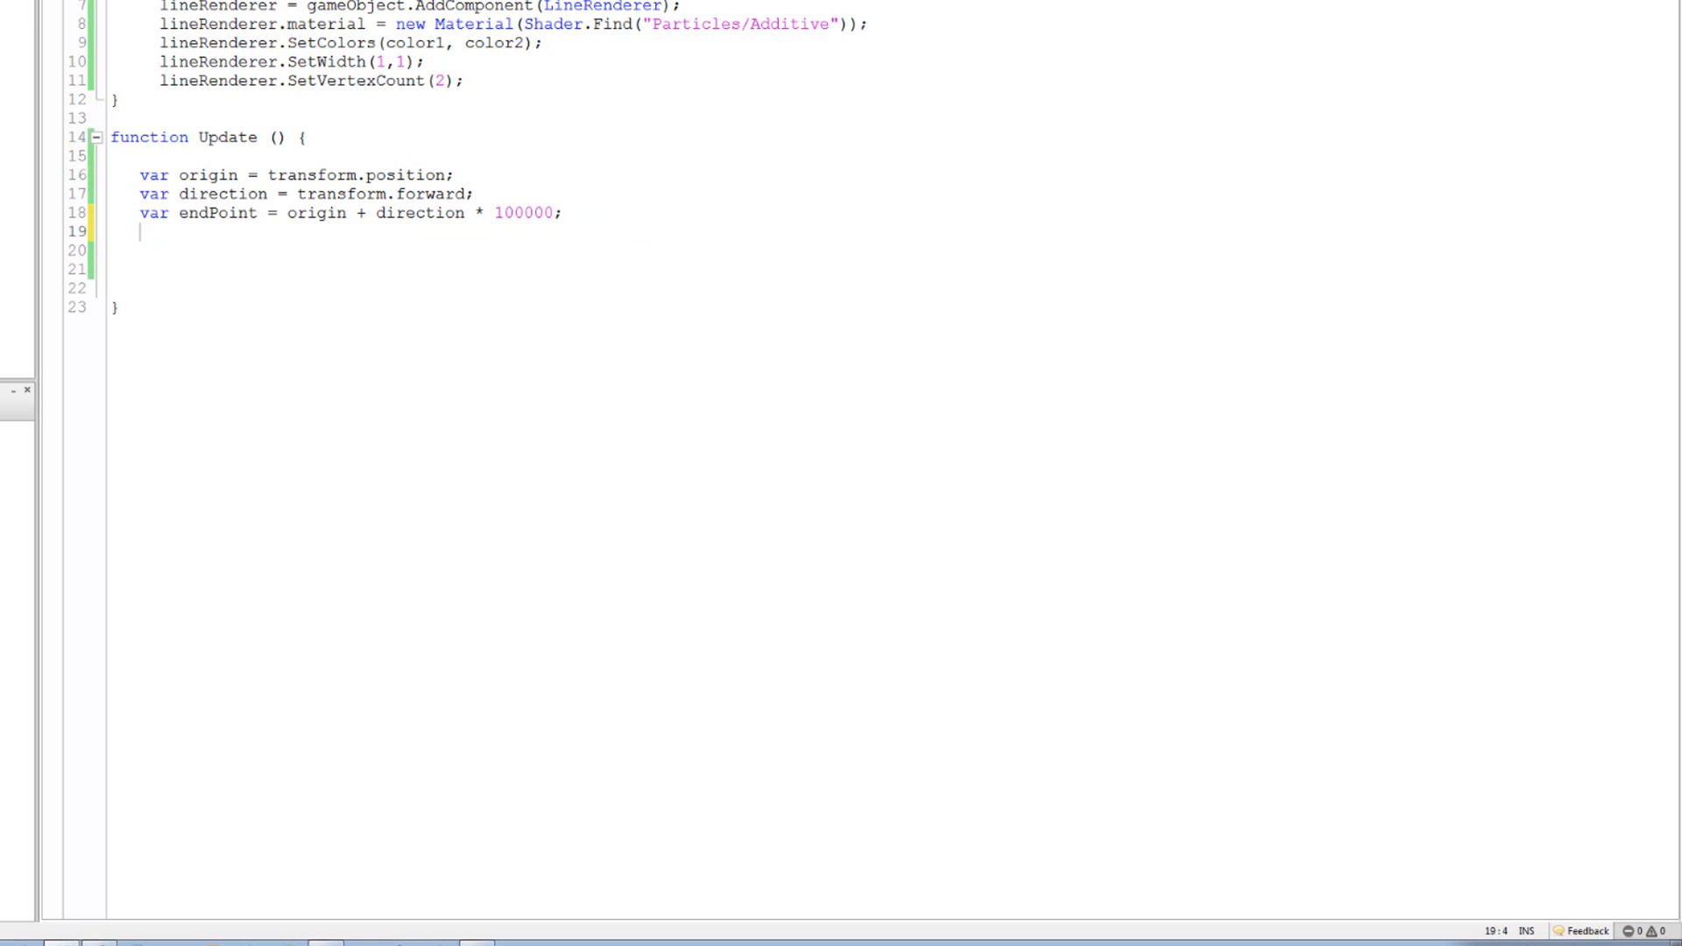
Declare var hit: RaycastHit; on the next line
type("var")
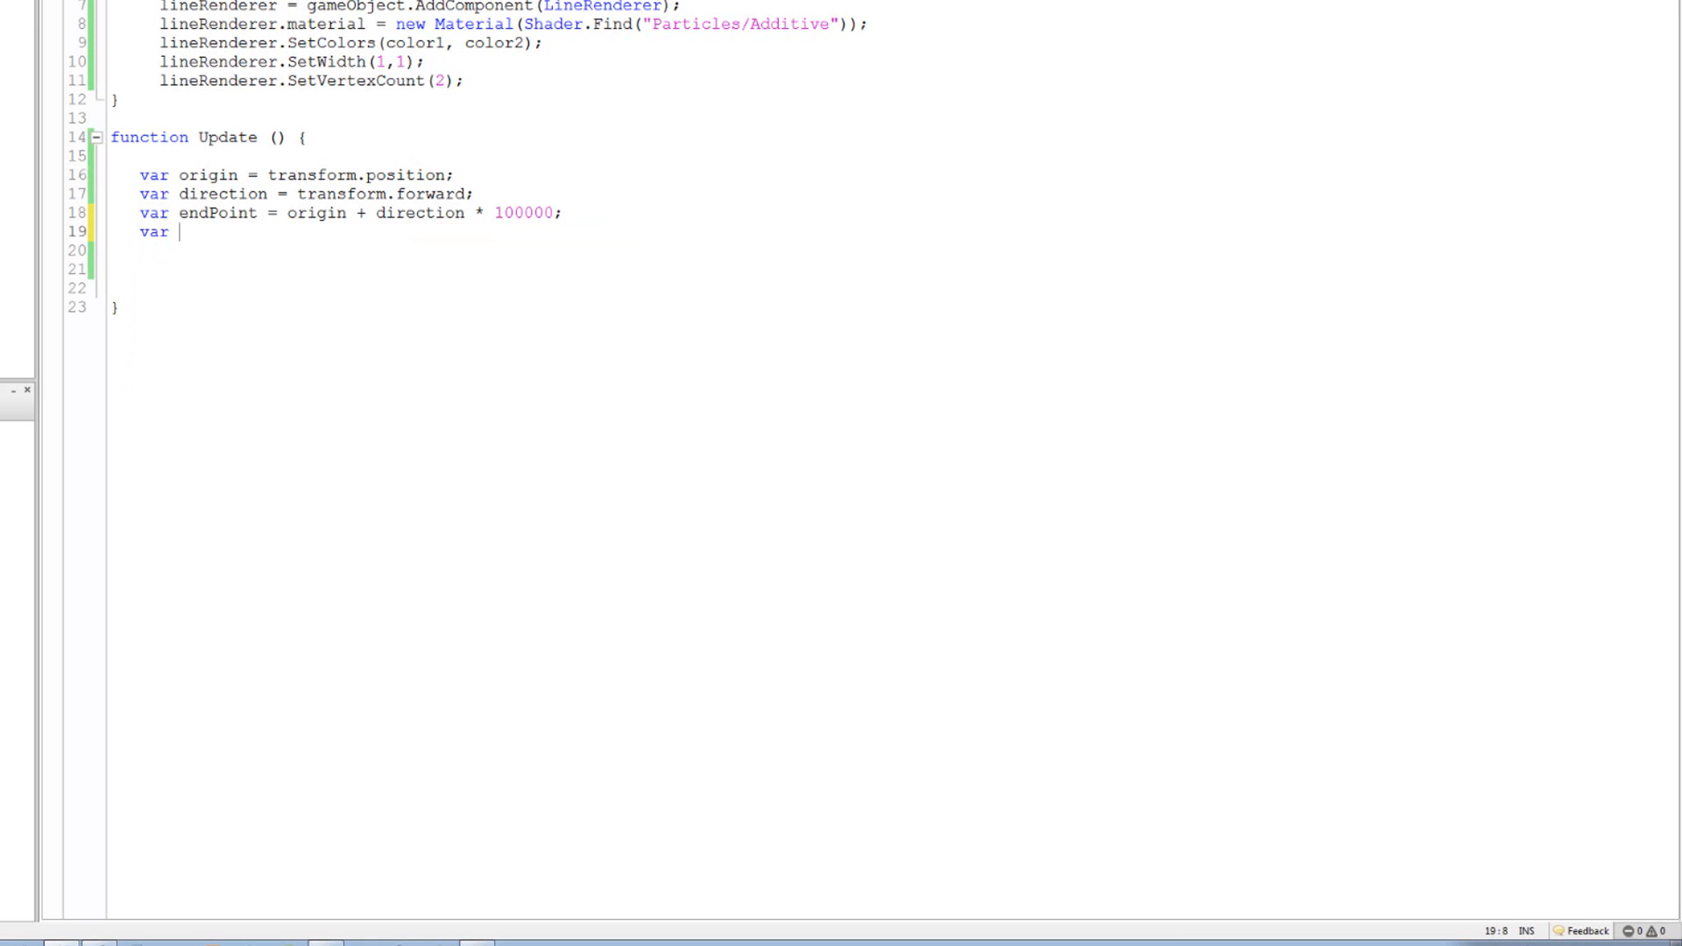
type("hit")
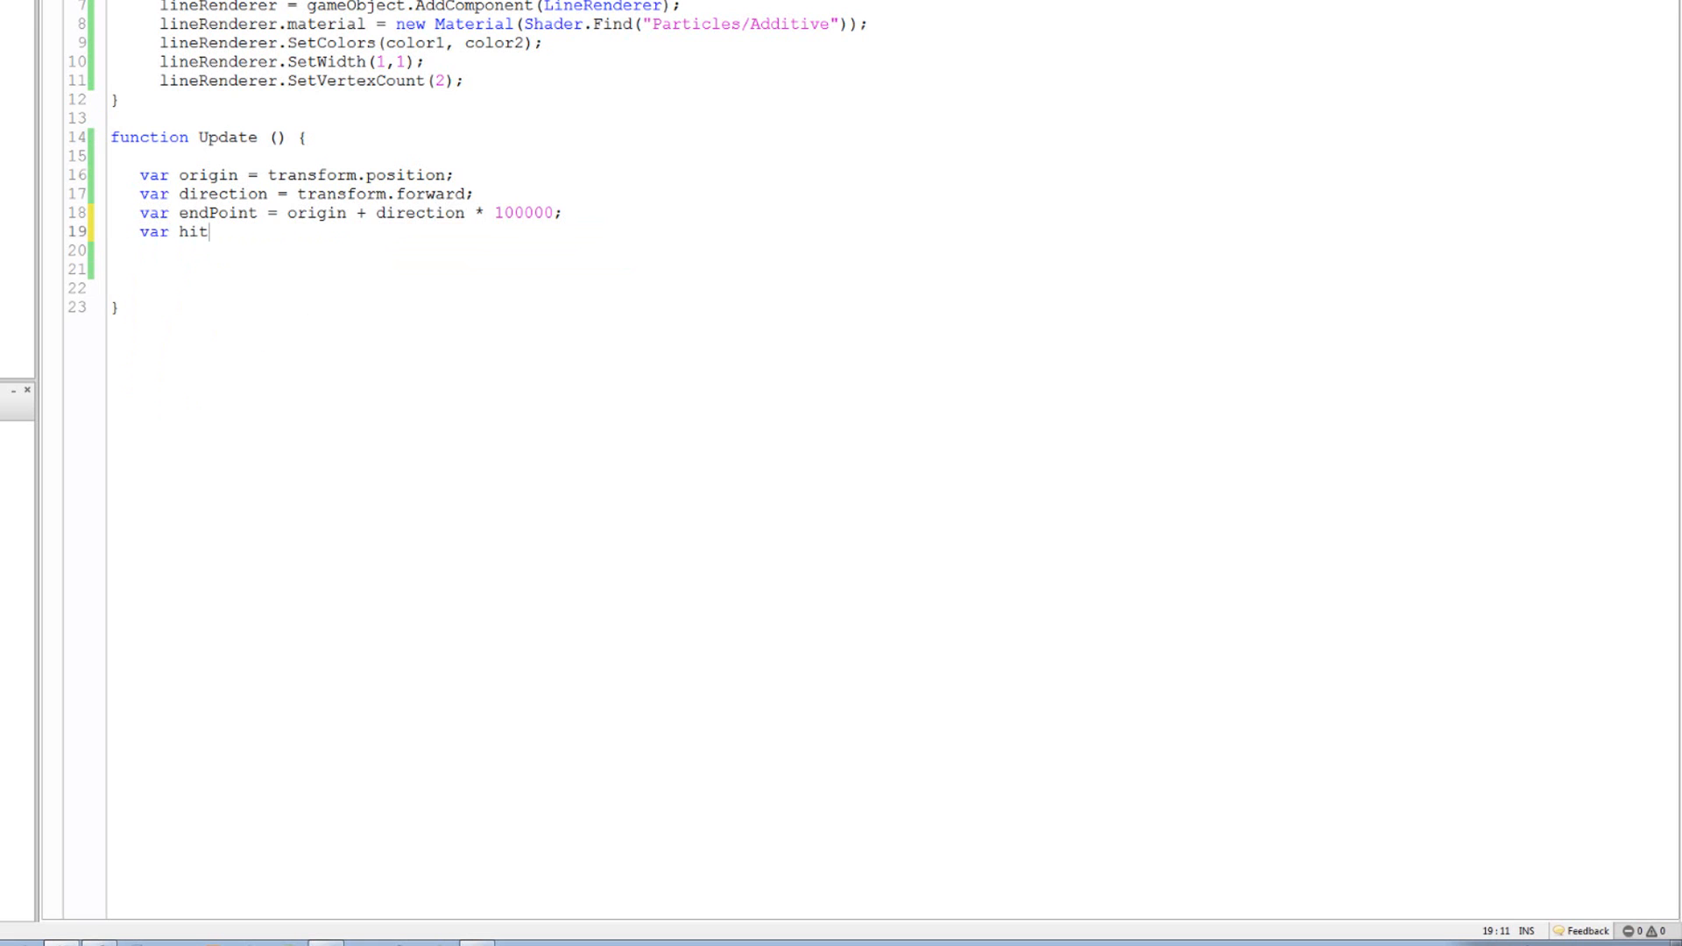
type(":")
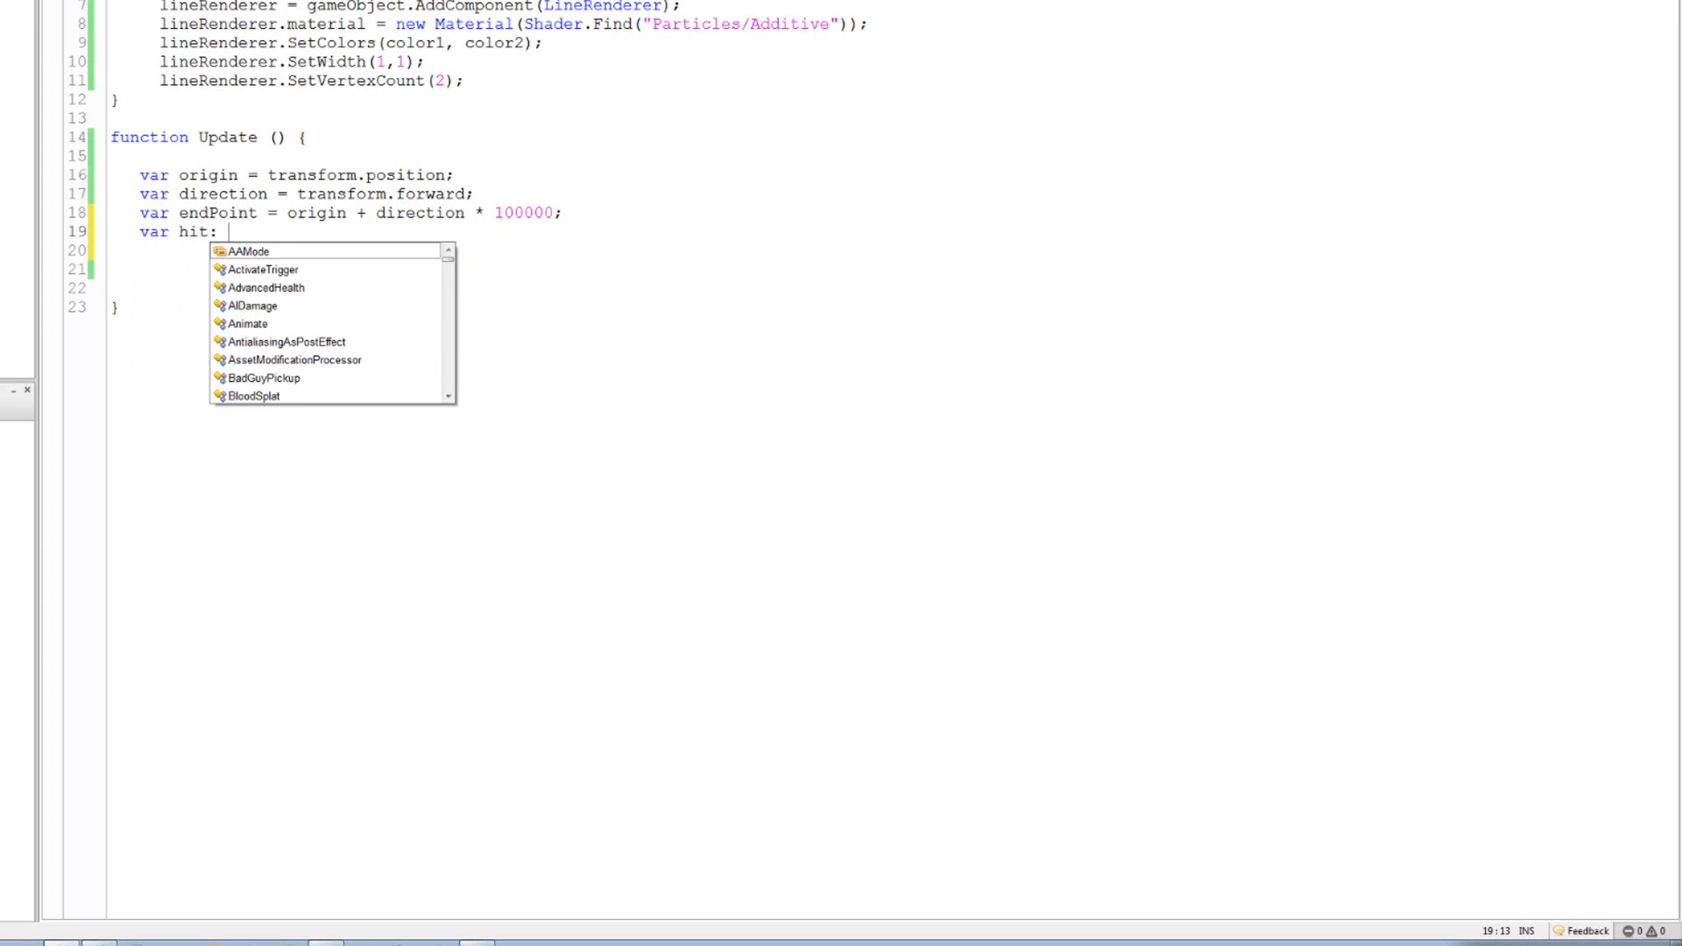
type("ra")
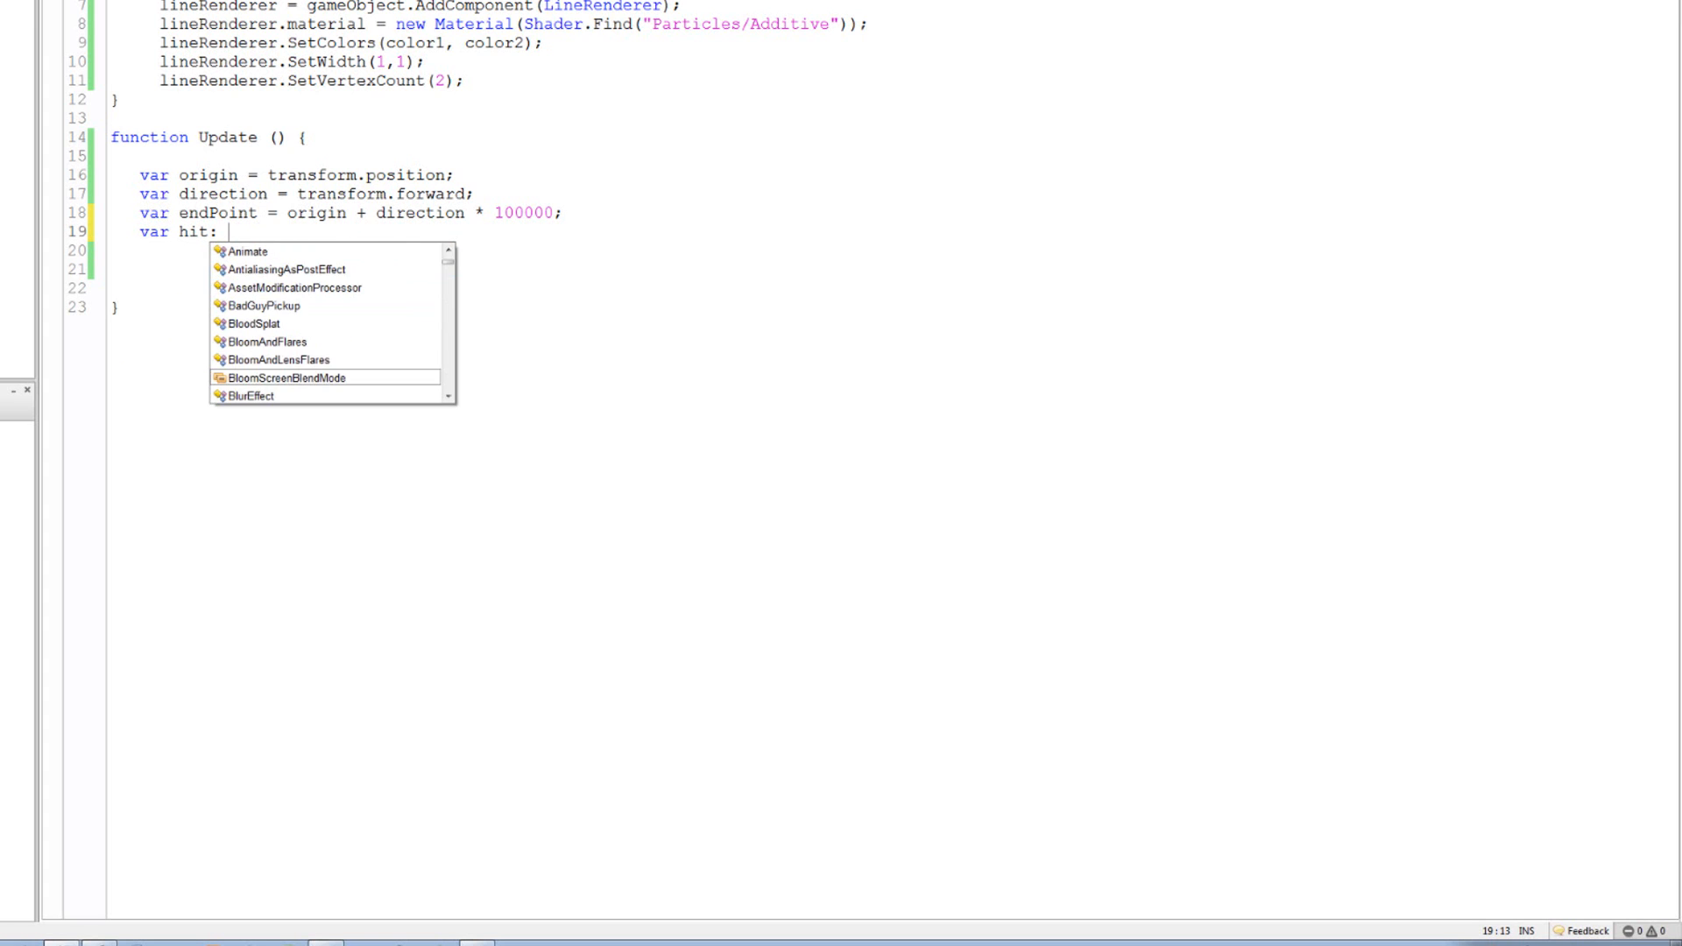
type("RaycasT")
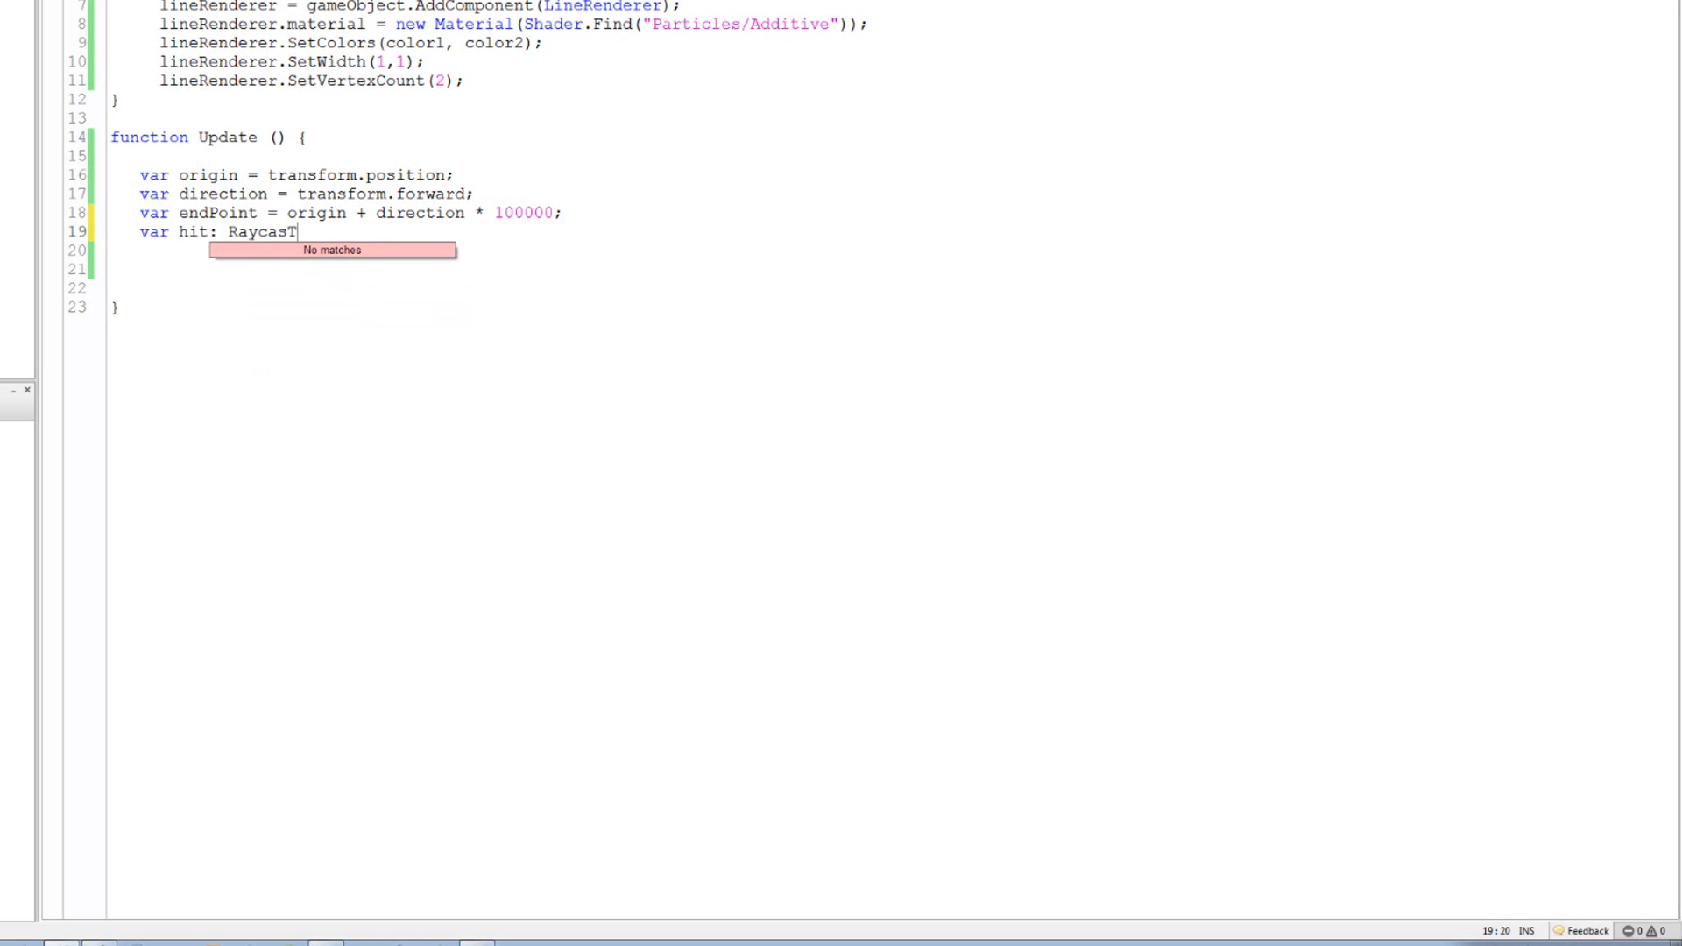
key("Backspace")
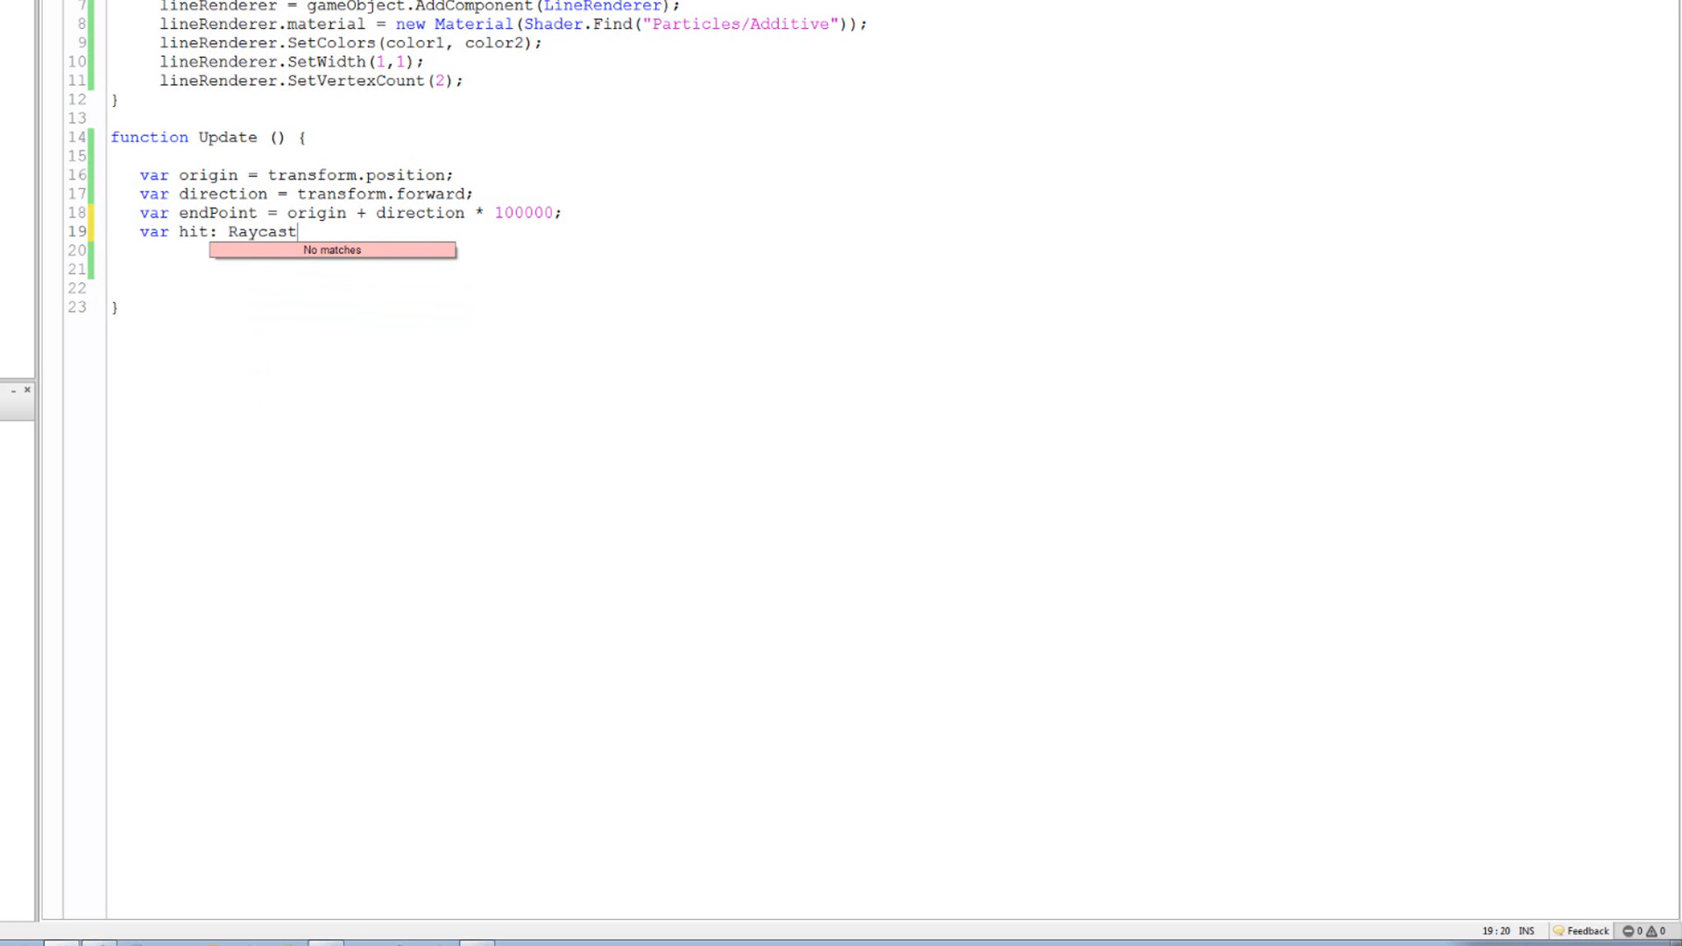
type("Hit;")
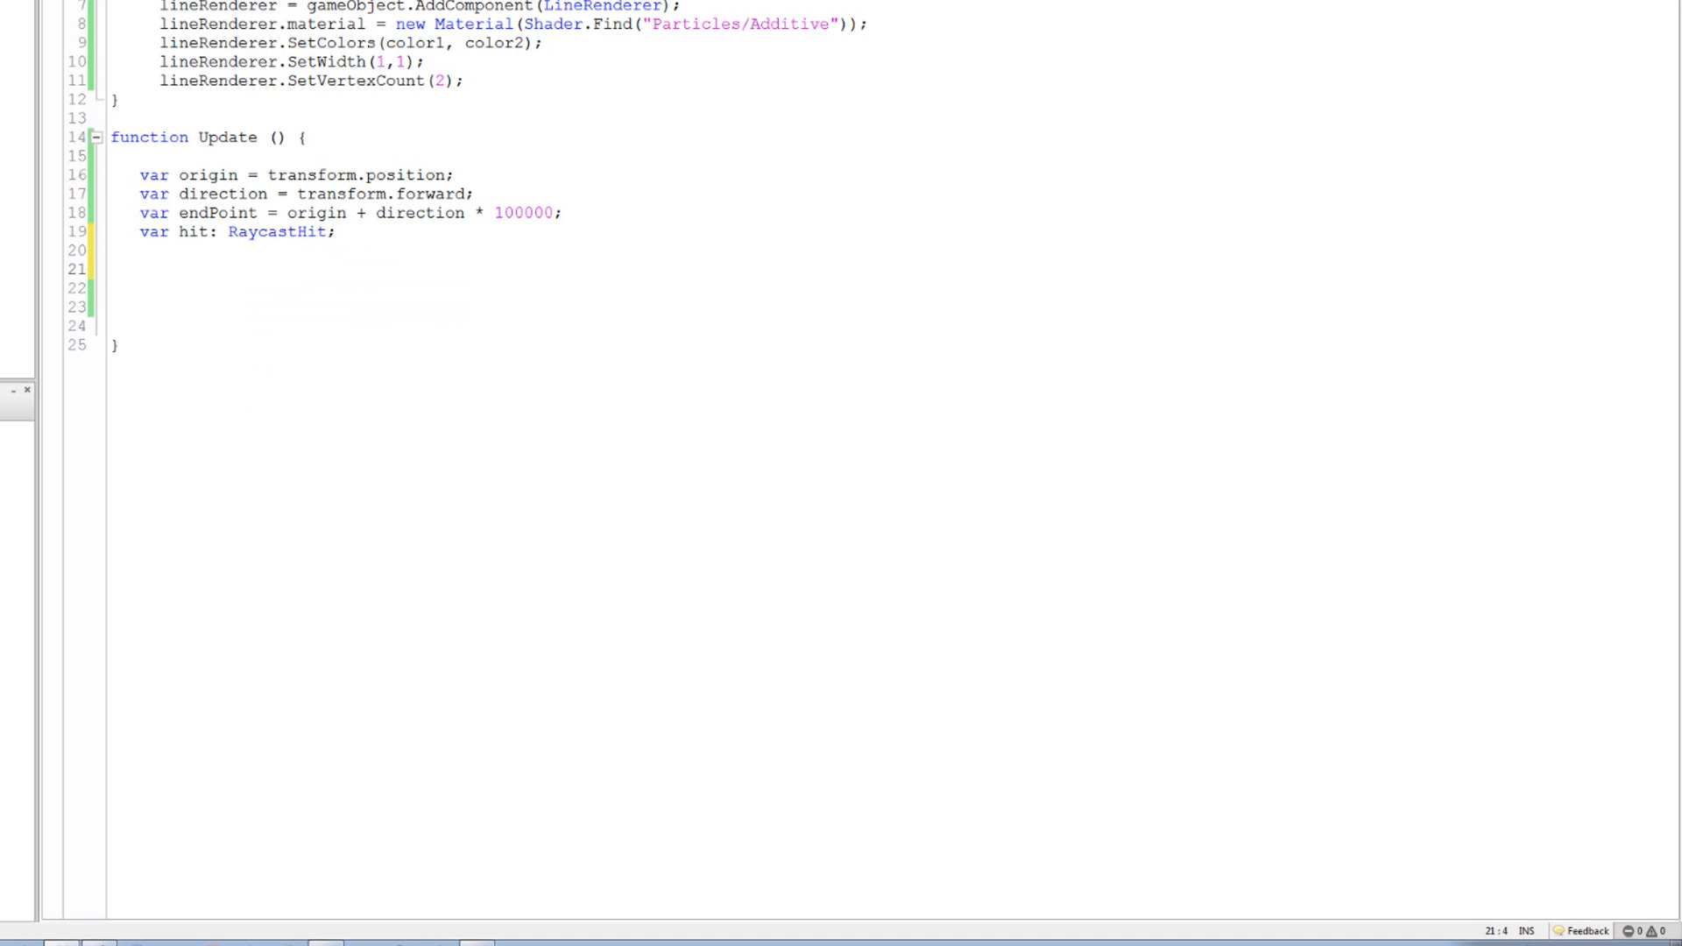
left_click(137, 268)
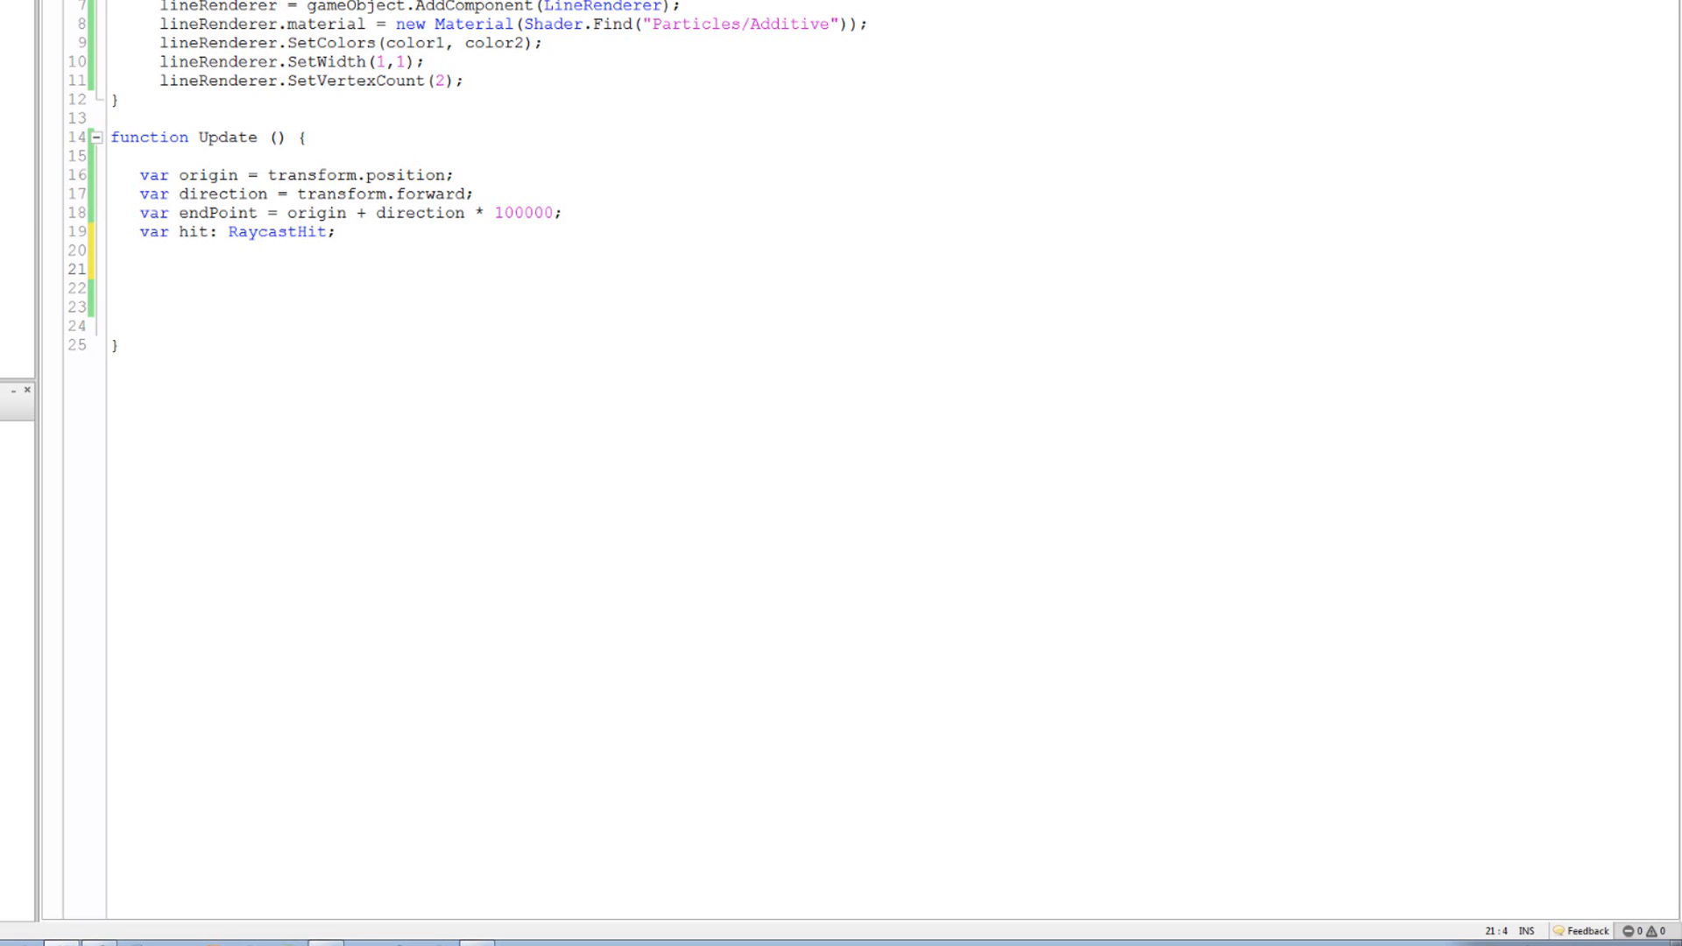
Write if(Physics.Raycast(origin, direction, hit)){ } below the hit declaration
type("if(){")
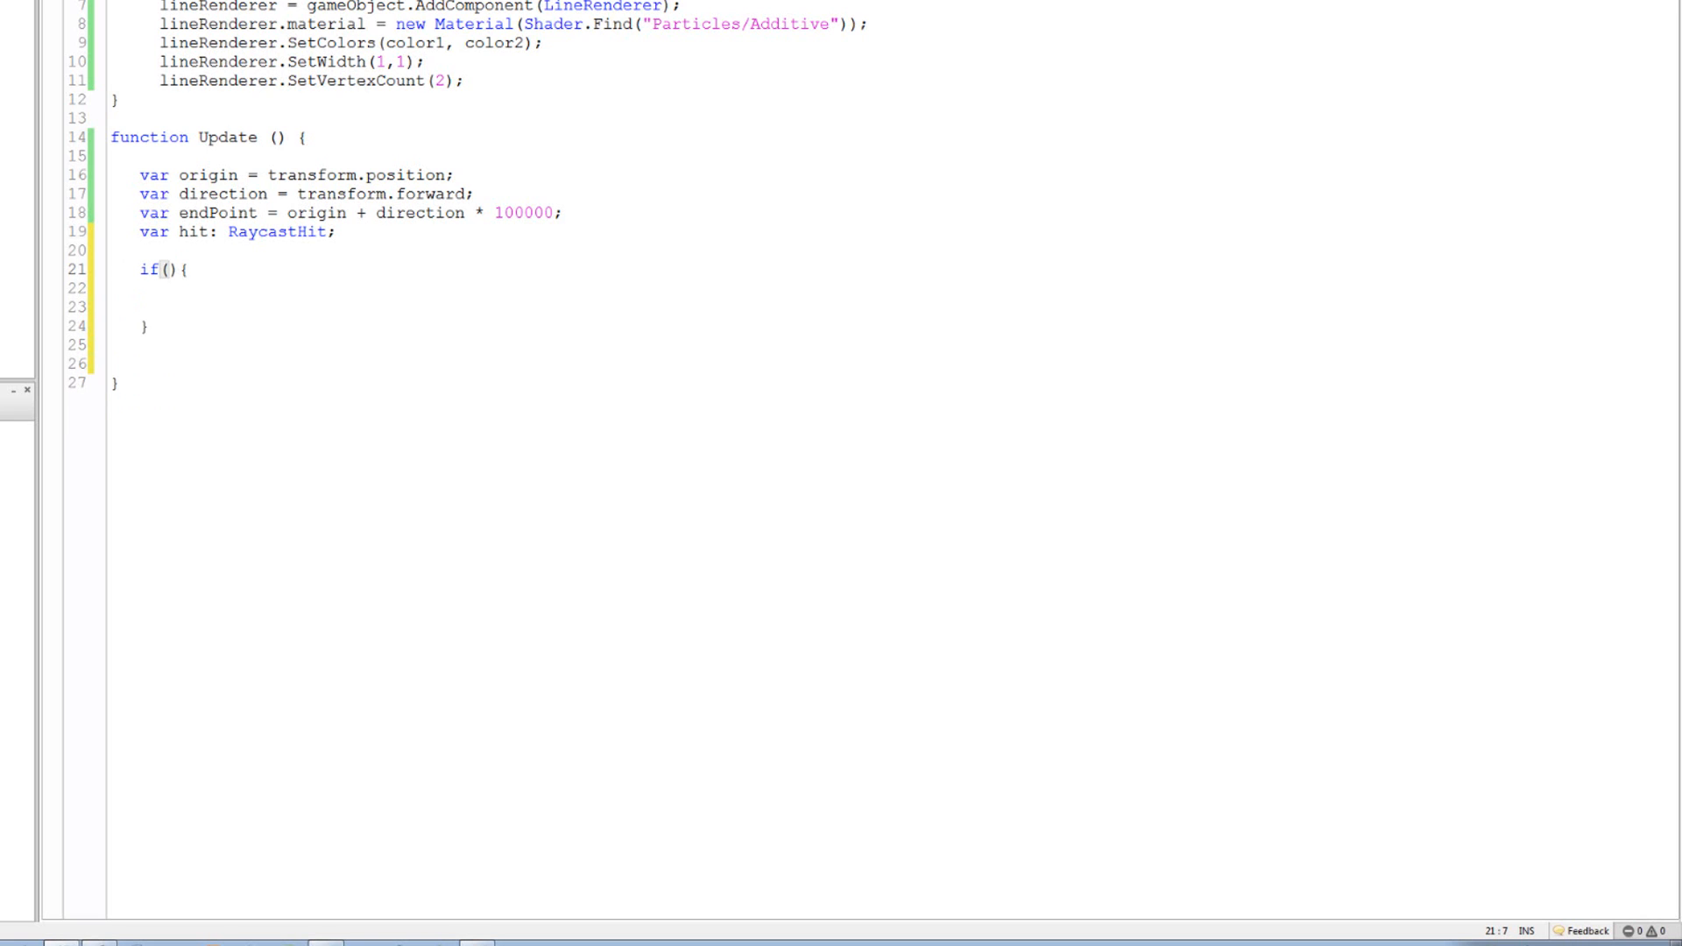
type("Physics/")
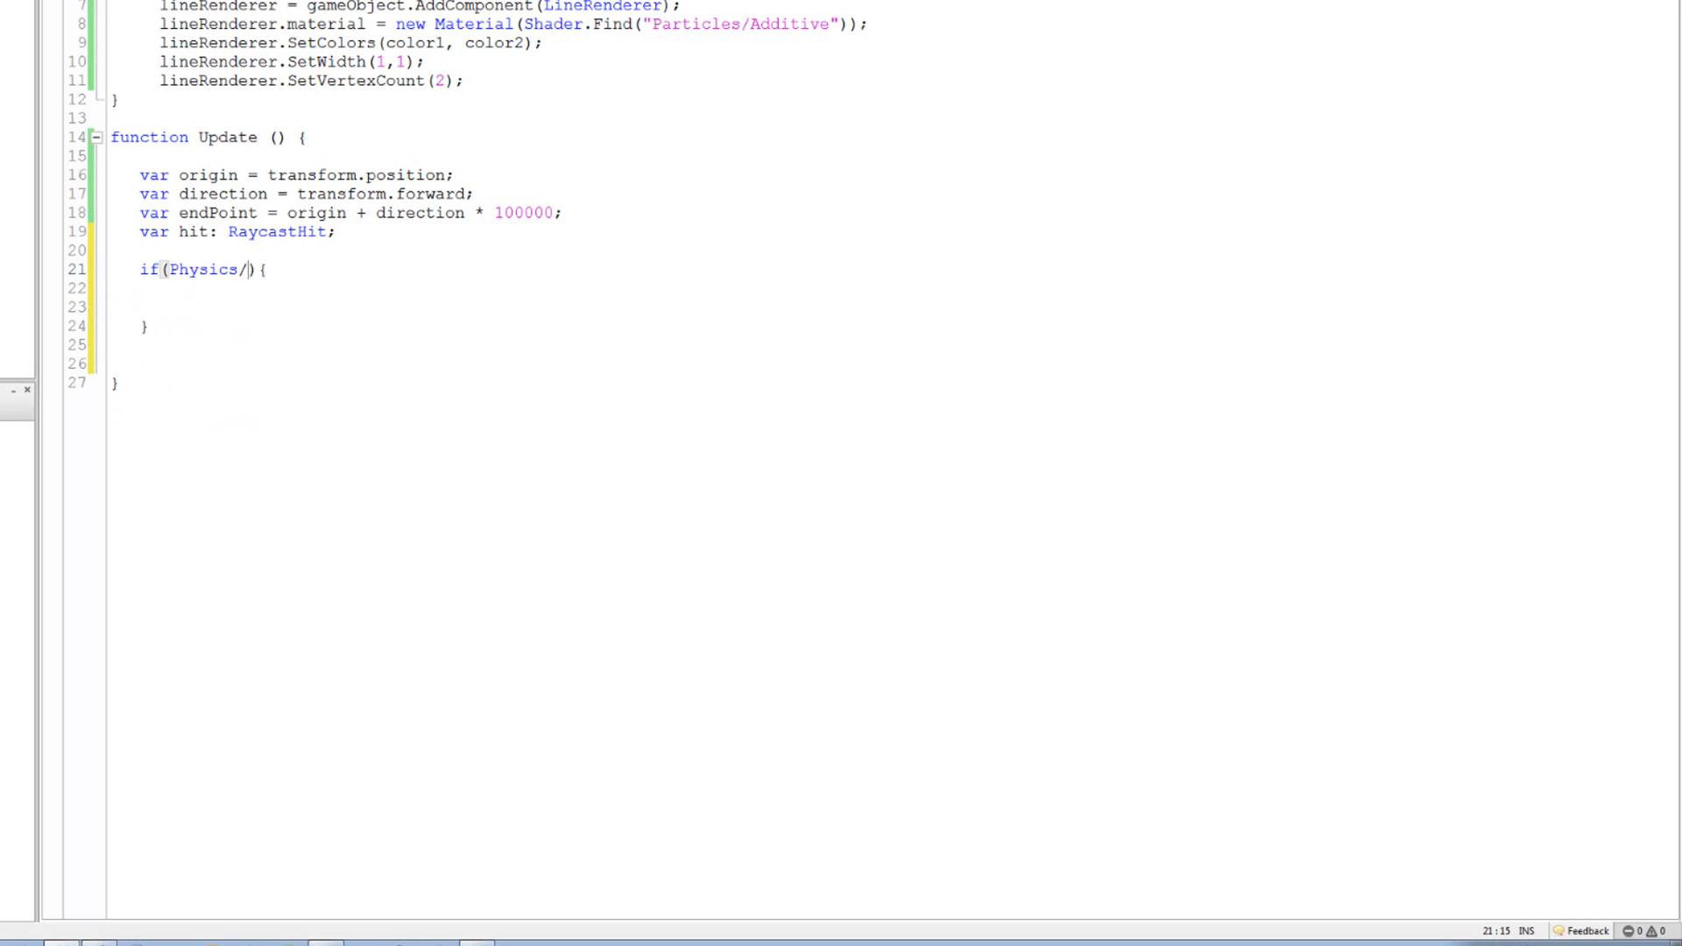
type(".ra")
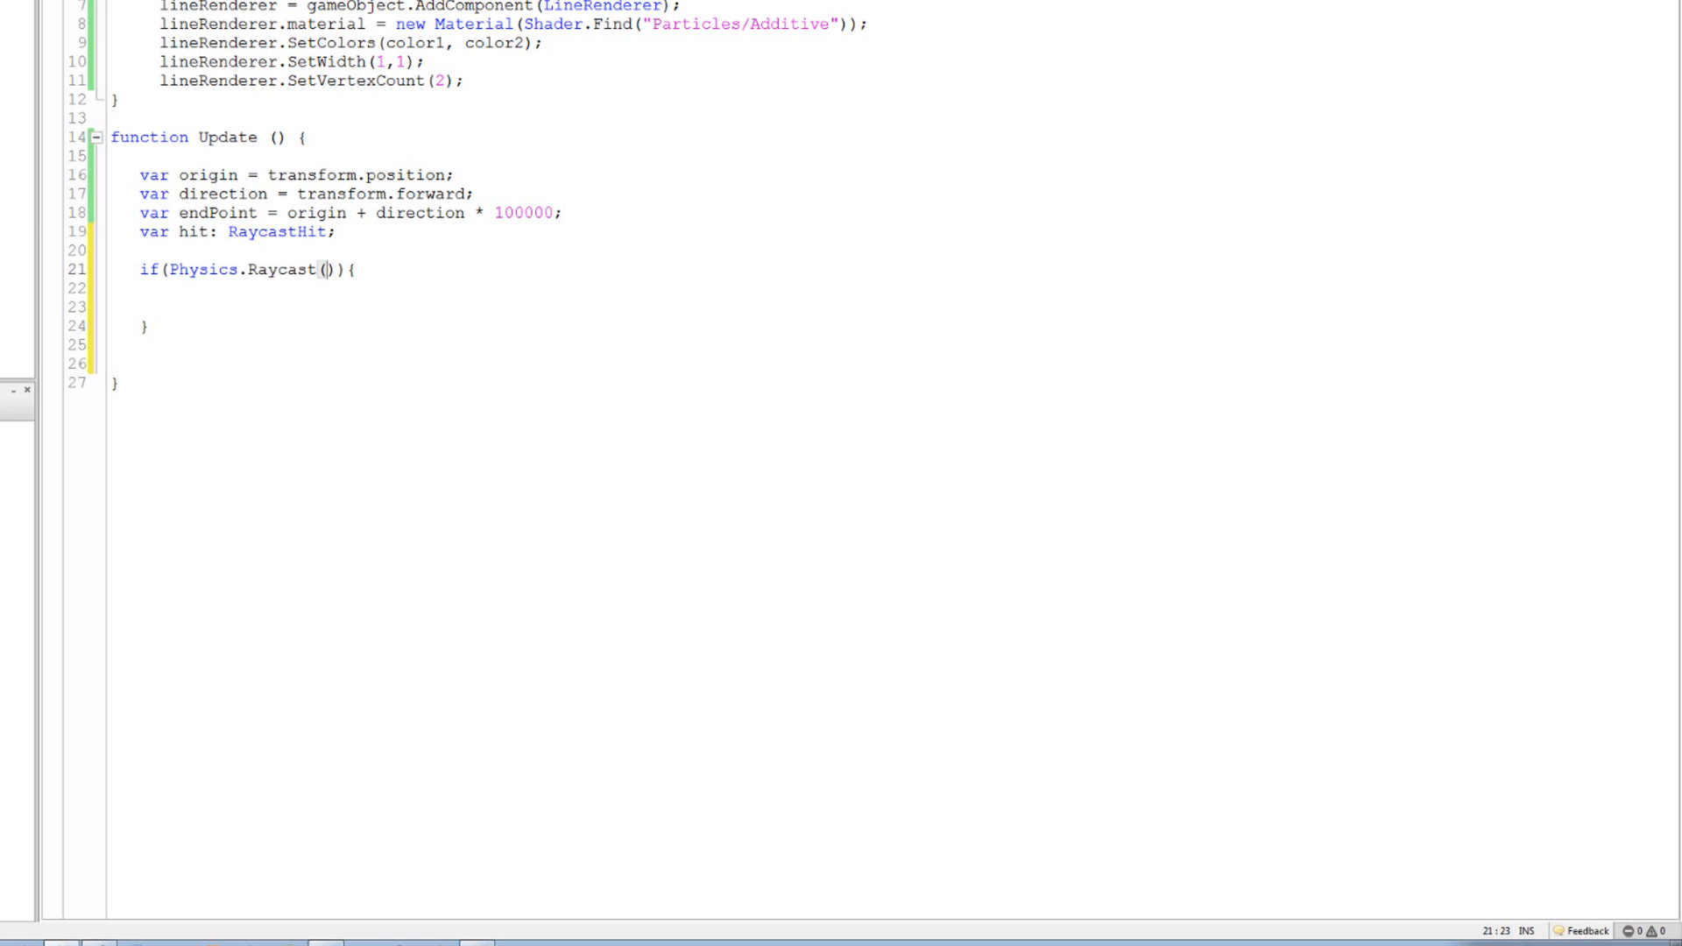
type("or")
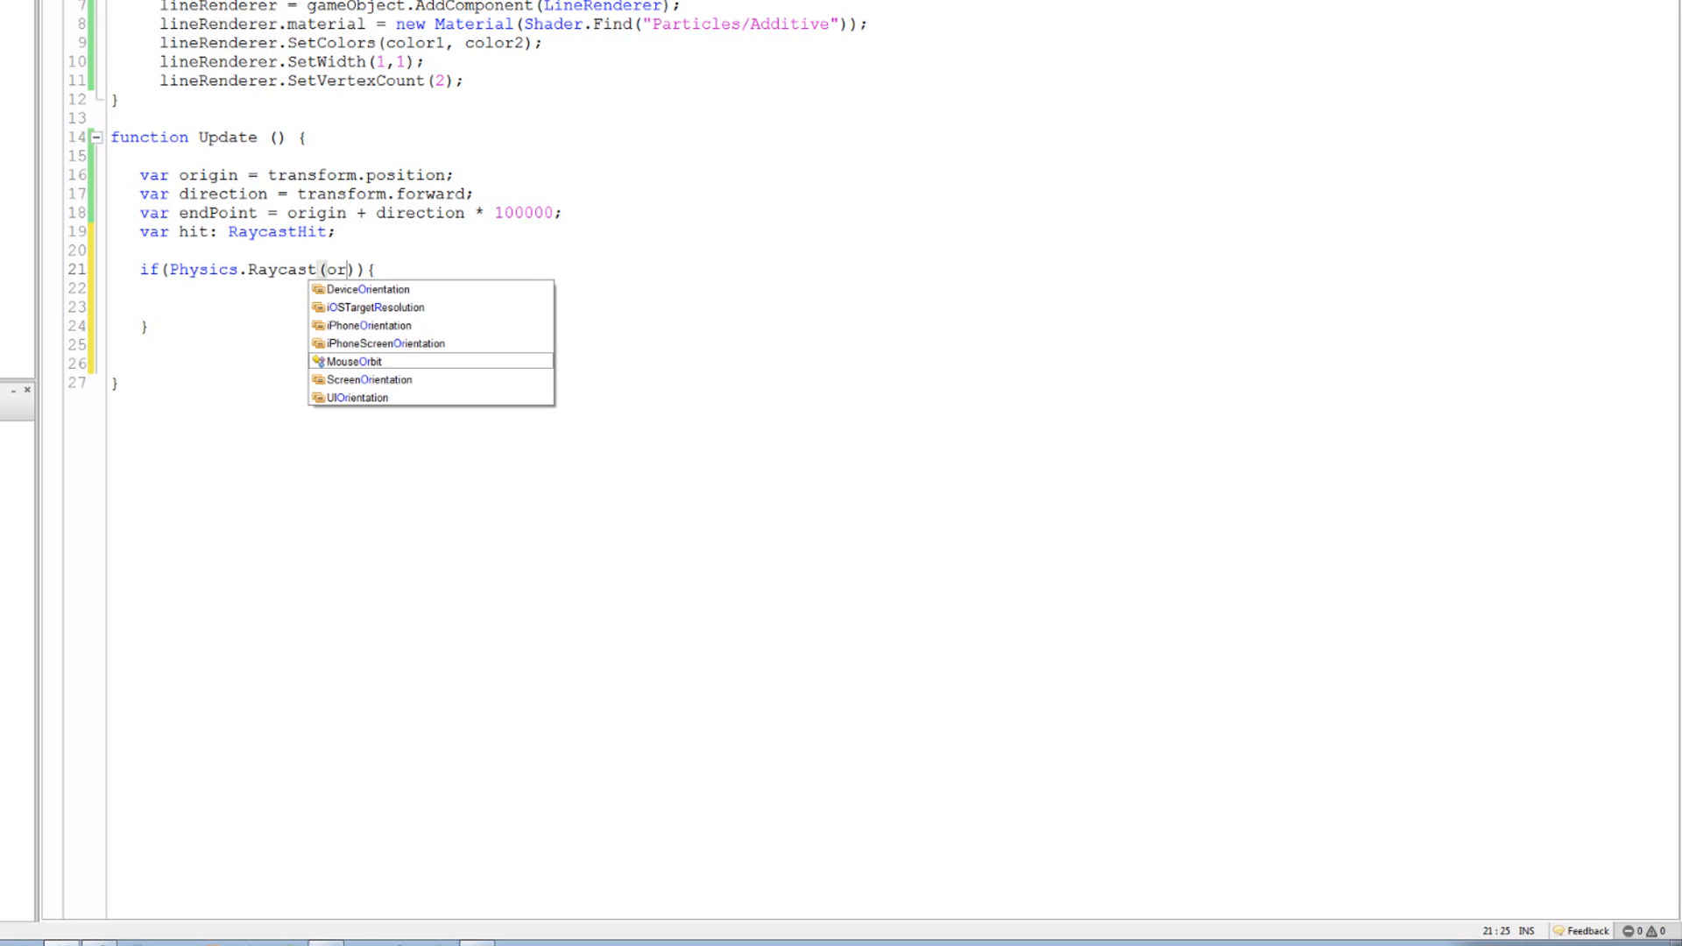
type("gin,")
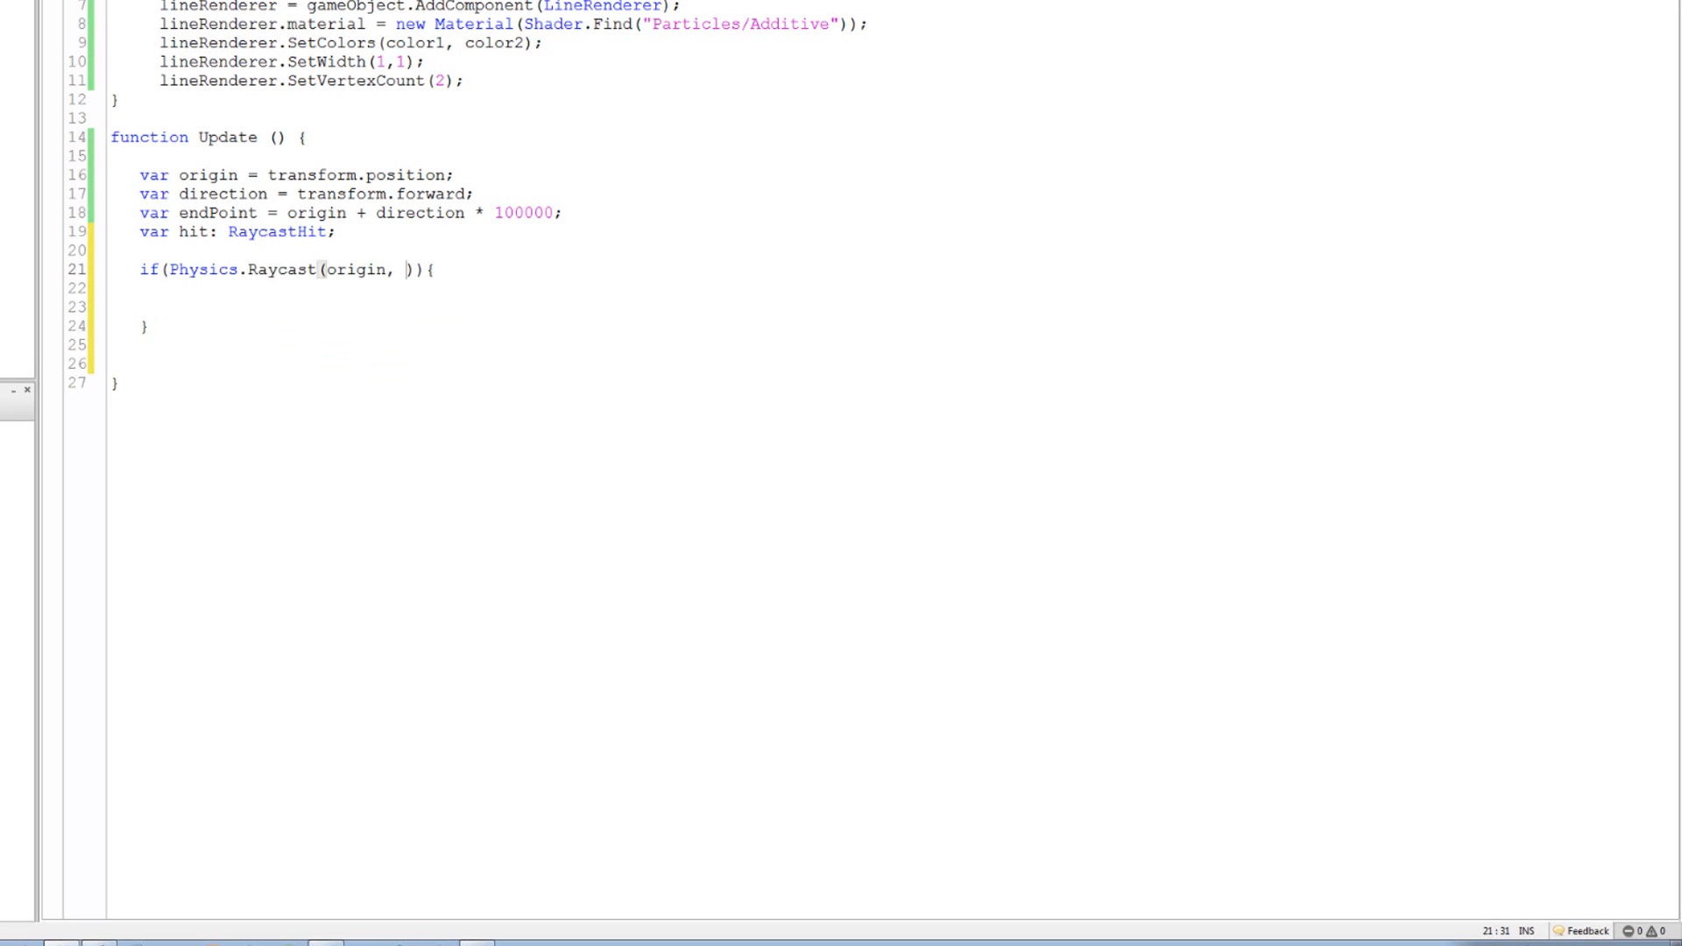
type("direction,")
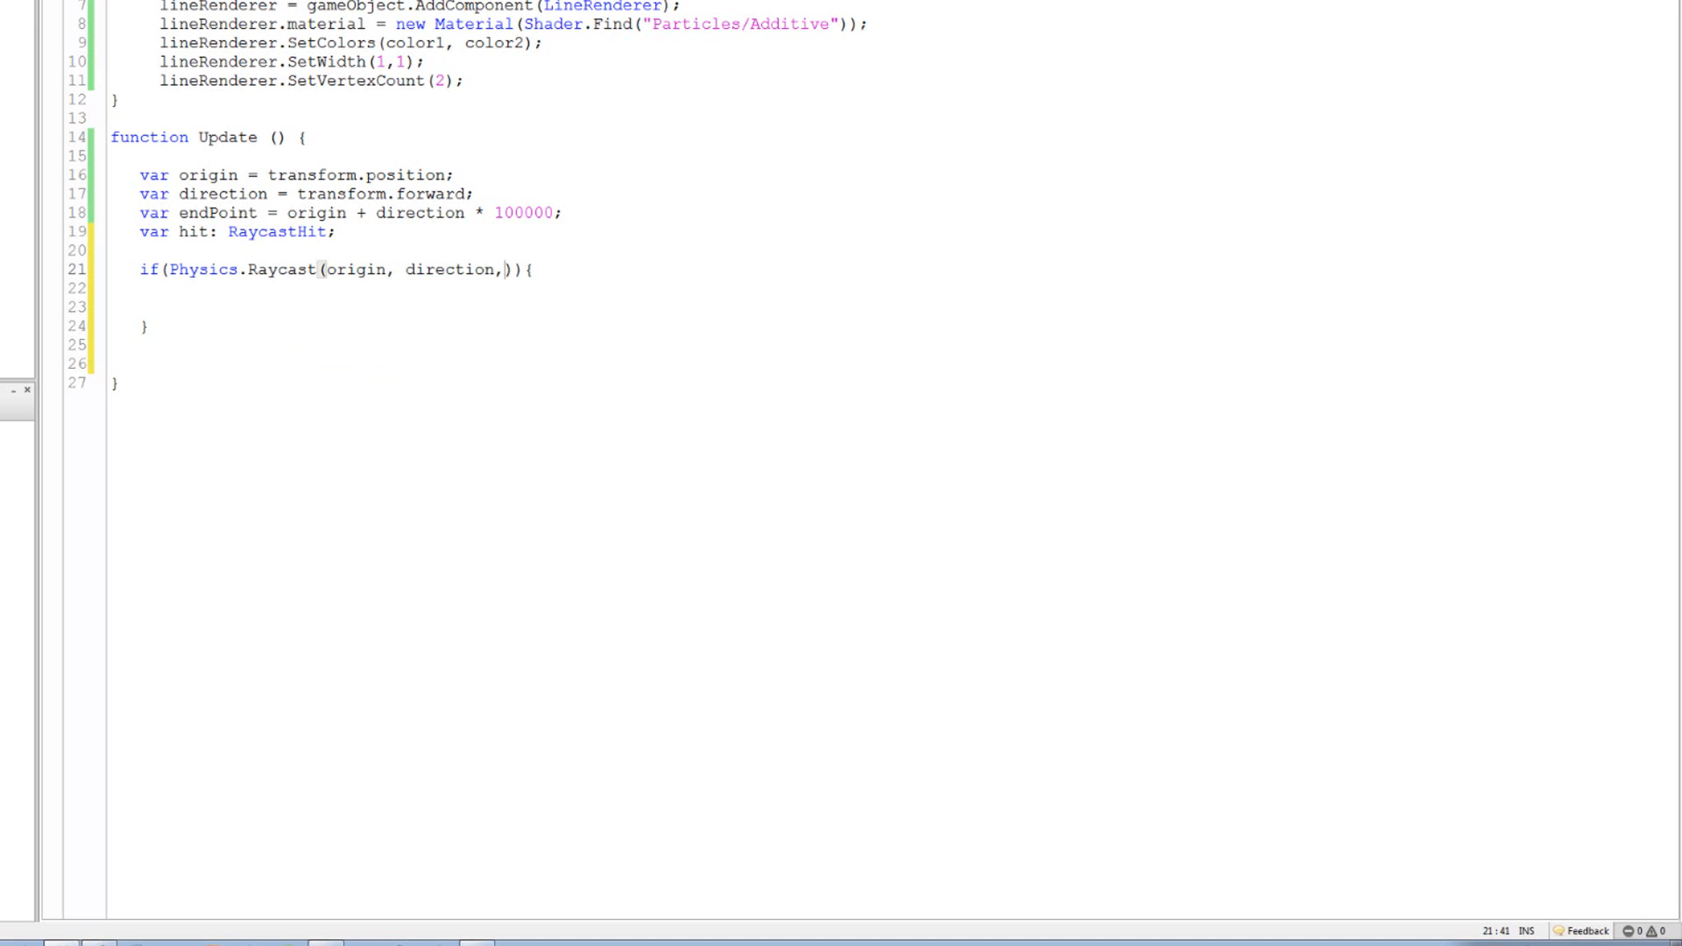
type("hi")
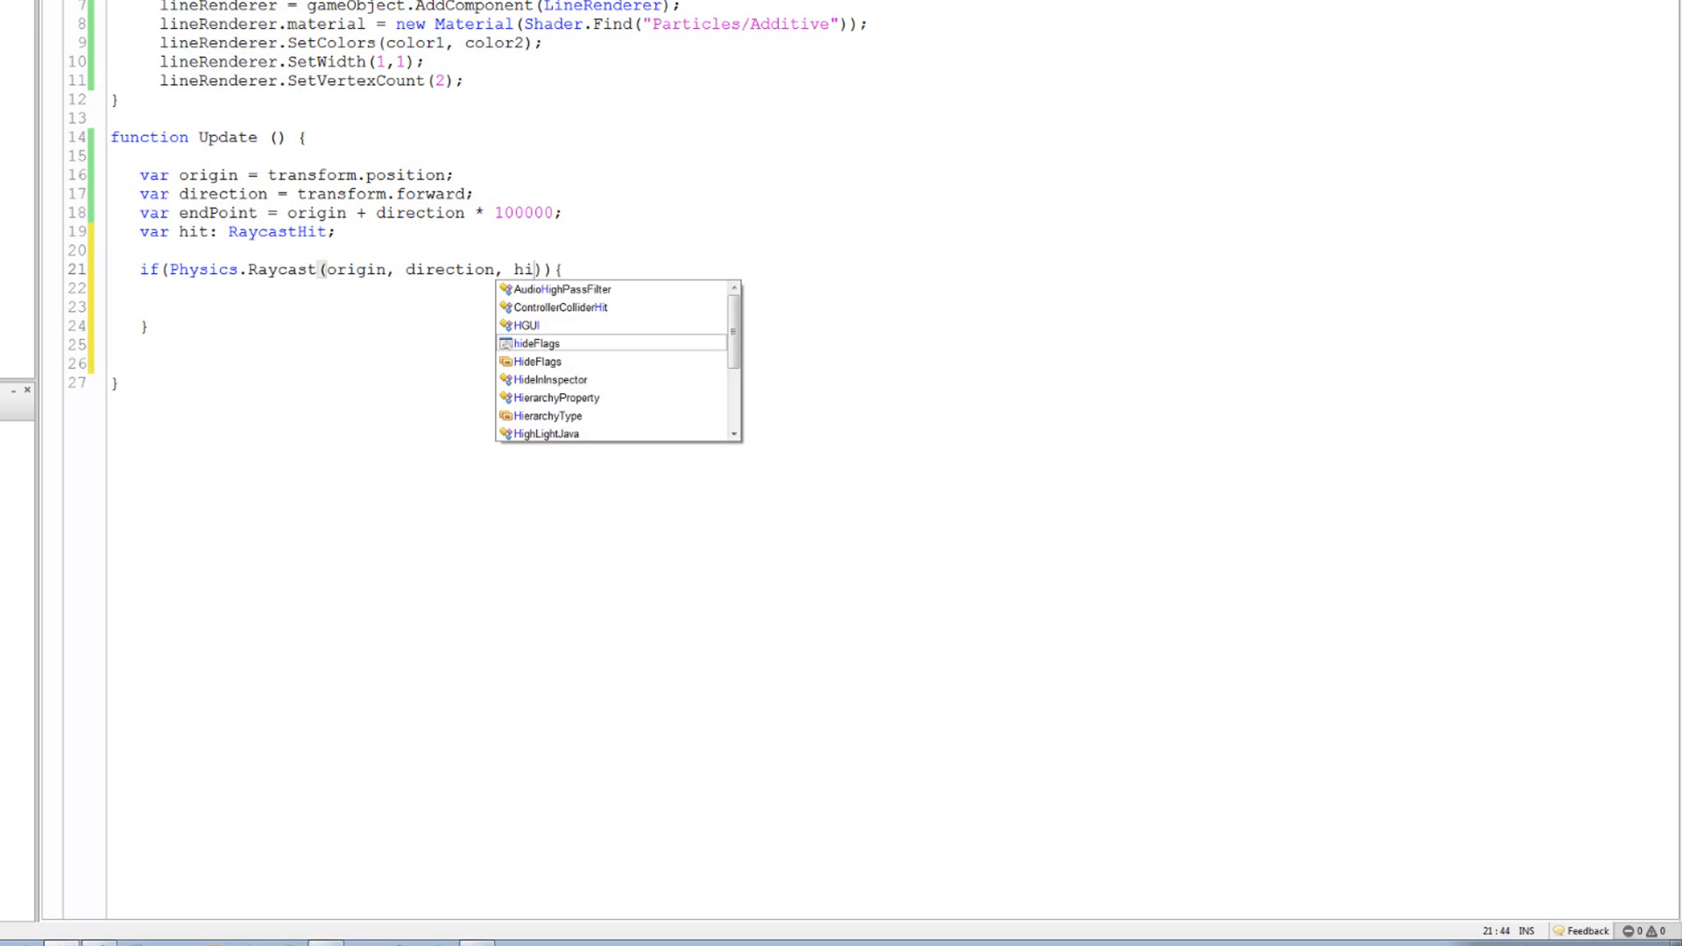
type("t")
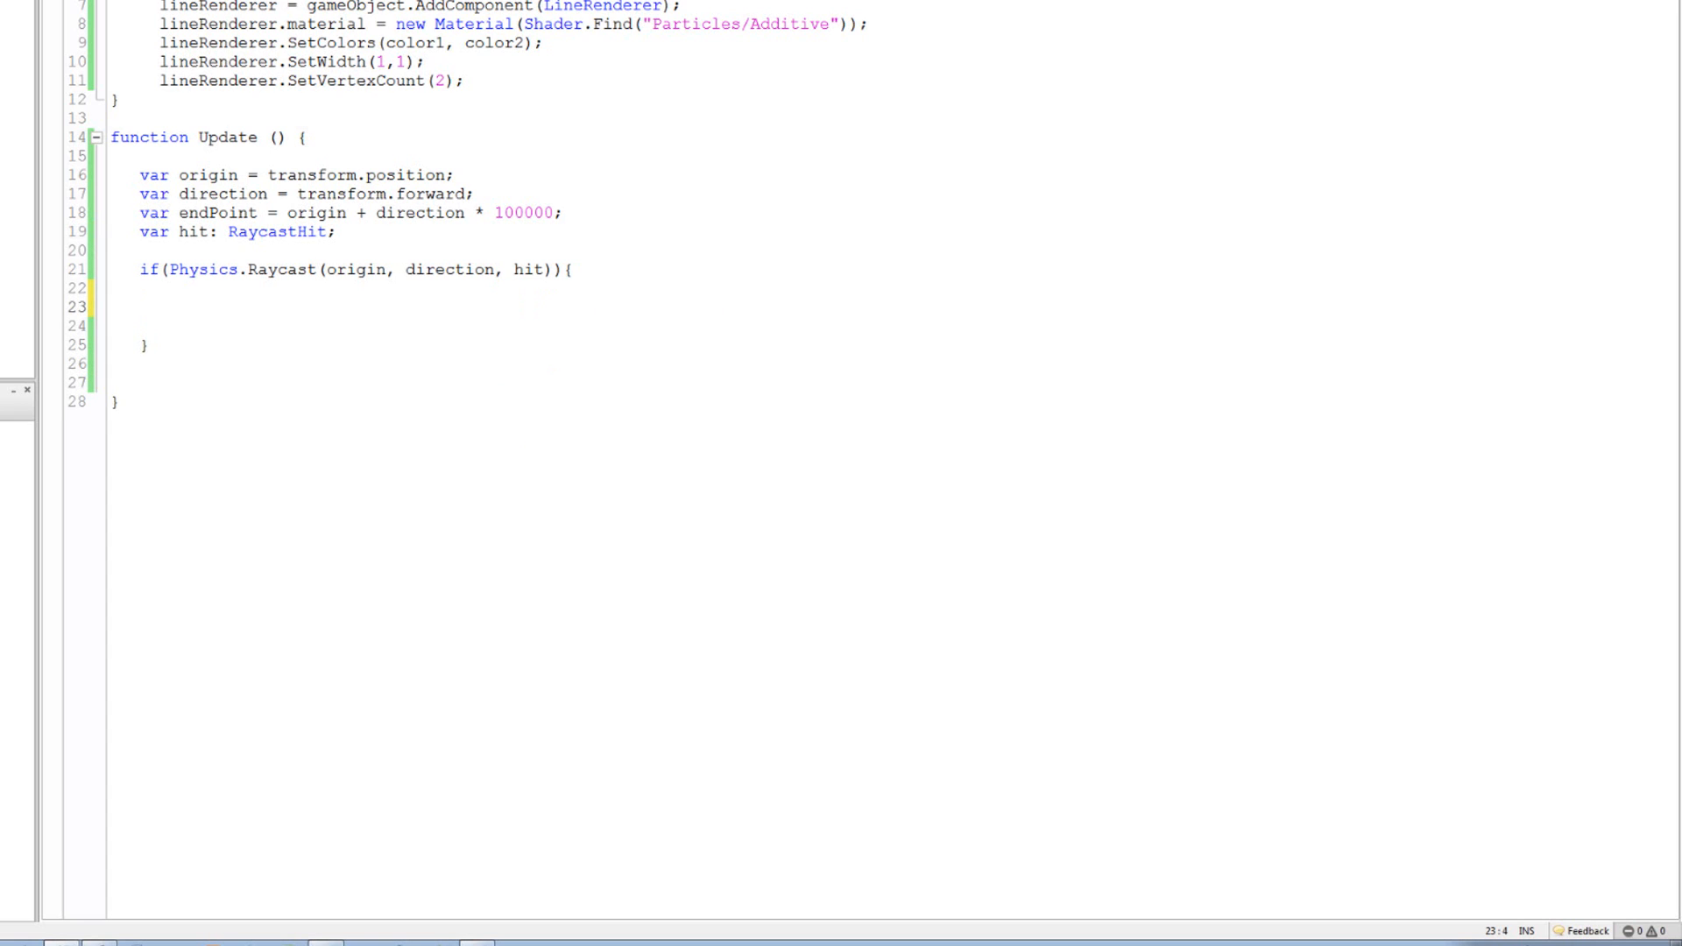
Set endPoint = hit.point inside the raycast if block
type("end")
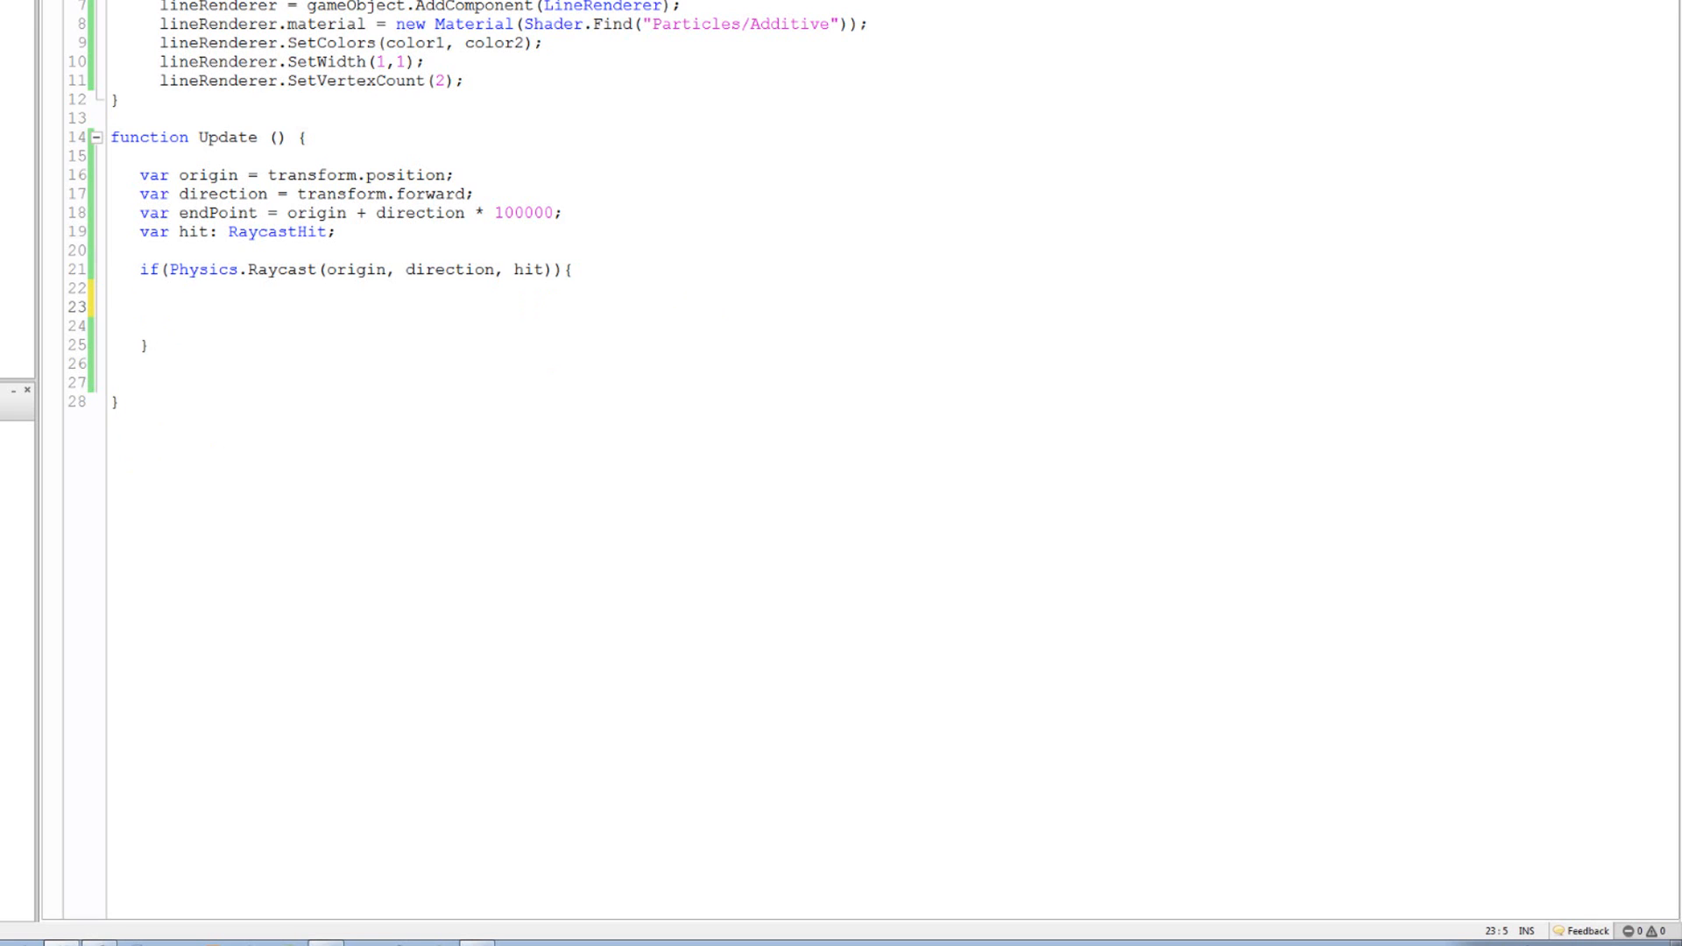
type("e")
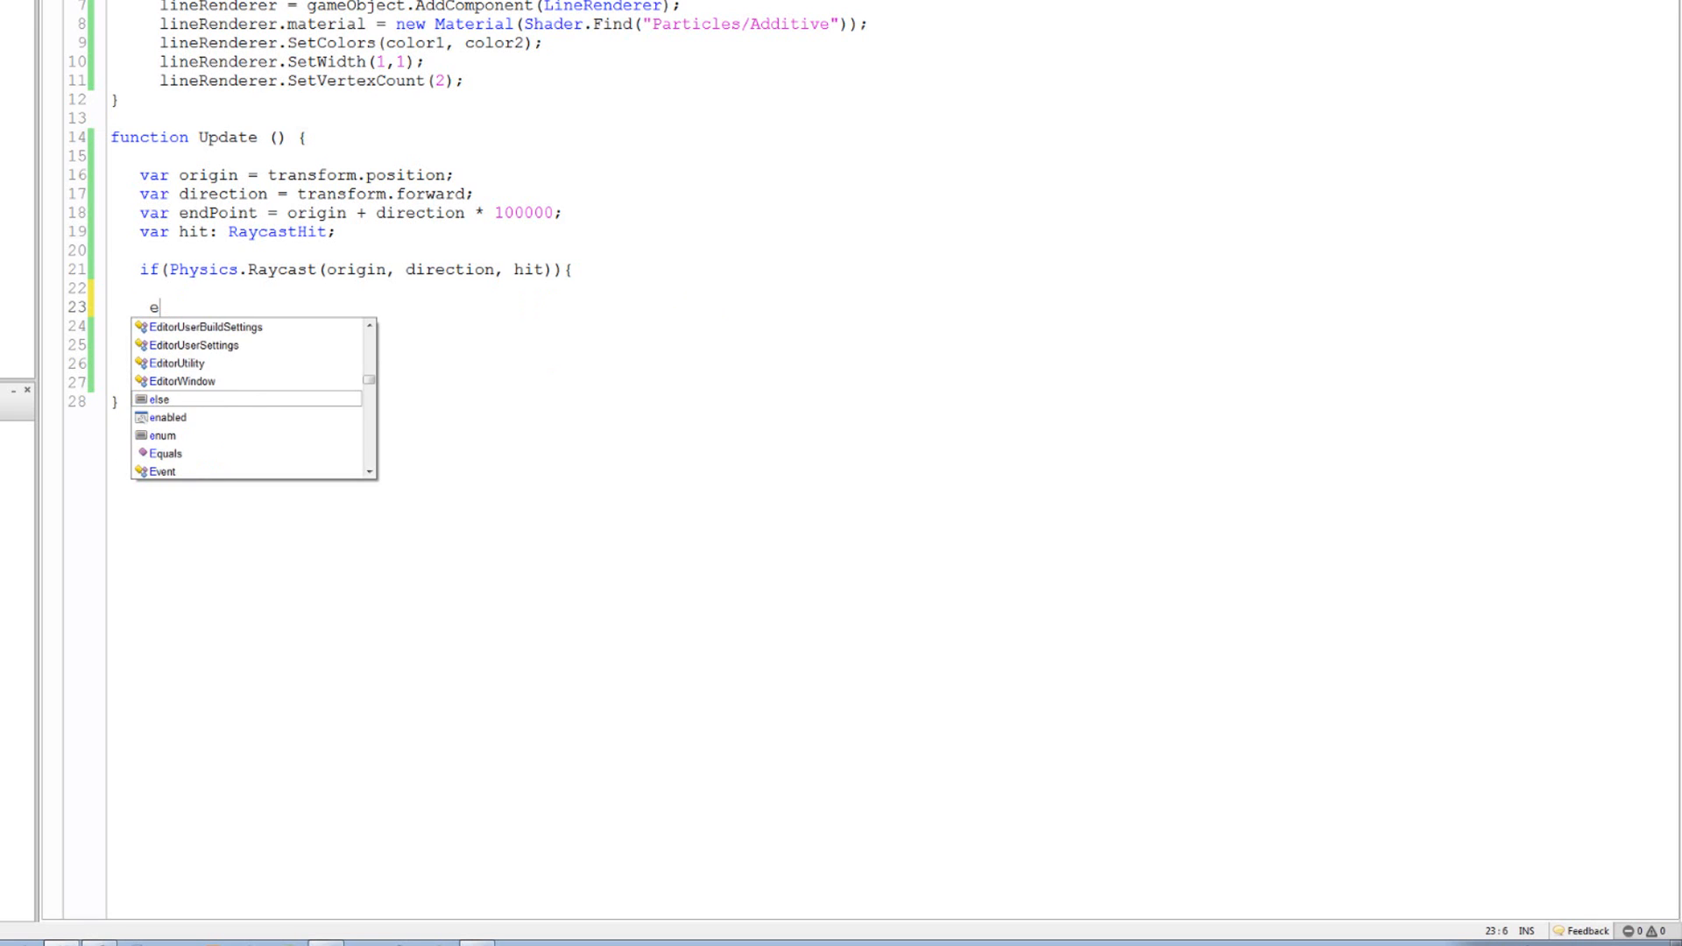
type("nd")
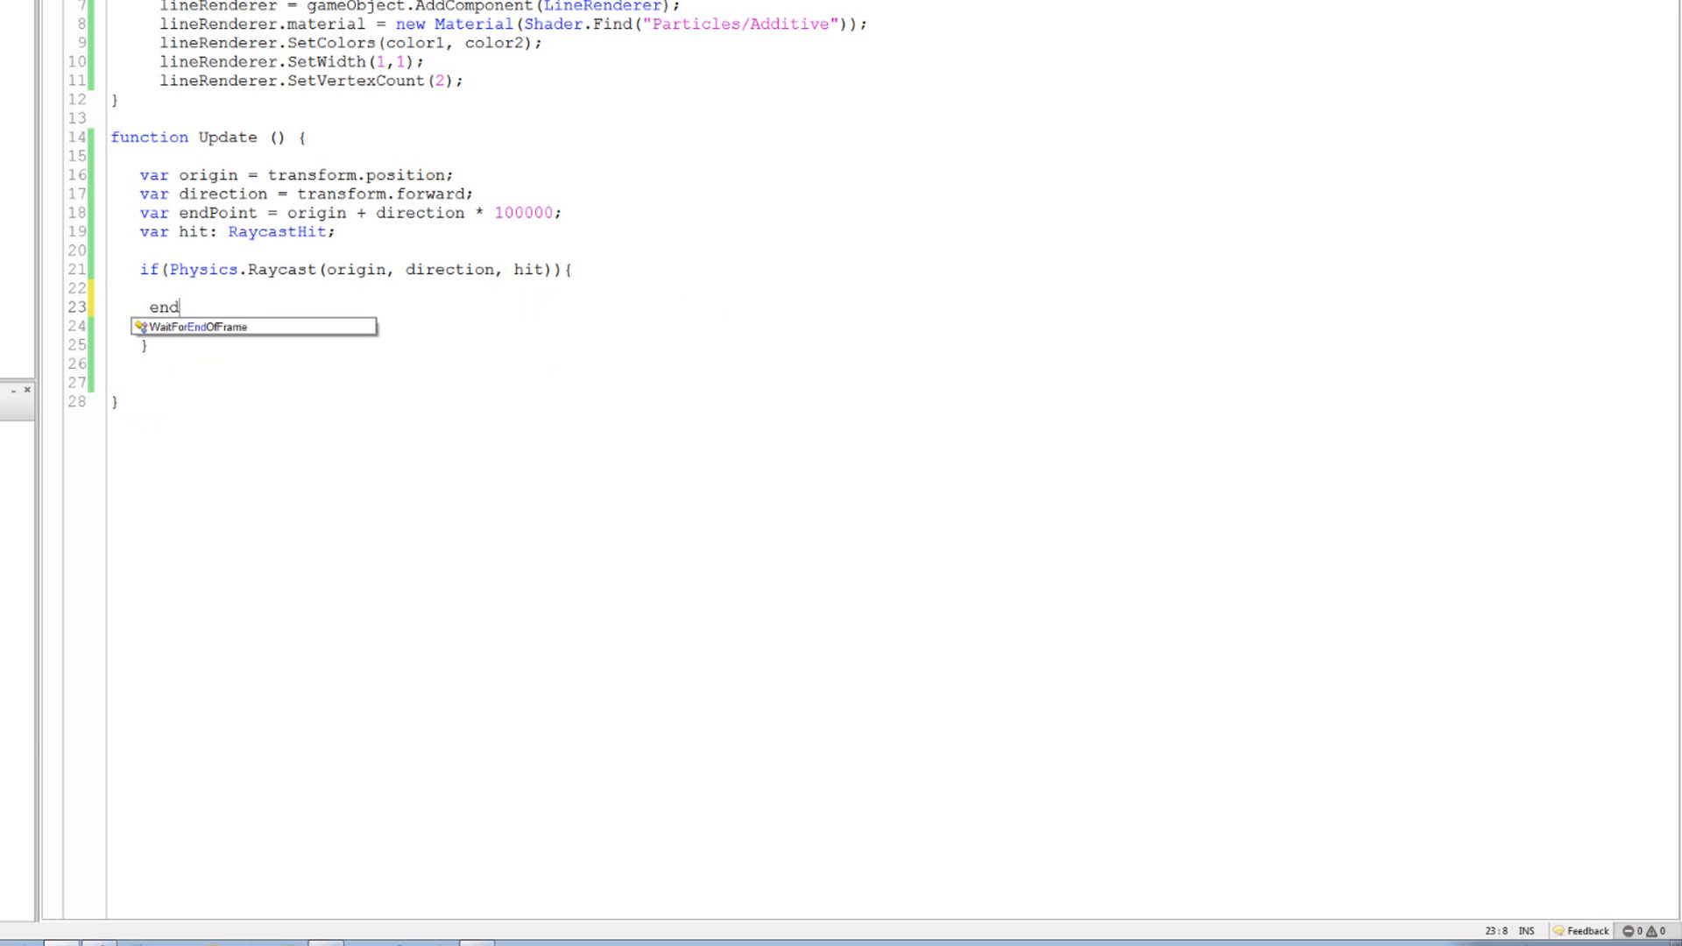
type("Point =")
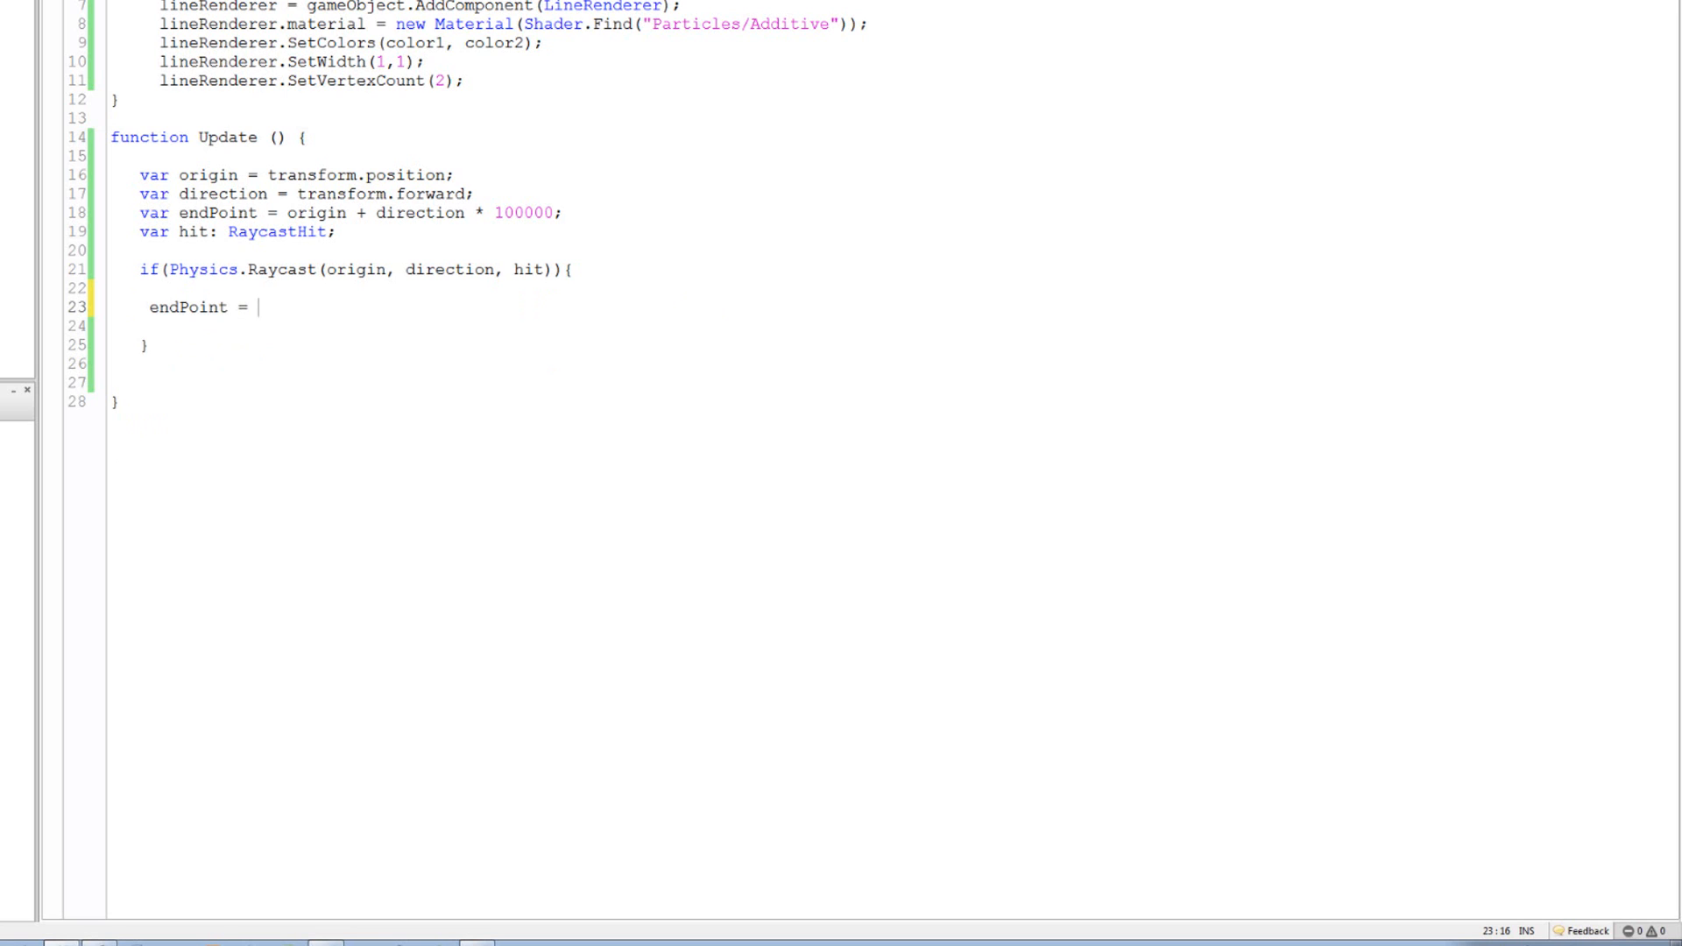
type("hit.point;")
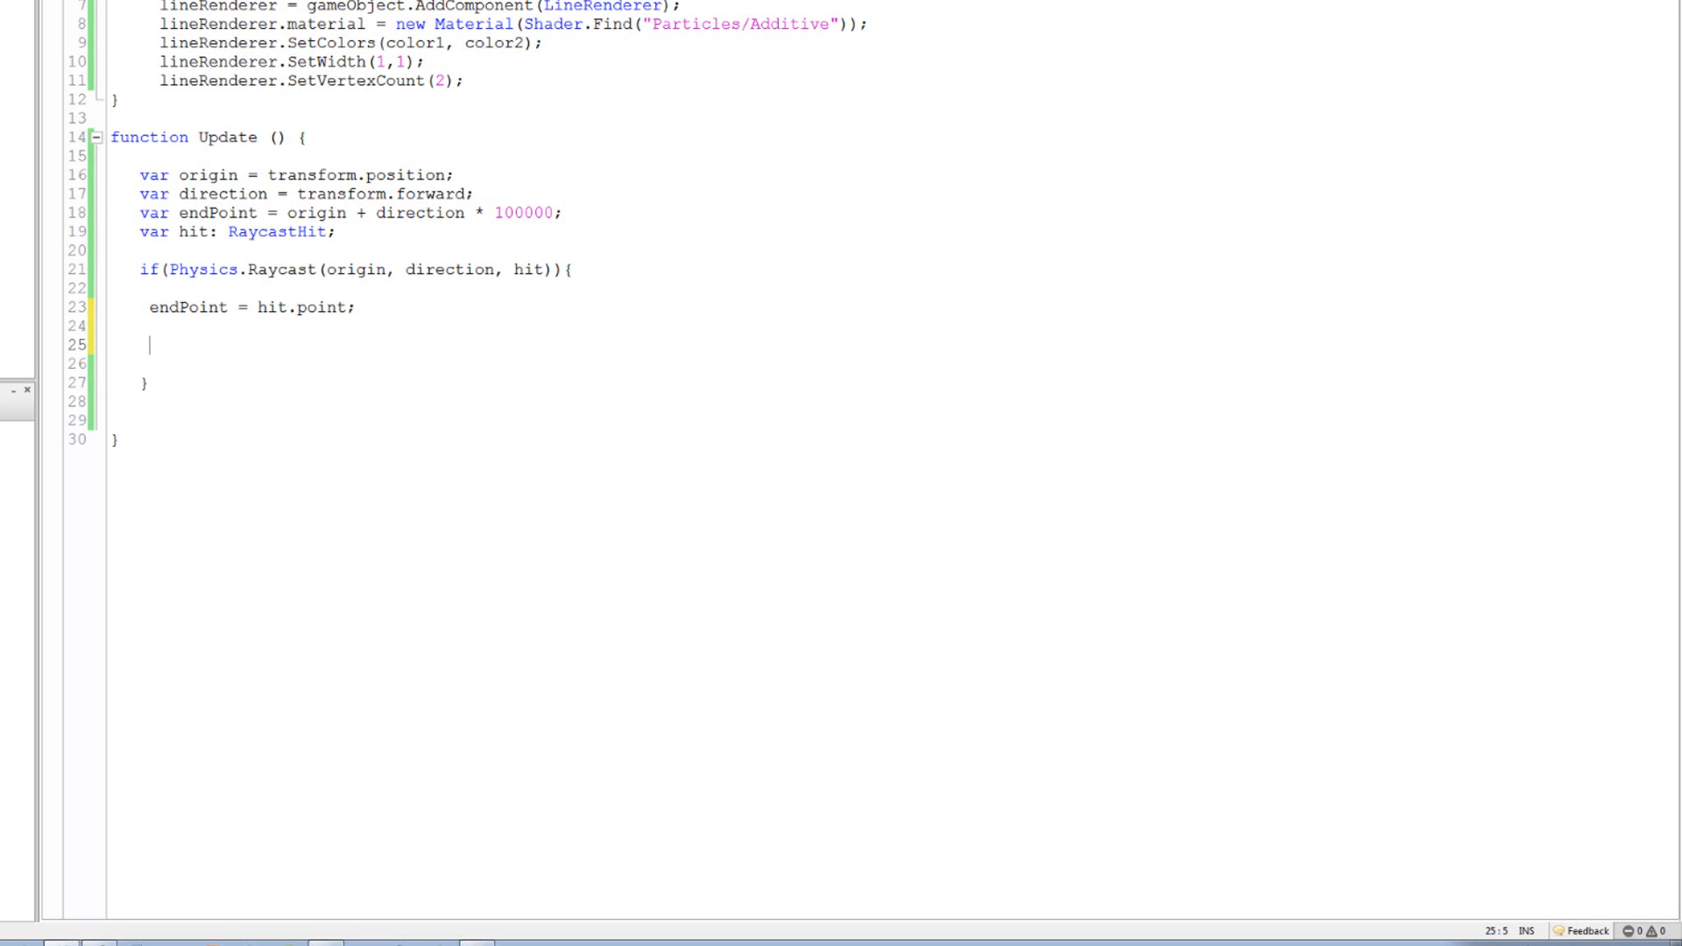
Add lineRenderer.SetPosition(1, endPoint); below it
type("lineRenderer.")
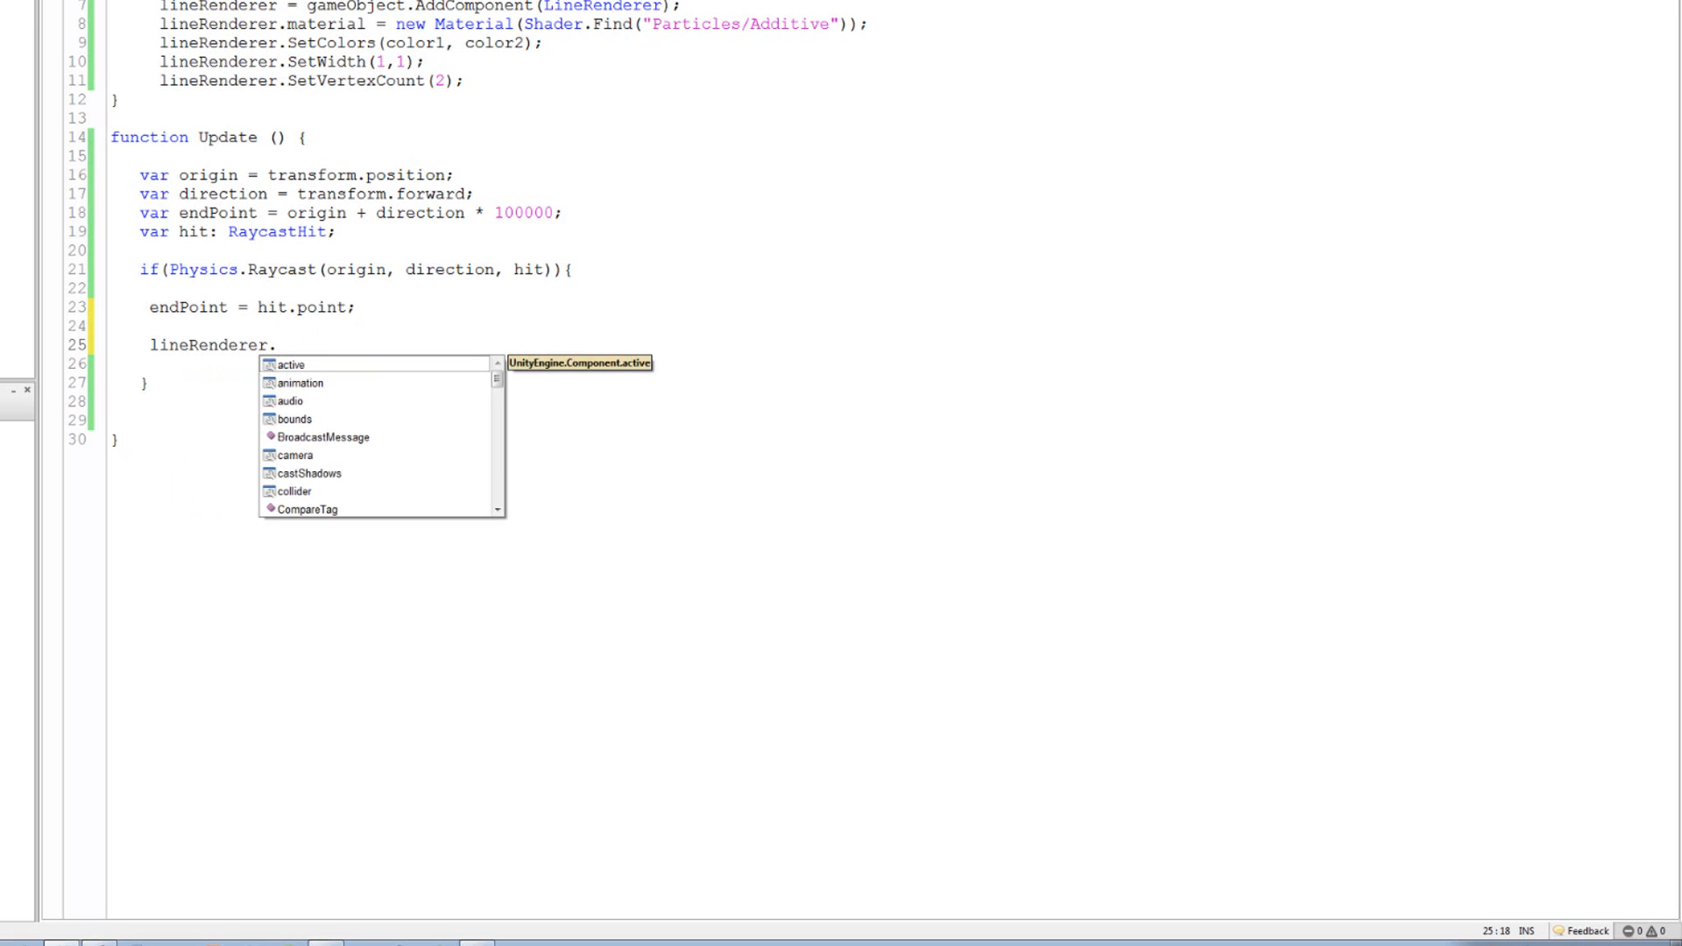
type("se")
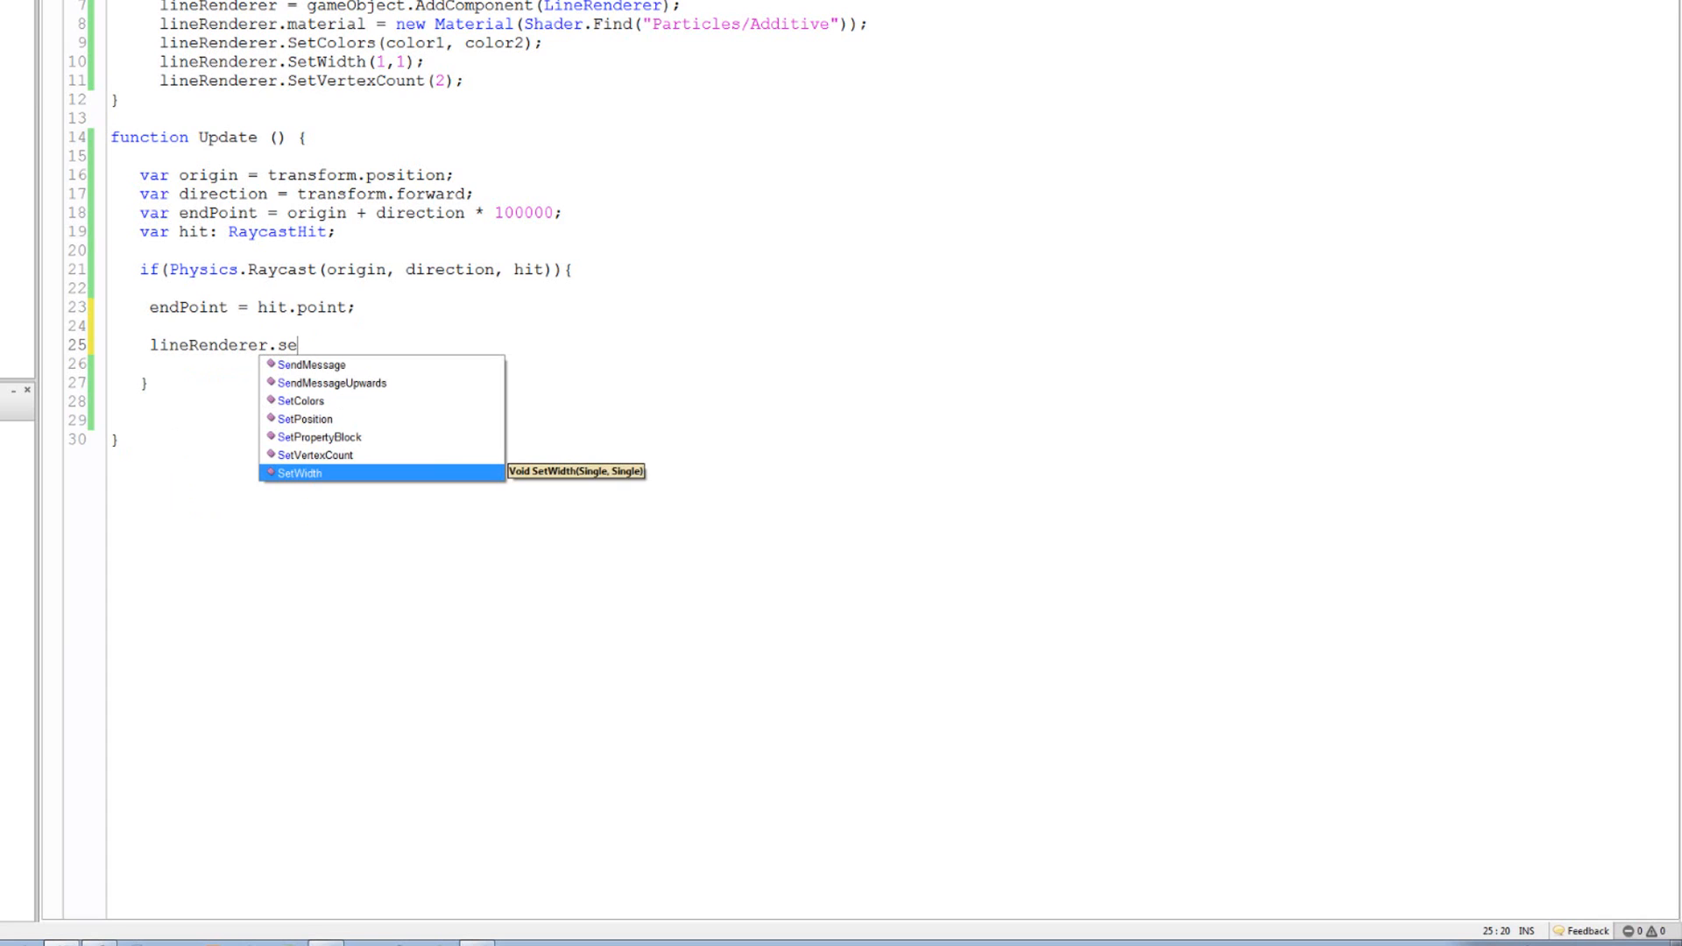
type("t")
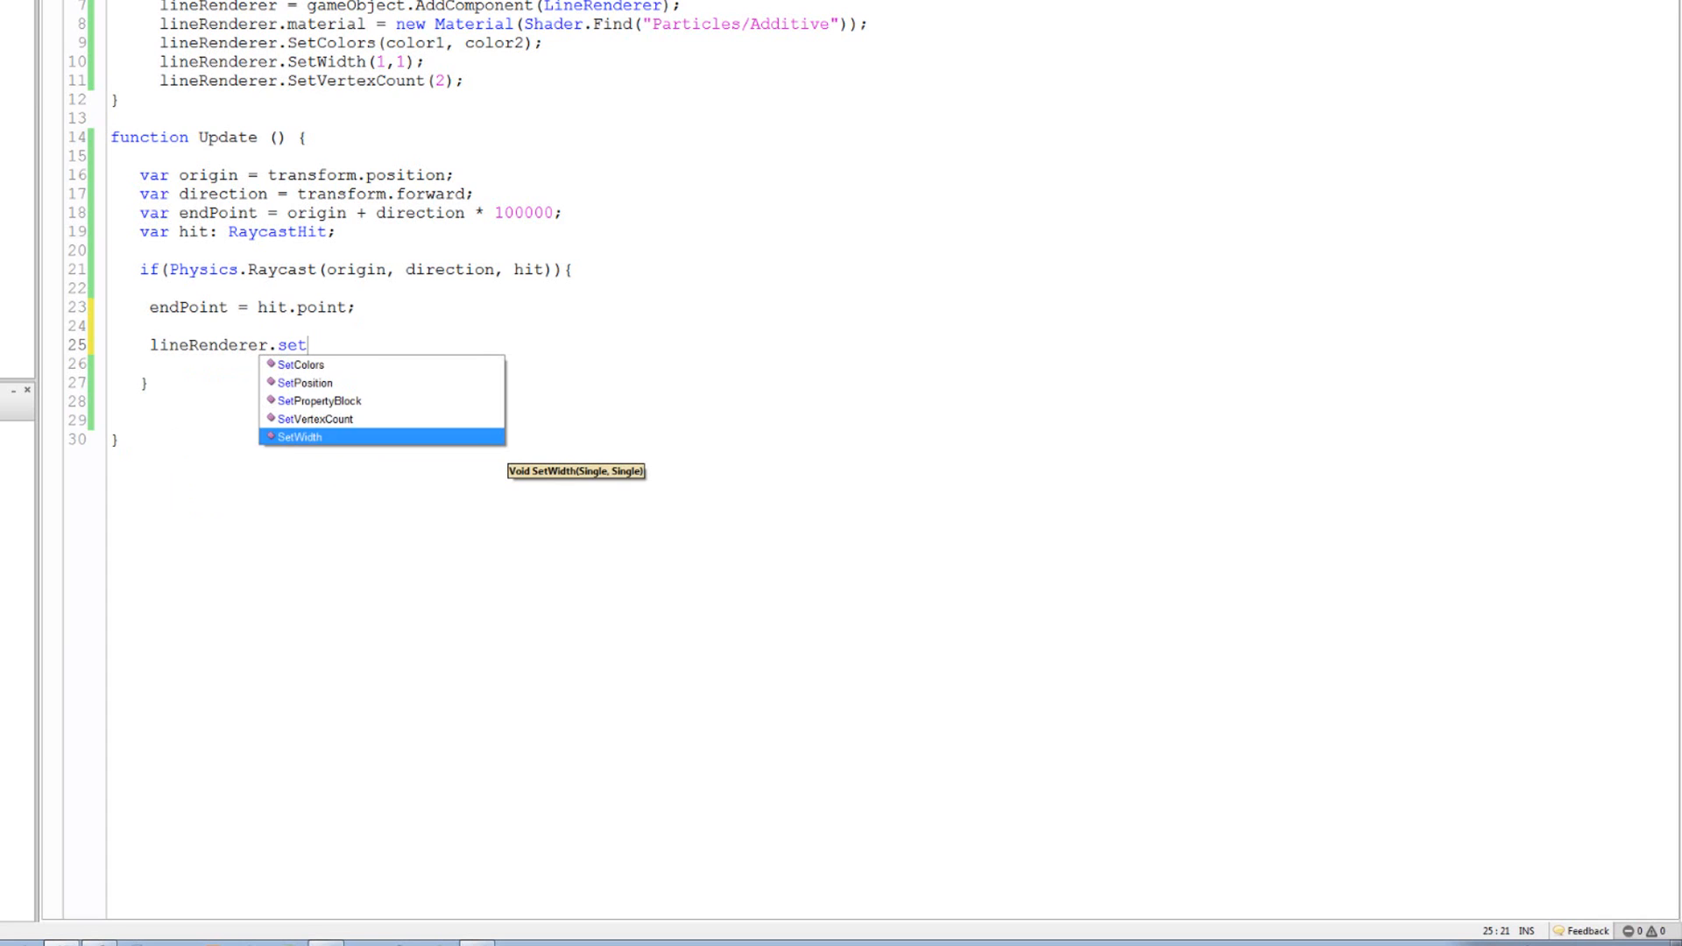
type("p")
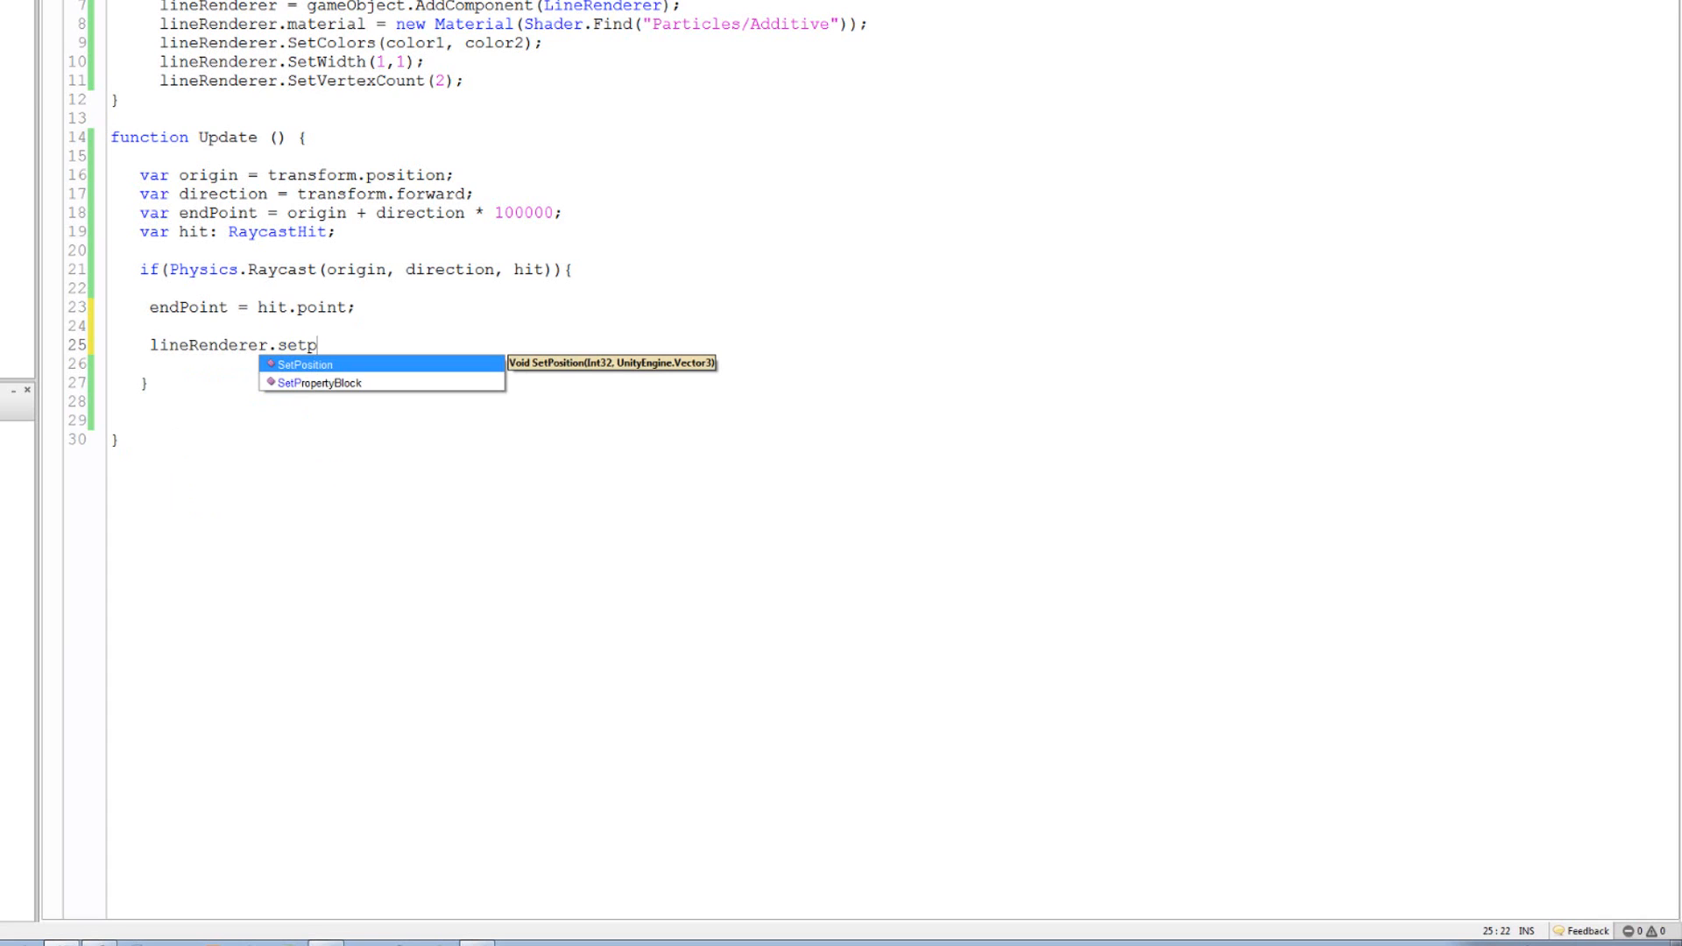
key("Tab")
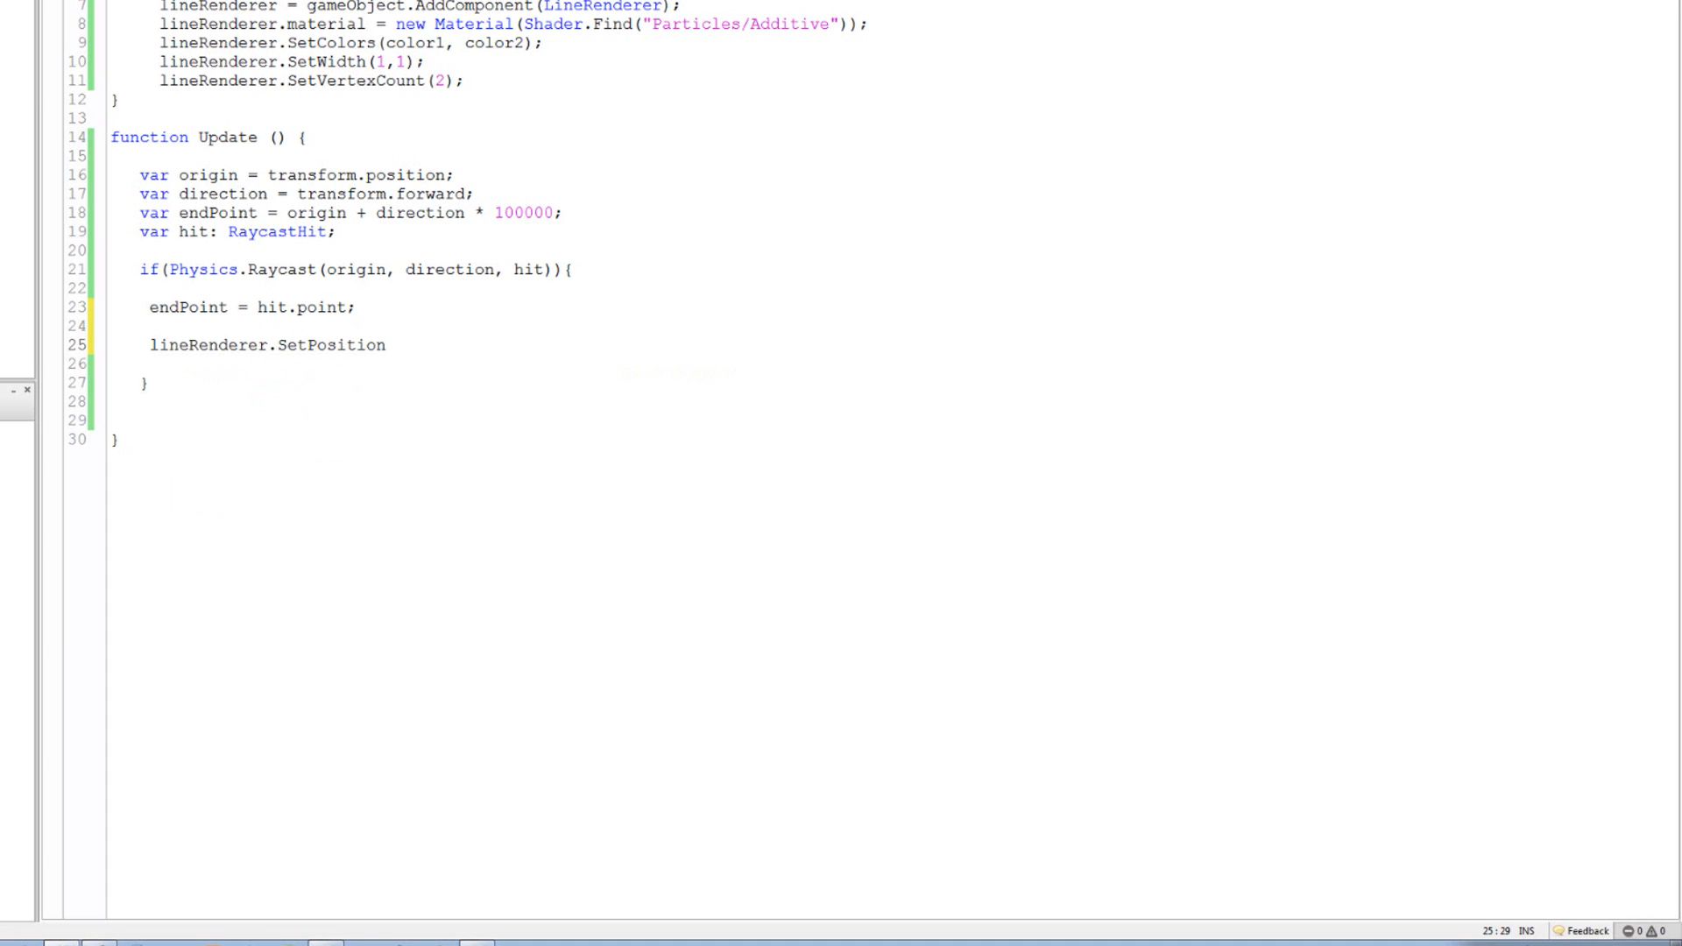
type("();")
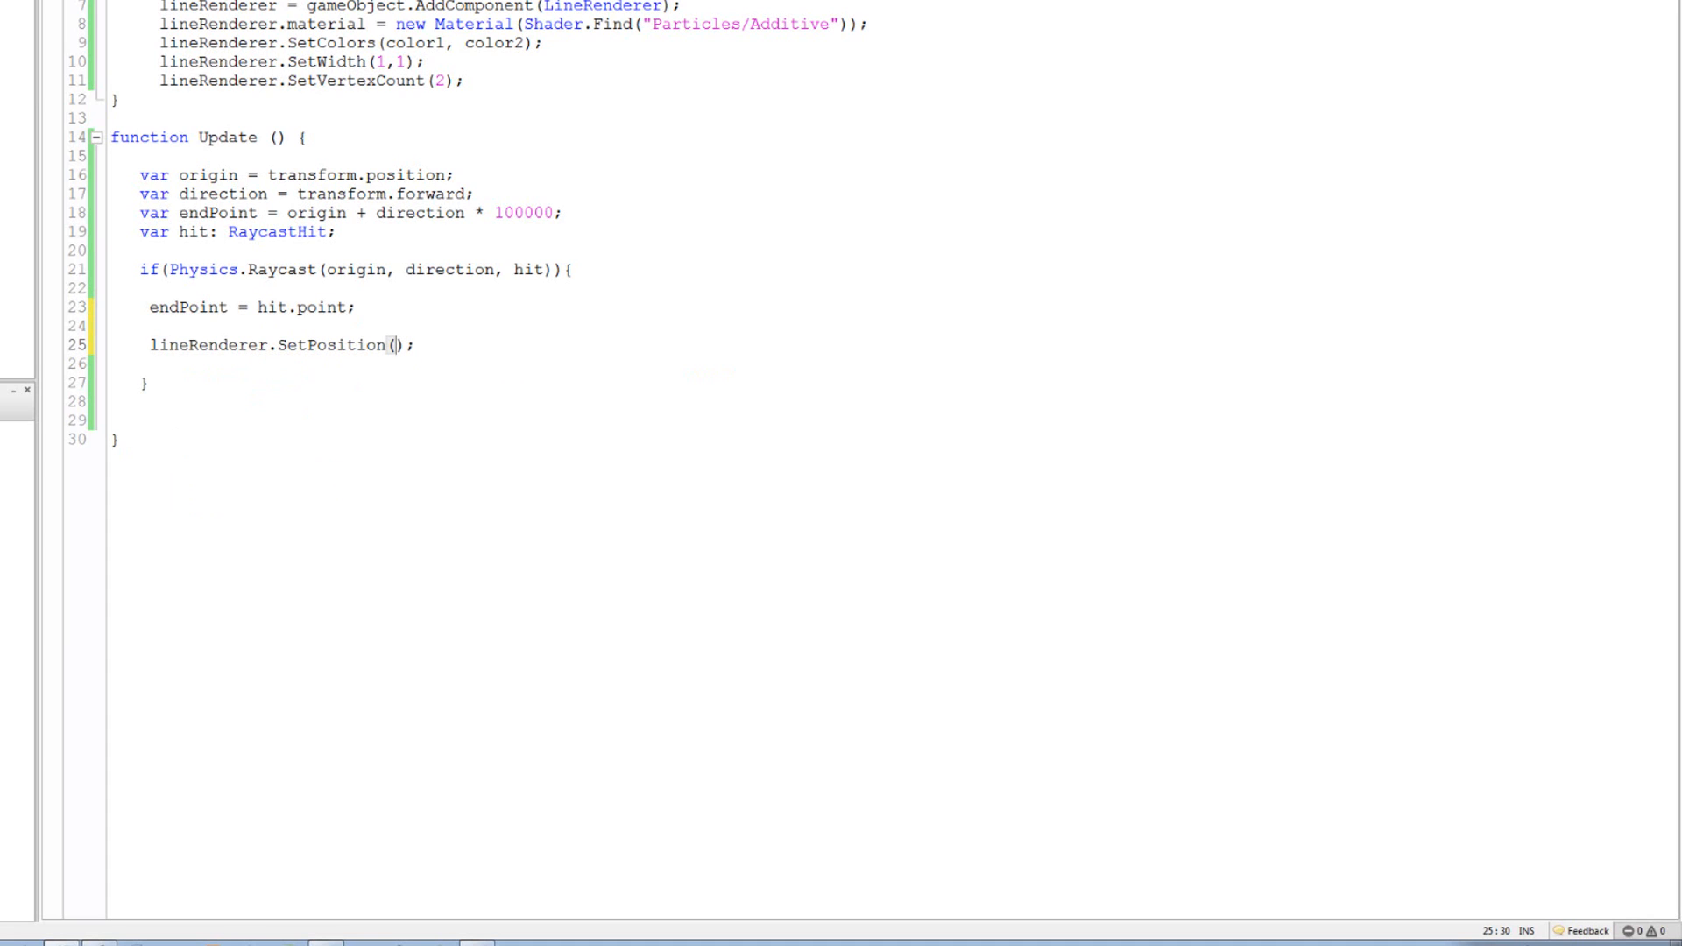
type("1,")
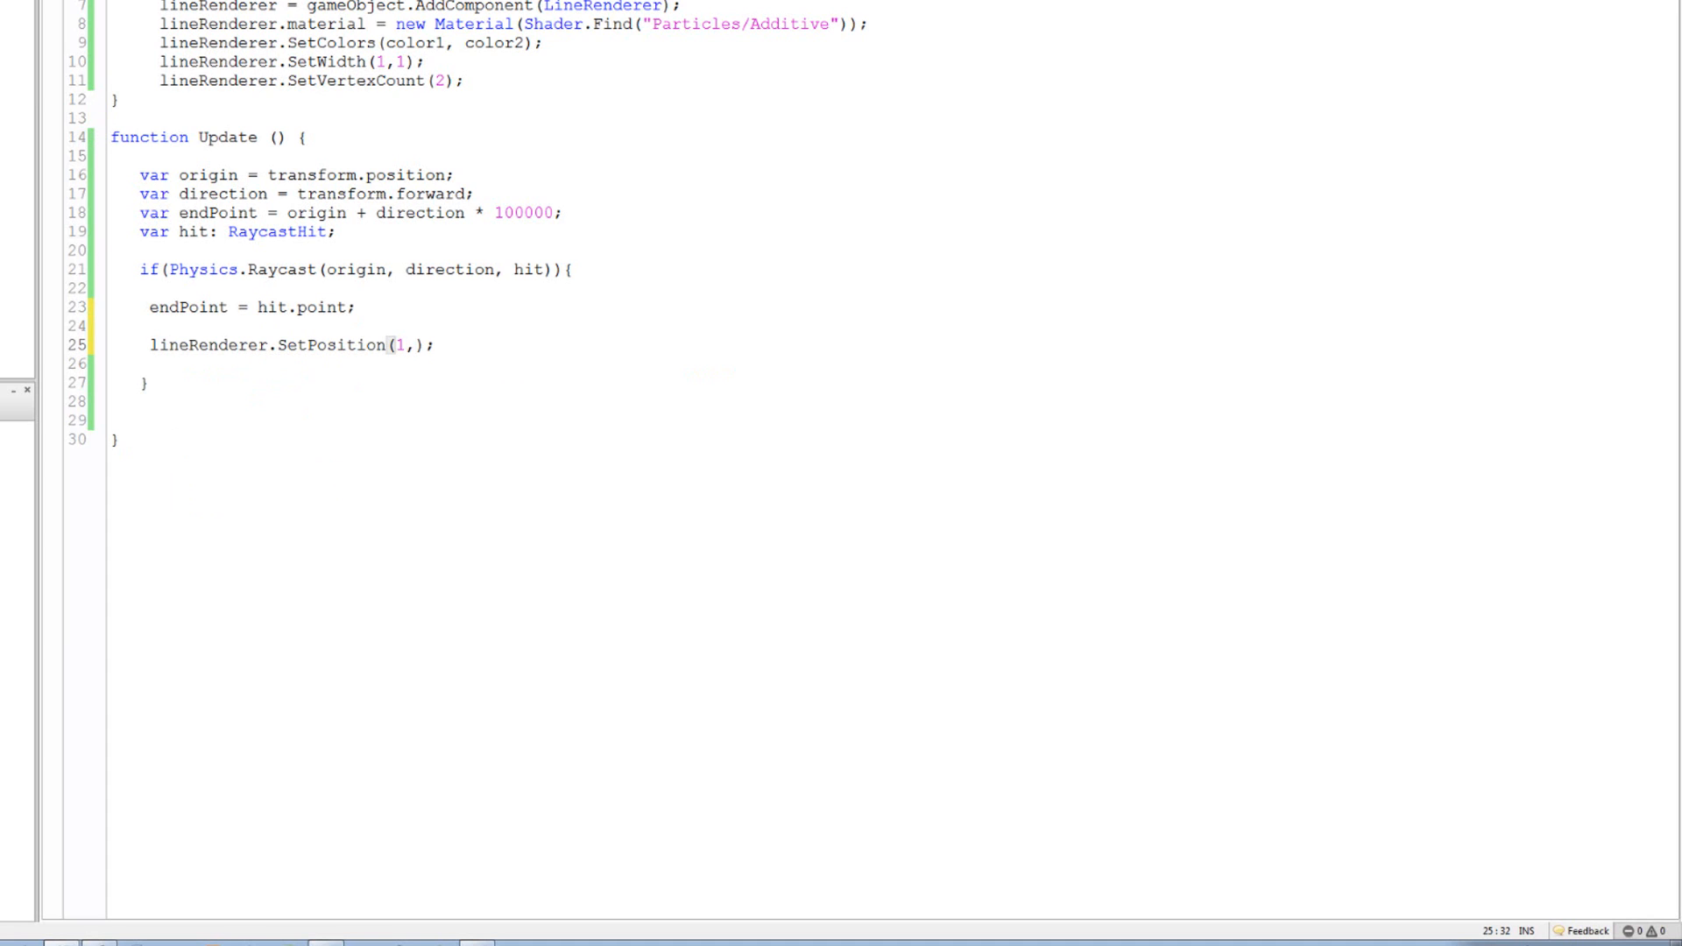
type("end")
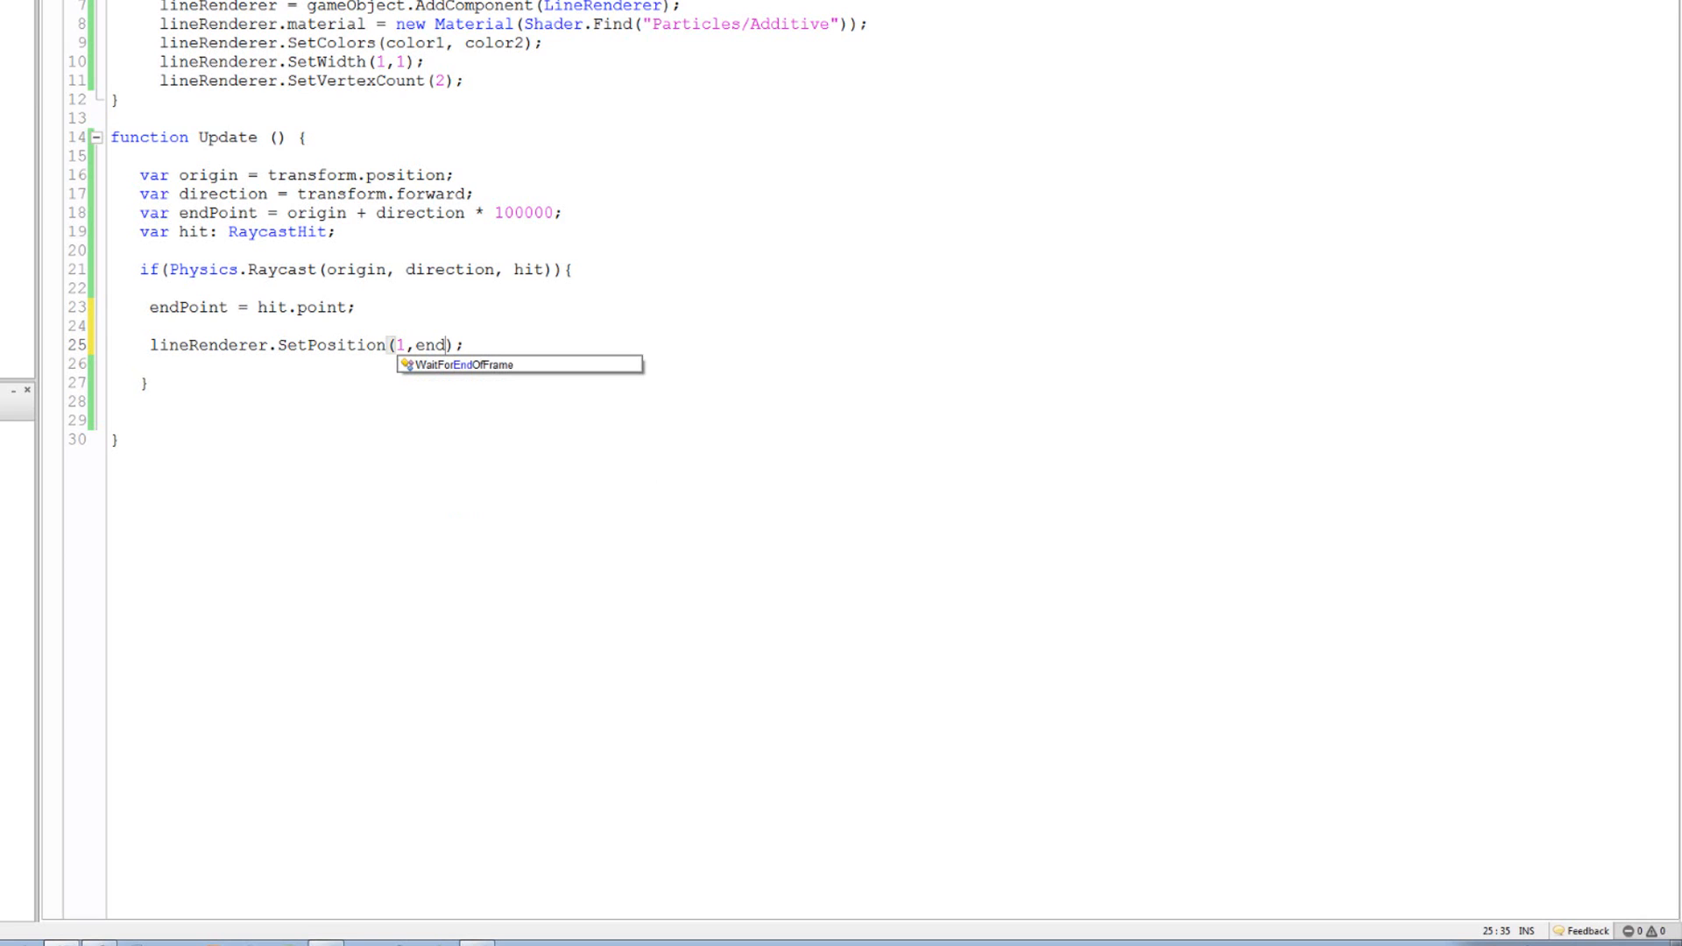
type("Point")
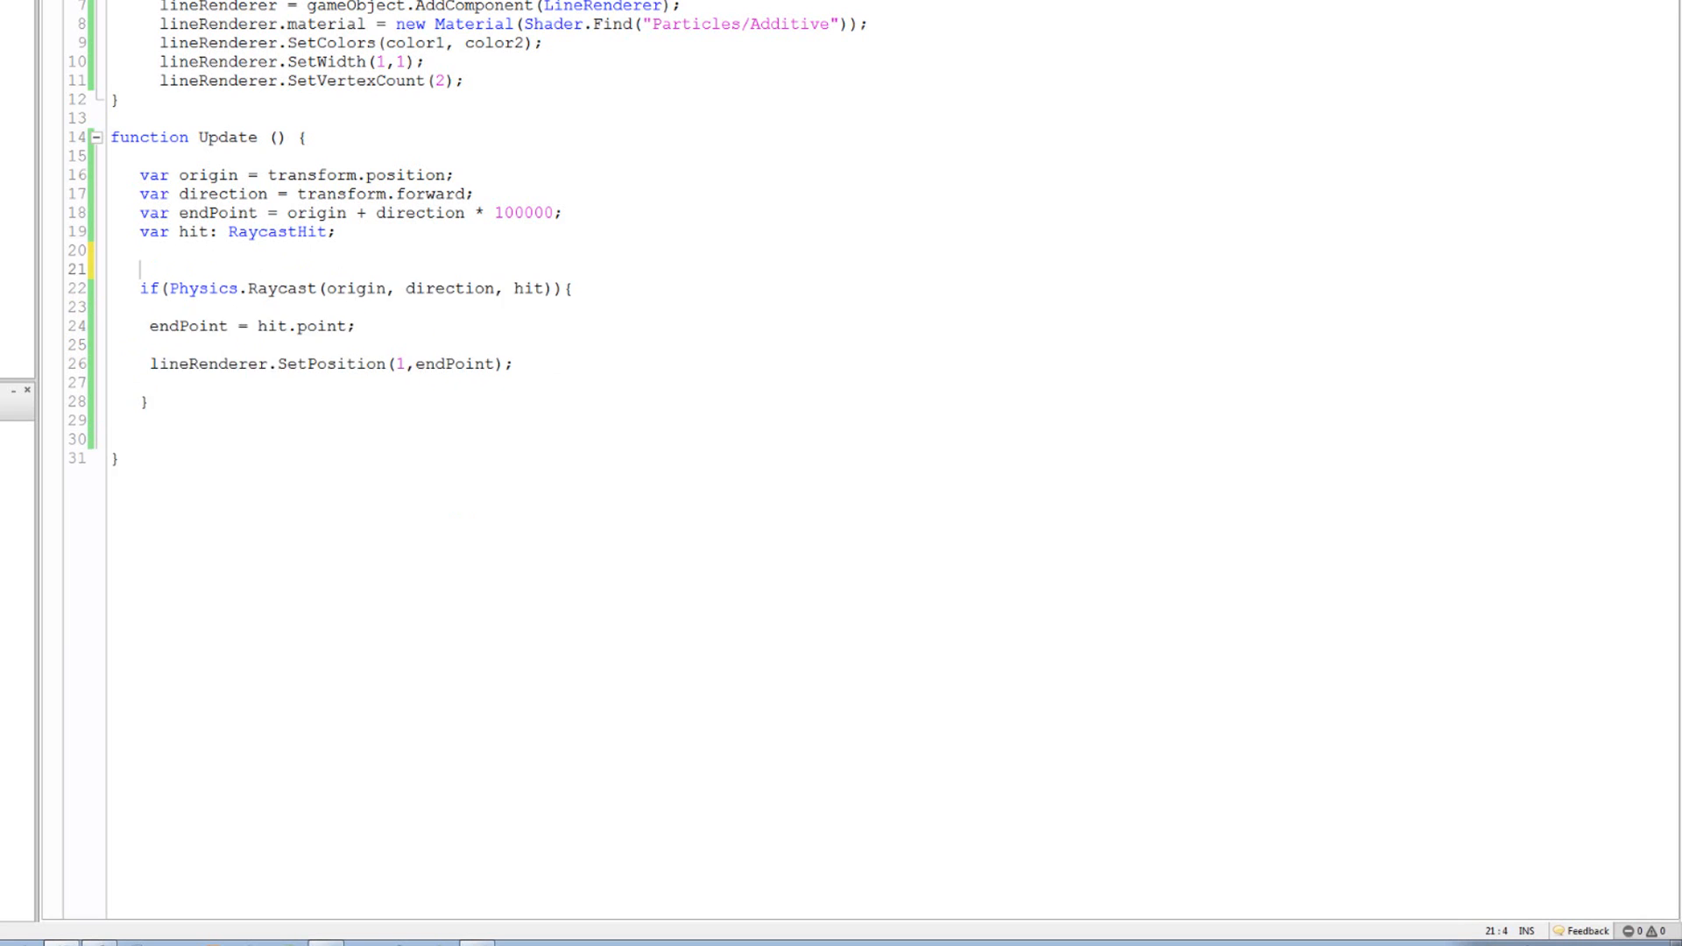
Paste a SetPosition call above the raycast check, setting point 0 to origin
type("lineRenderer.SetPosition(1,endPoint);")
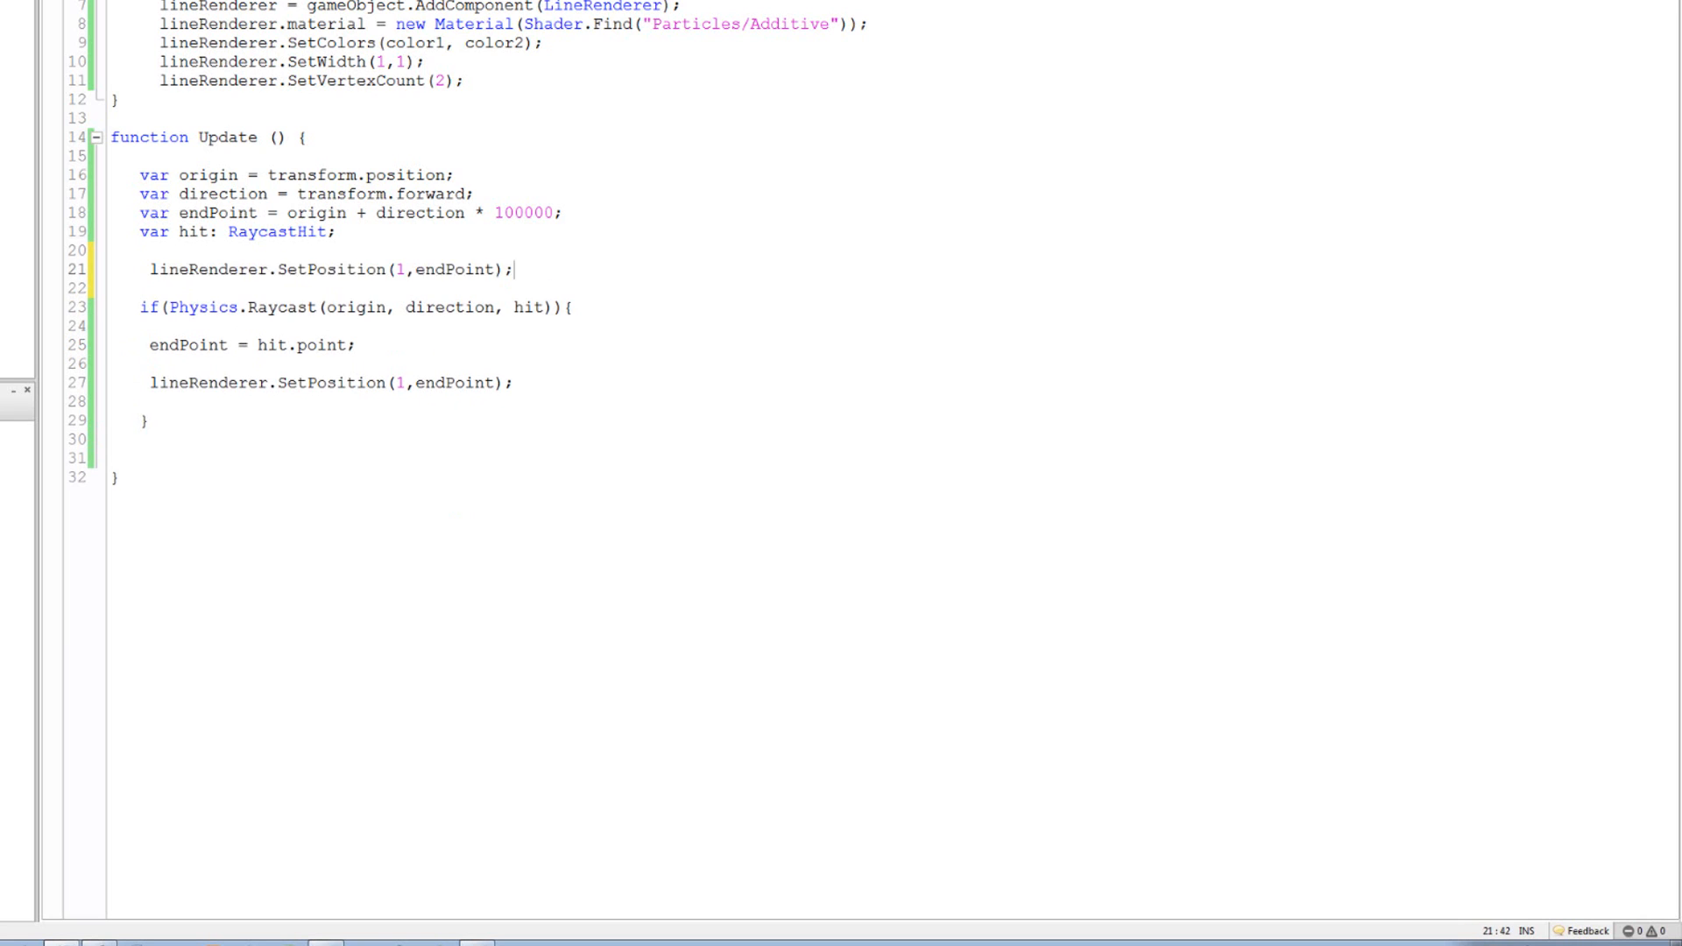
left_click(234, 304)
type("0")
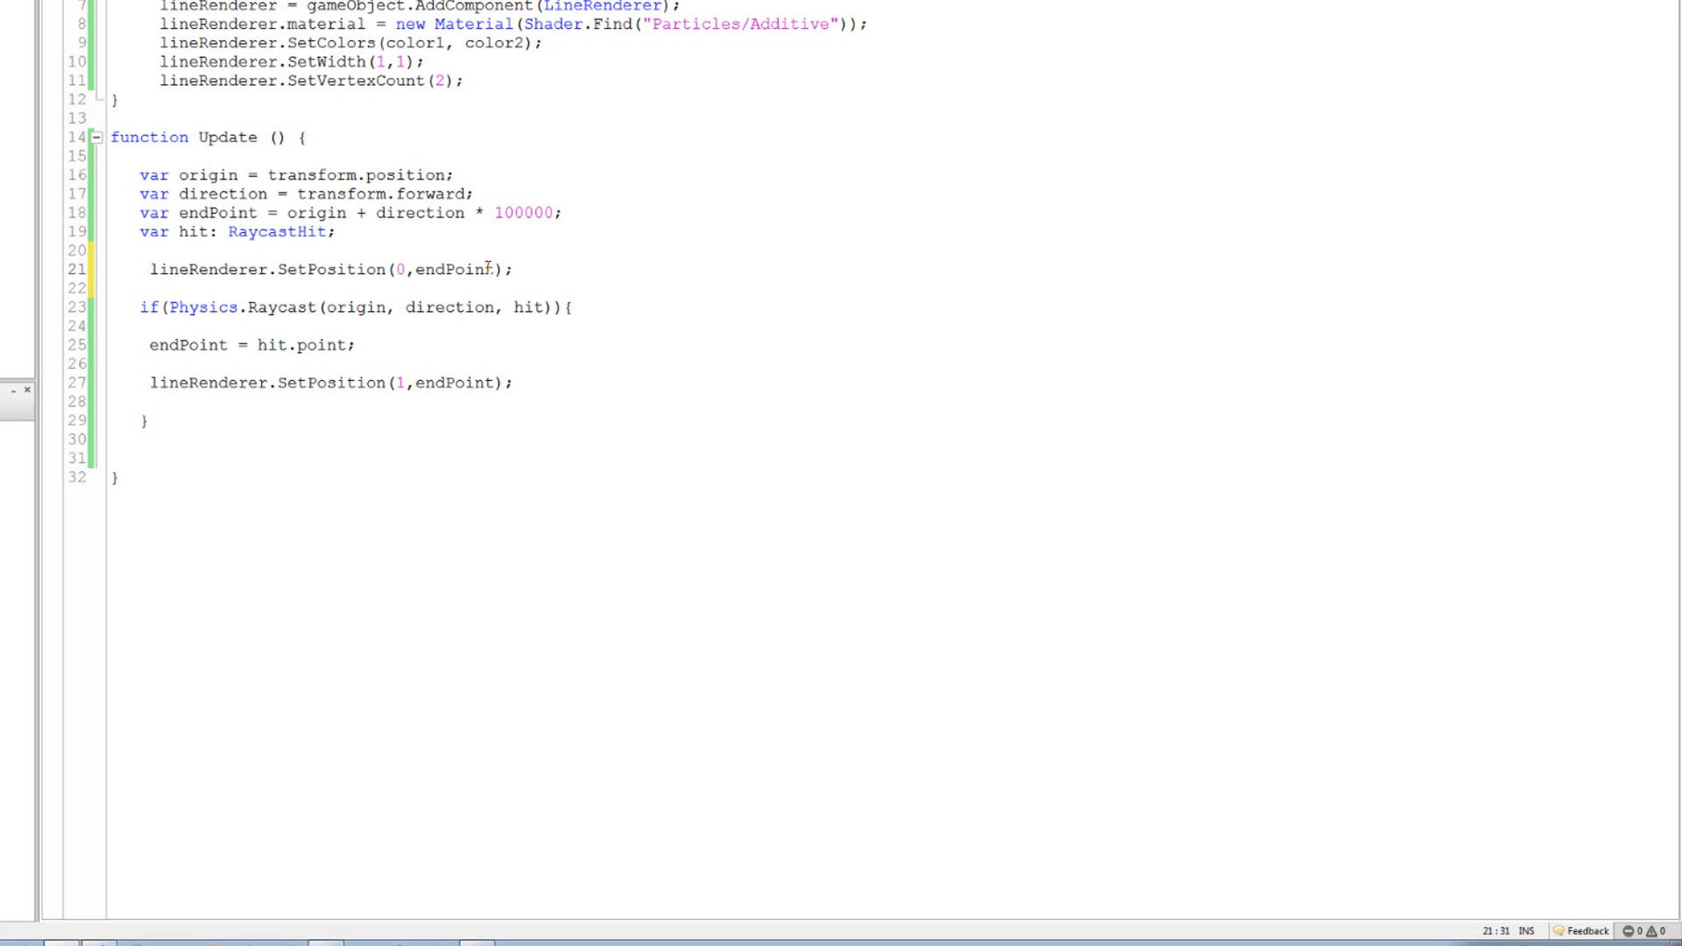
double_click(455, 270)
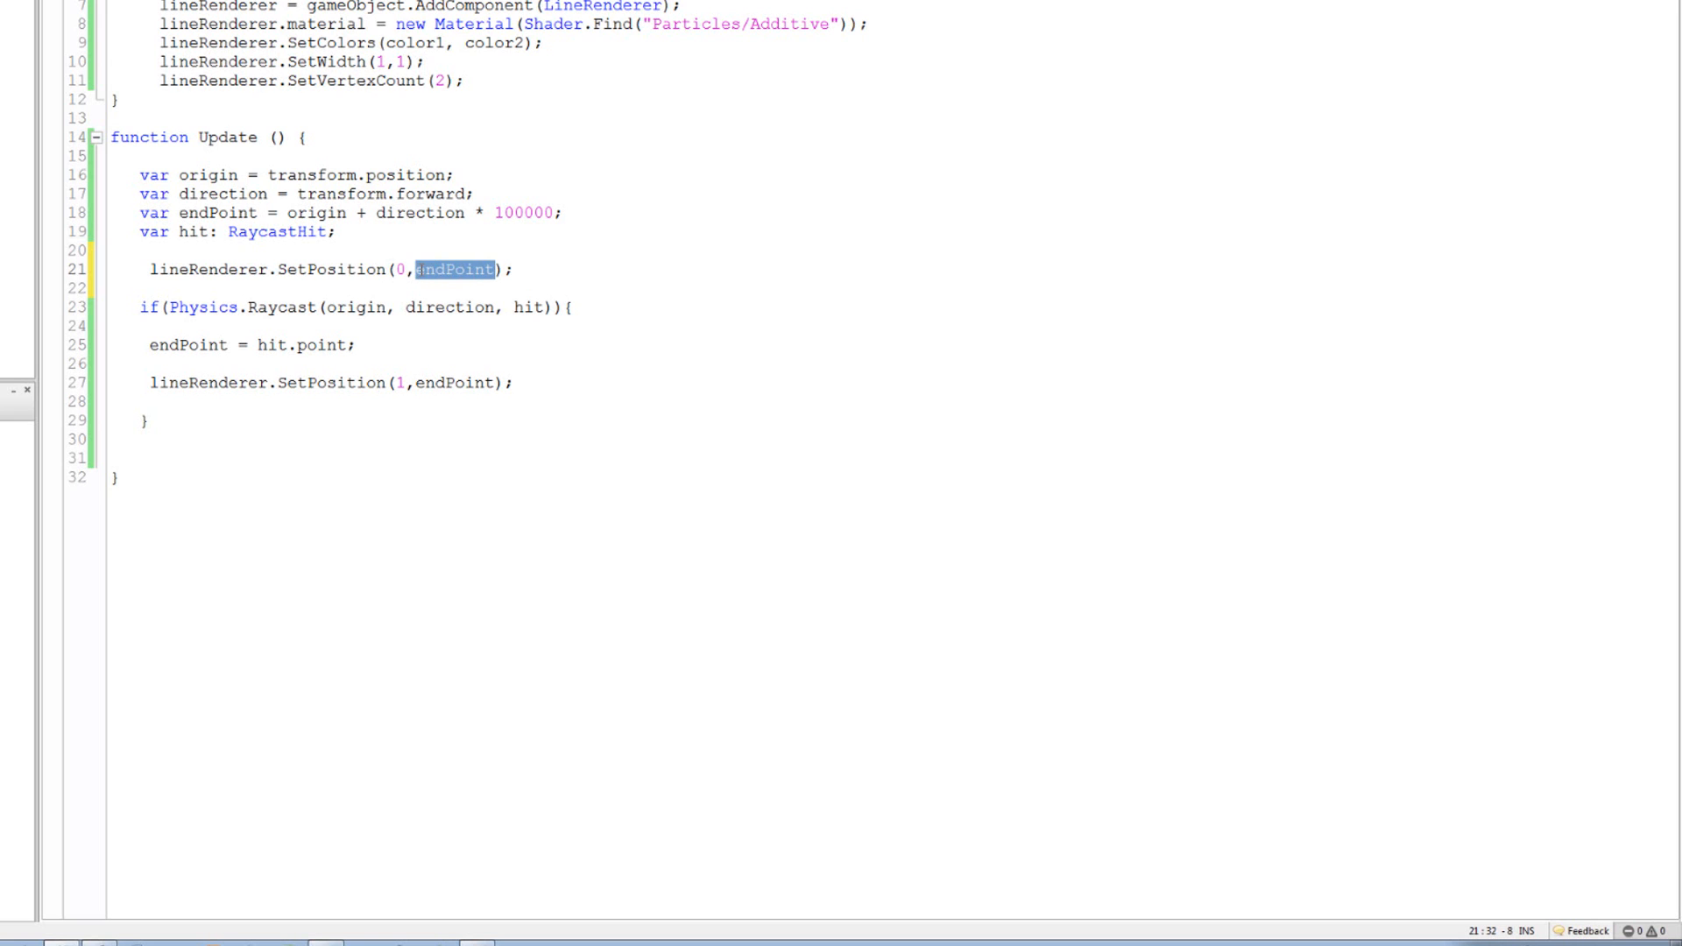
type("ori")
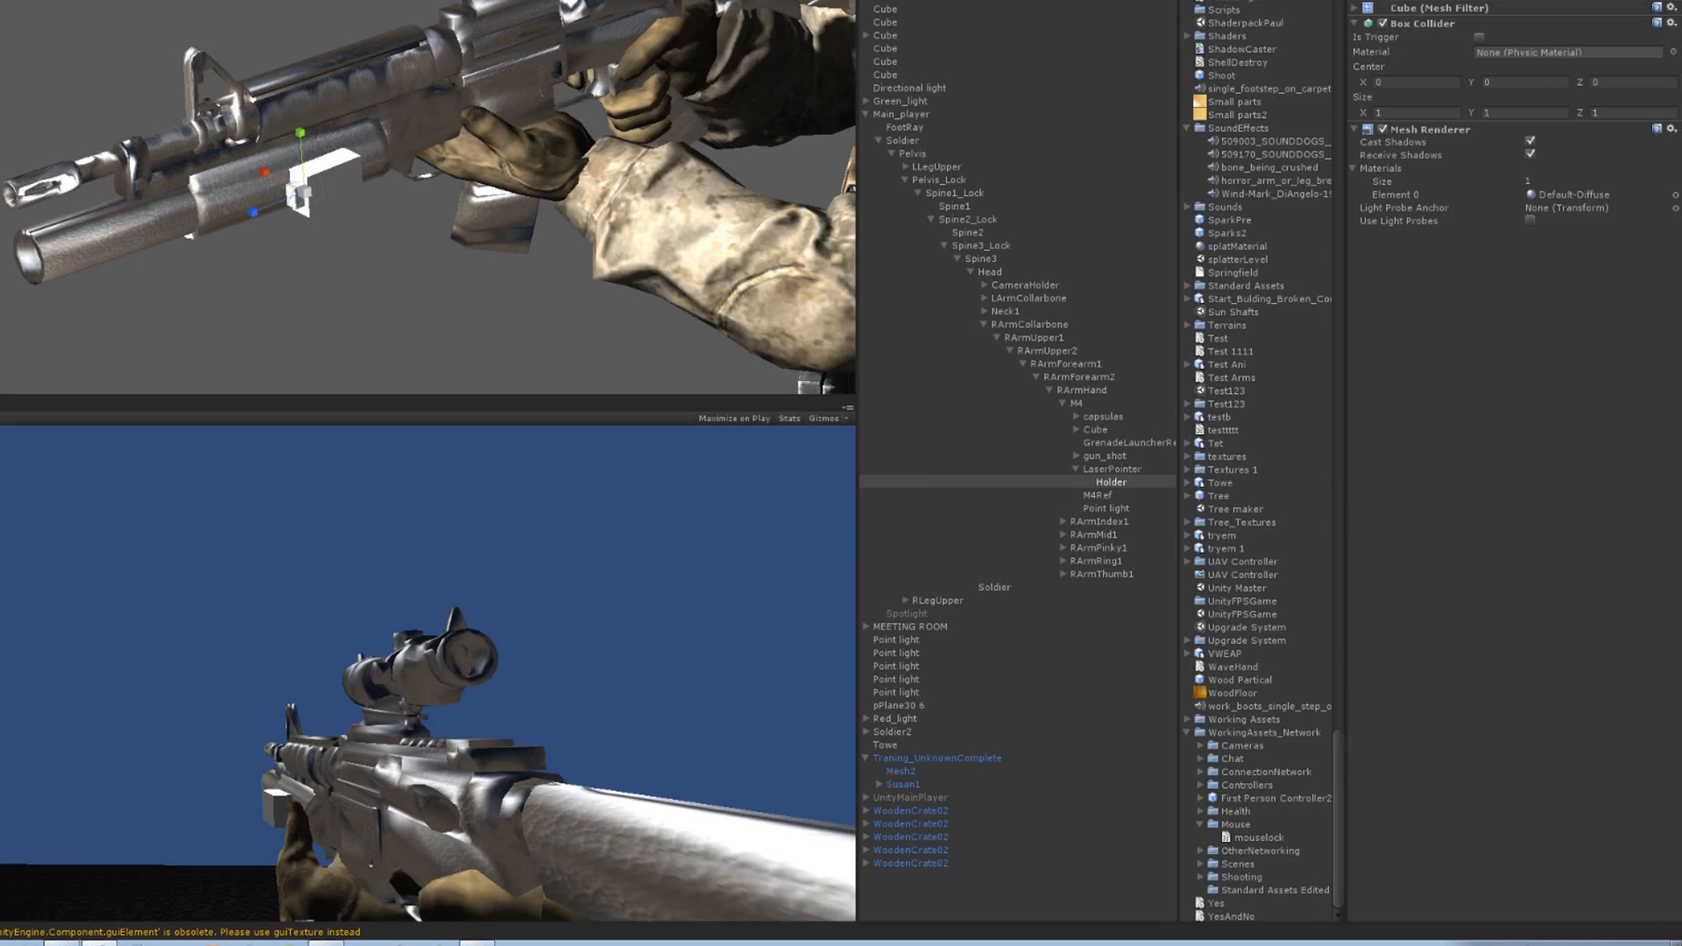
mouse_move(1220, 105)
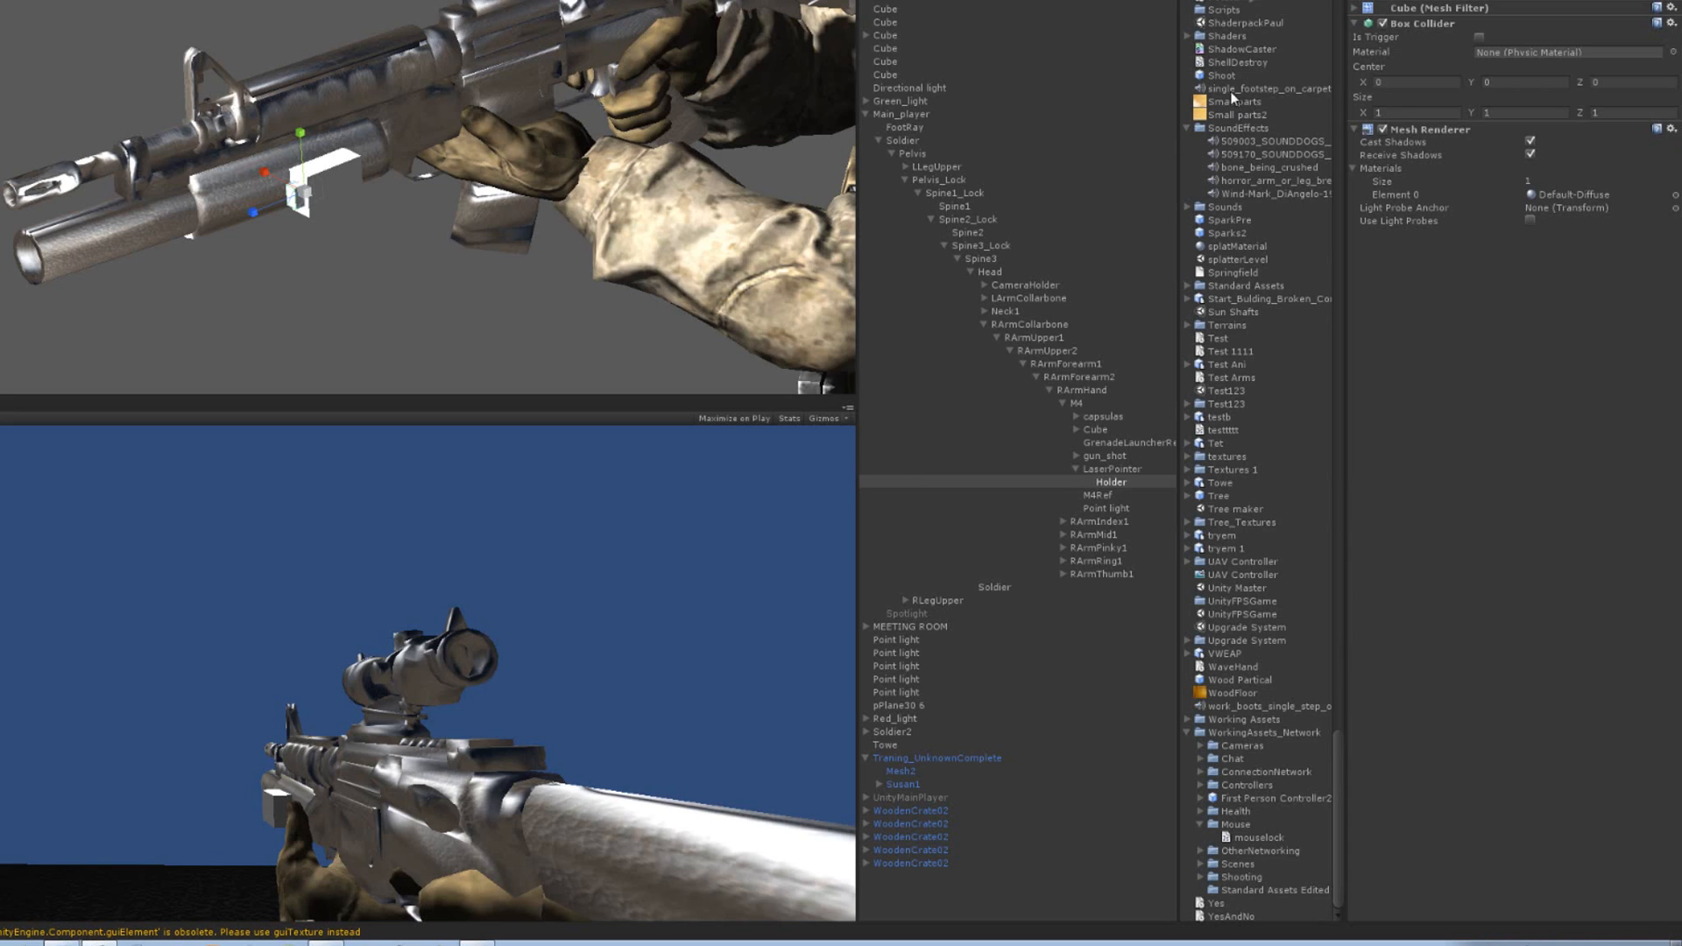
mouse_move(1336, 776)
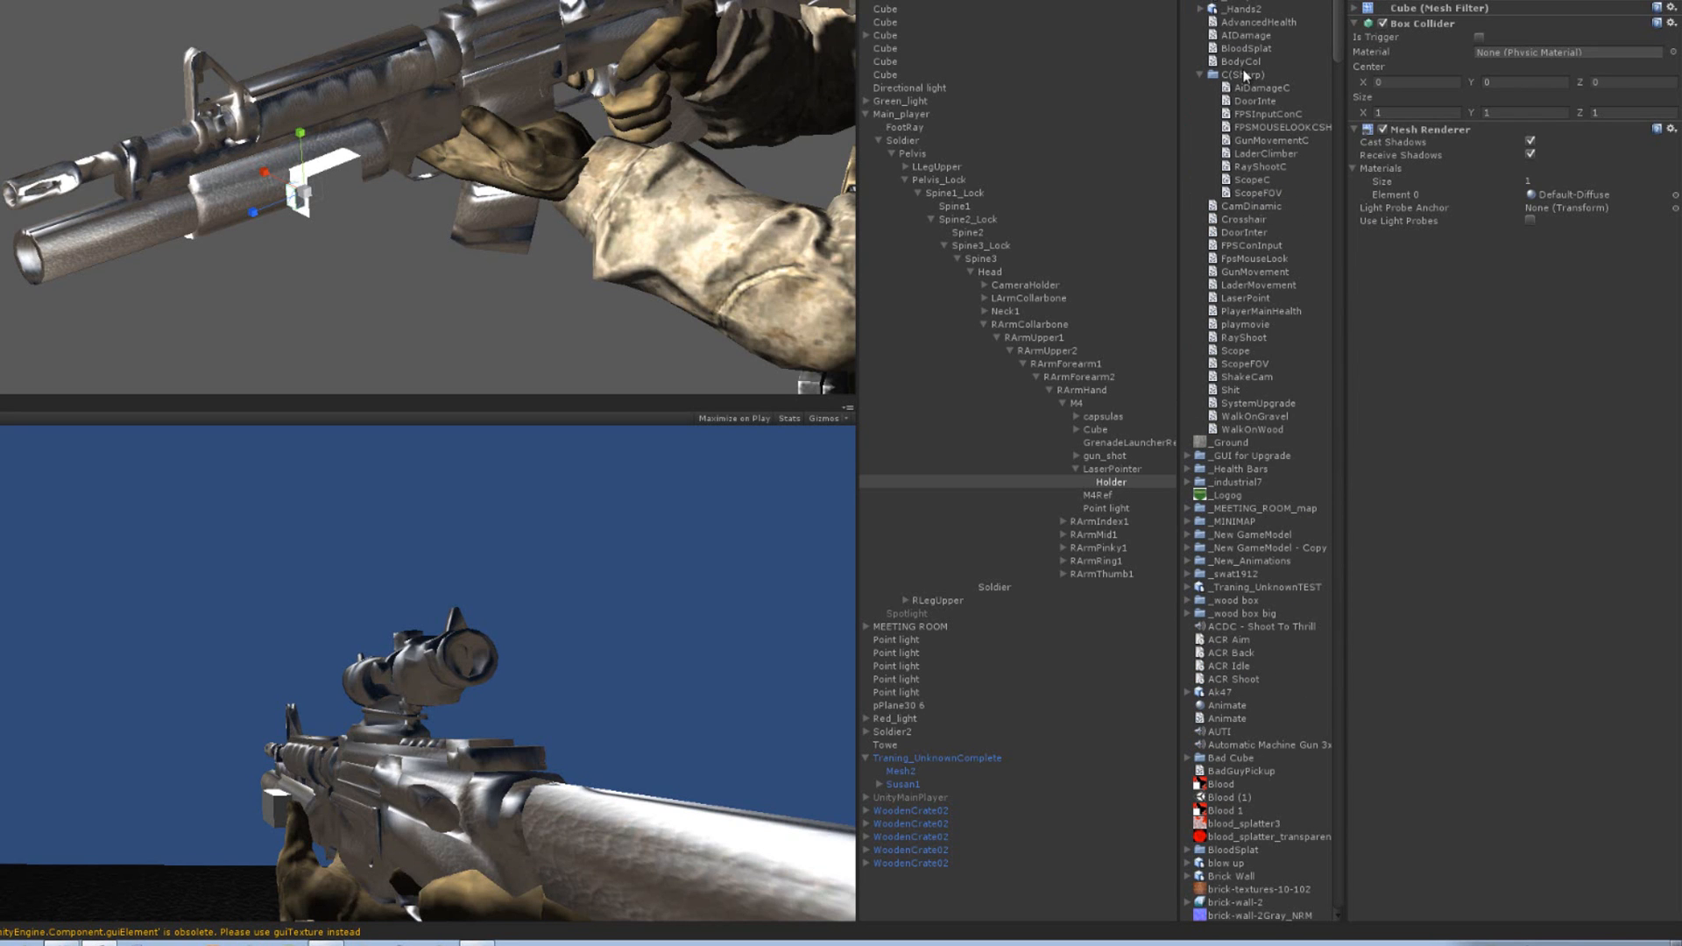
mouse_move(1243, 364)
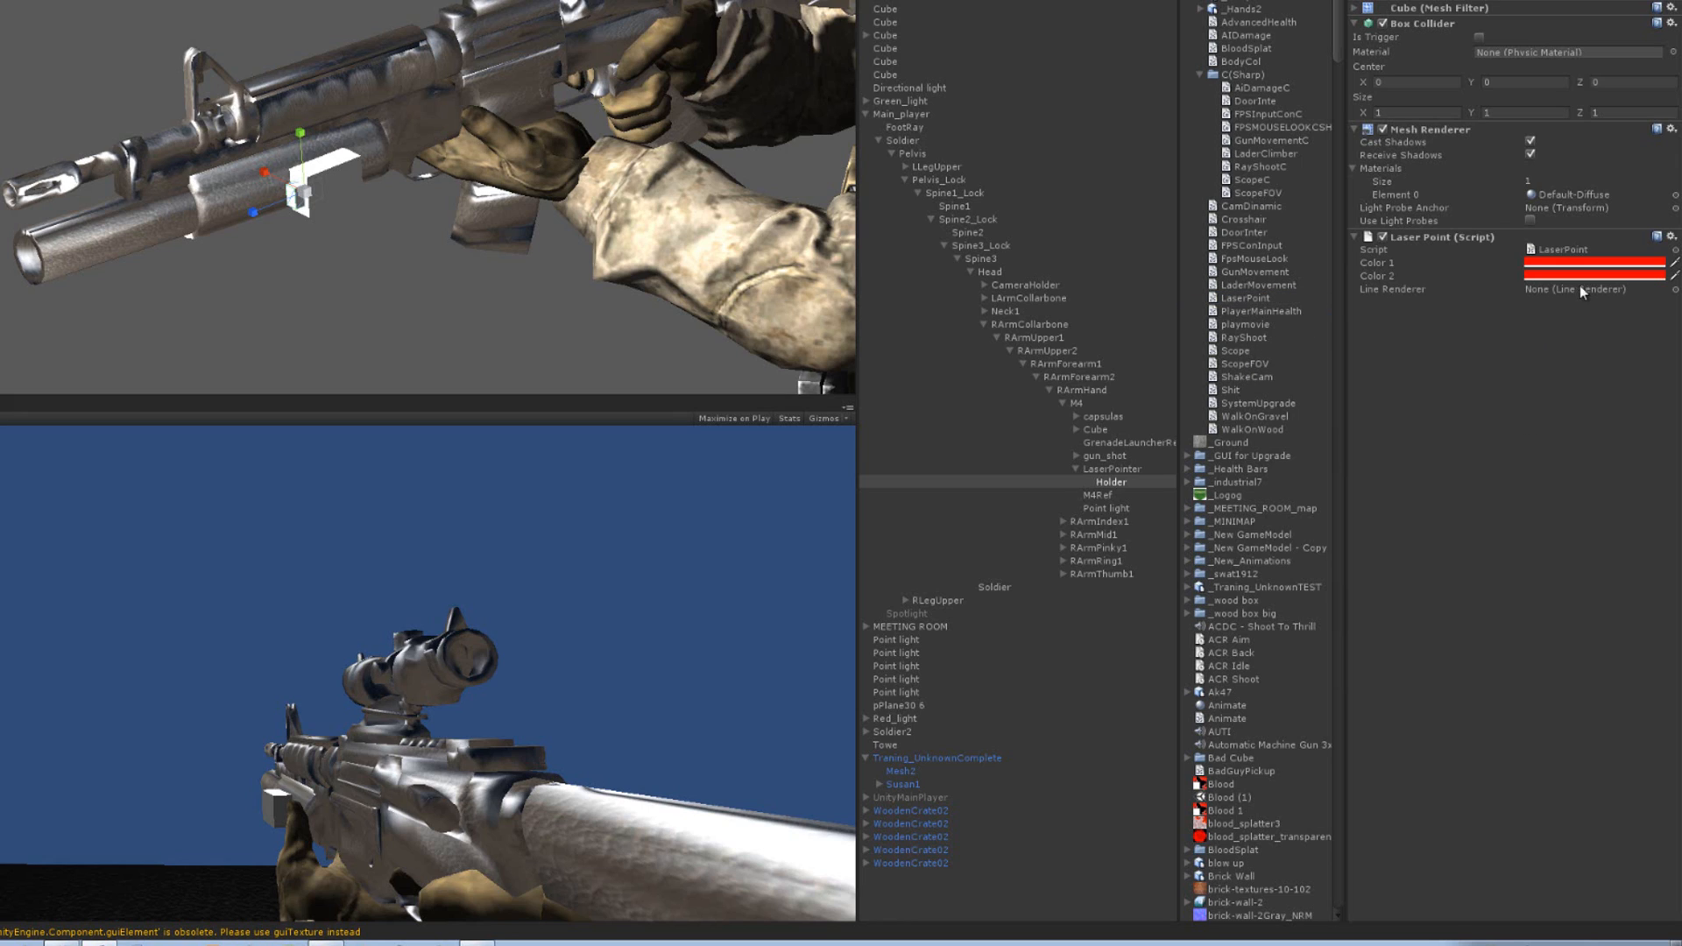
mouse_move(1581, 289)
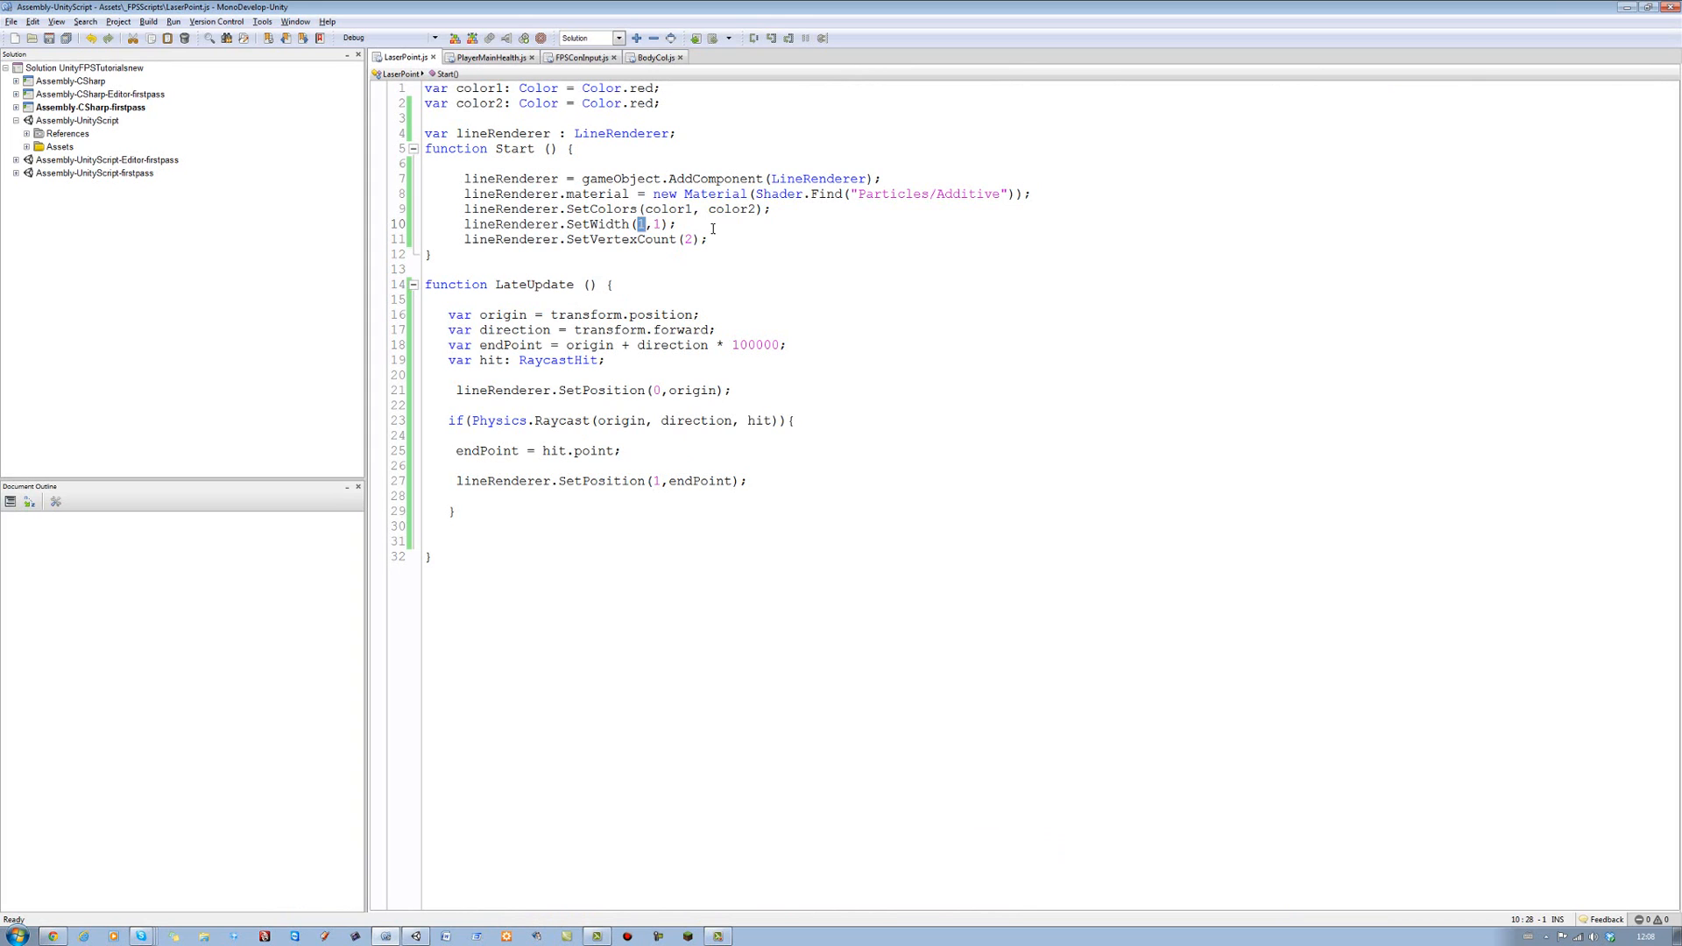
Change both SetWidth arguments in Start from 1 to 0.2
type("0.2")
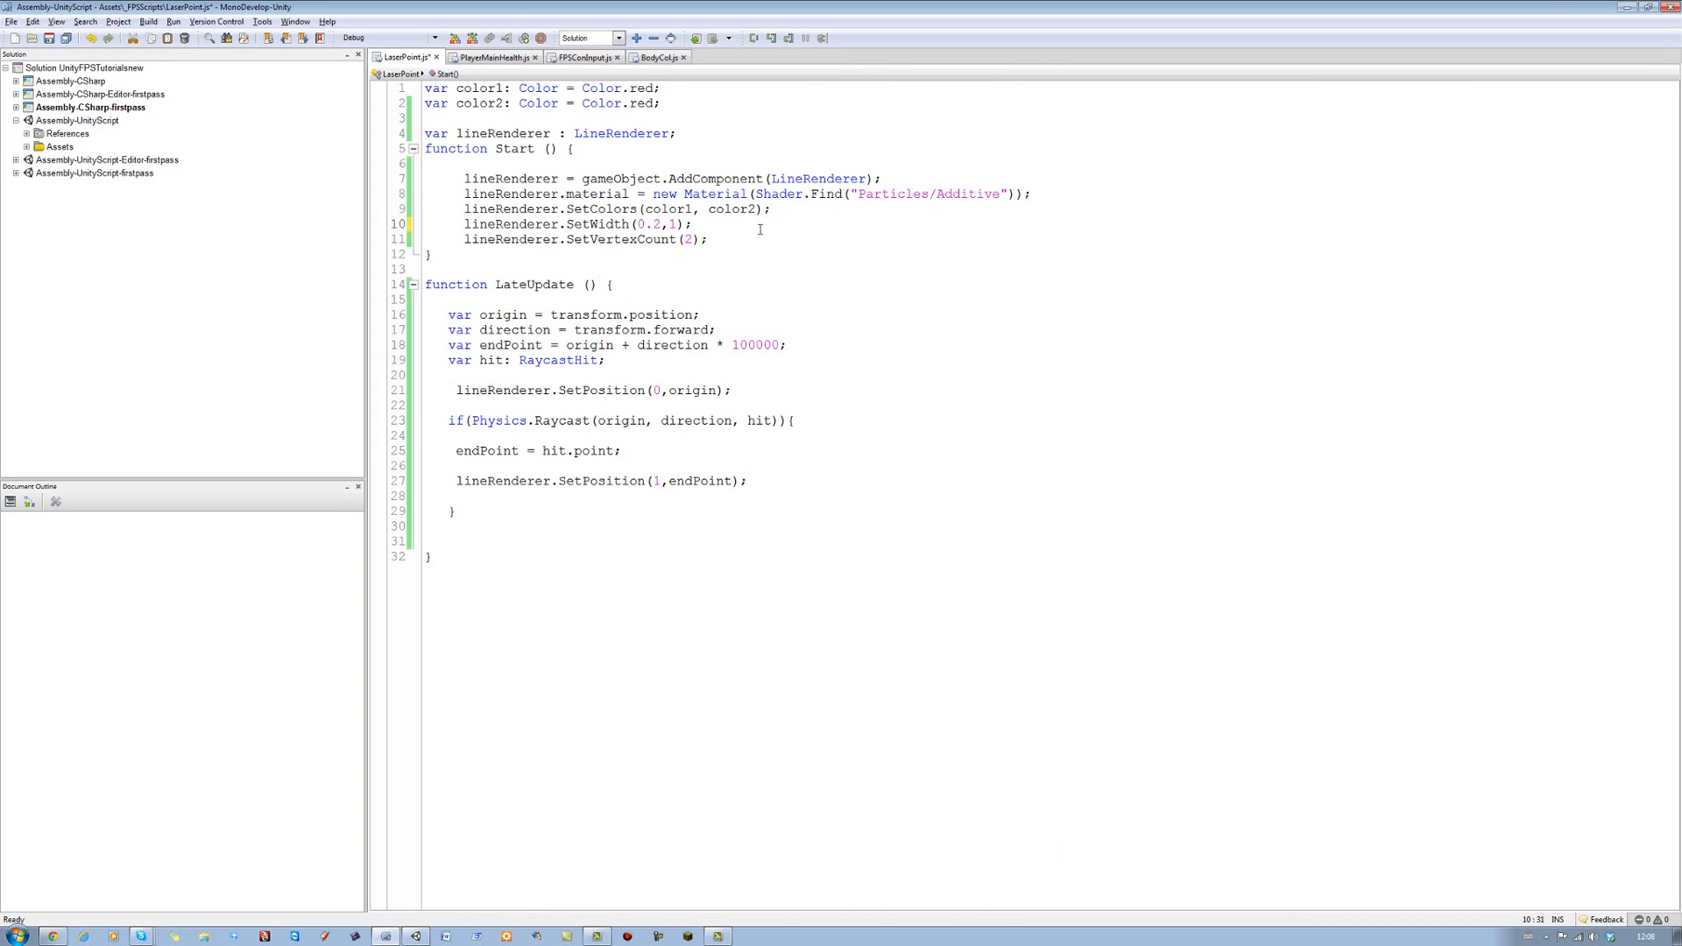
type("0.2")
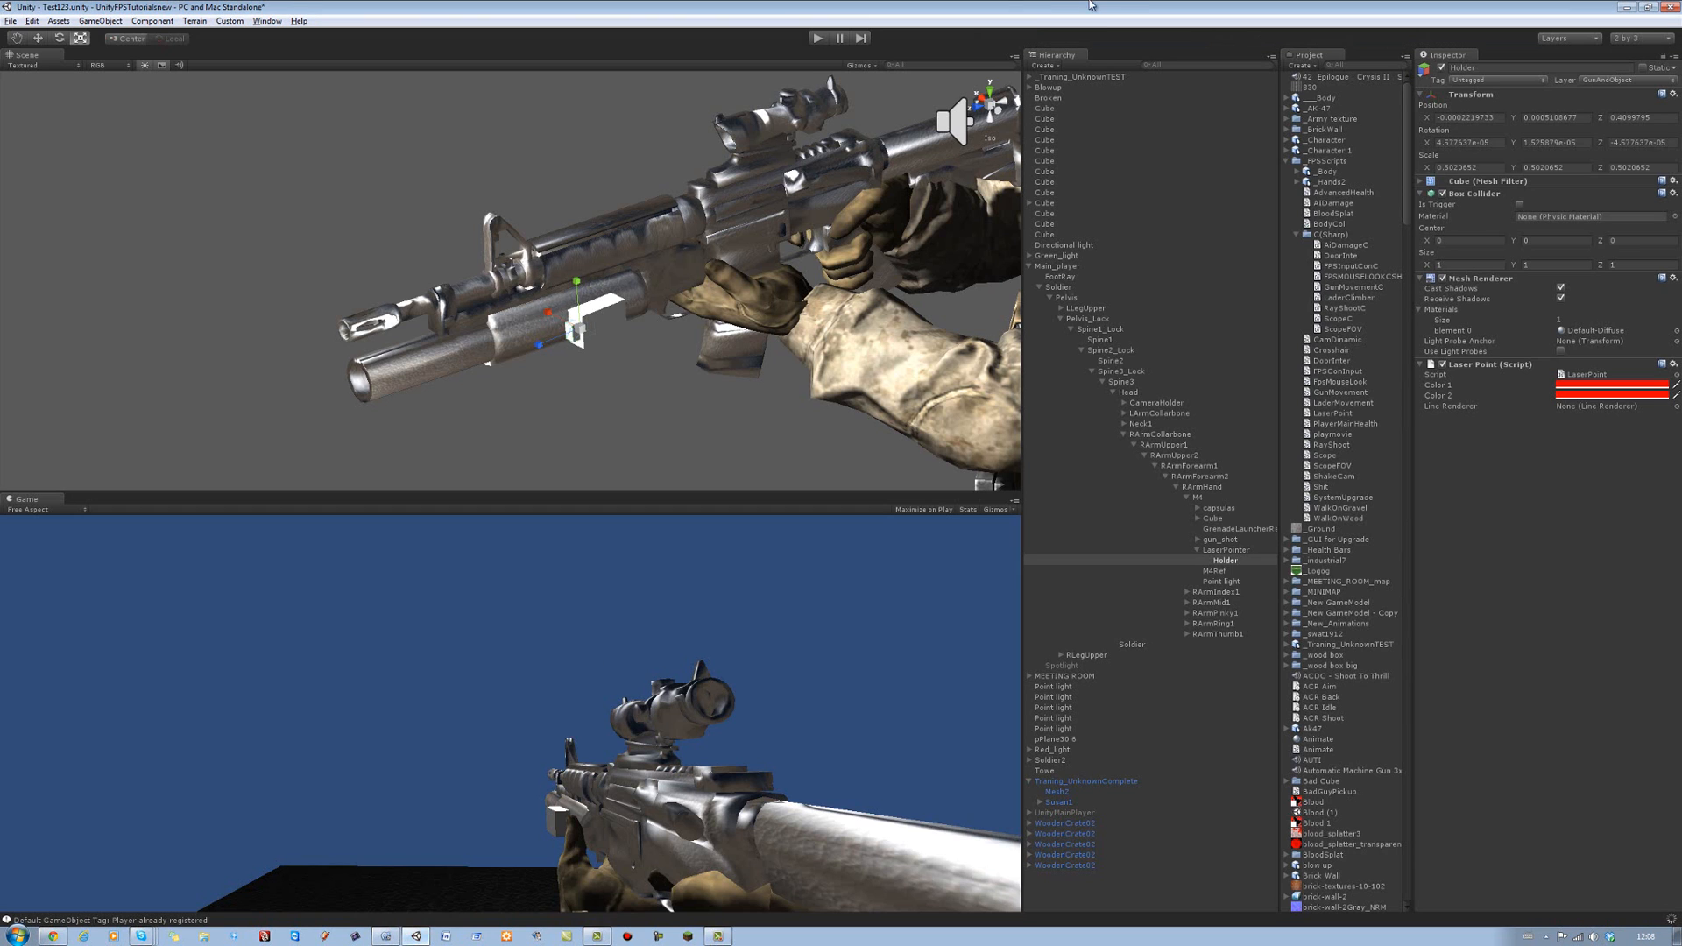
left_click(816, 37)
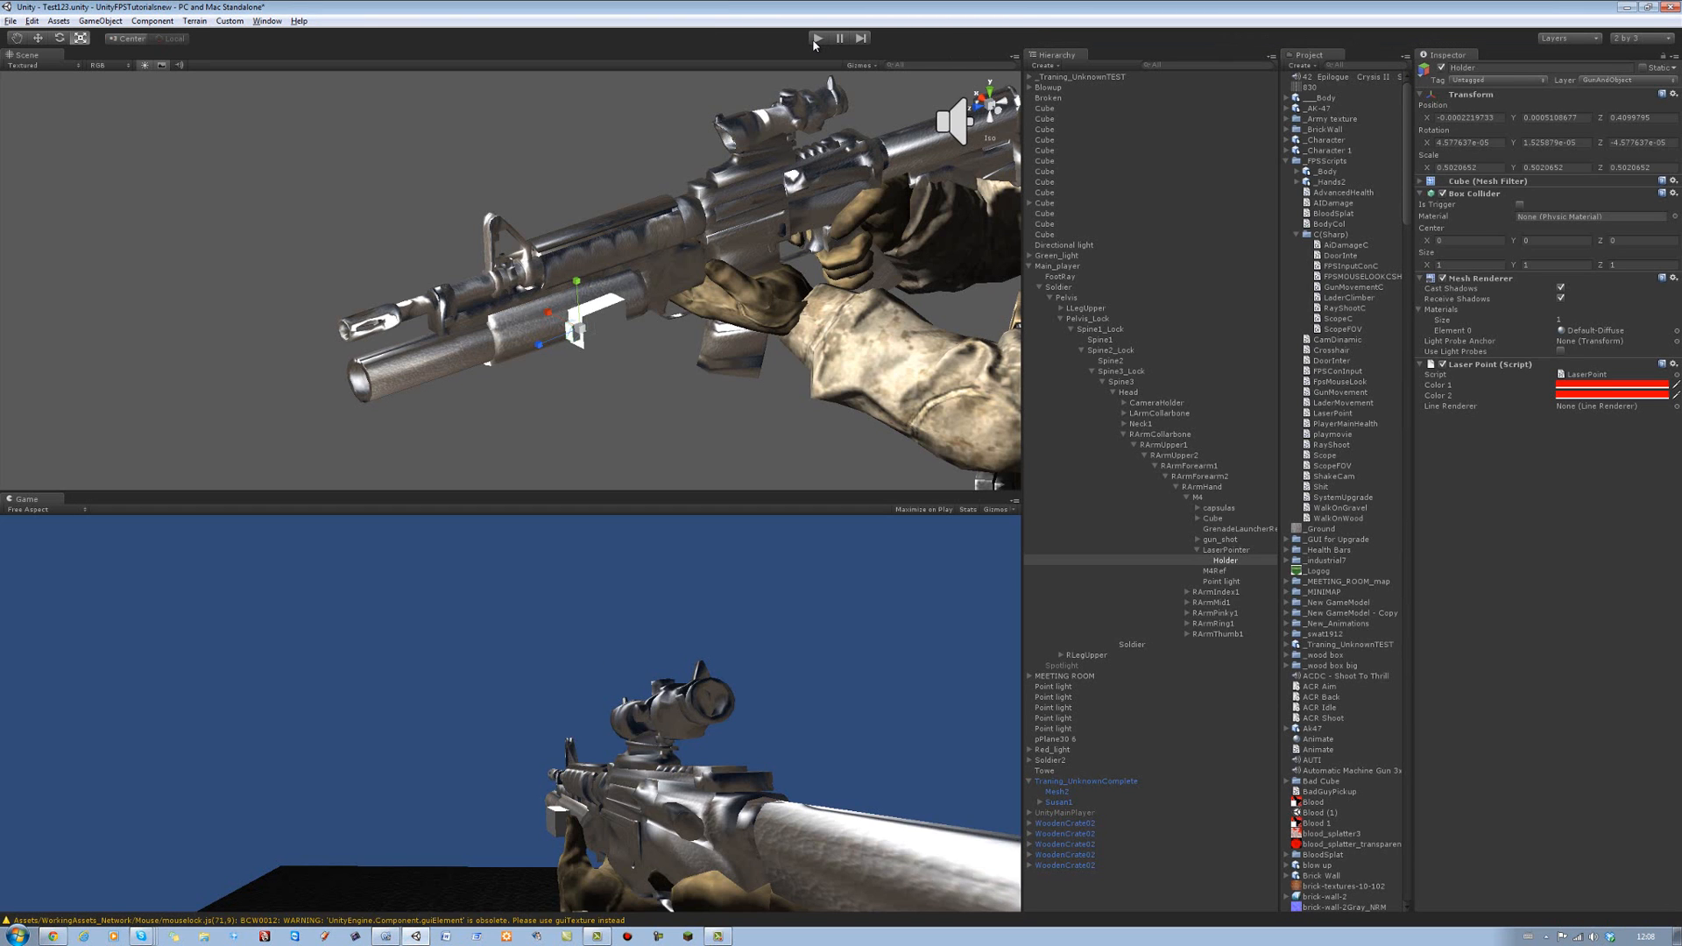
left_click(817, 37)
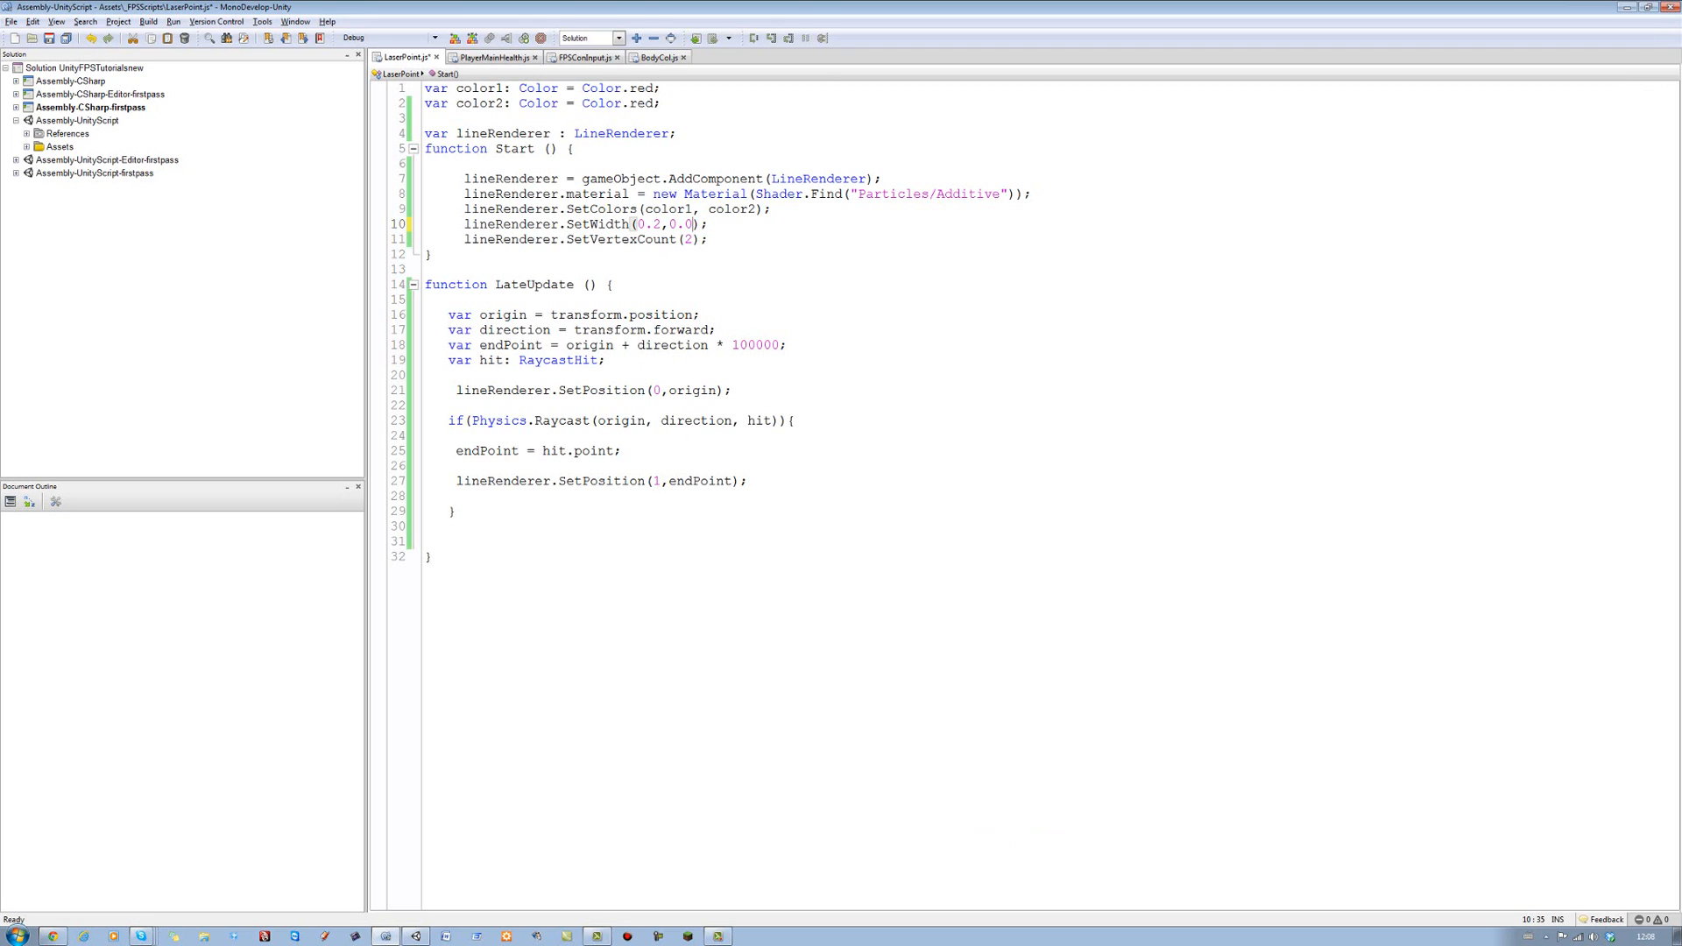
Make the SetWidth call read (0.02, 0.02) and return to Unity
type("2")
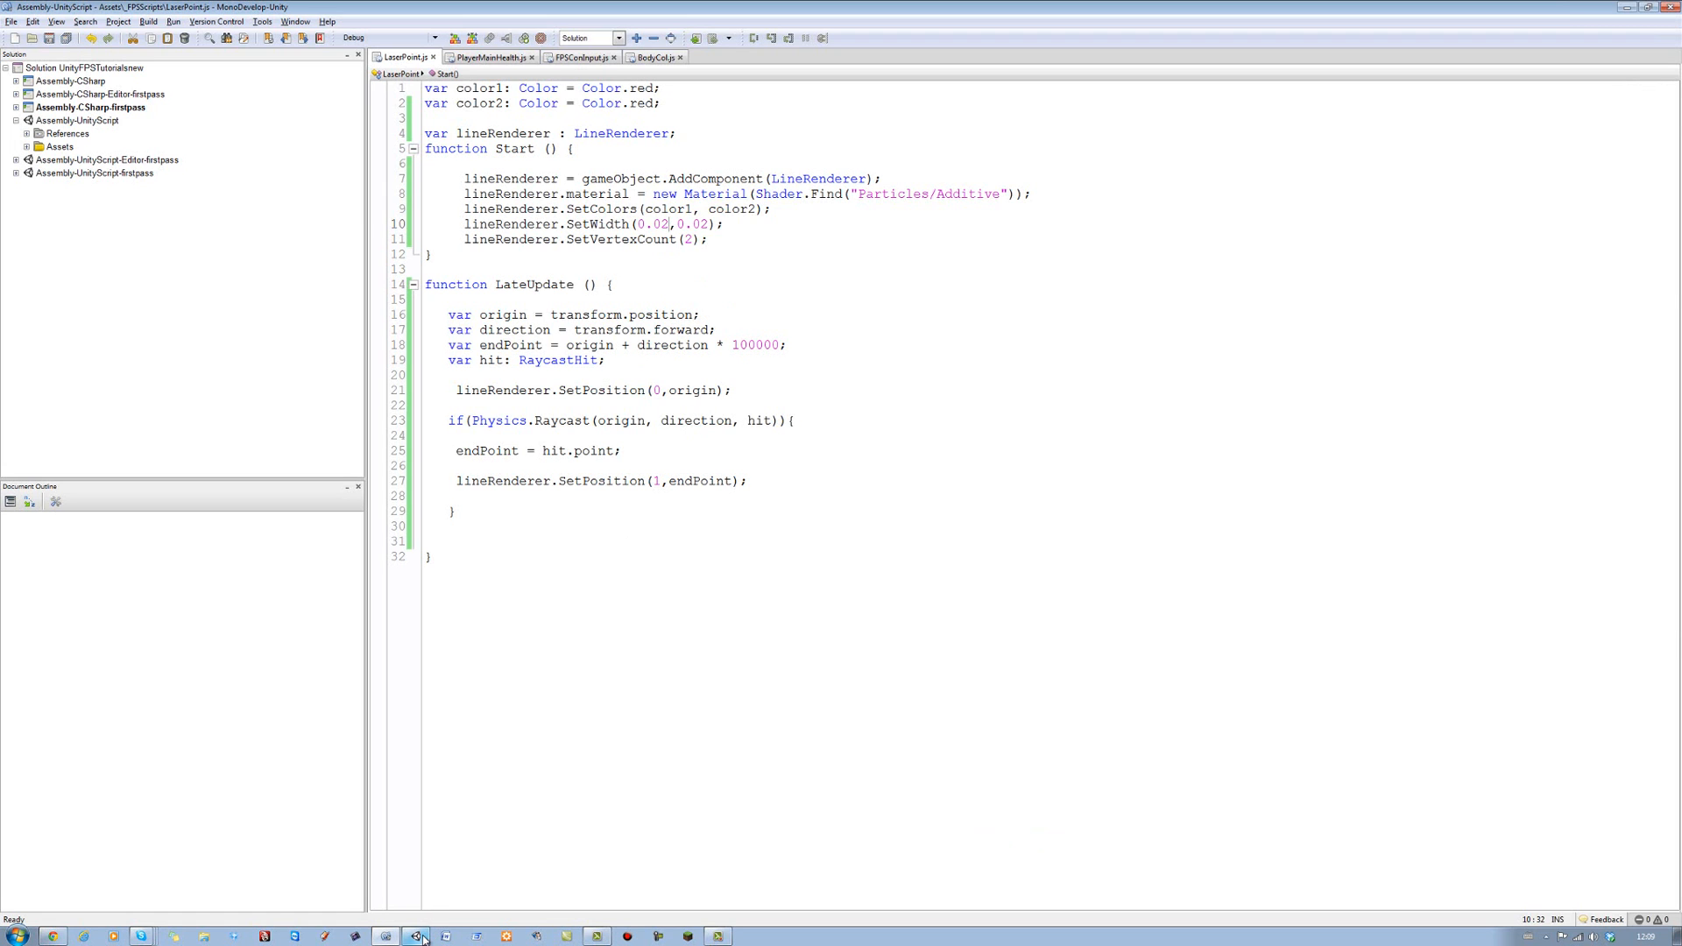
left_click(418, 933)
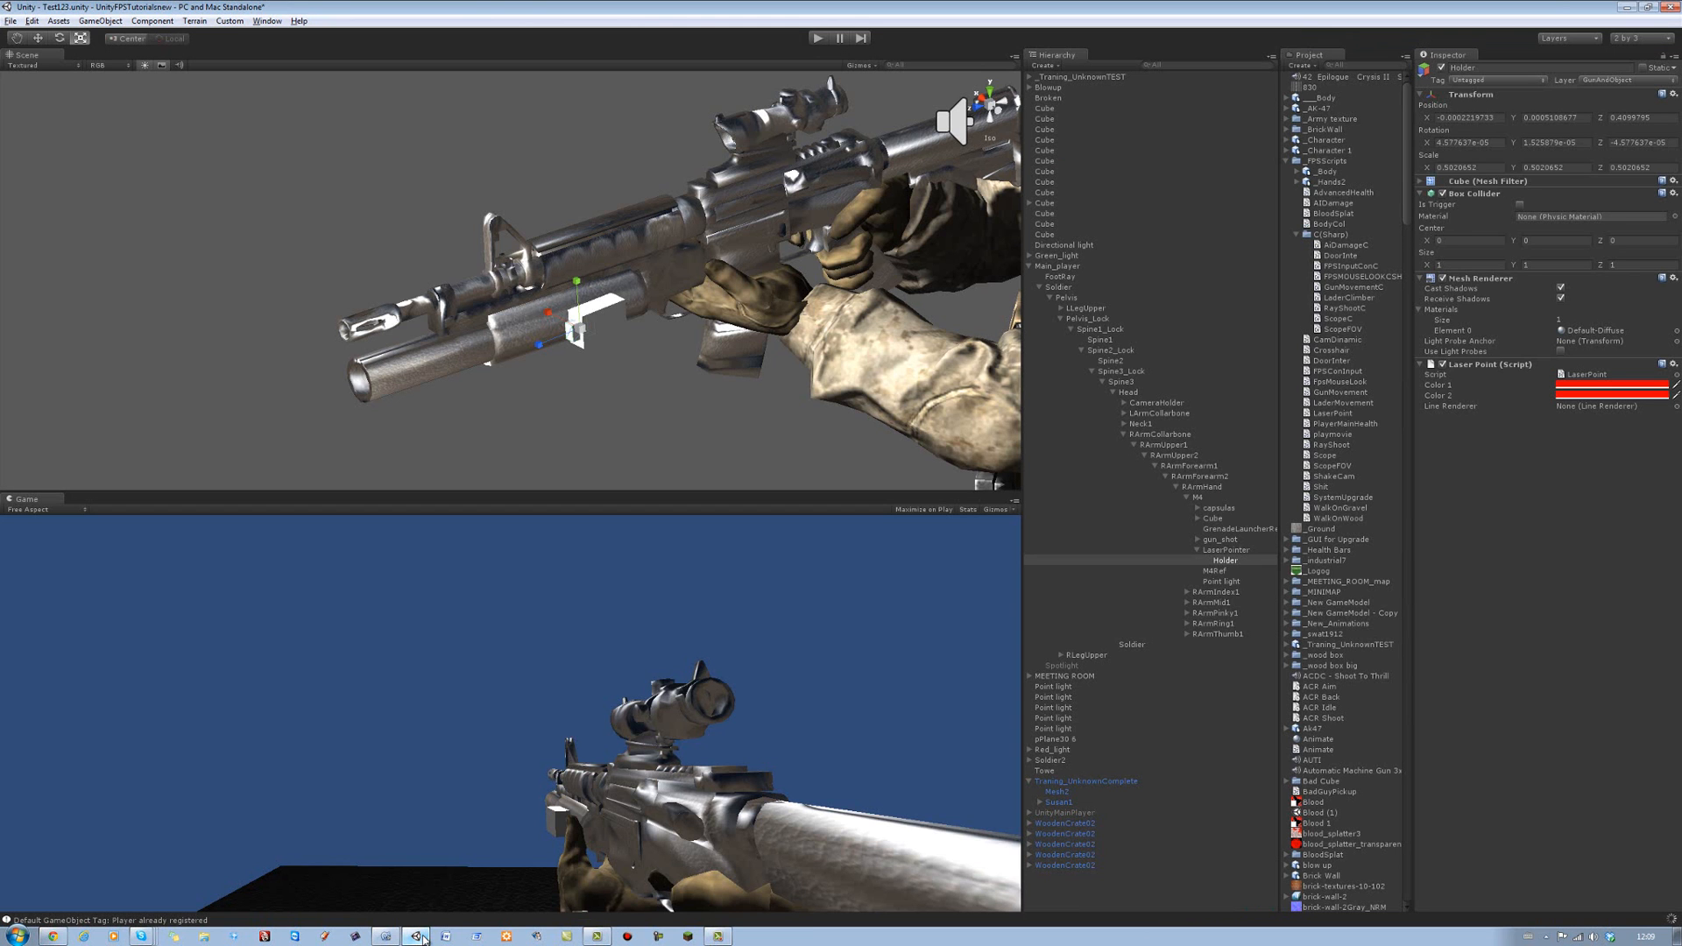
left_click(818, 36)
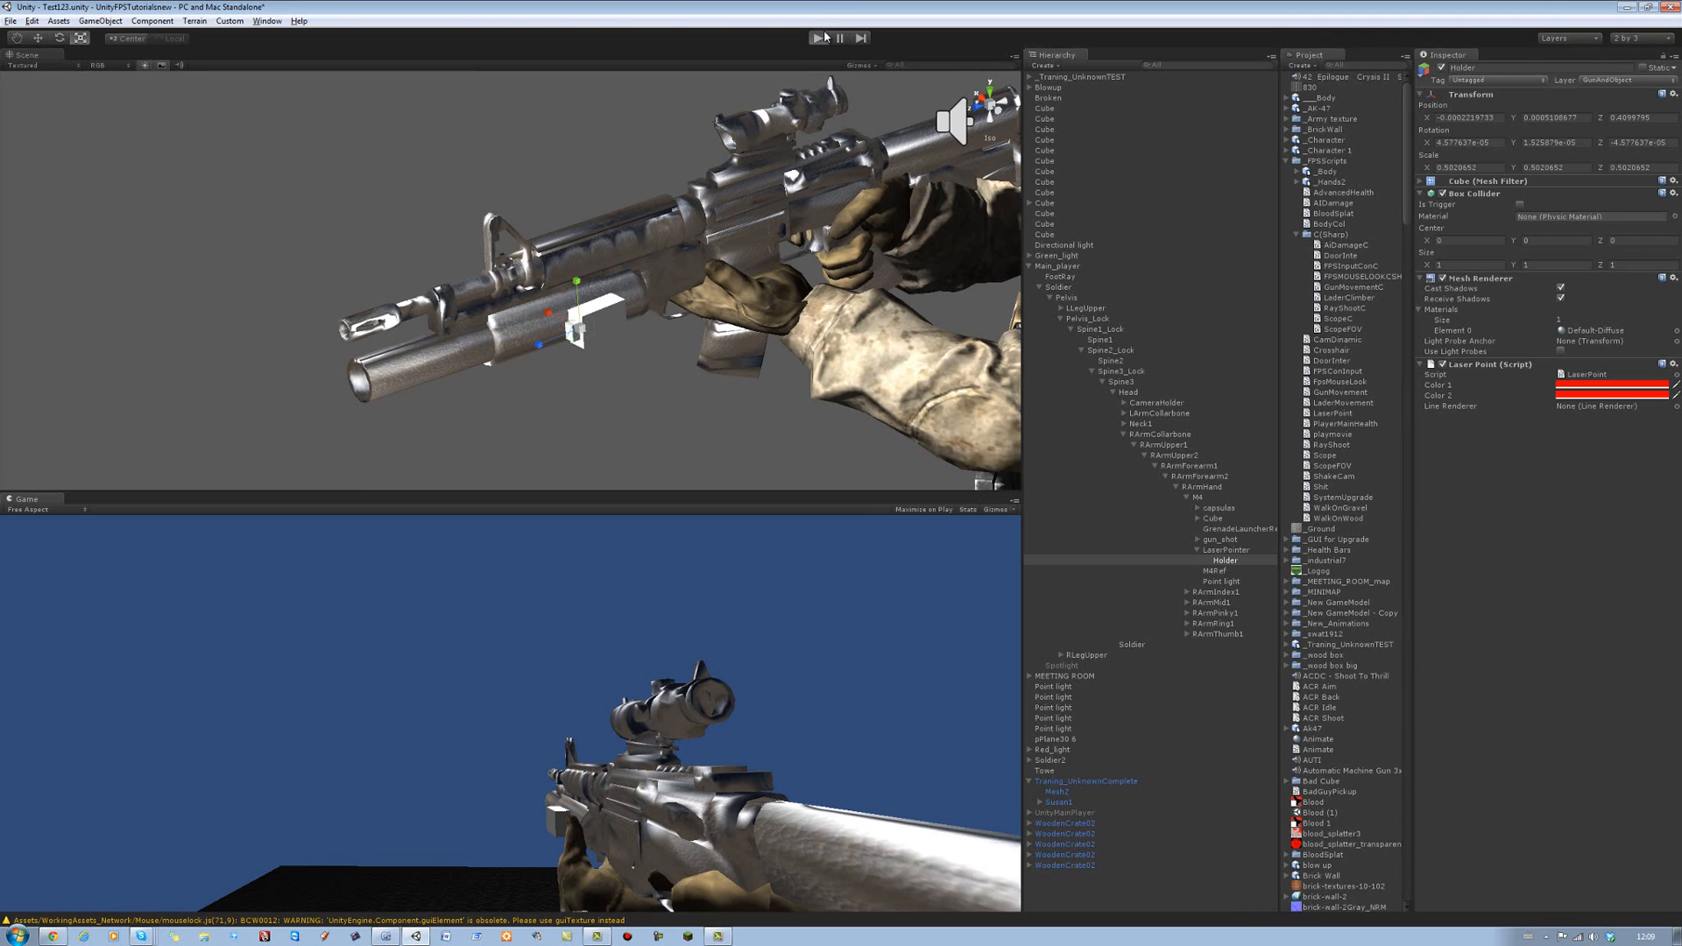
left_click(824, 37)
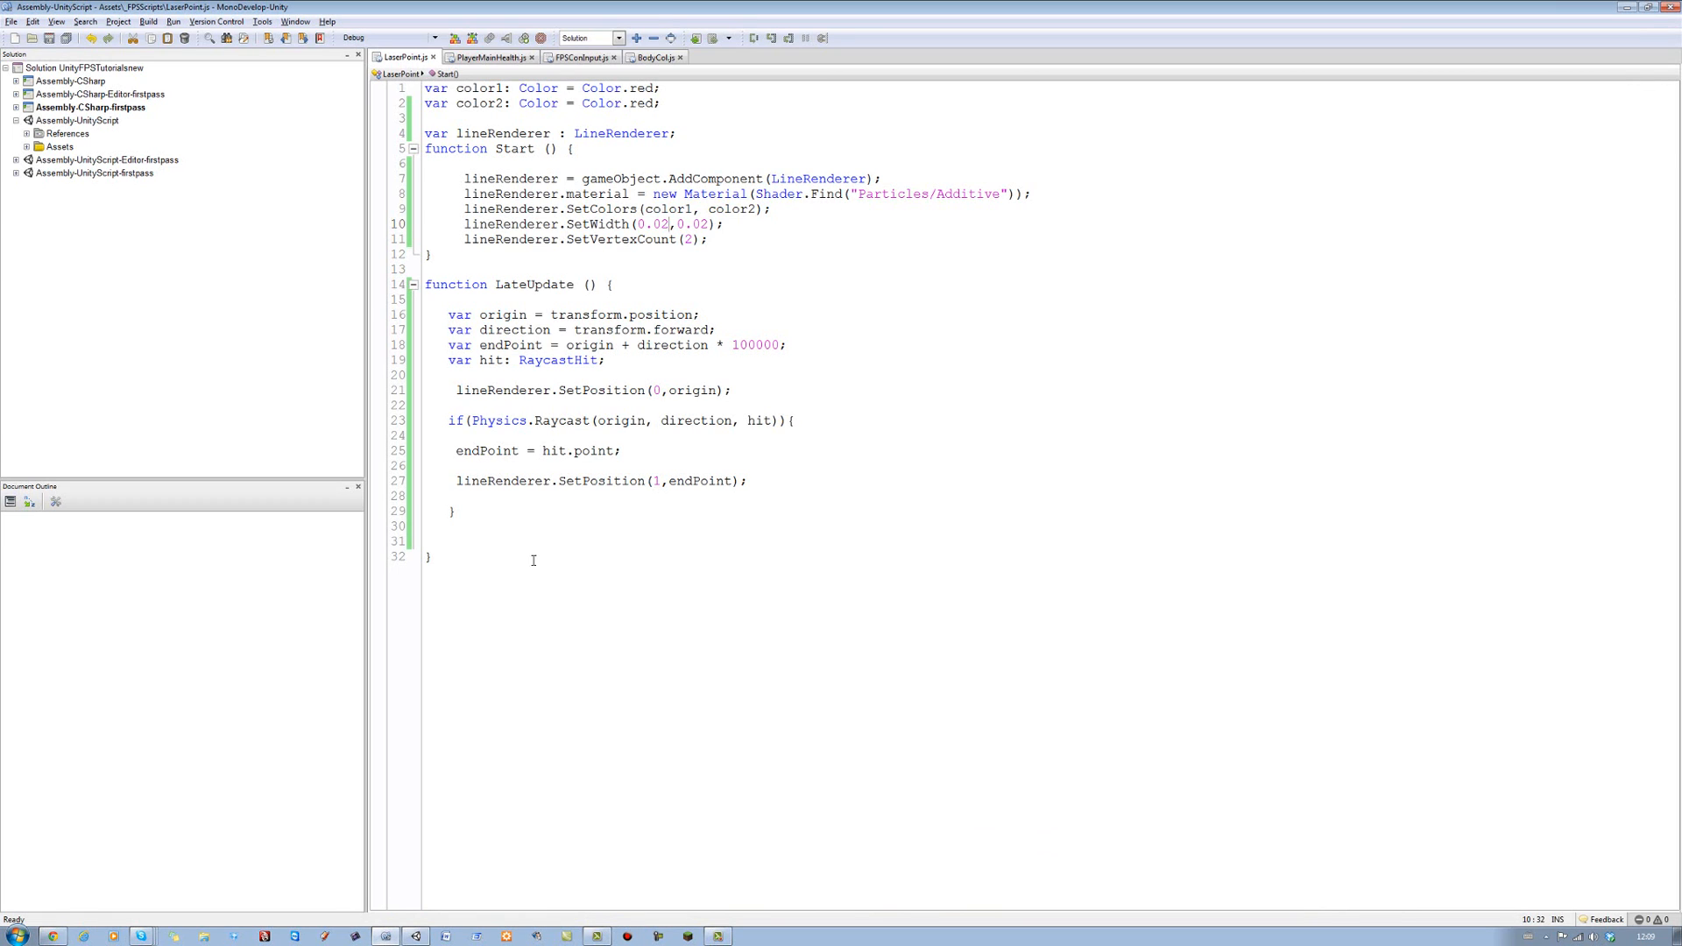
Replace endPoint with hit.point in the second SetPosition call inside the raycast block
double_click(703, 481)
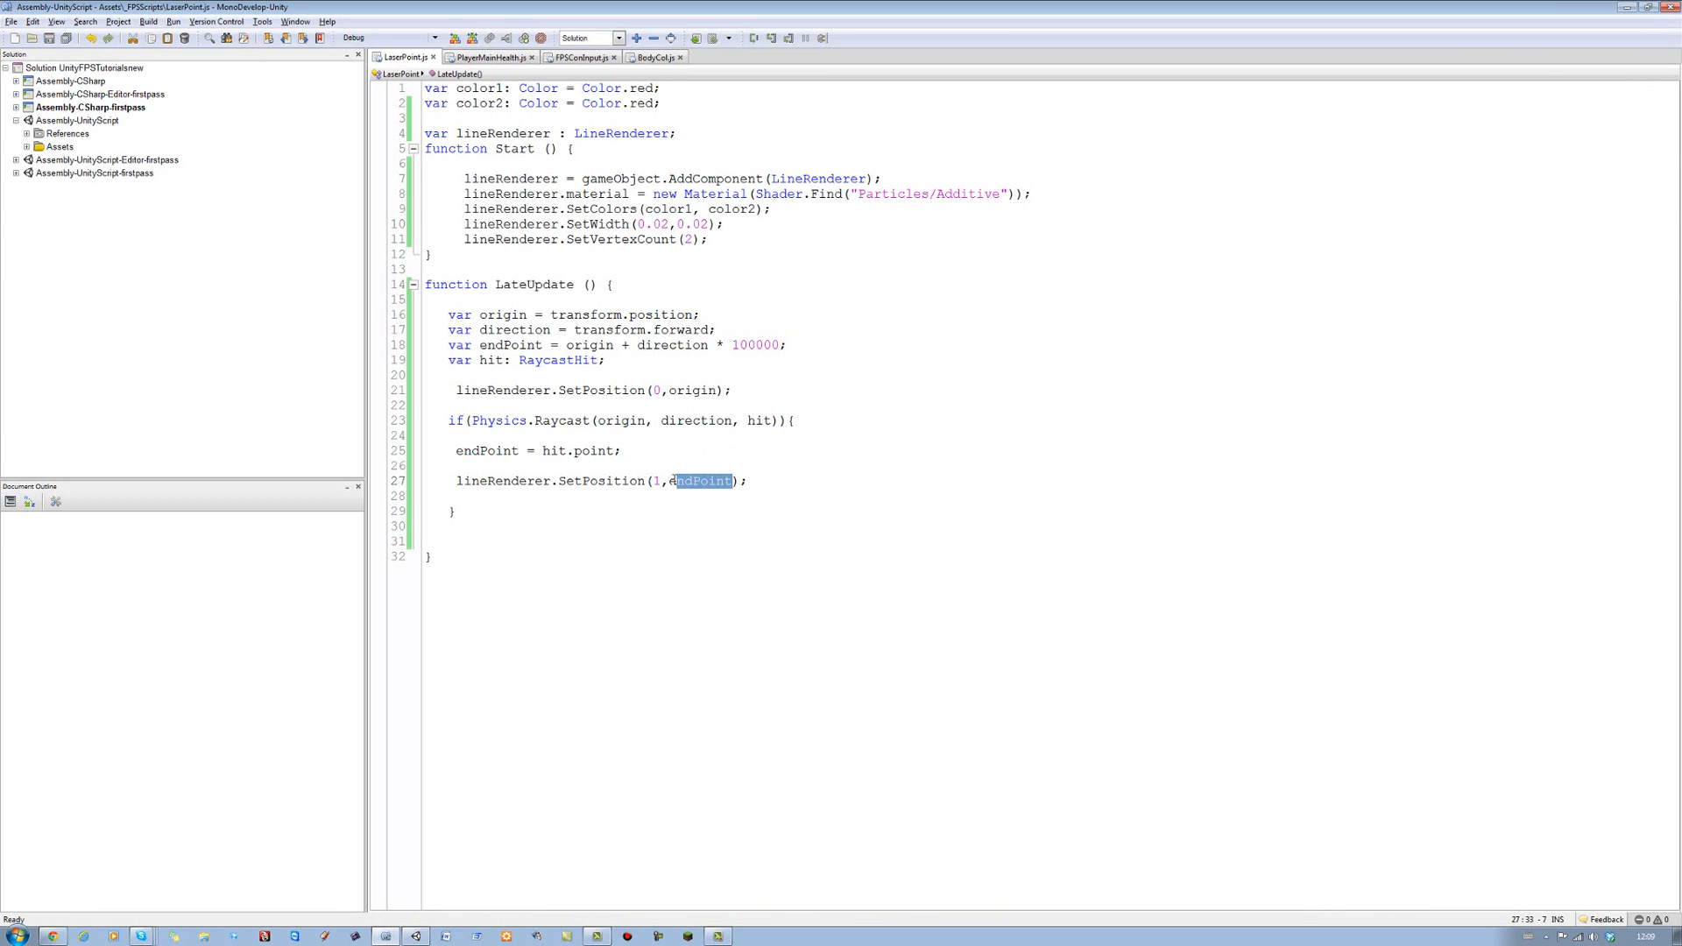
type("hi")
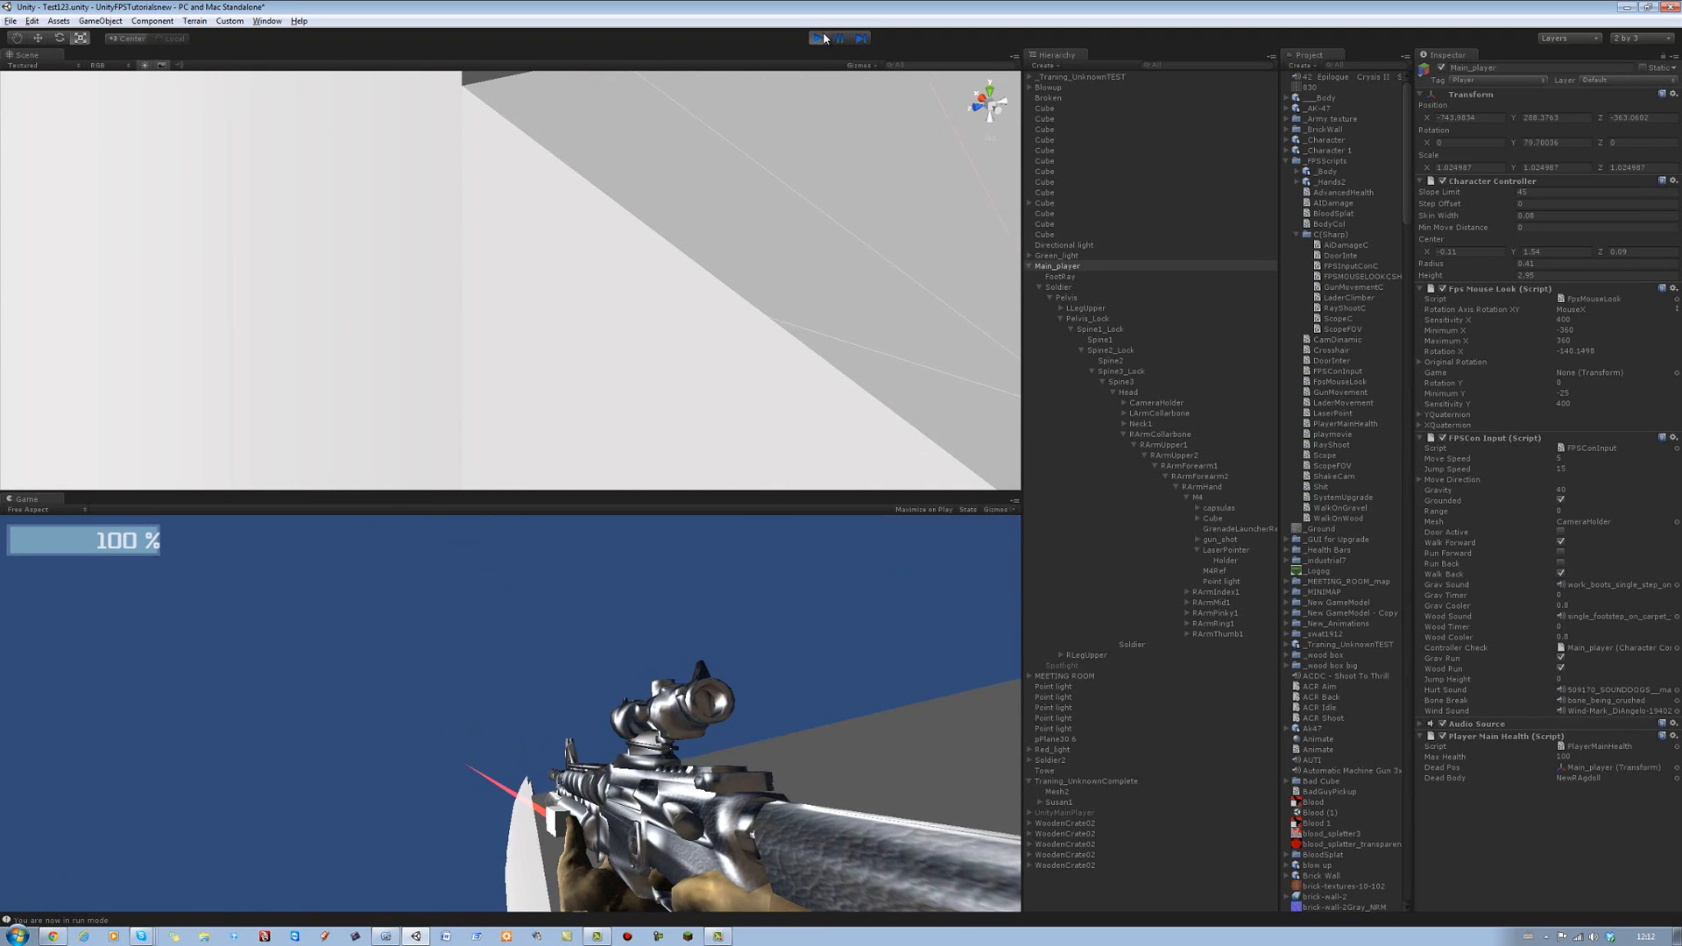
Stop the play test after seeing the thin red laser in the Game view
left_click(818, 38)
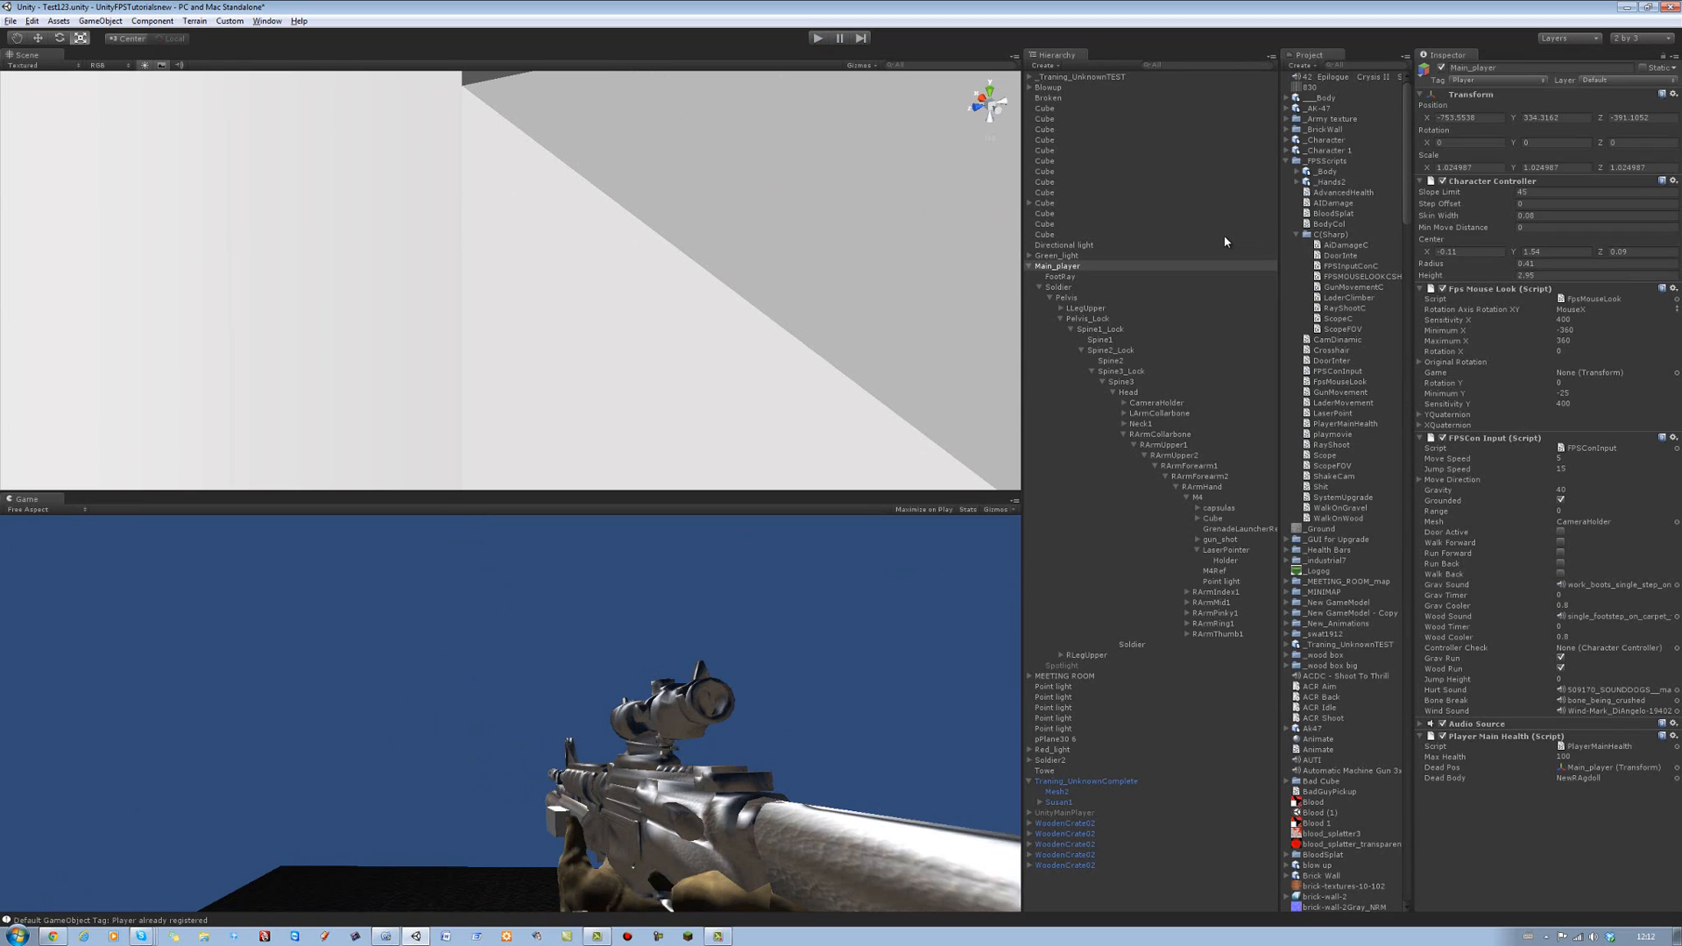
mouse_move(943, 113)
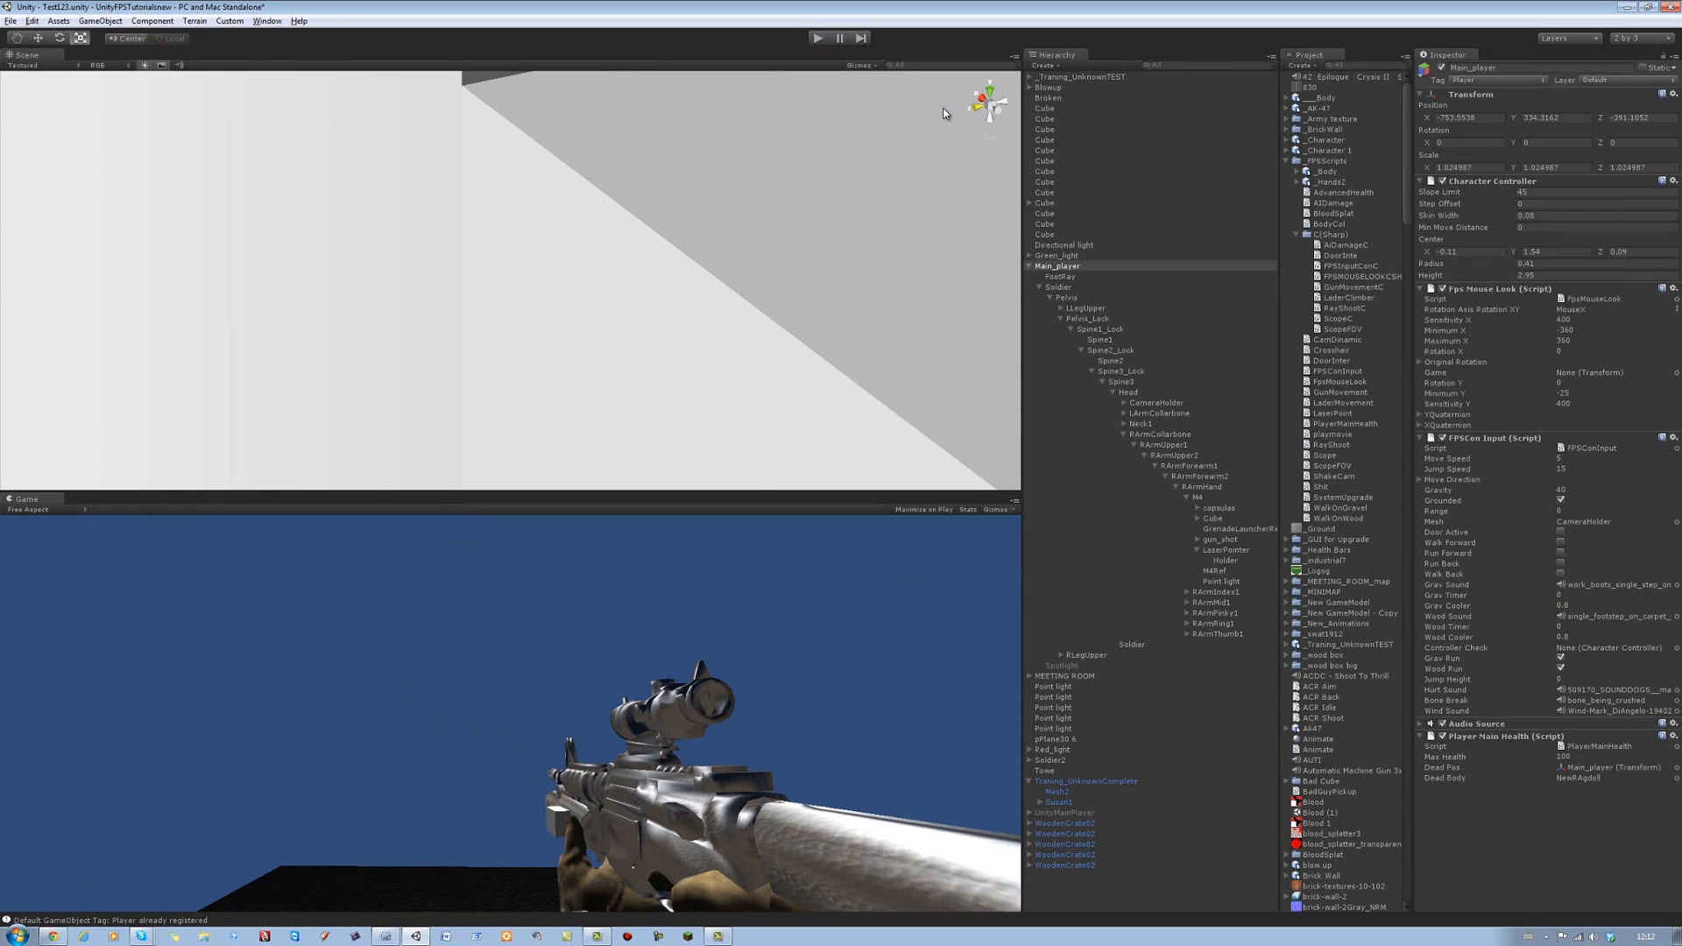